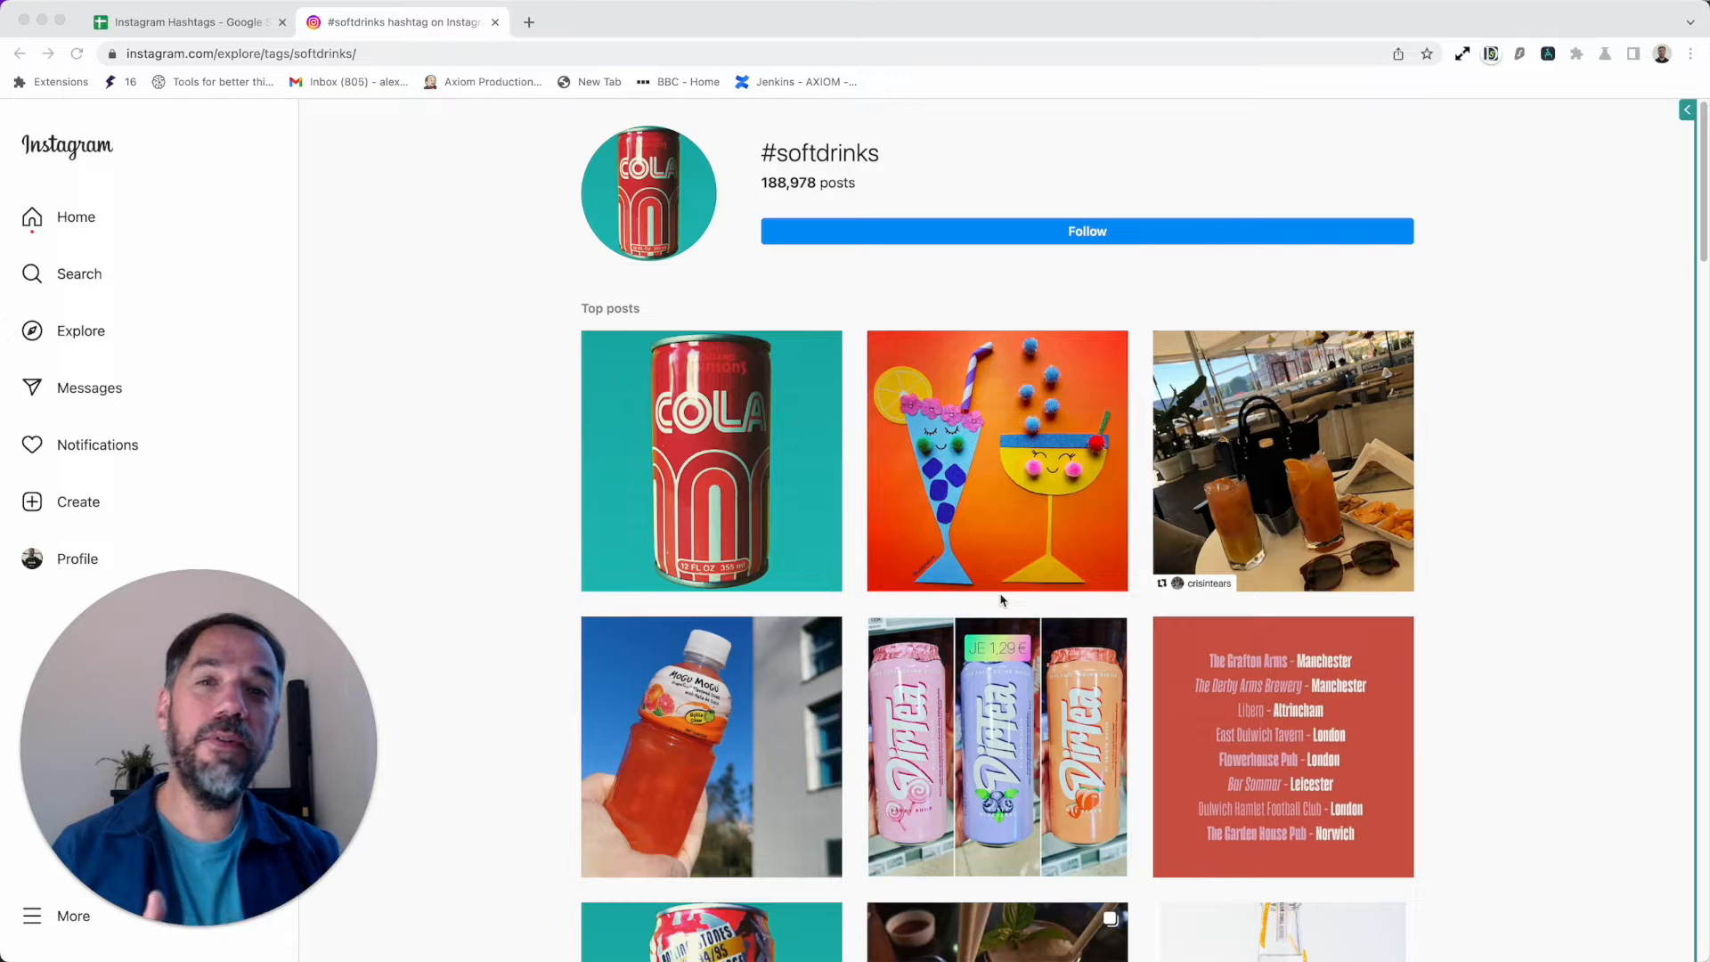
mouse_move(987, 600)
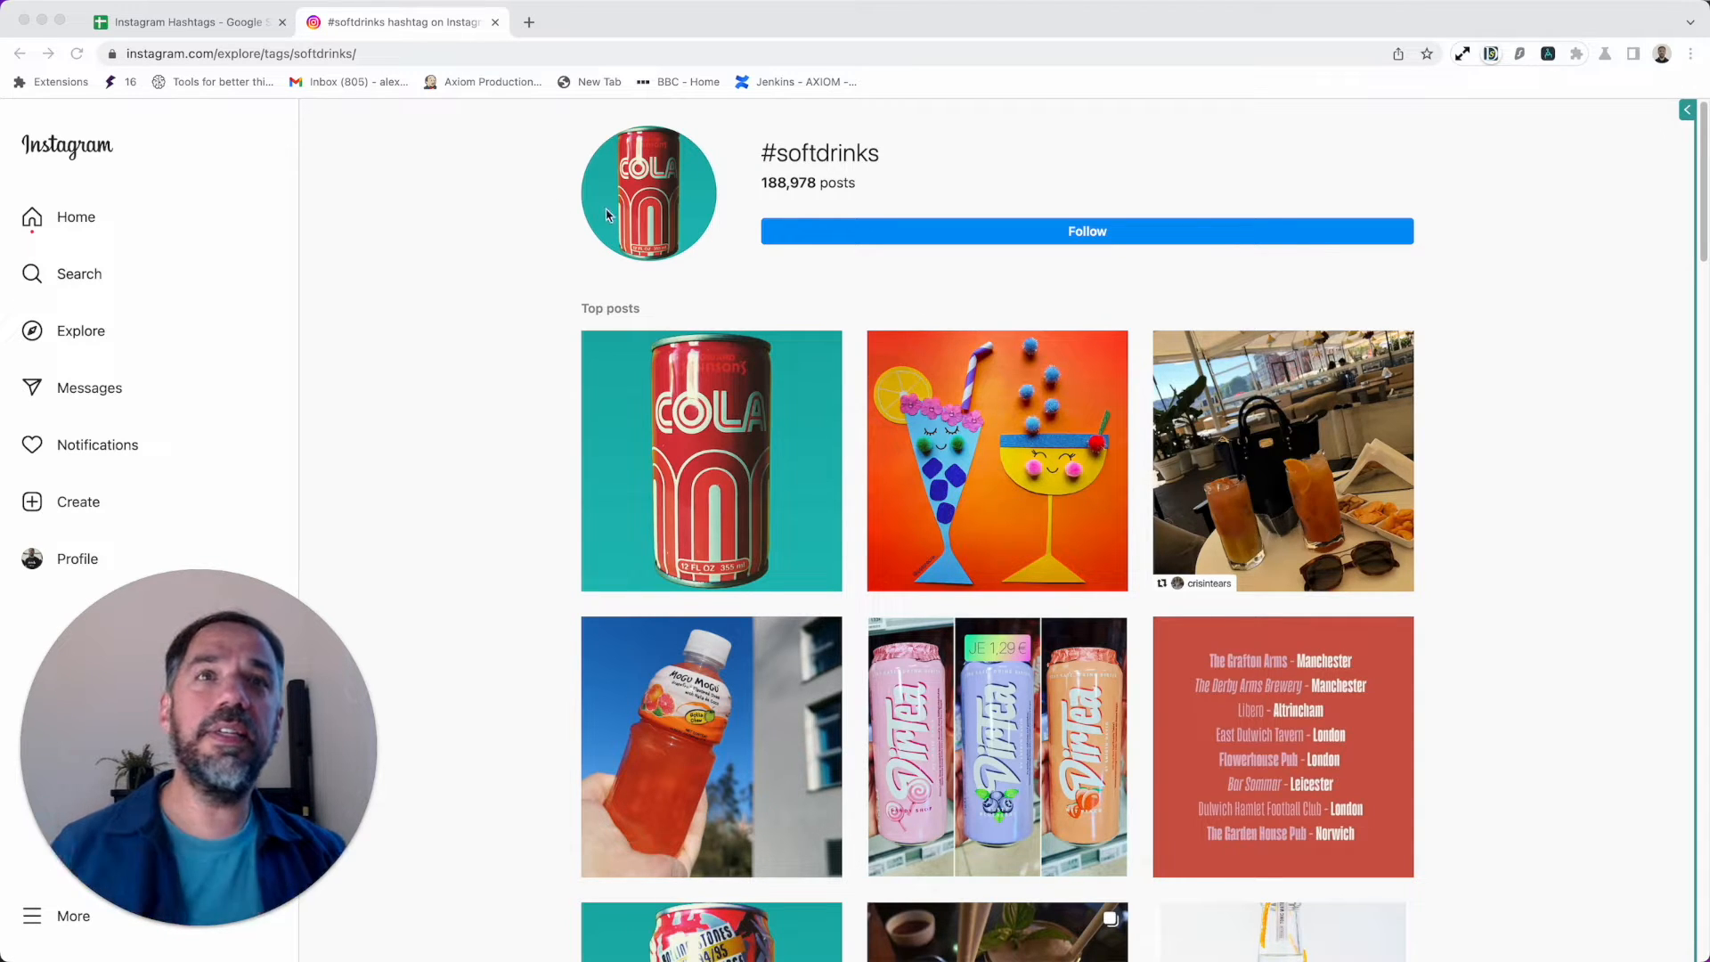
Step: Browse the #softdrinks hashtag page and view its first top post
scroll("down", 3)
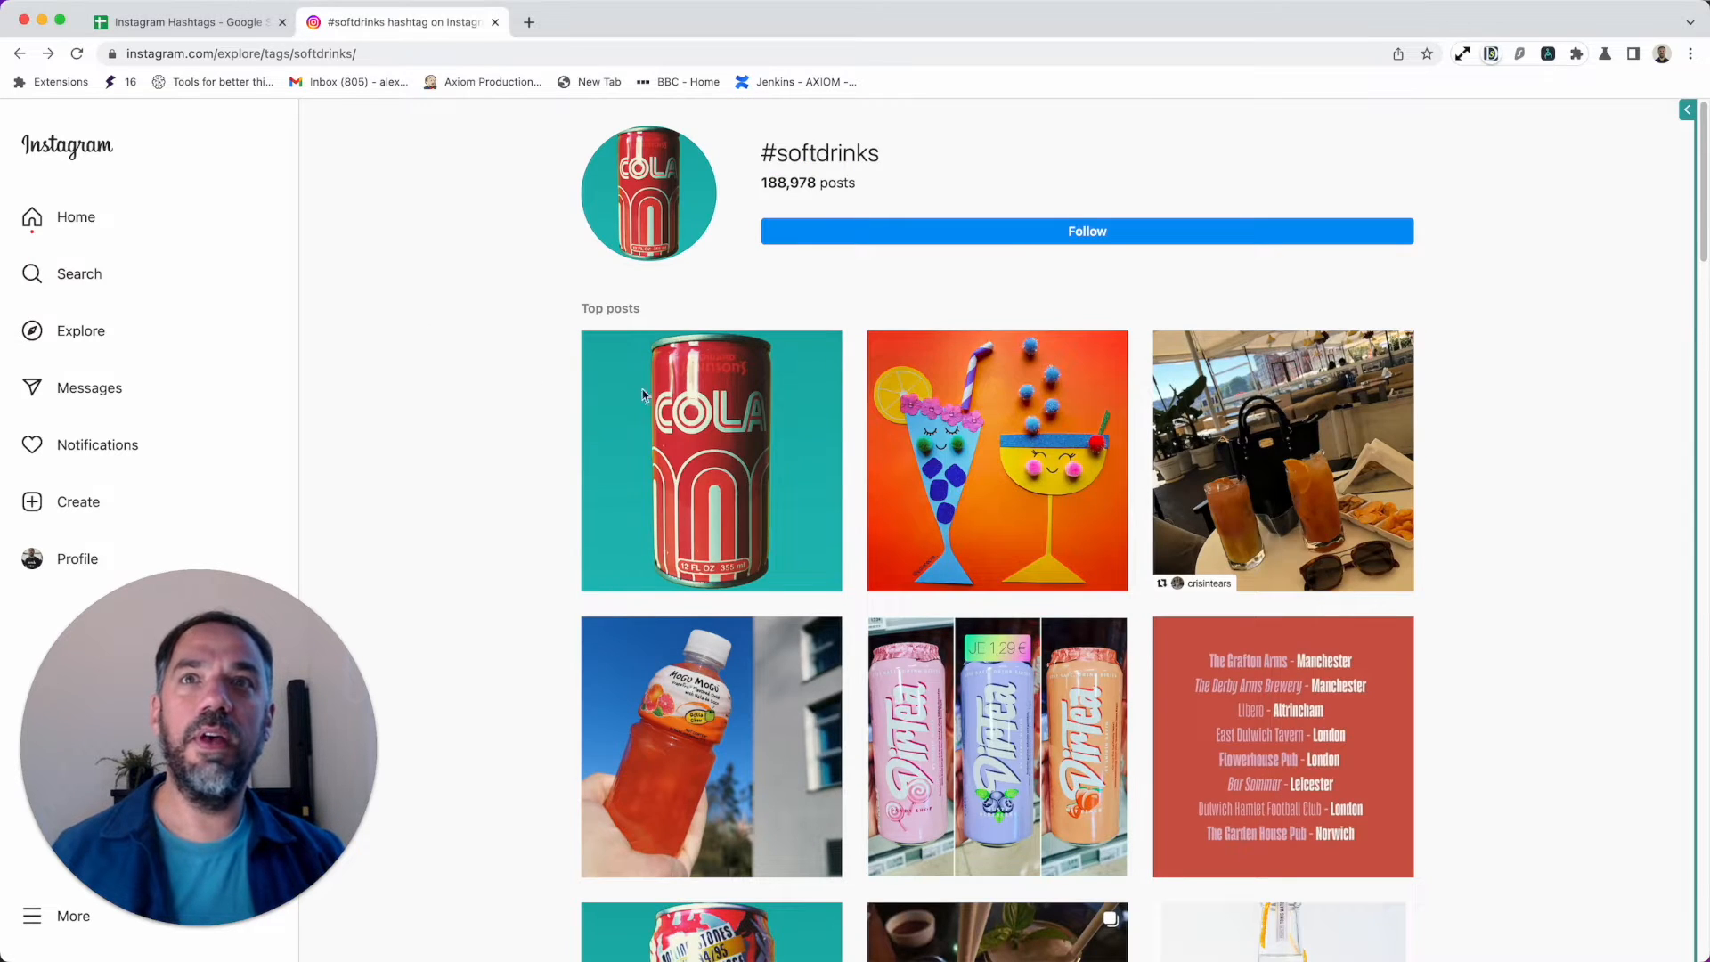
left_click(711, 460)
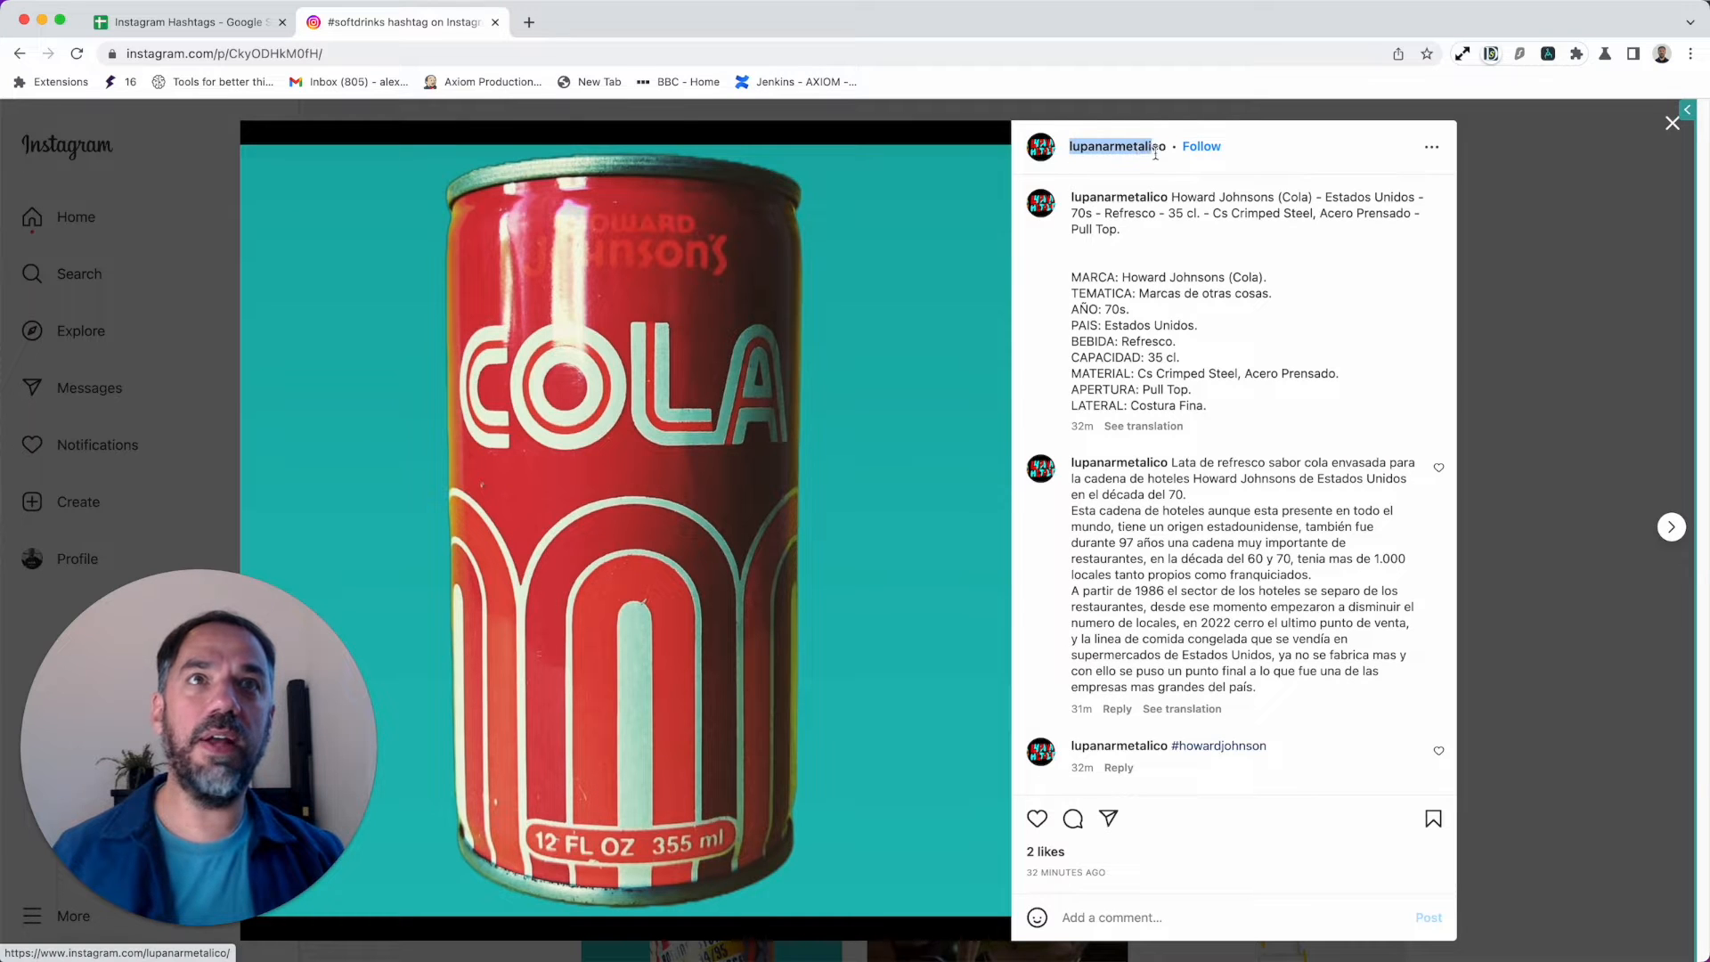
mouse_move(1117, 146)
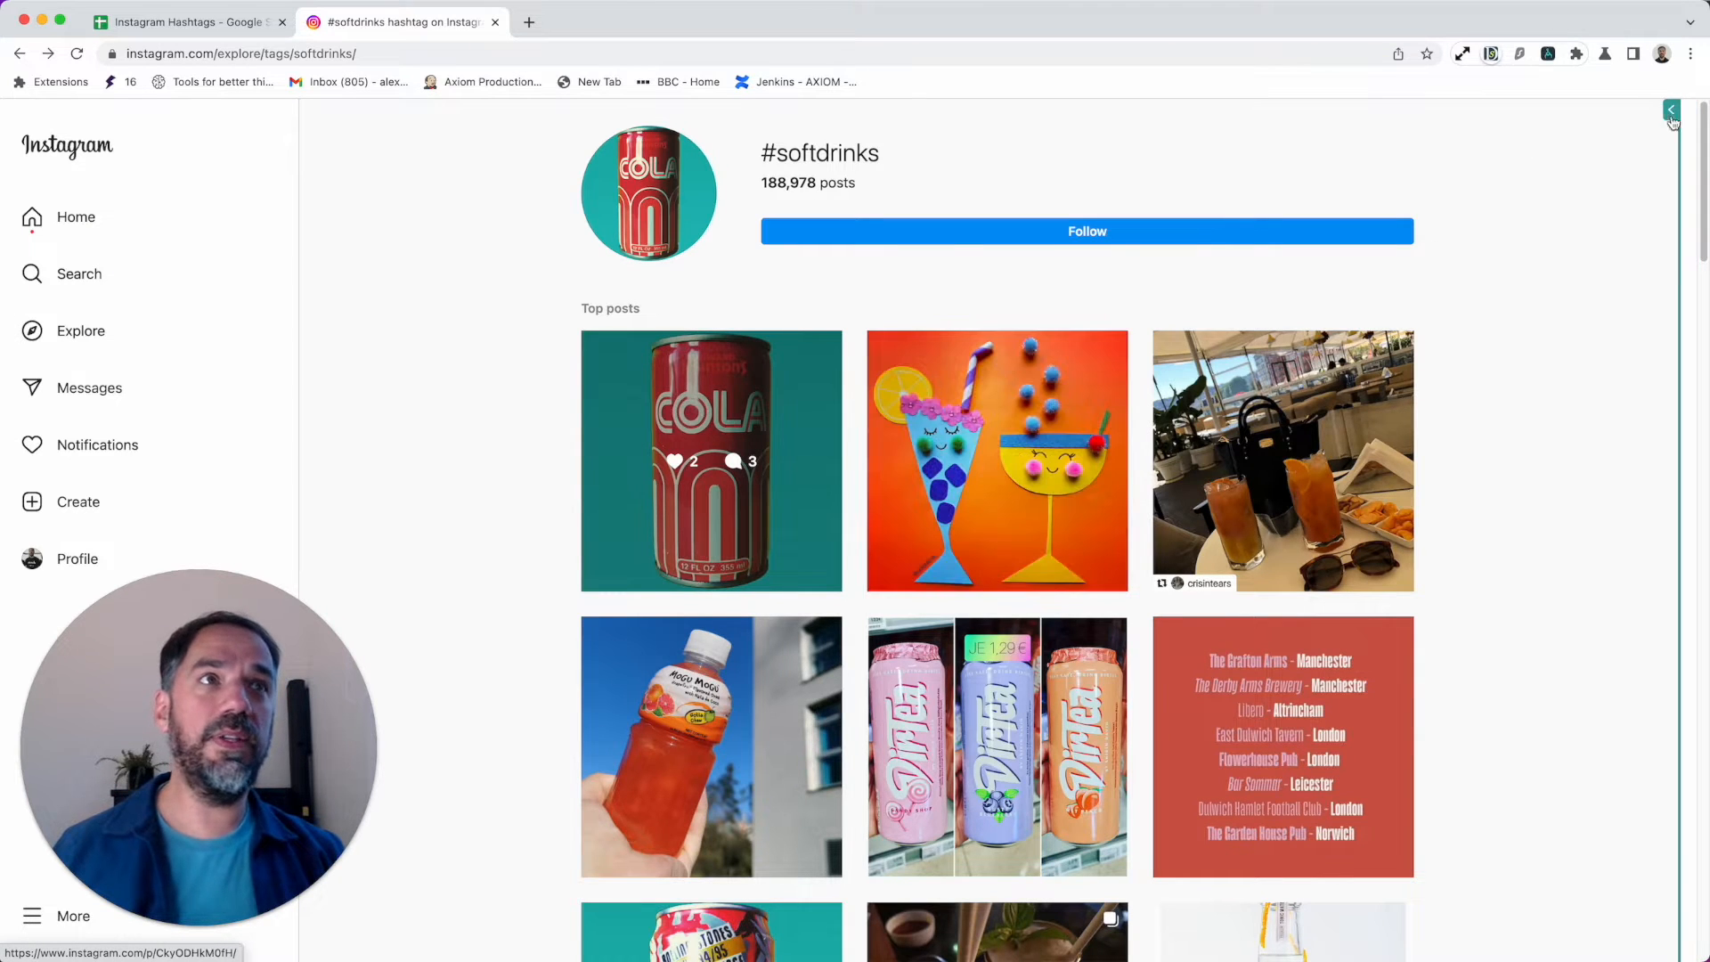
Step: Bring up the 'Get users from hashtag pages' bot and show its run options
left_click(1668, 112)
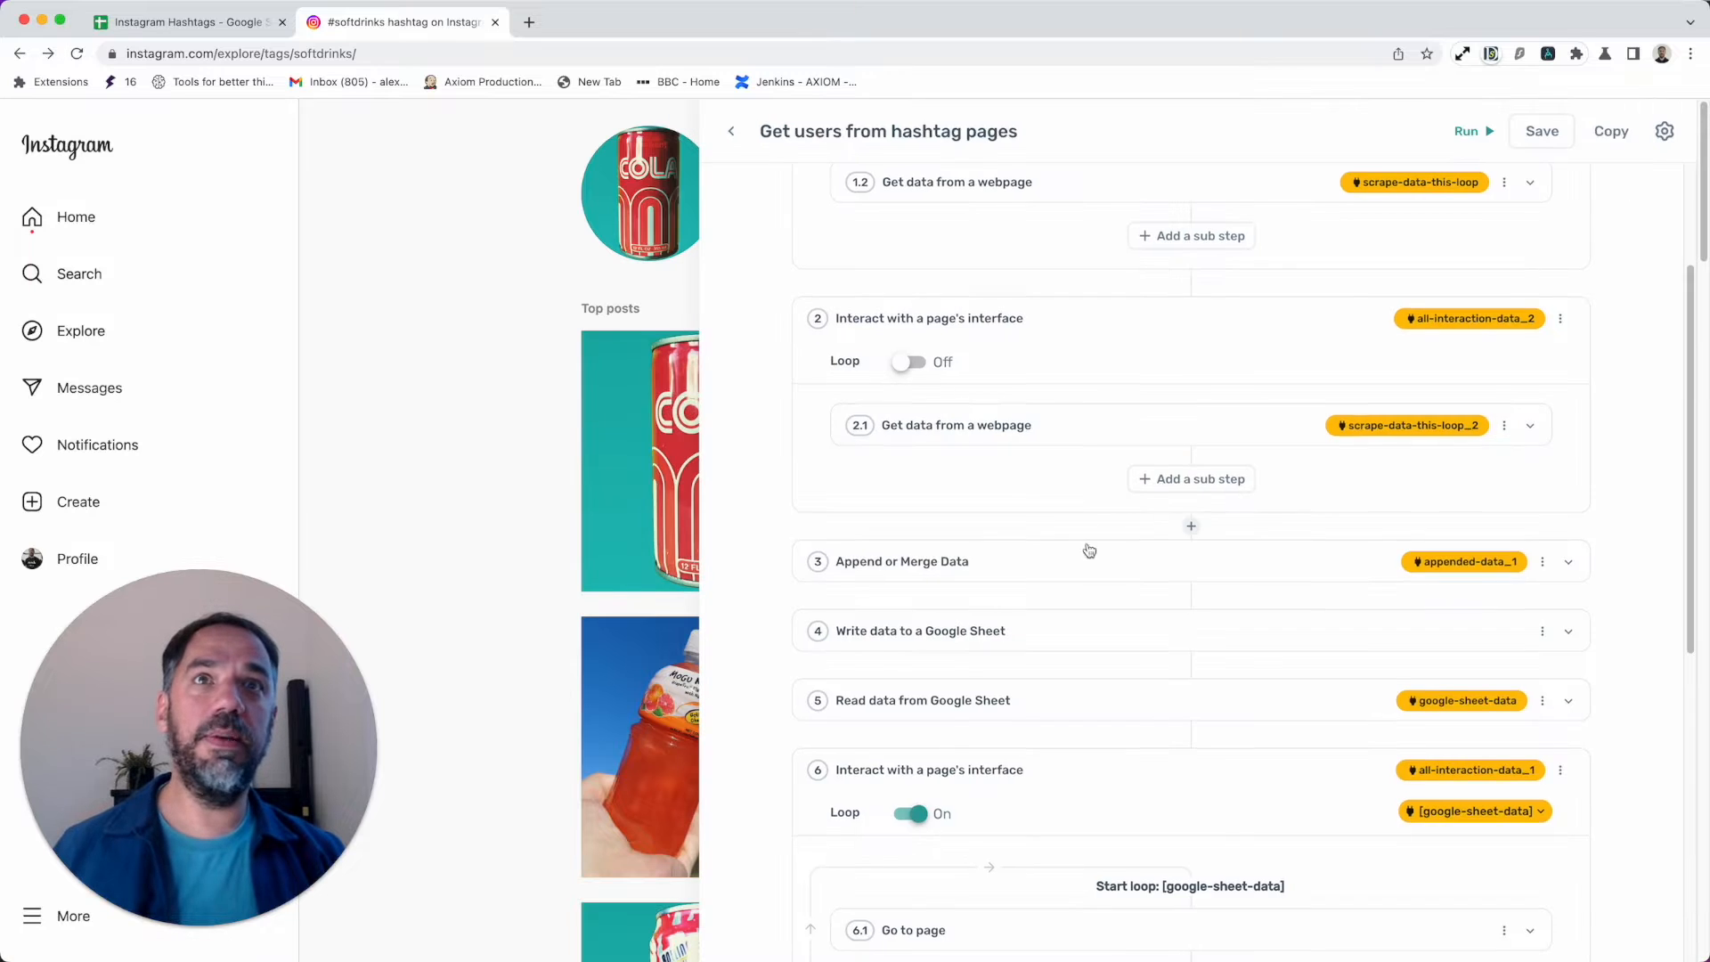
scroll("up", 3)
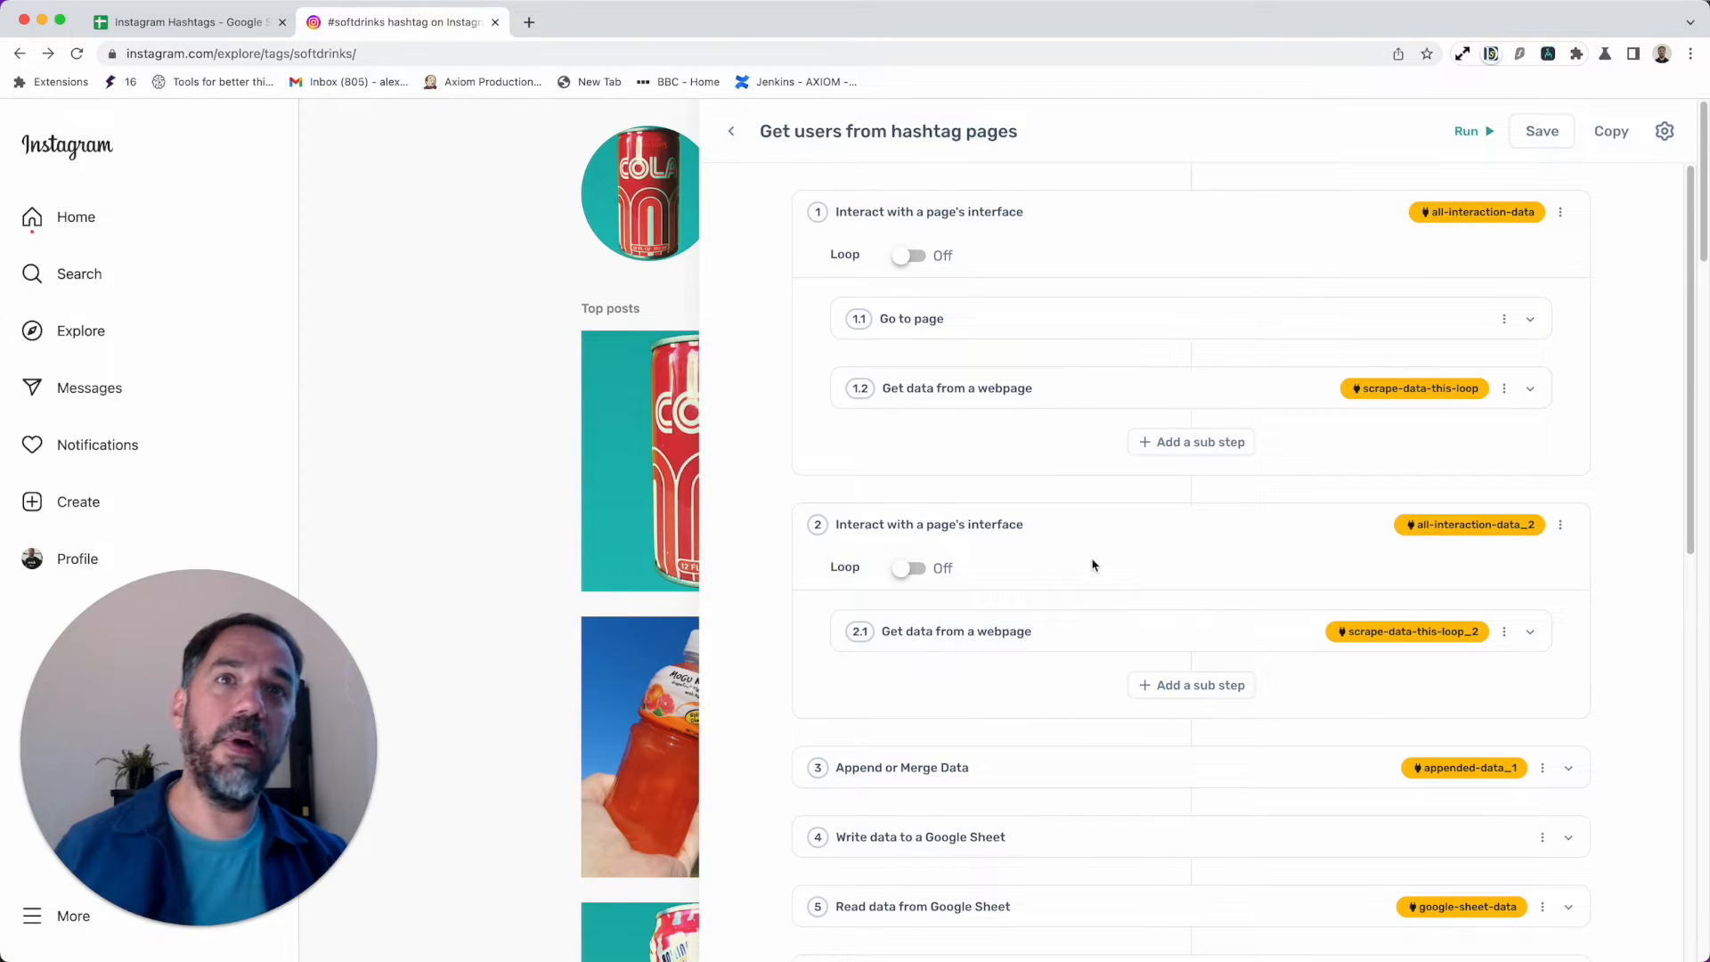
scroll("down", 3)
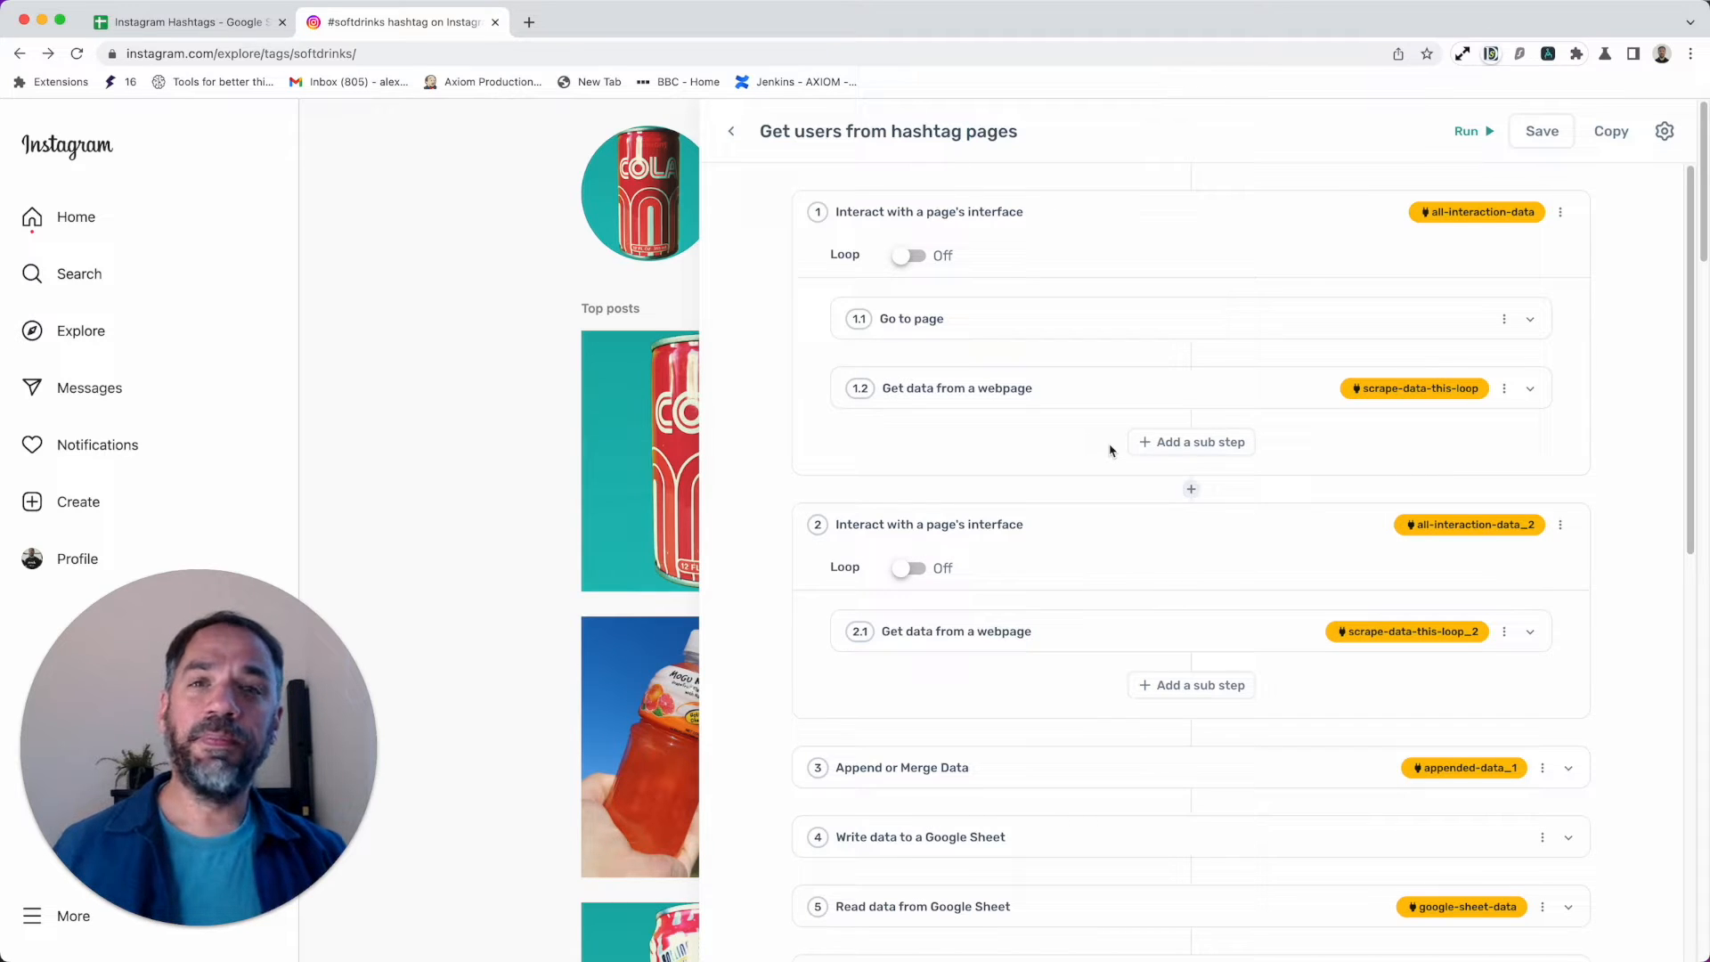
mouse_move(1074, 487)
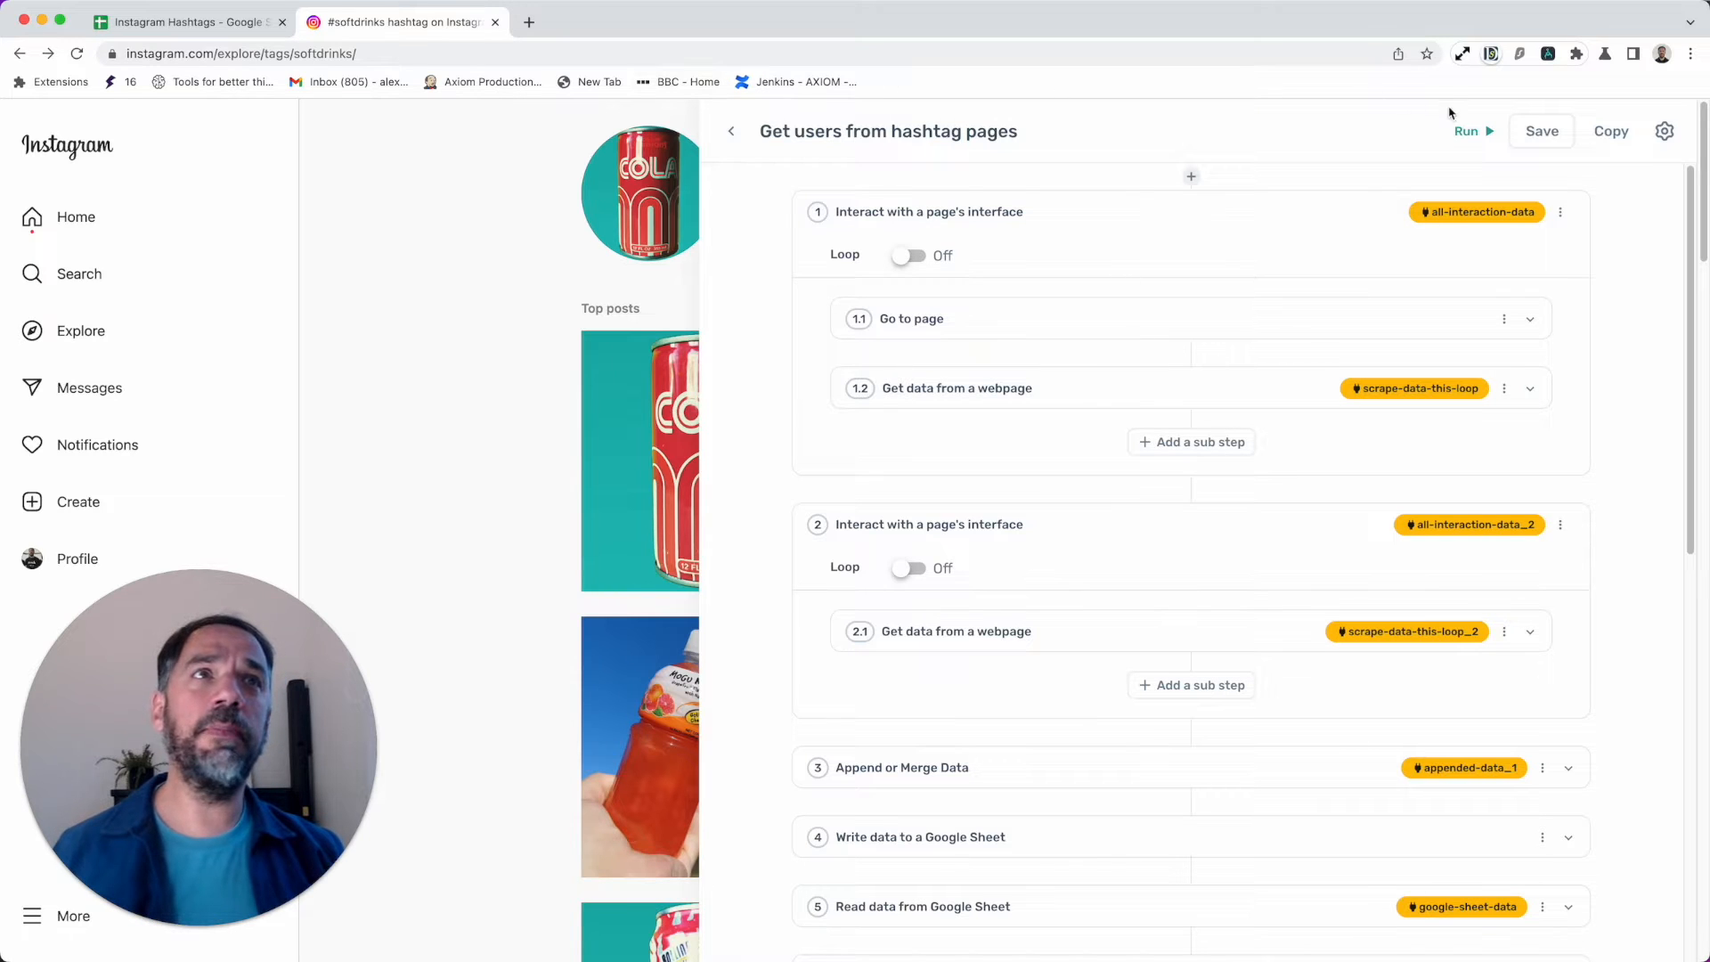
left_click(1472, 130)
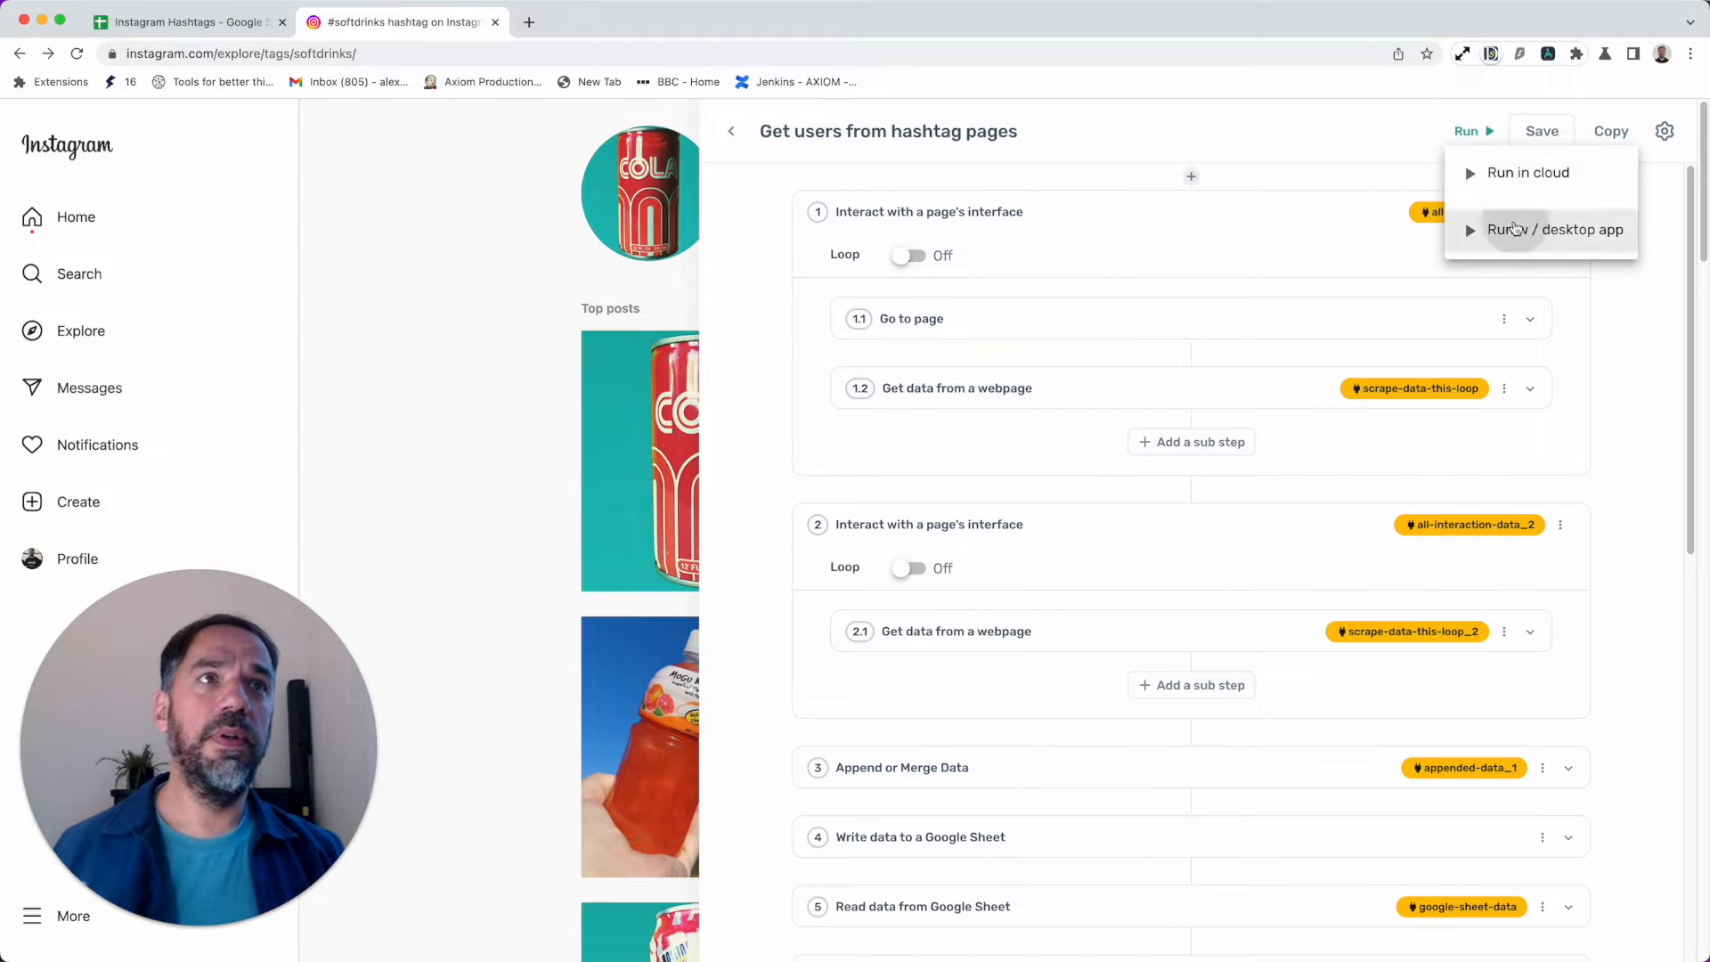
Step: Run the bot via the desktop app so it launches an automated Chrome on #softdrinks
left_click(1553, 230)
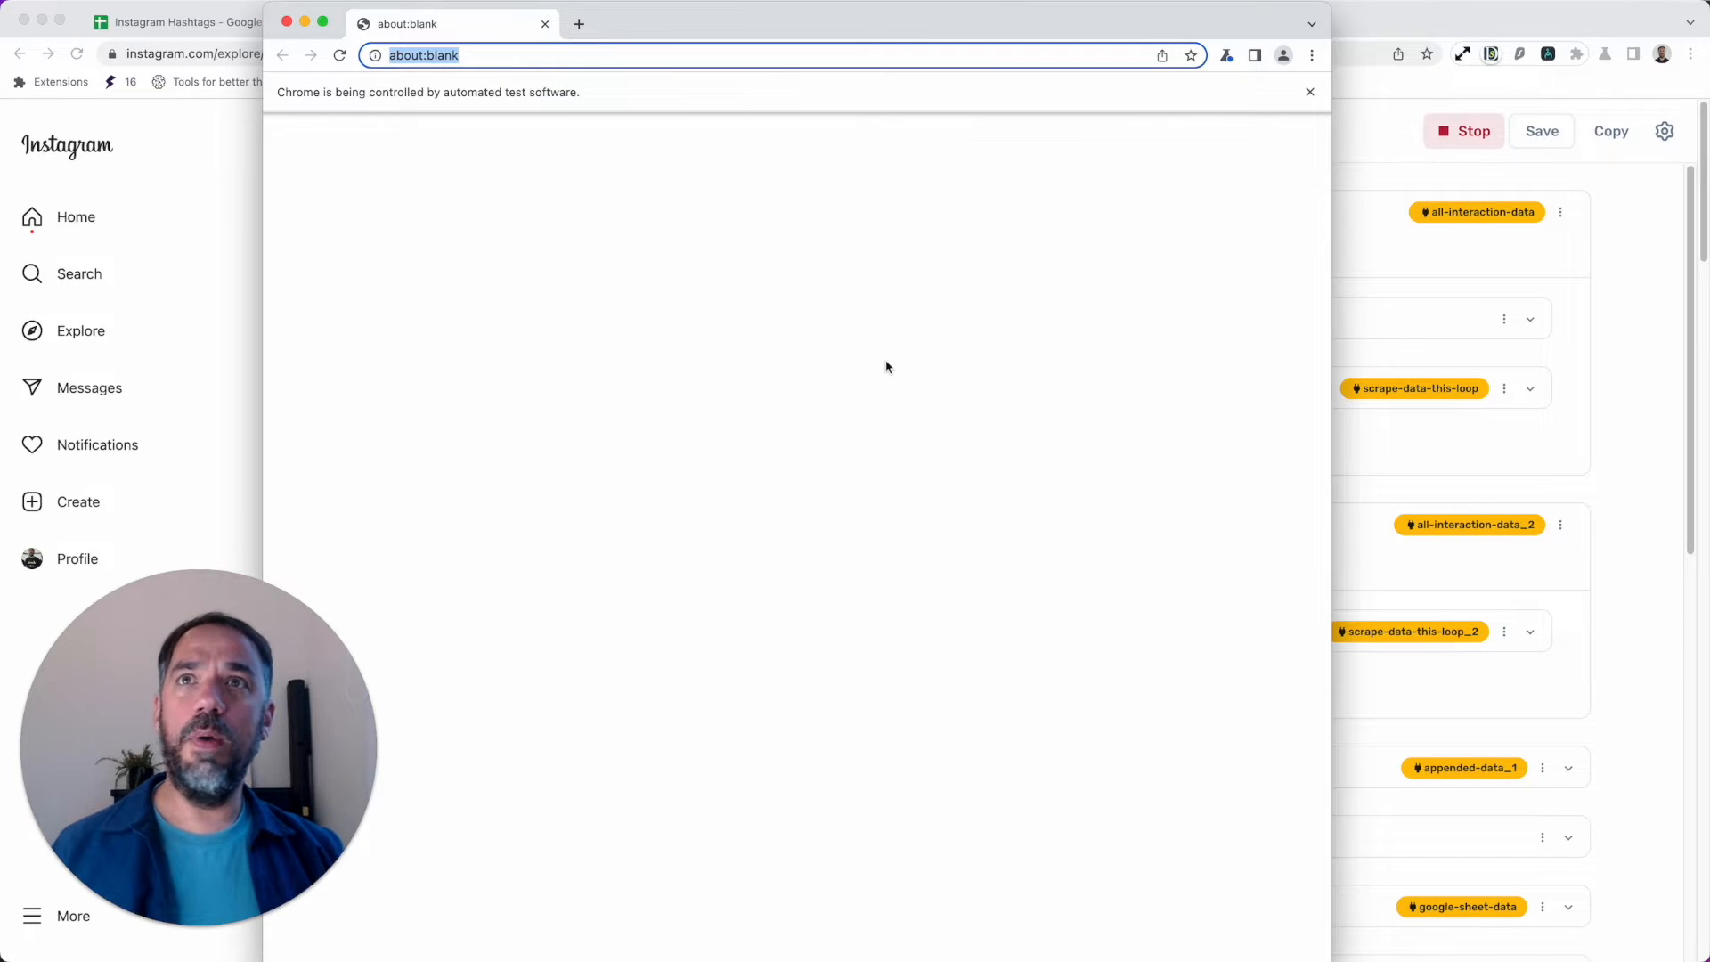
left_click(338, 55)
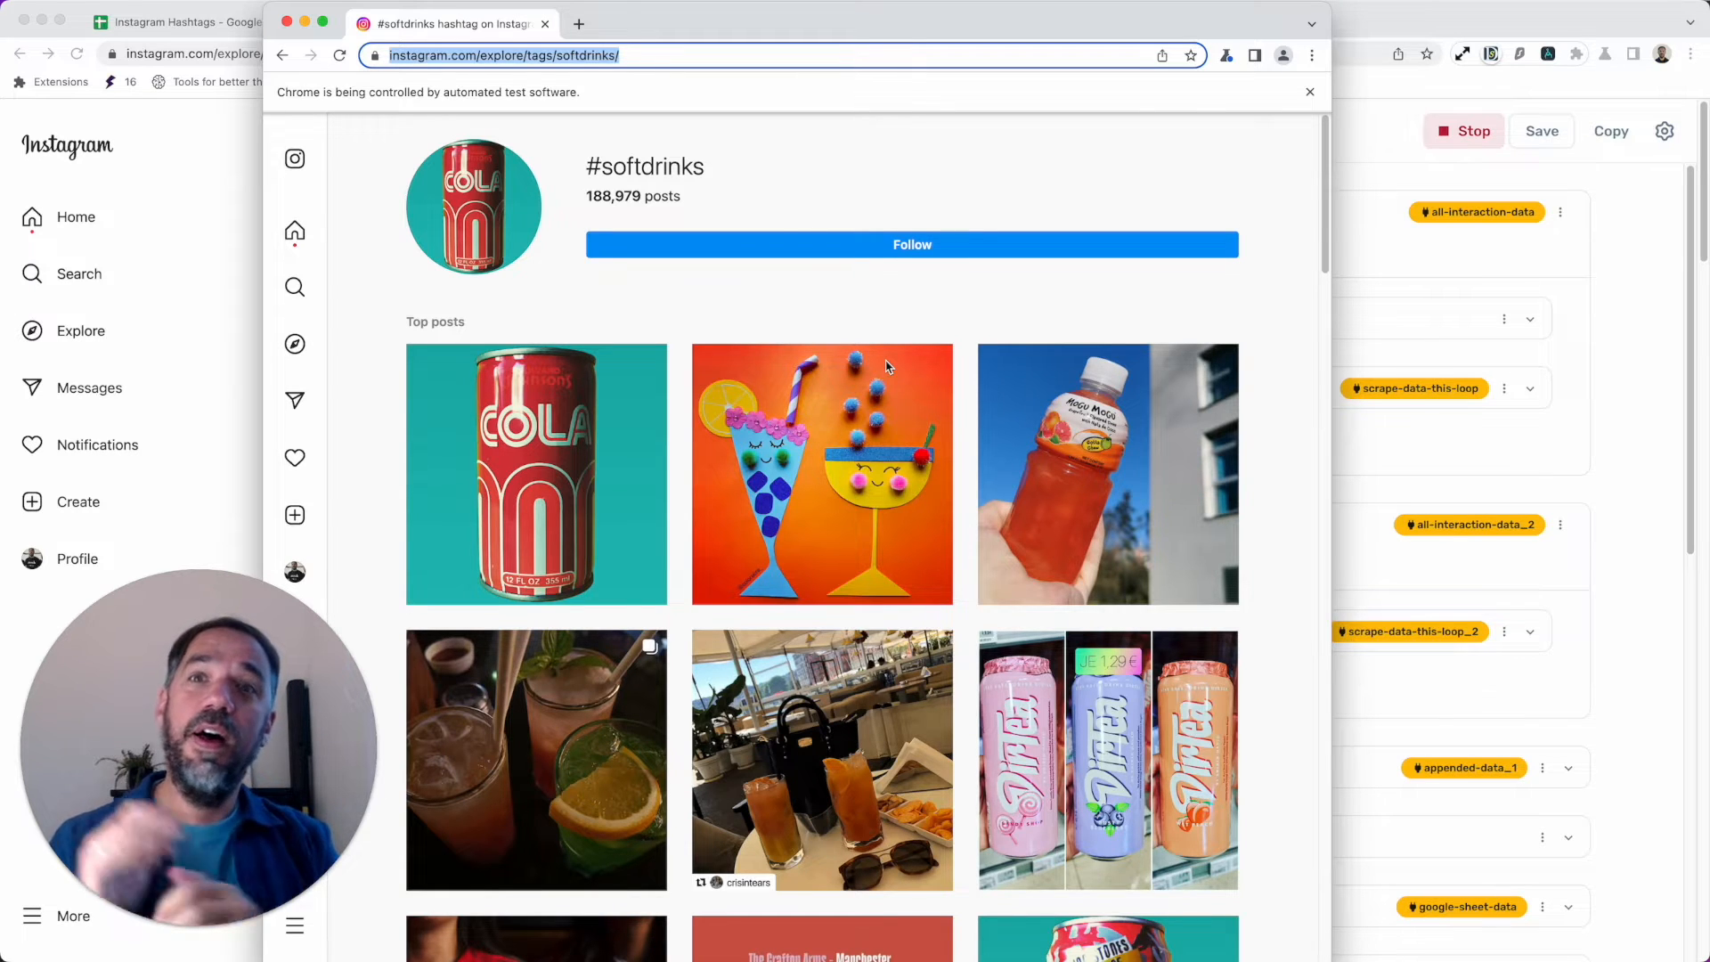
scroll("down", 3)
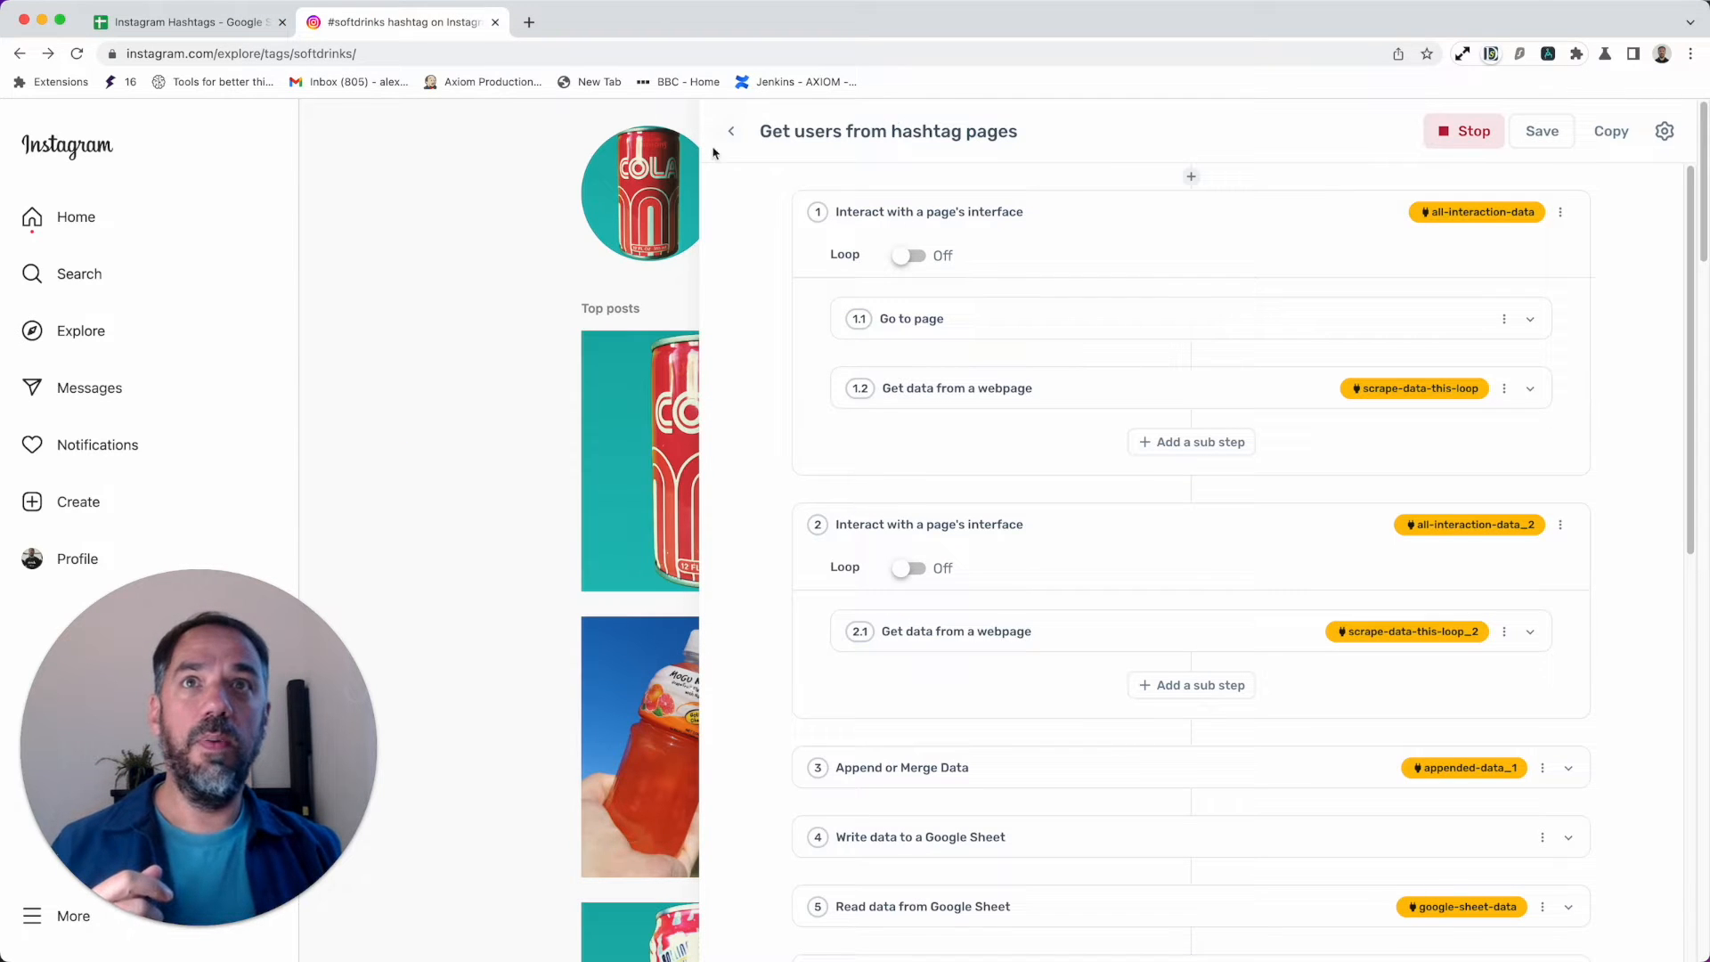
Step: Hide the bot panel and browse the #softdrinks posts while the bot scrolls its window
left_click(730, 130)
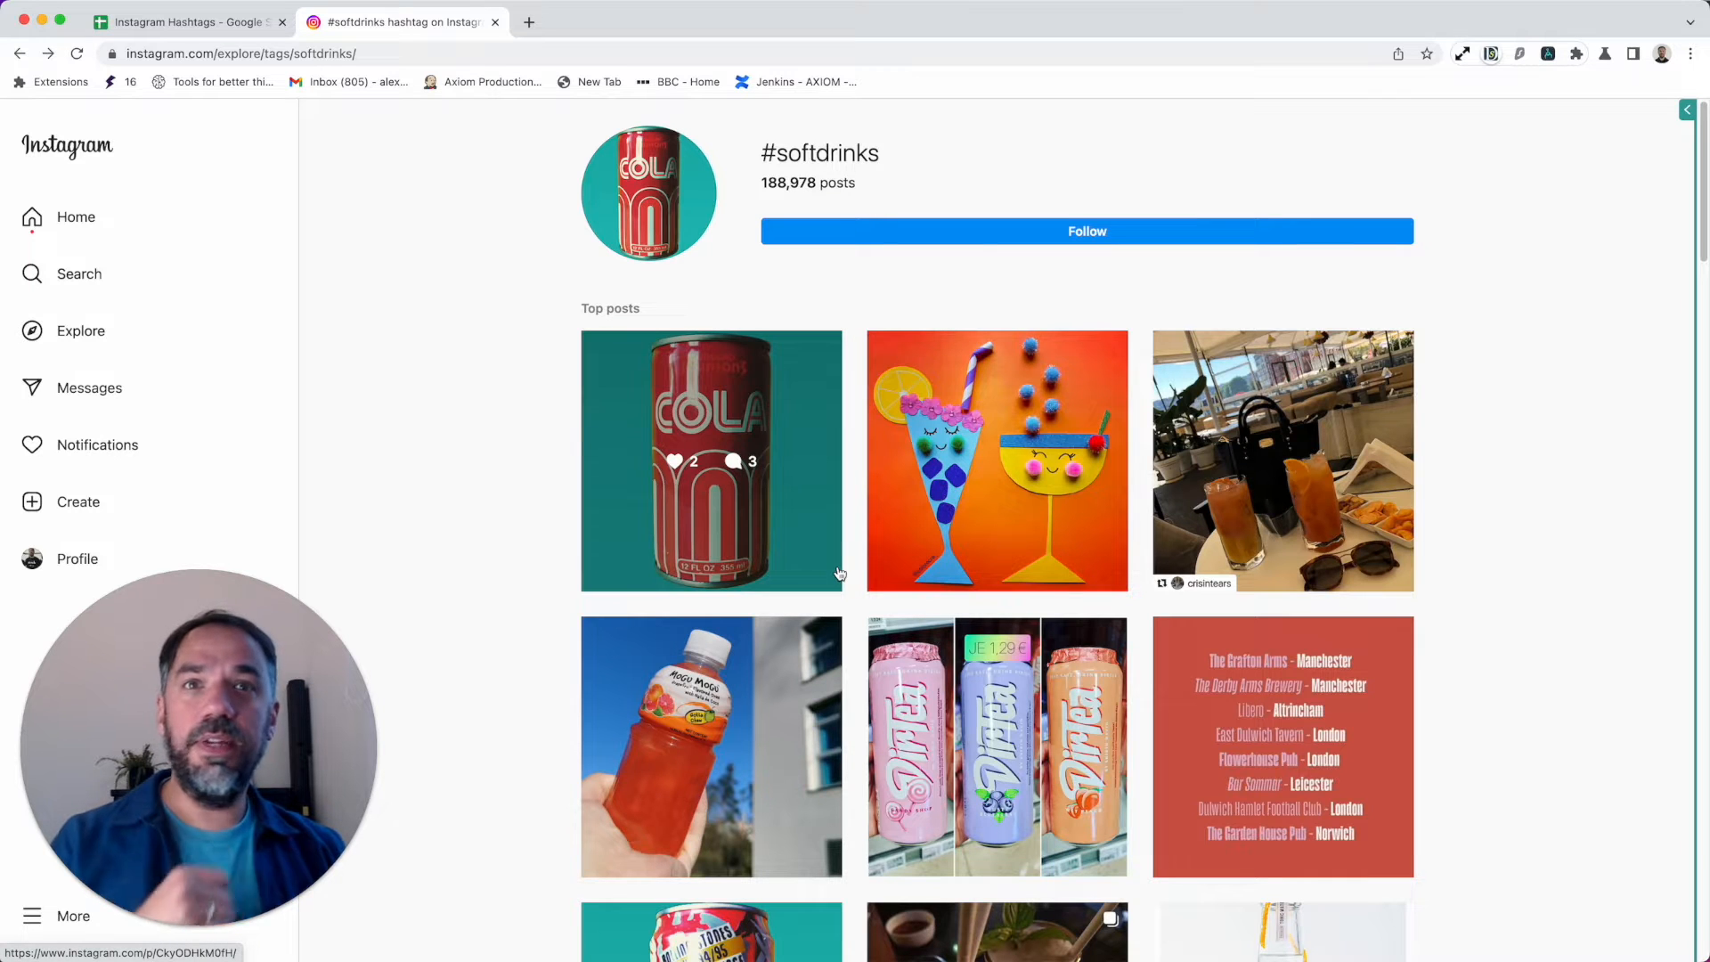
scroll("down", 3)
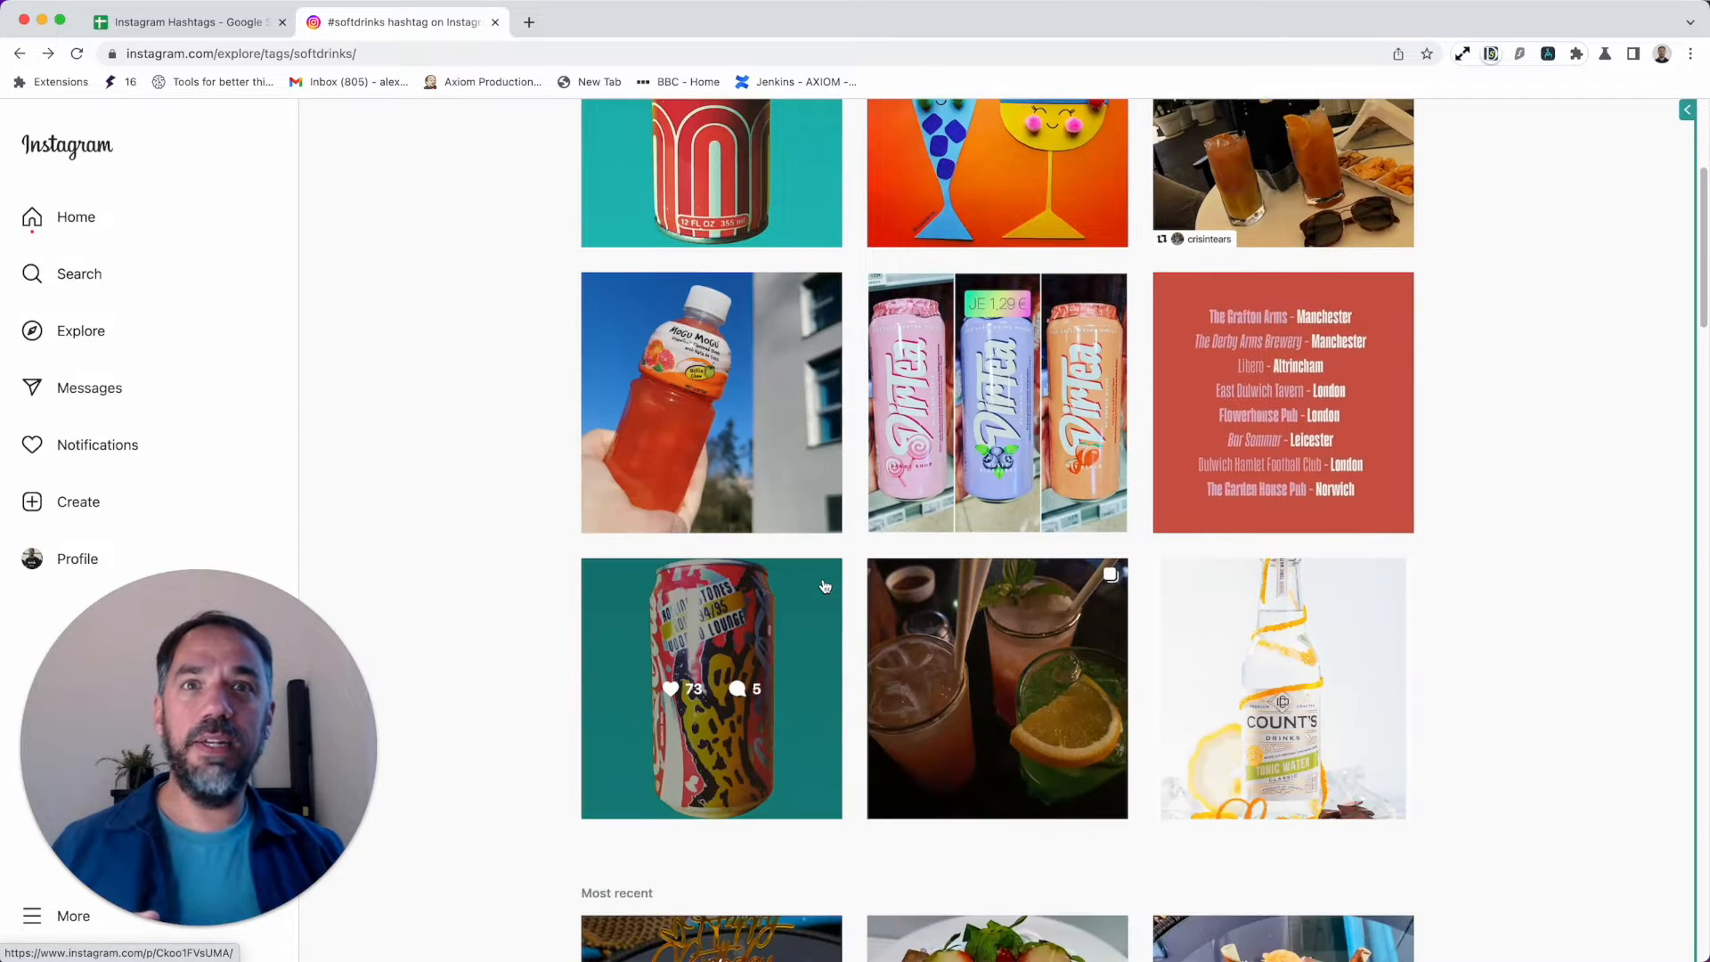
scroll("up", 3)
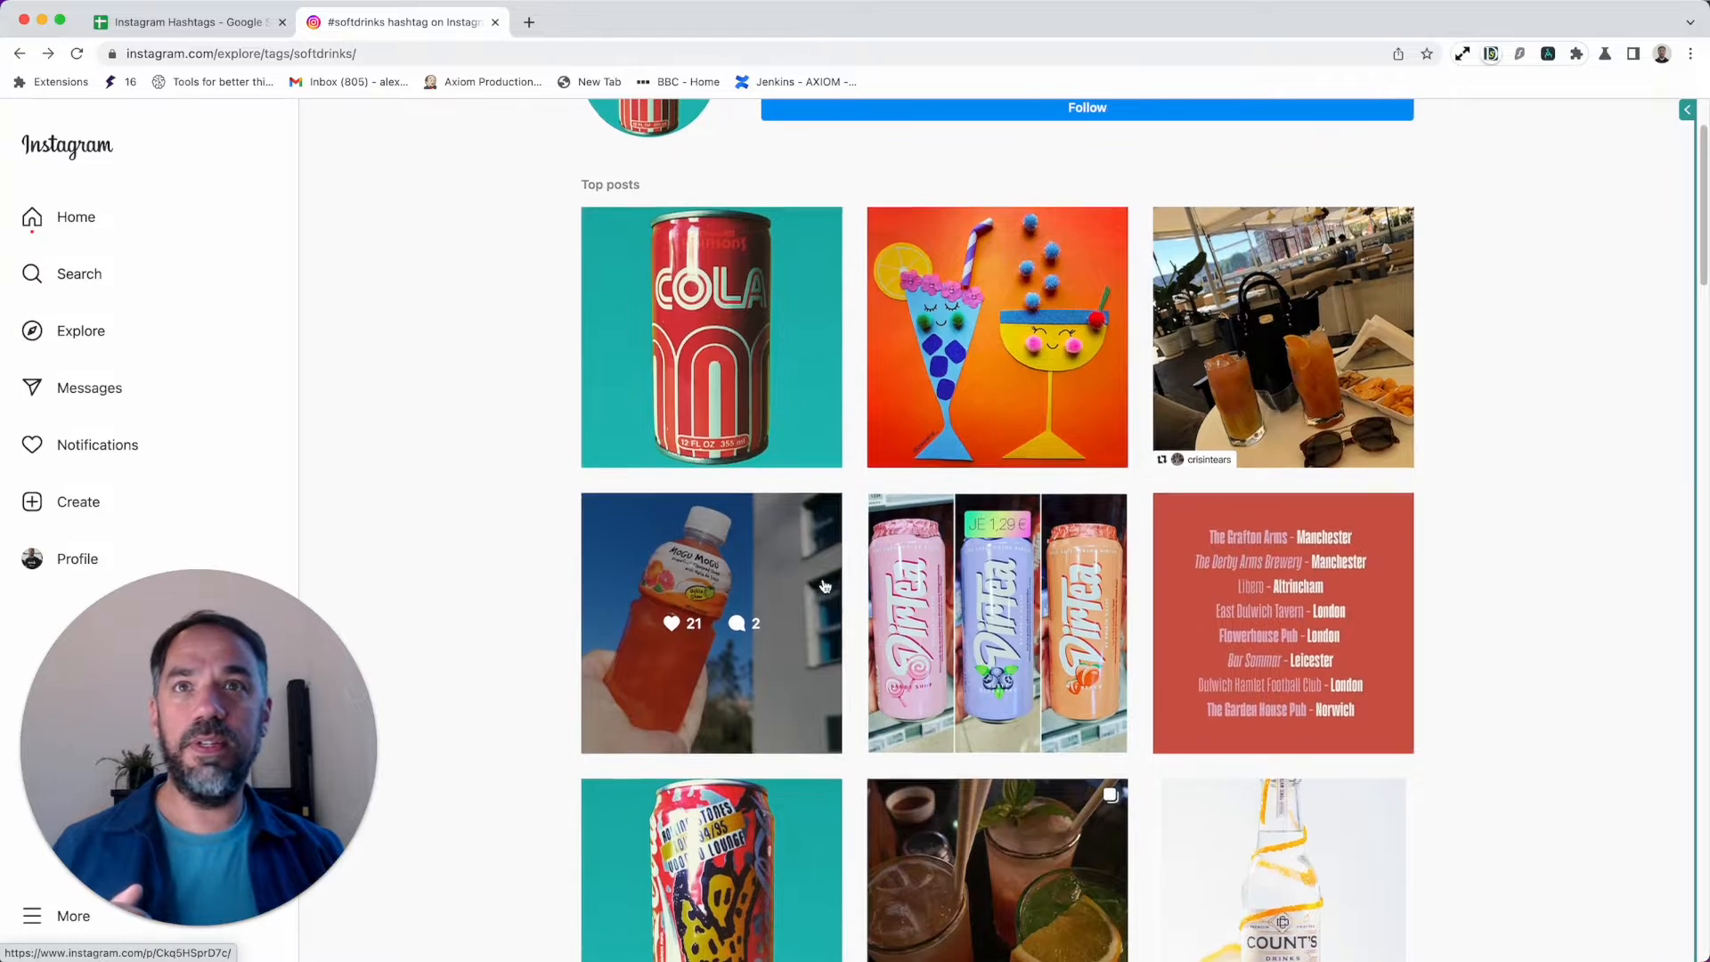
scroll("down", 3)
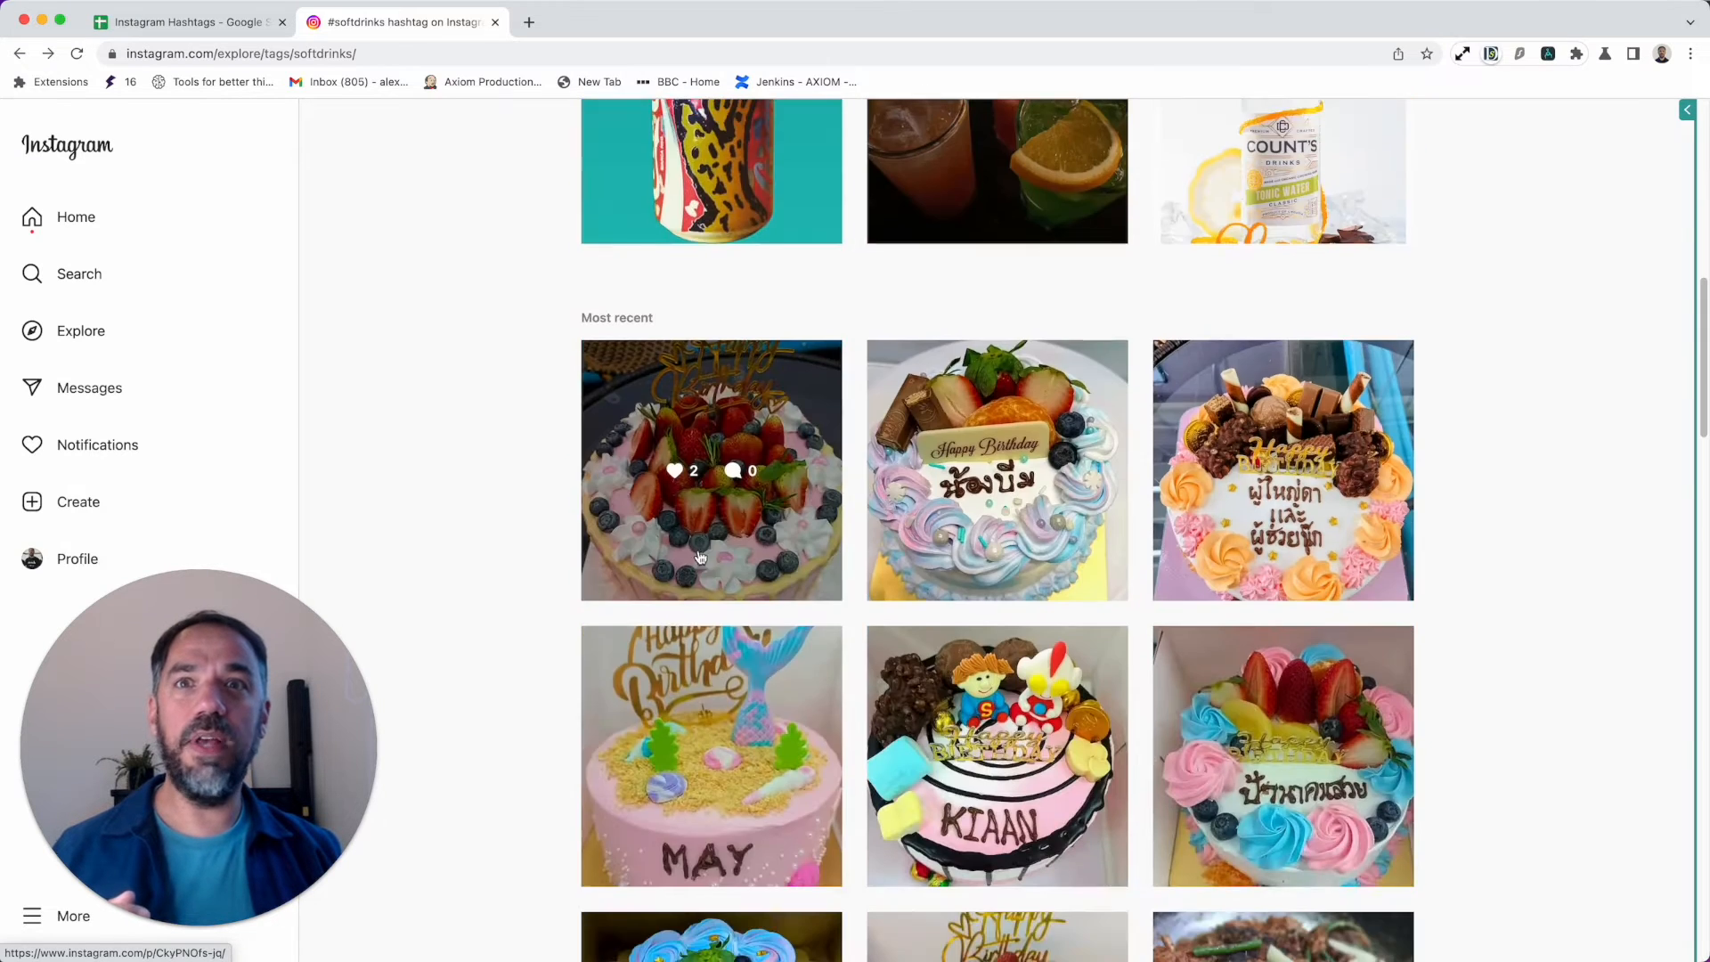
scroll("down", 3)
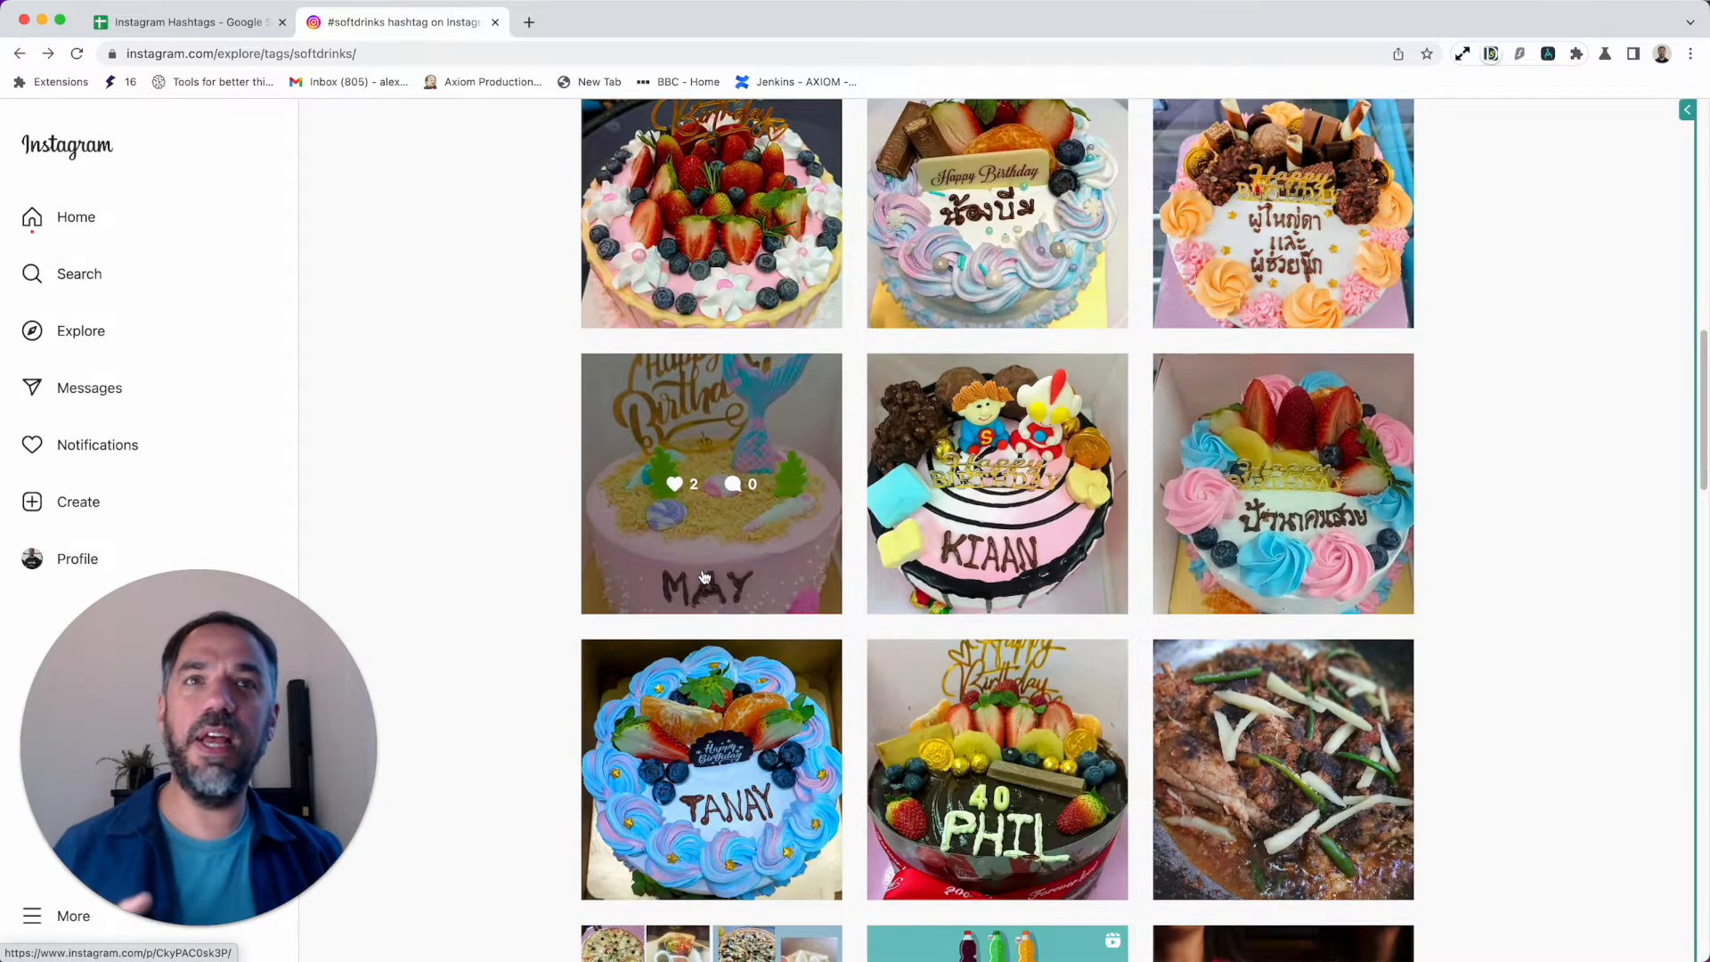
scroll("up", 3)
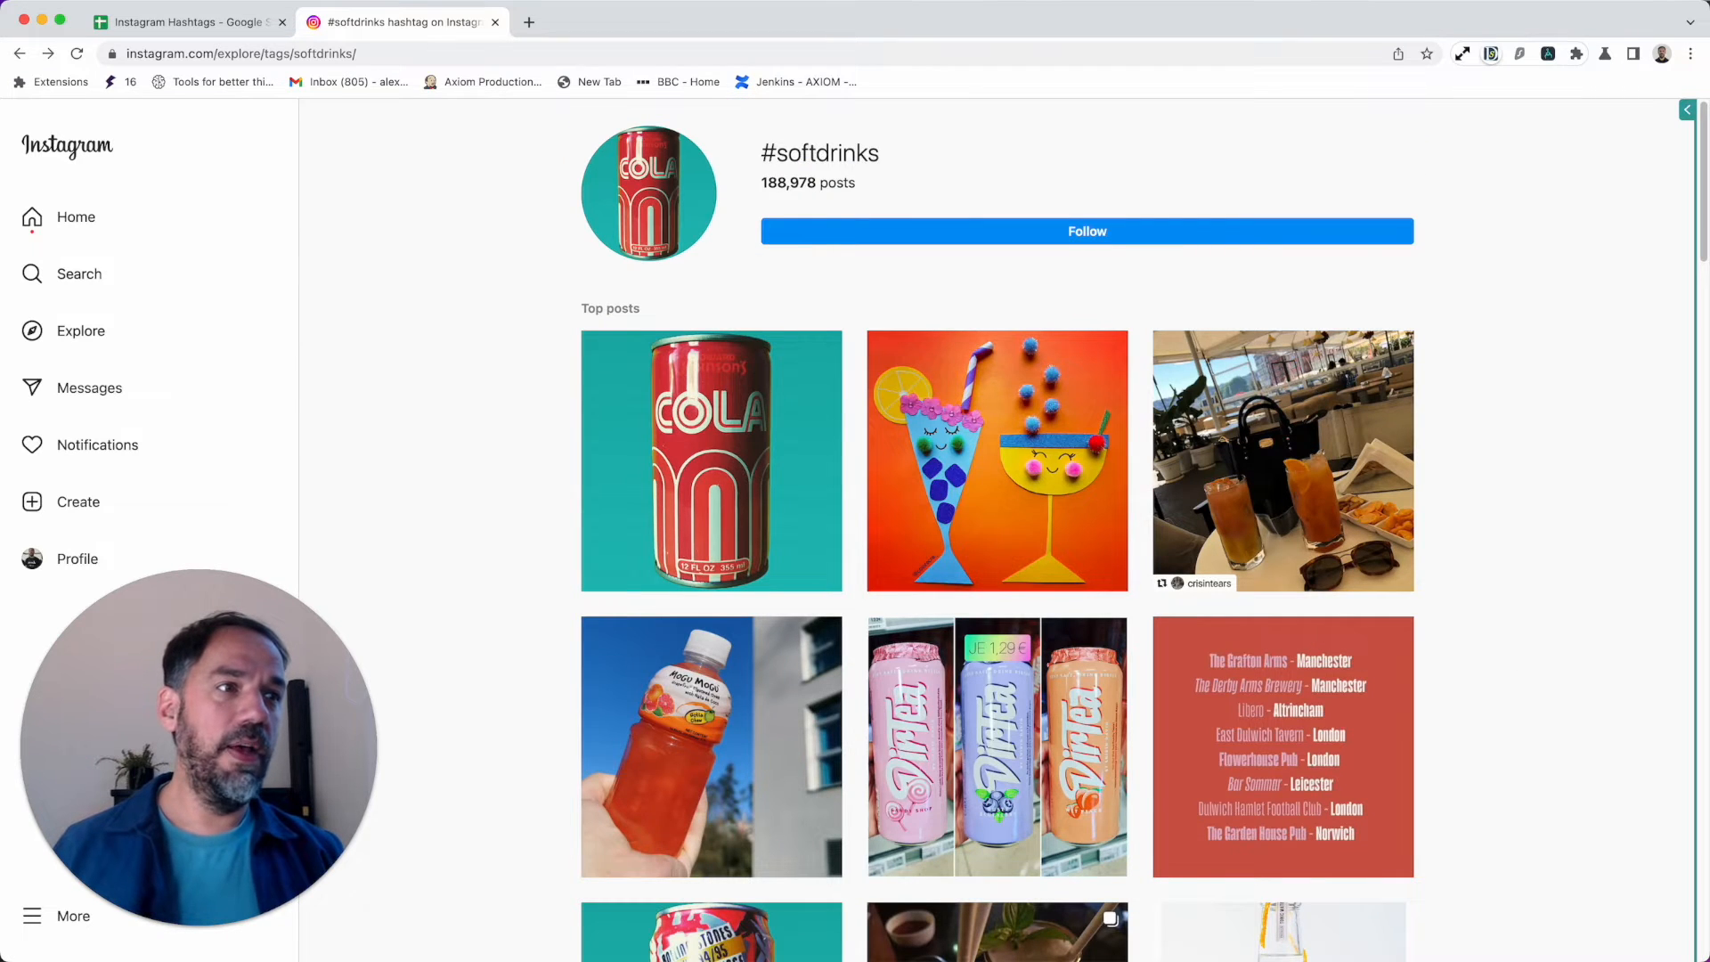
scroll("down", 3)
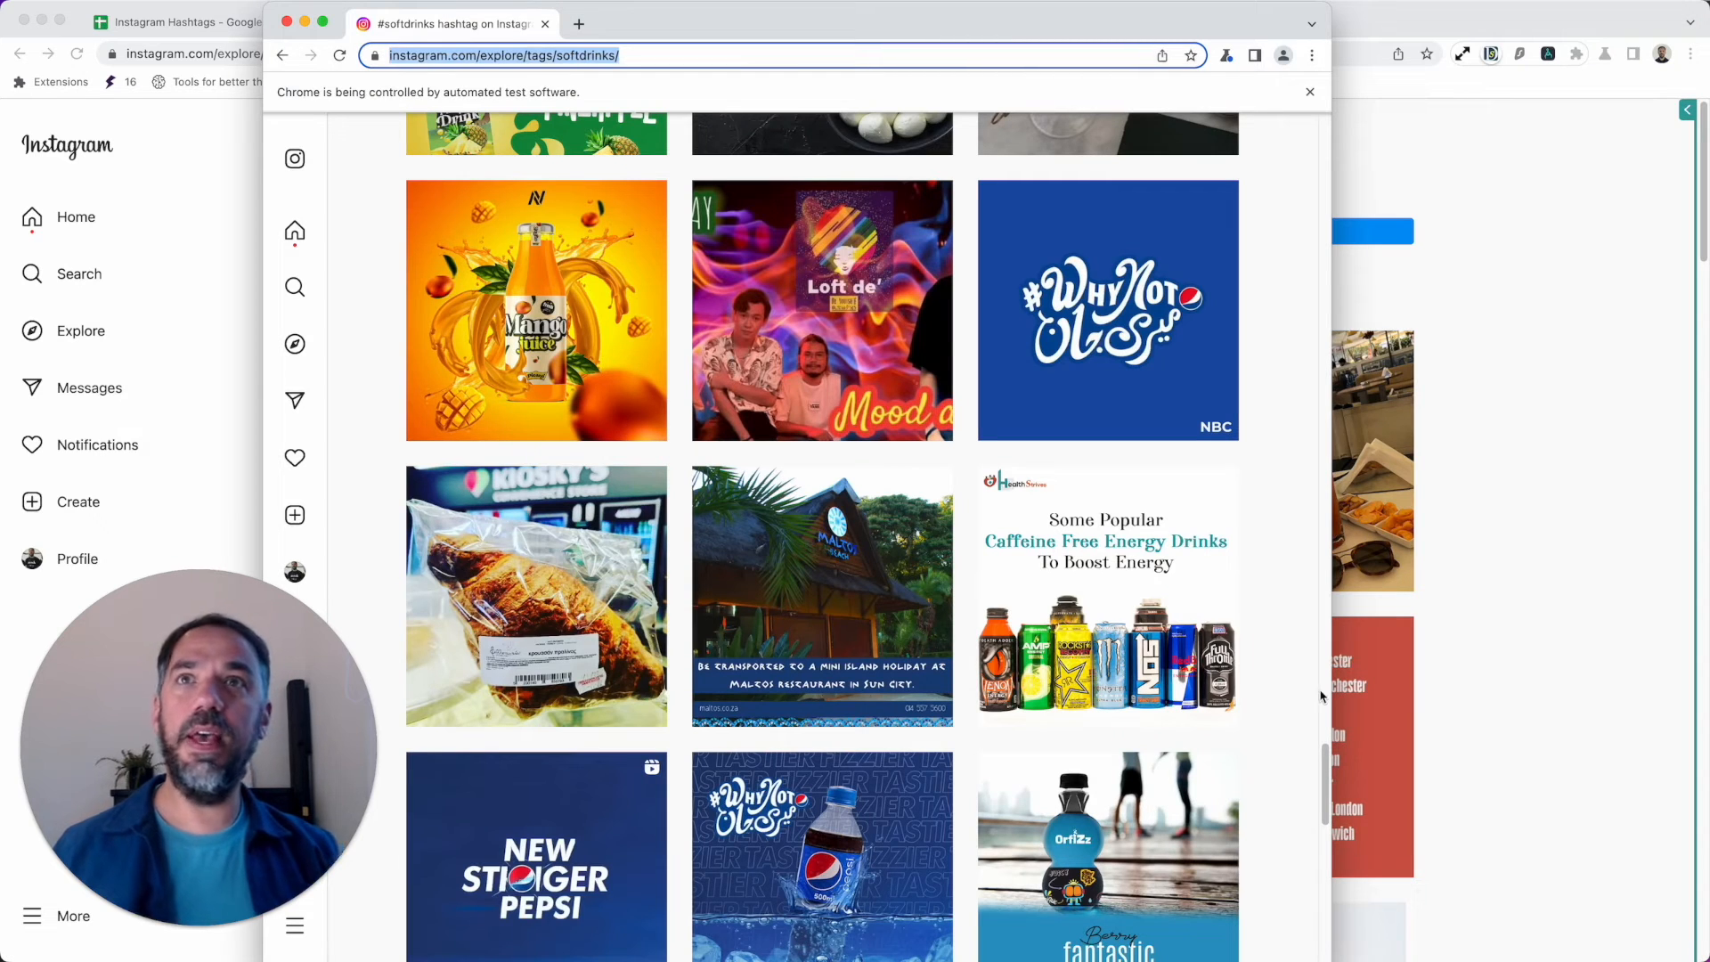
scroll("down", 3)
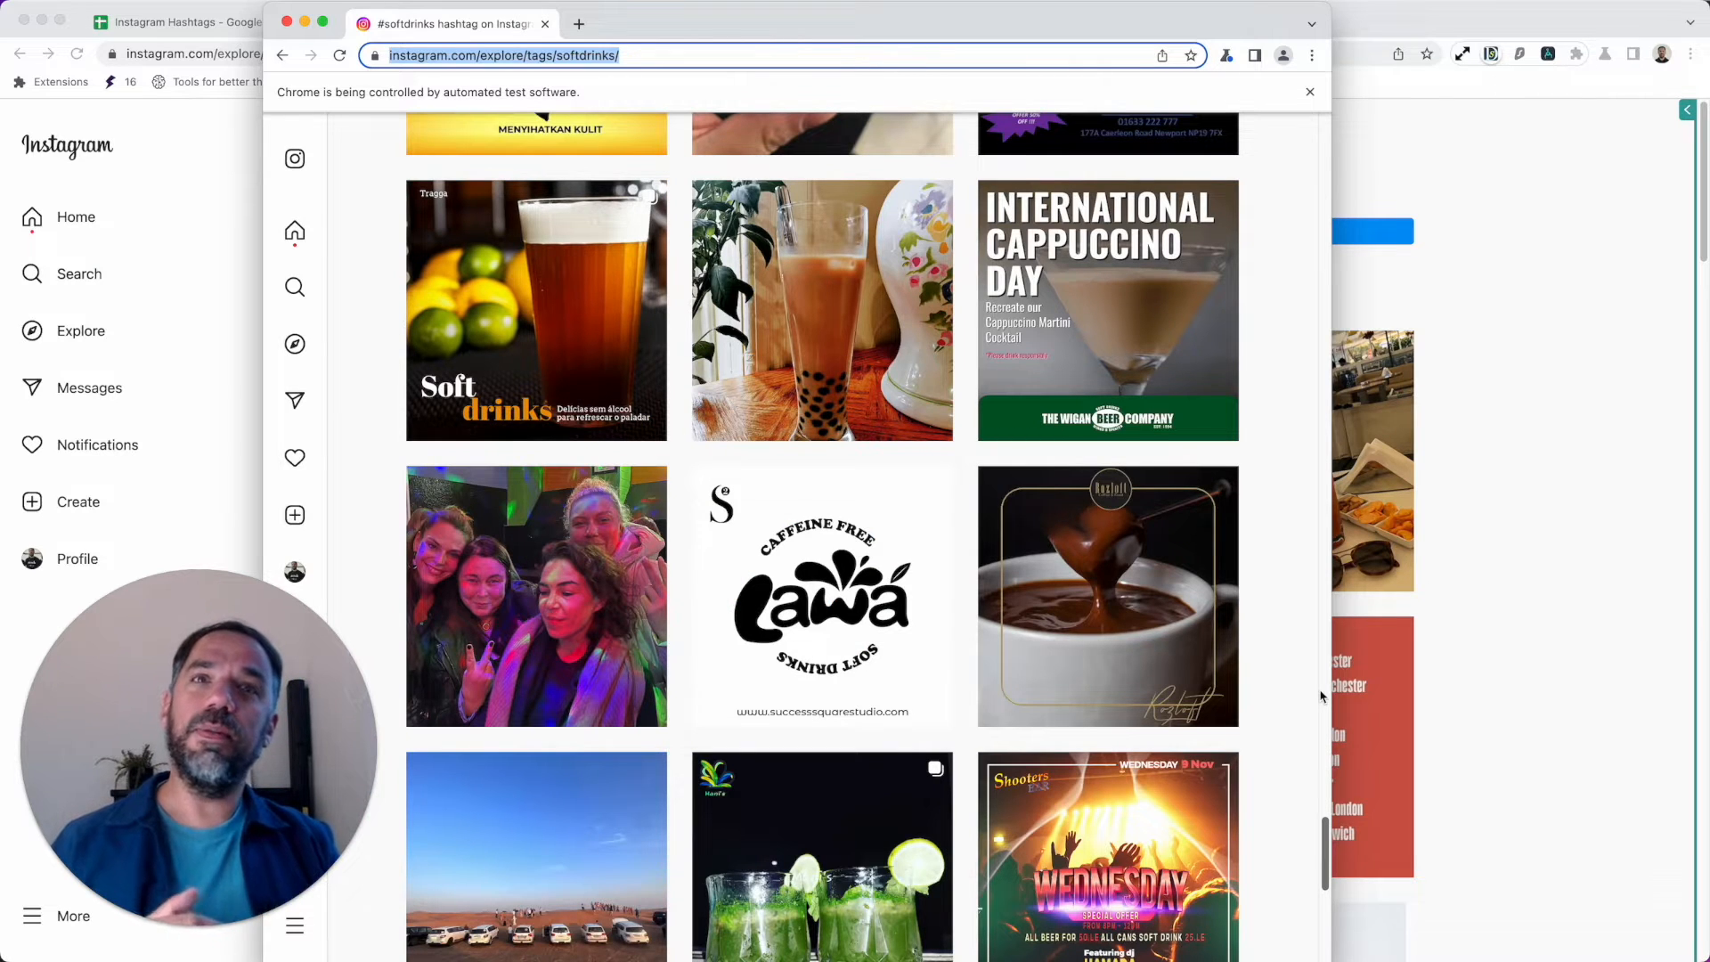
scroll("down", 3)
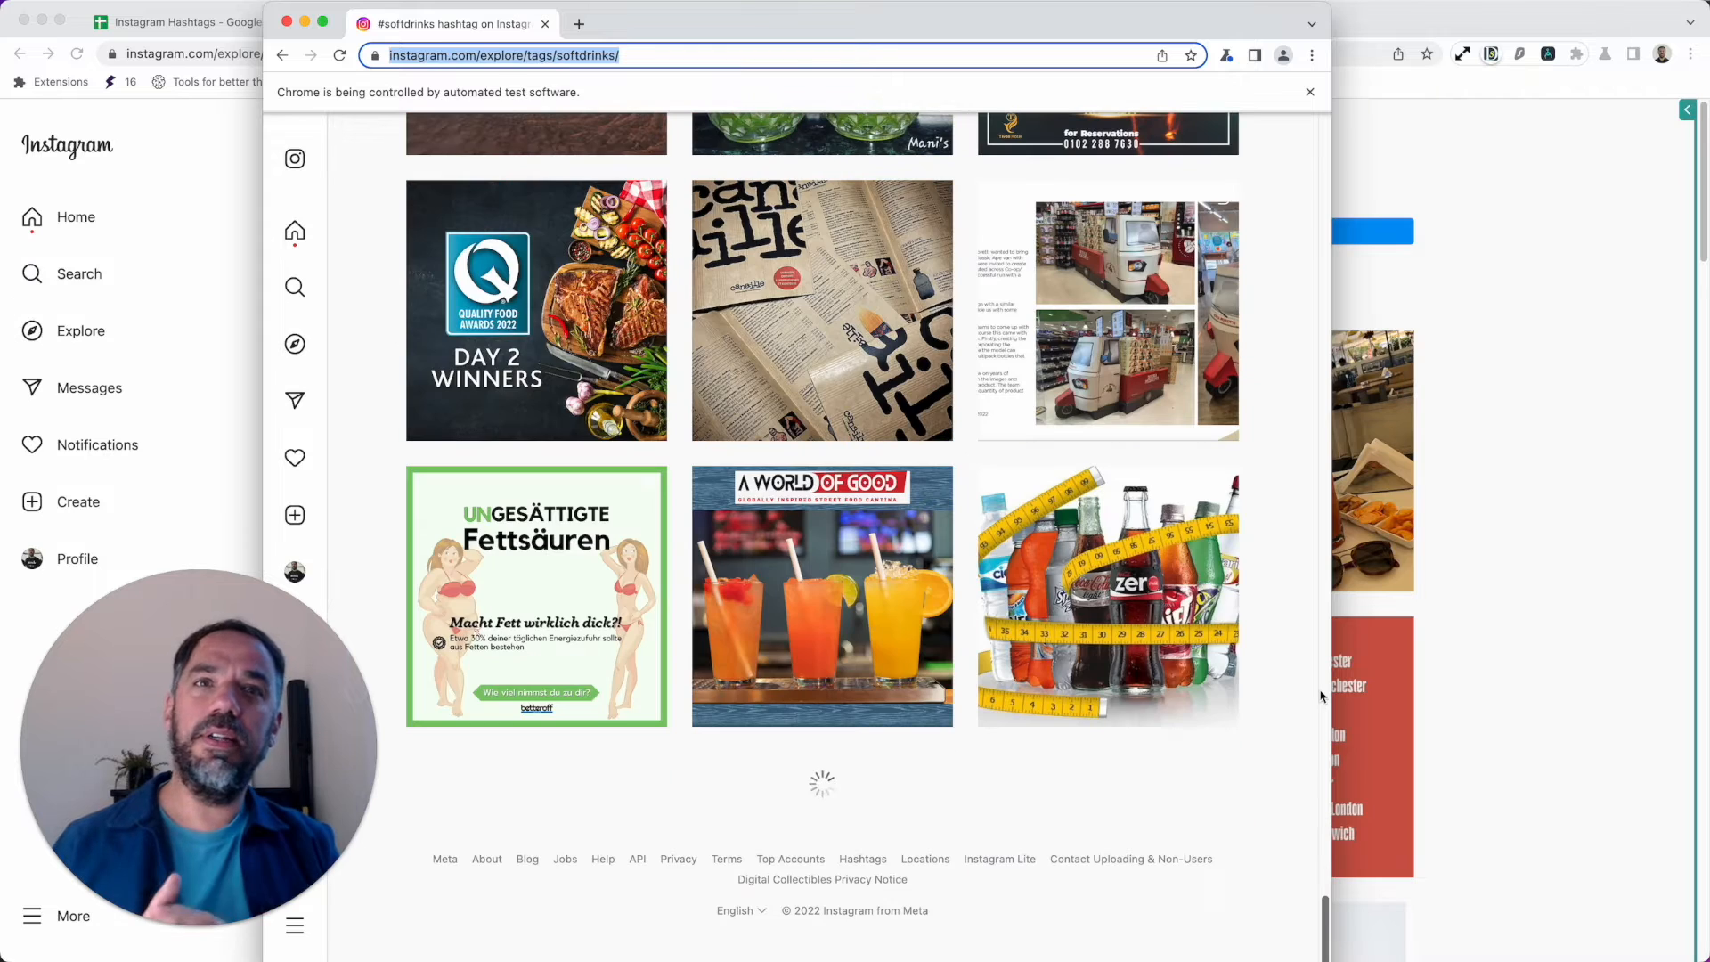
scroll("down", 3)
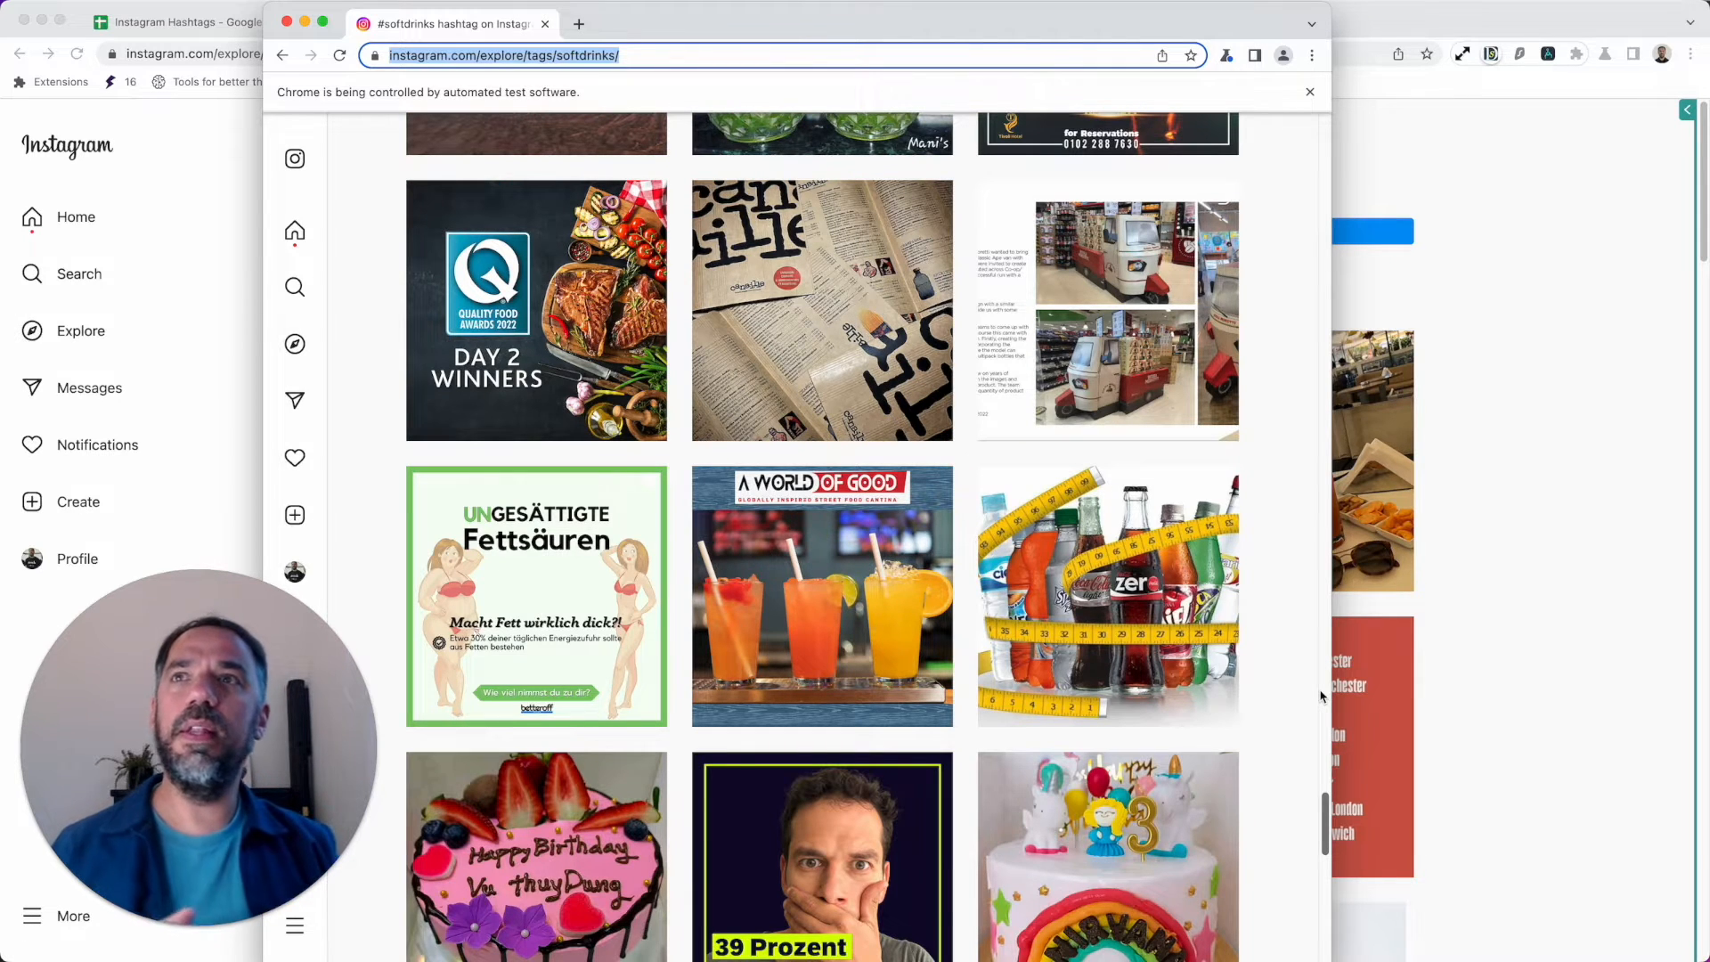
scroll("down", 3)
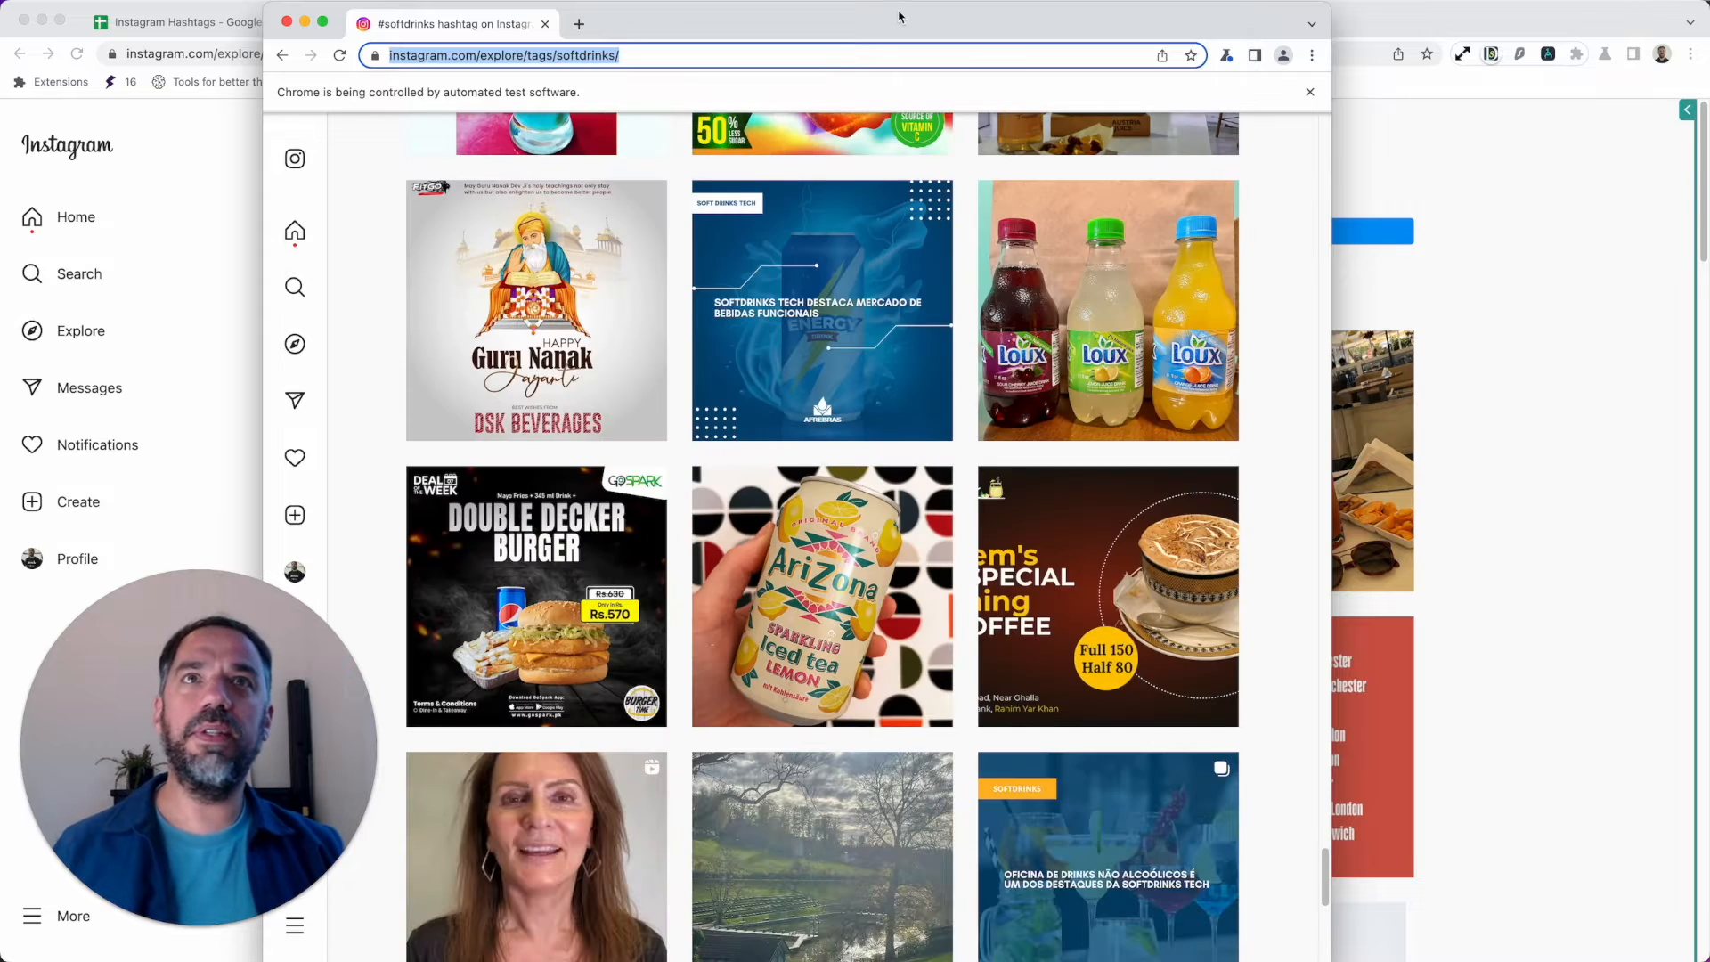
Step: Switch to the Instagram Hashtags spreadsheet on its empty Links sheet
left_click(185, 21)
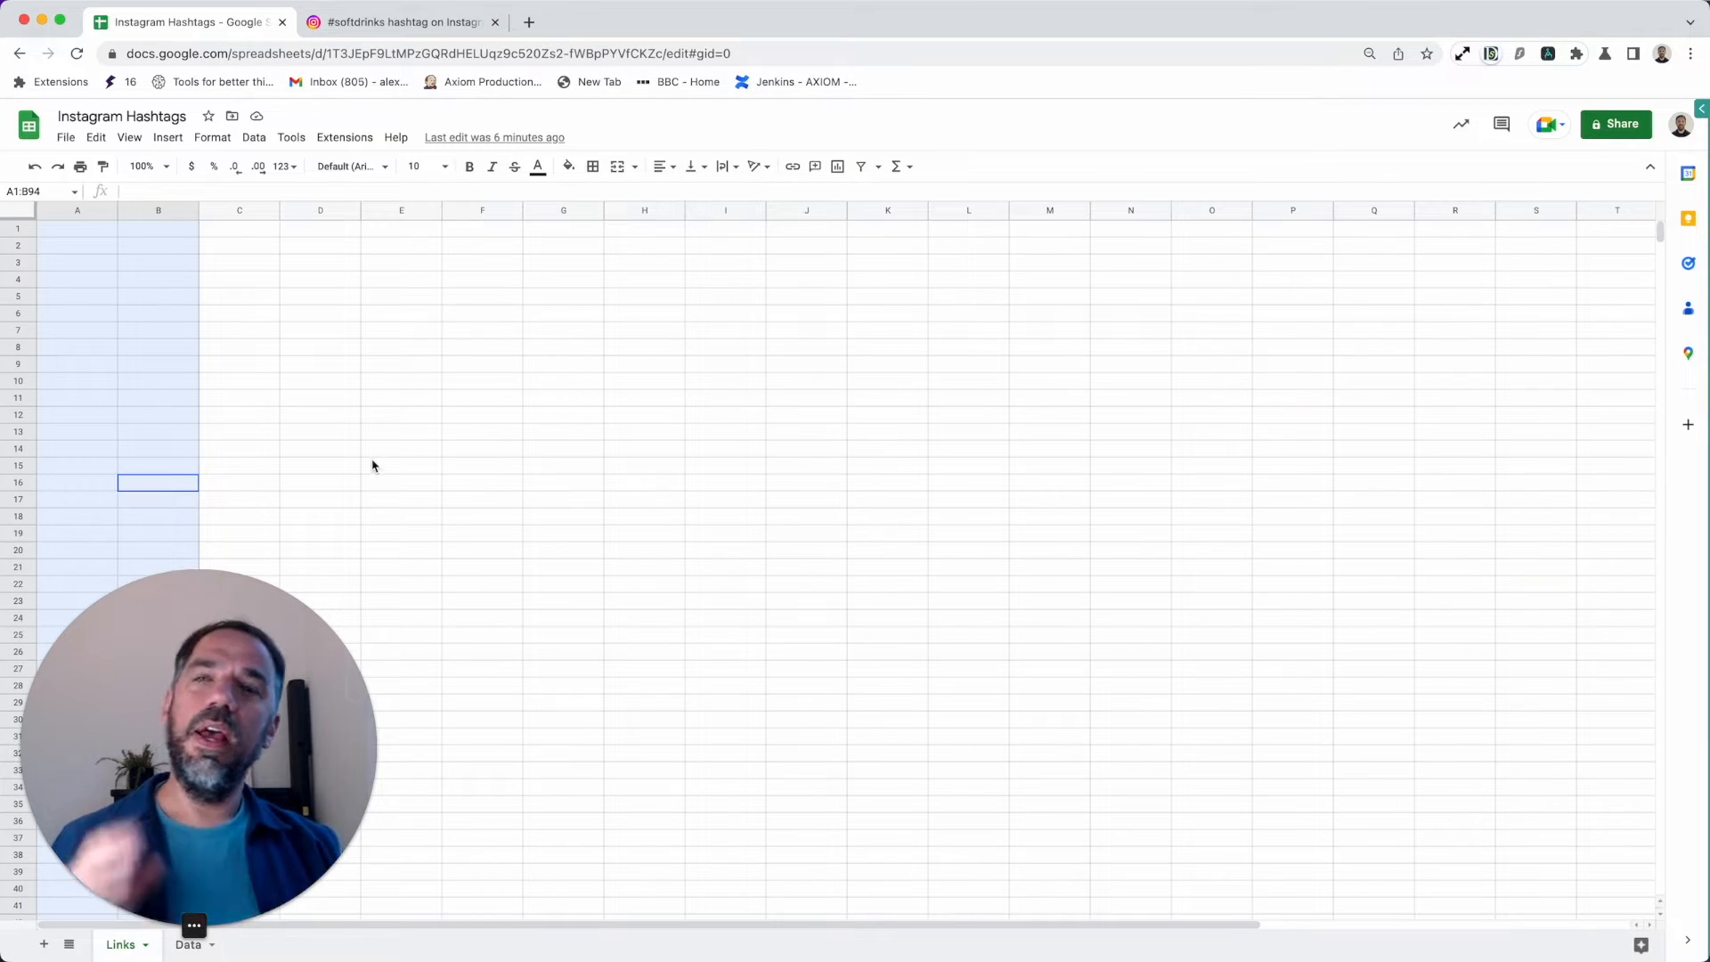
Step: Check column A now lists about 109 scraped post URLs, then return to the hashtag page
left_click(400, 464)
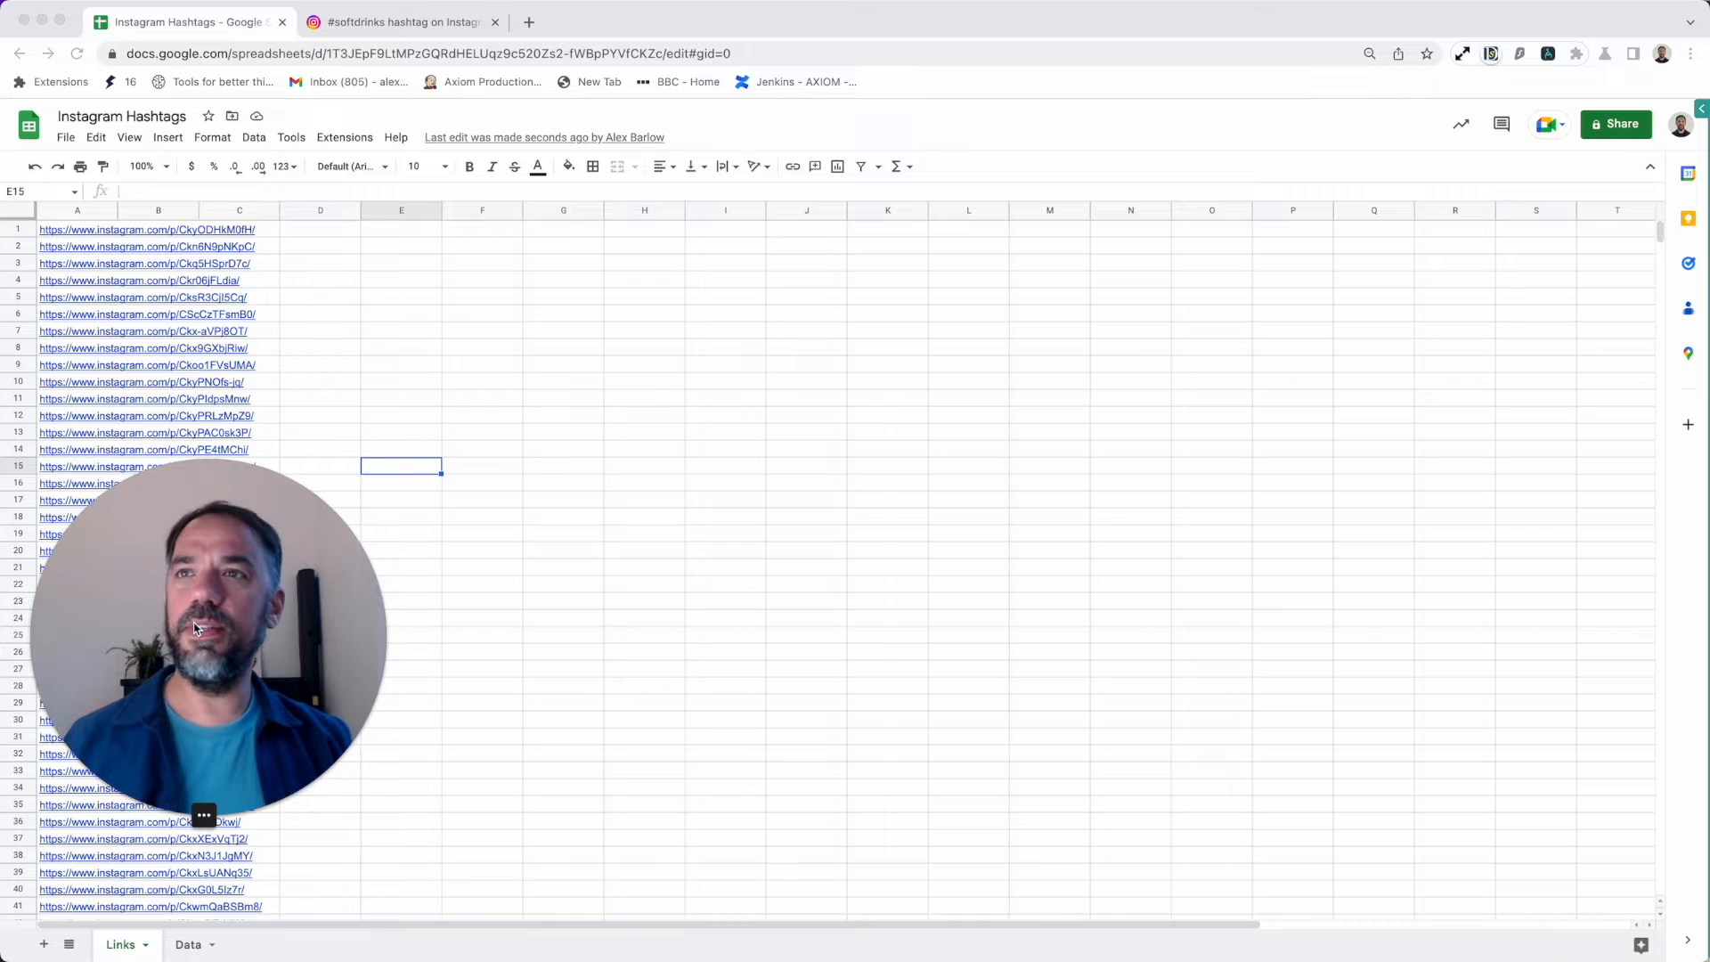
scroll("down", 3)
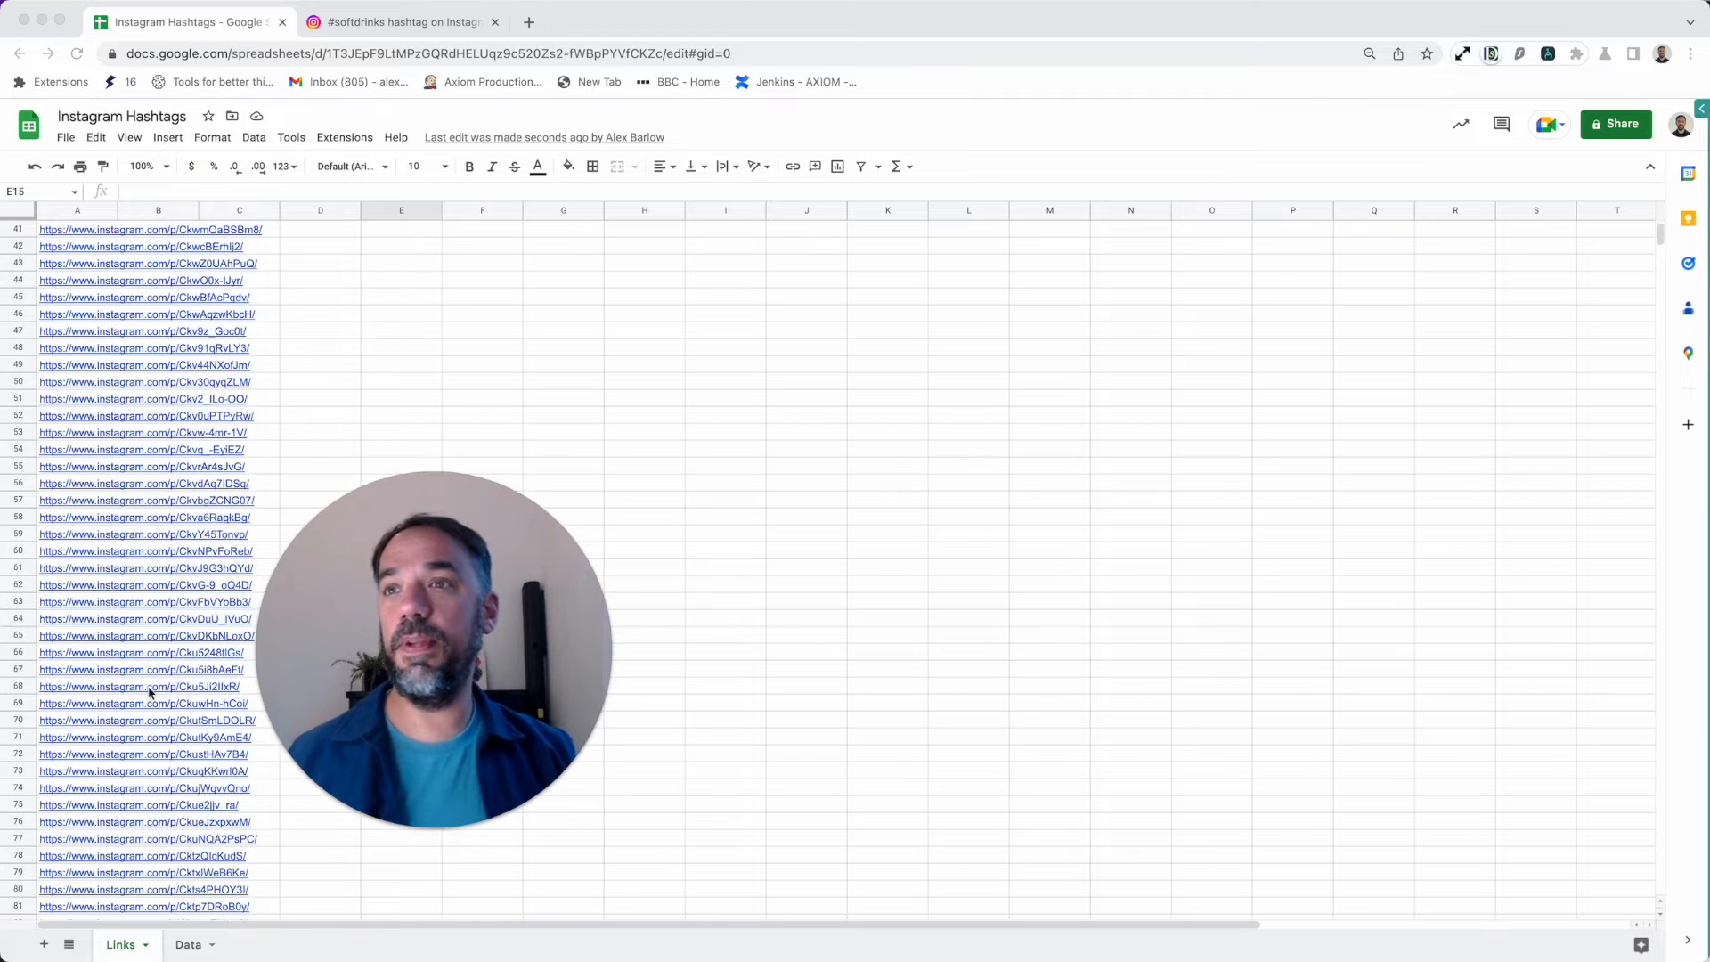
scroll("down", 3)
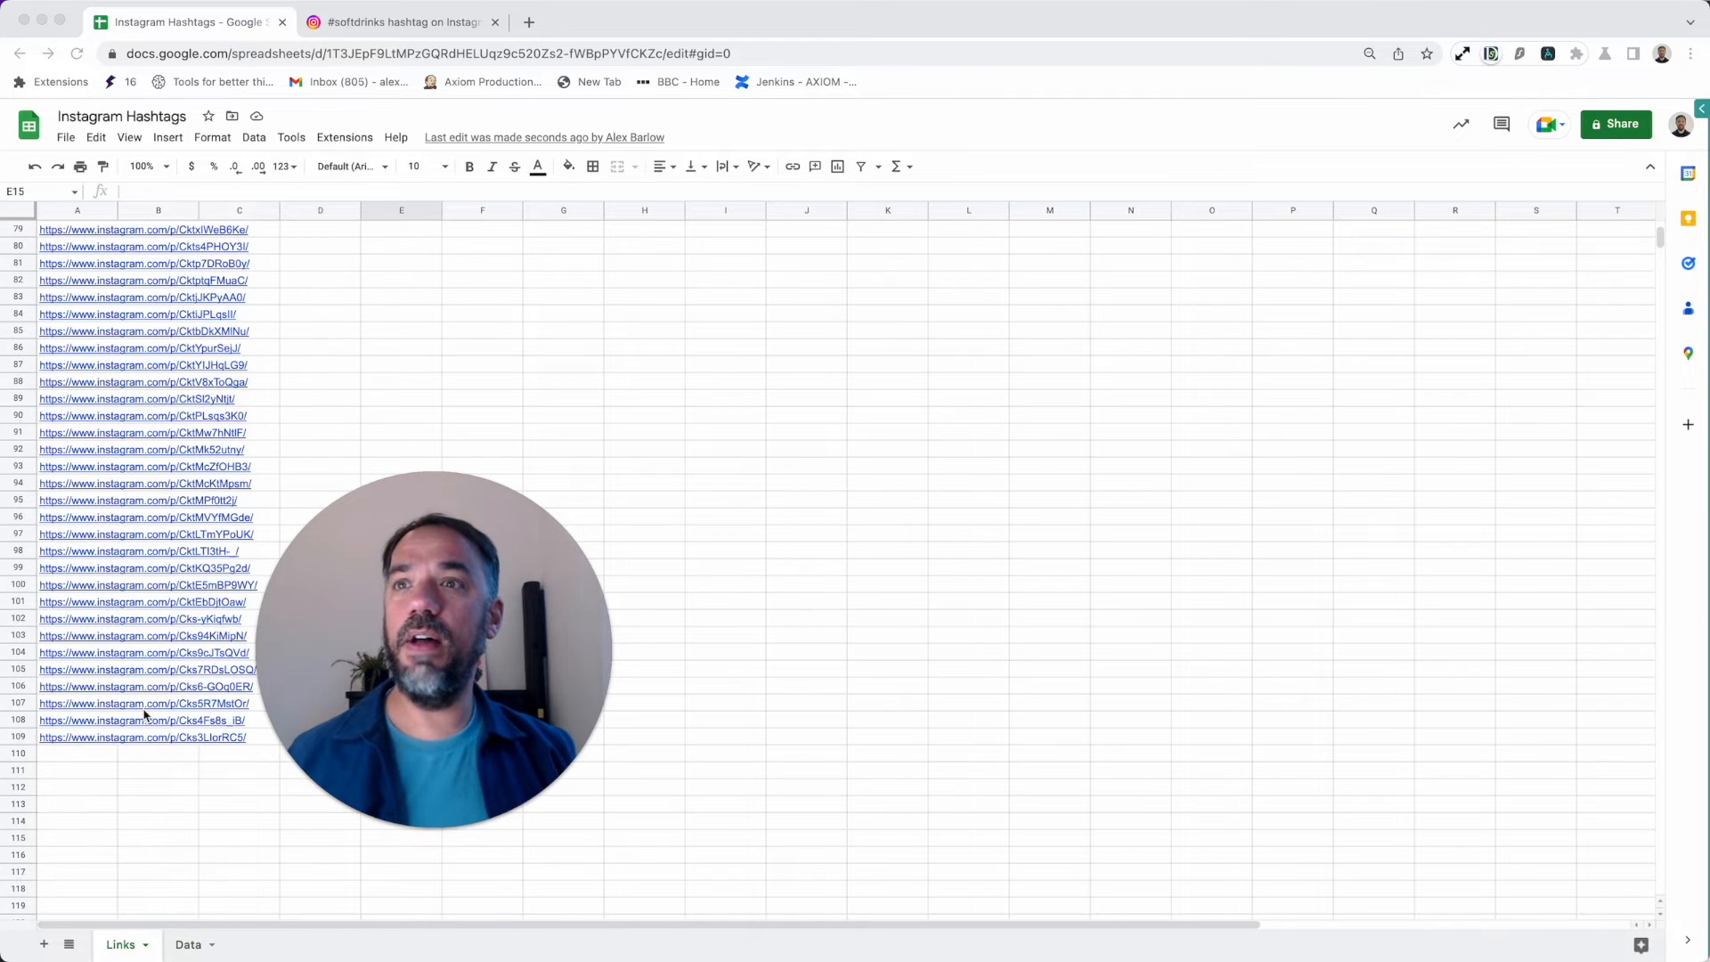
scroll("up", 3)
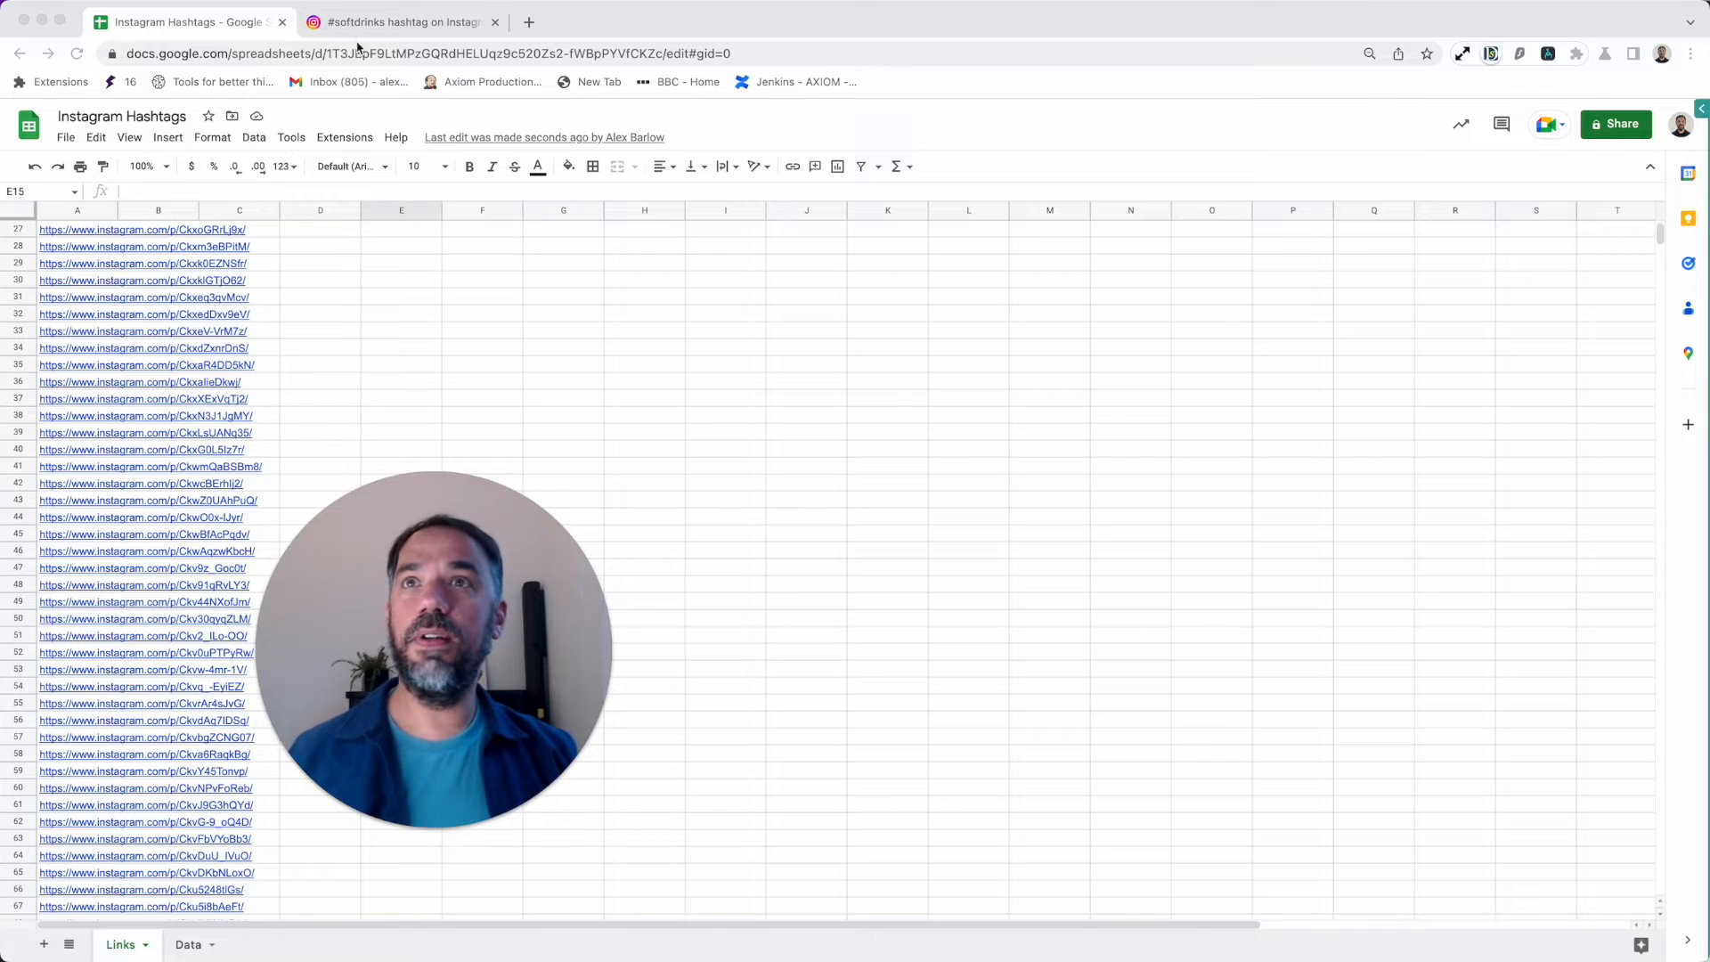
left_click(401, 22)
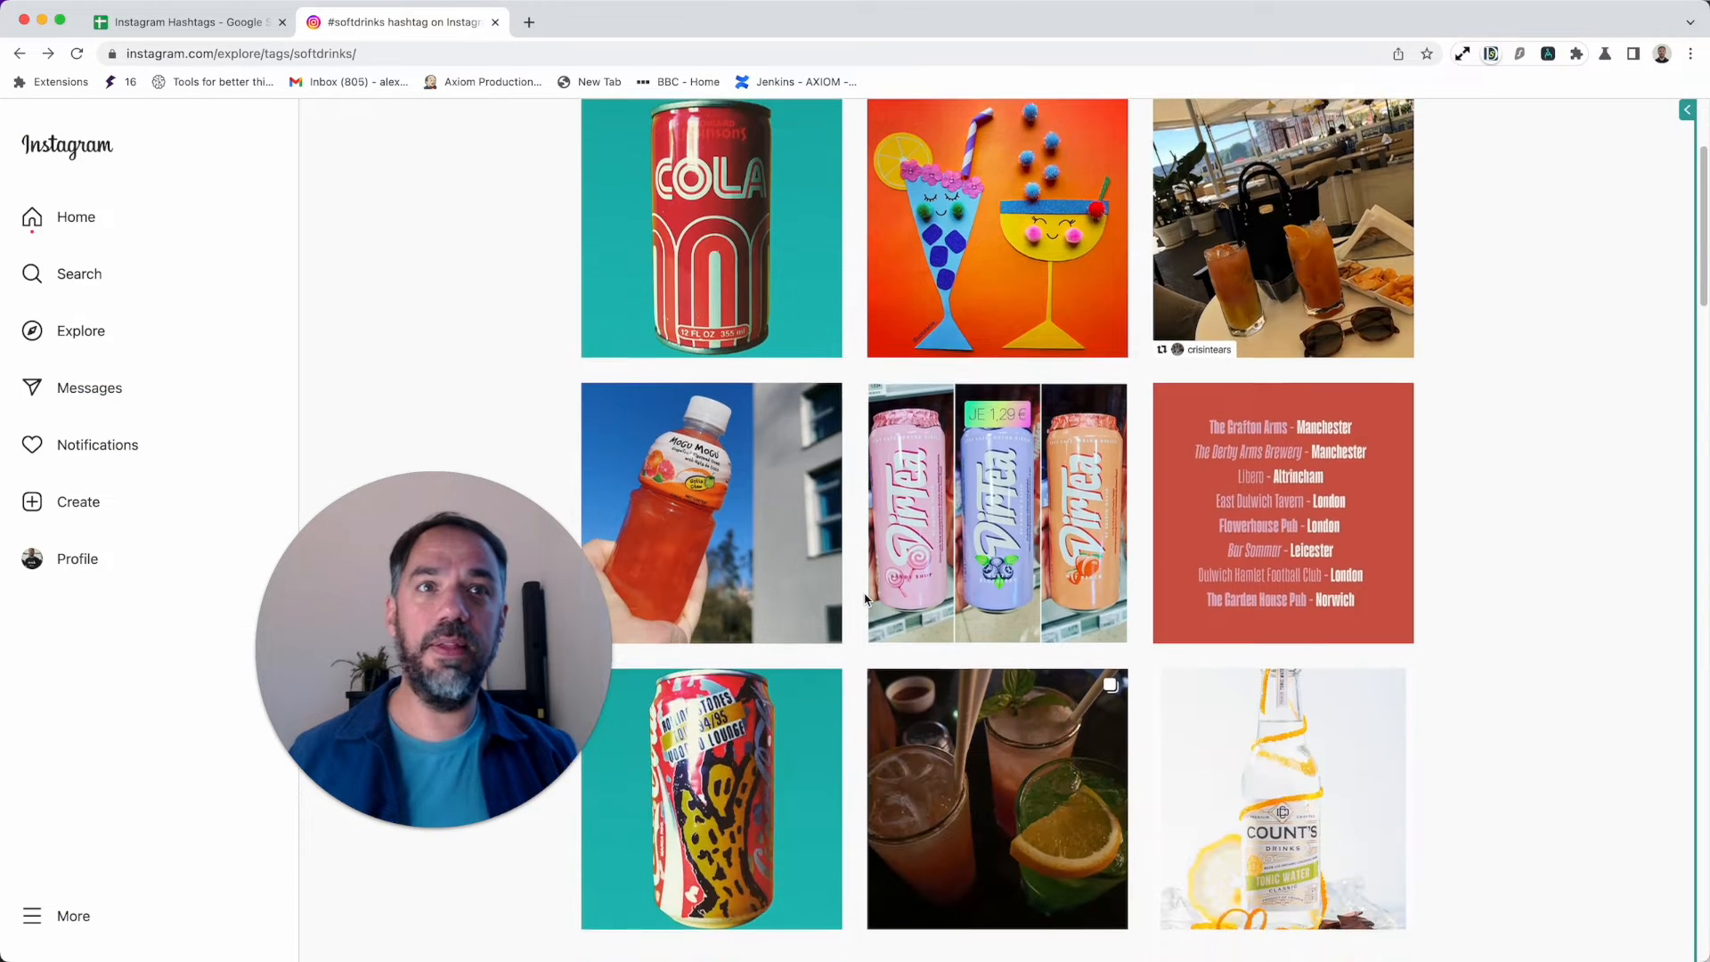
Step: Collapse step 1.2 and expand step 2.1 'Get data from a webpage' settings
scroll("up", 3)
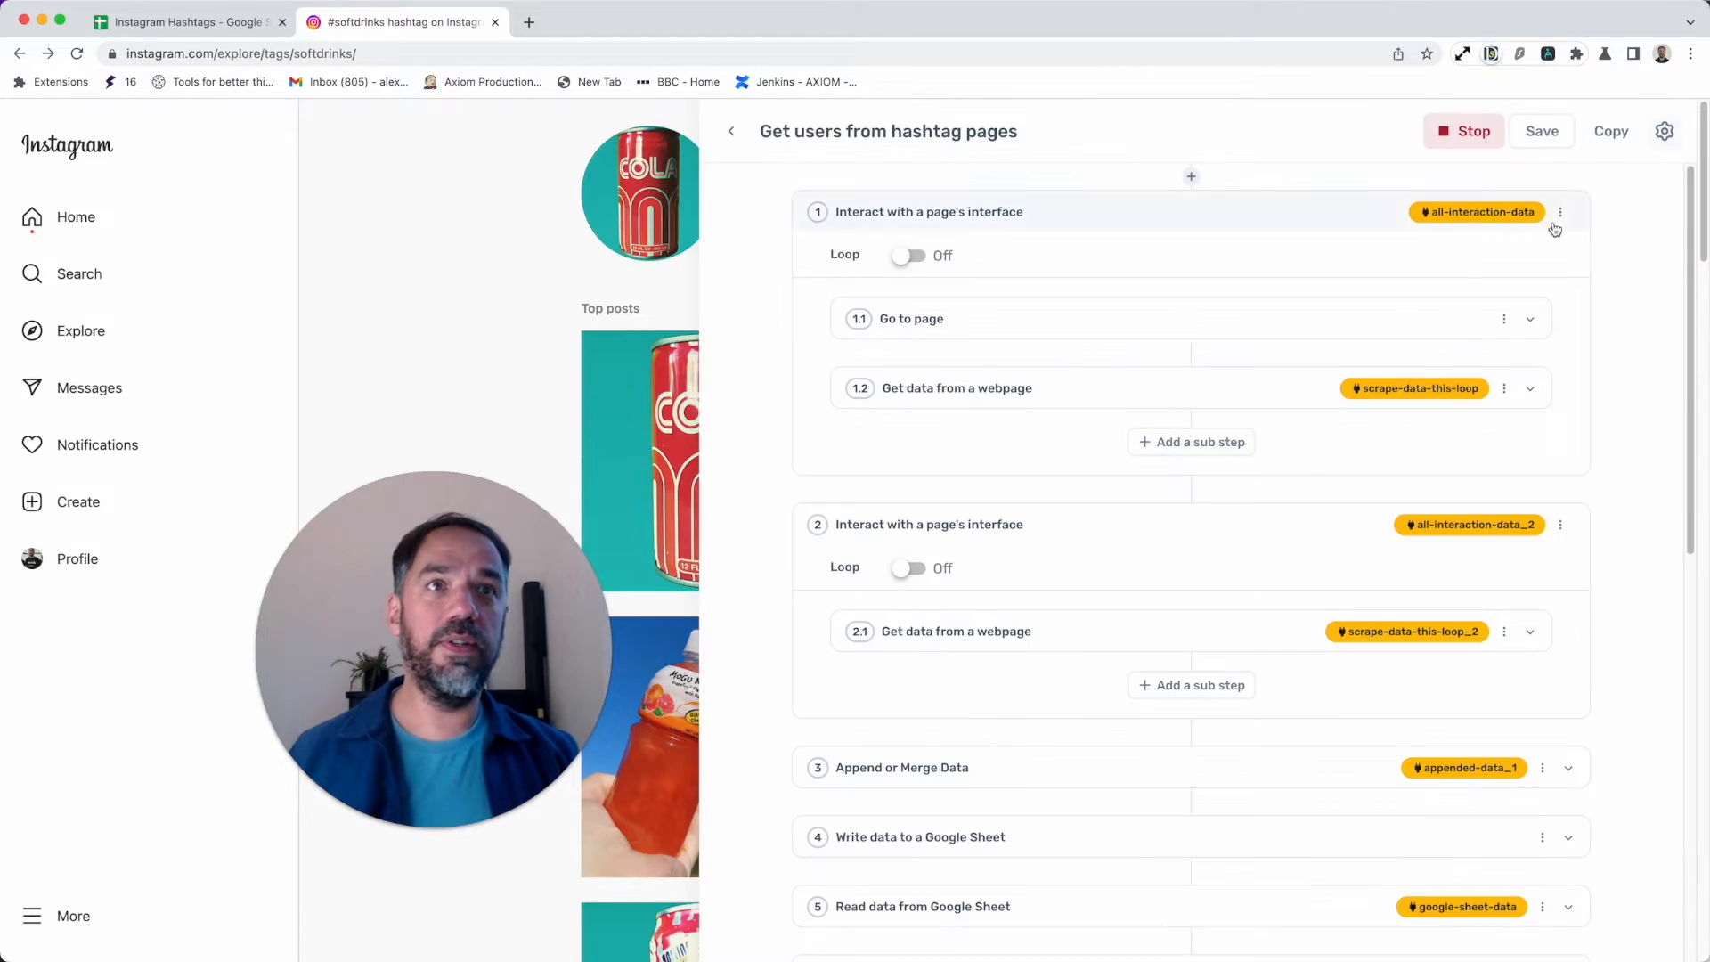
left_click(1528, 386)
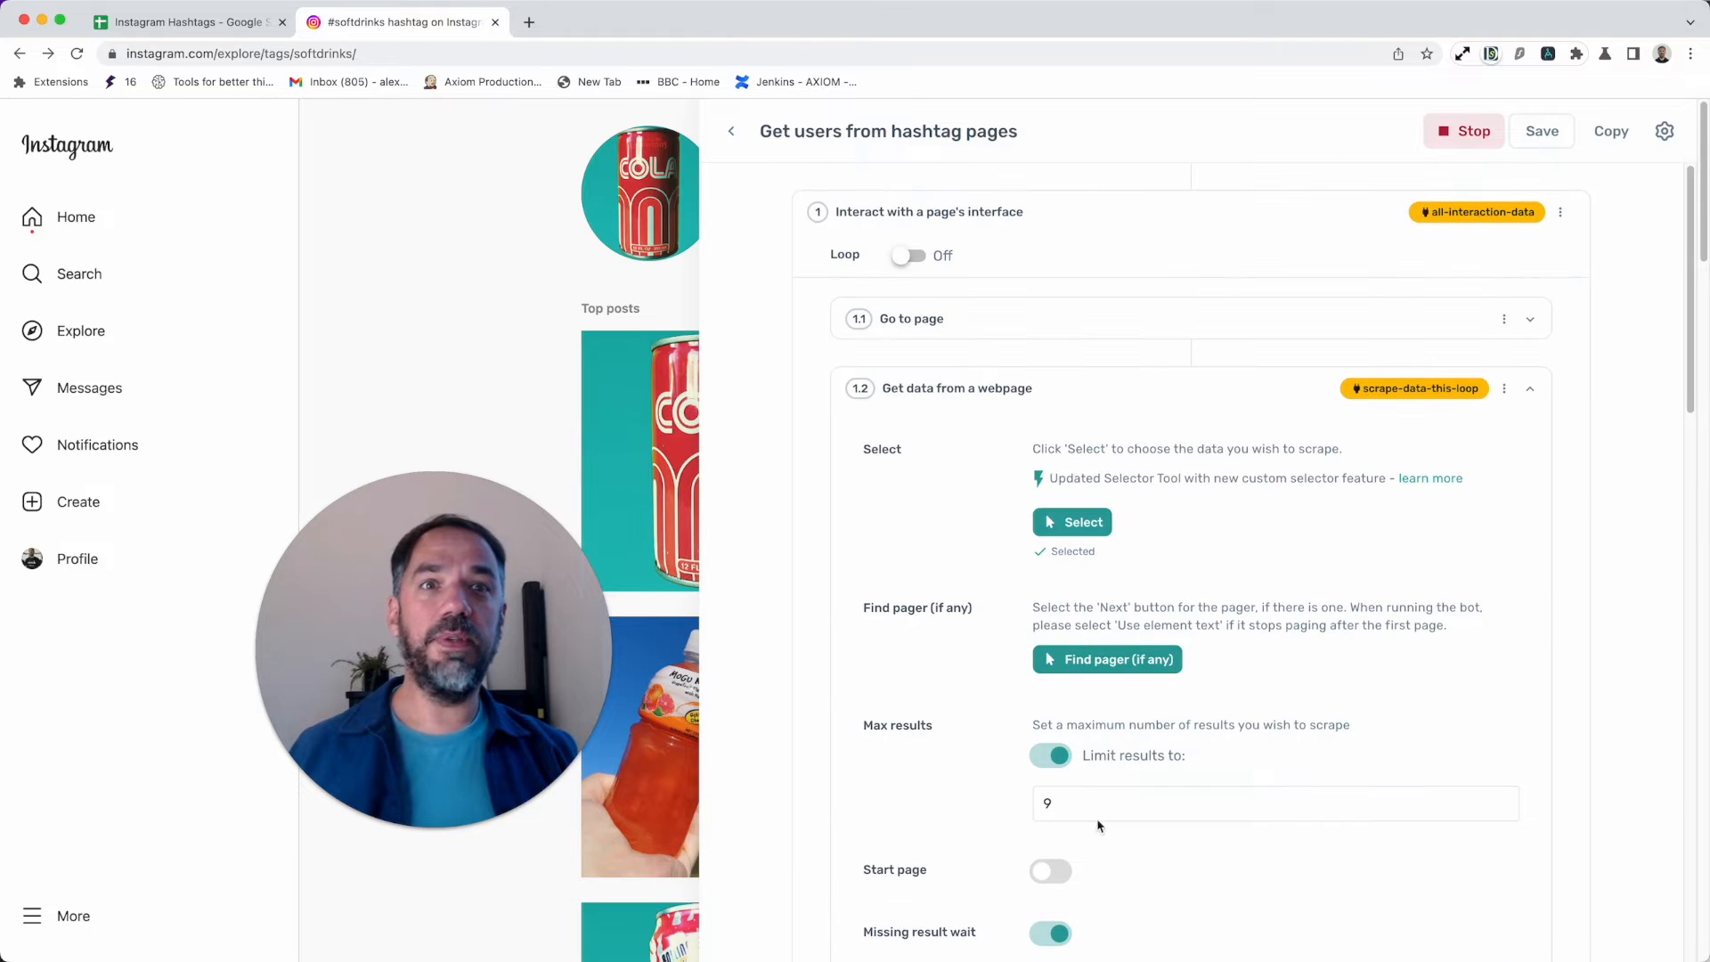
scroll("down", 3)
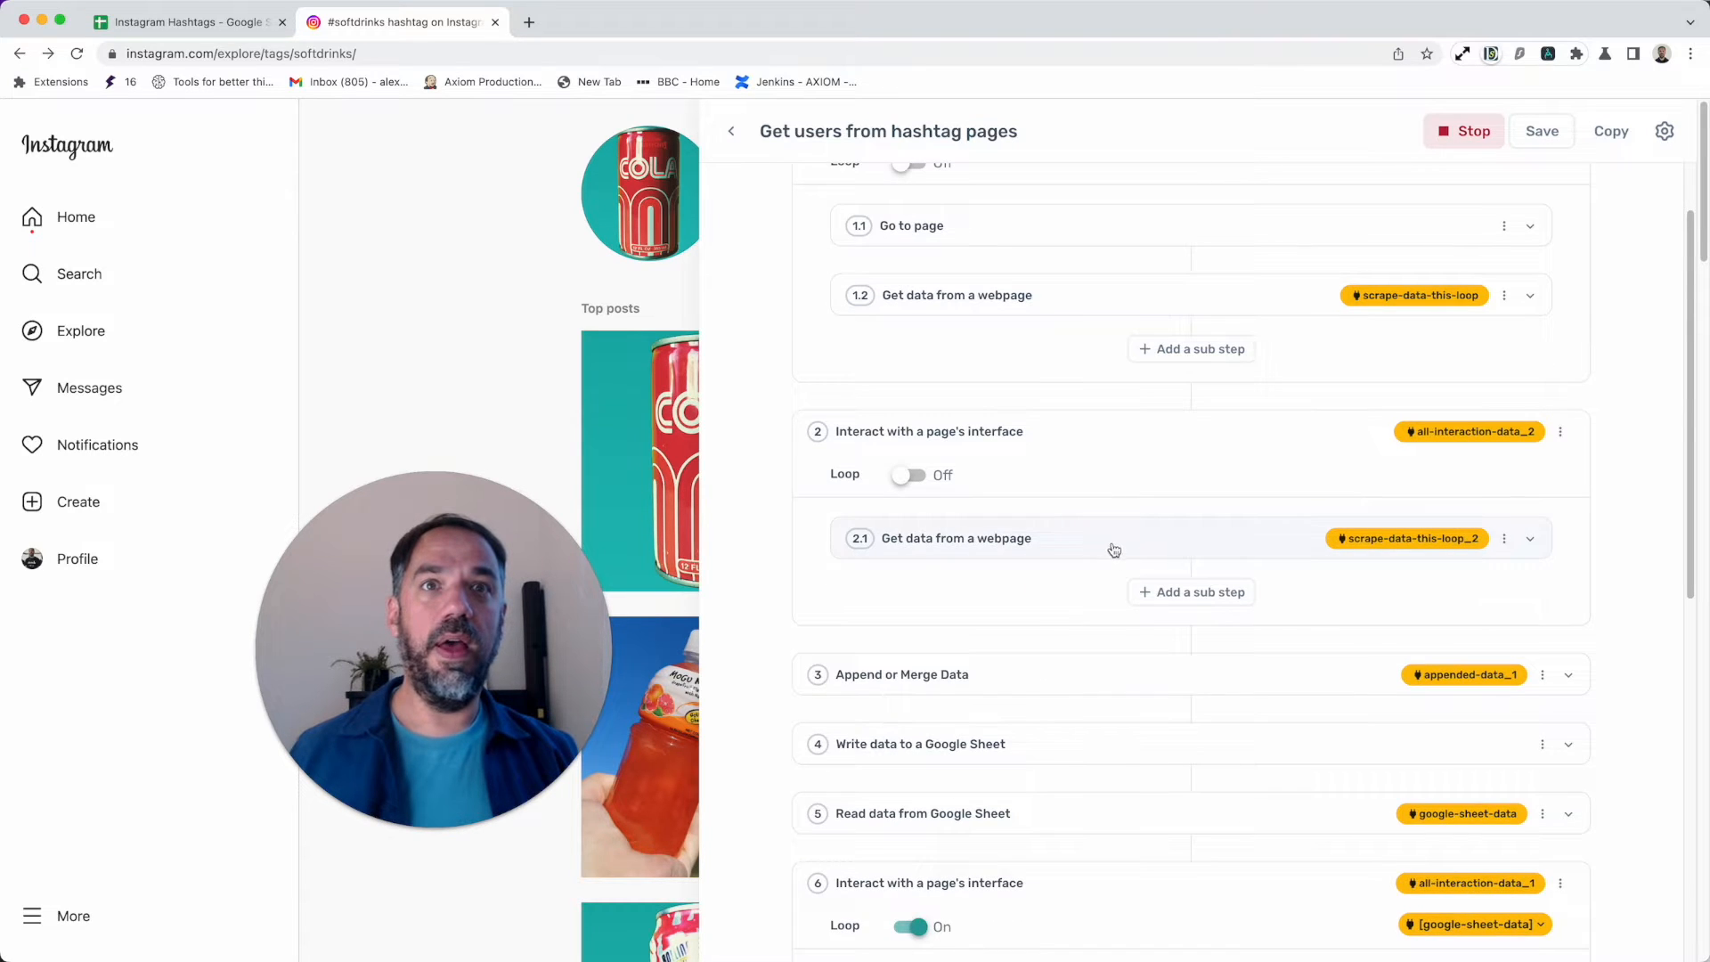
left_click(1528, 538)
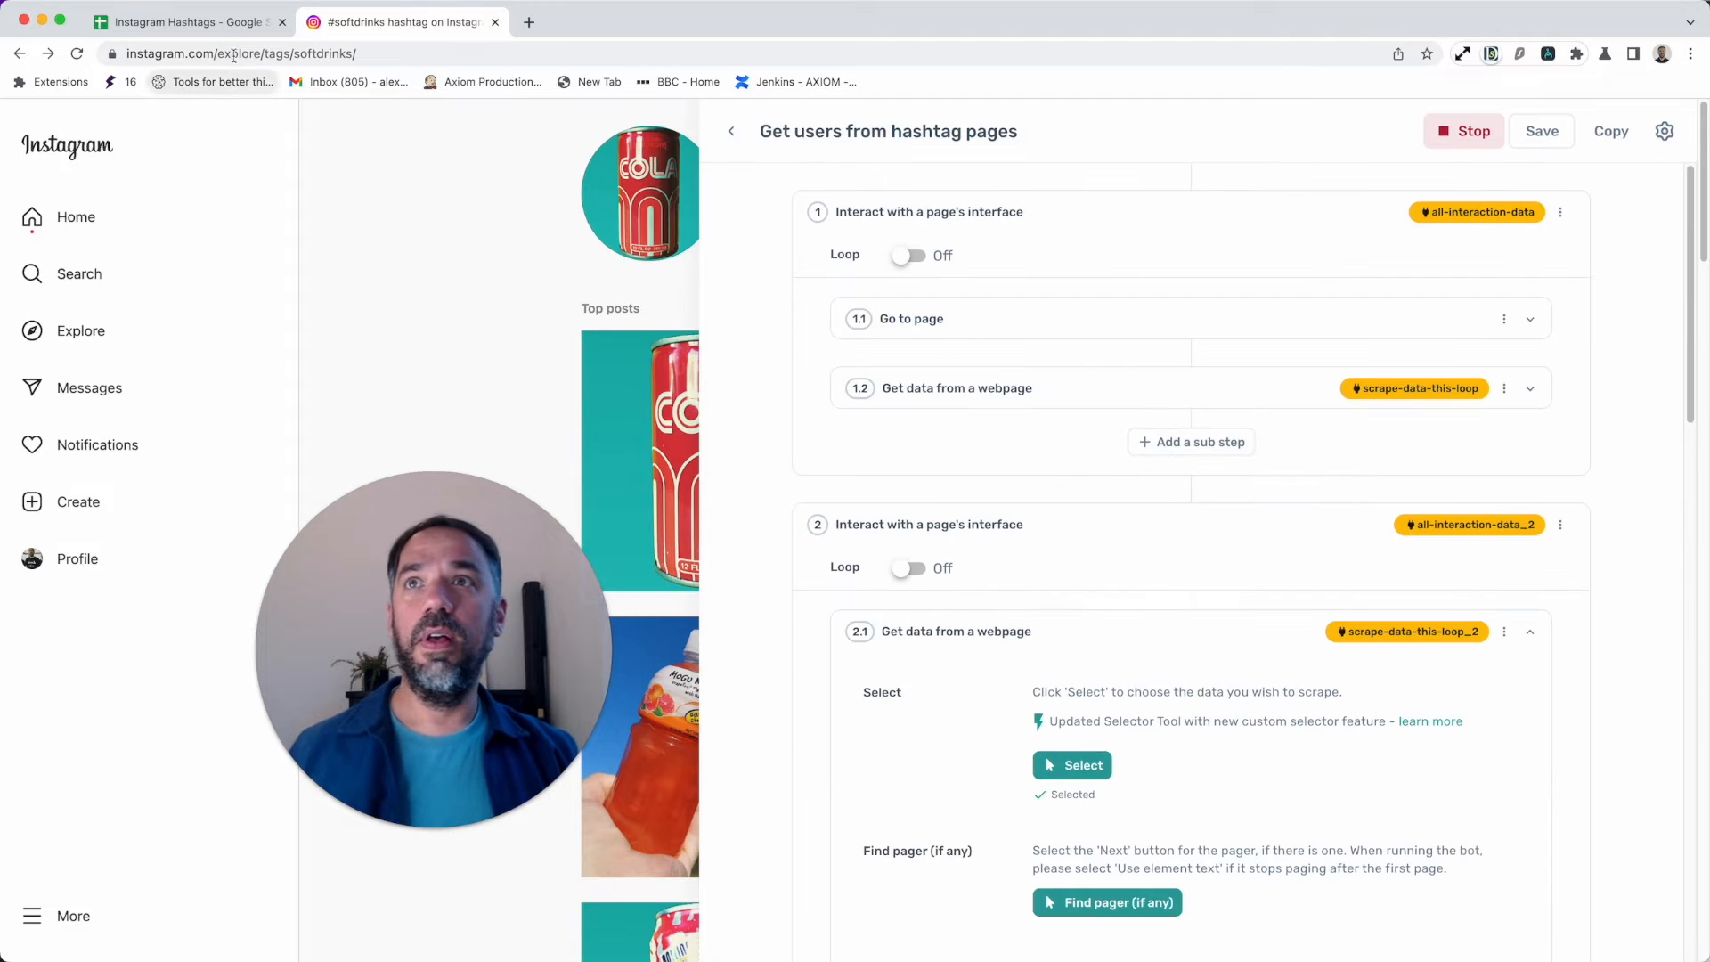
Step: Show the Data sheet and widen column A as profile links and usernames arrive
left_click(185, 21)
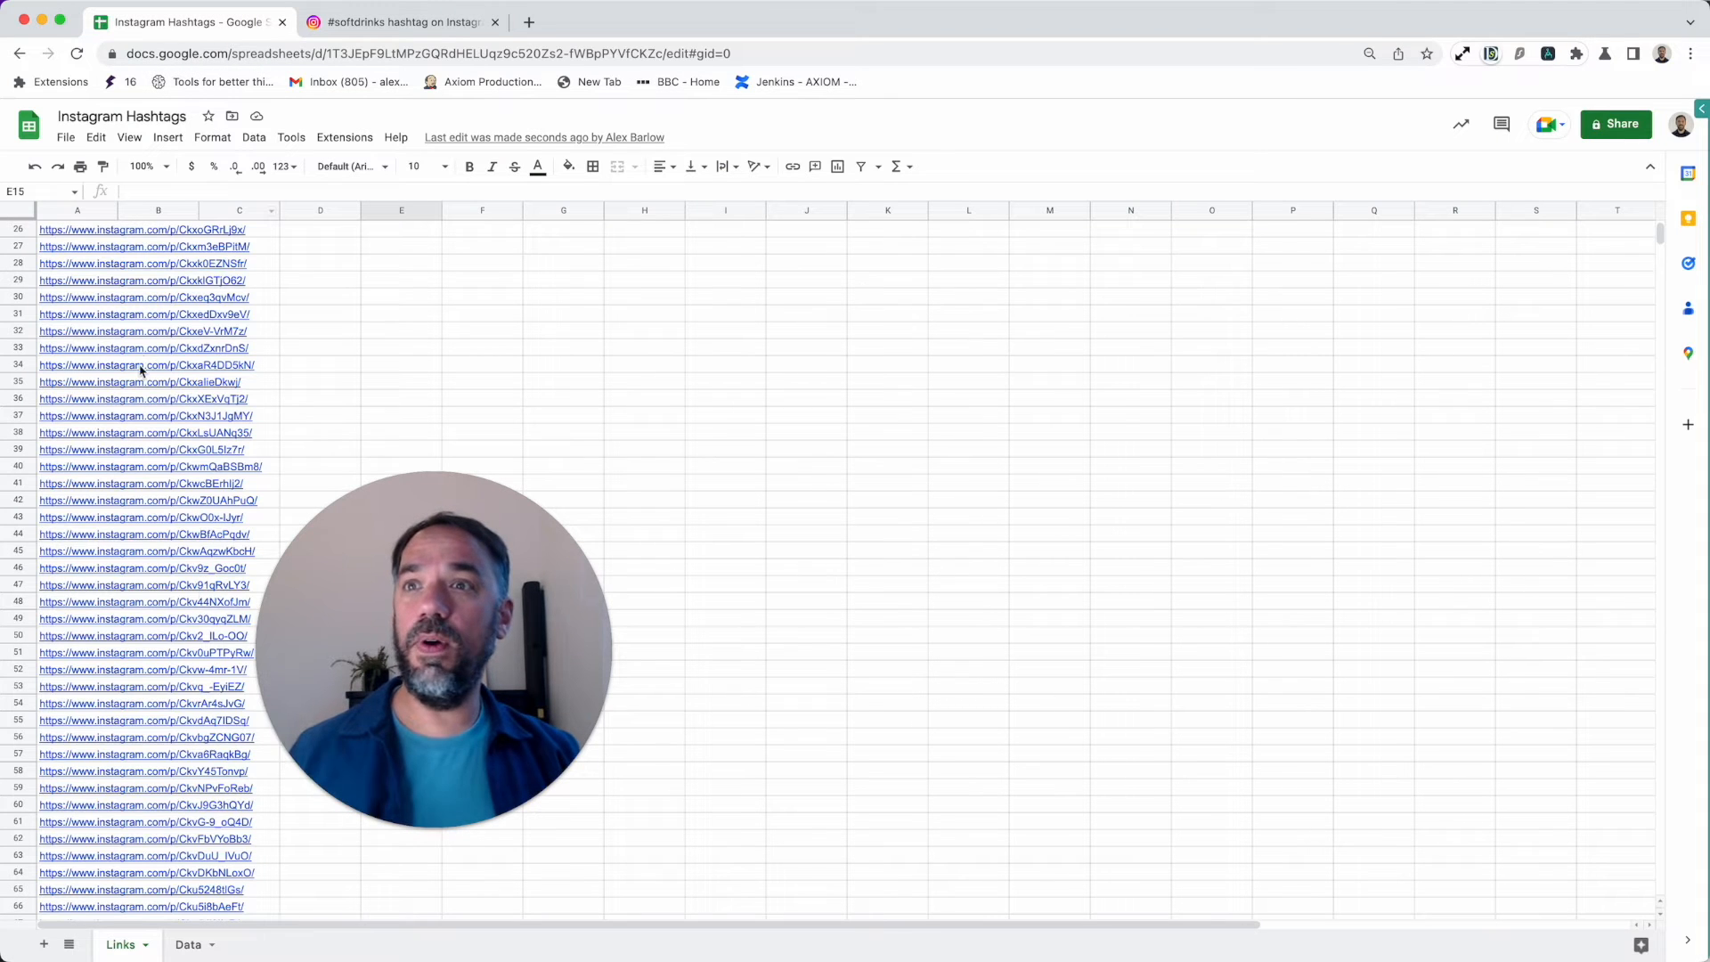
left_click(187, 944)
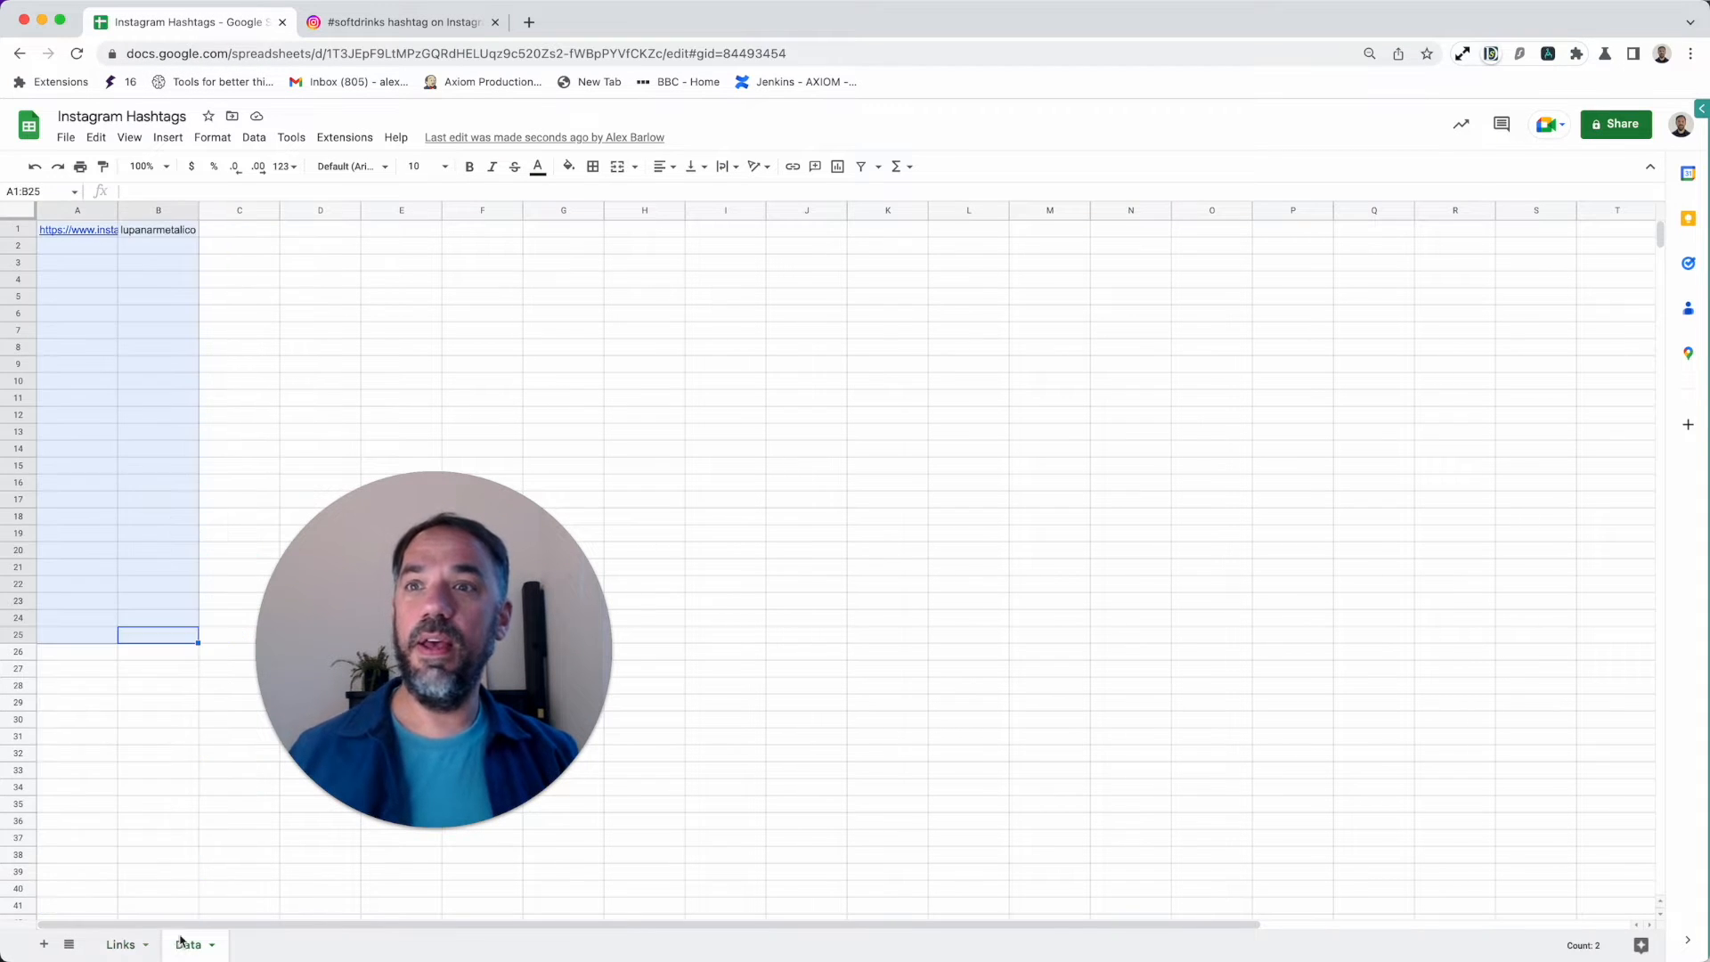
left_click(239, 347)
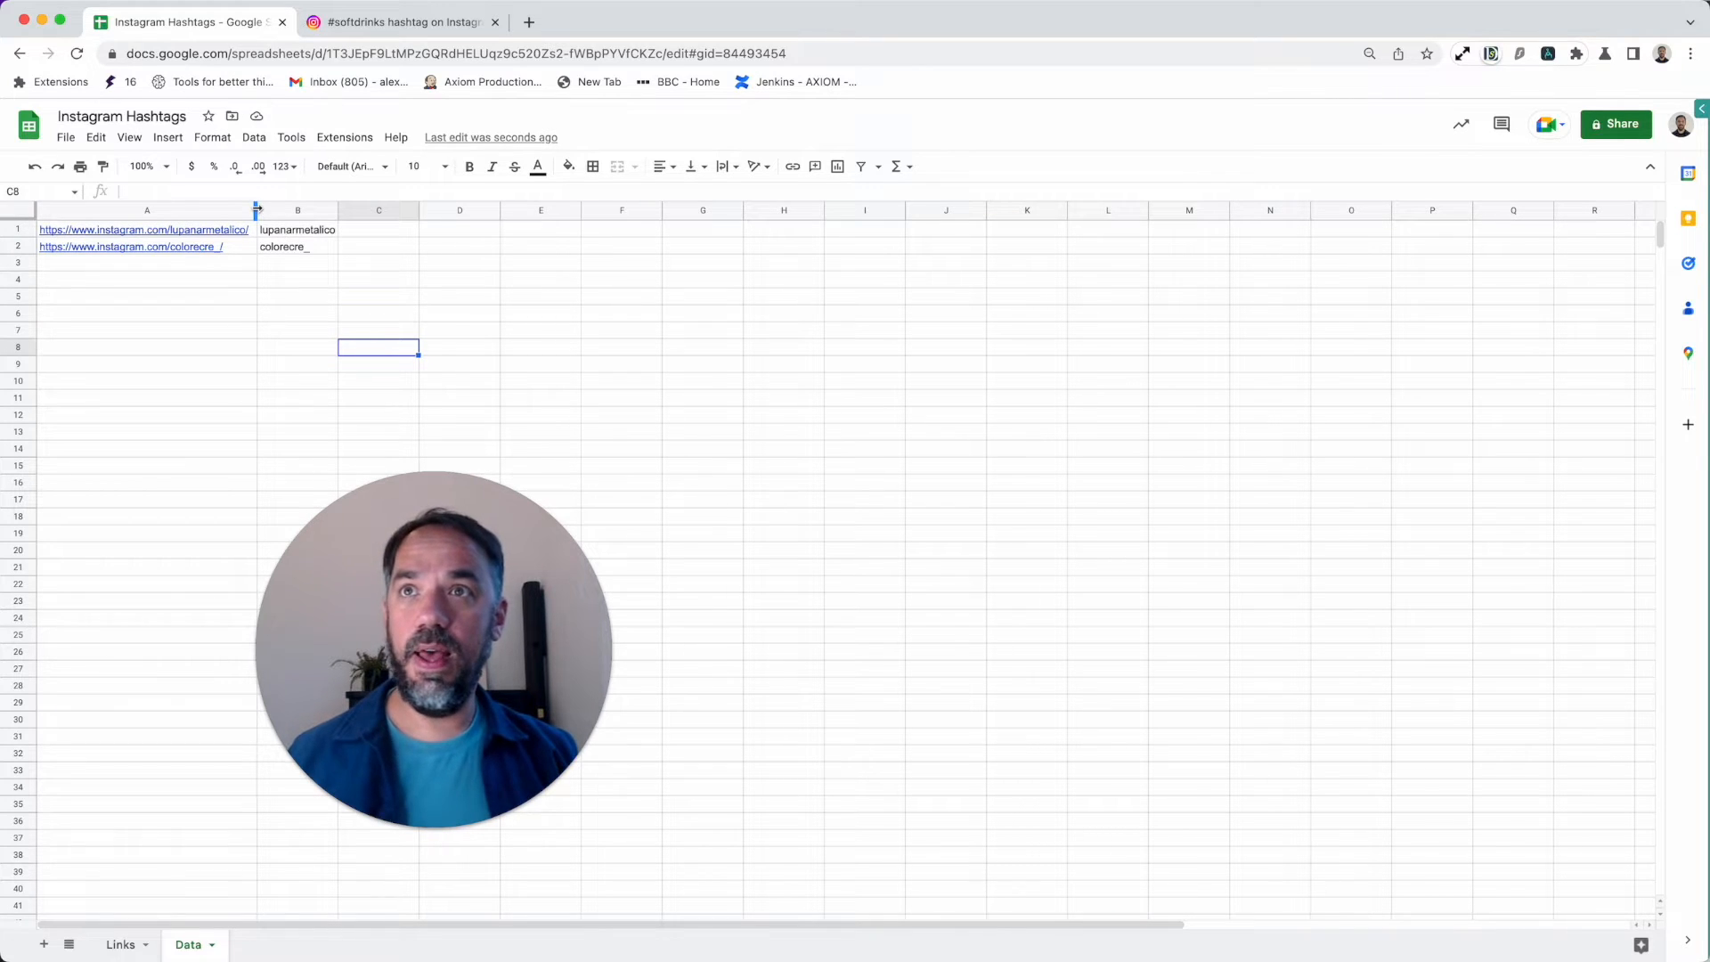
left_click_drag(256, 210, 178, 210)
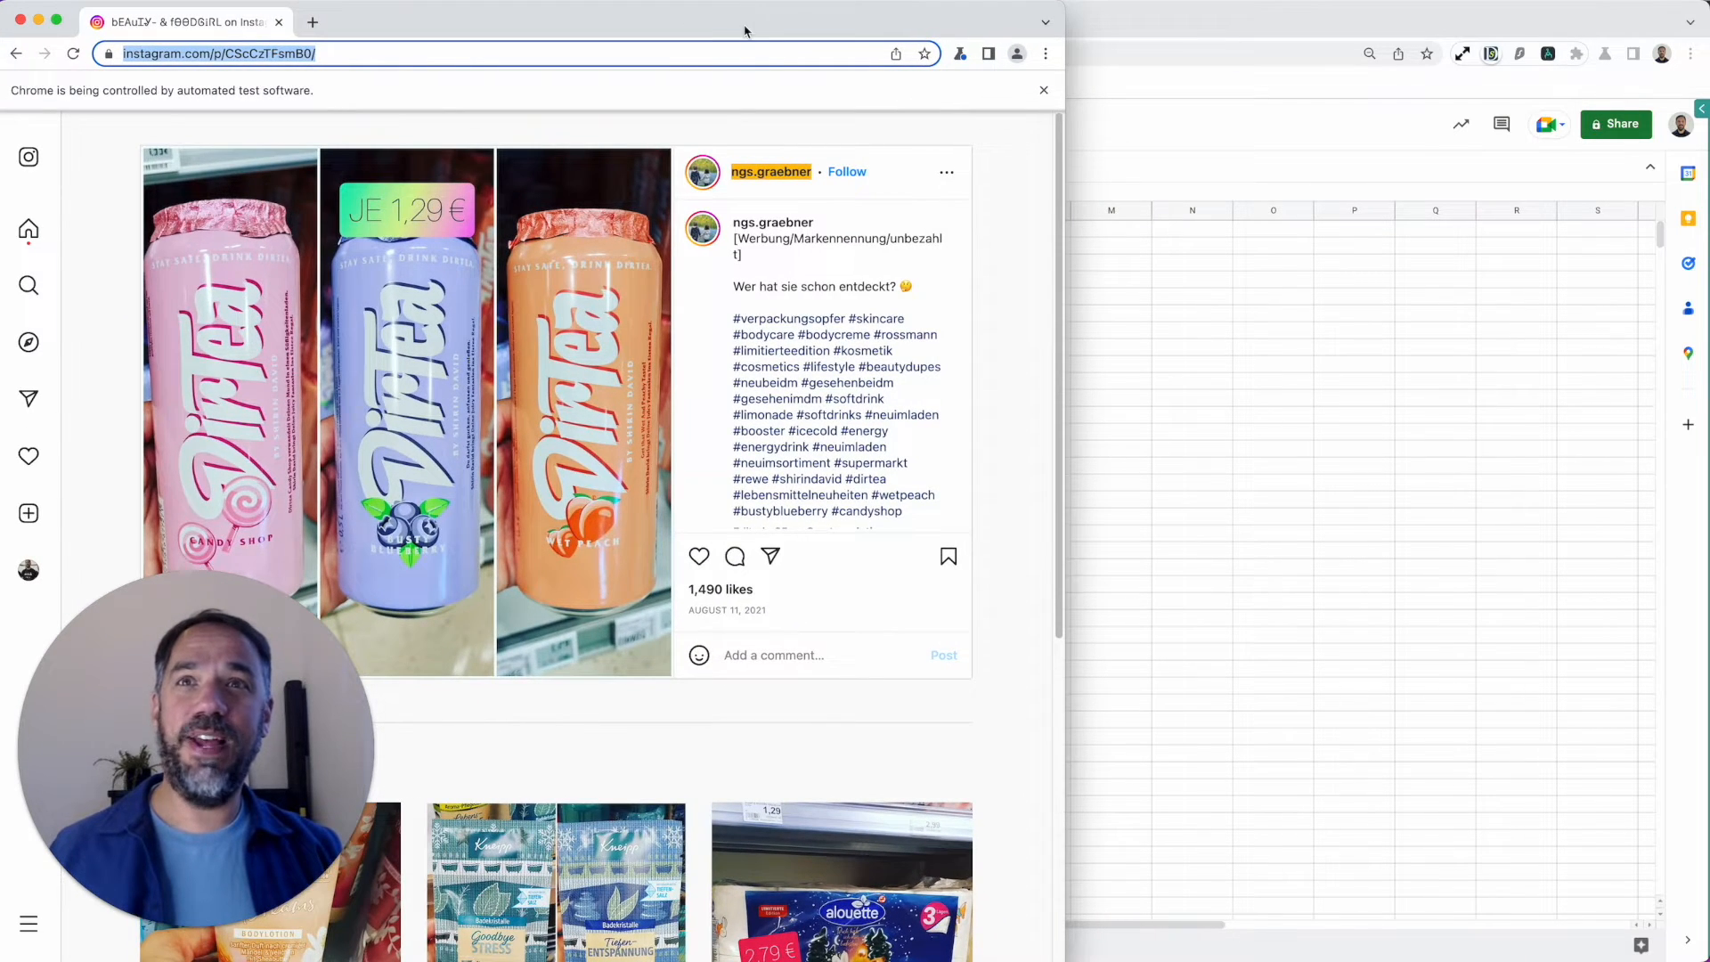
Step: Return to the bot editor tab and look over the hashtag scraping steps
left_click(185, 21)
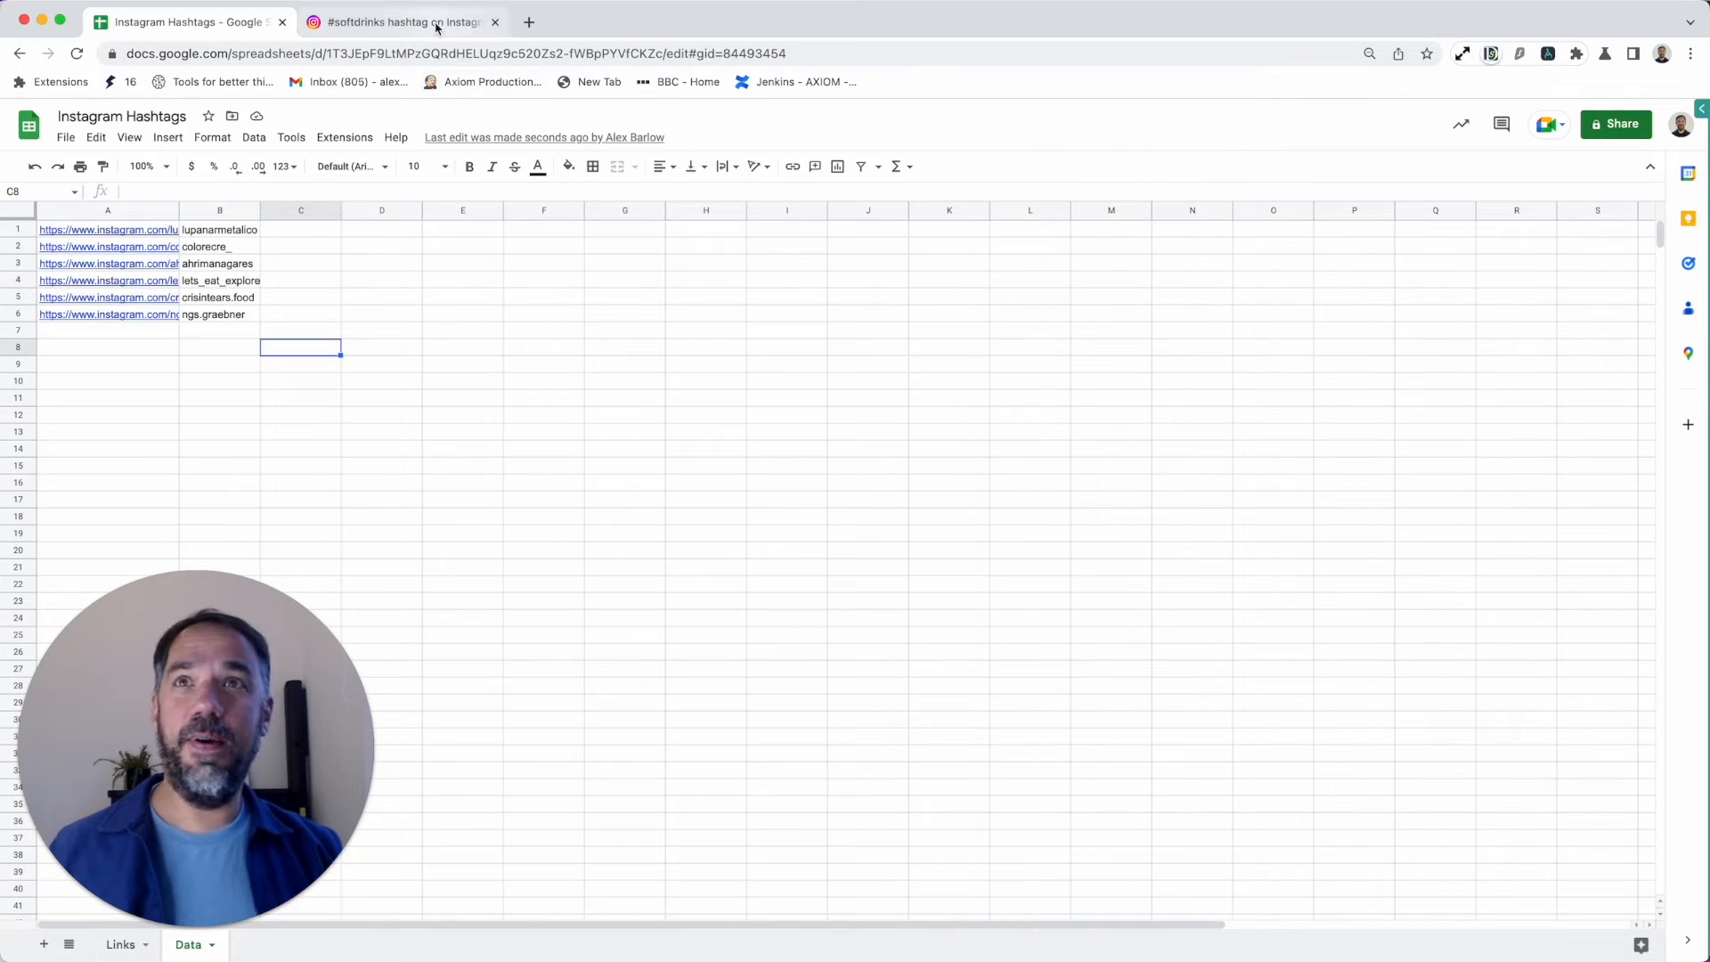
left_click(401, 22)
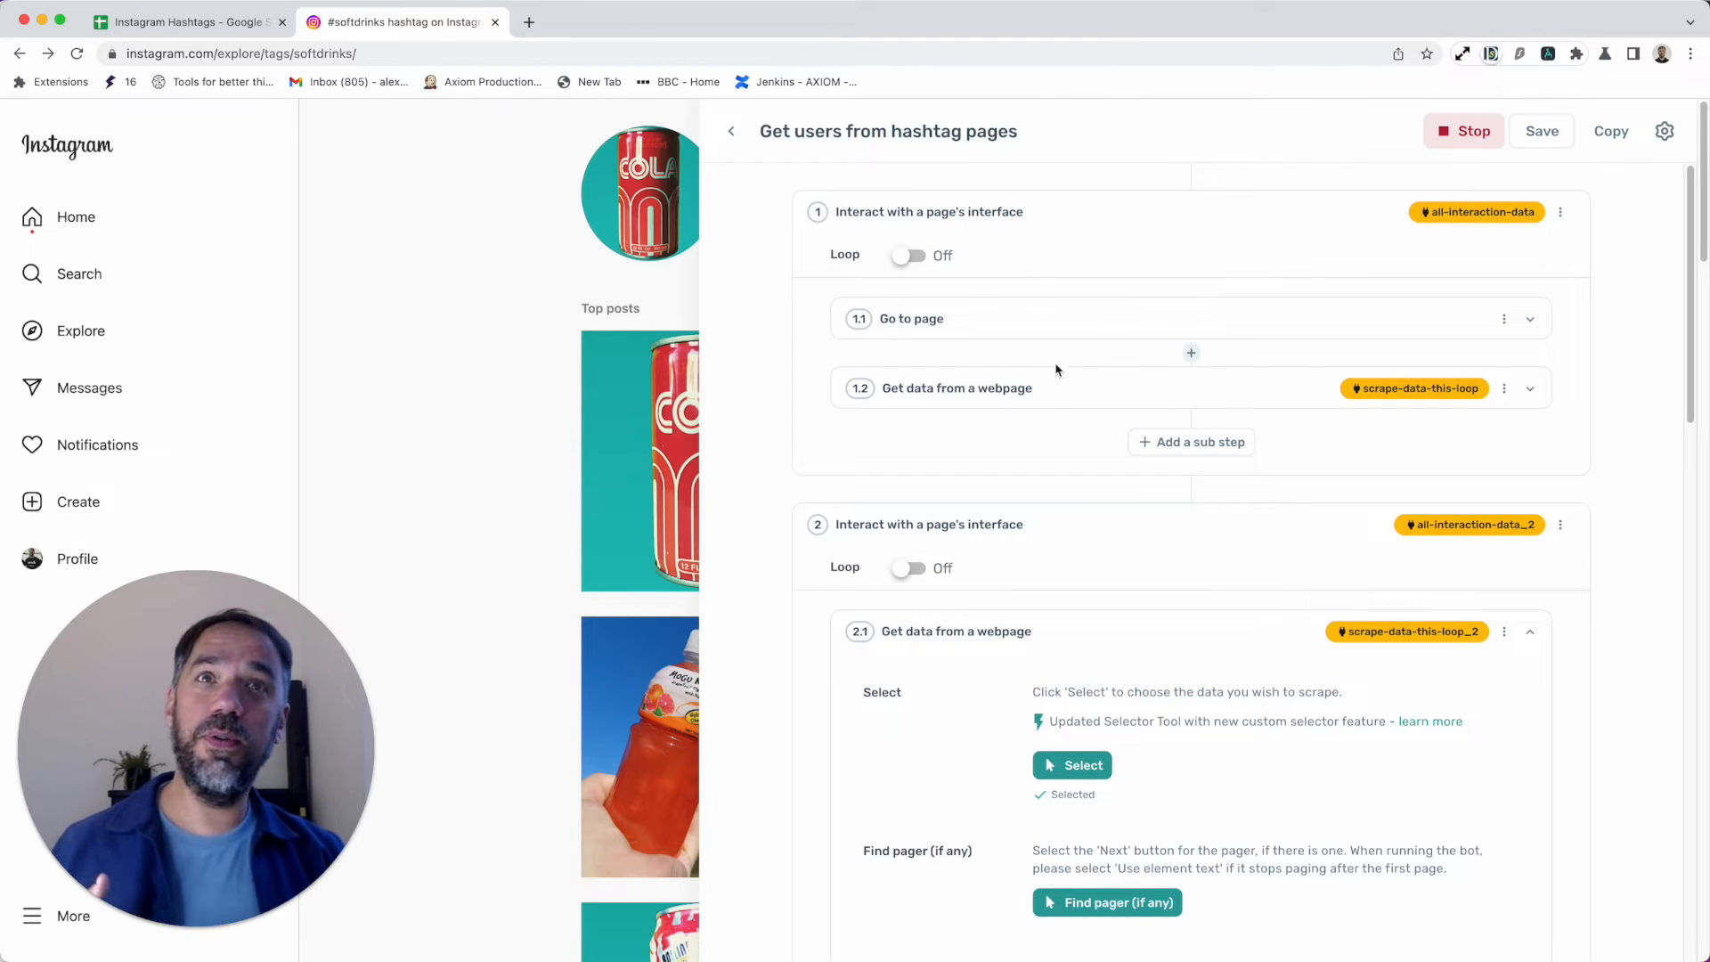
scroll("down", 3)
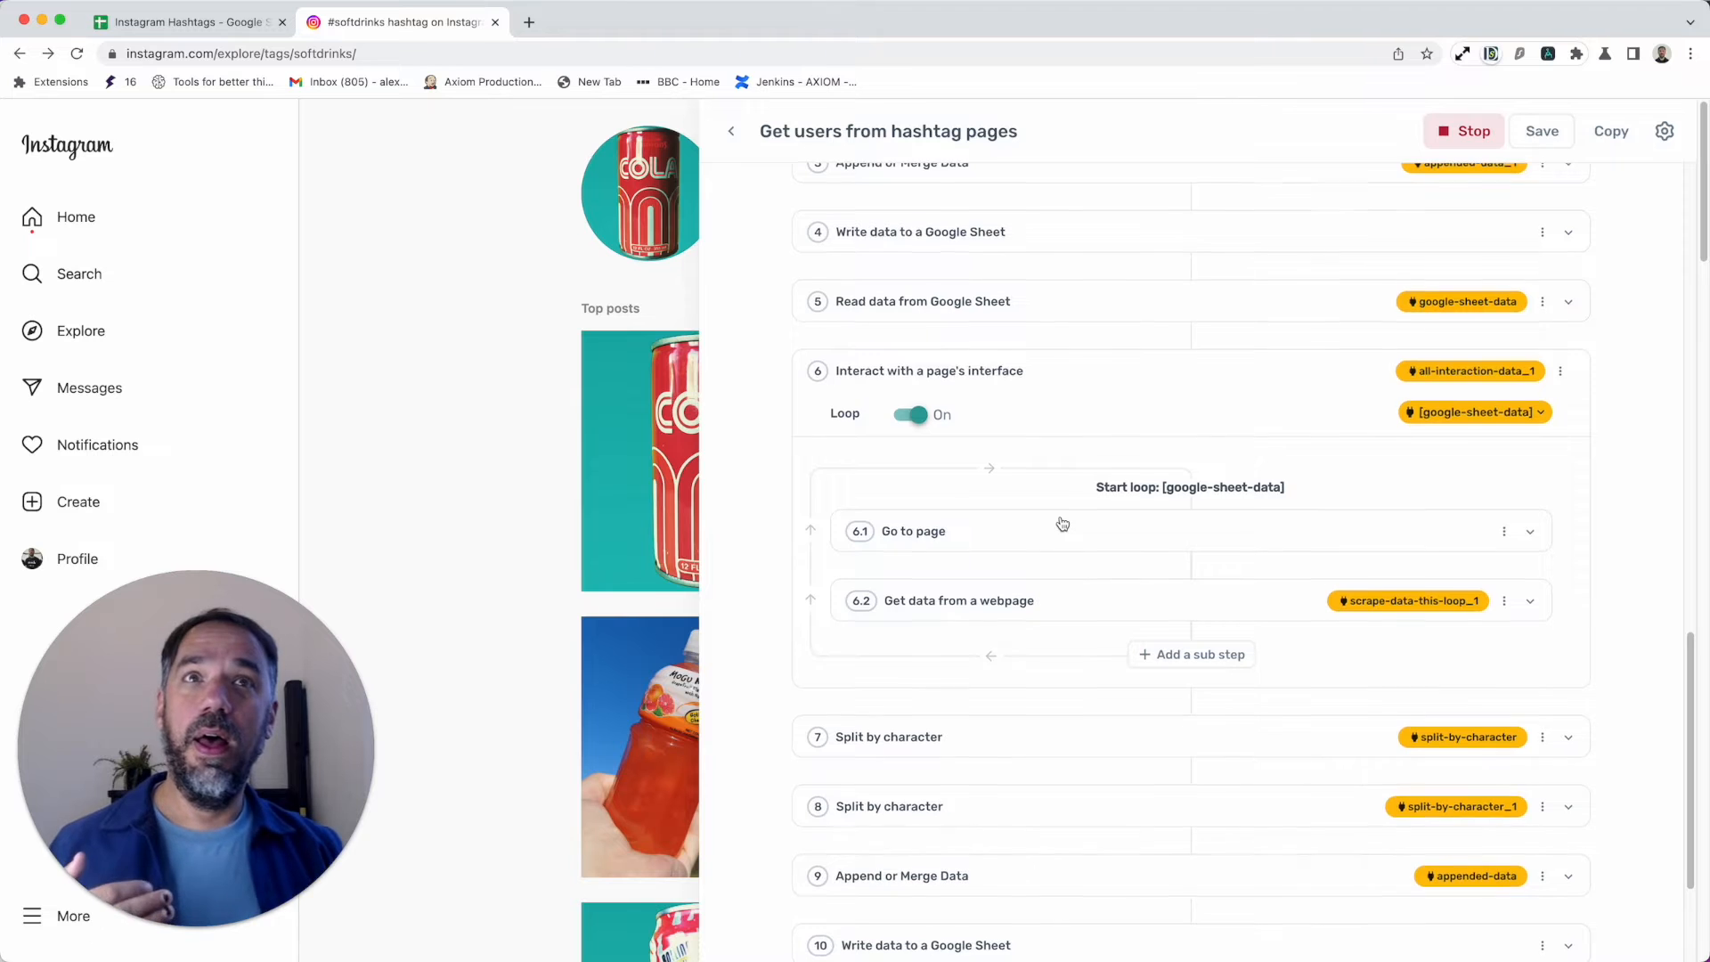
left_click(958, 600)
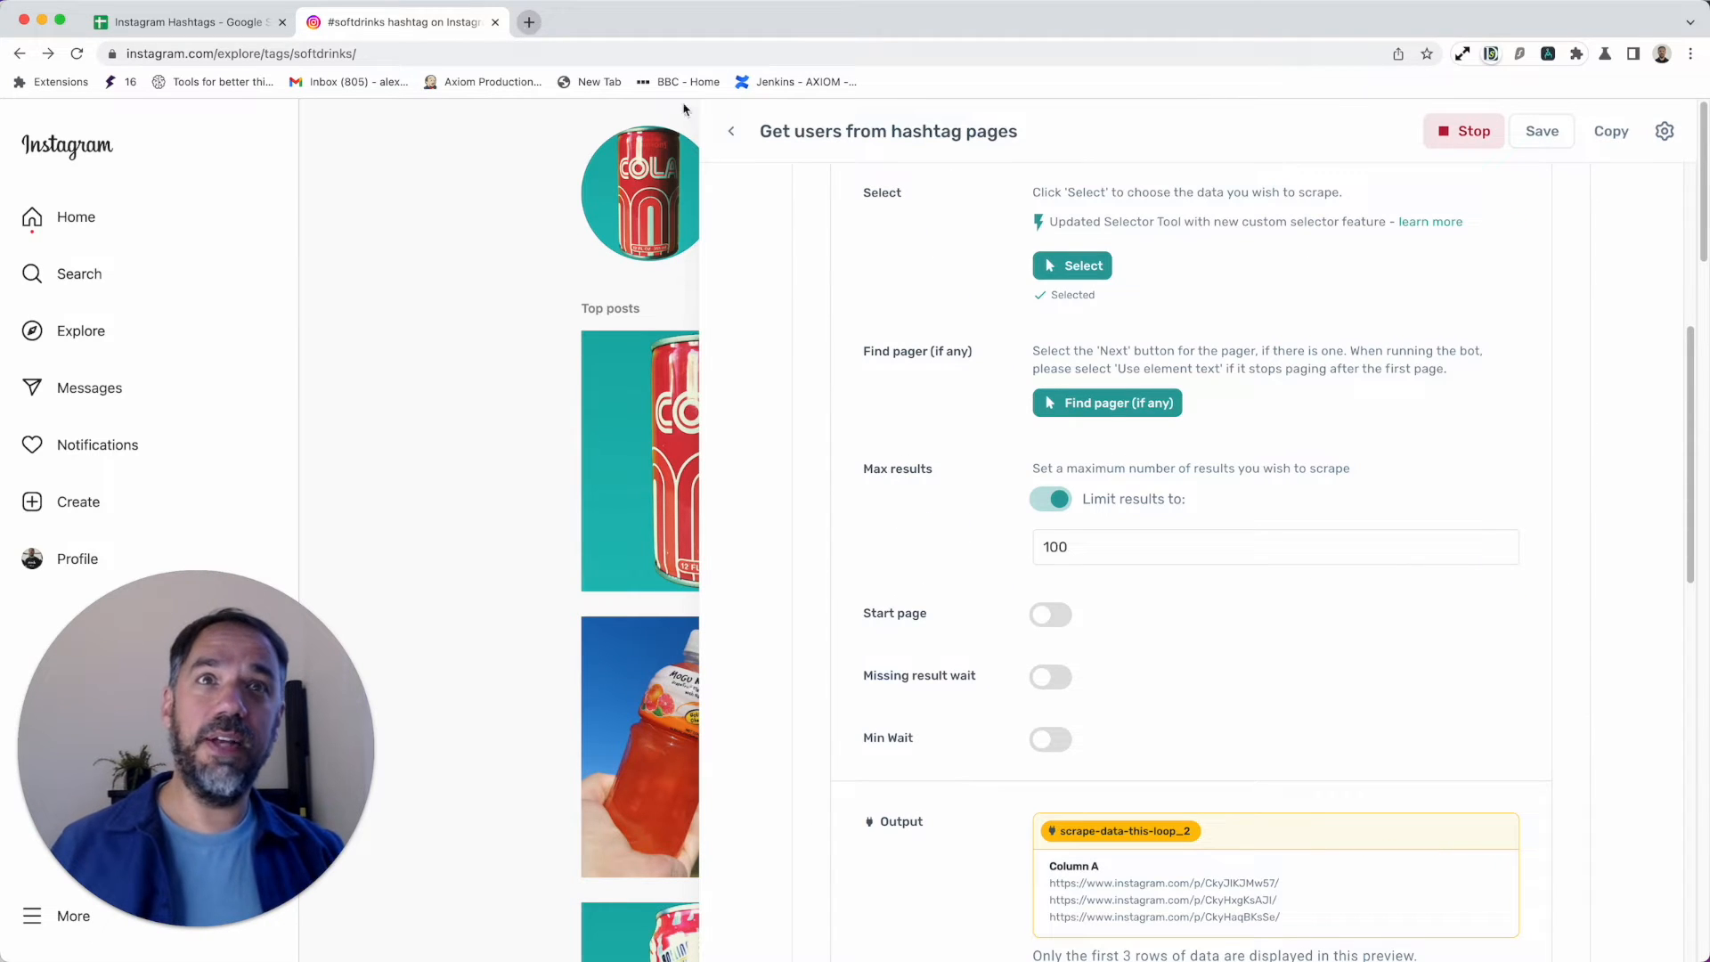
scroll("up", 3)
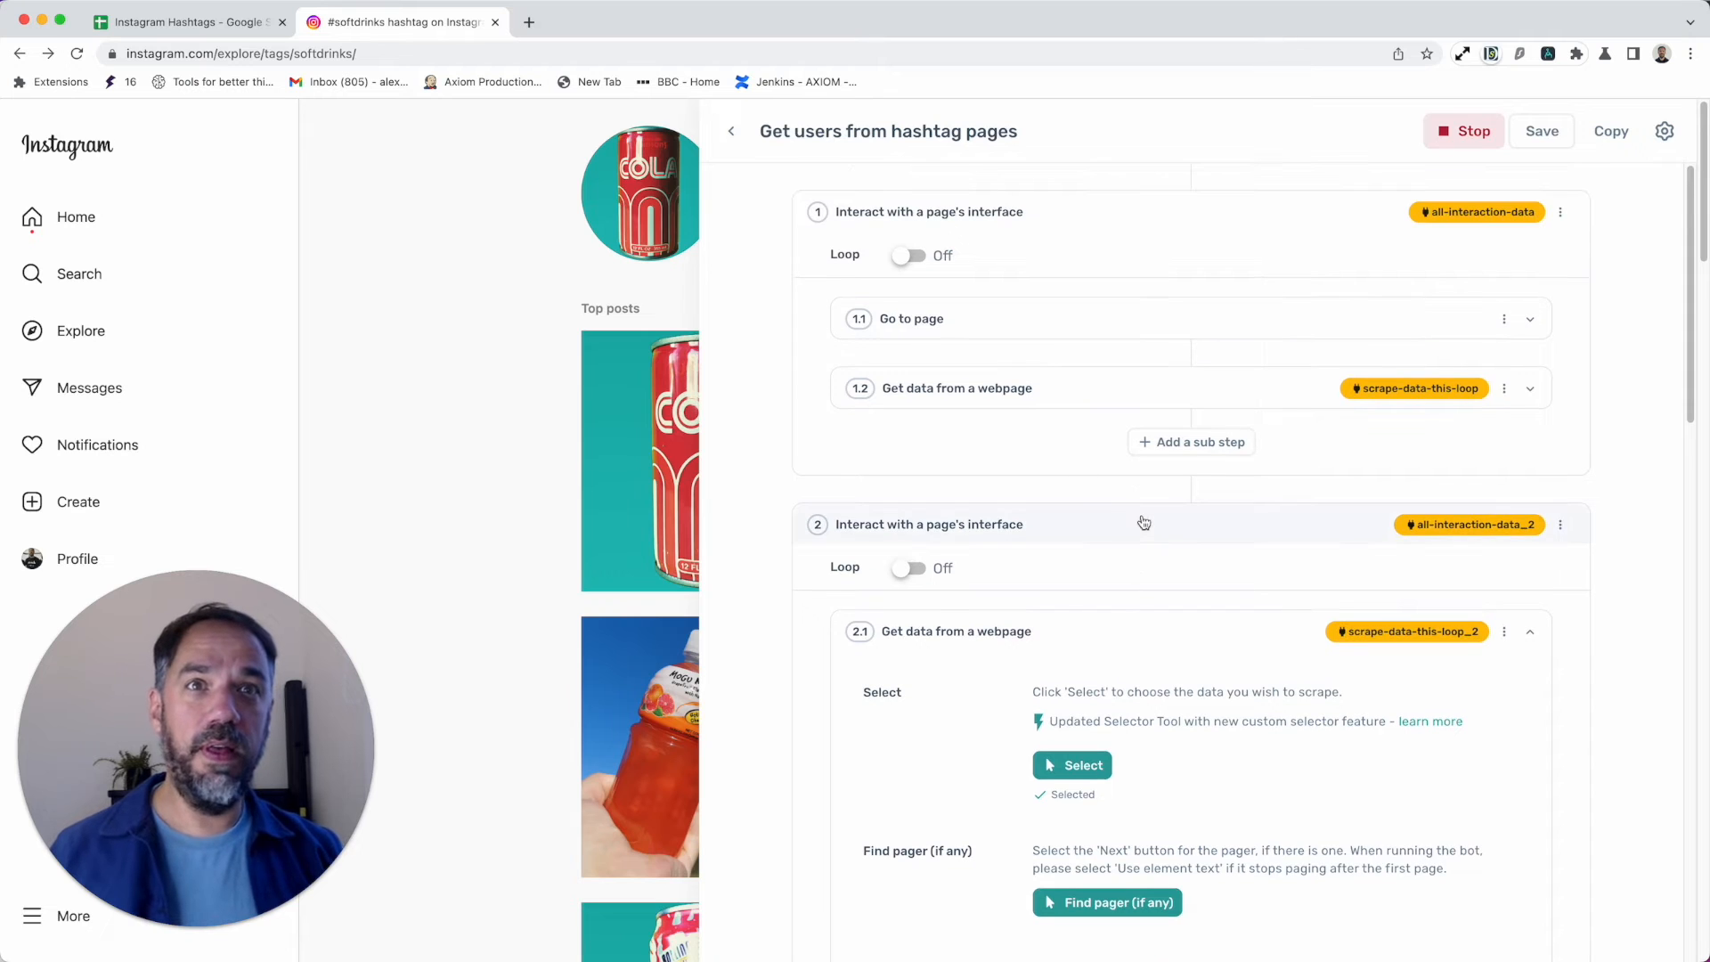
mouse_move(1138, 554)
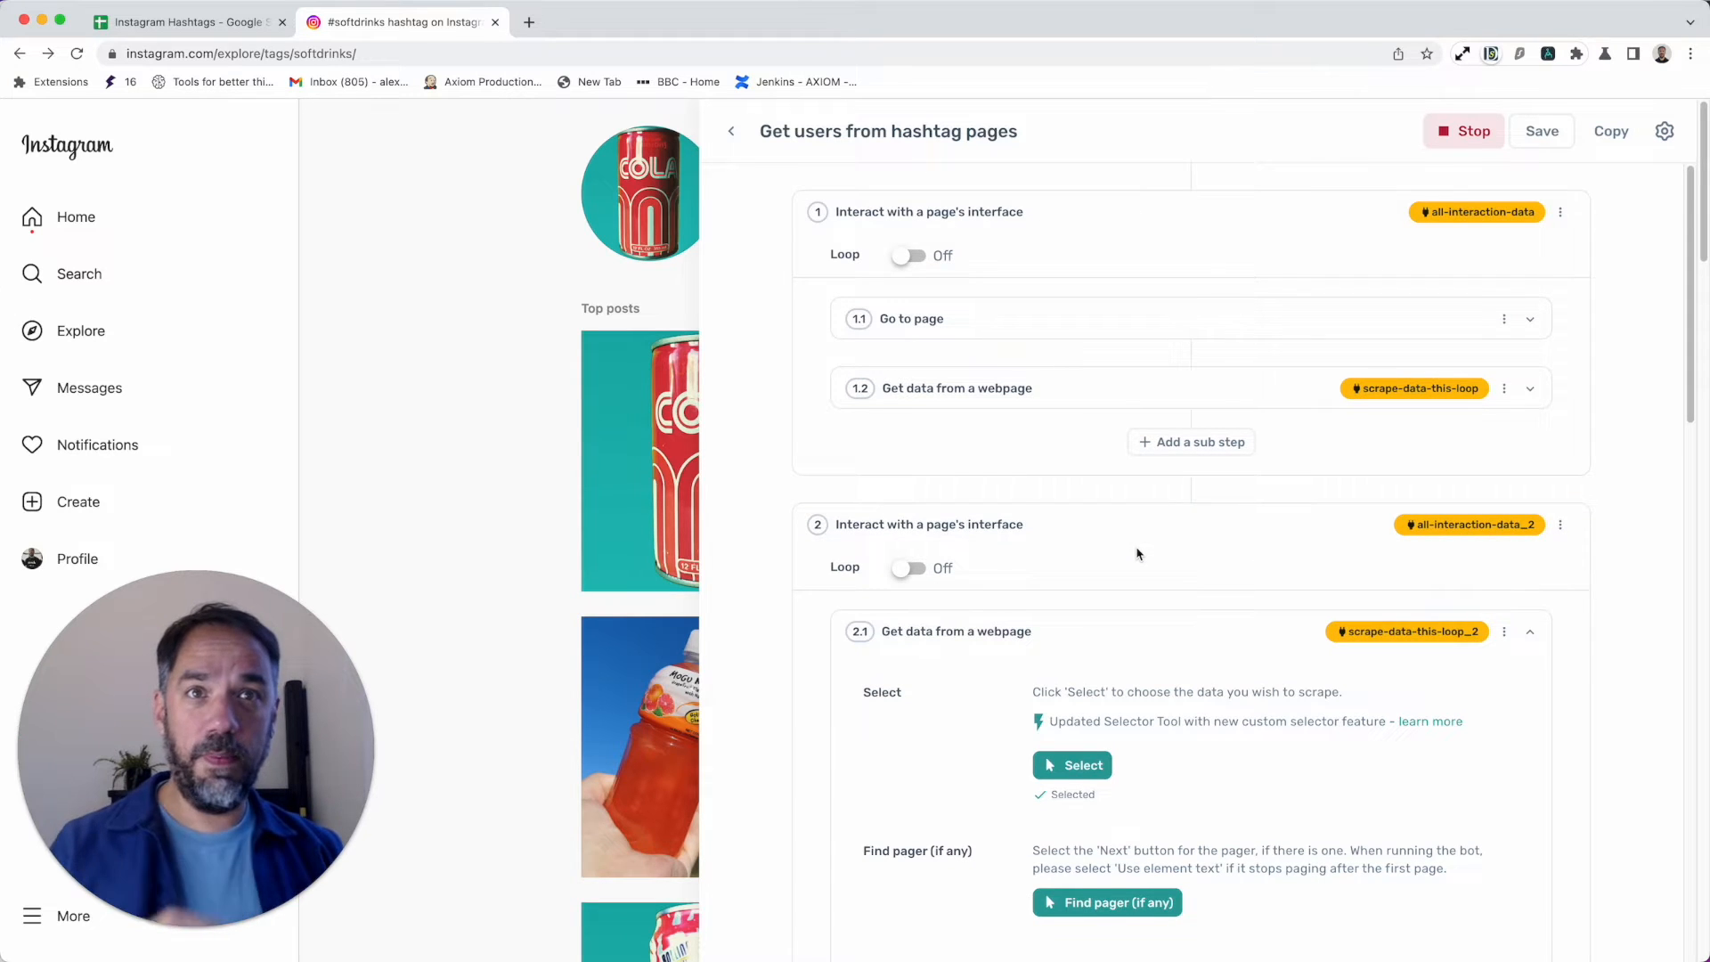
scroll("down", 3)
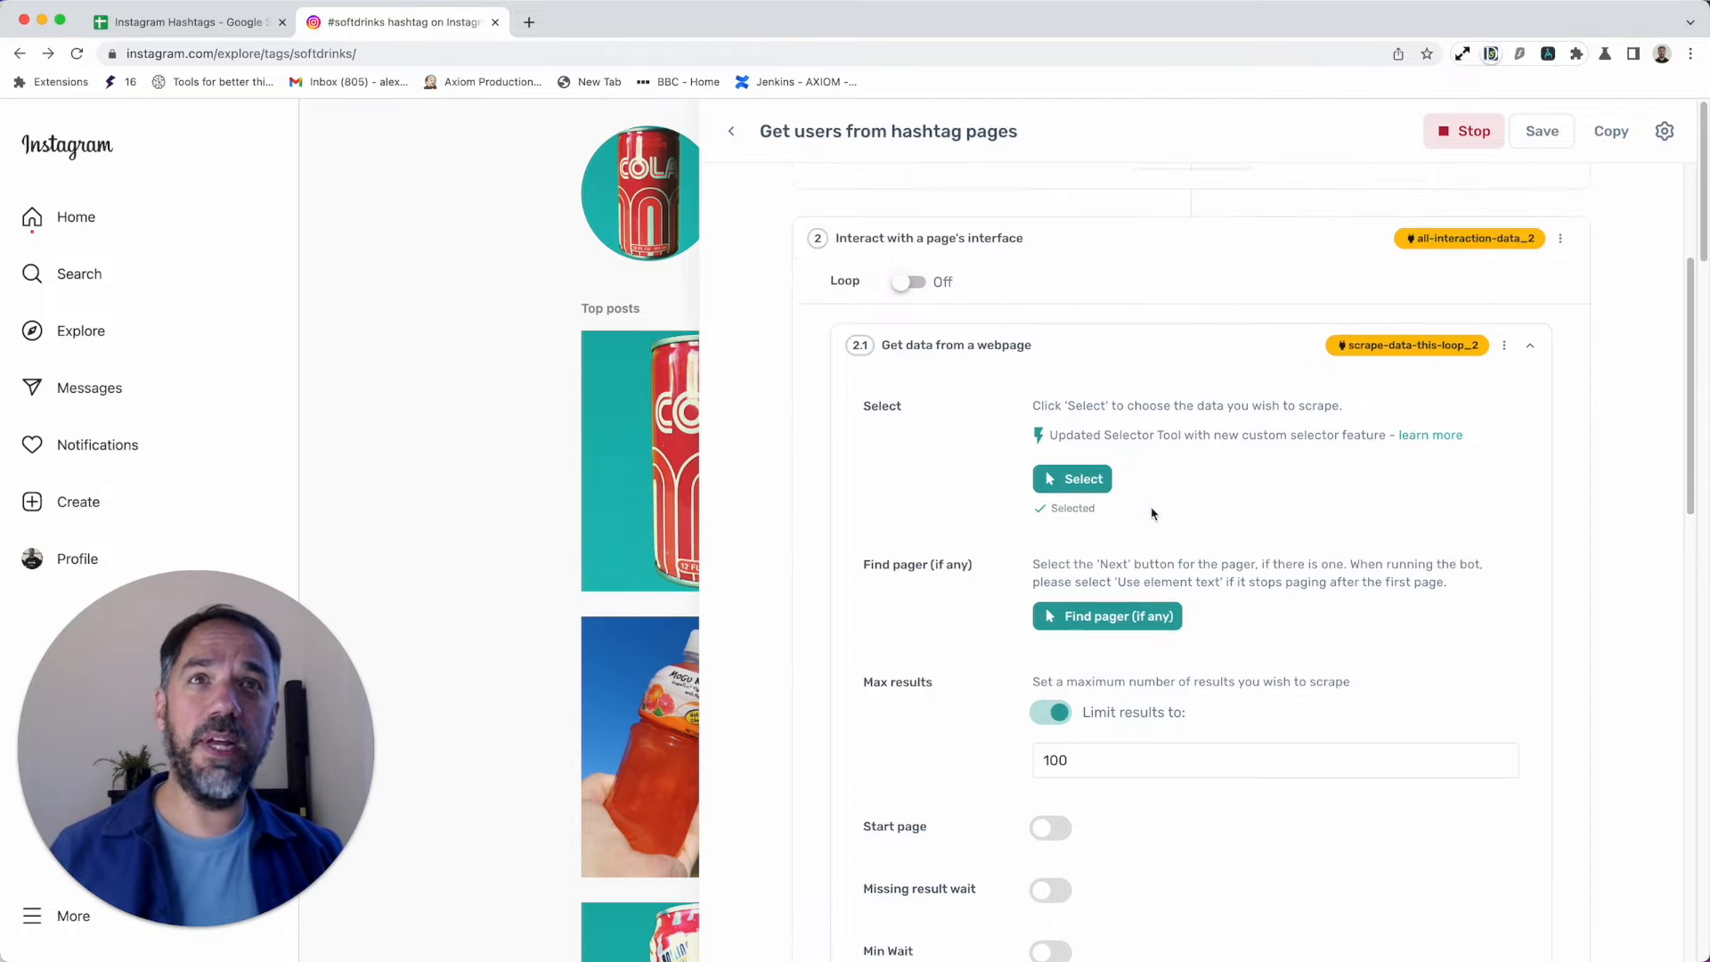
Step: Review step 2.1 and looped step 6 that works through the sheet links
scroll("up", 3)
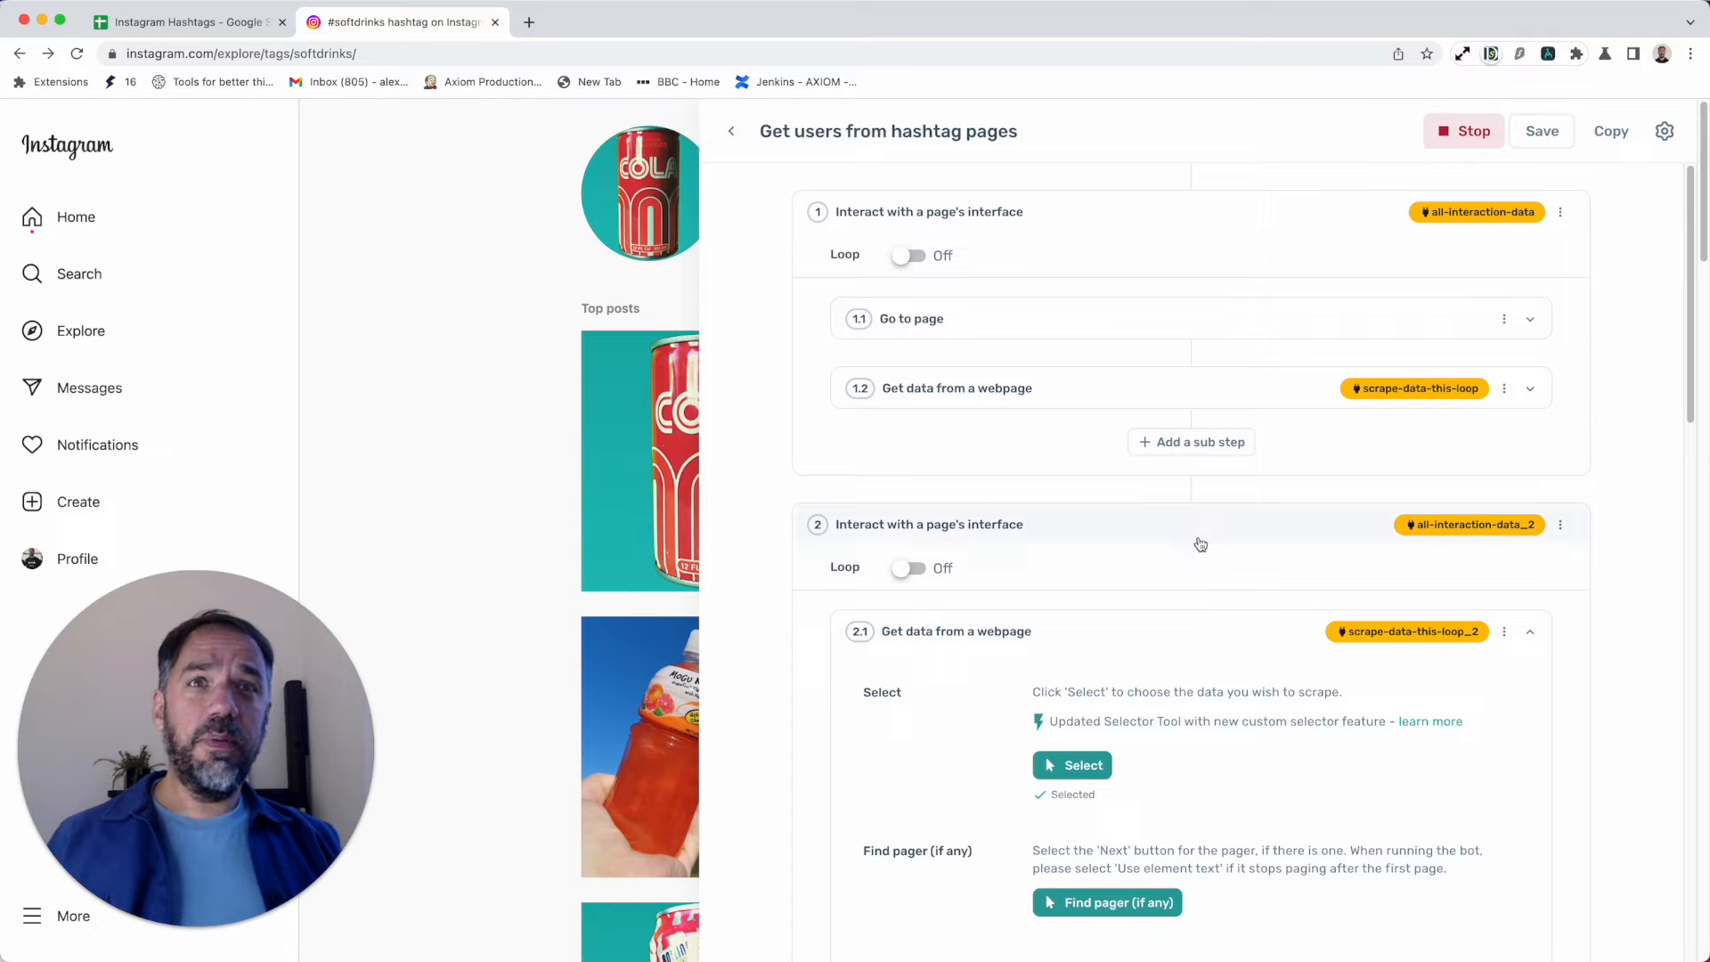
scroll("down", 3)
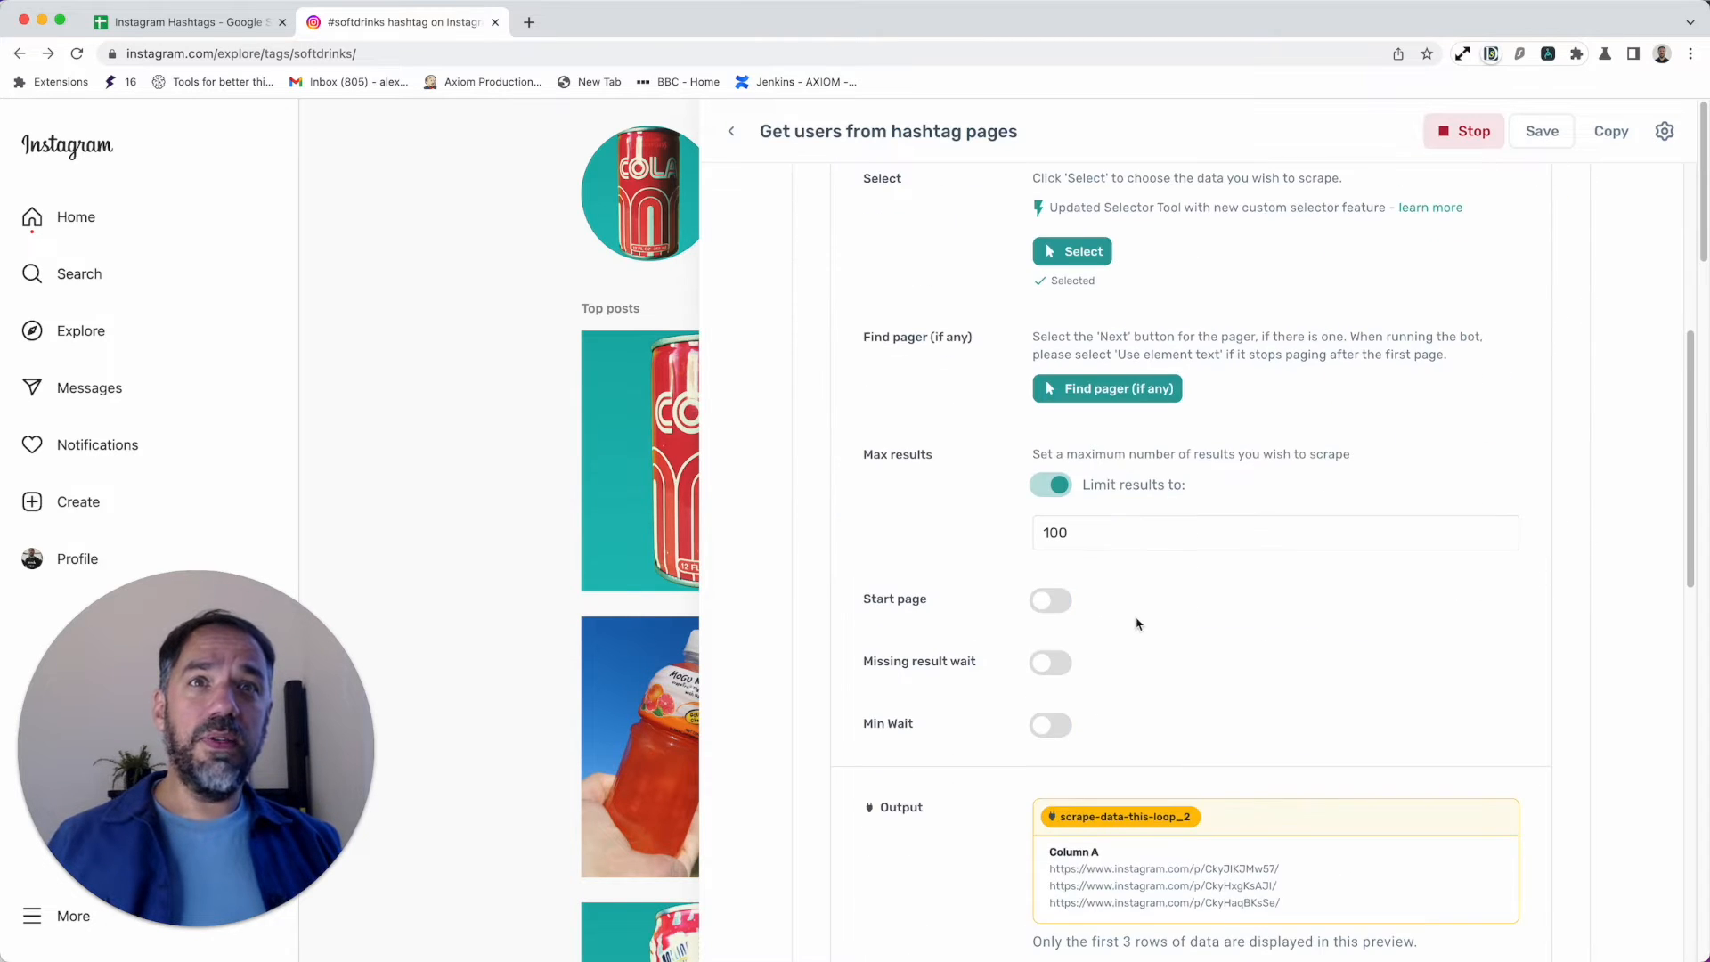
scroll("up", 3)
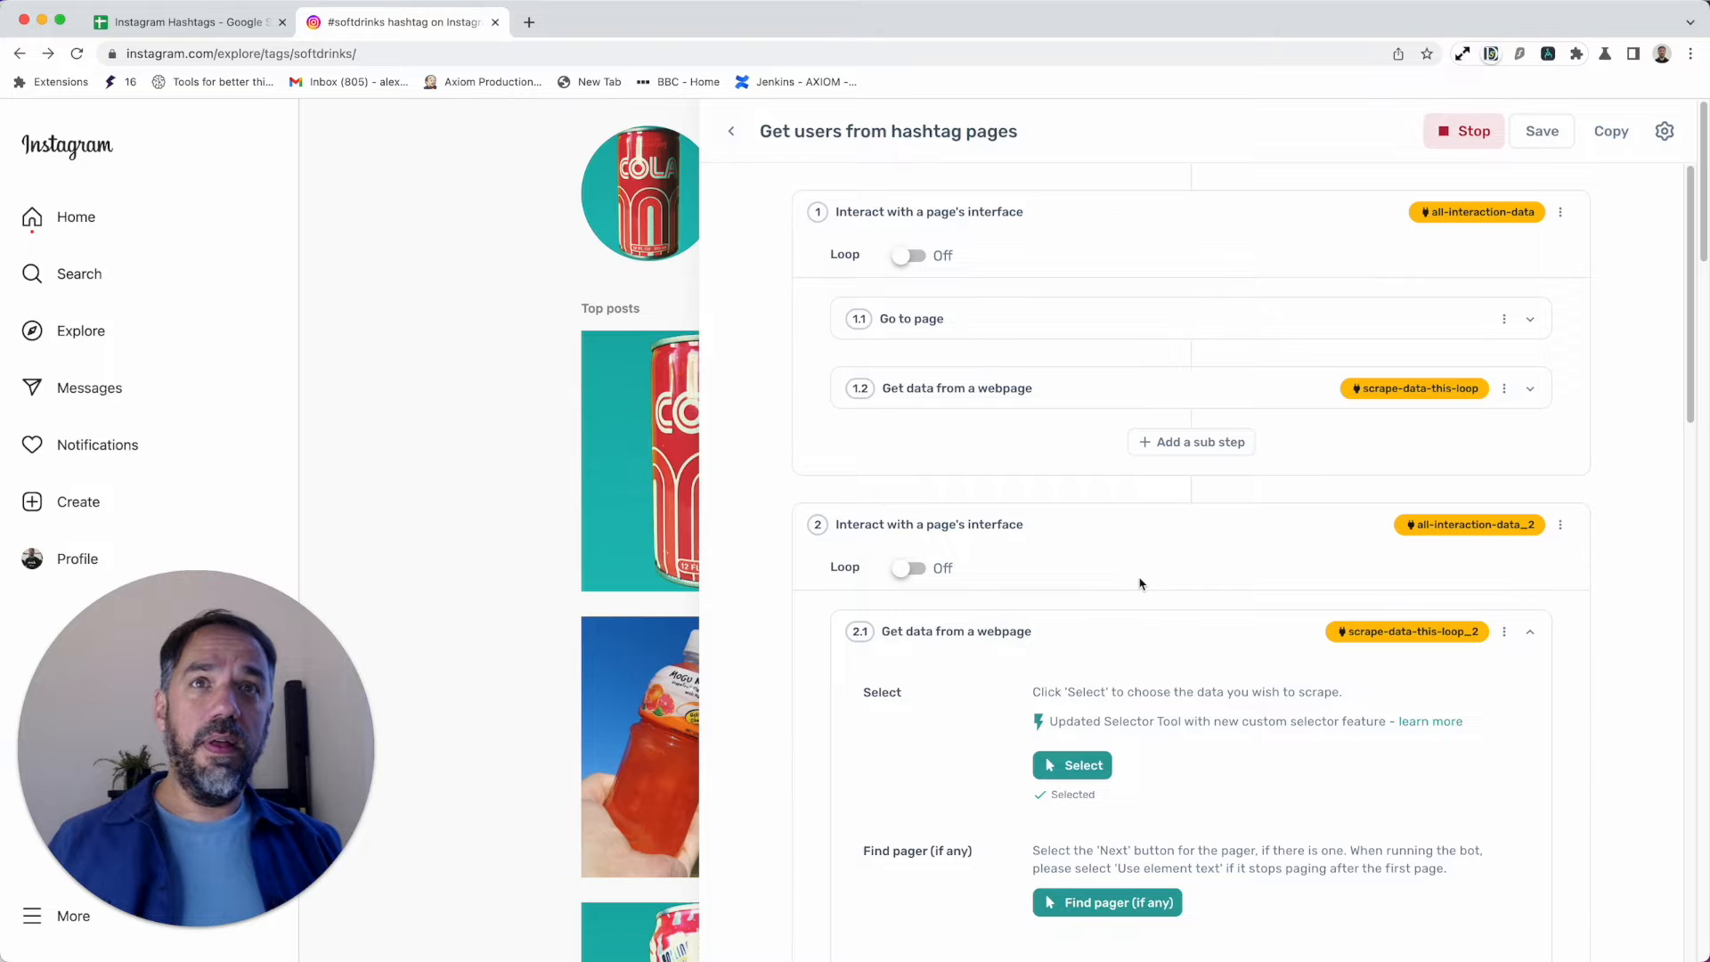
scroll("down", 3)
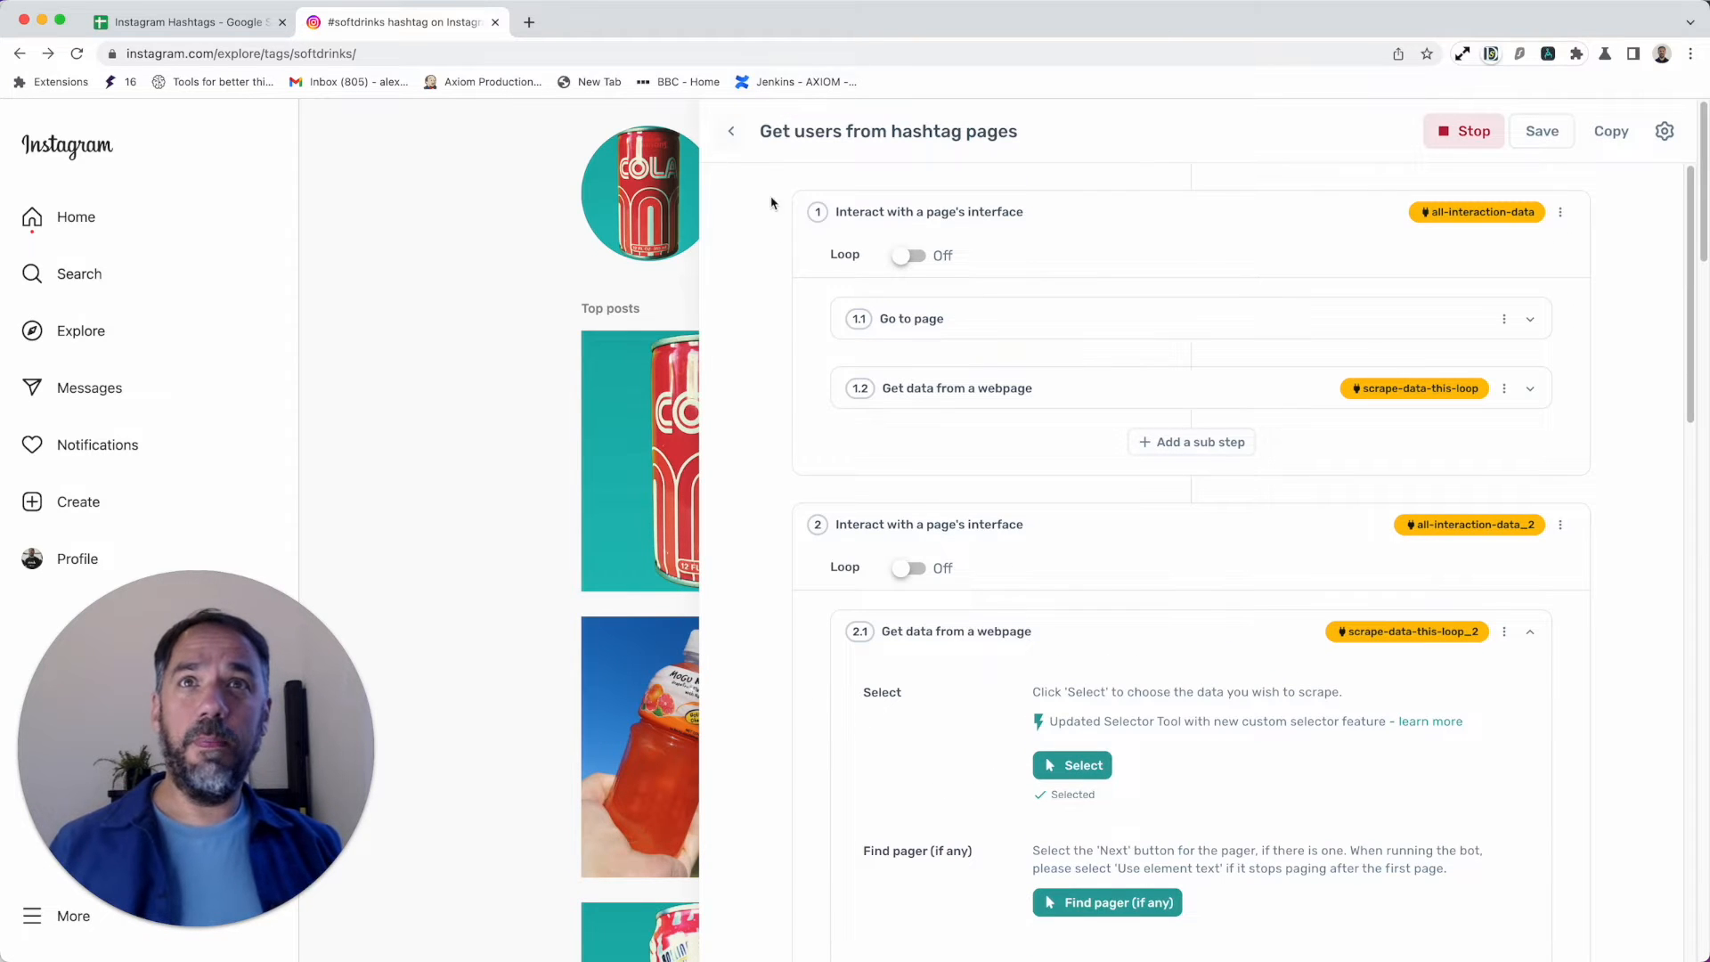
scroll("down", 3)
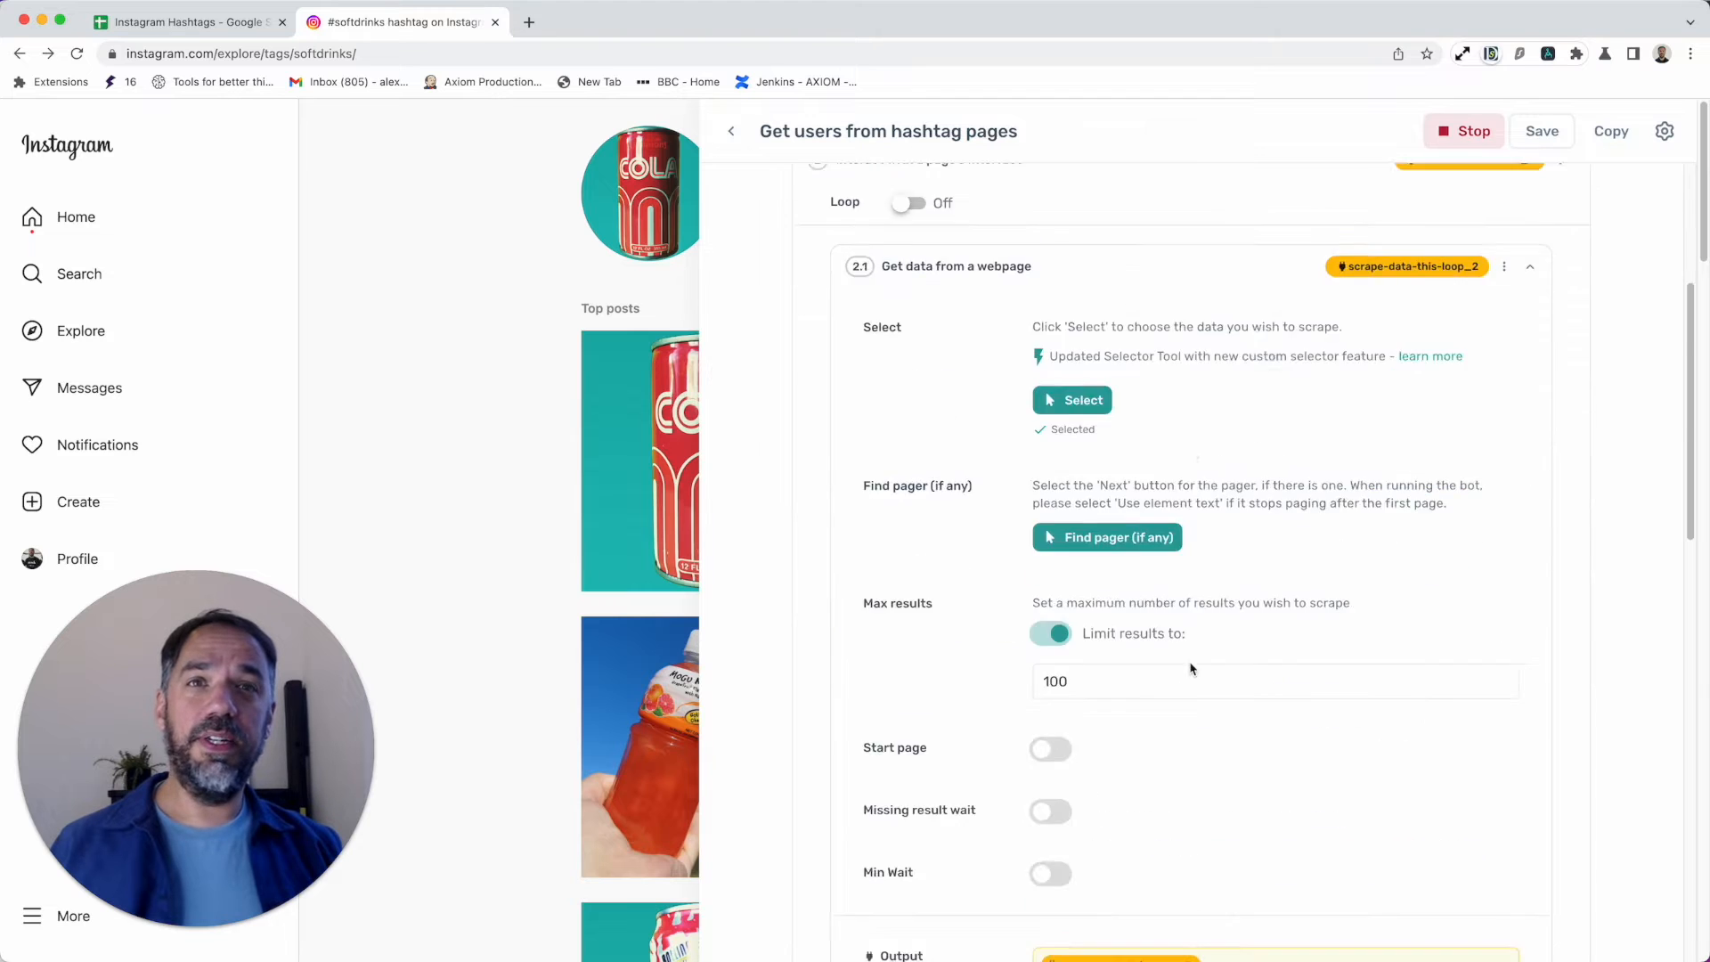
scroll("down", 3)
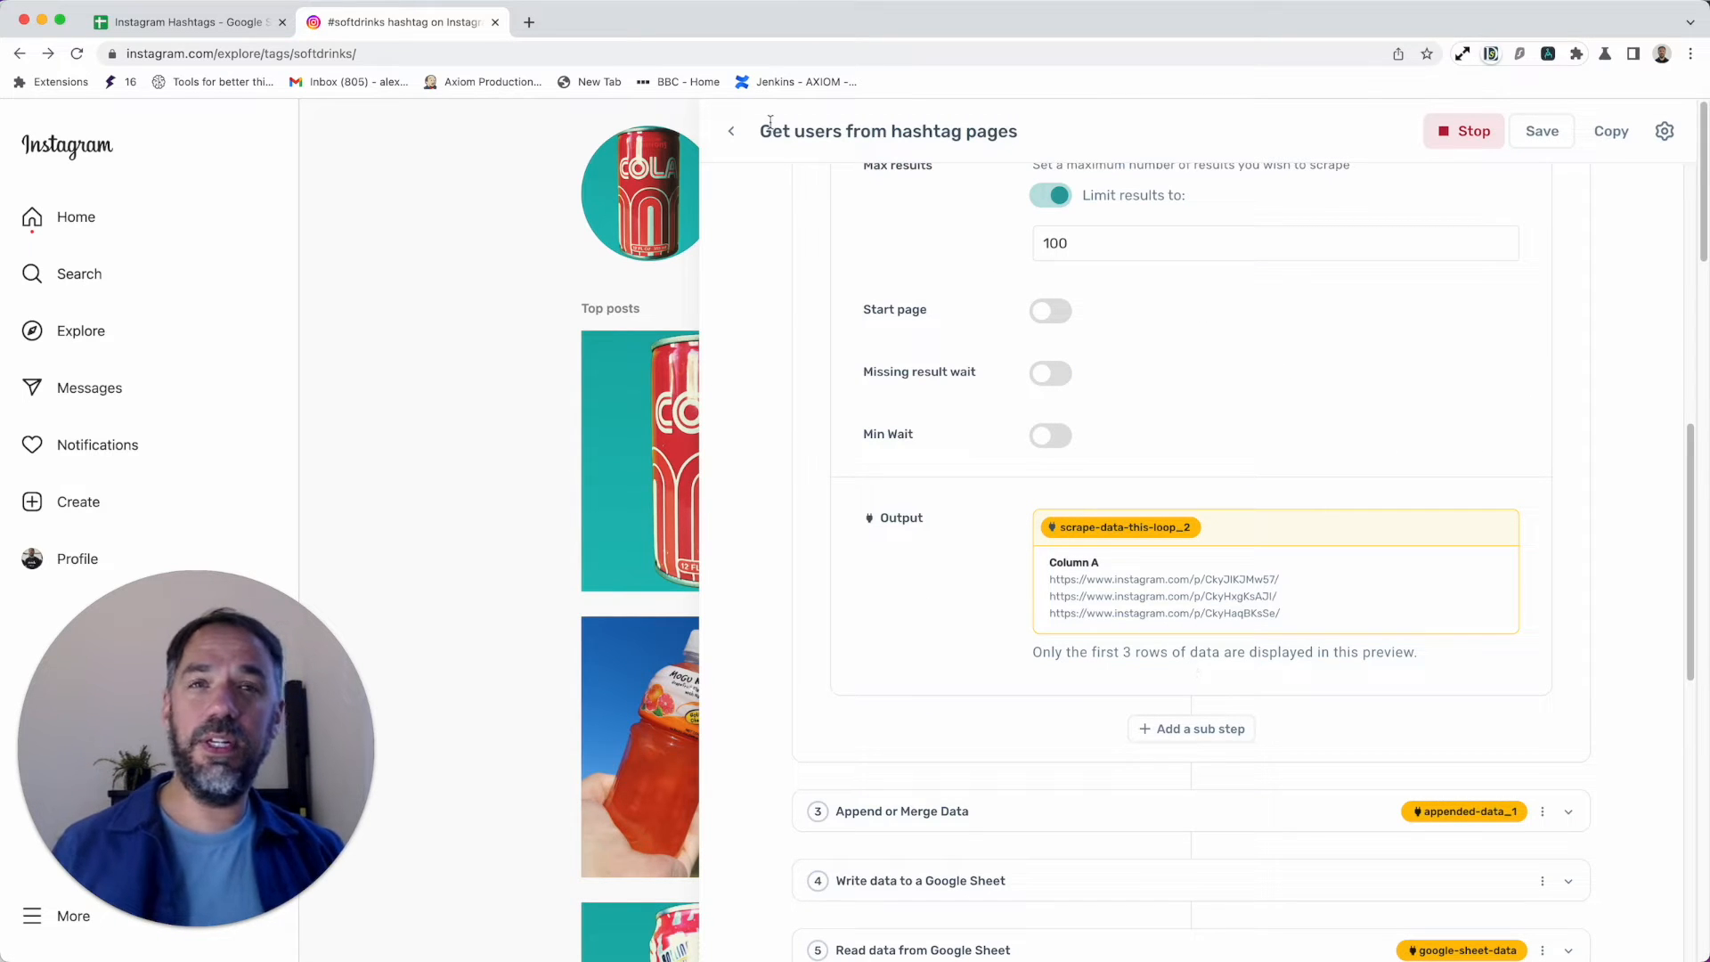
scroll("up", 3)
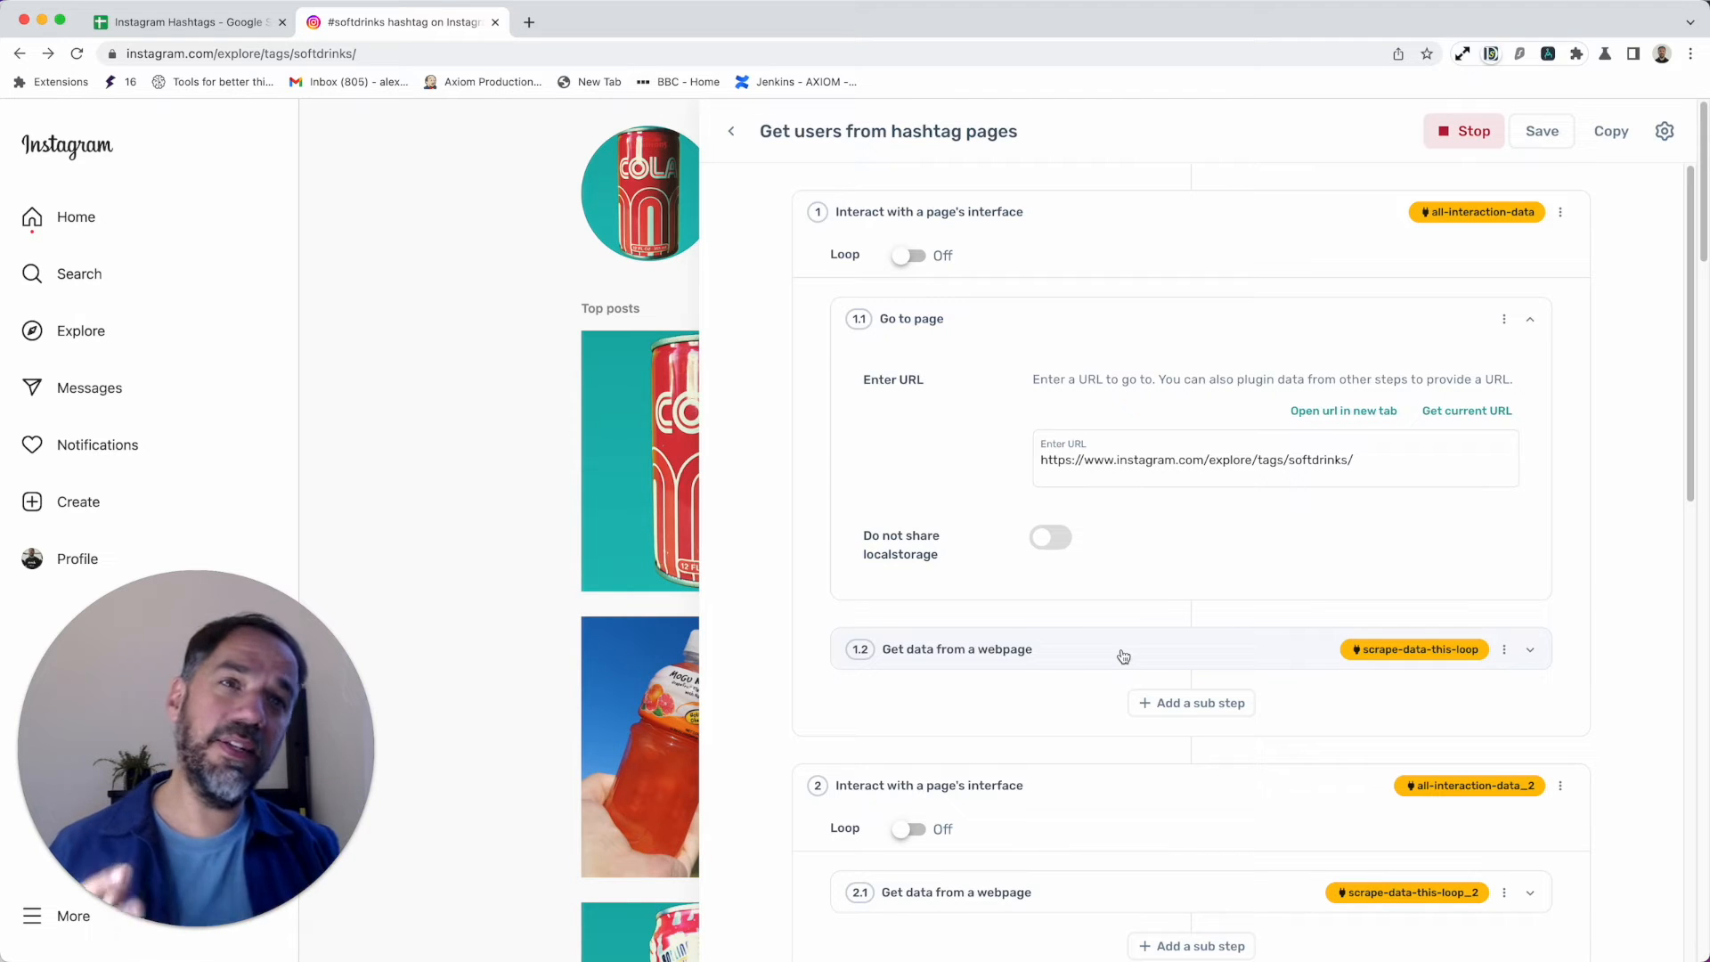
mouse_move(1168, 359)
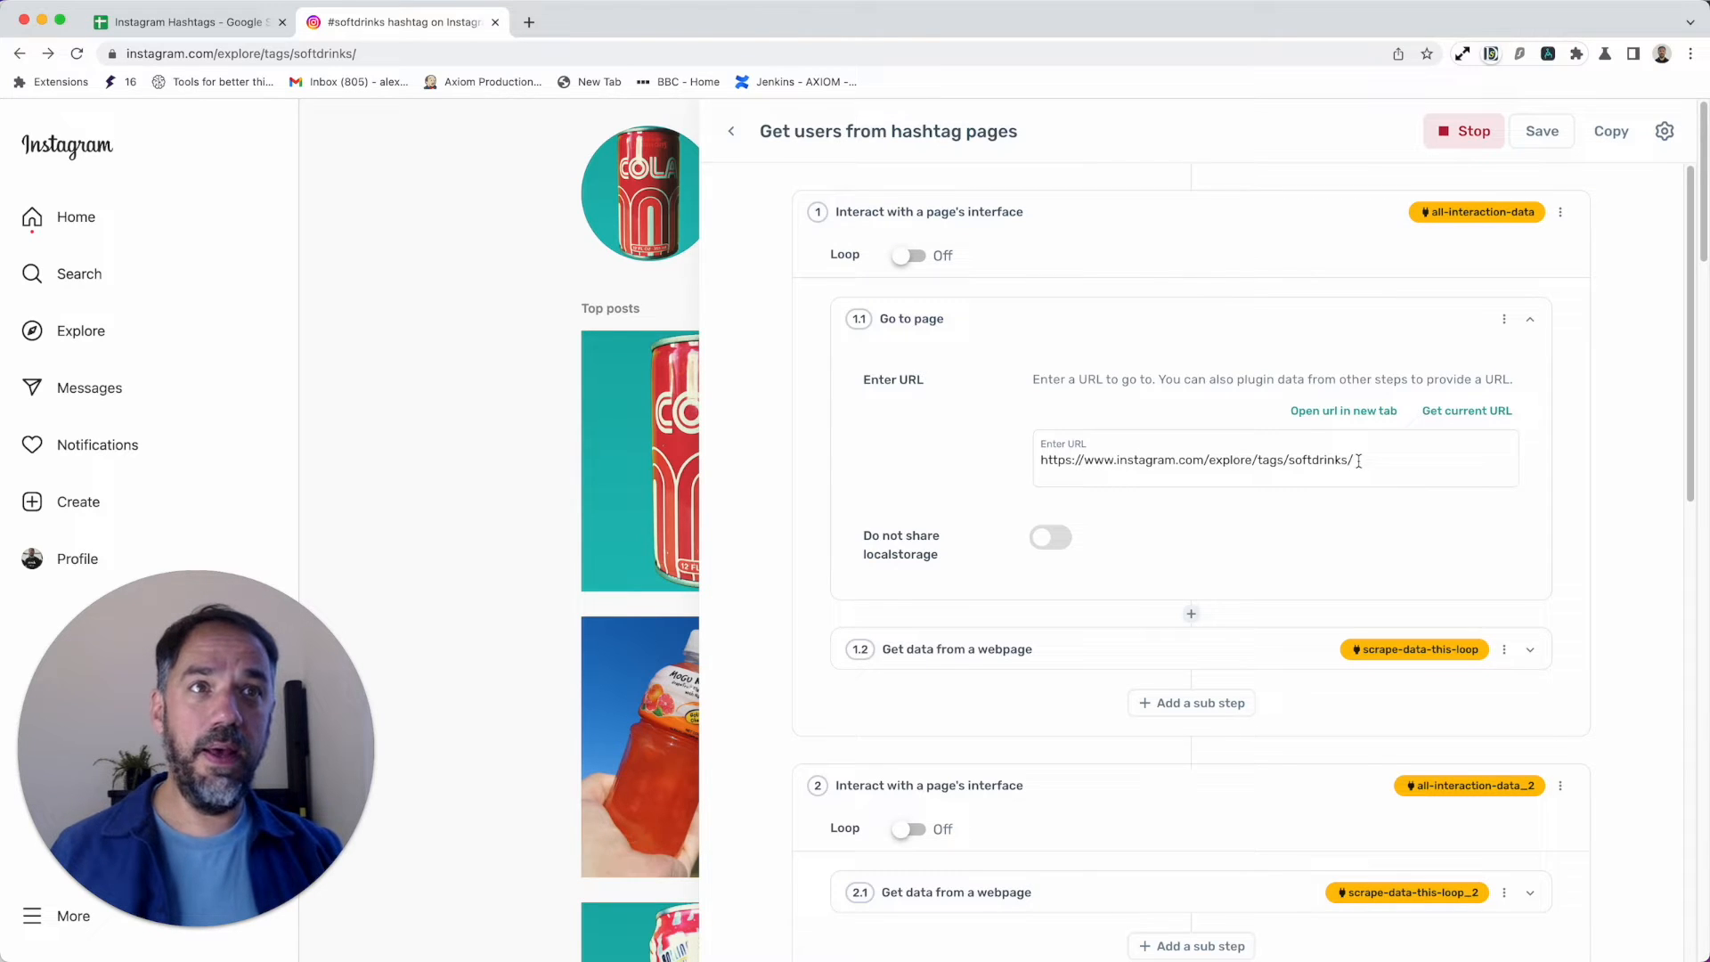
Step: Select the #softdrinks URL in step 1.1 'Go to page' and expand the next step
triple_click(1195, 460)
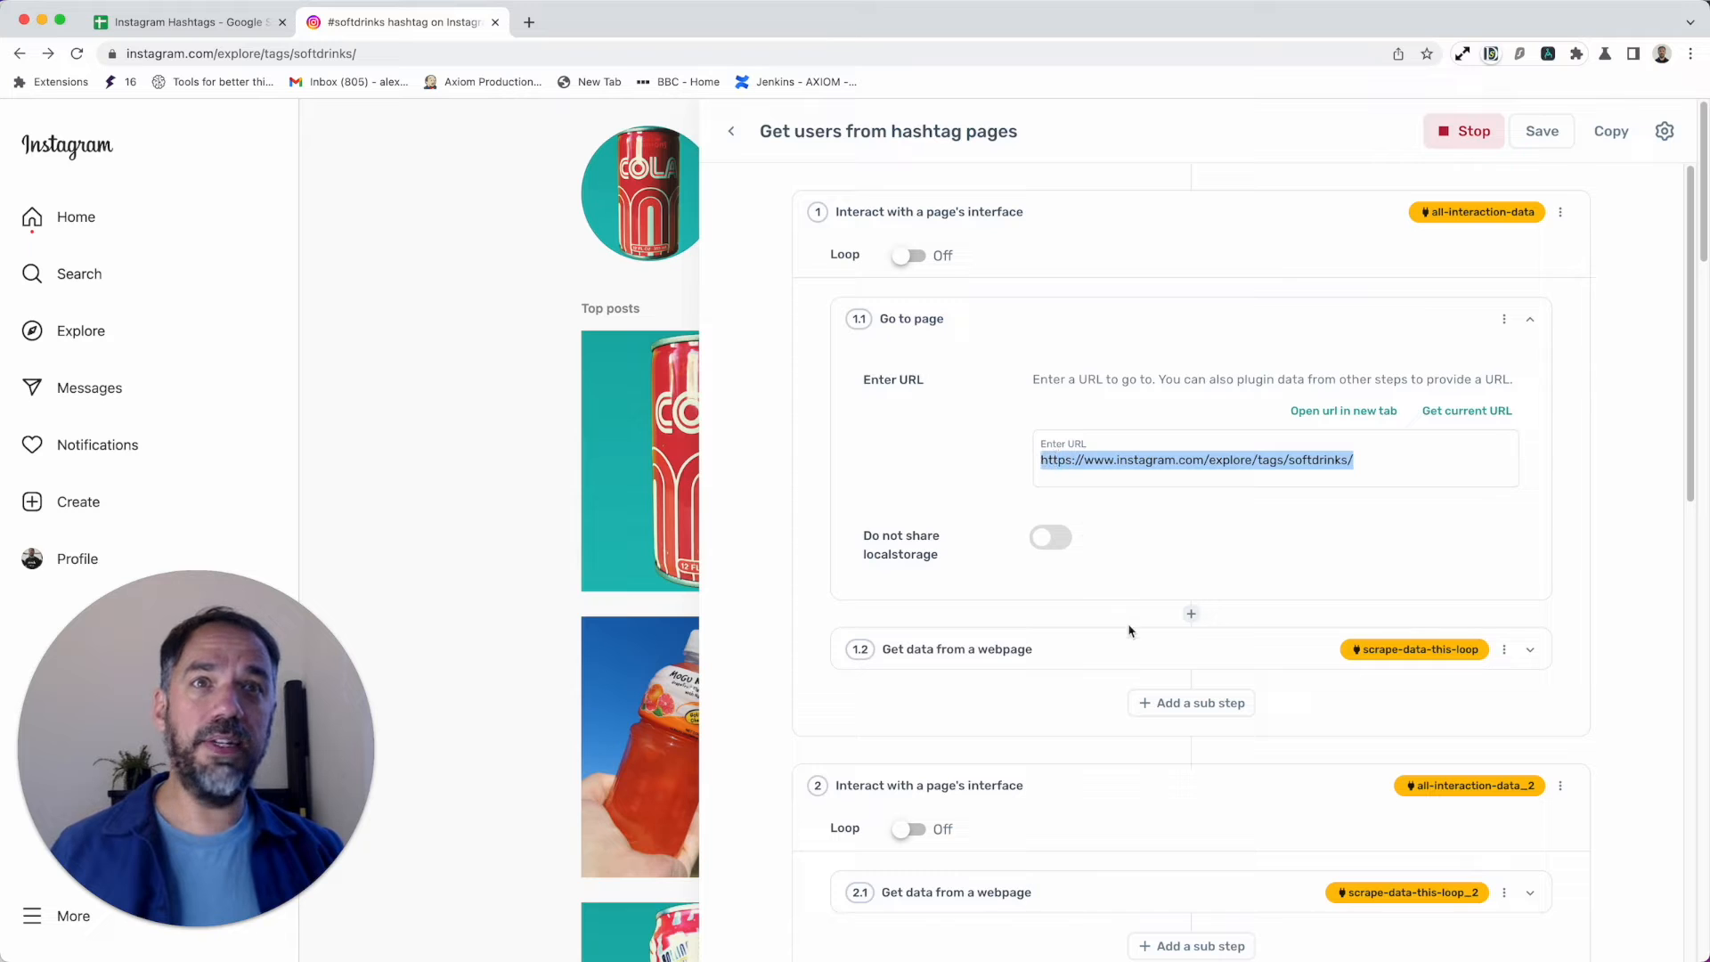
left_click(1528, 649)
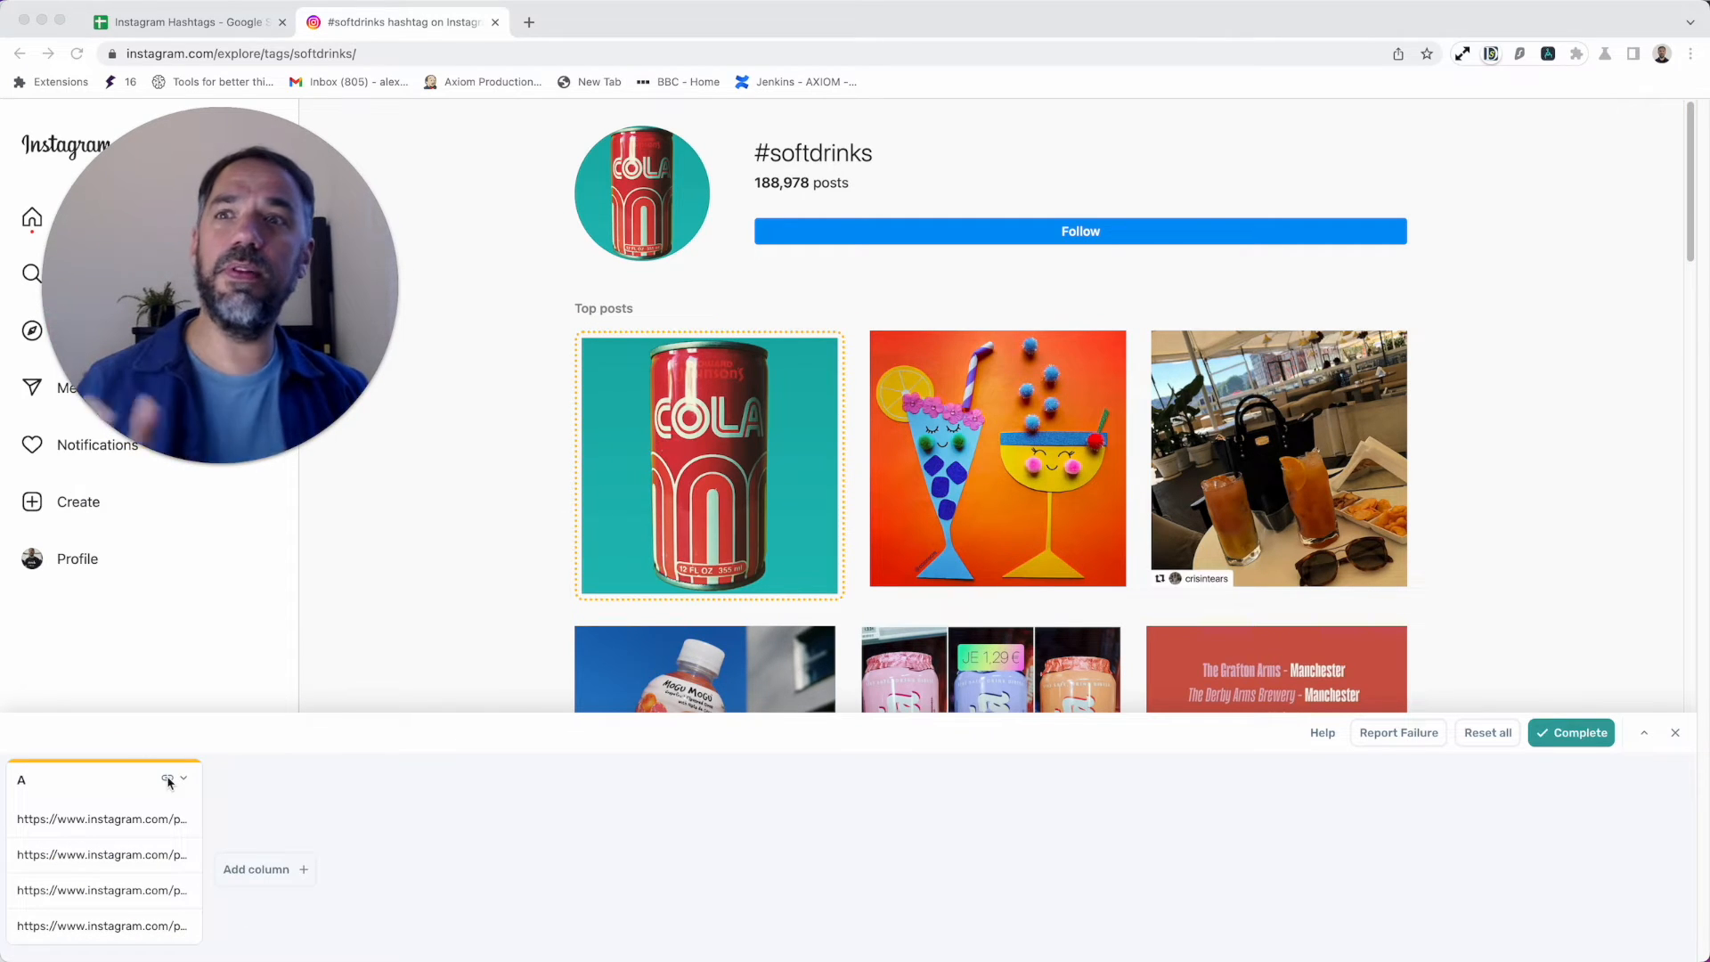
Step: Show the column A options in the selector preview of scraped post URLs
left_click(182, 779)
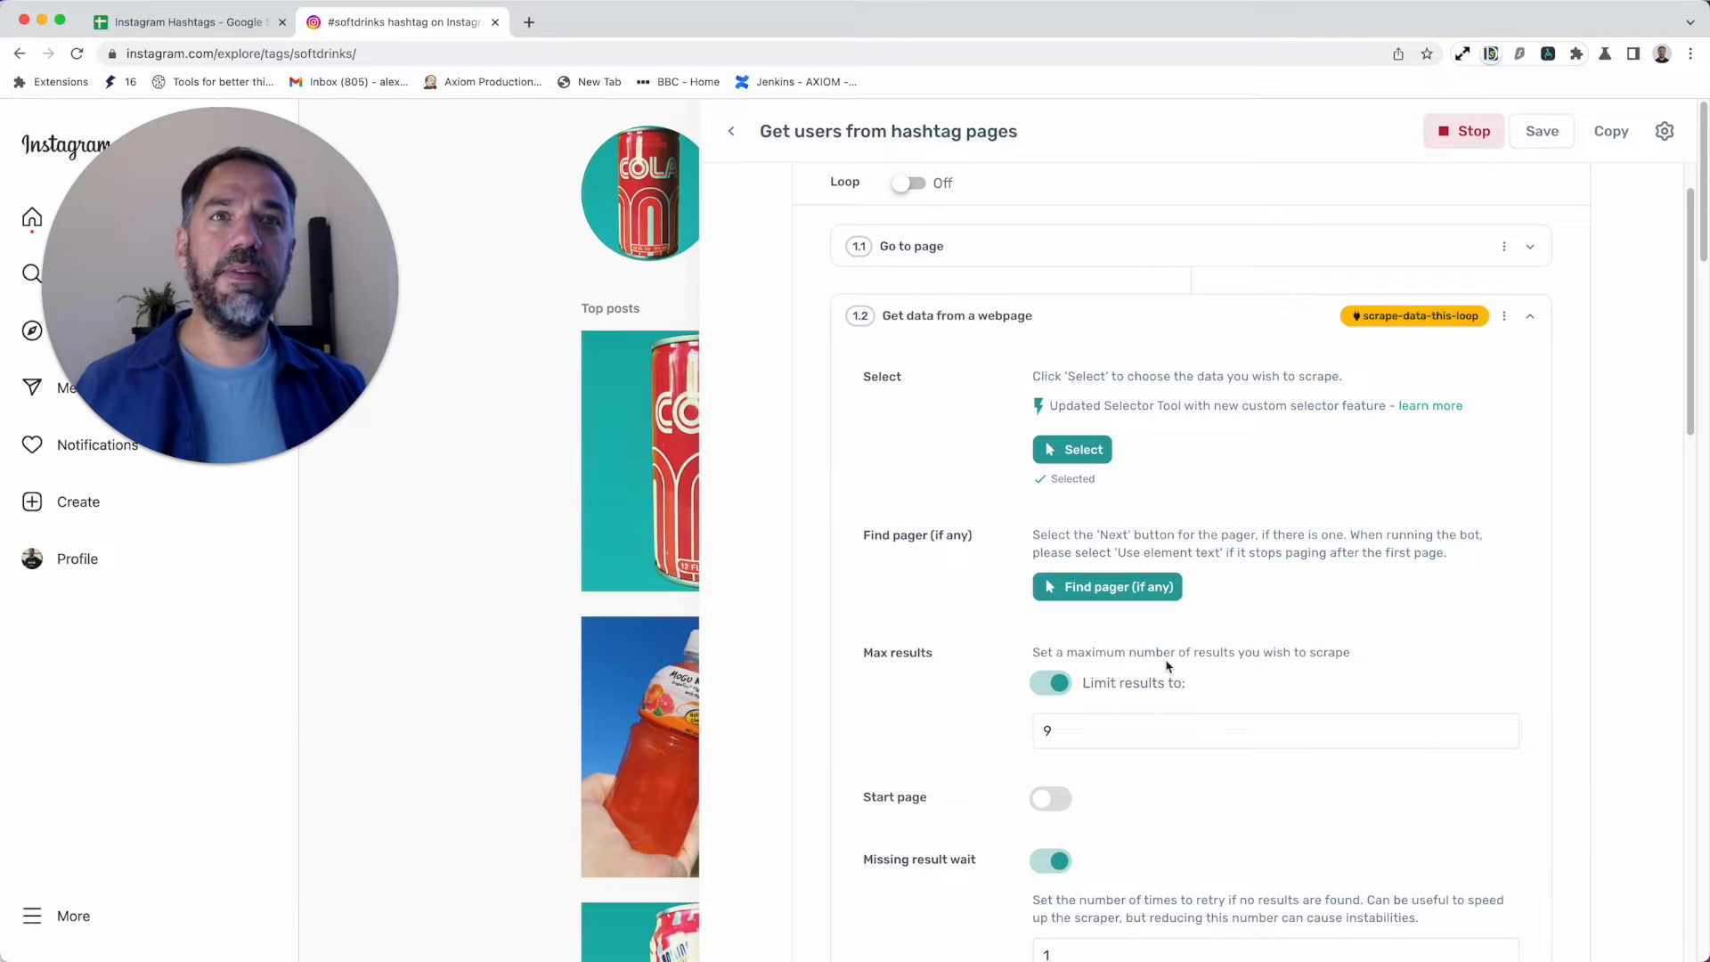
Step: Scroll the #softdrinks page from the top posts down to the Most recent section
scroll("down", 3)
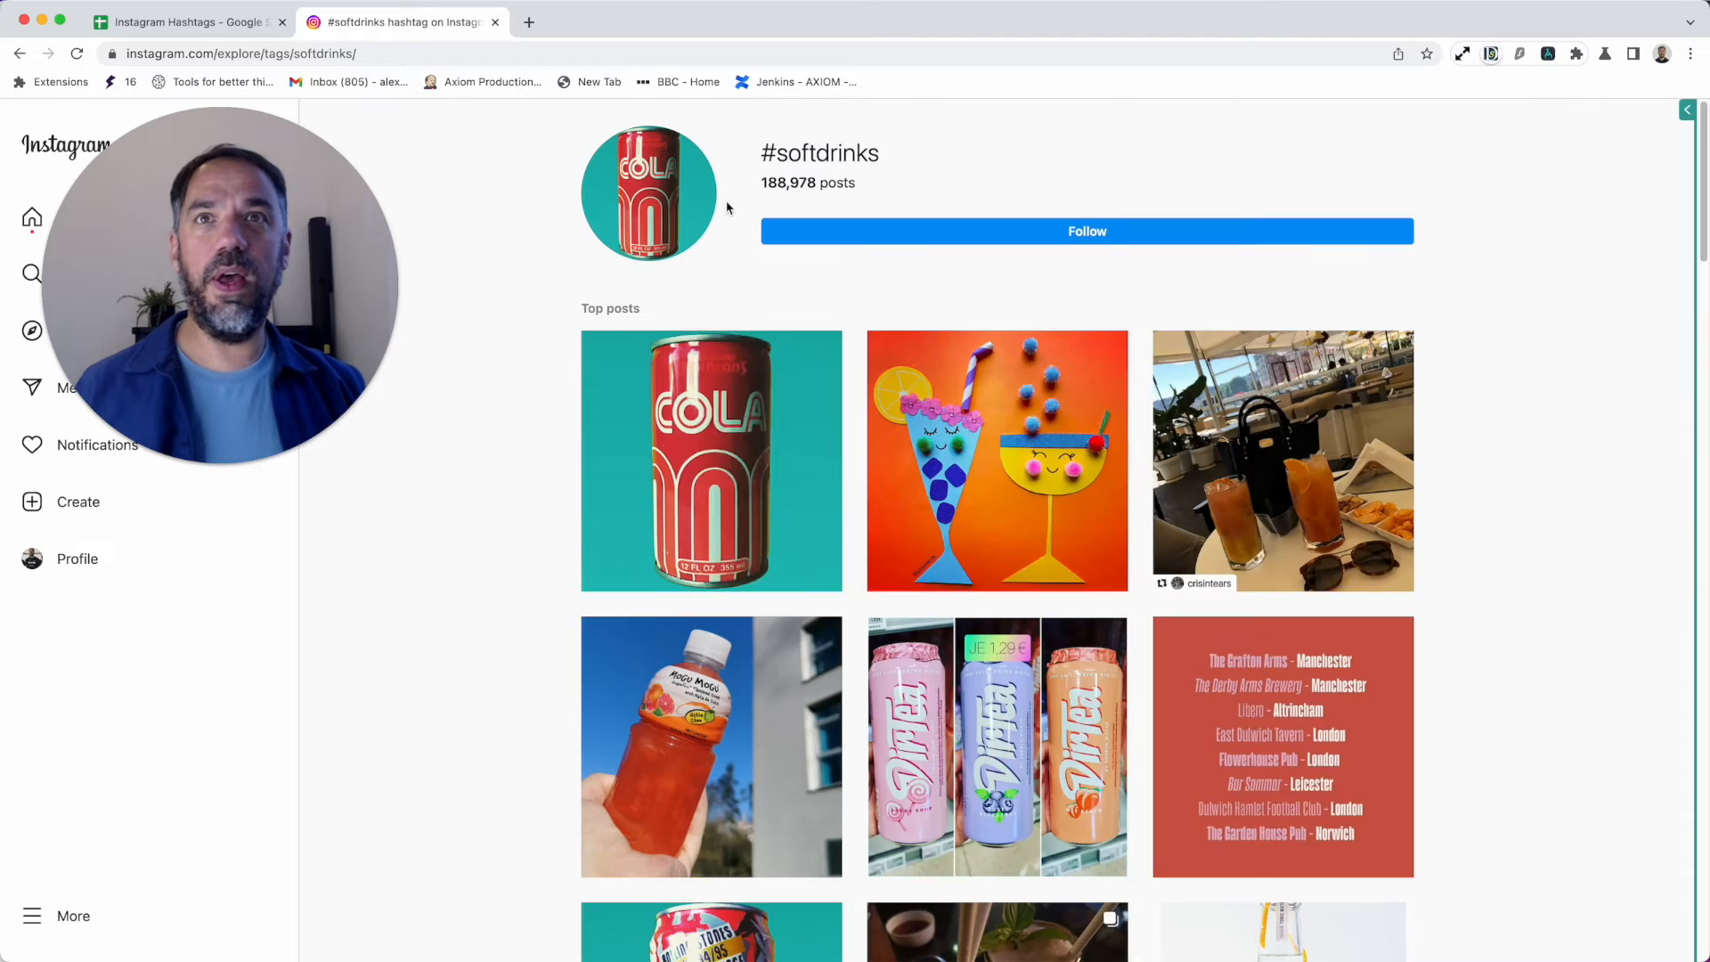
scroll("down", 3)
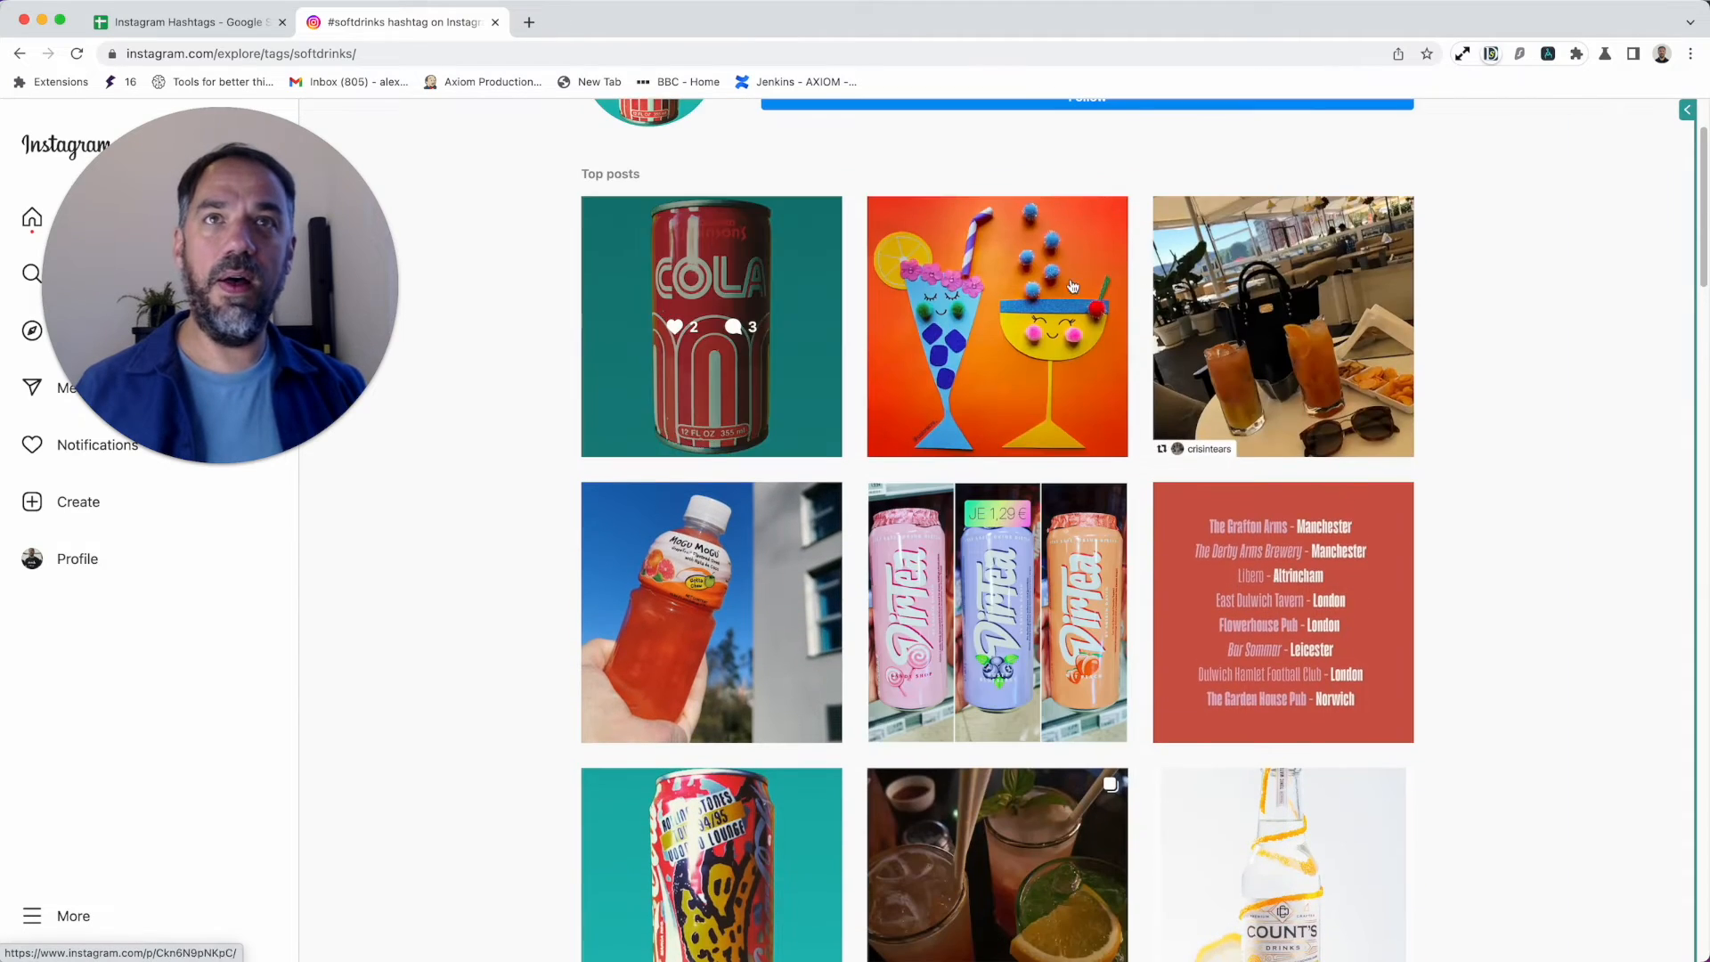
scroll("down", 3)
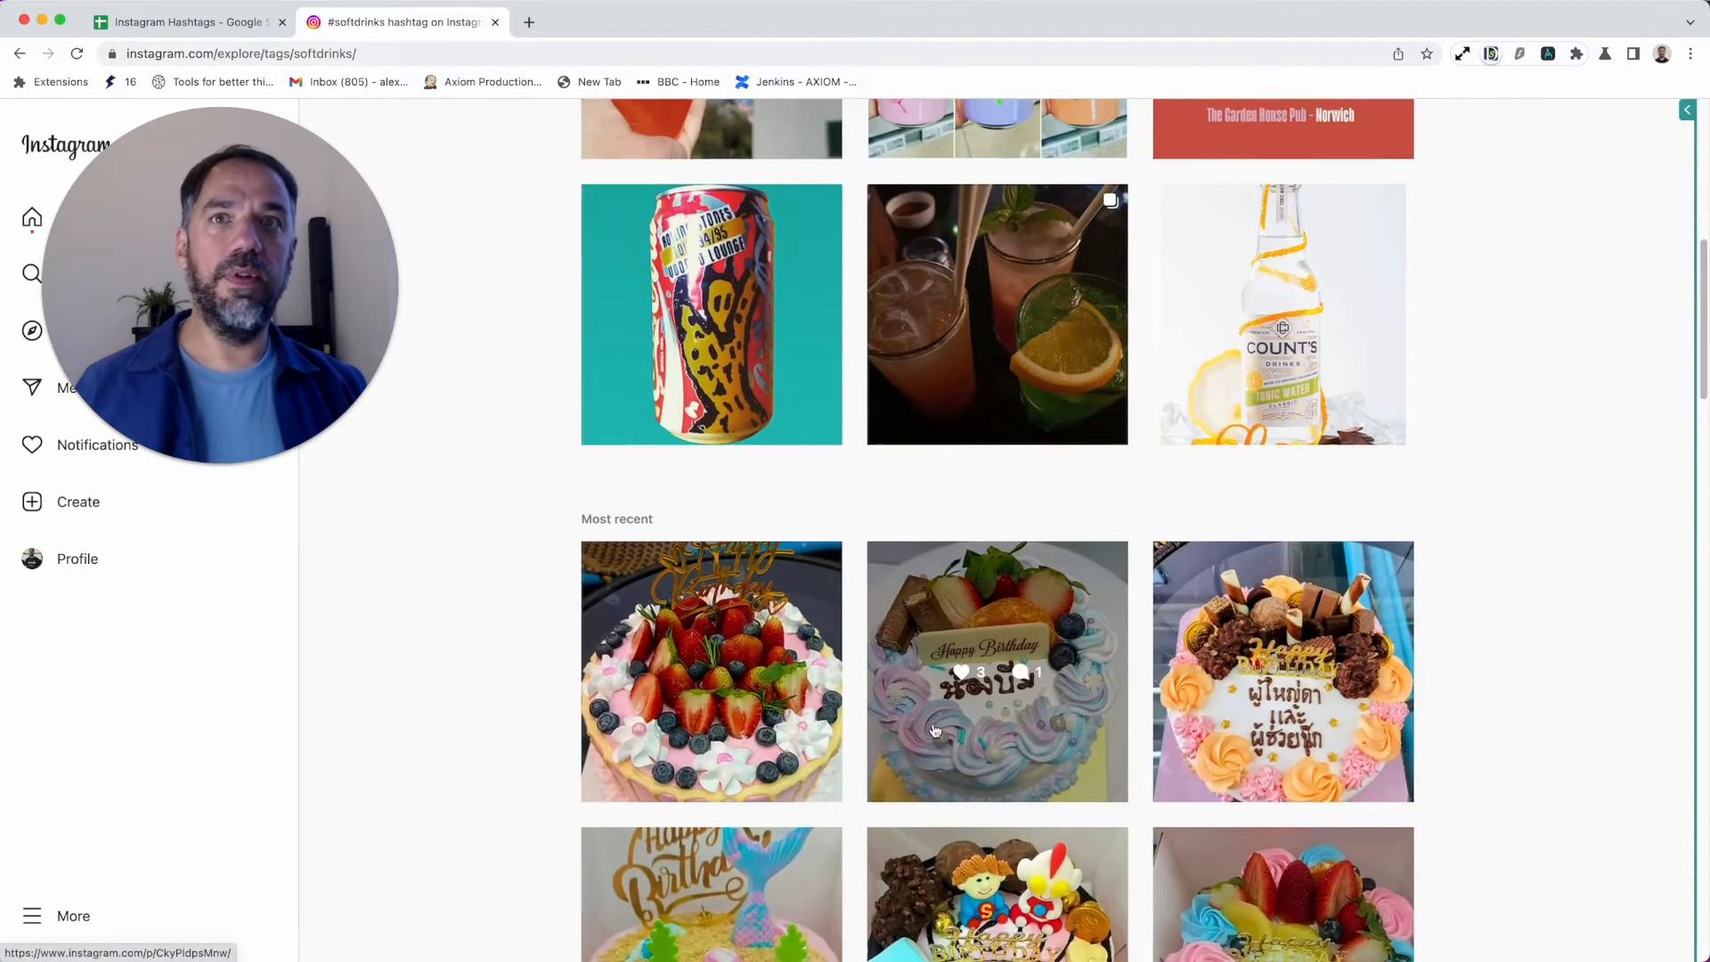
scroll("up", 3)
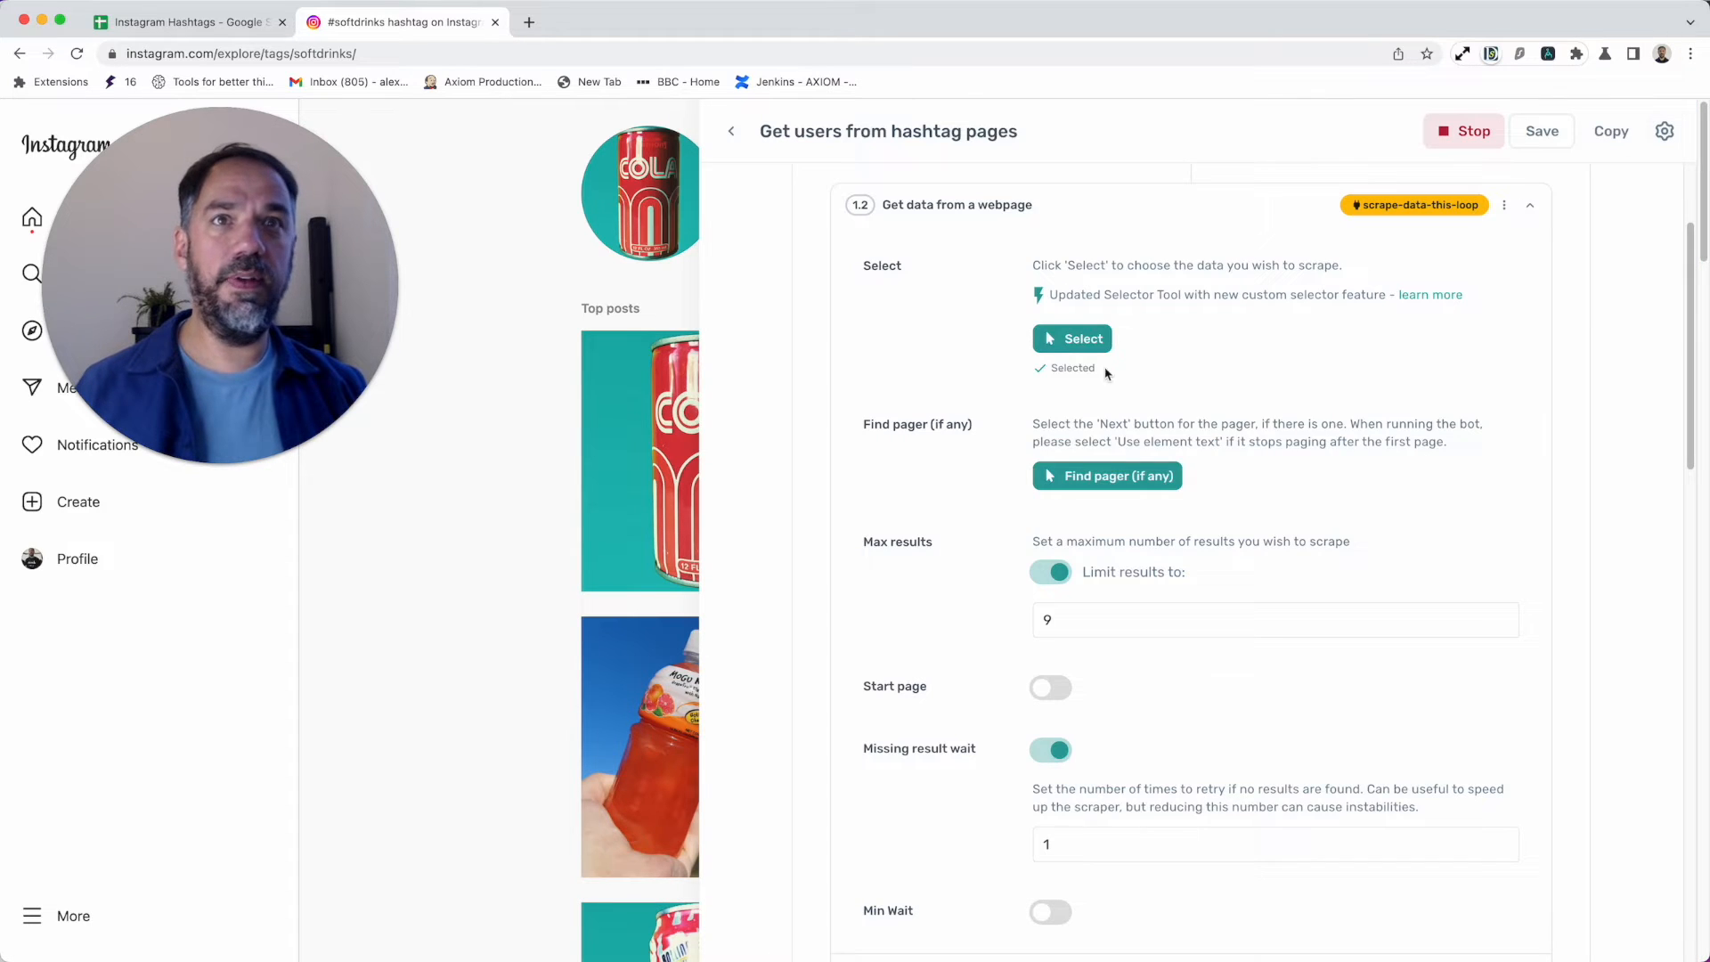
Step: Collapse step 1.2 'Get data from a webpage' so the step list shows from step 1 onward
scroll("up", 3)
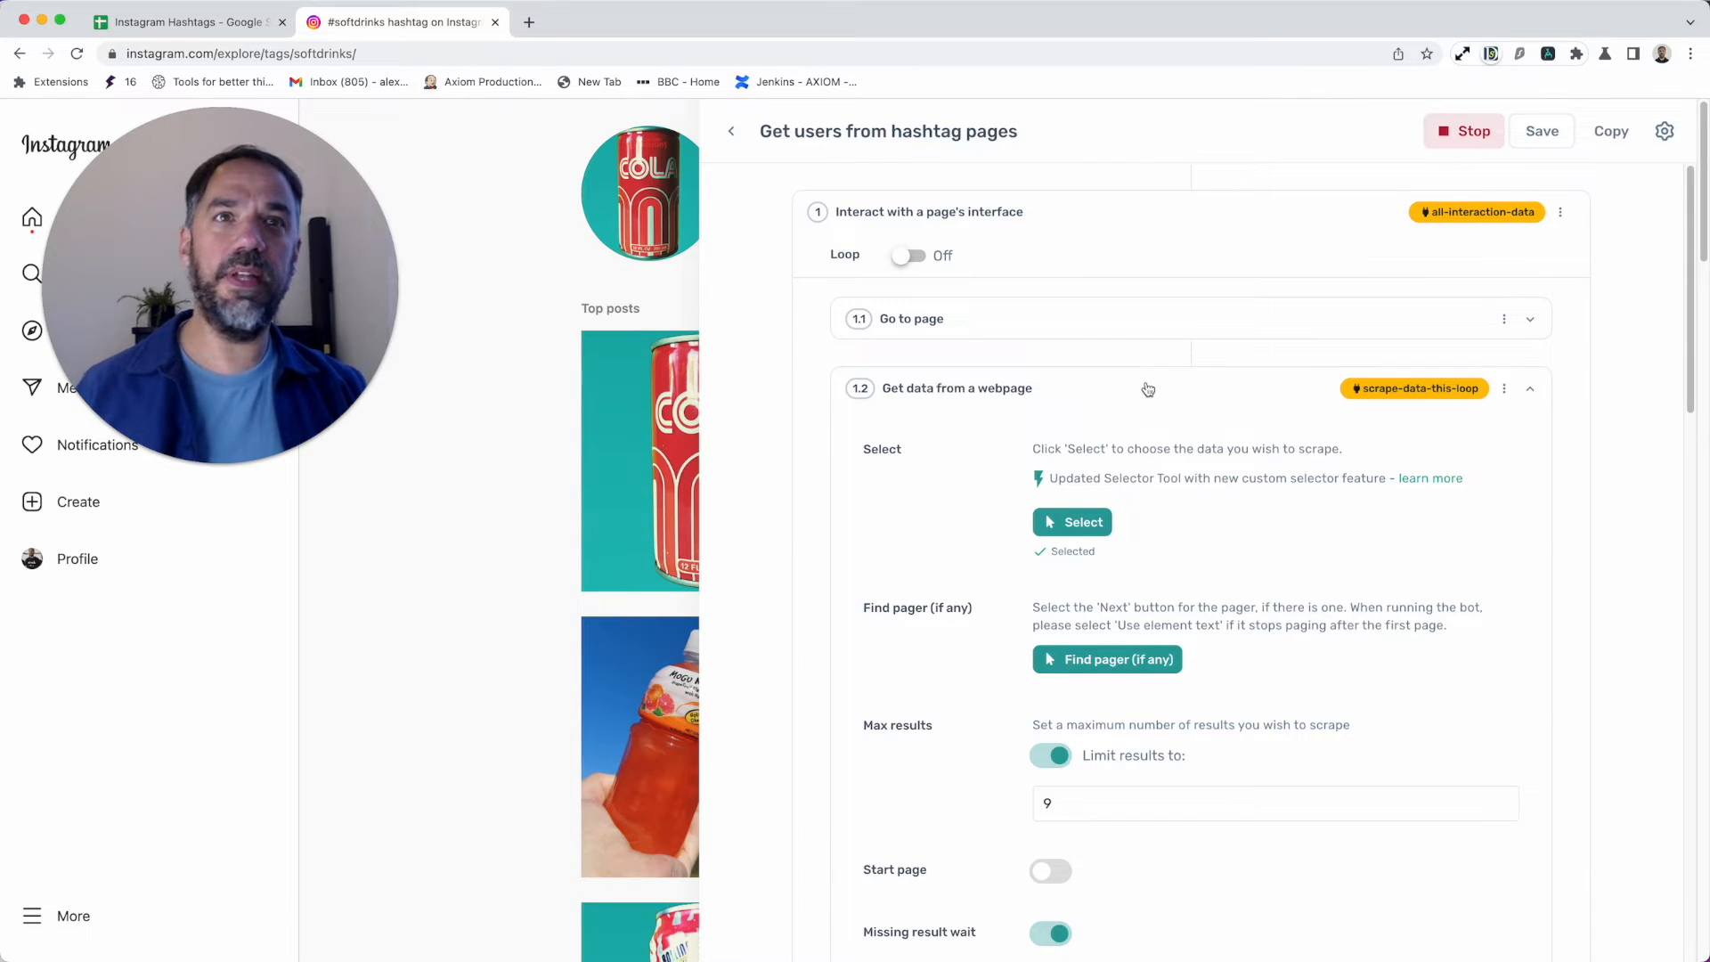
scroll("down", 3)
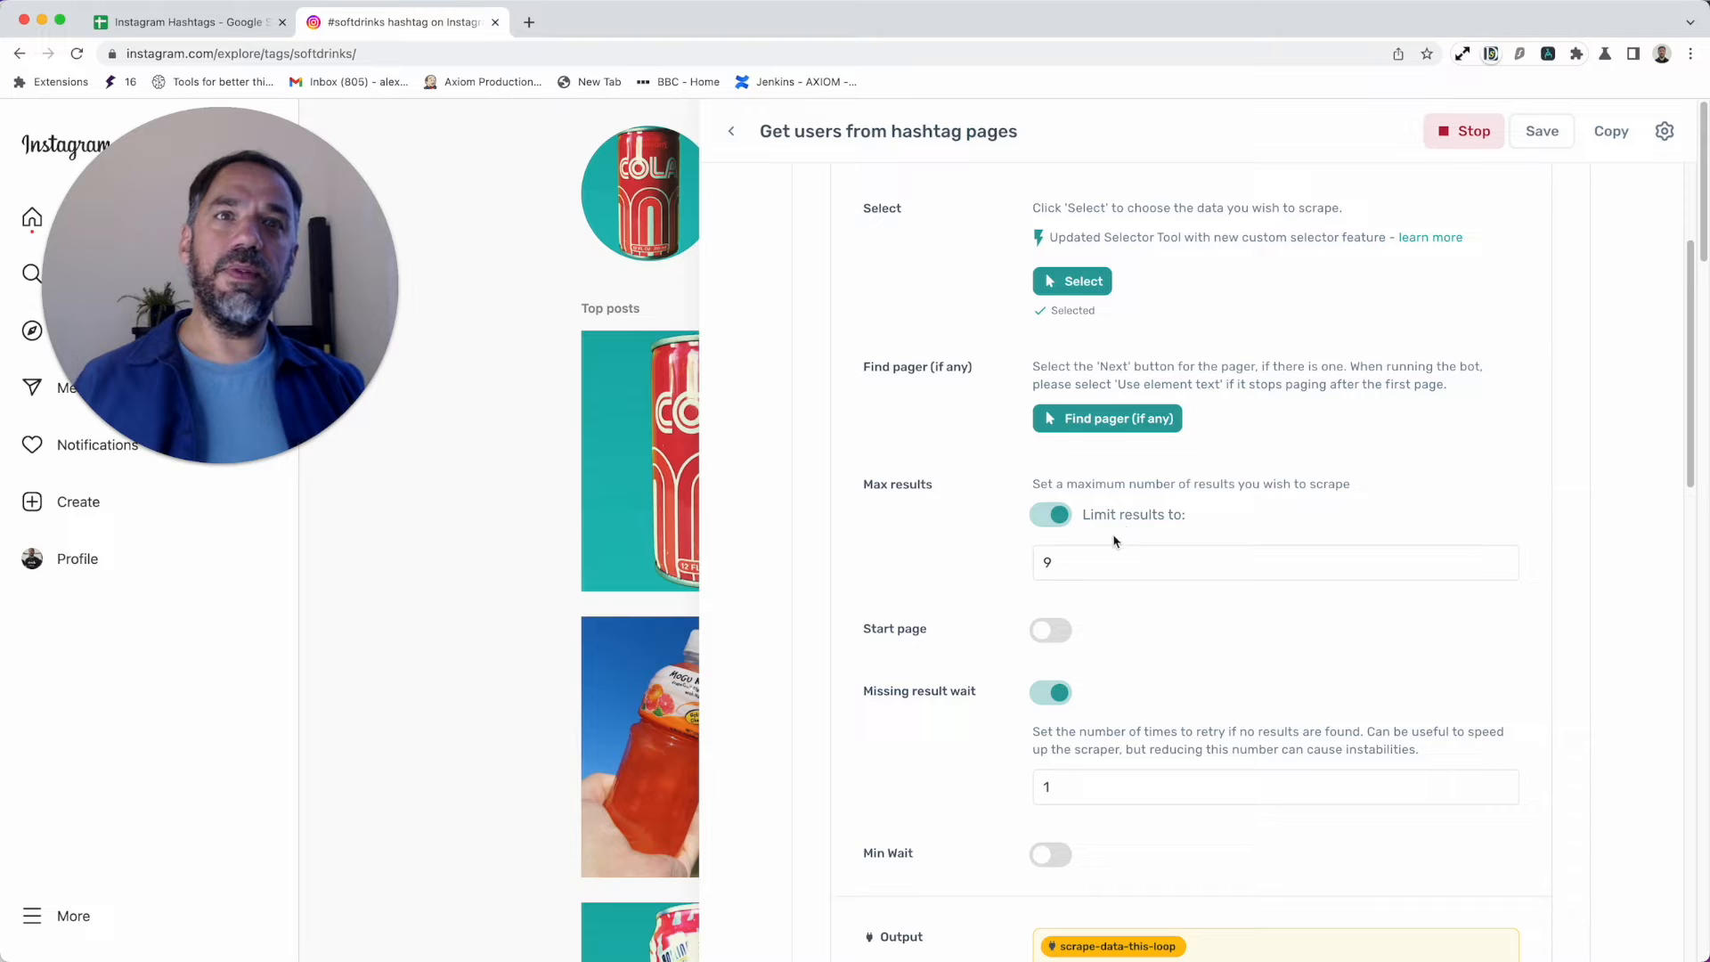
mouse_move(1042, 707)
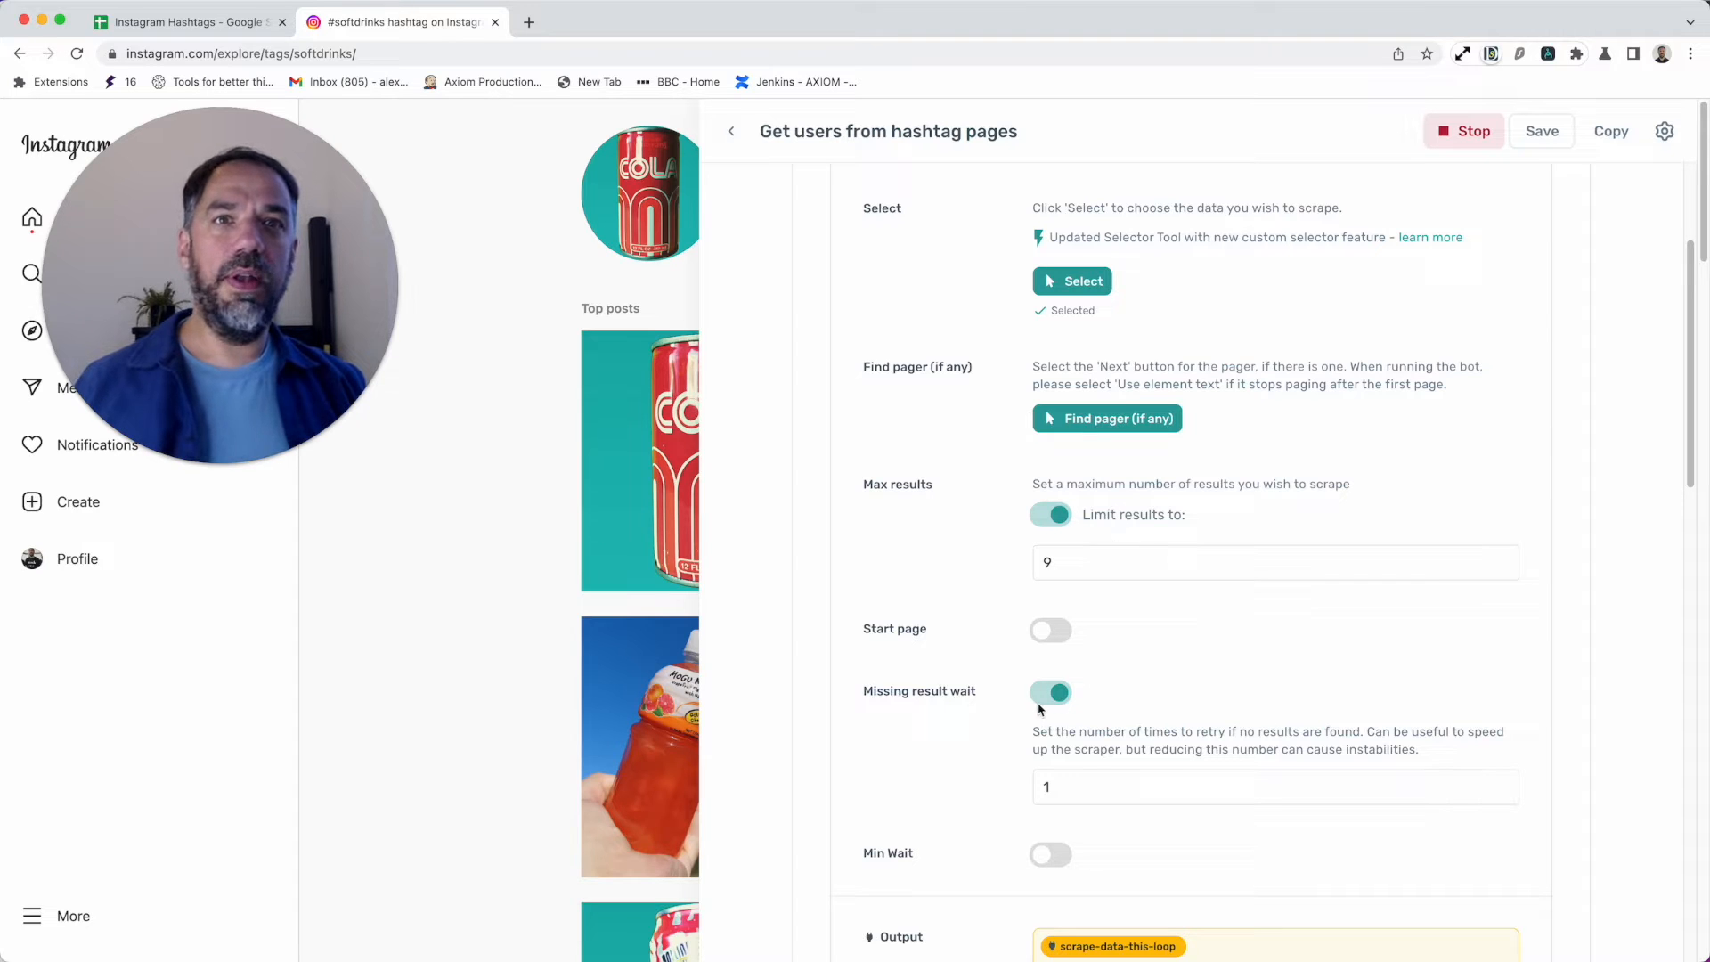
mouse_move(1050, 771)
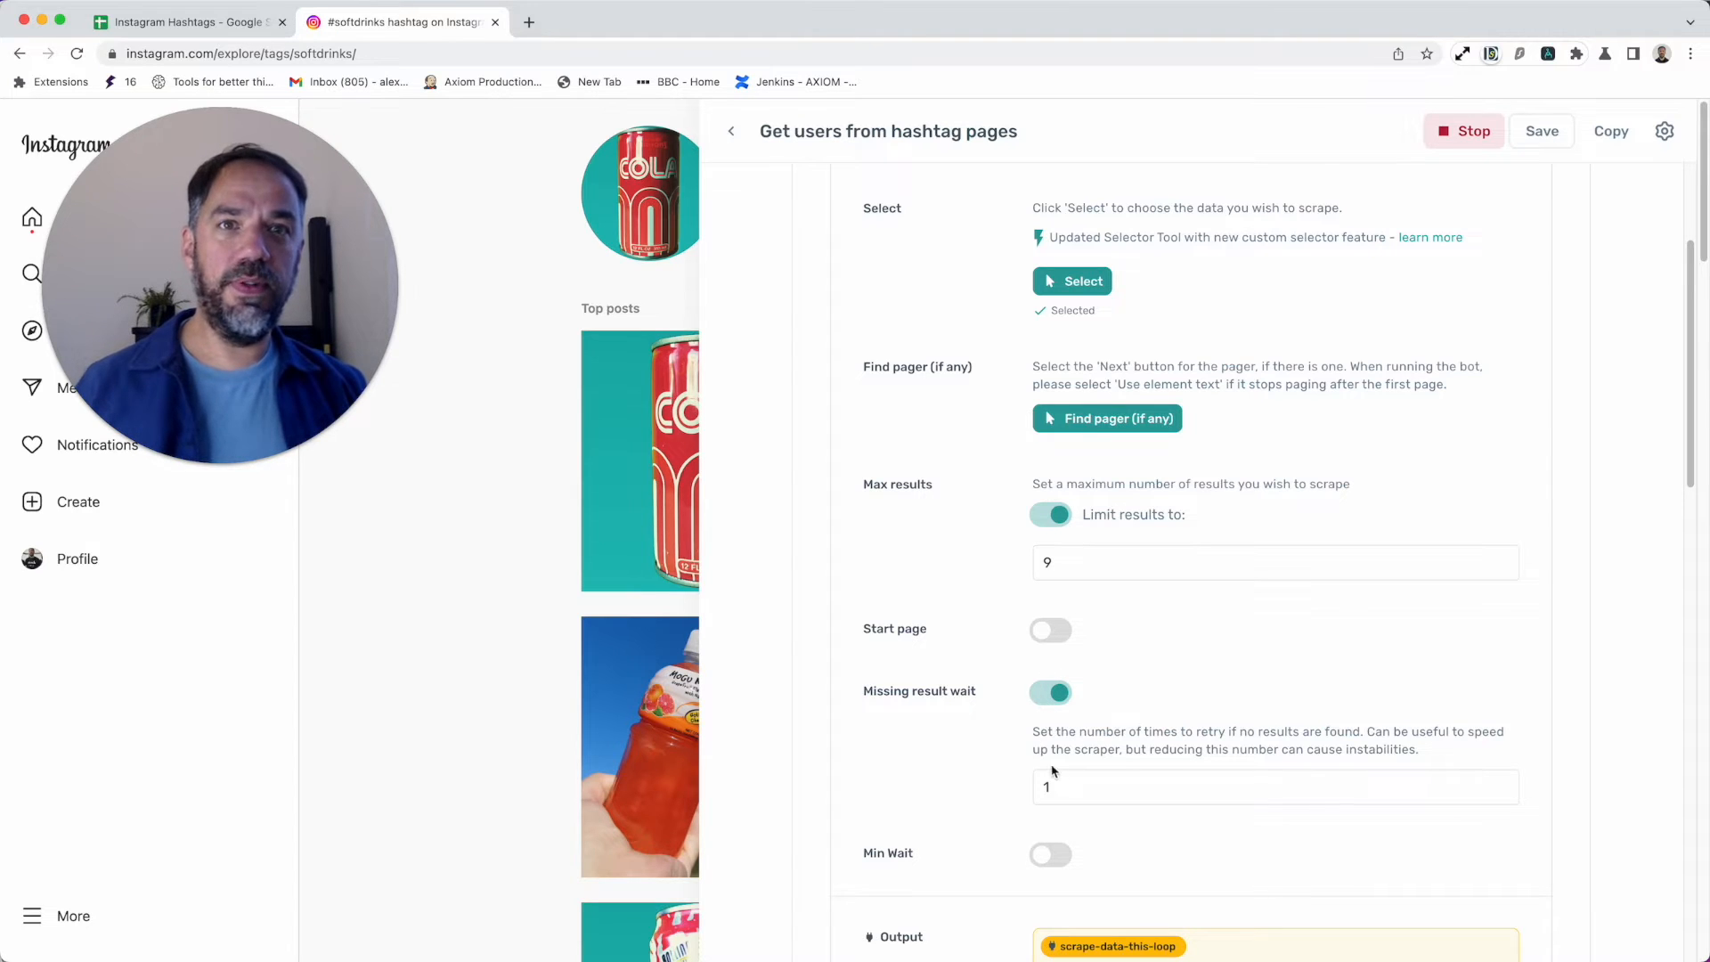
scroll("up", 3)
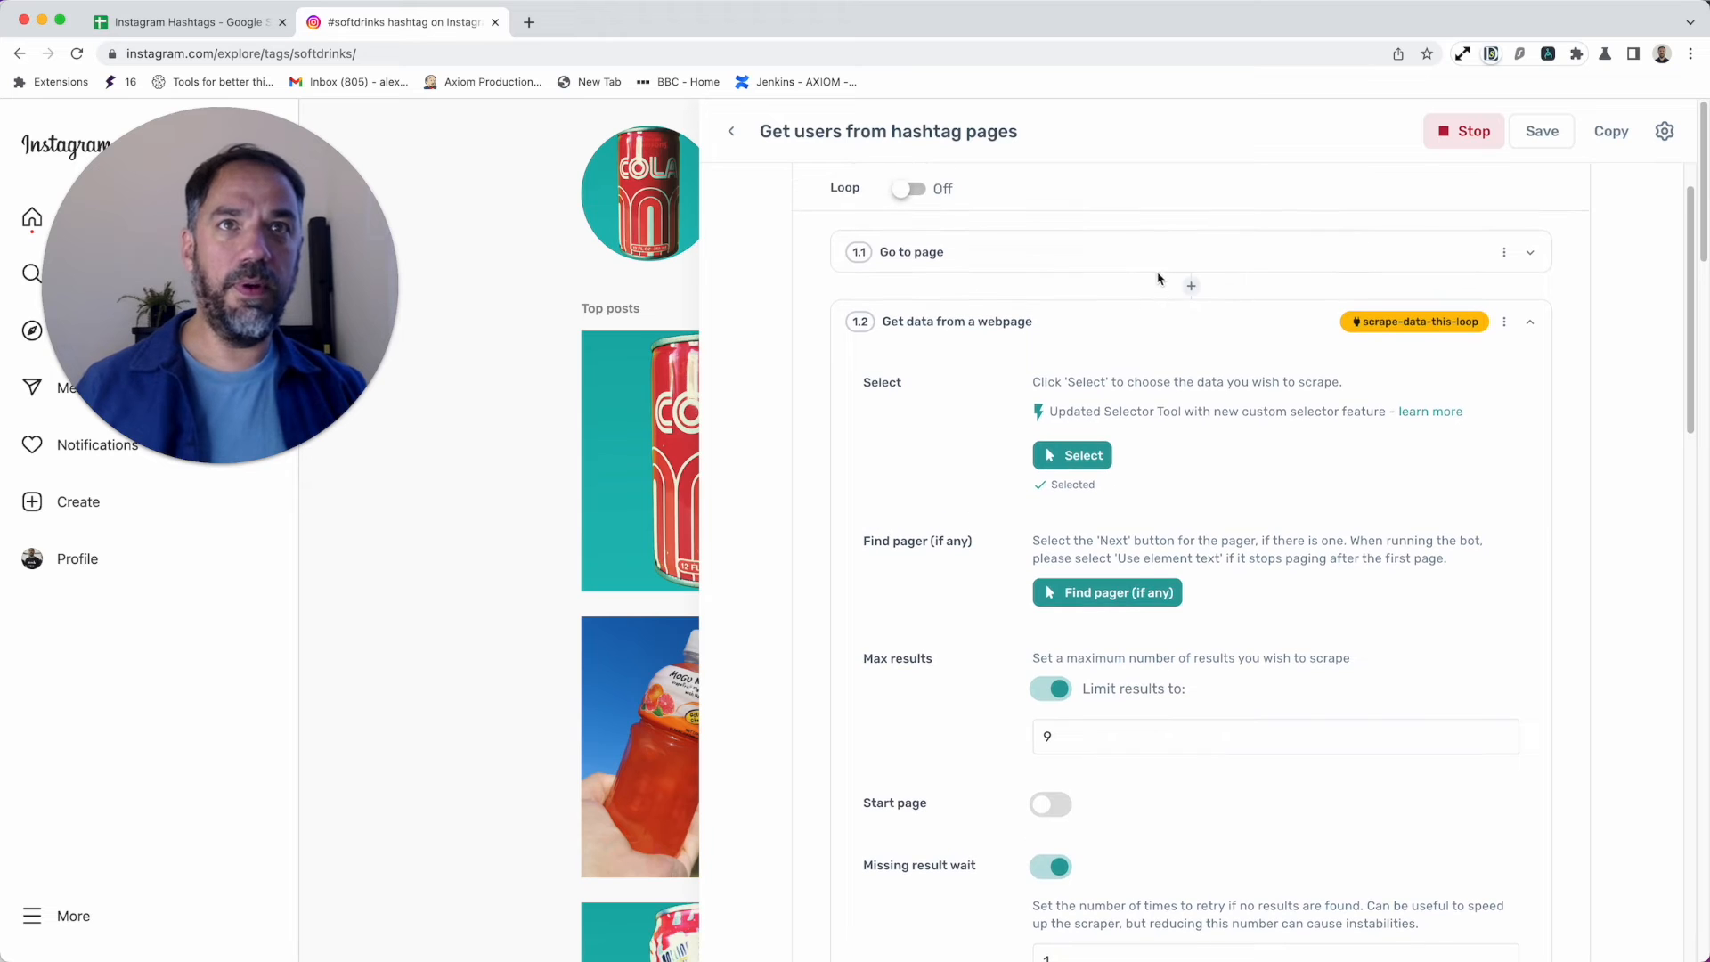
left_click(1528, 321)
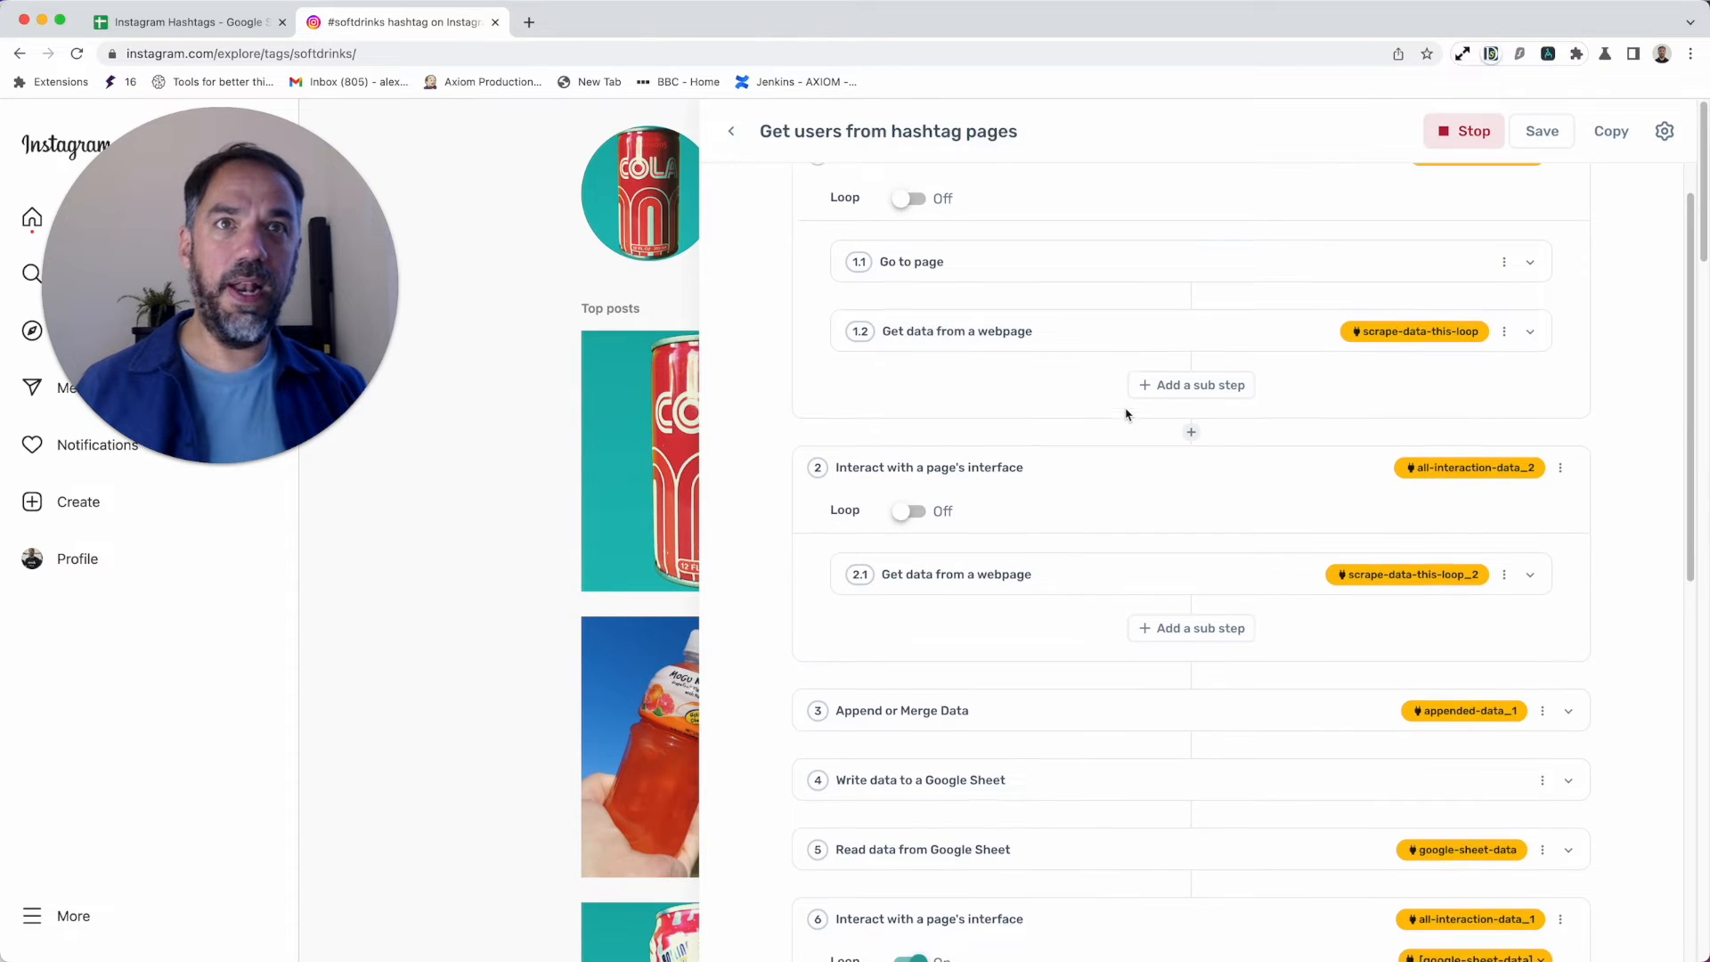
scroll("up", 3)
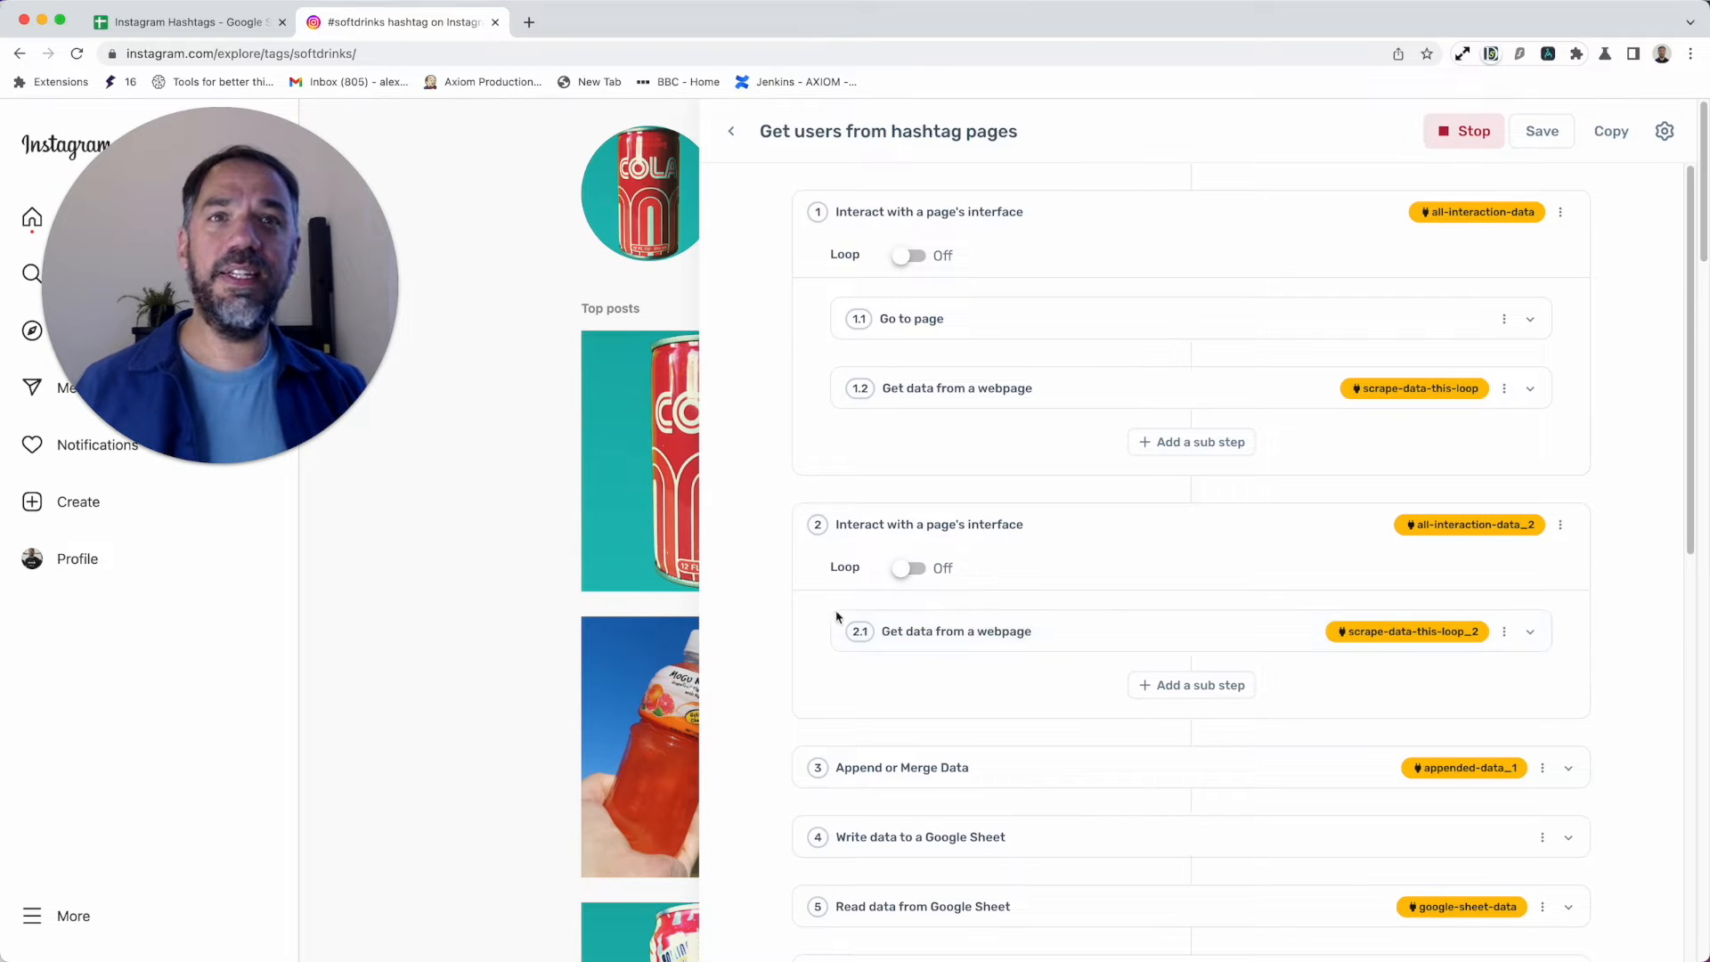
mouse_move(1038, 667)
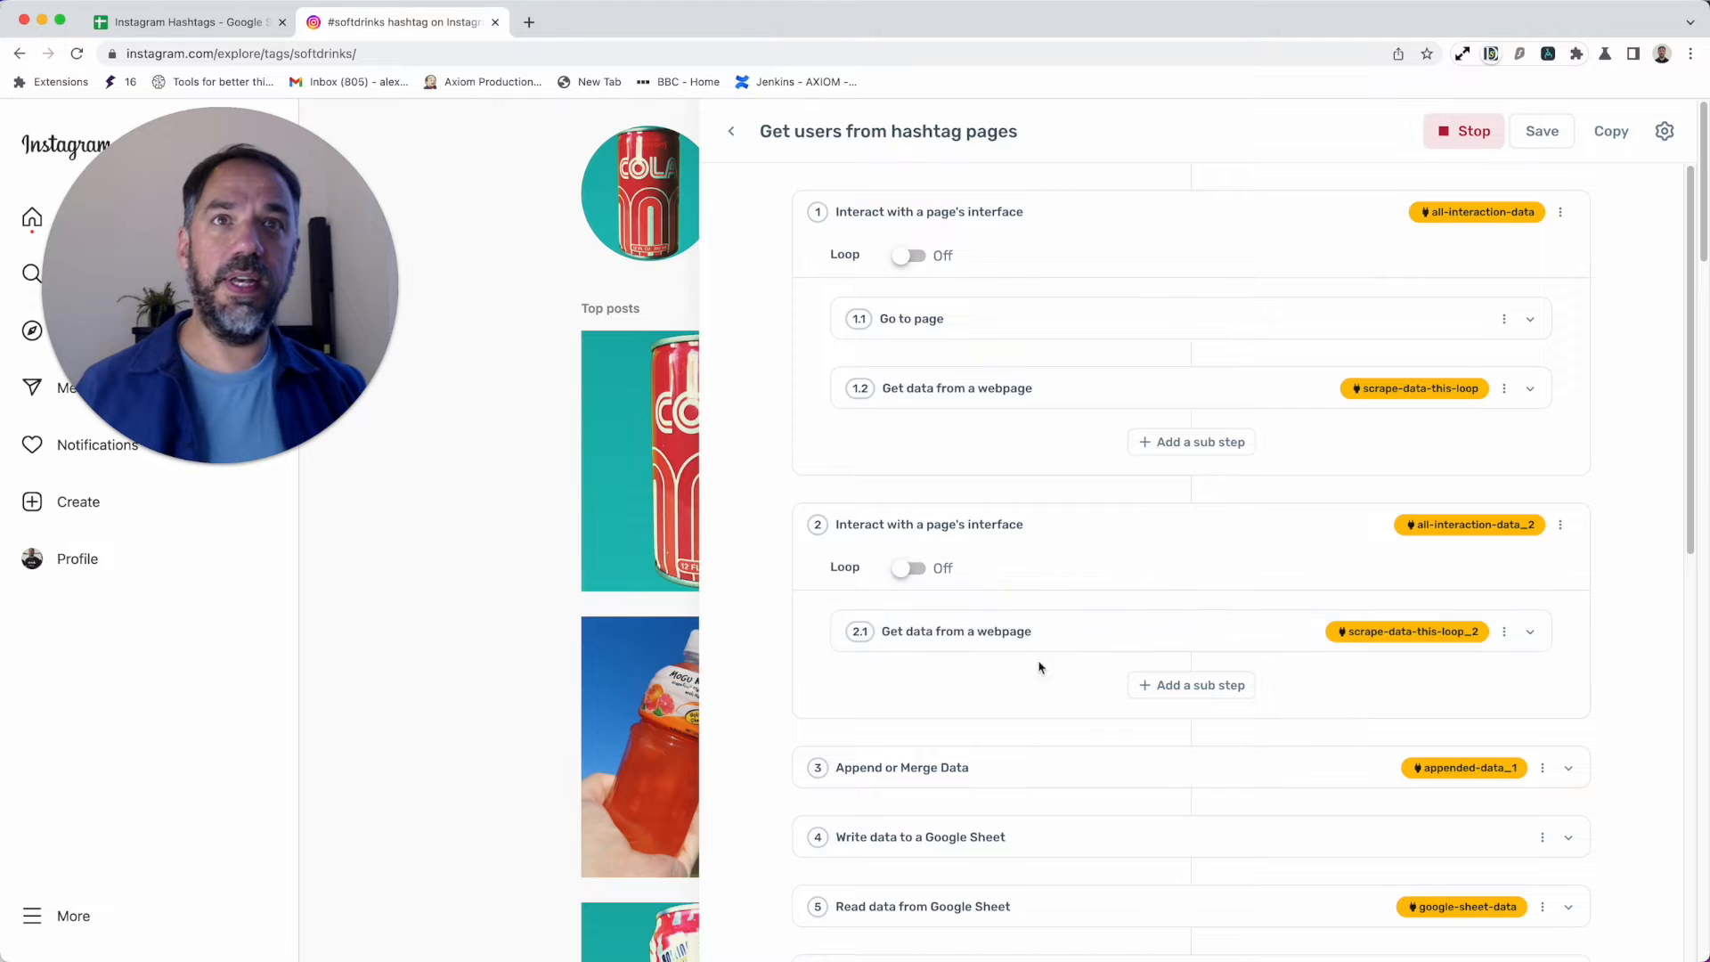
Step: Expand step 2.1 'Get data from a webpage' and review its scrape settings
scroll("down", 3)
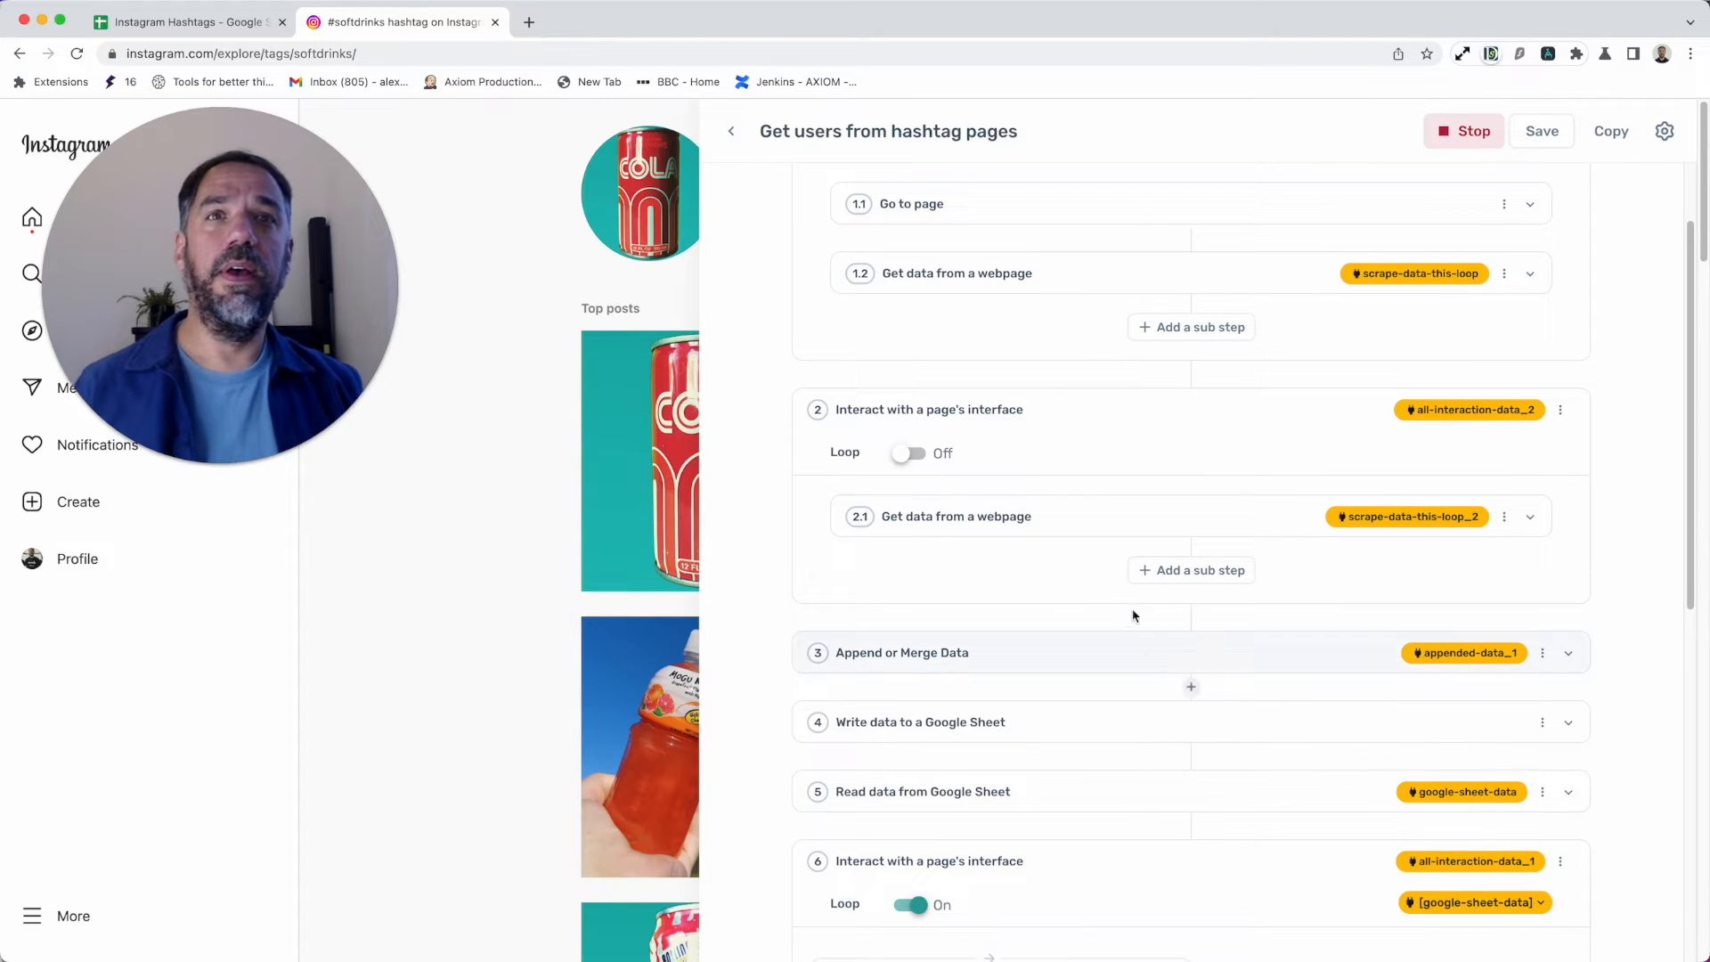
left_click(1529, 517)
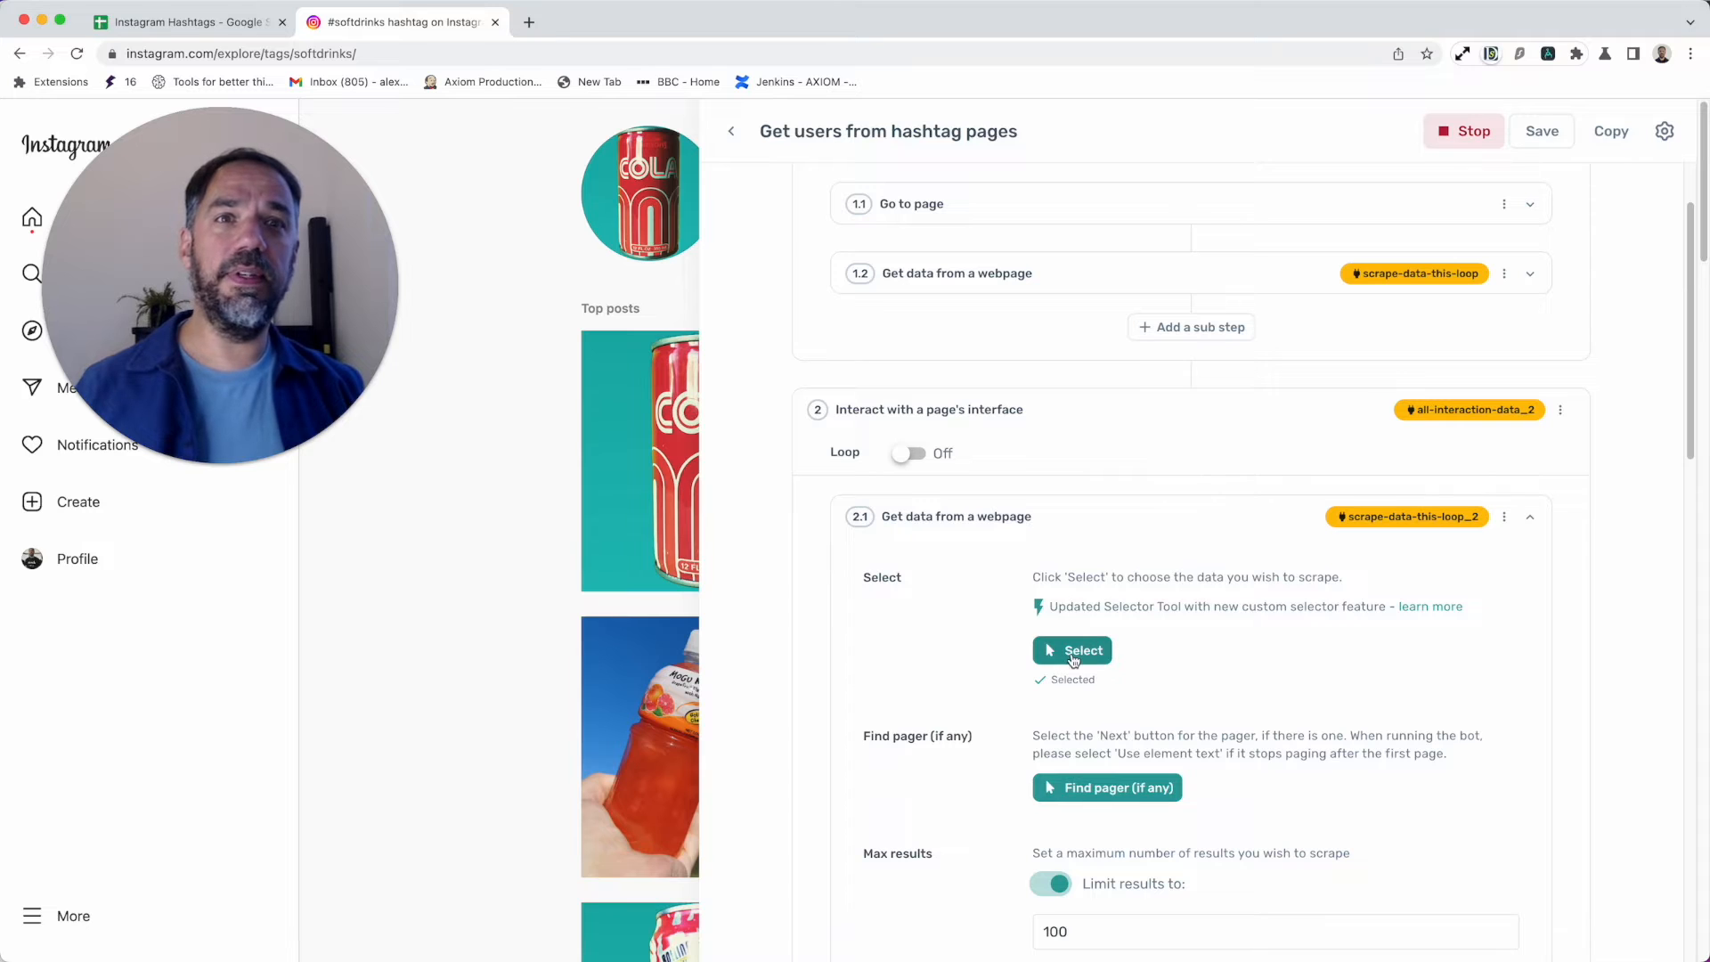
scroll("down", 3)
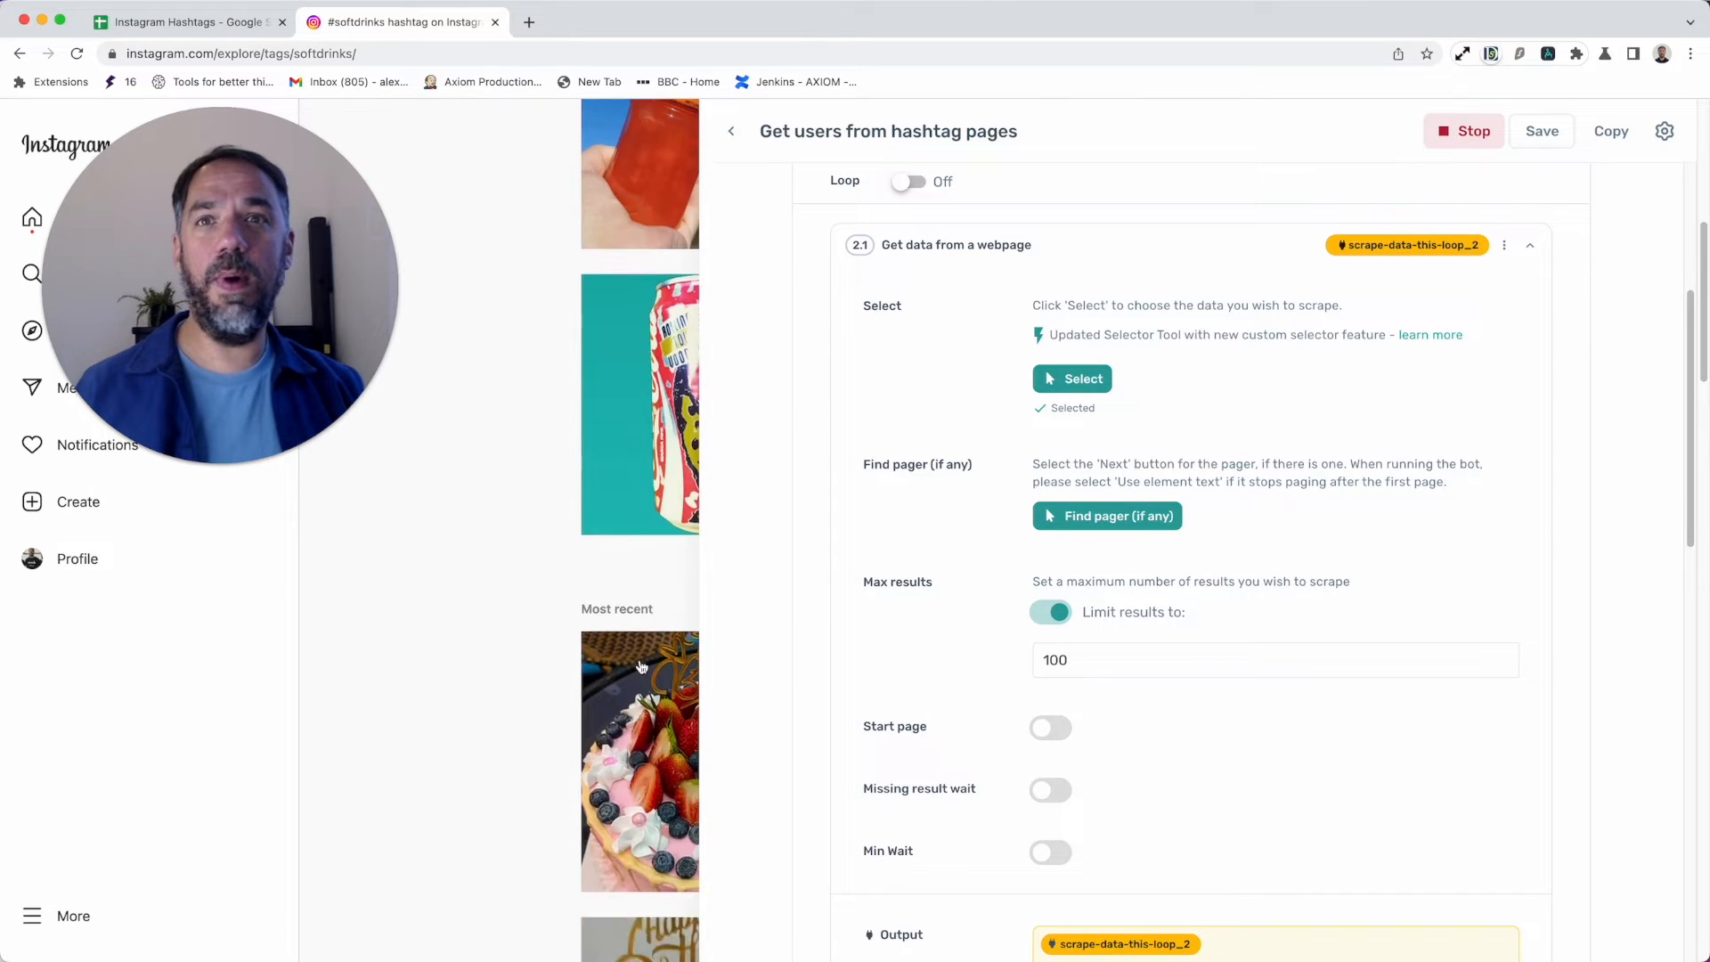
scroll("down", 3)
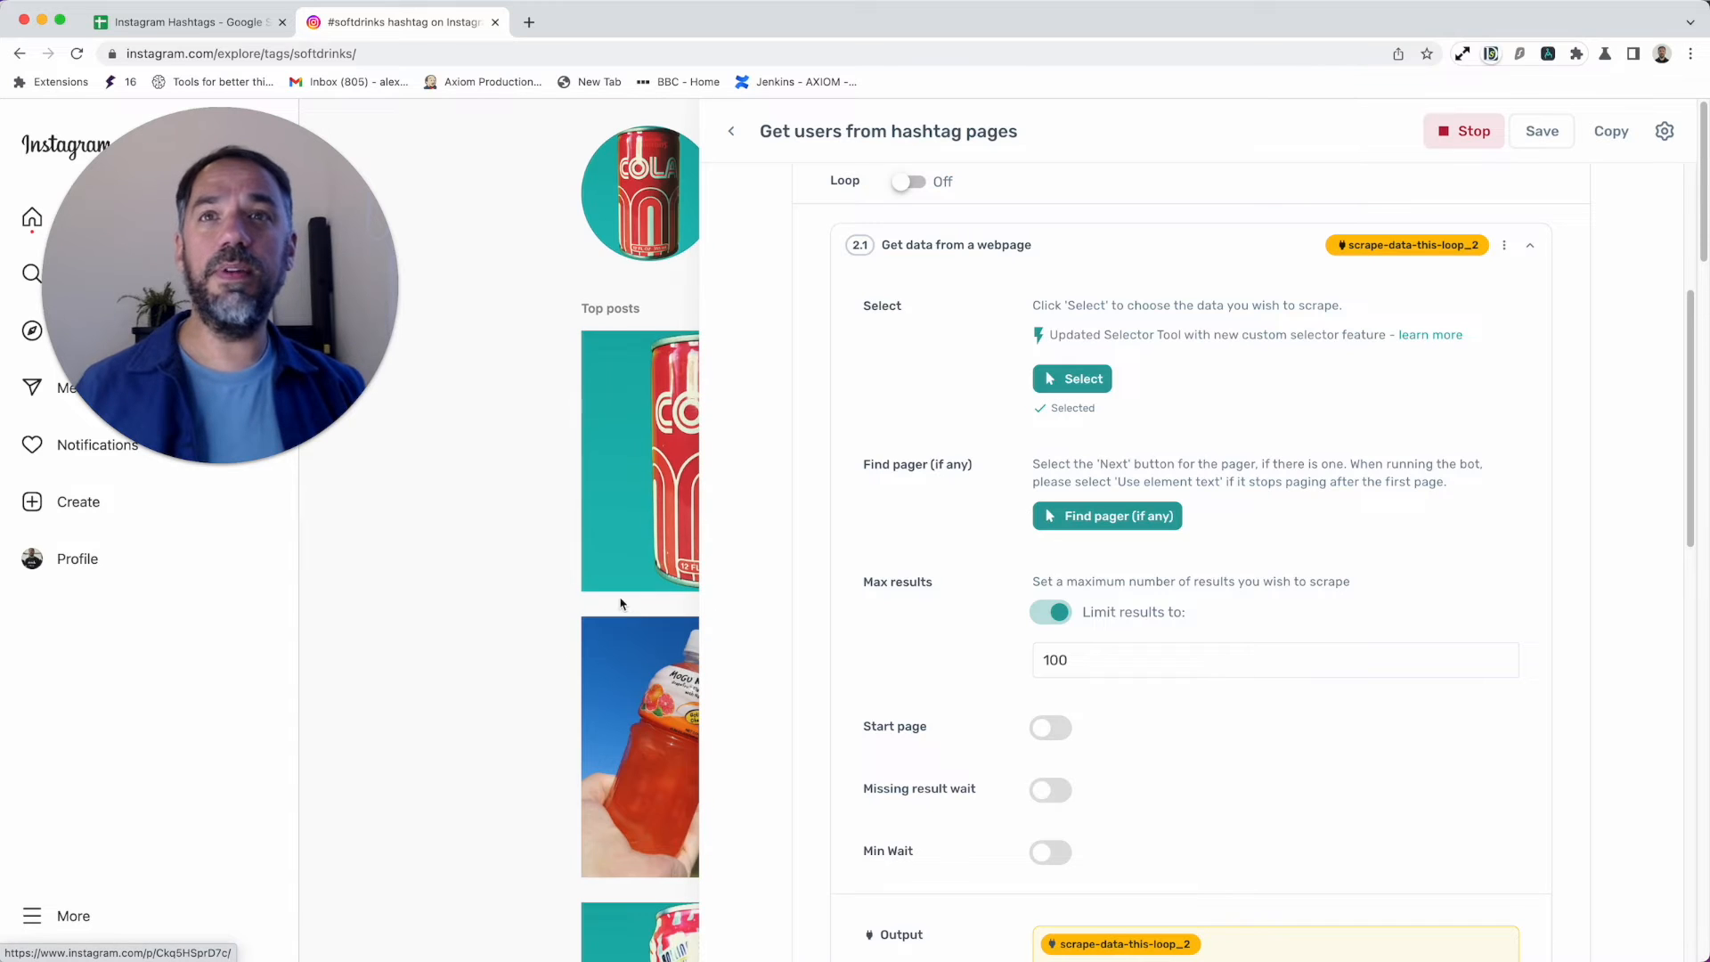
scroll("down", 3)
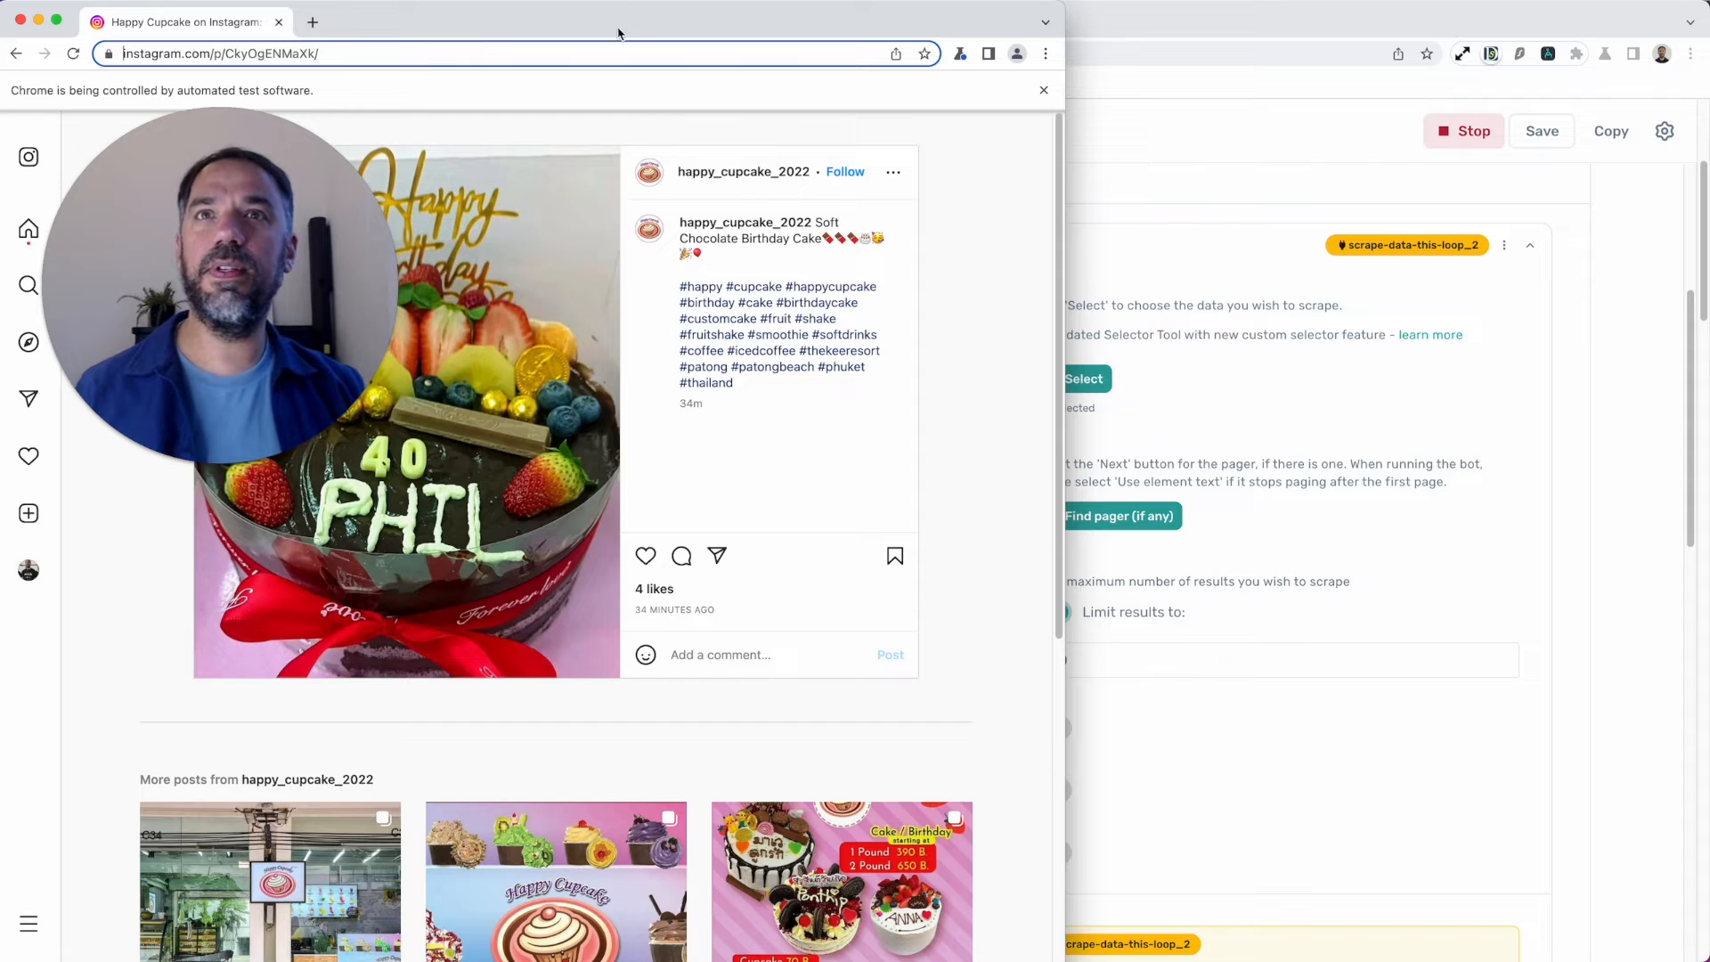
Step: Show the Instagram Hashtags sheet's Data tab and select a scraped post link cell
left_click(185, 21)
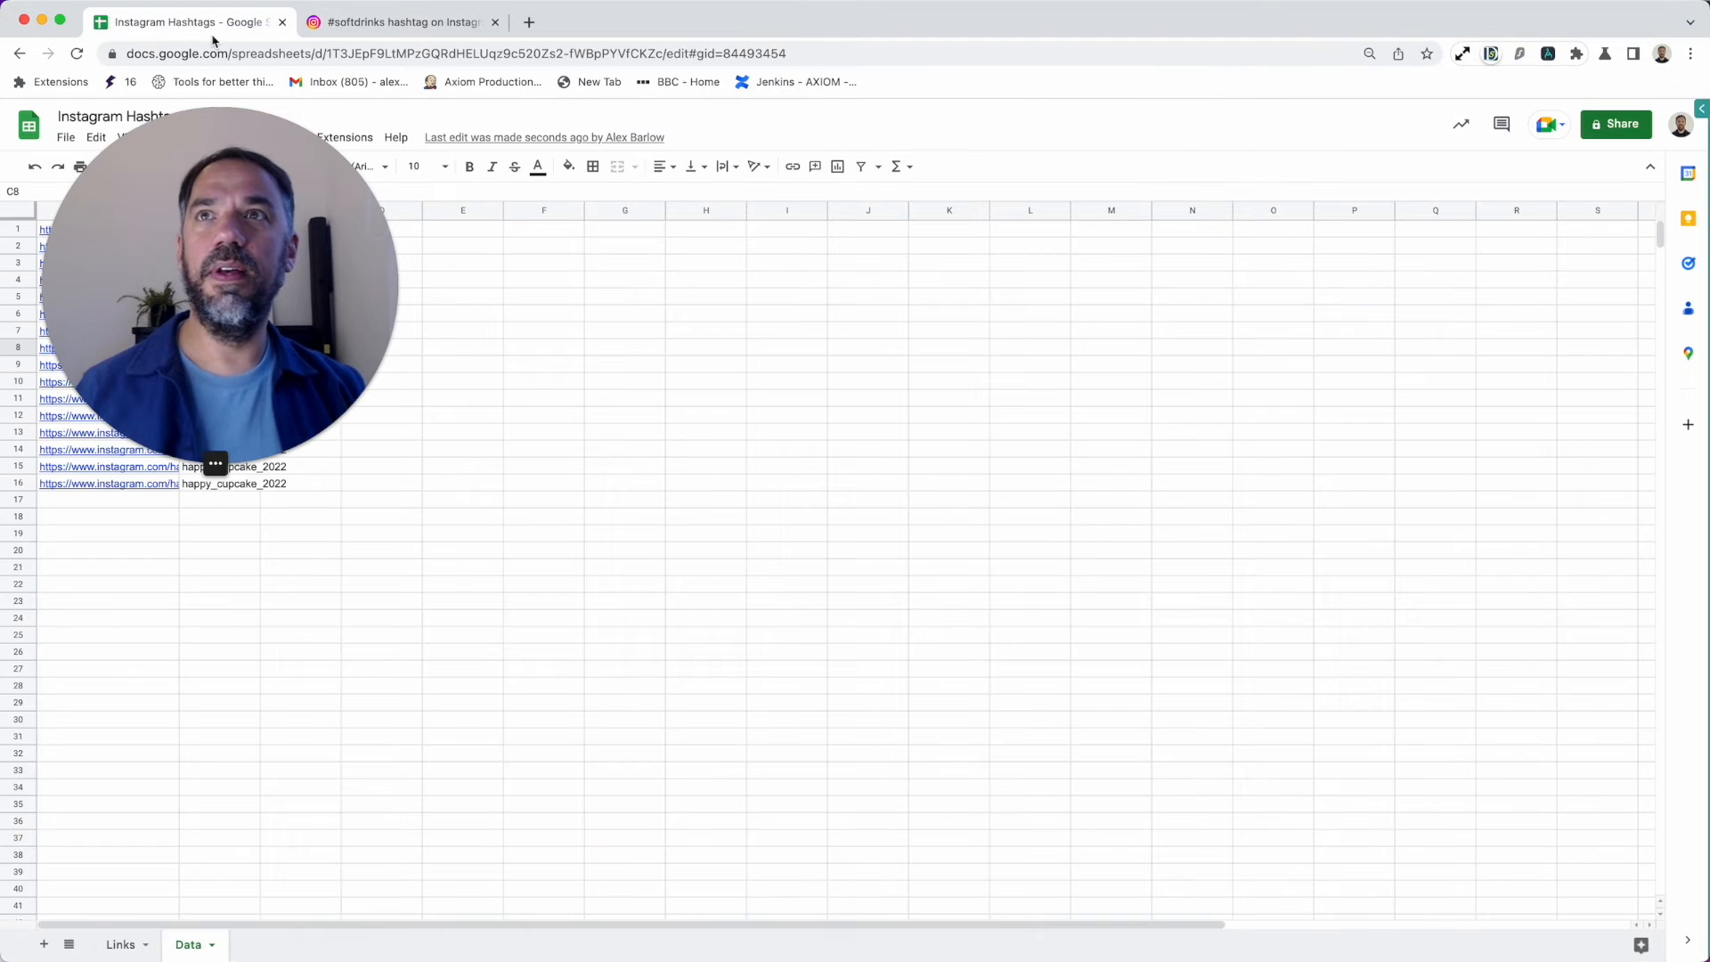
left_click(105, 483)
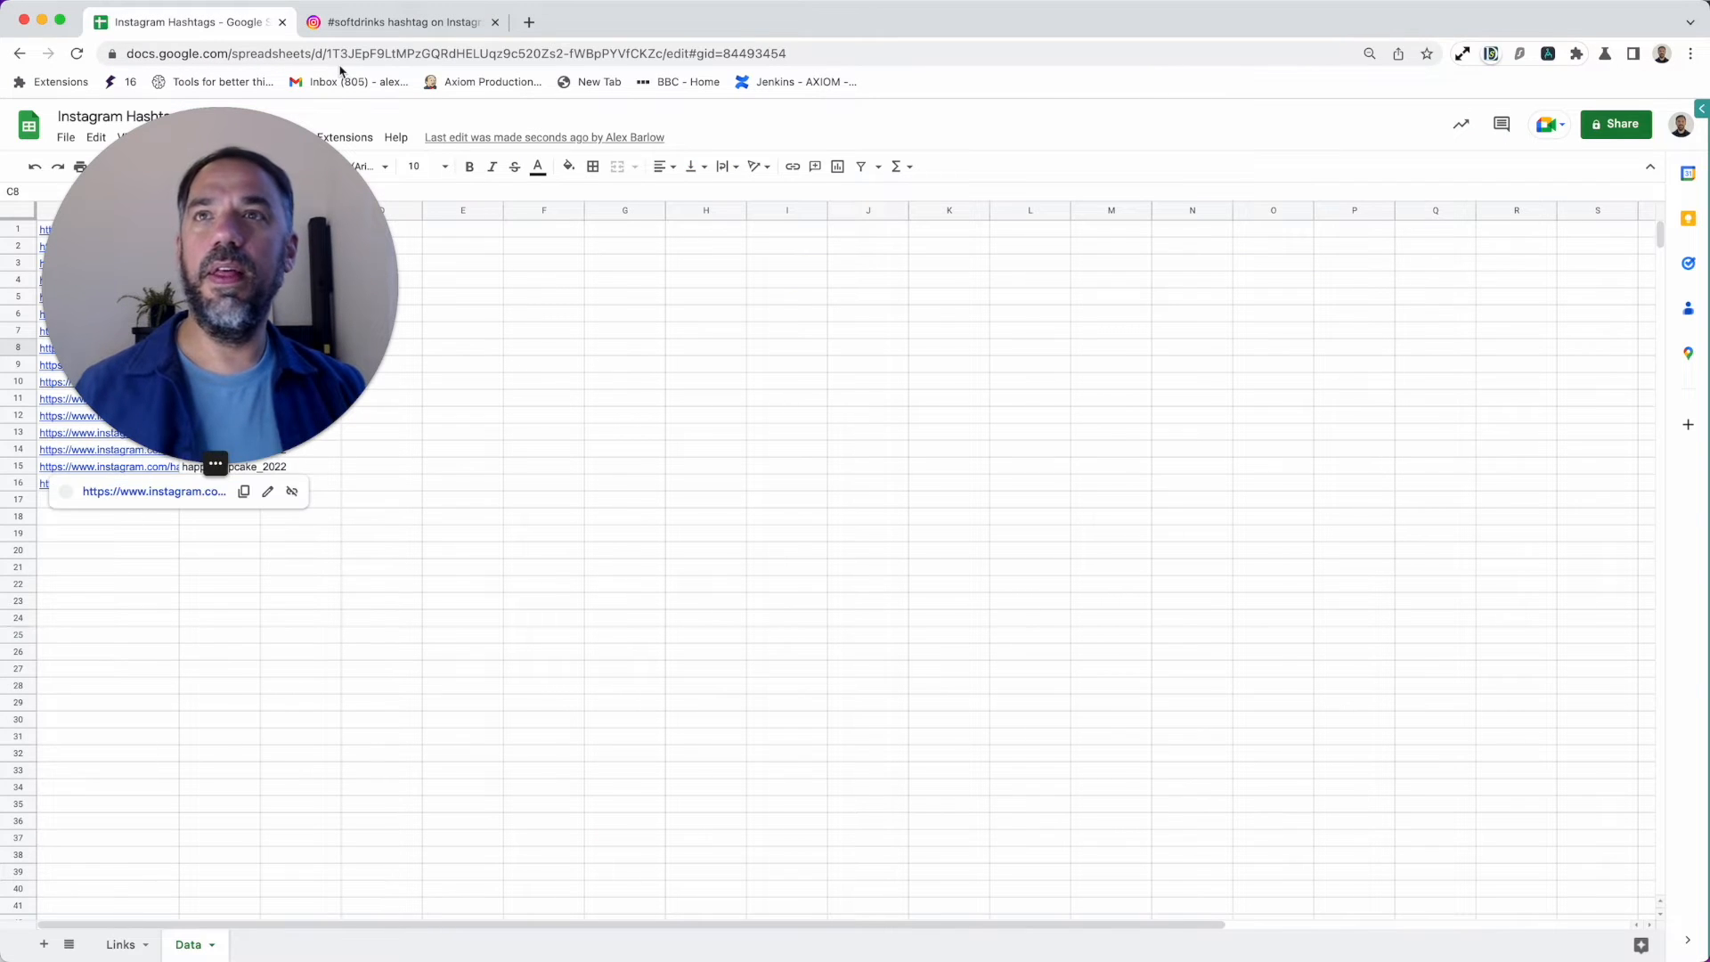
Step: Back in the bot editor, collapse step 2.1 and show step 3 'Append or Merge Data' settings
left_click(400, 22)
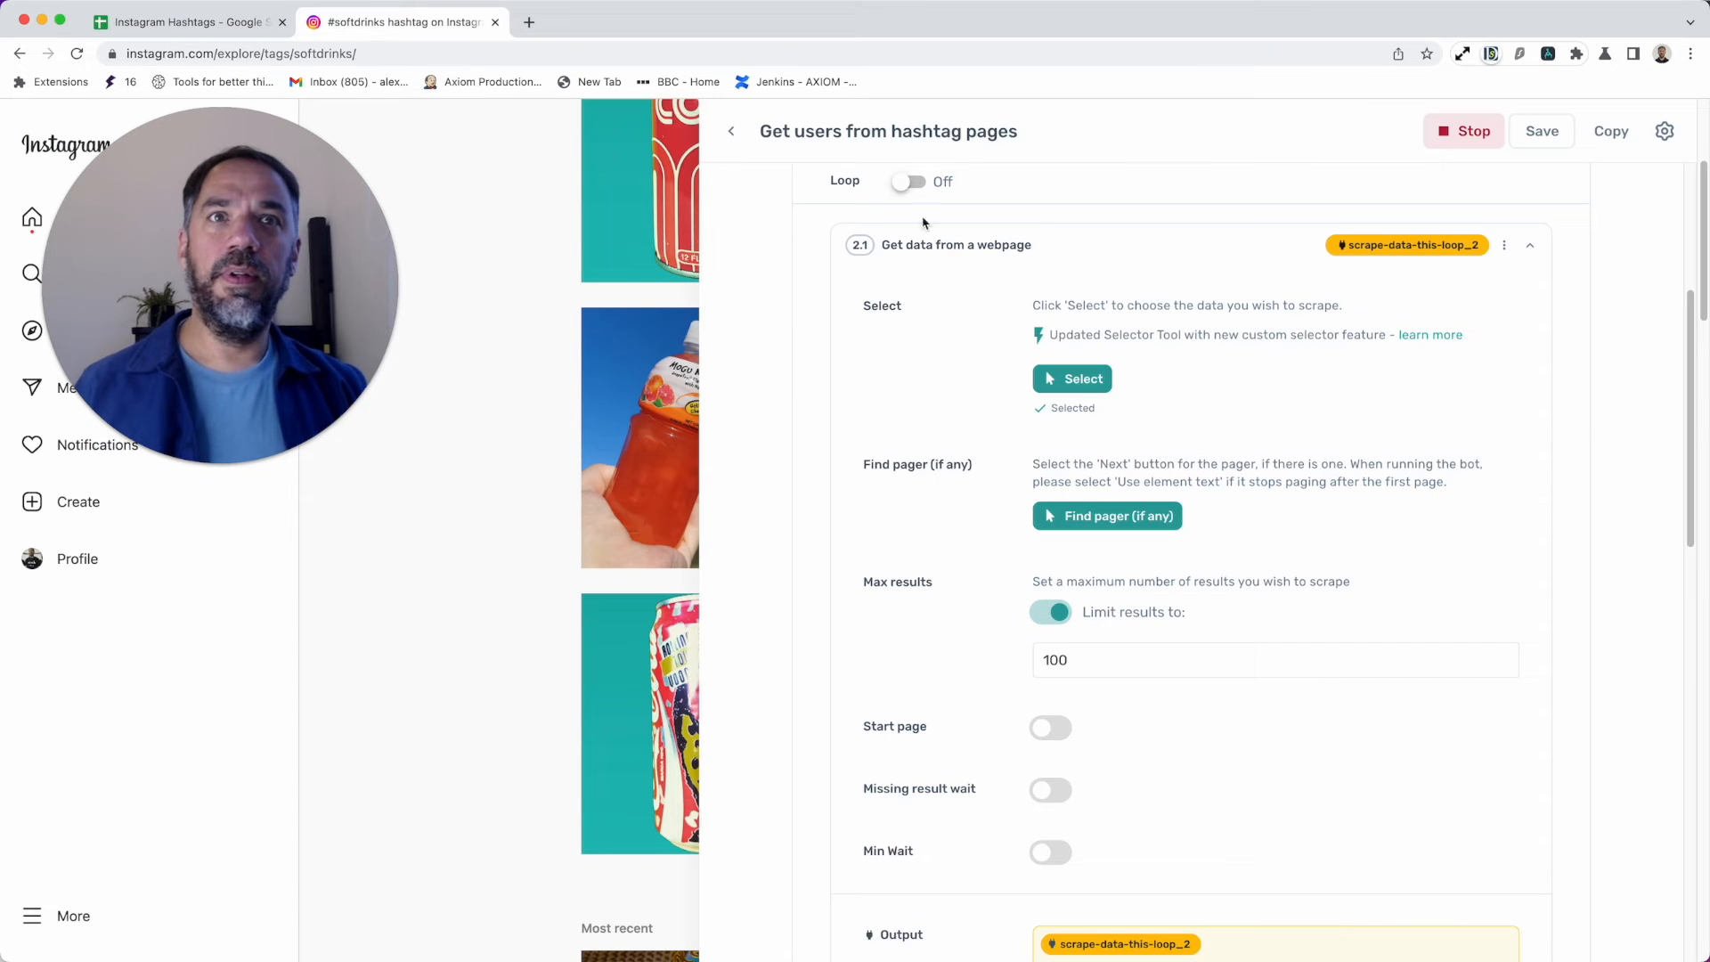
mouse_move(1128, 351)
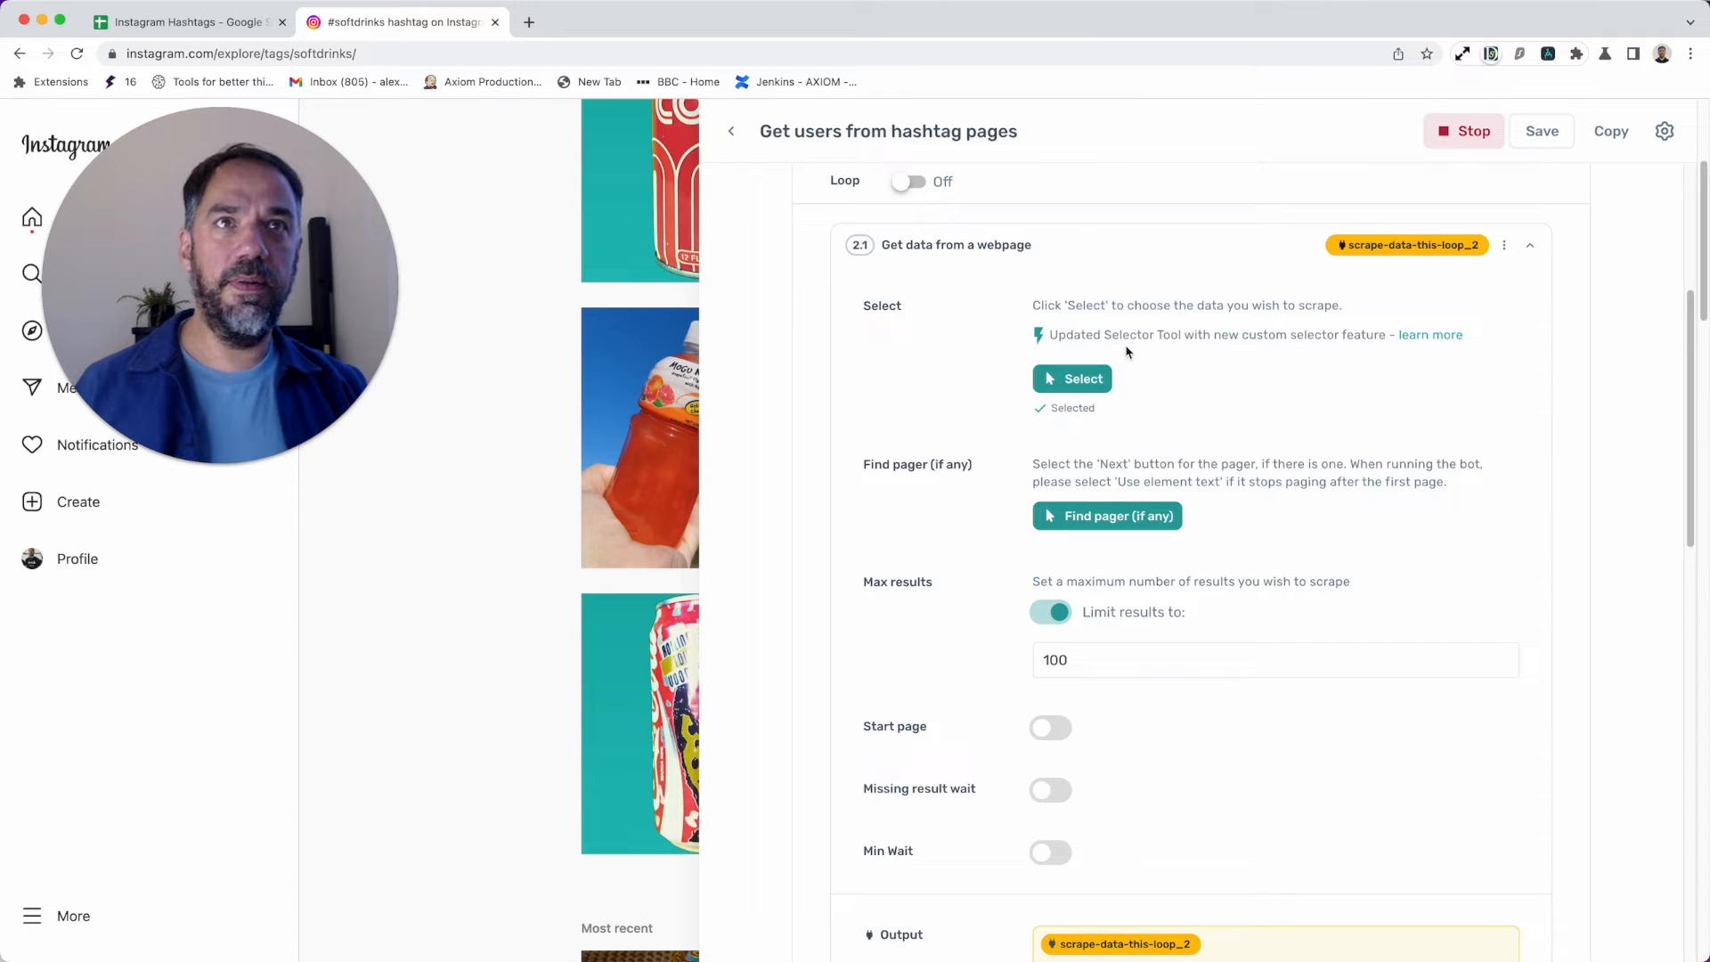
left_click(1528, 244)
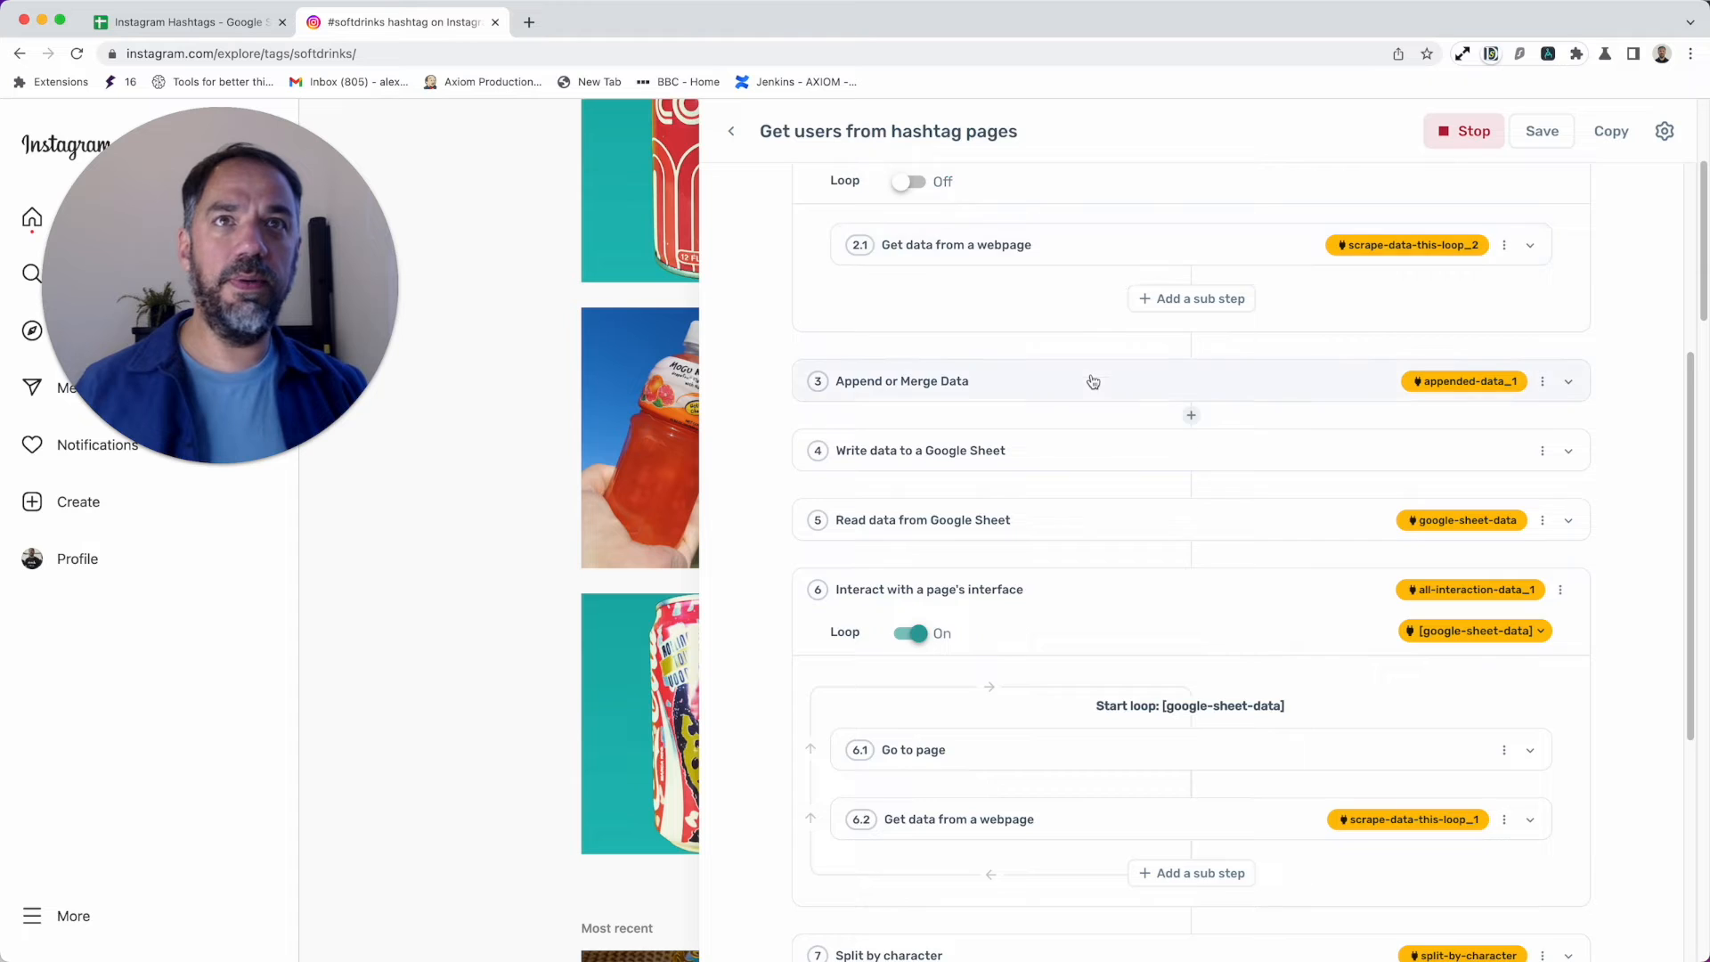
scroll("up", 3)
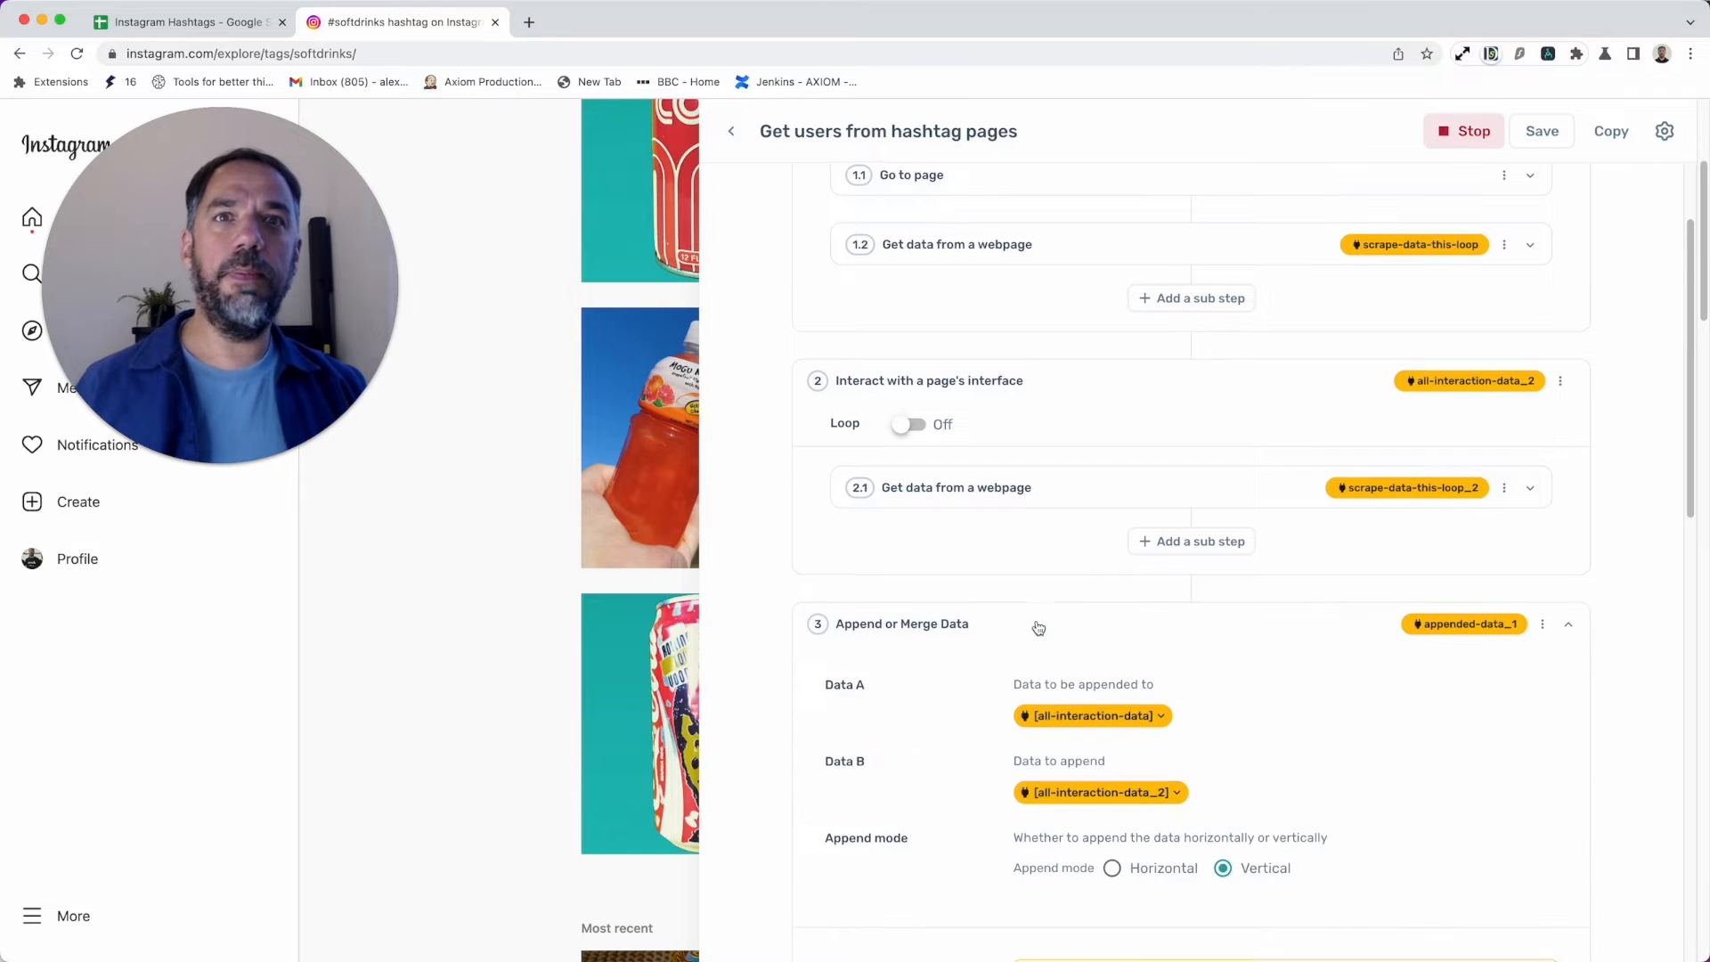
scroll("up", 3)
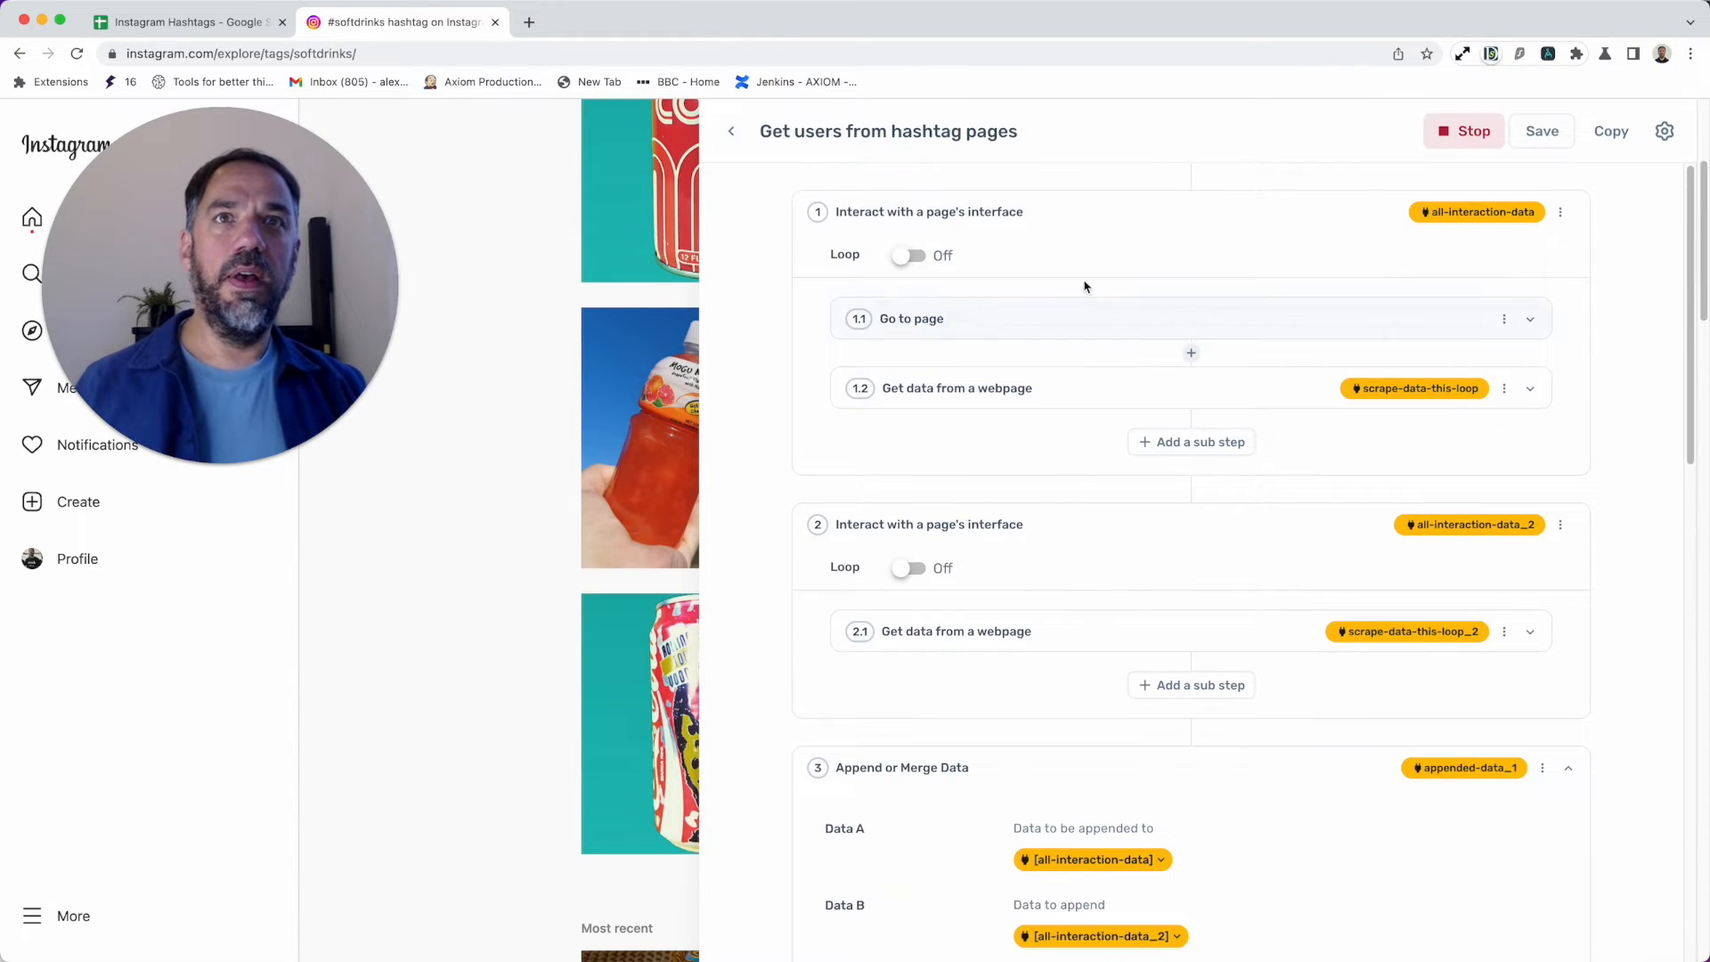
mouse_move(951, 450)
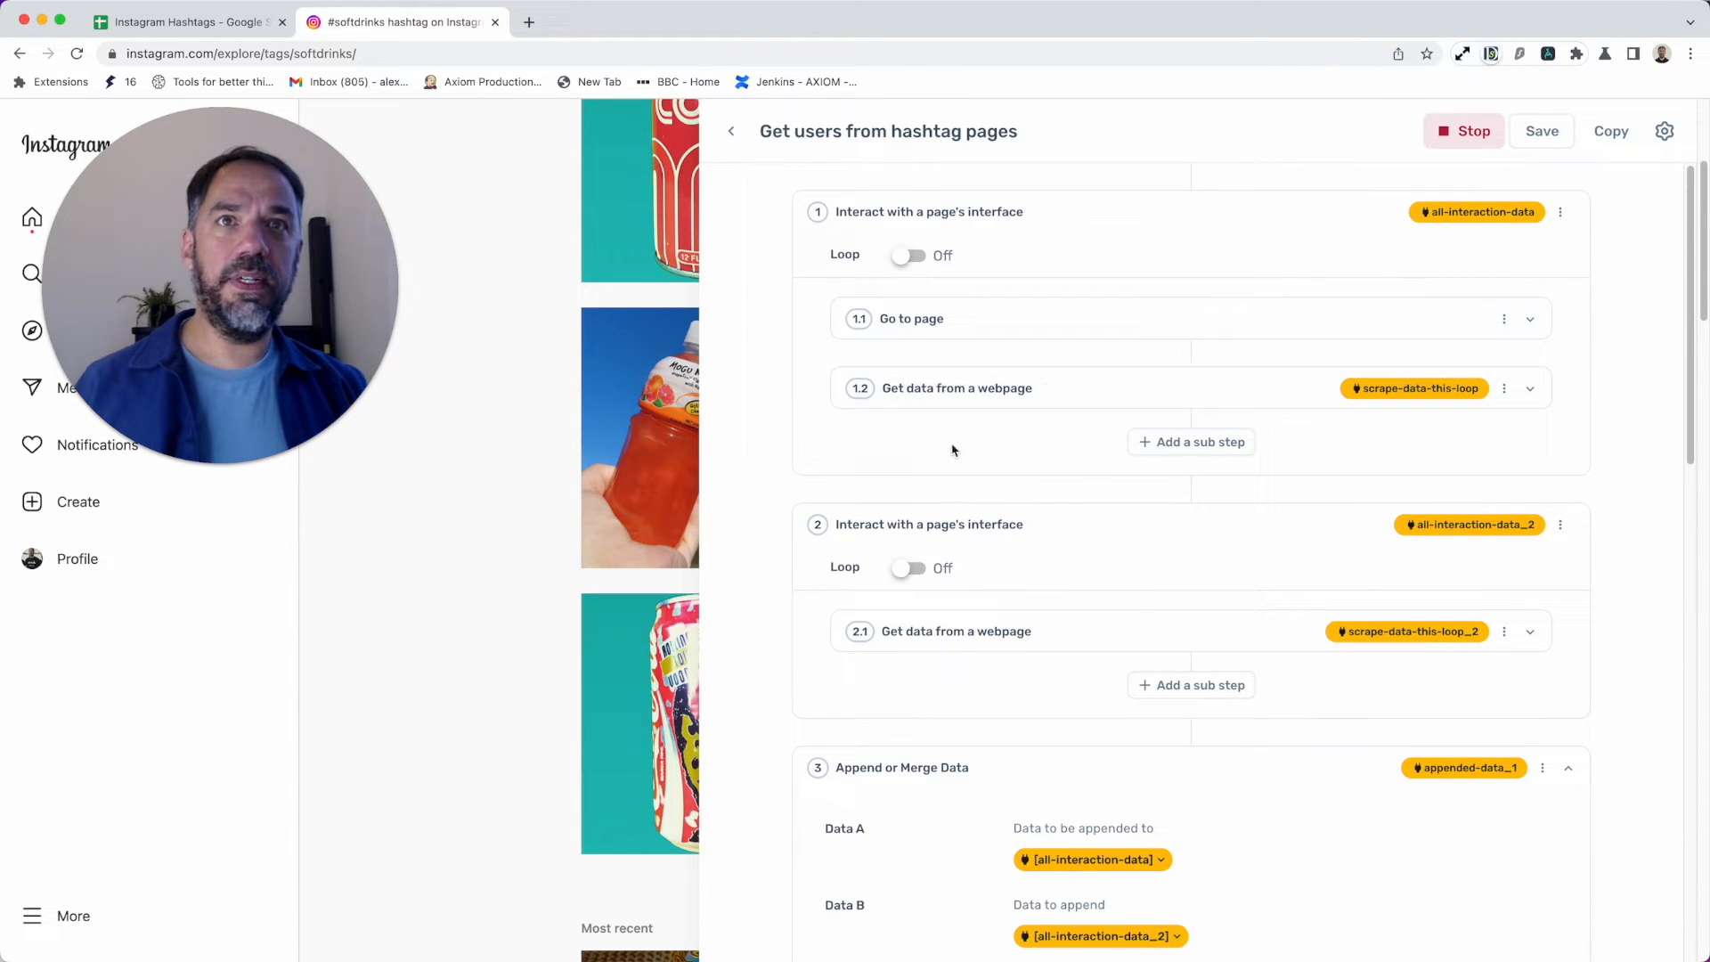
scroll("down", 3)
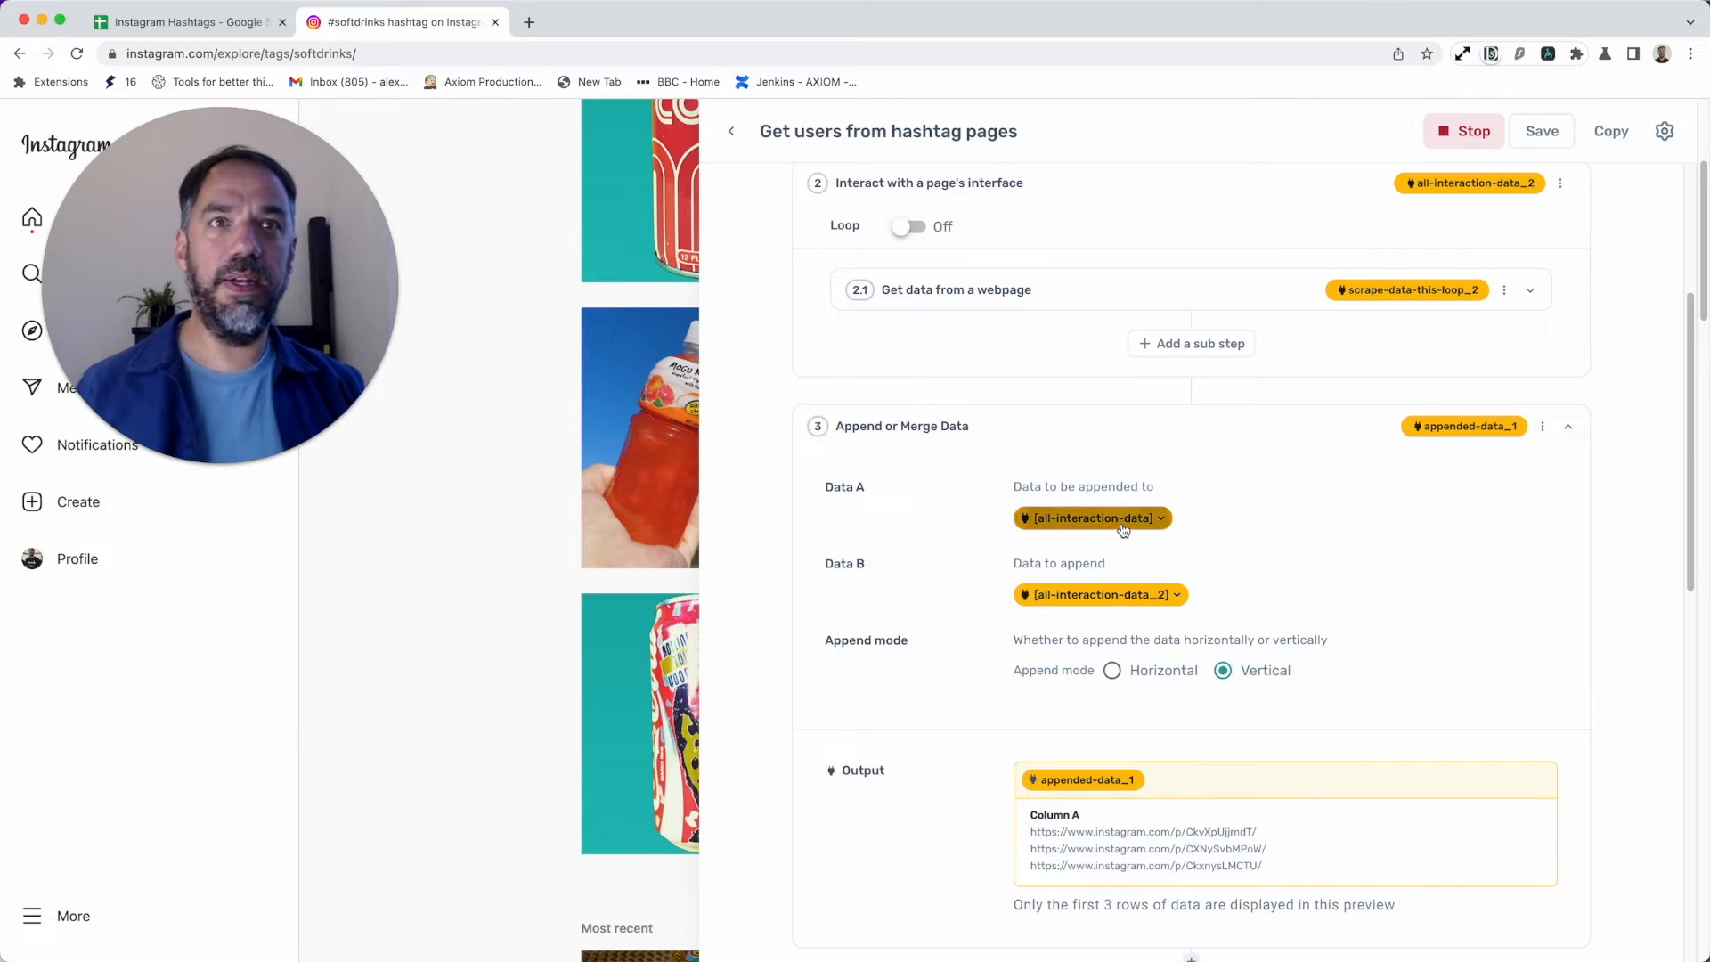
Step: Keep all columns selected for Data A and Data B in the merge step
left_click(1090, 516)
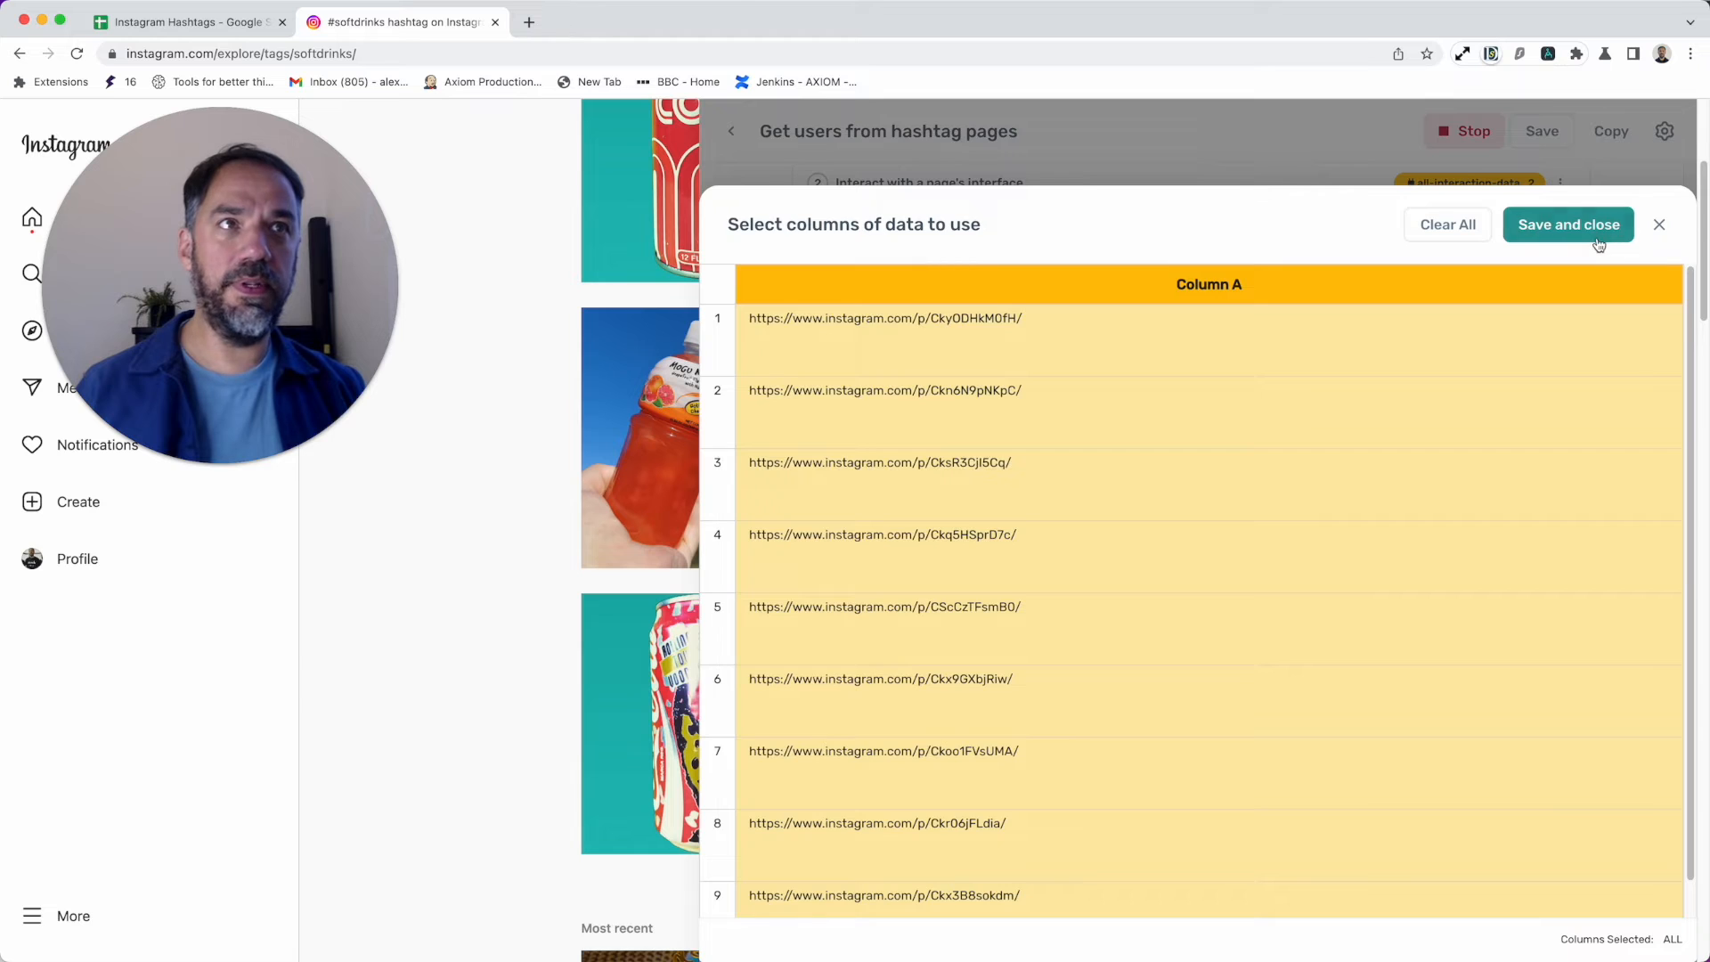
left_click(1567, 225)
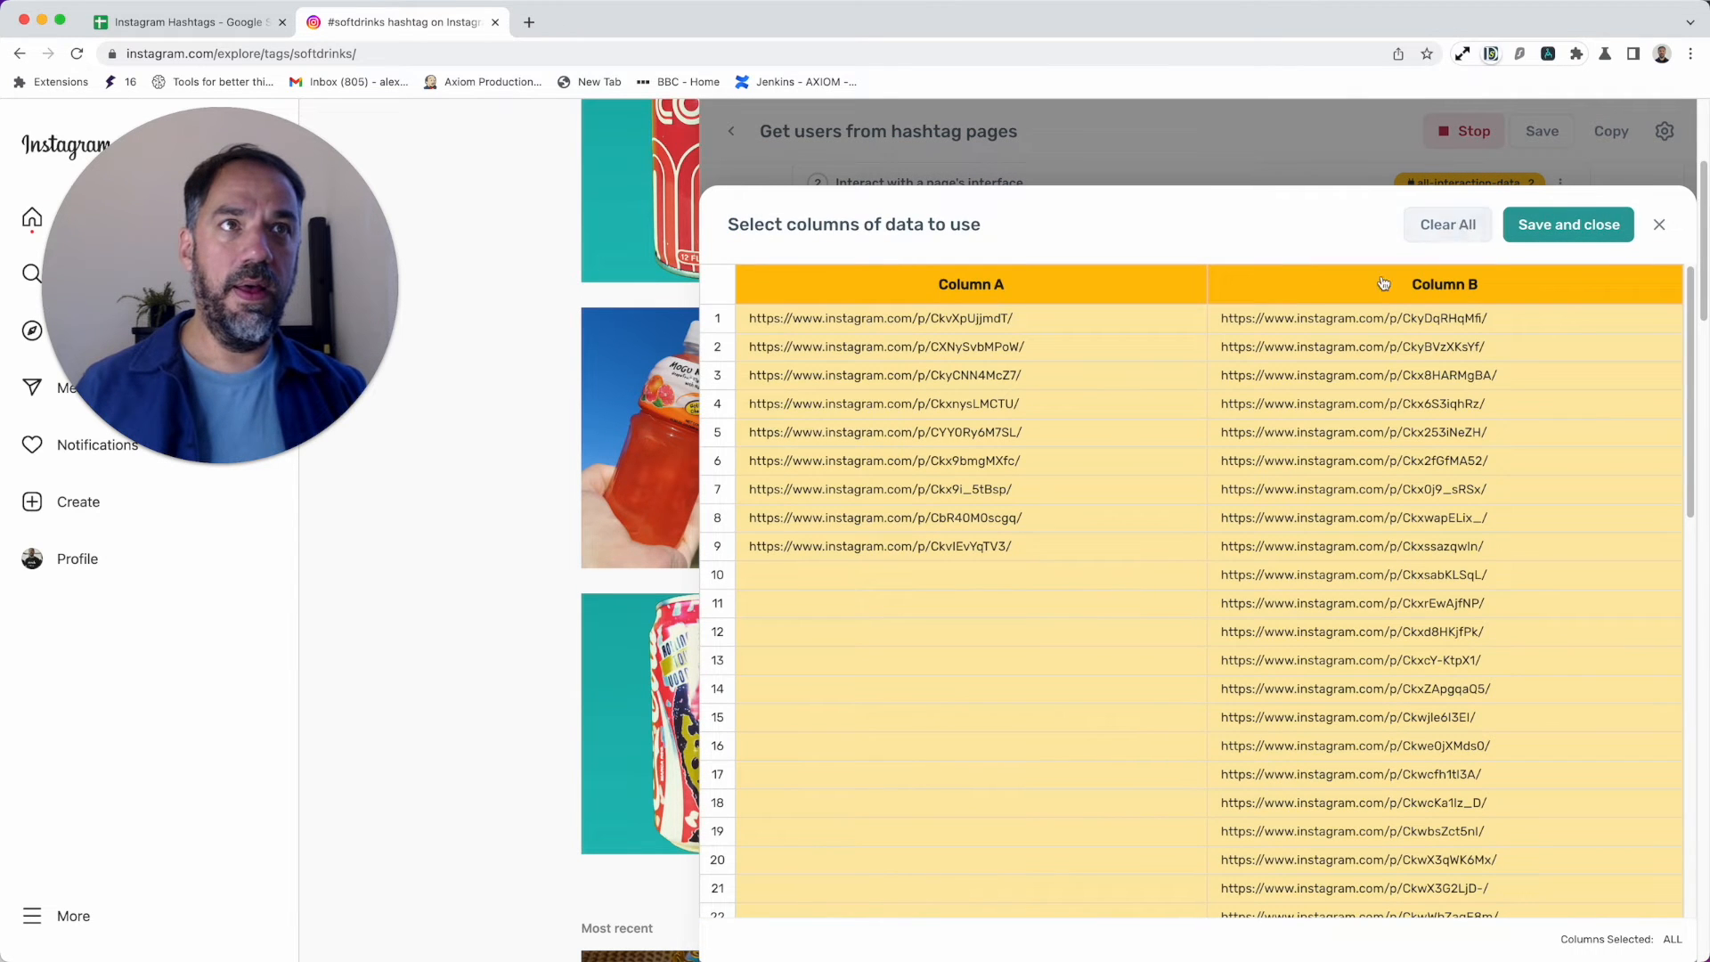
left_click(1567, 225)
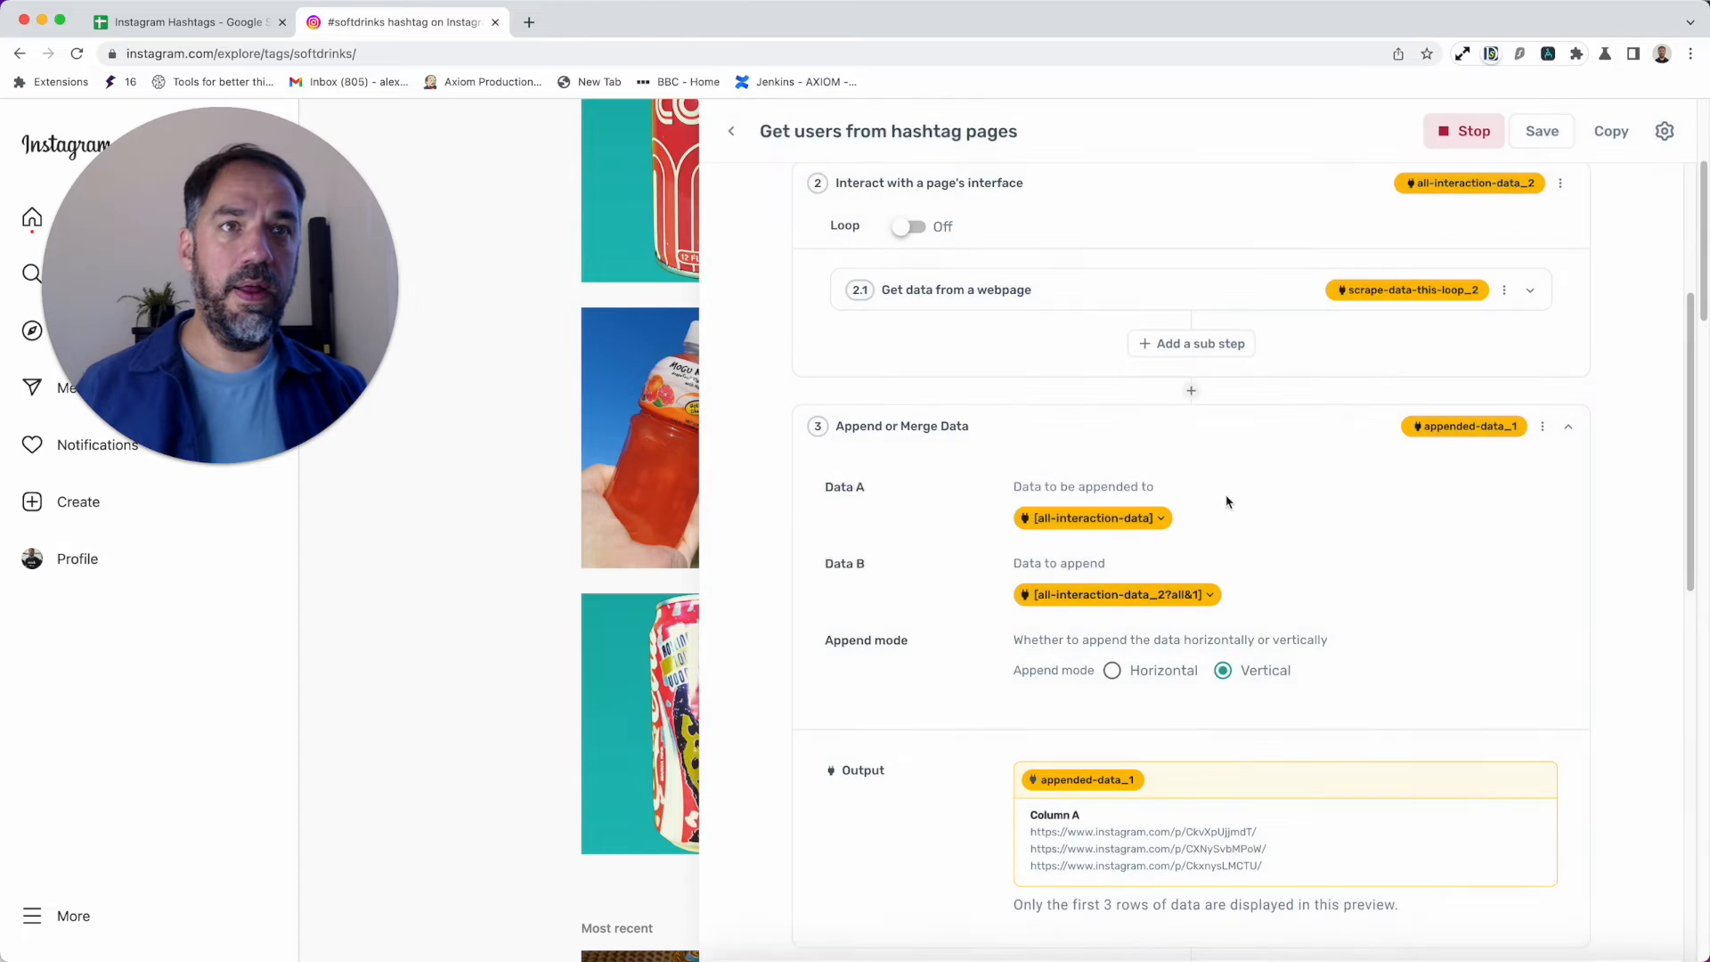
scroll("down", 3)
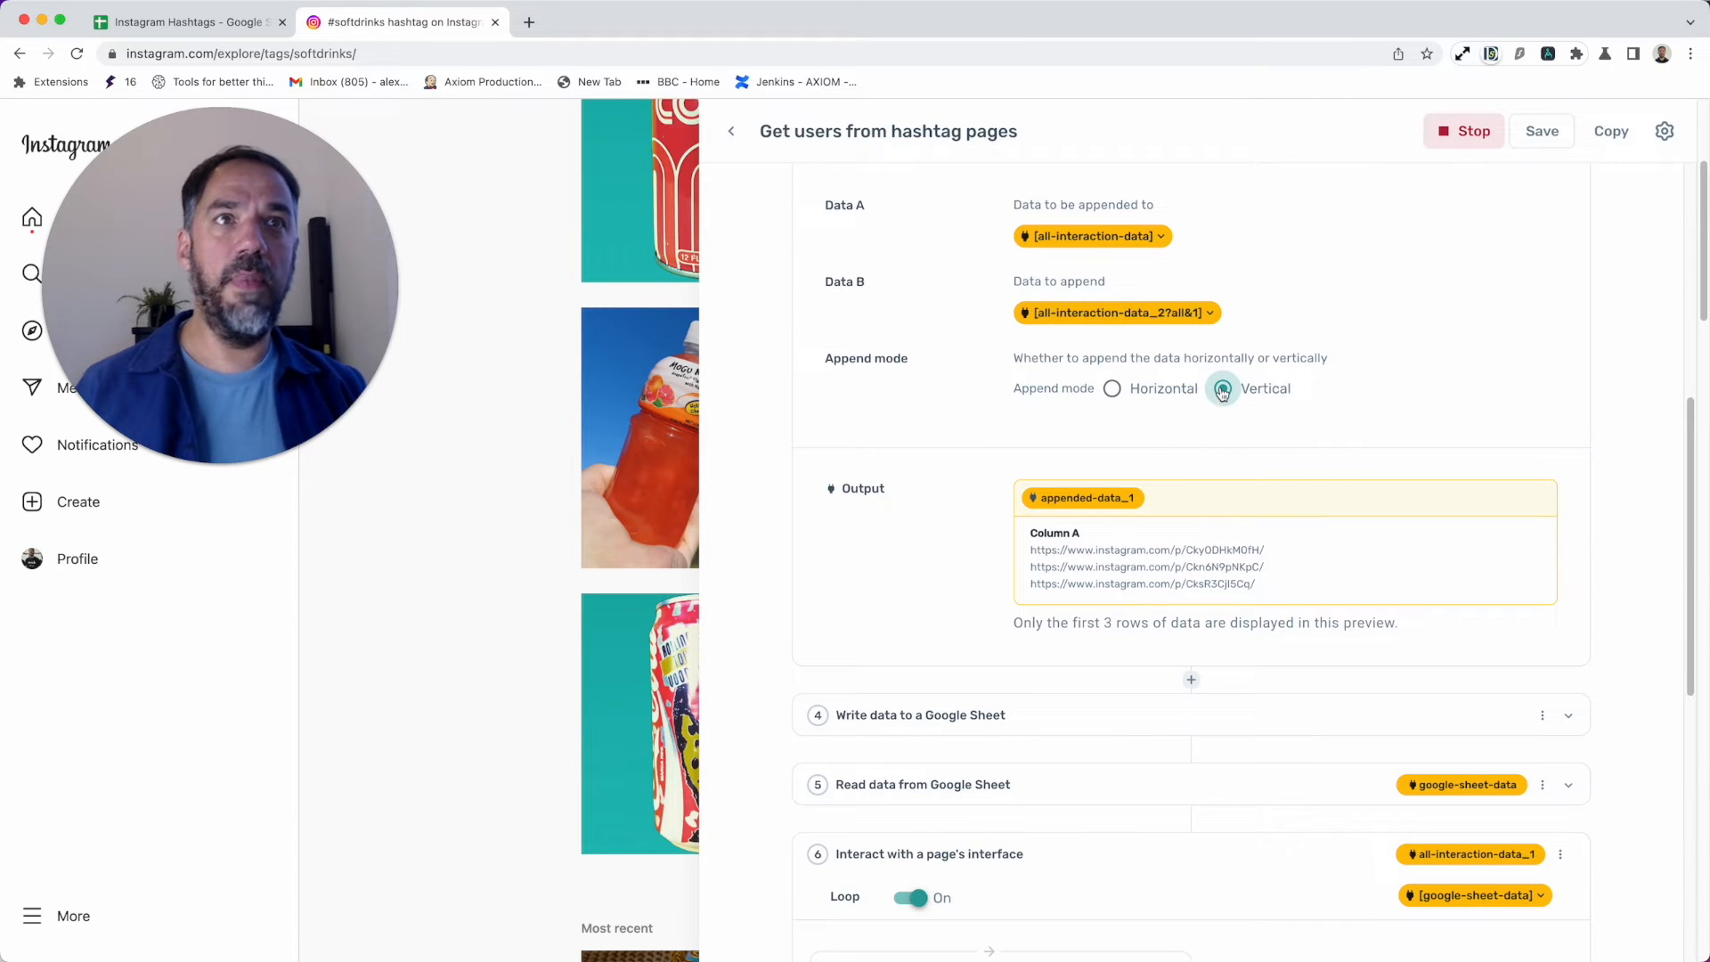
Step: Preview Horizontal append mode, then set the merge back to Vertical stacking
left_click(1111, 389)
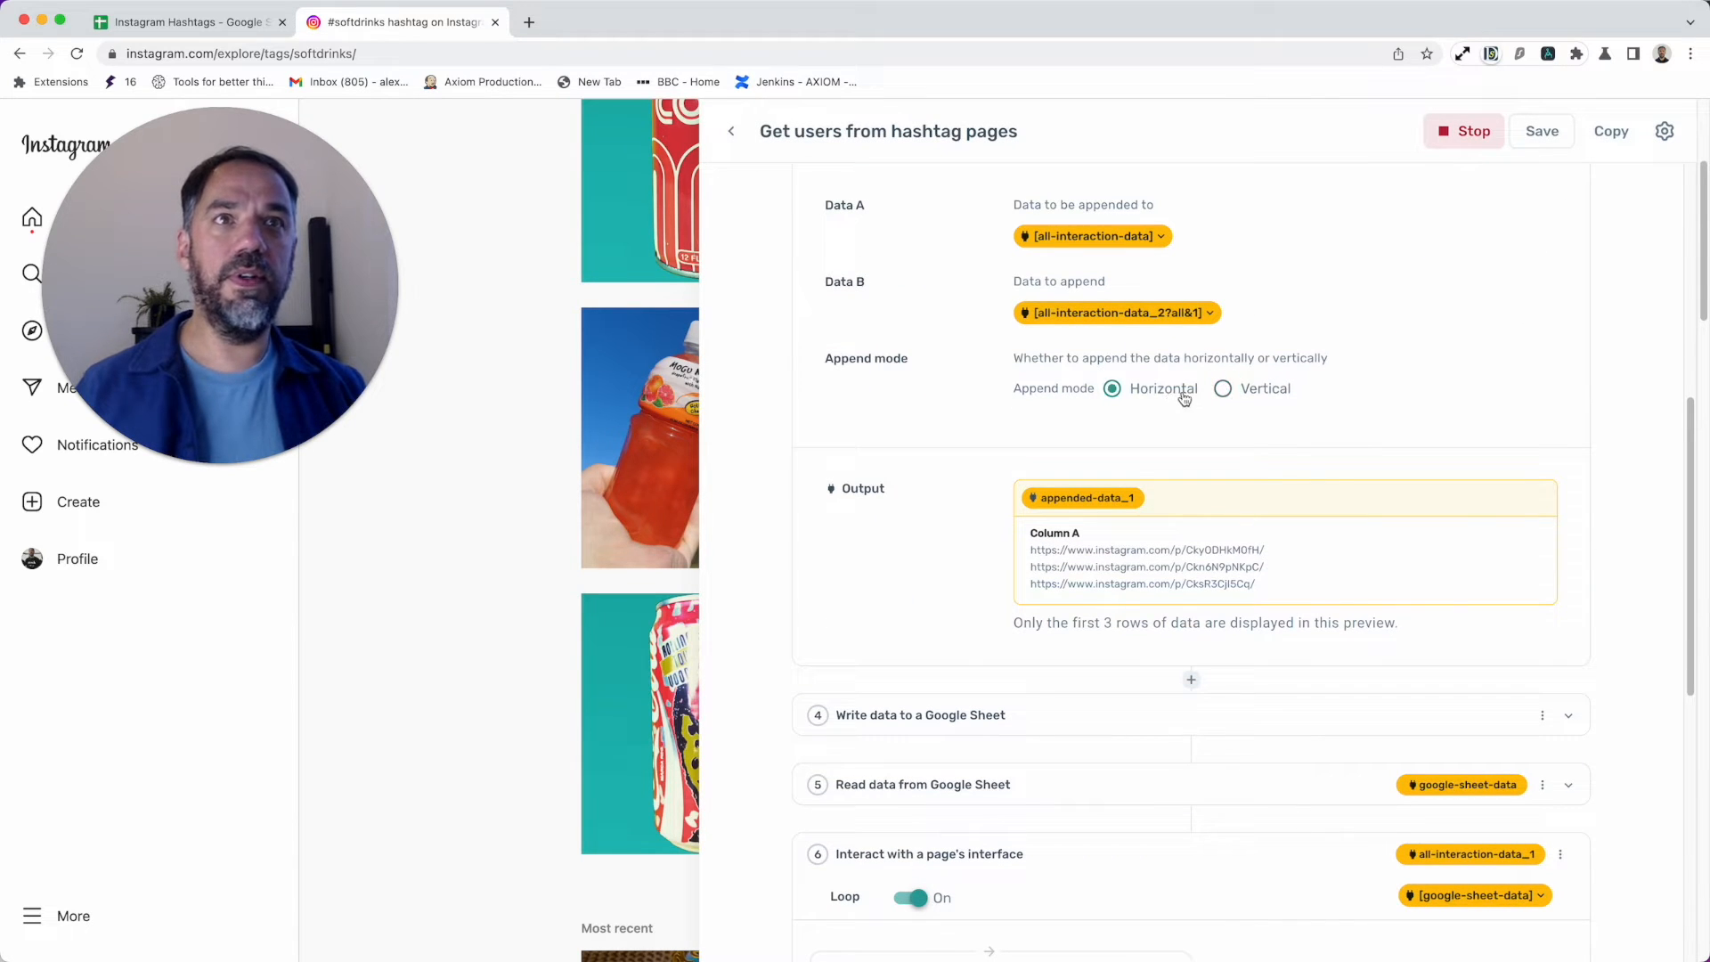
left_click(1111, 388)
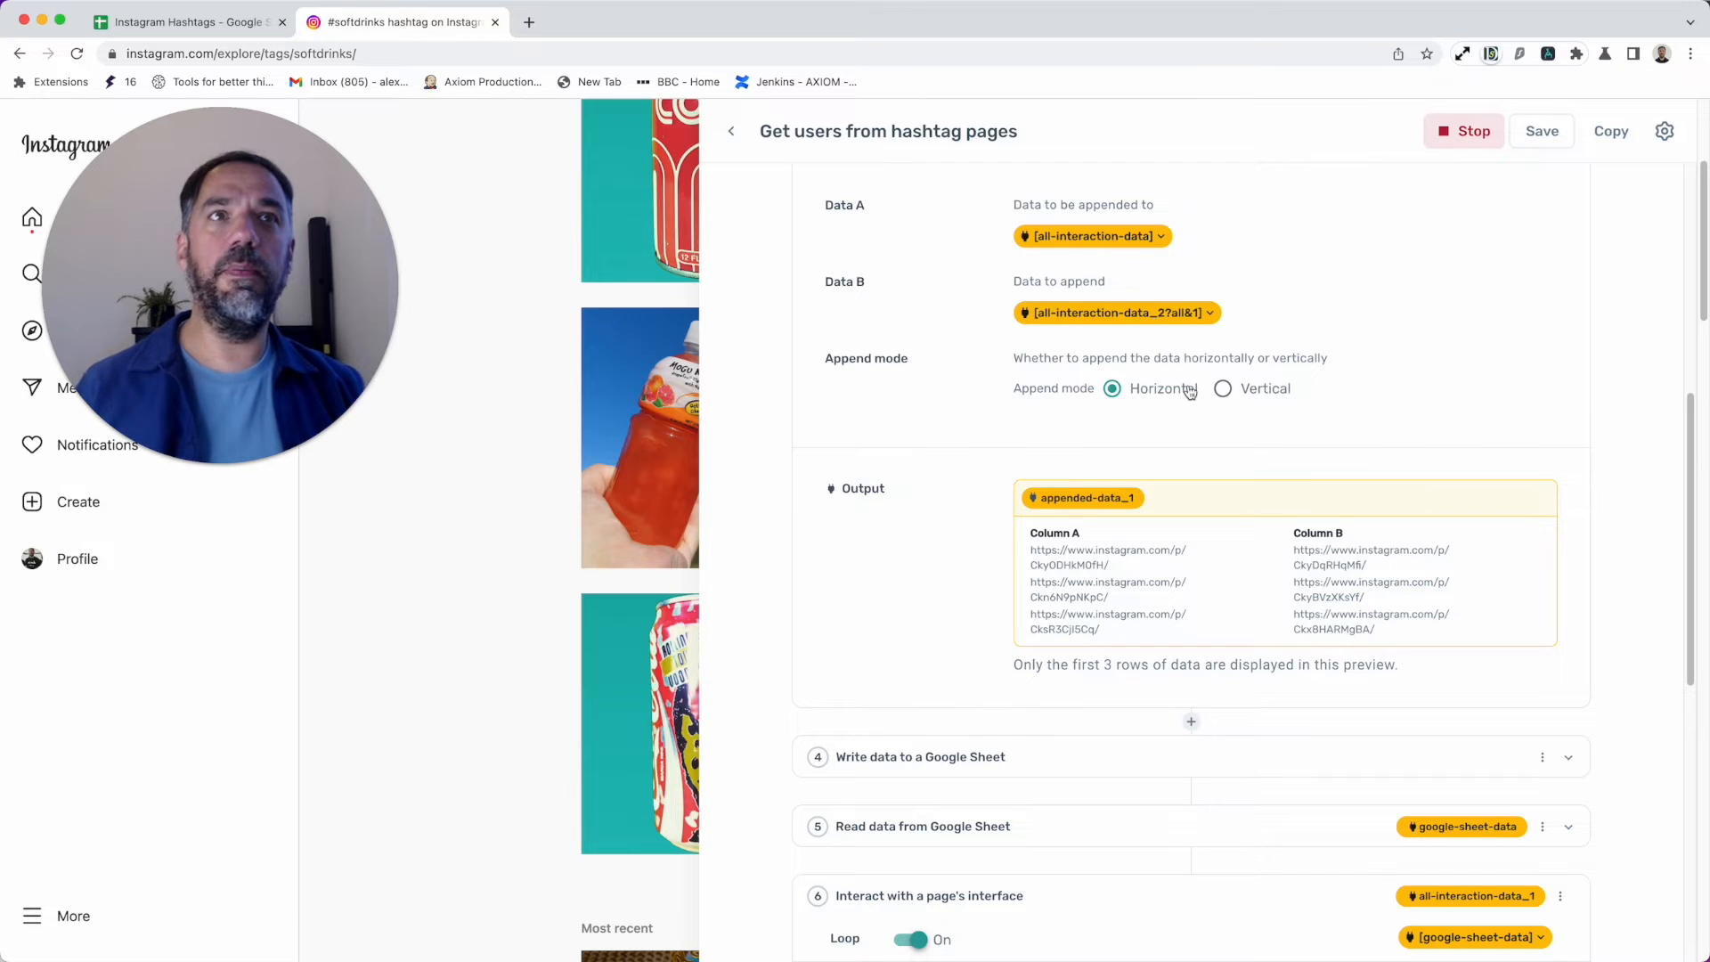
left_click(1221, 389)
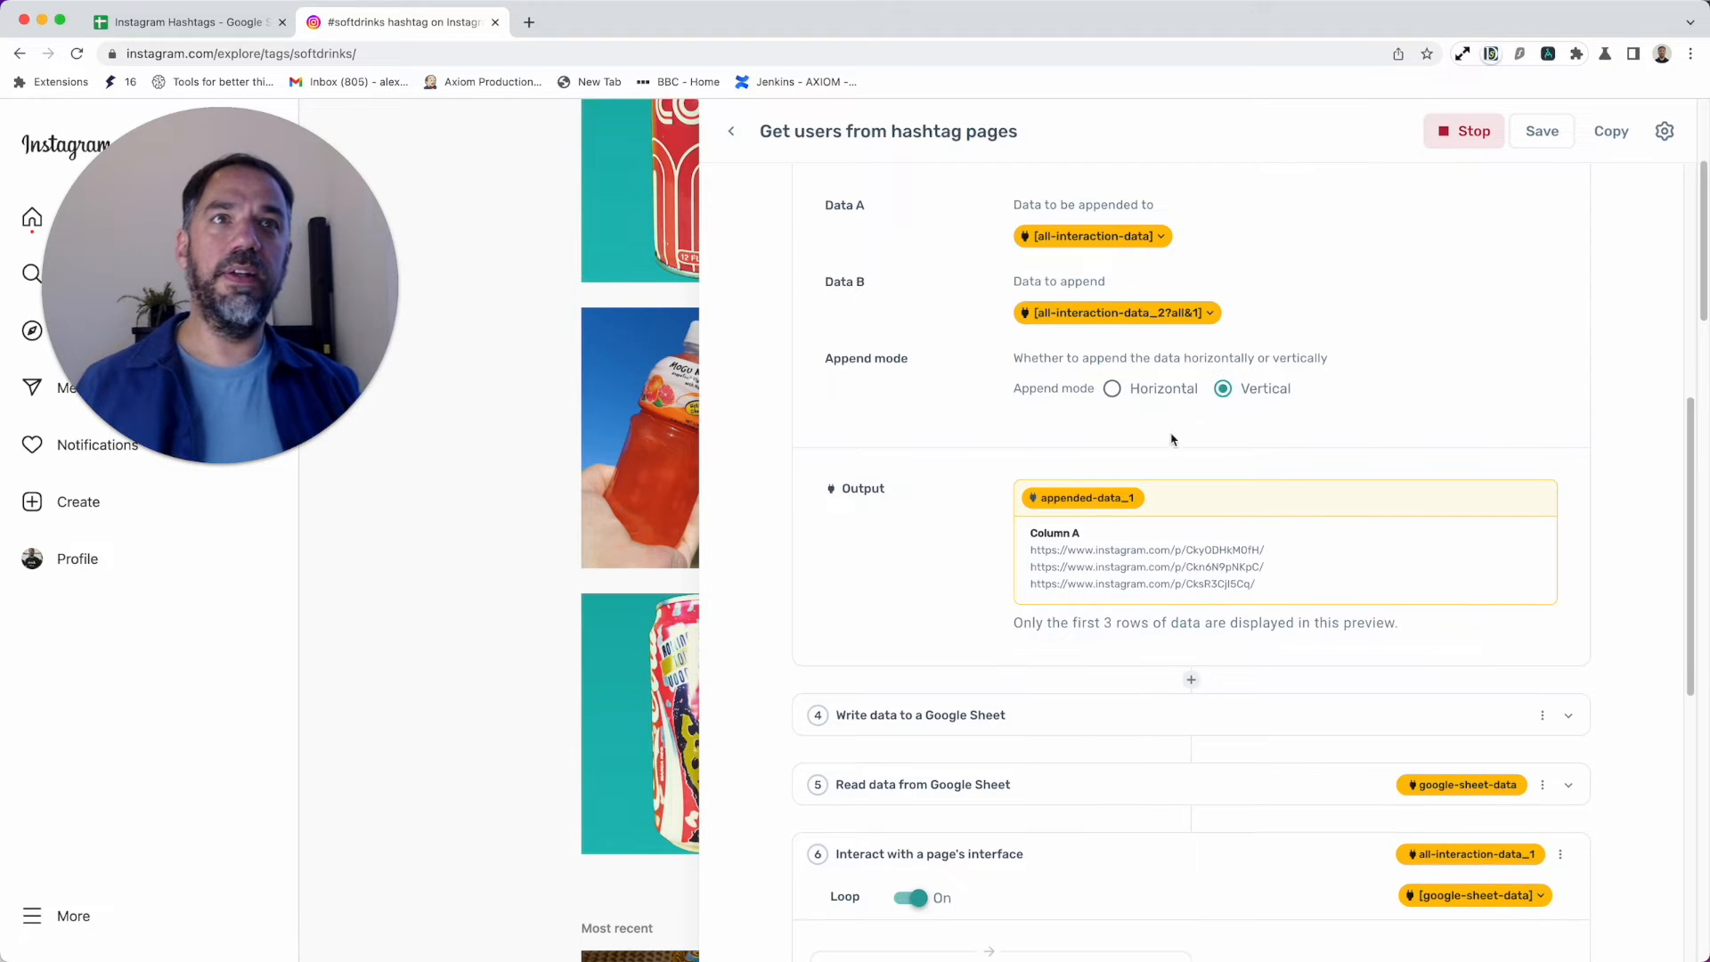
scroll("down", 3)
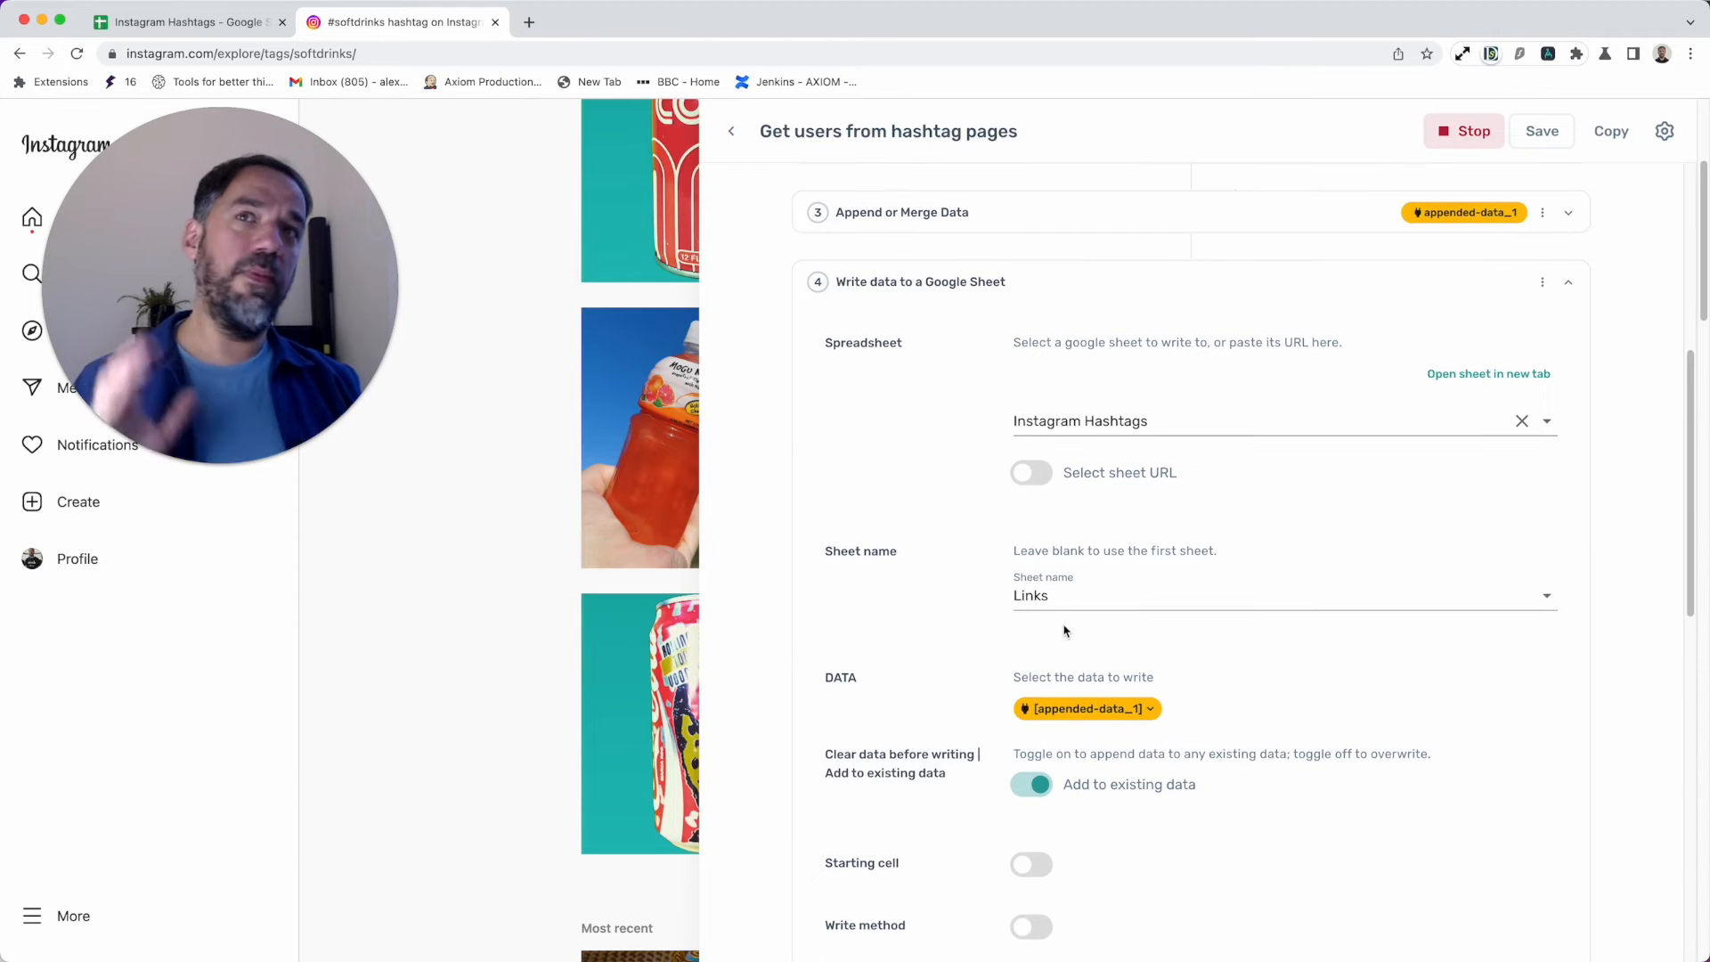
Step: Check step 4 writes to the Links sheet, comparing against the Instagram Hashtags spreadsheet
scroll("up", 3)
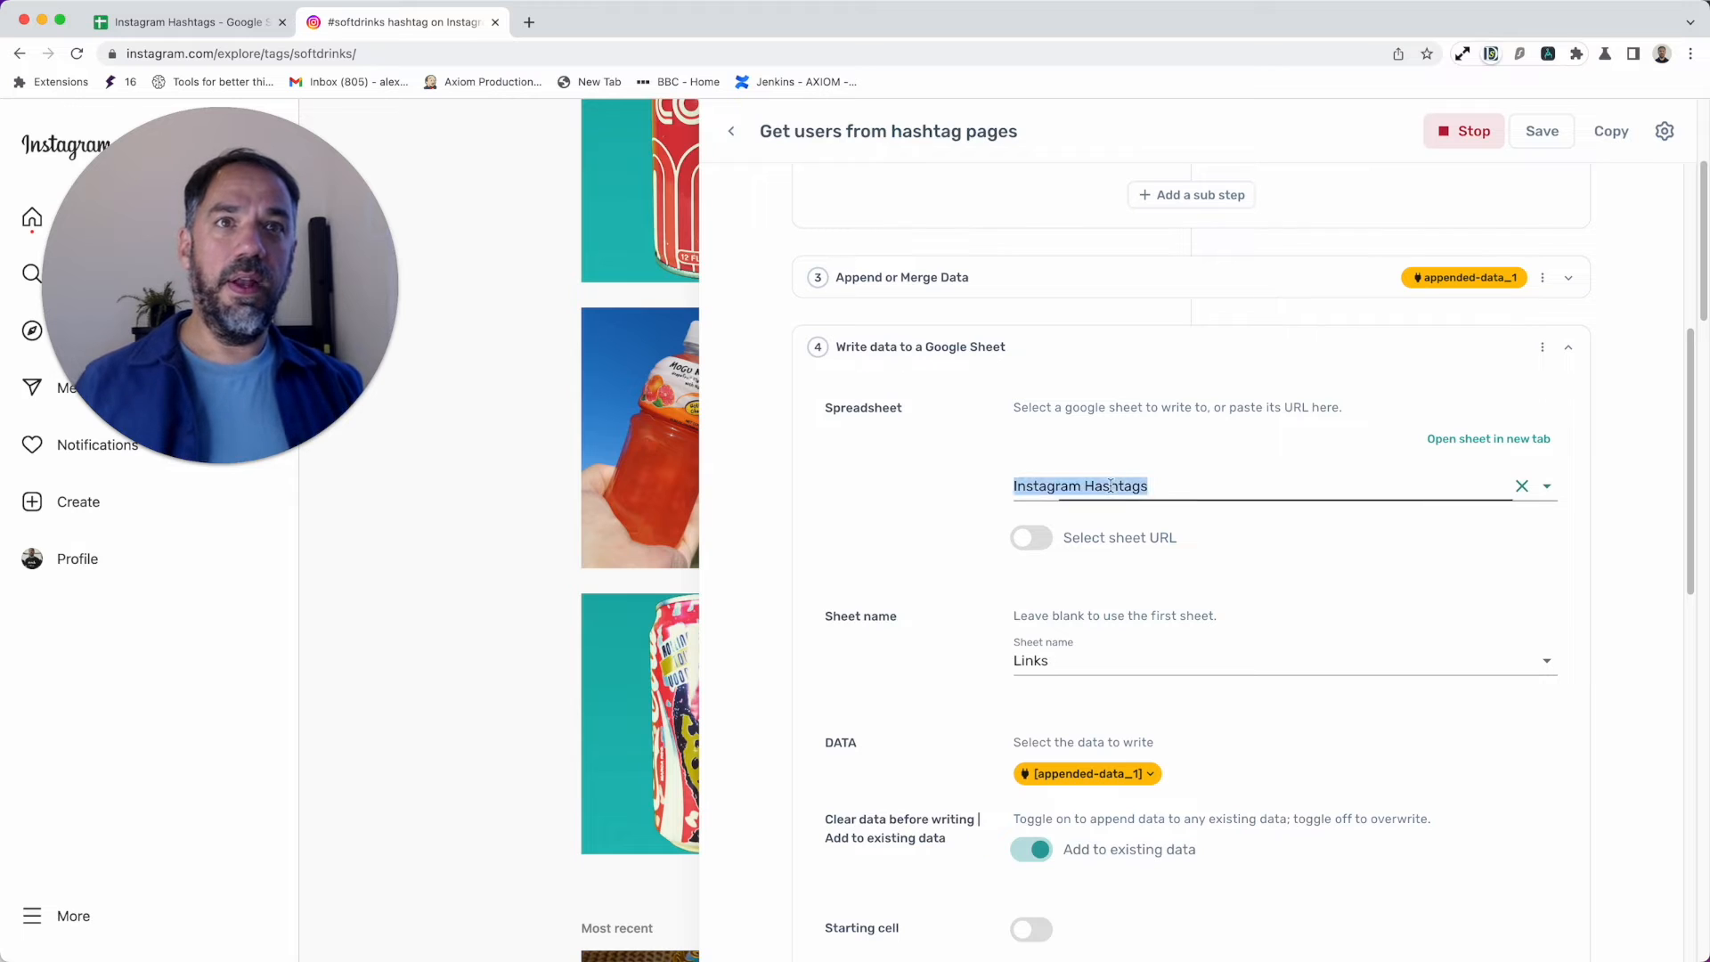
mouse_move(1451, 452)
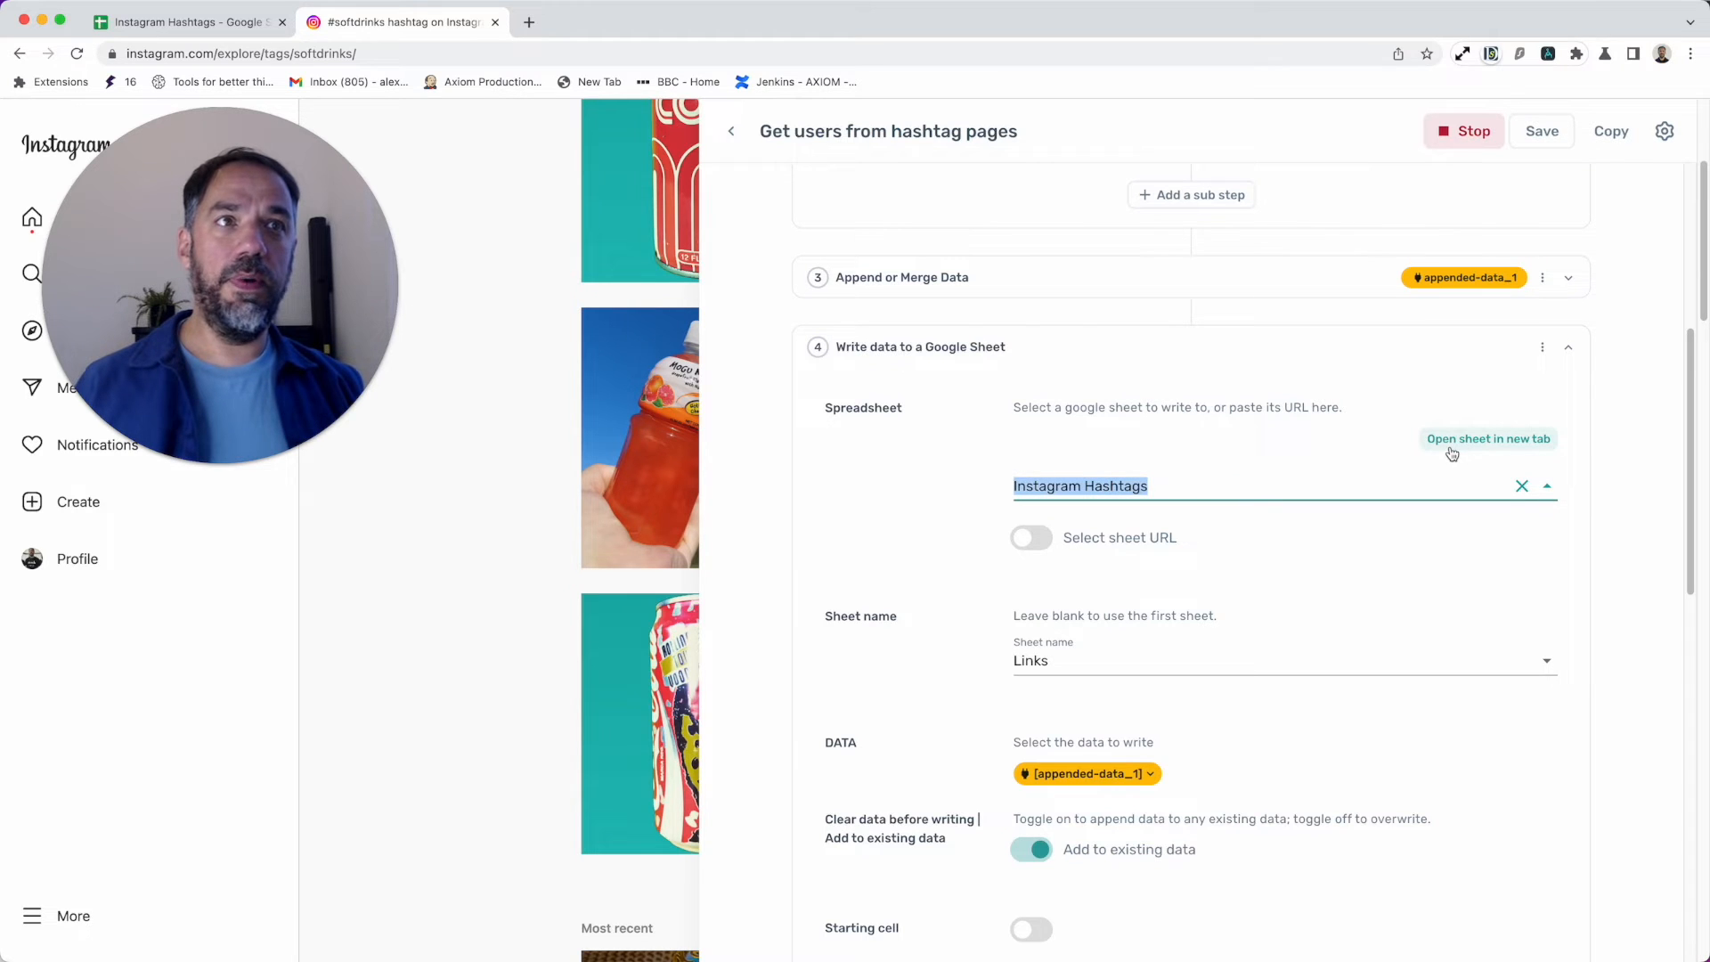
left_click(1487, 438)
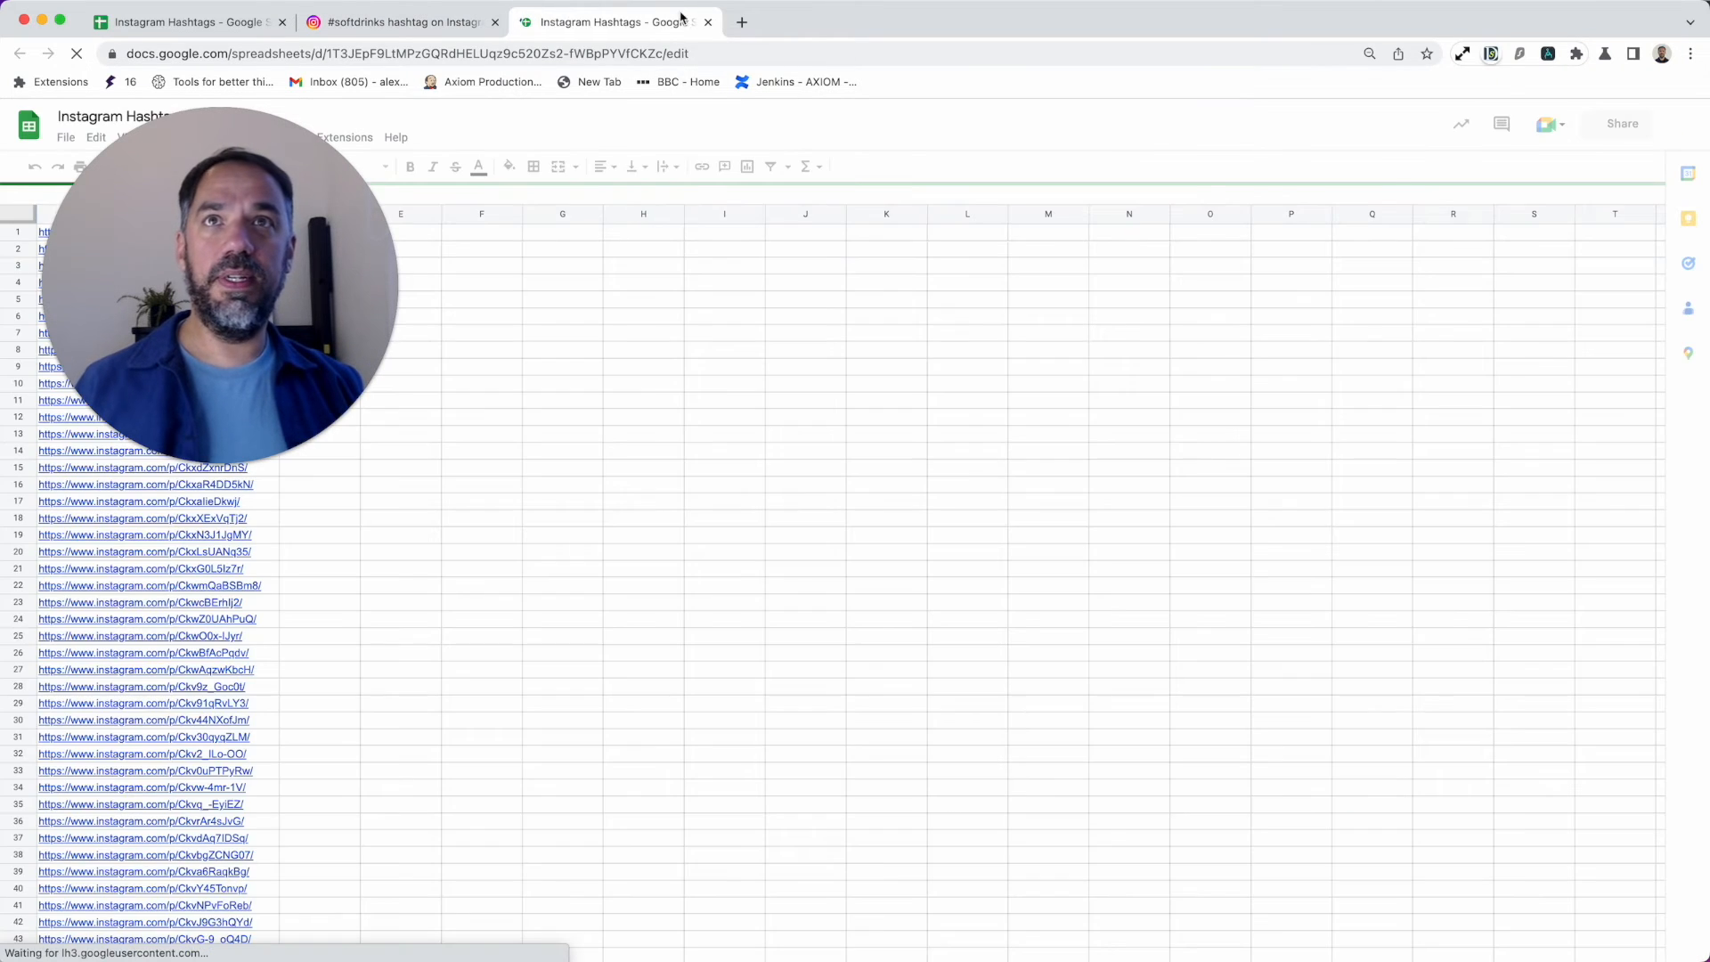
left_click(401, 21)
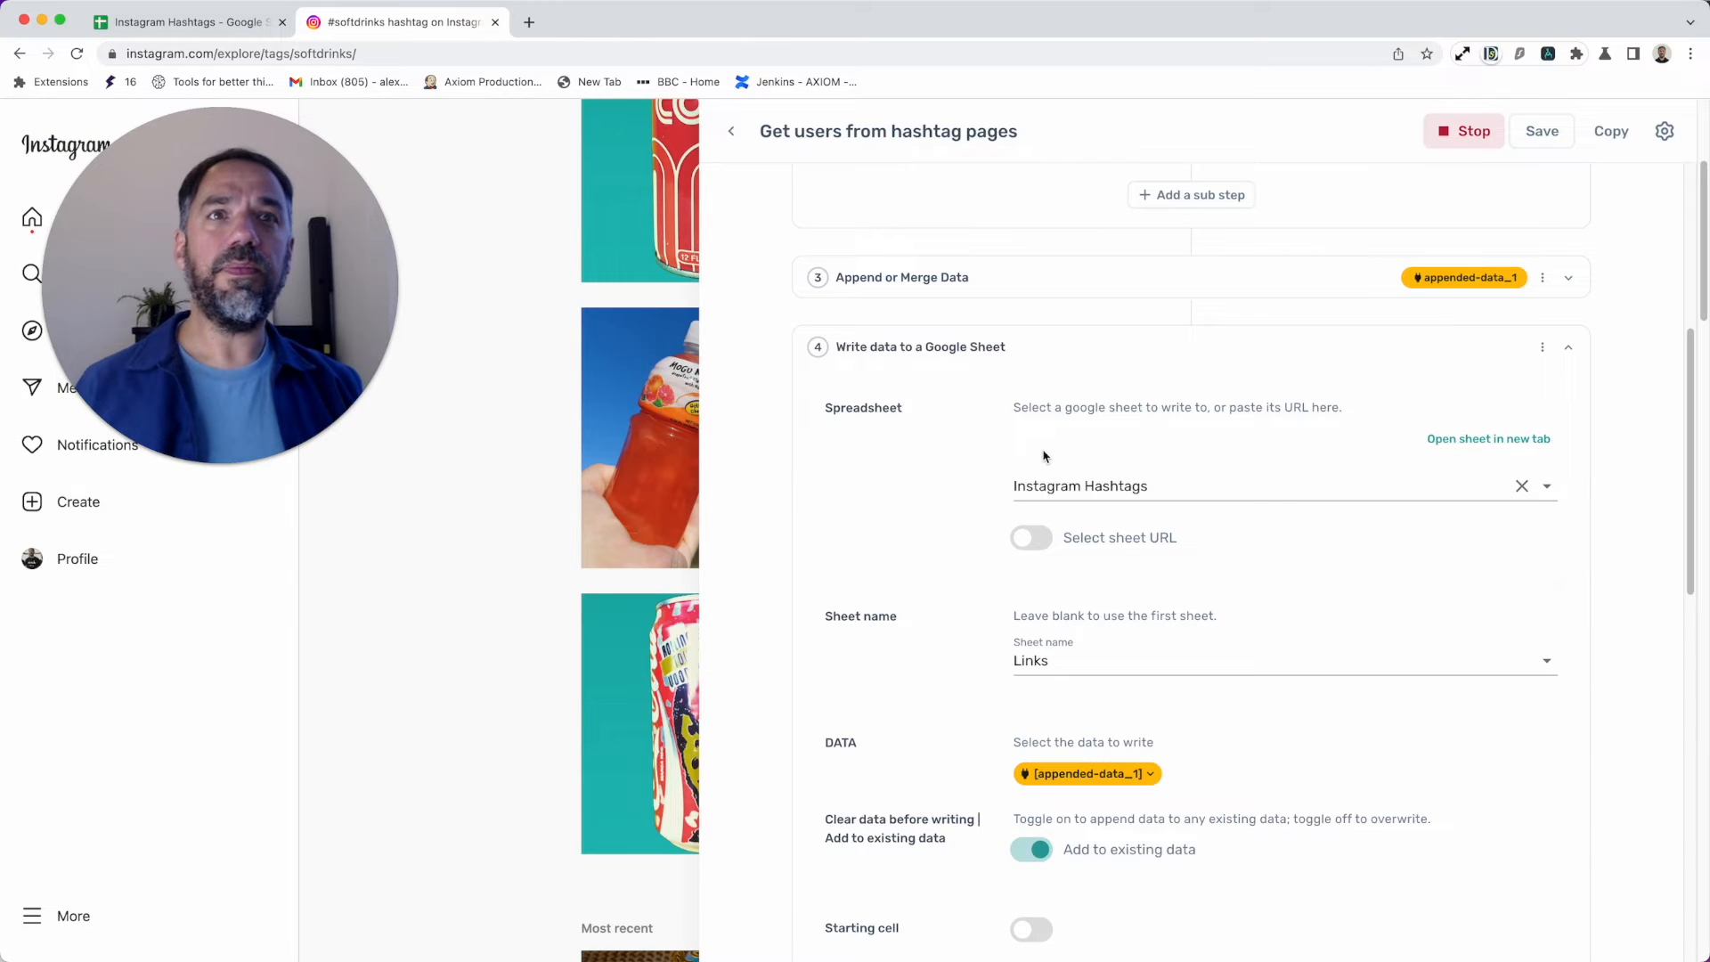
mouse_move(1042, 657)
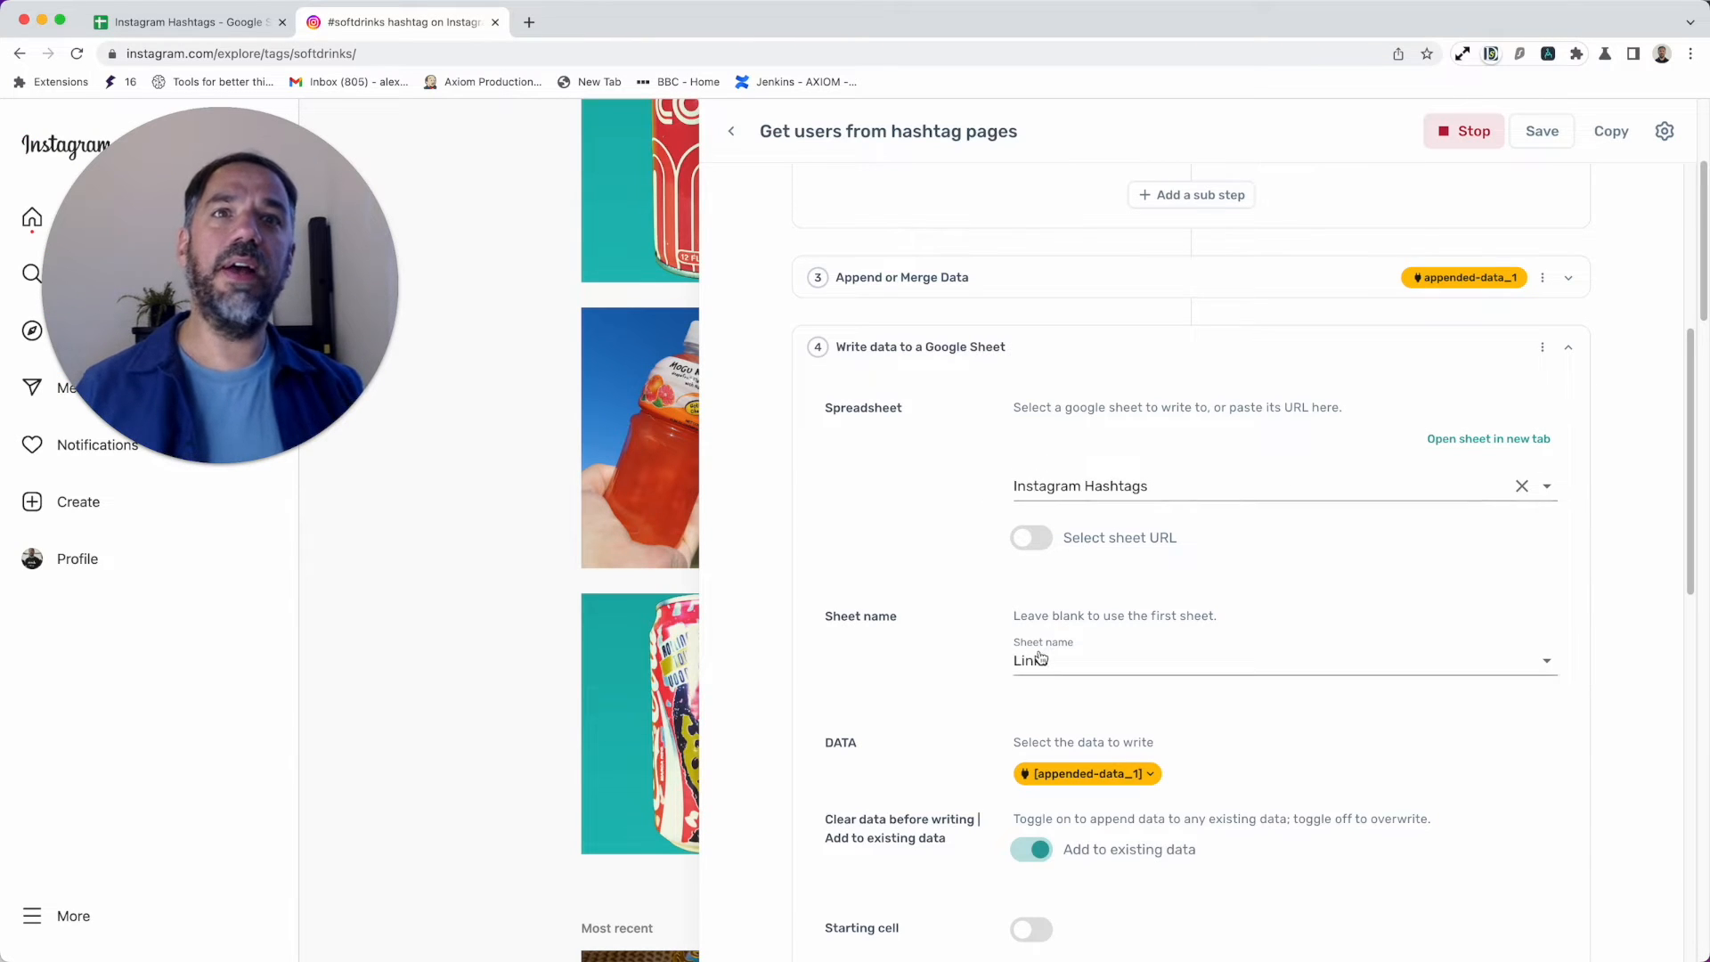
left_click(185, 22)
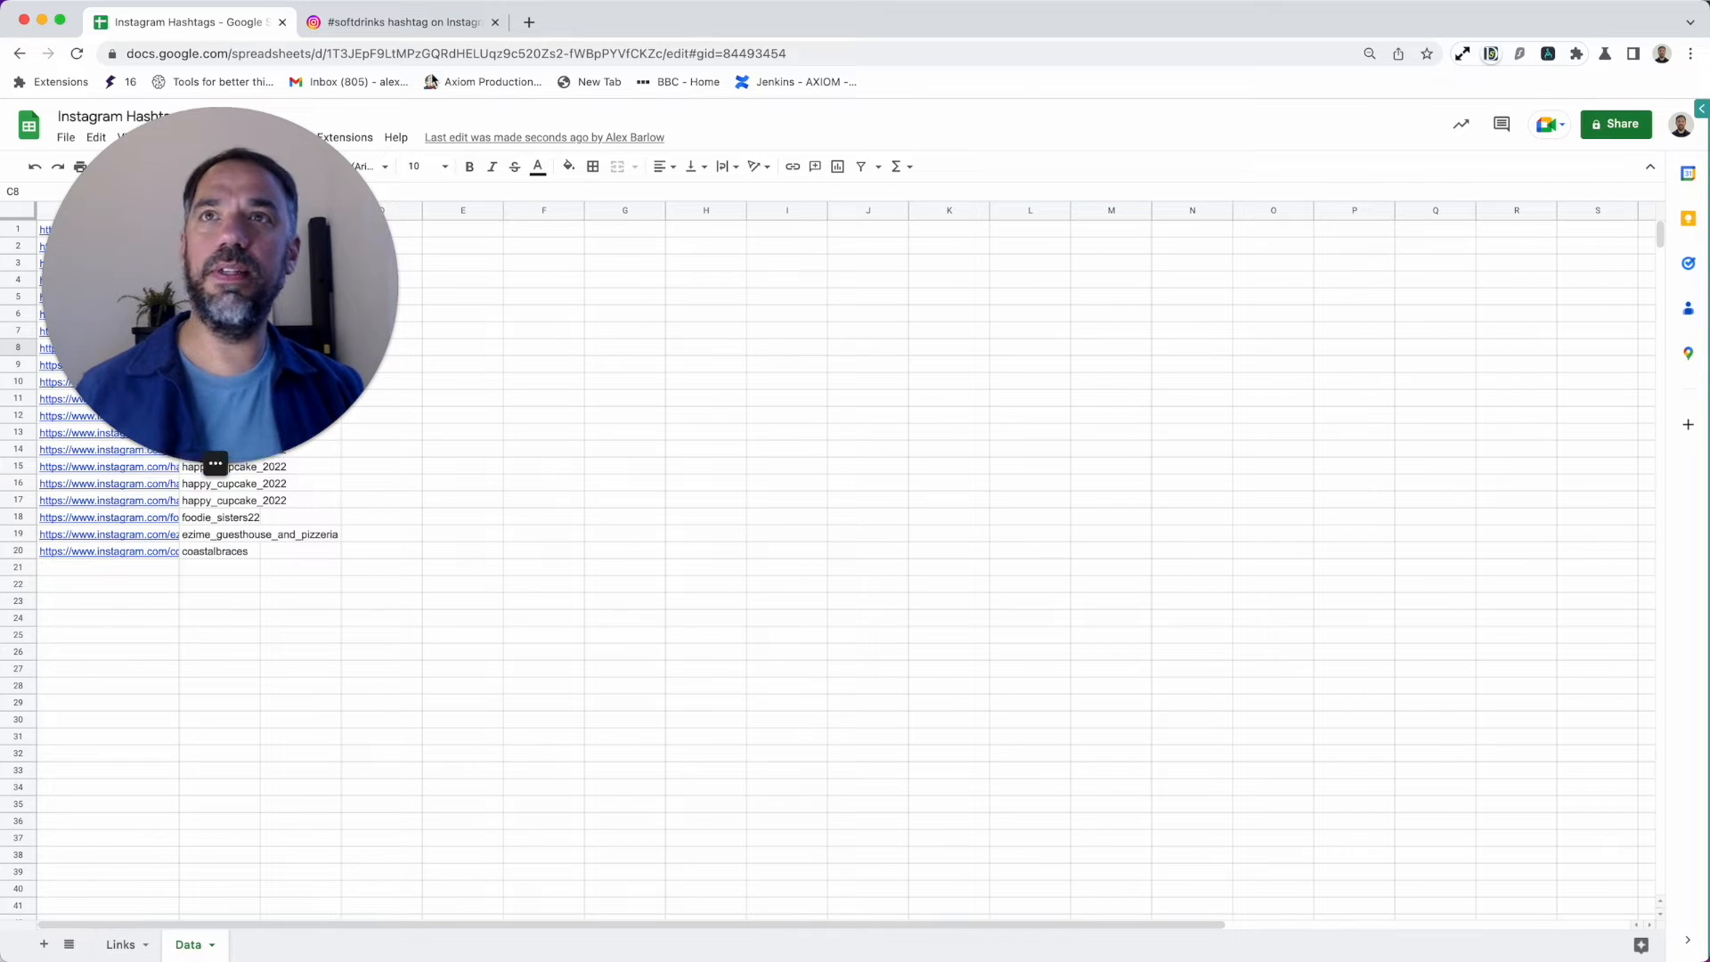
left_click(401, 22)
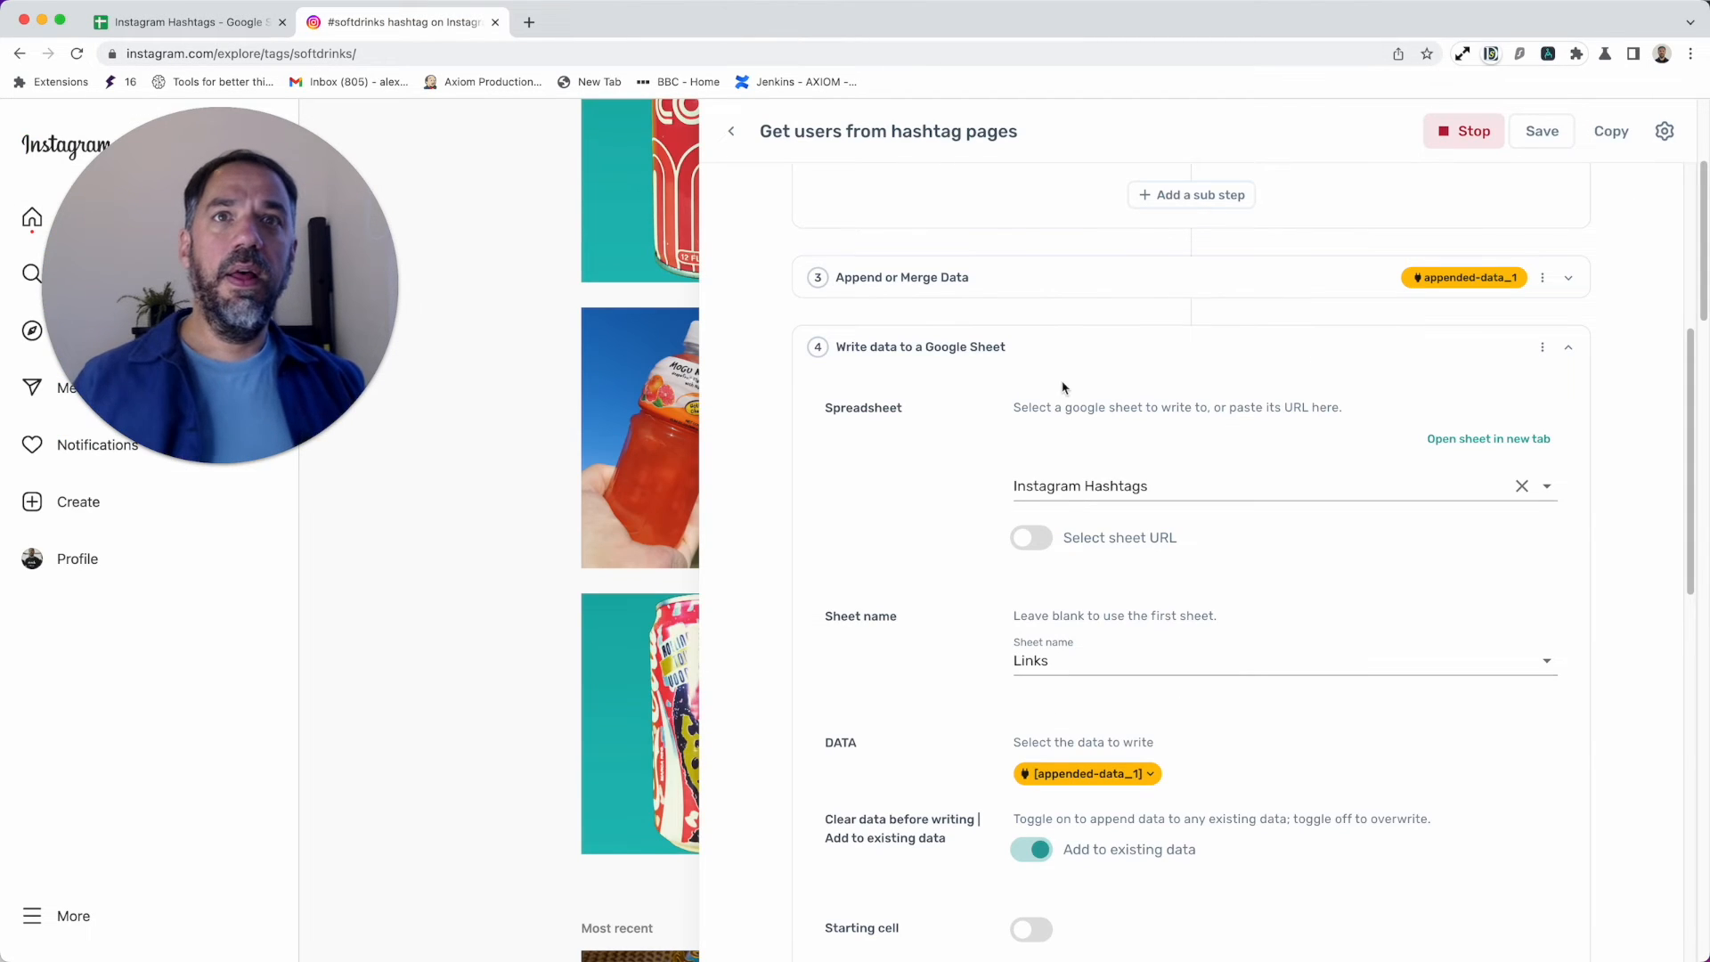
mouse_move(1072, 367)
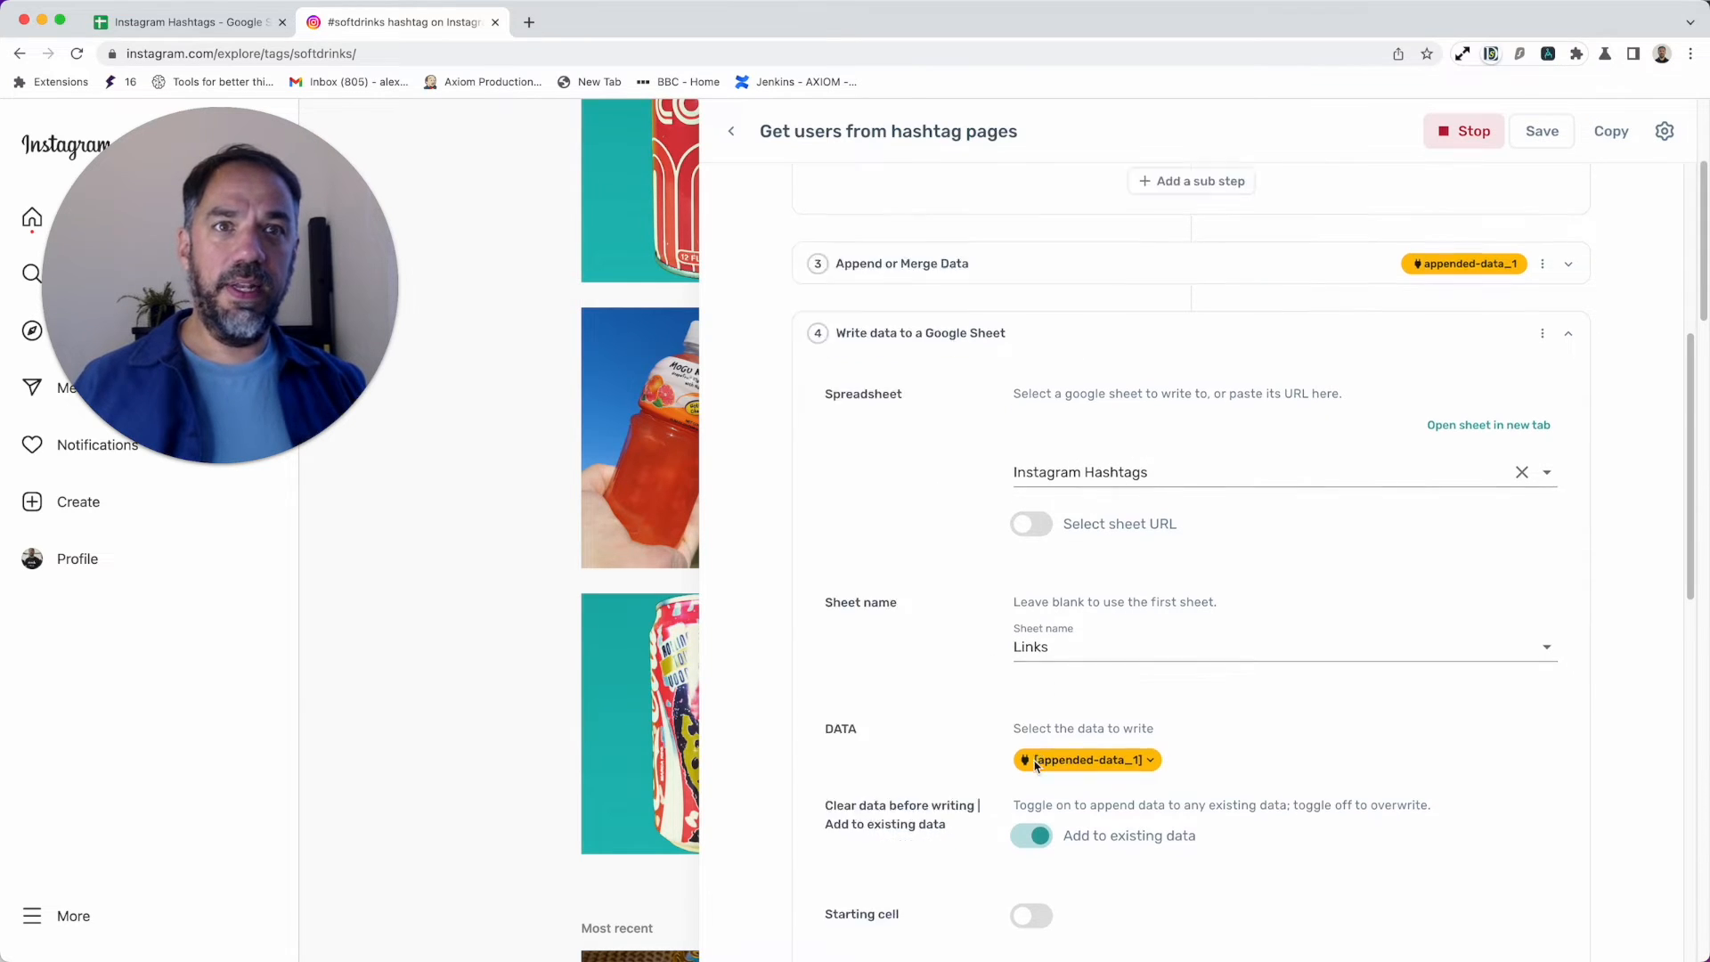
Step: Keep 'Add to existing data' for step 4 and fold it back into the step list
scroll("down", 3)
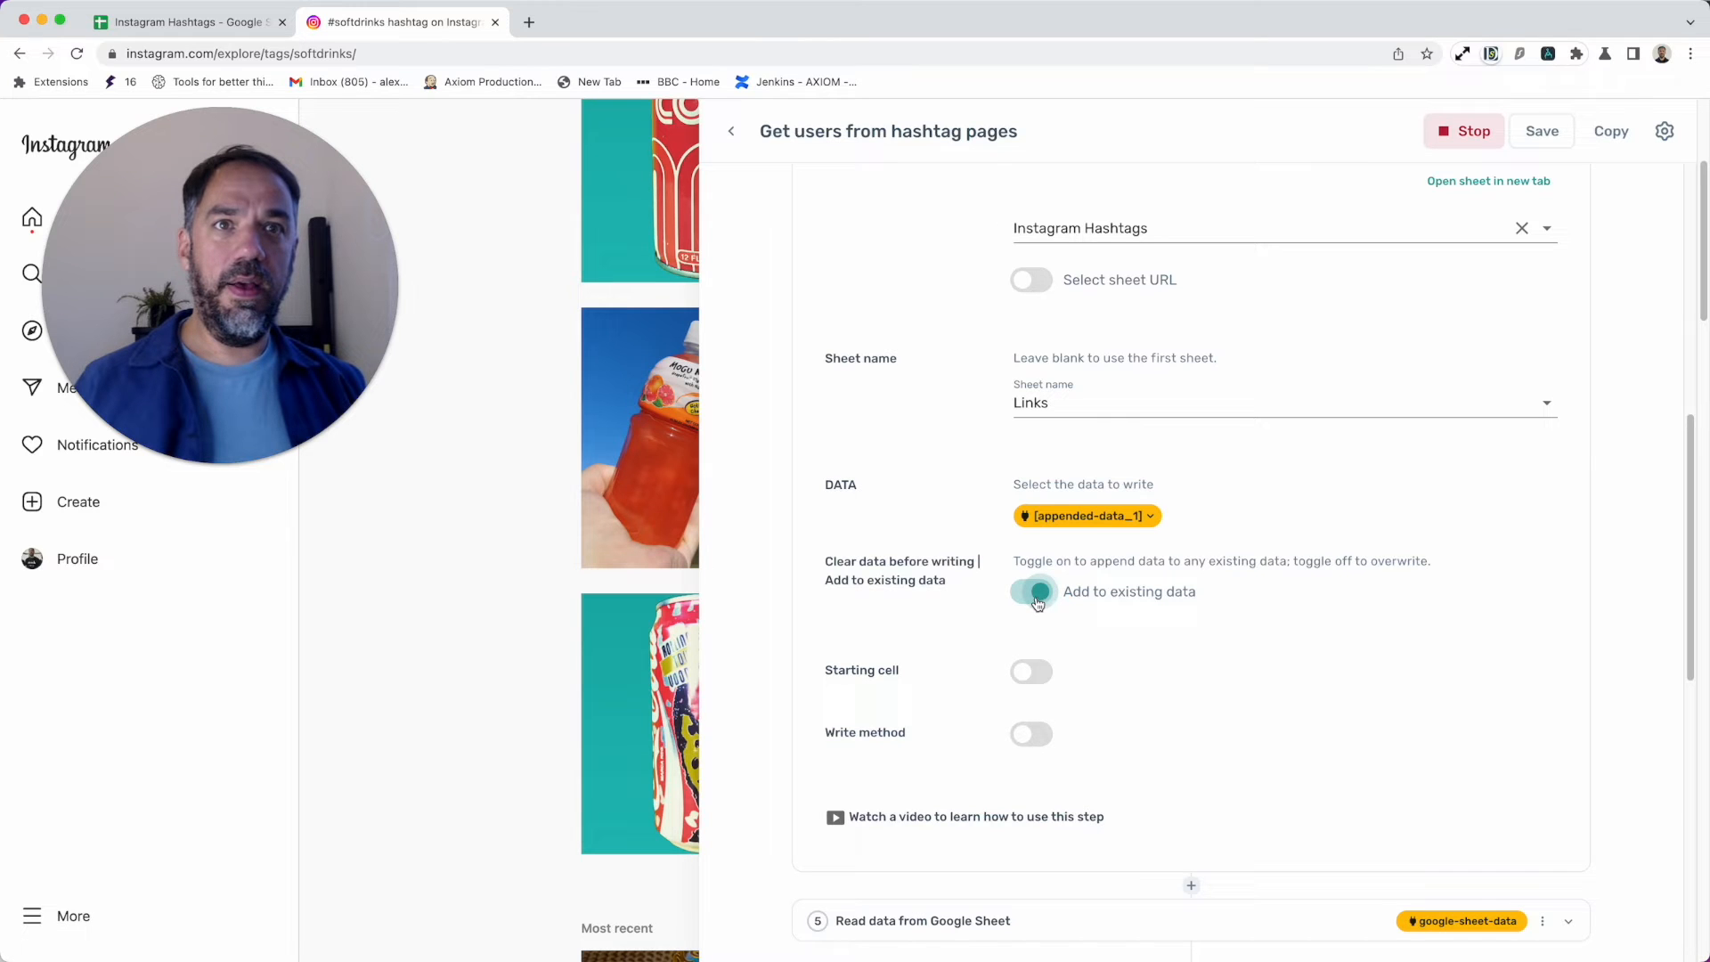
left_click(1029, 591)
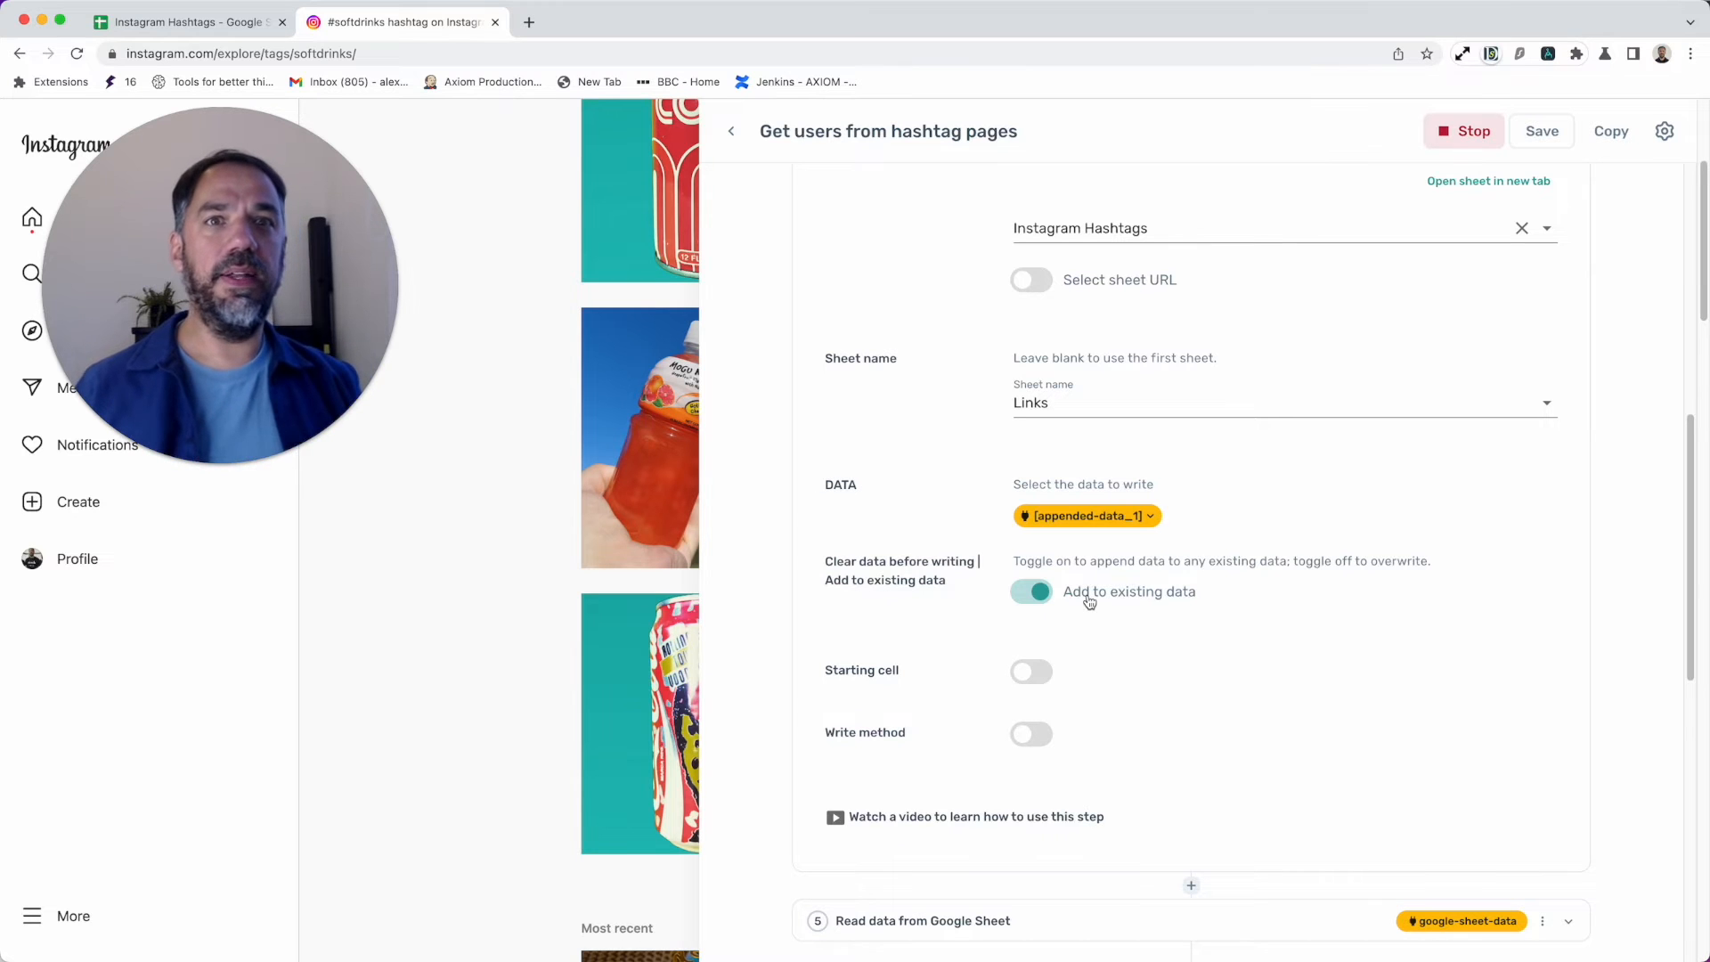
scroll("up", 3)
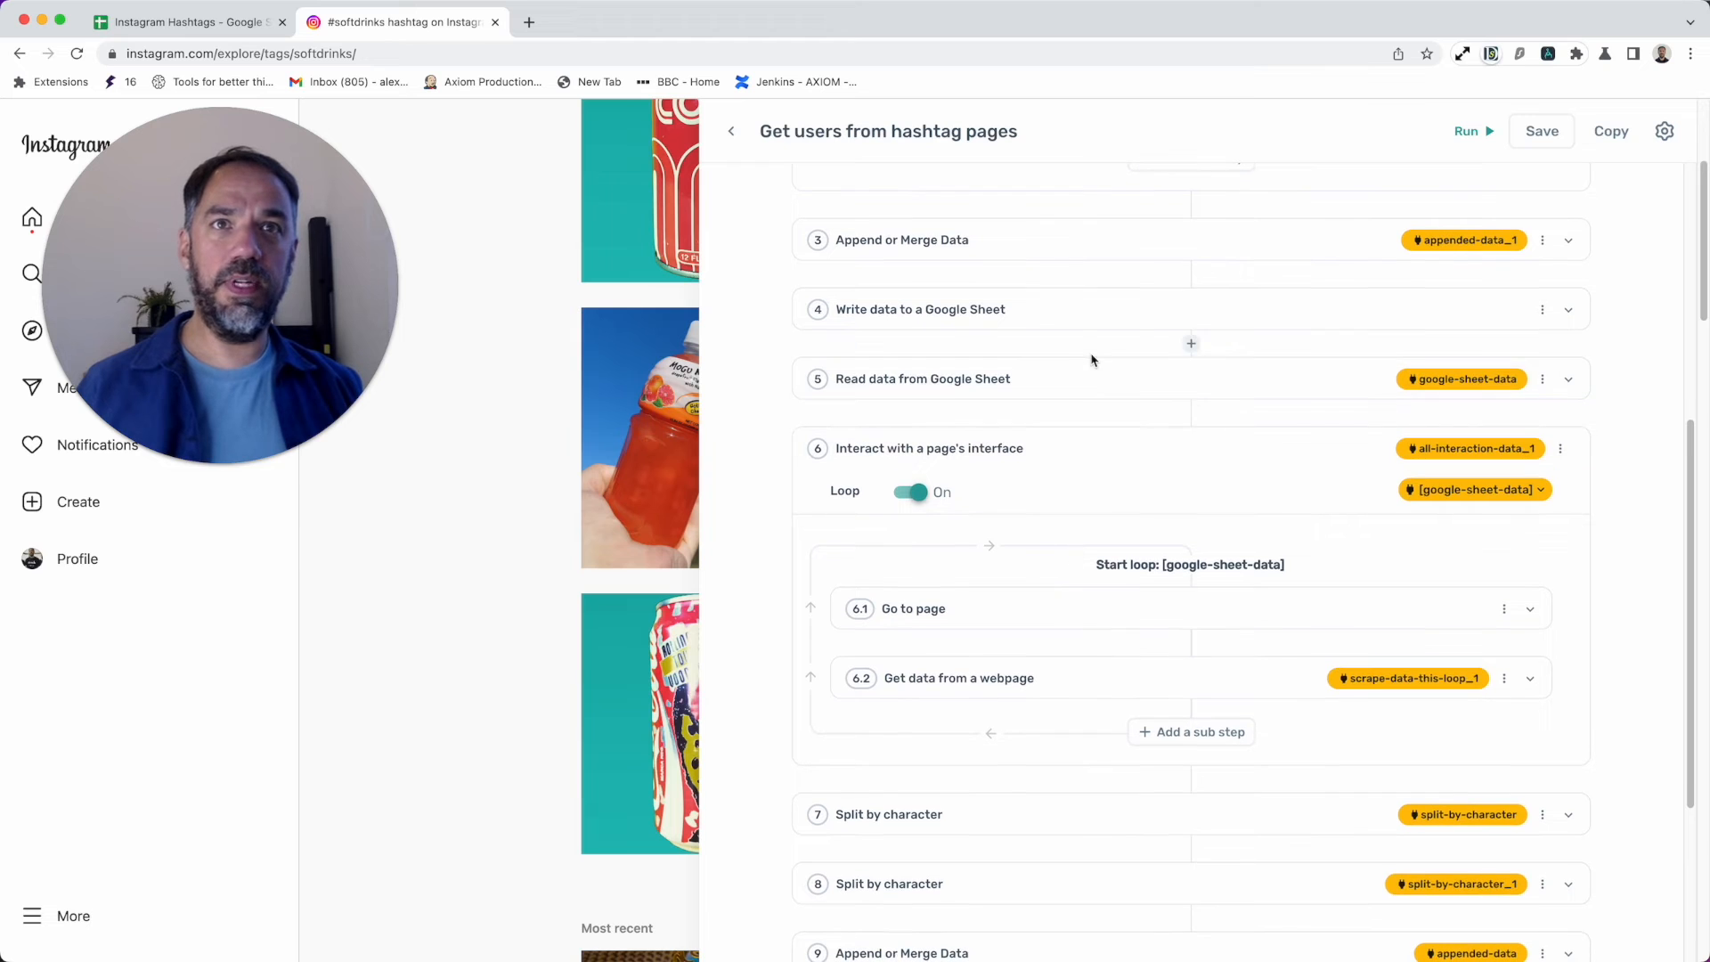
Step: Expand step 5 'Read data from Google Sheet' and keep Links as the sheet name
left_click(1567, 378)
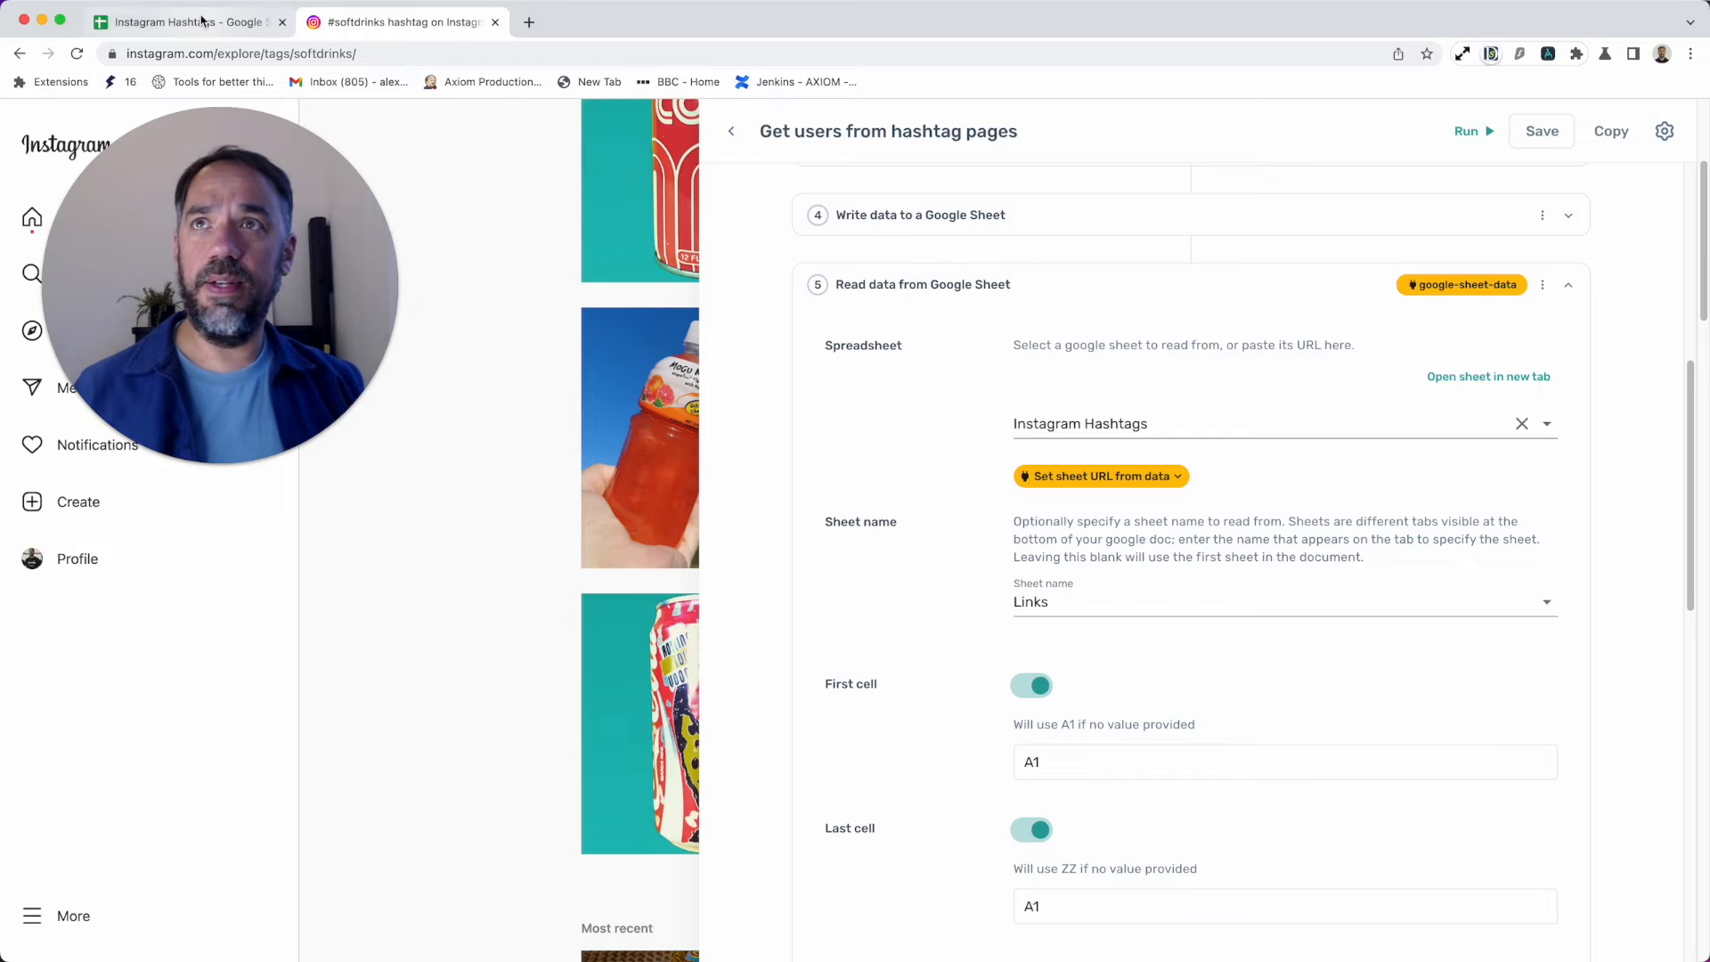
left_click(186, 21)
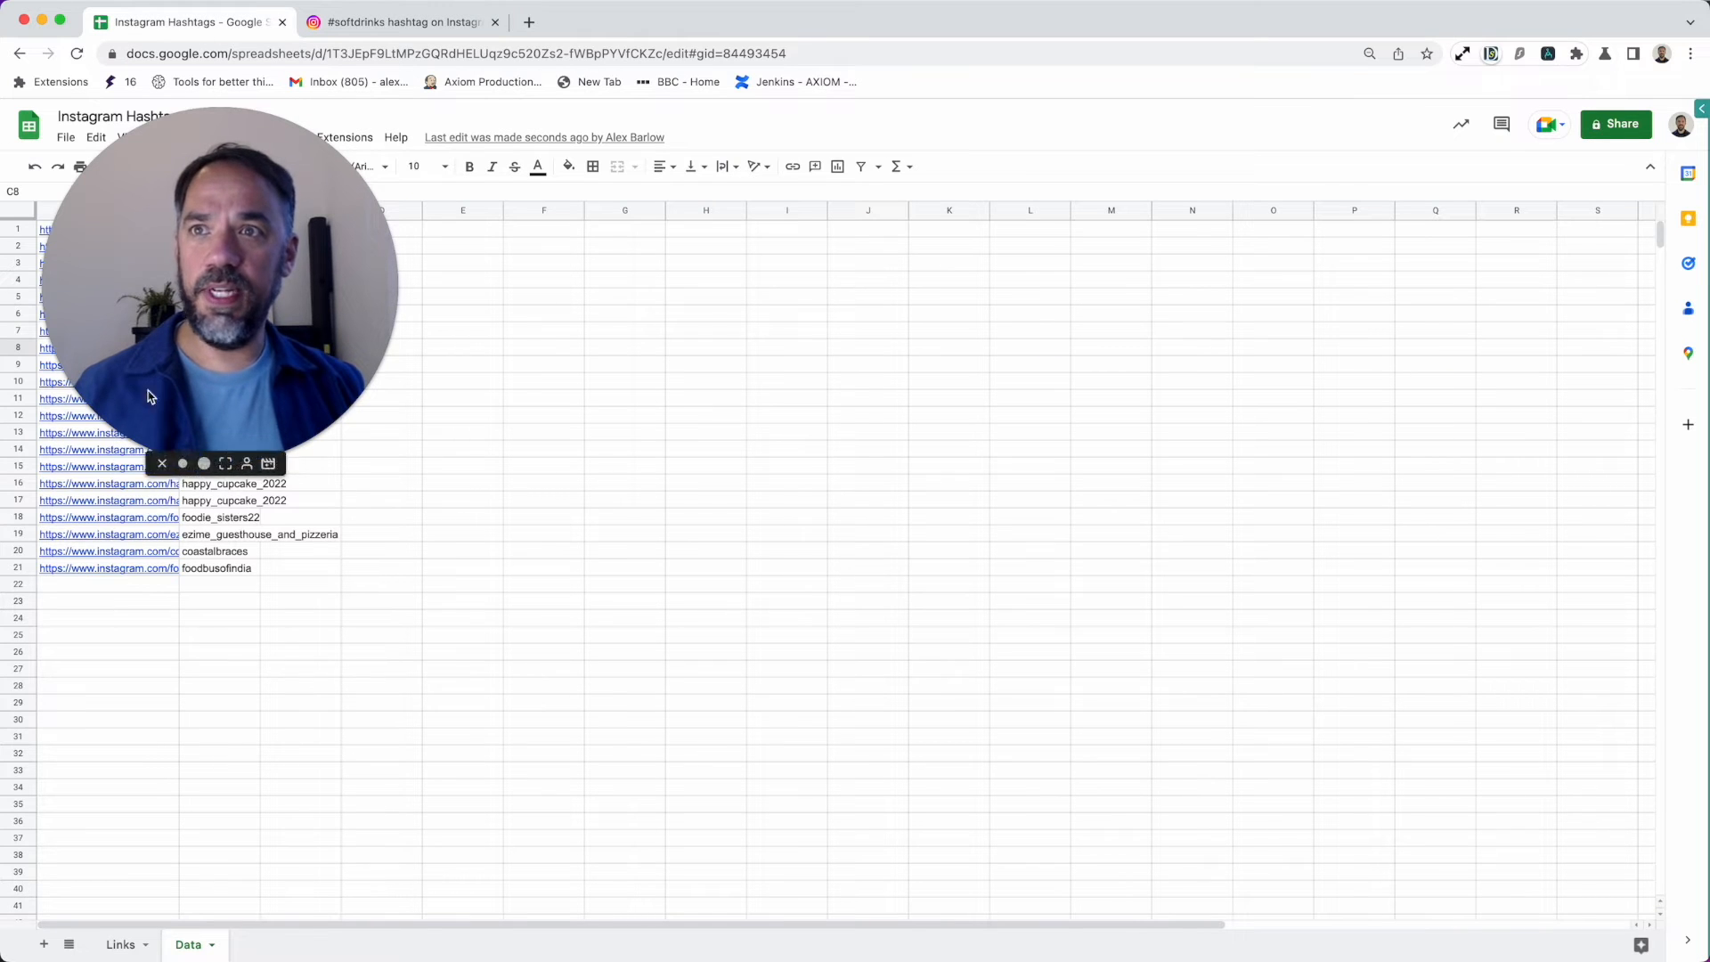
left_click(401, 22)
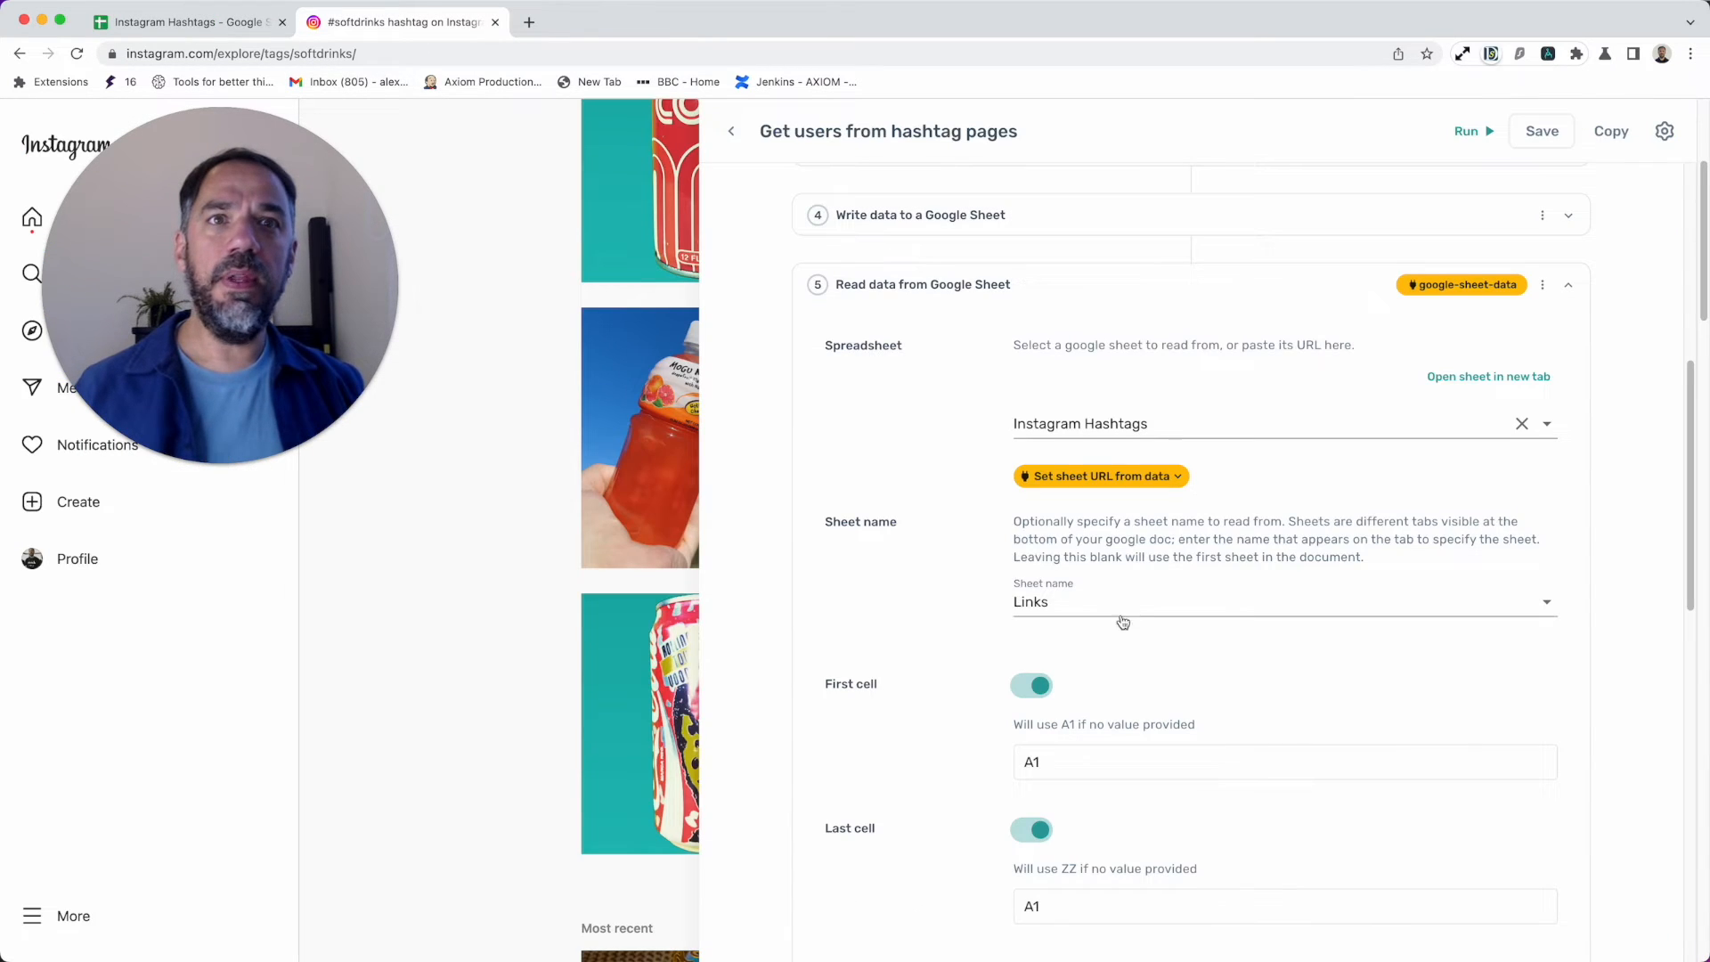
scroll("up", 3)
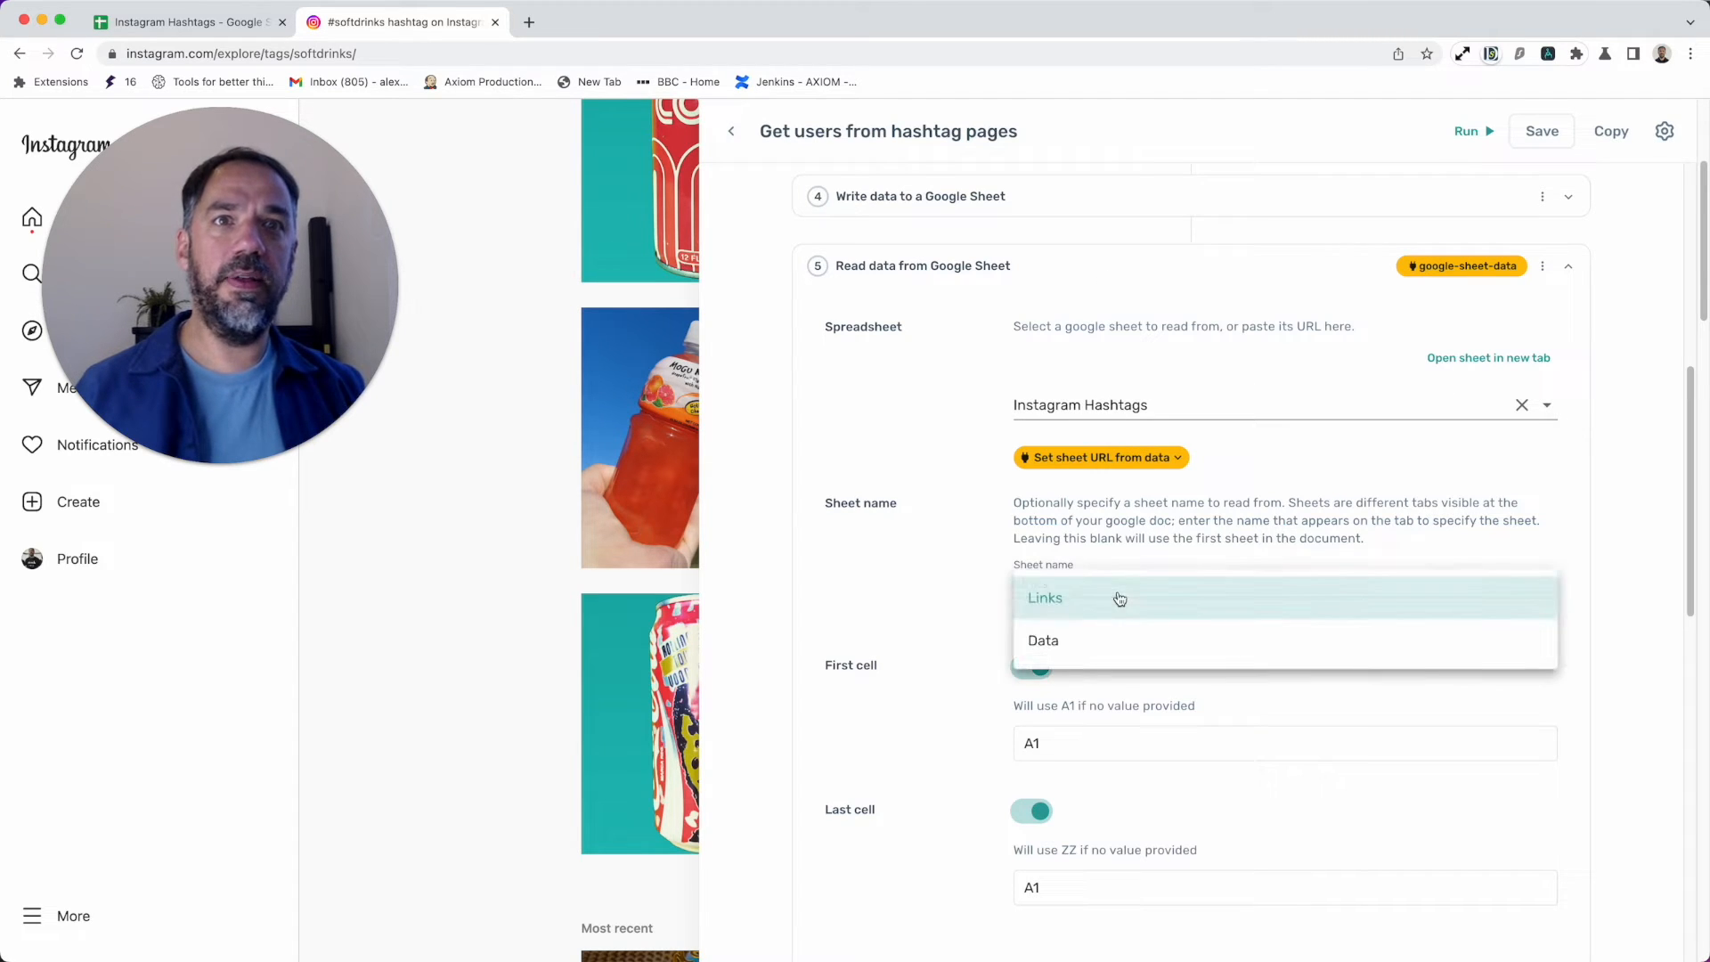
left_click(1045, 598)
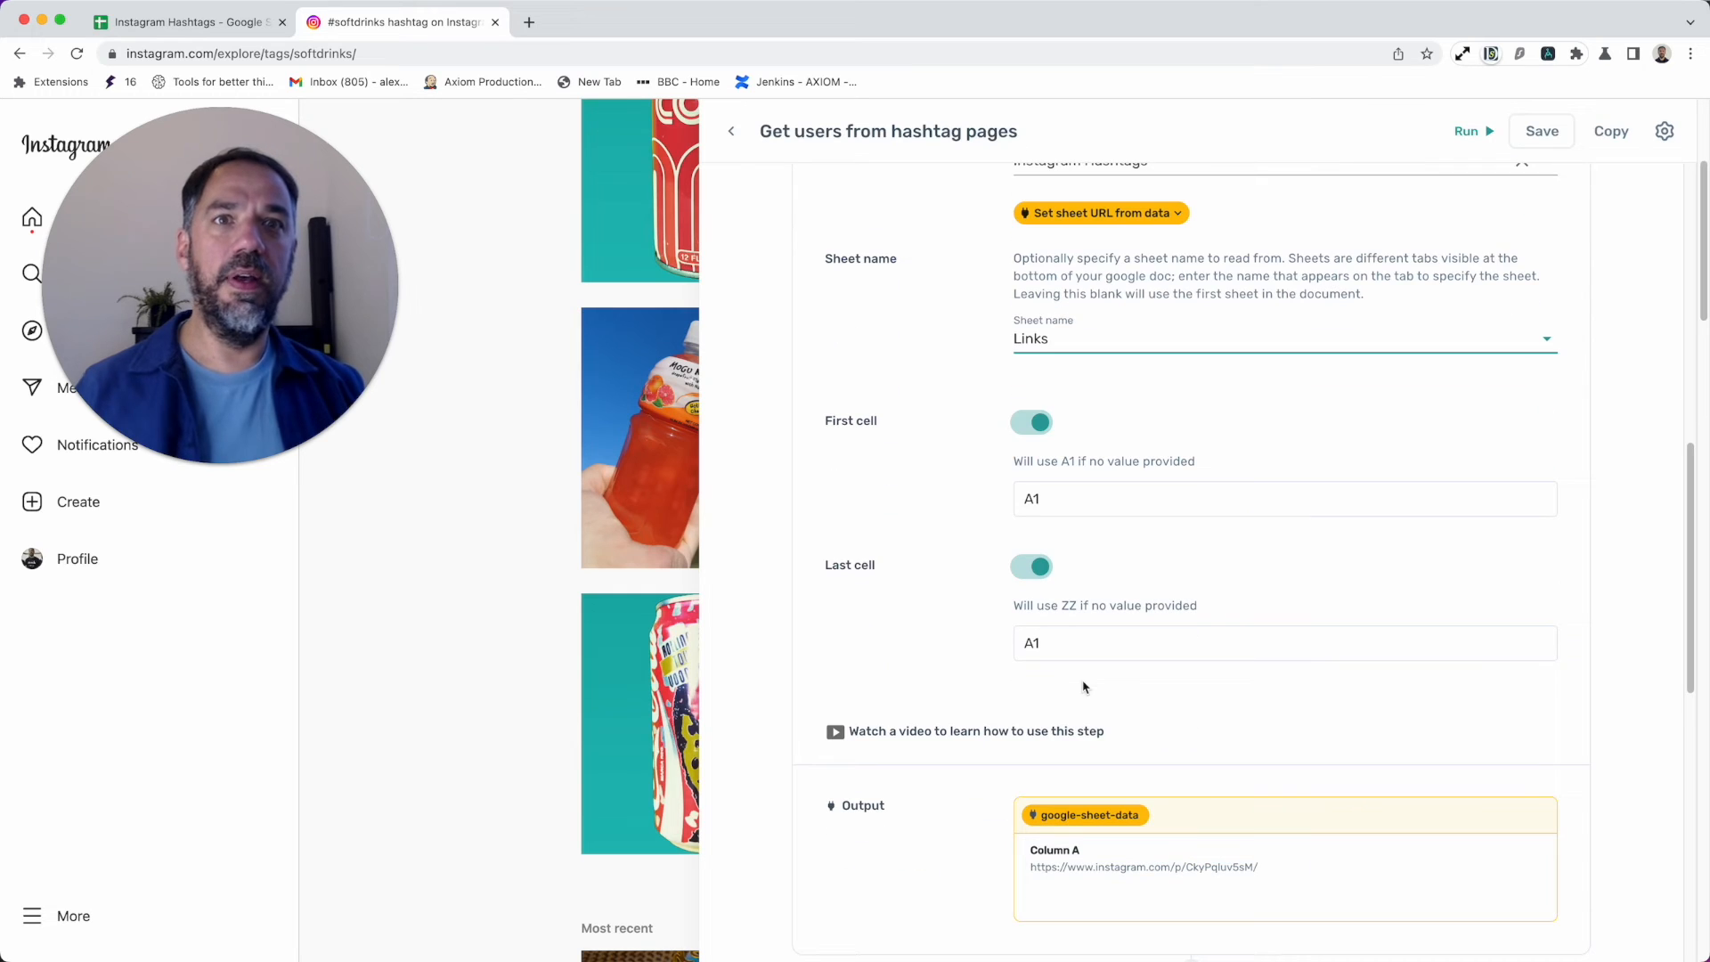
mouse_move(892, 441)
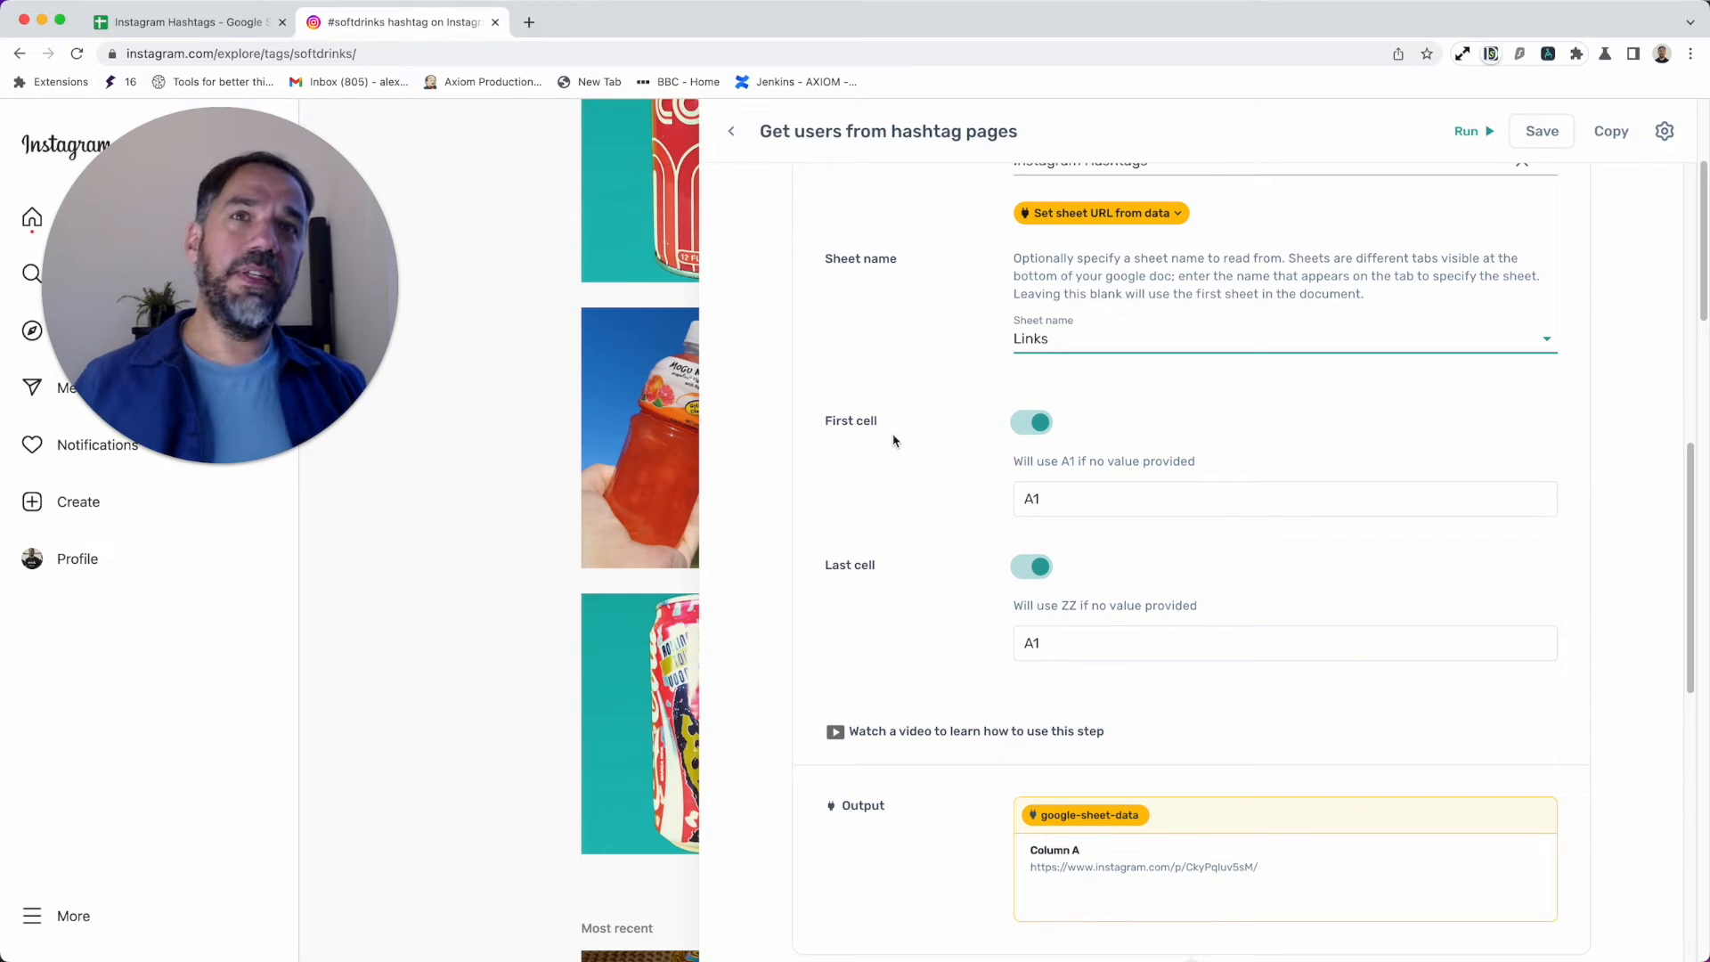
mouse_move(905, 570)
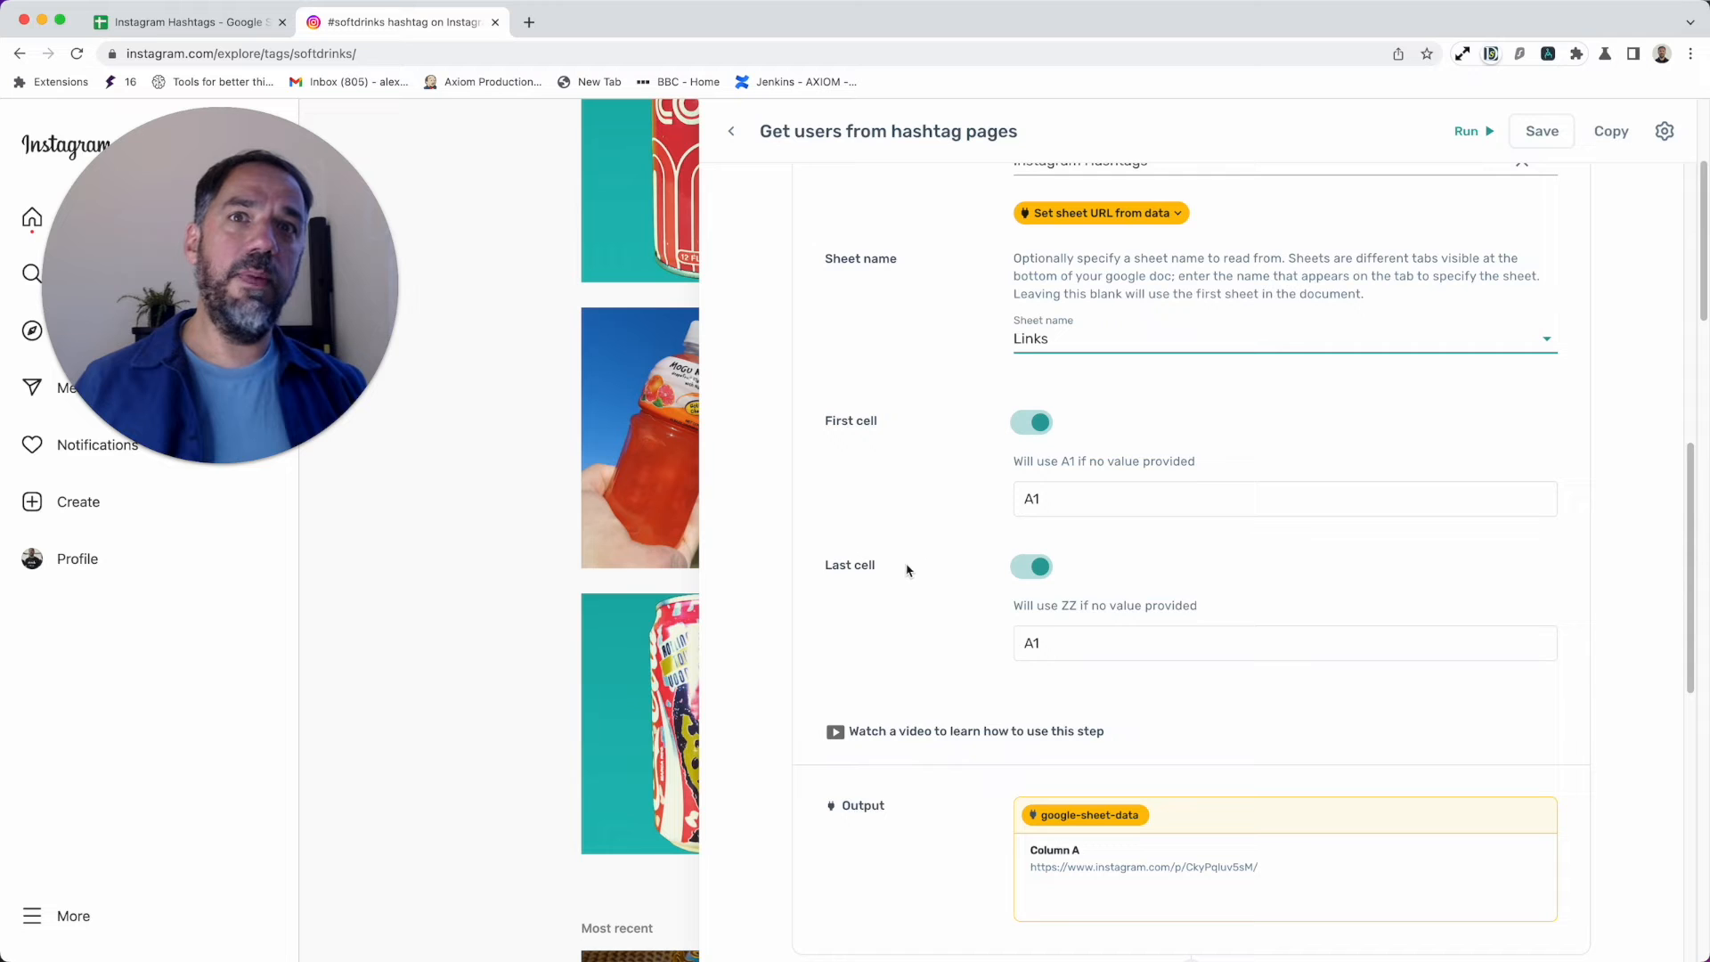
Step: Review step 5's first/last cell and output, then show loop sub-step 6.1 'Go to page'
scroll("down", 3)
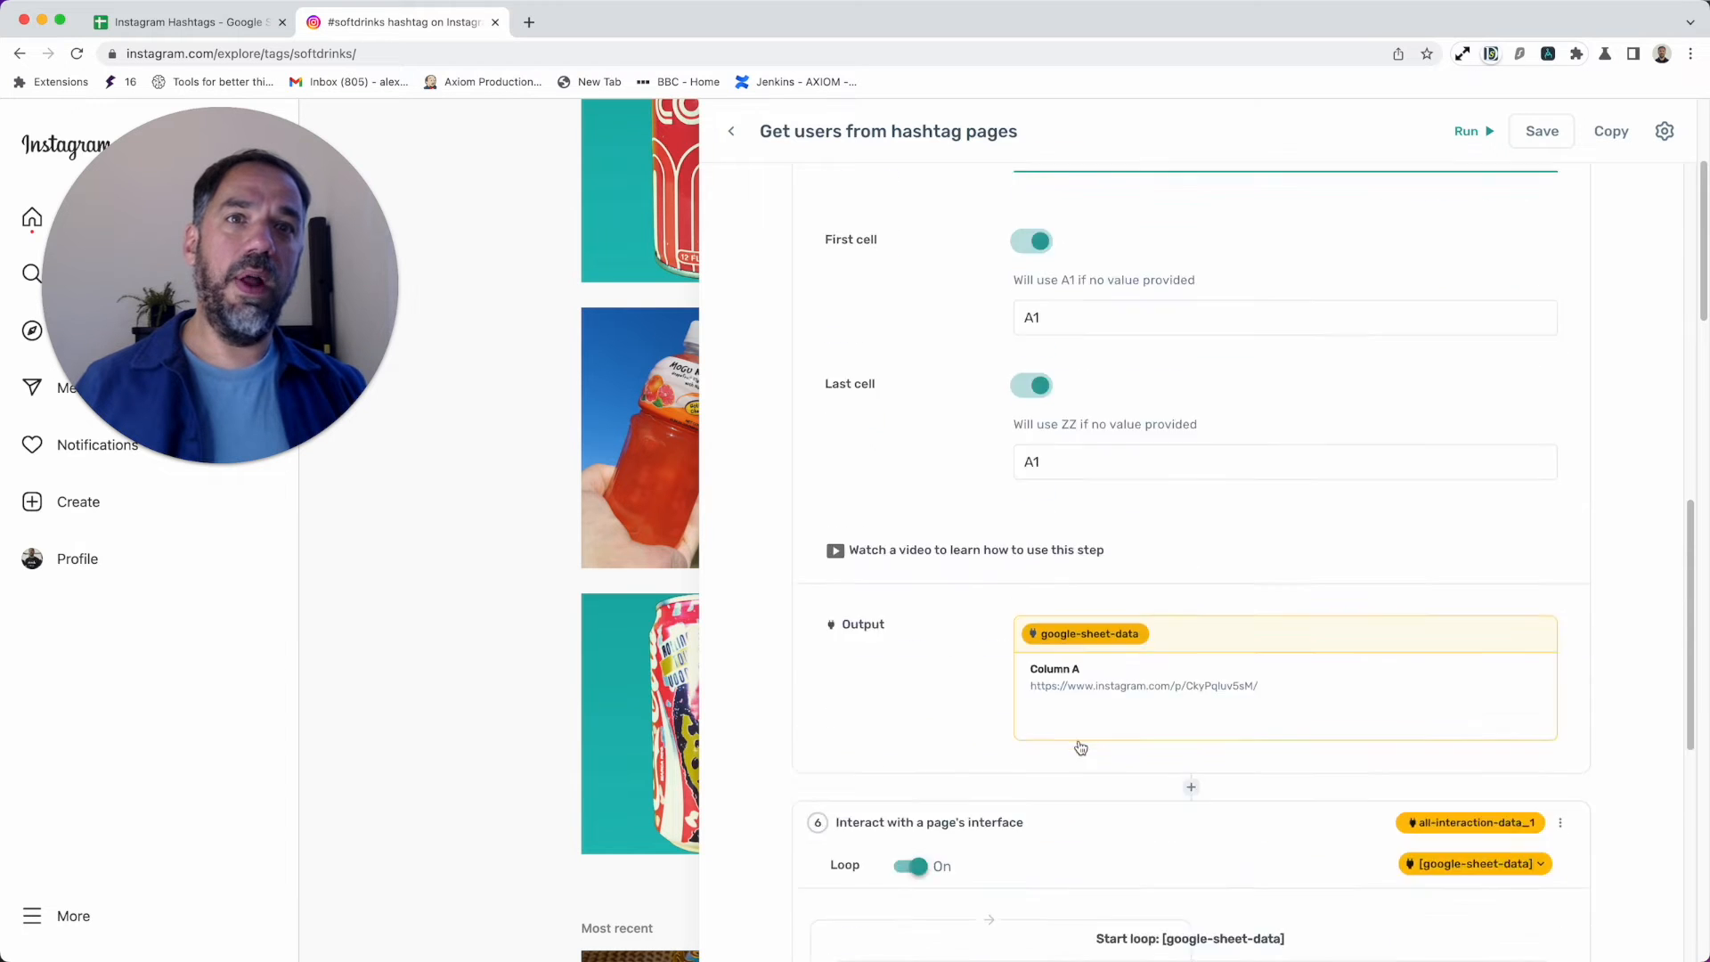
scroll("down", 3)
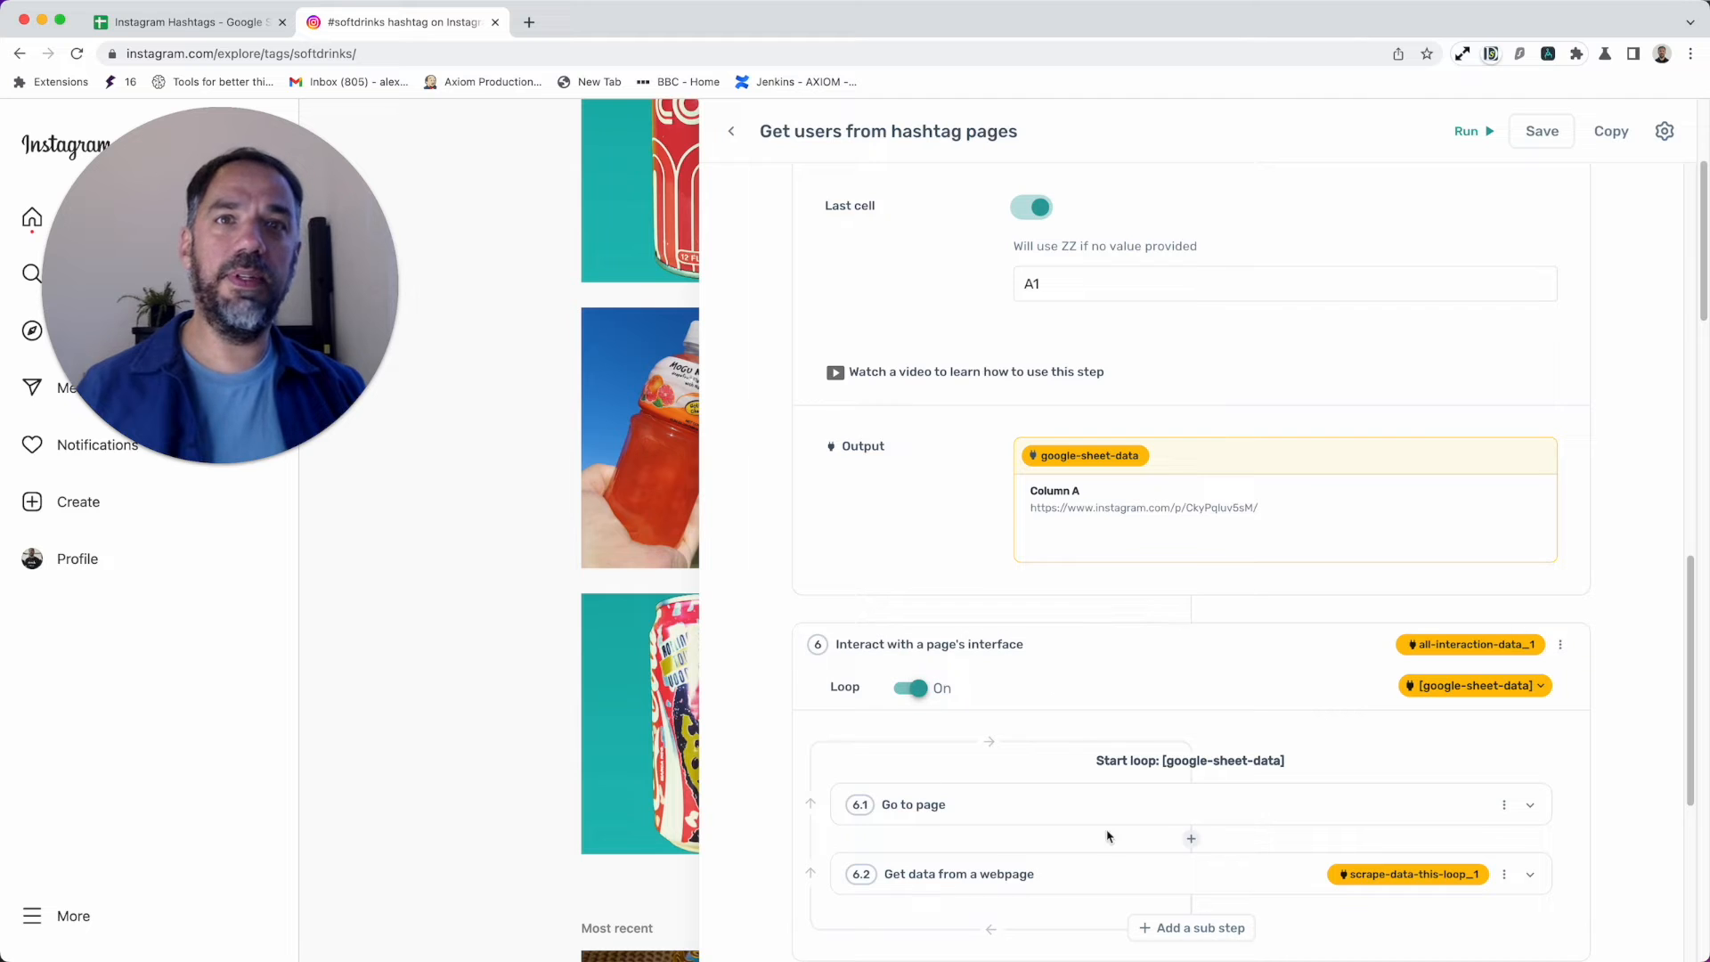
scroll("down", 3)
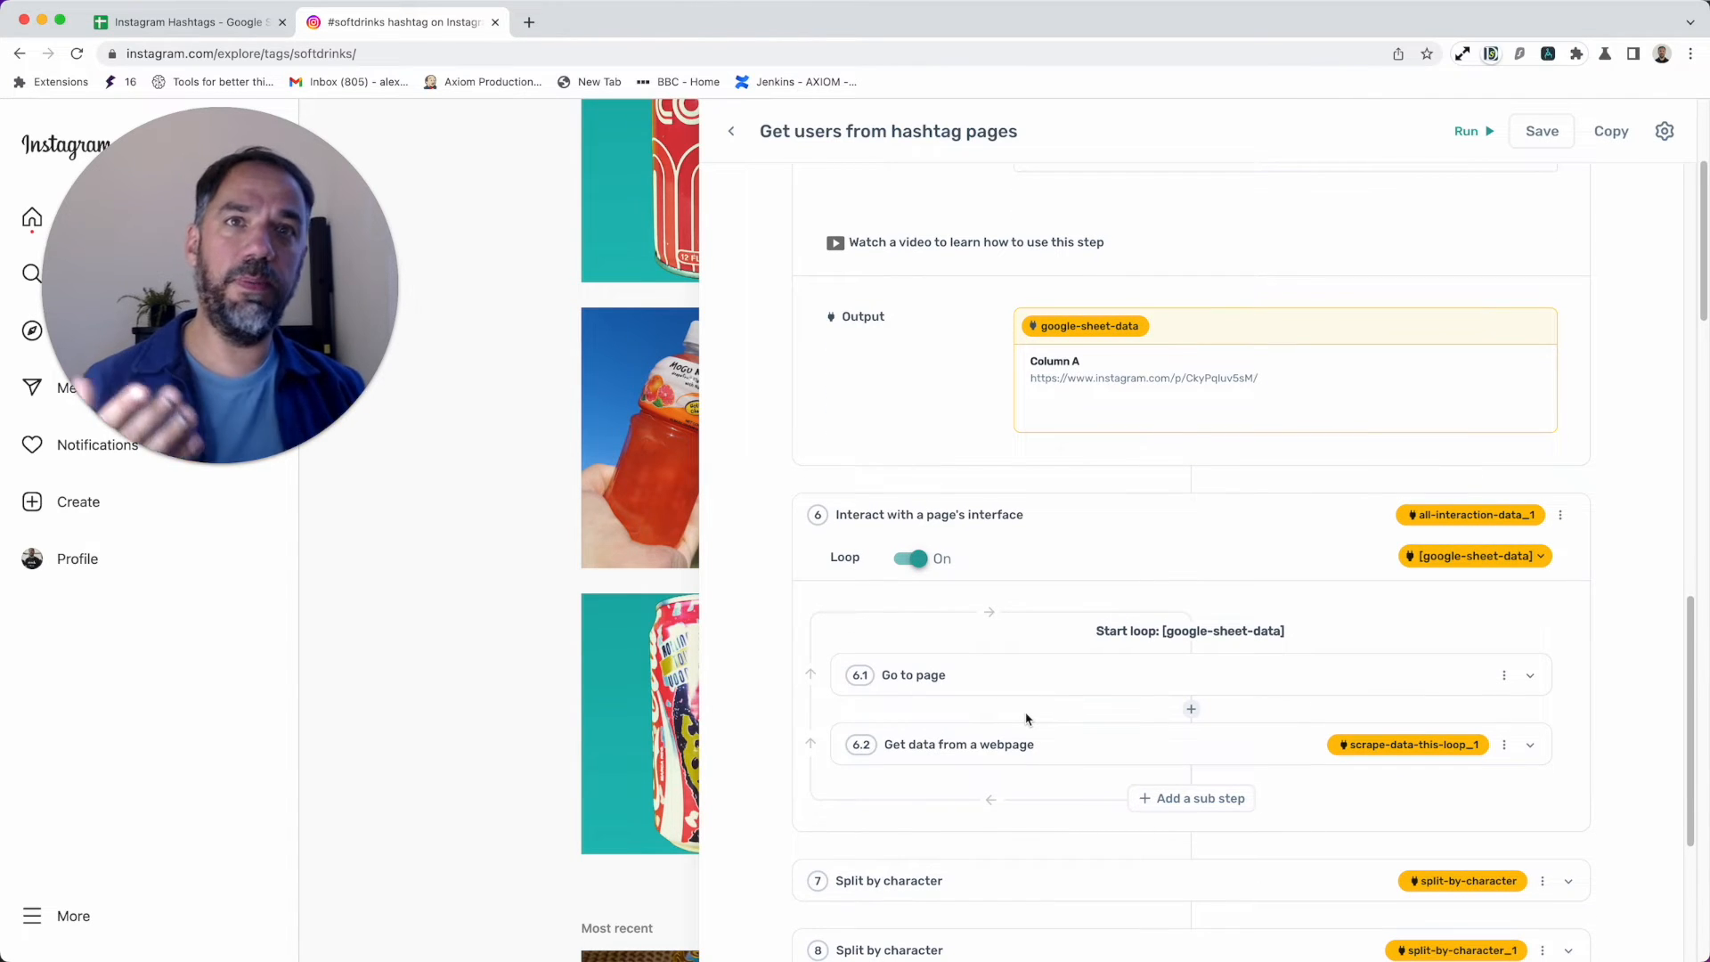
scroll("down", 3)
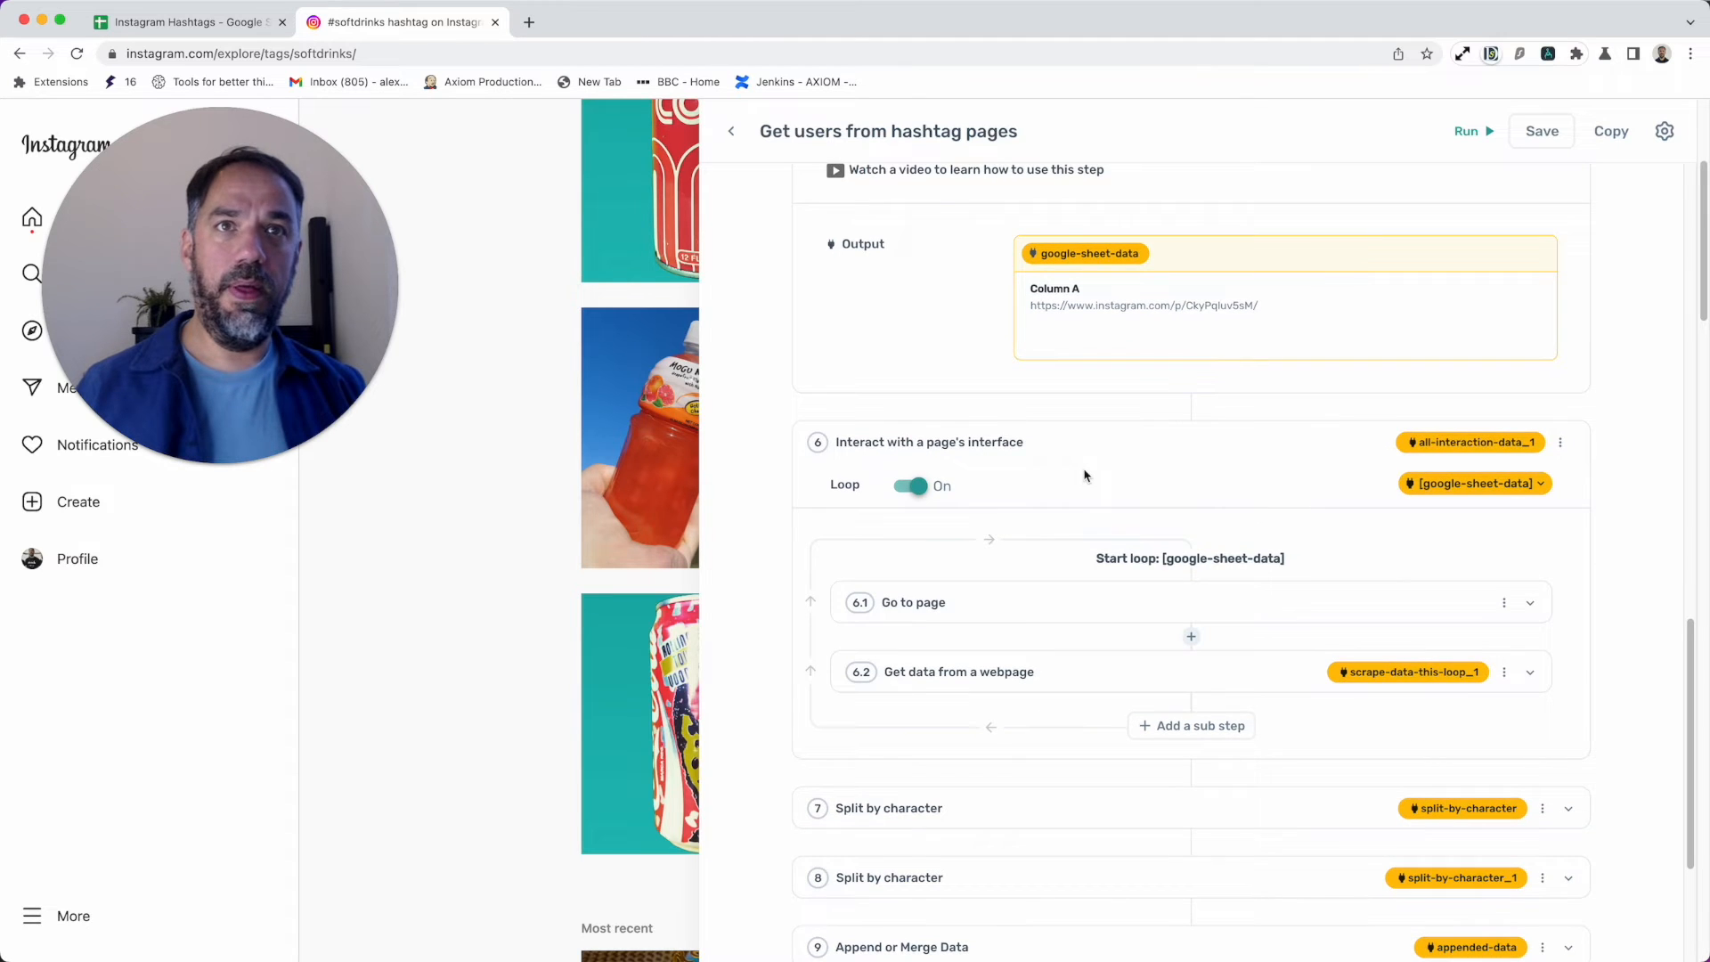
scroll("up", 3)
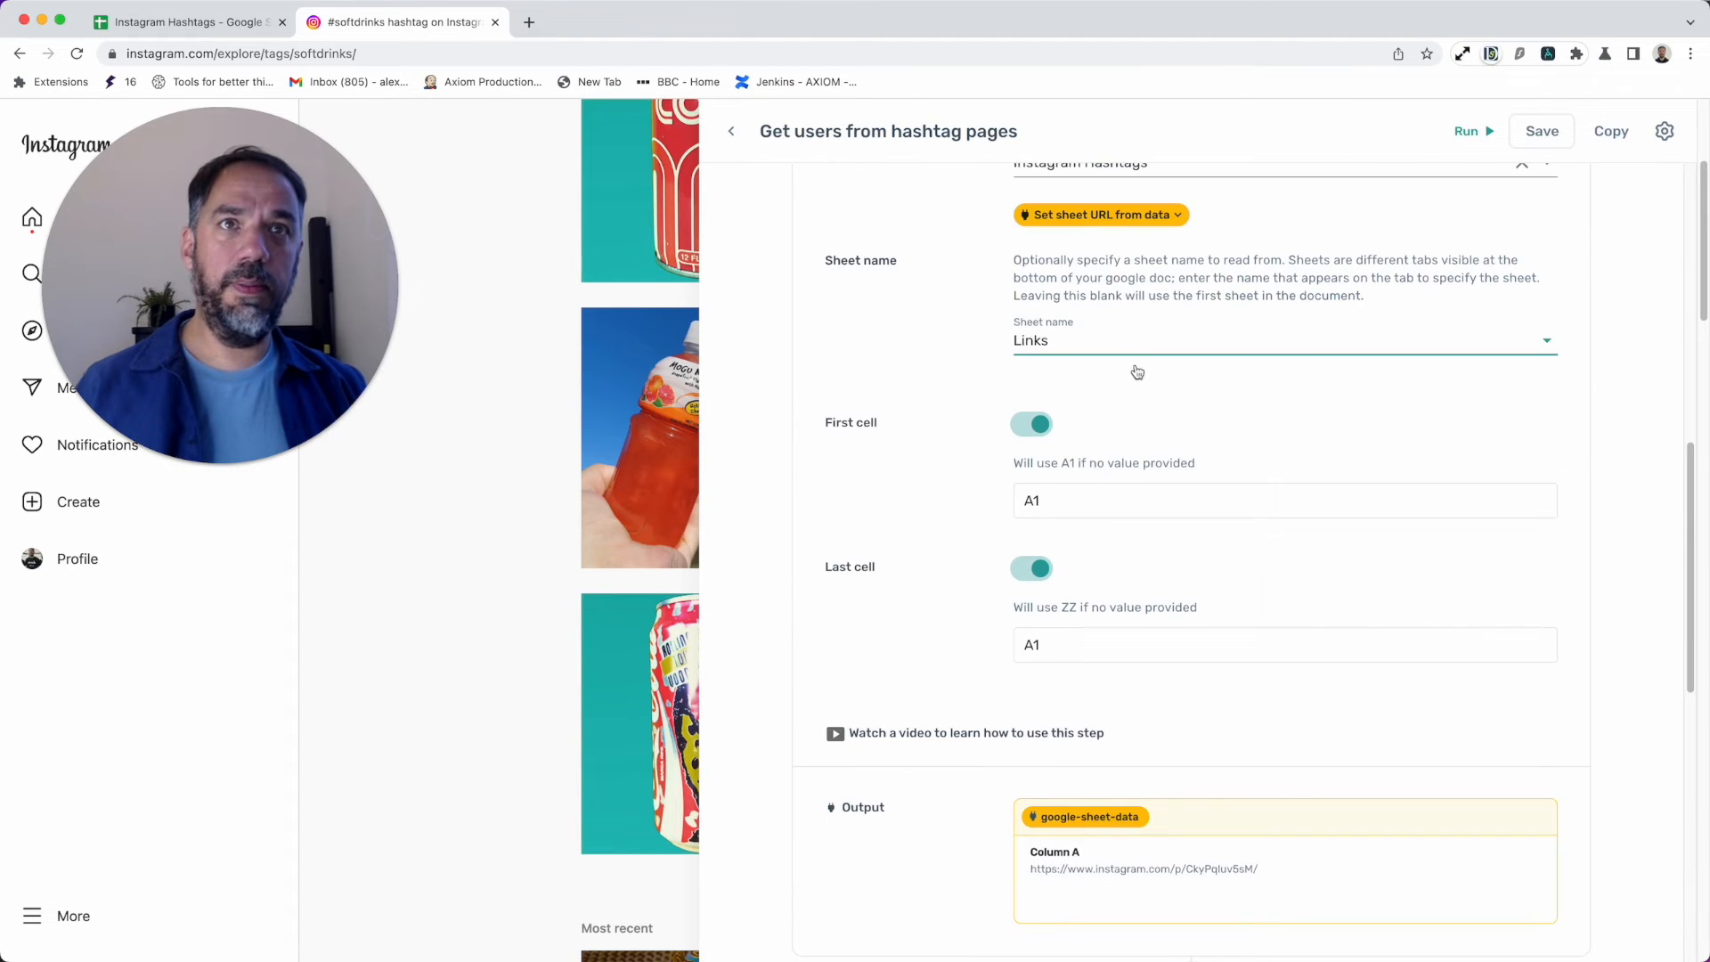
scroll("down", 3)
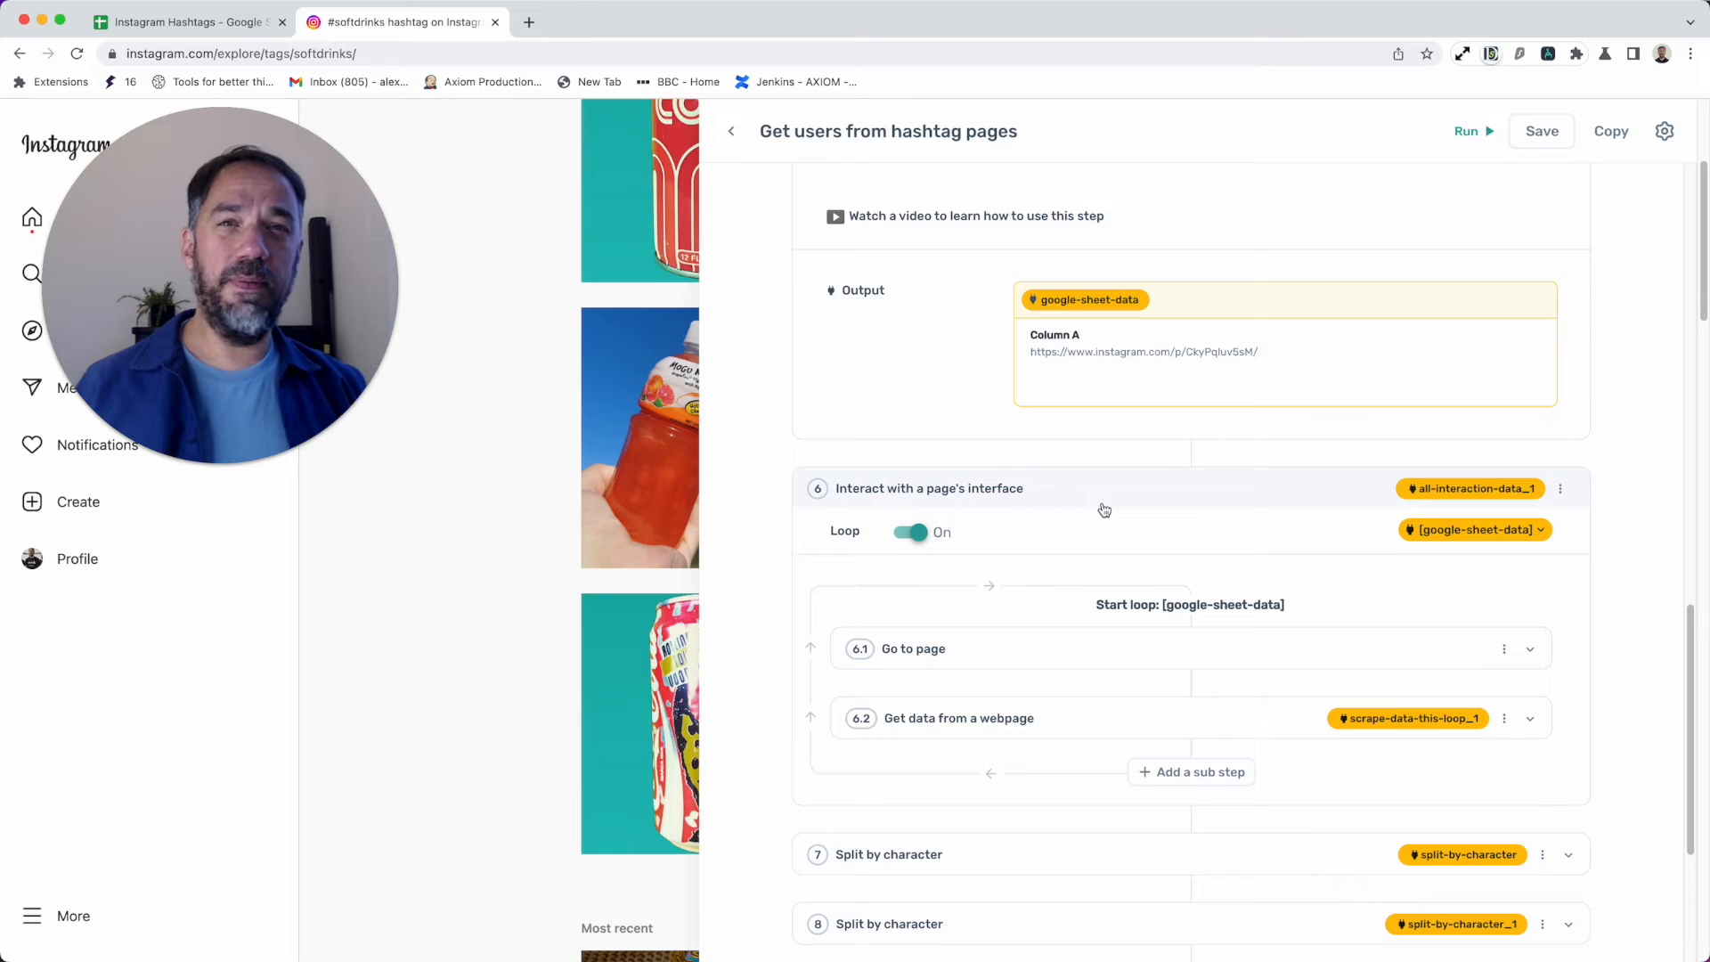
scroll("down", 3)
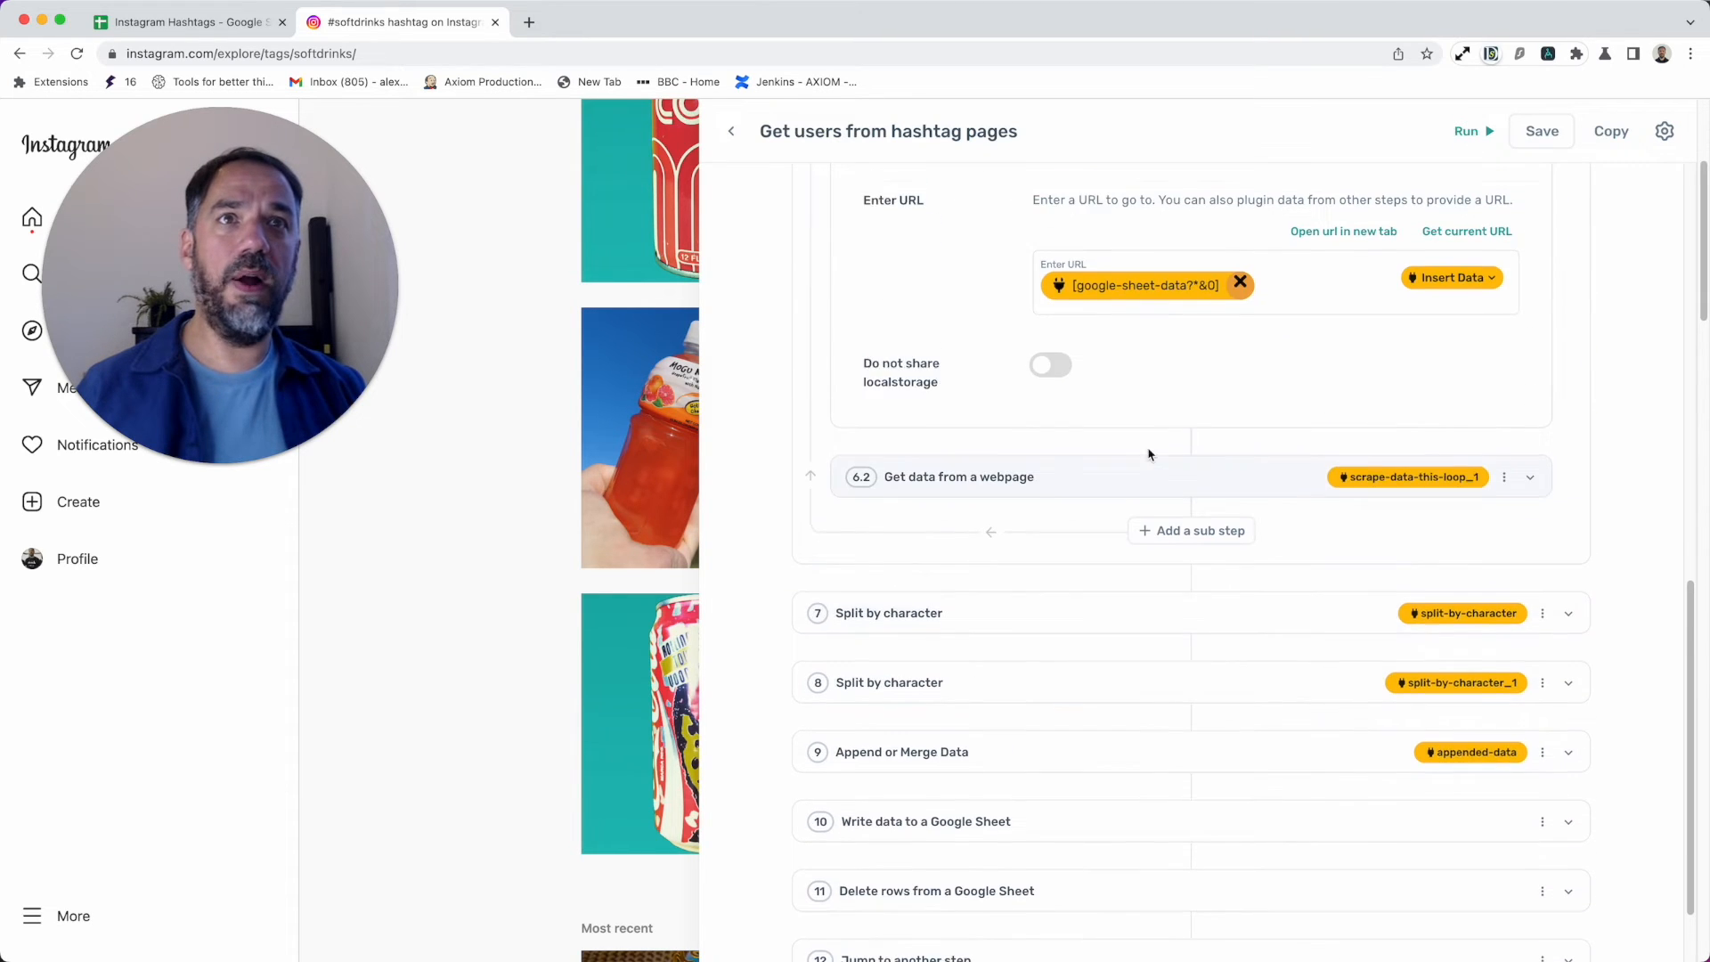
Step: Set step 6.1's URL to google-sheet-data Column A so each sheet link is visited
left_click(1239, 285)
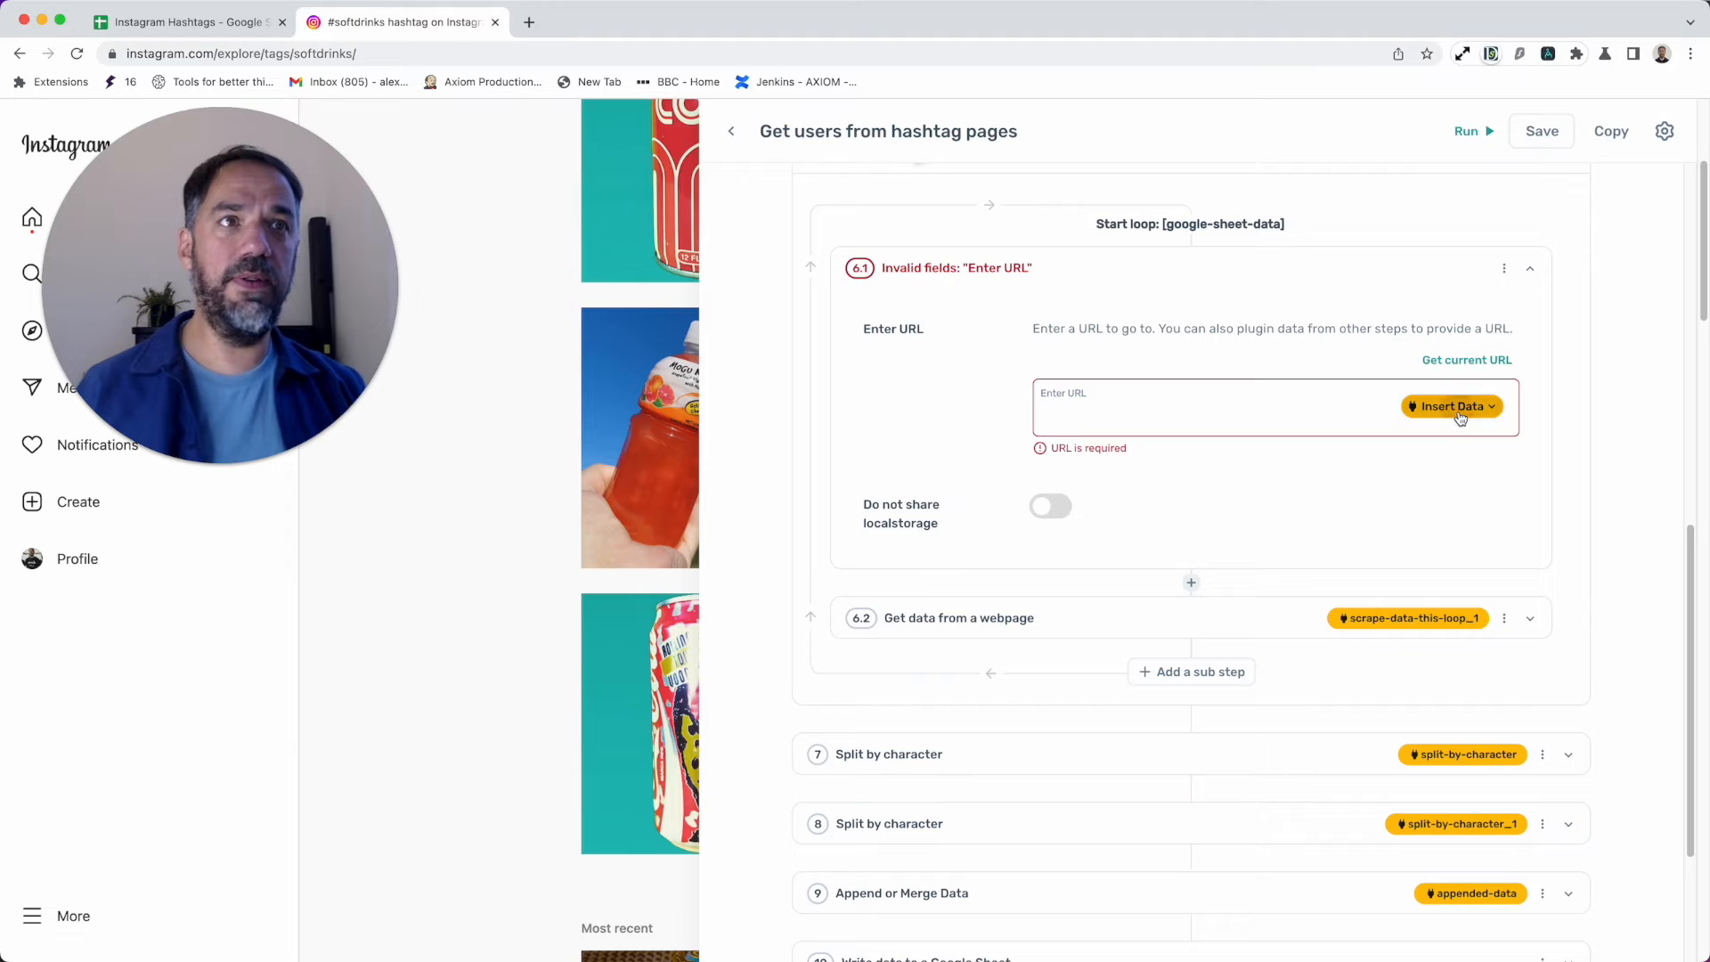
left_click(1449, 406)
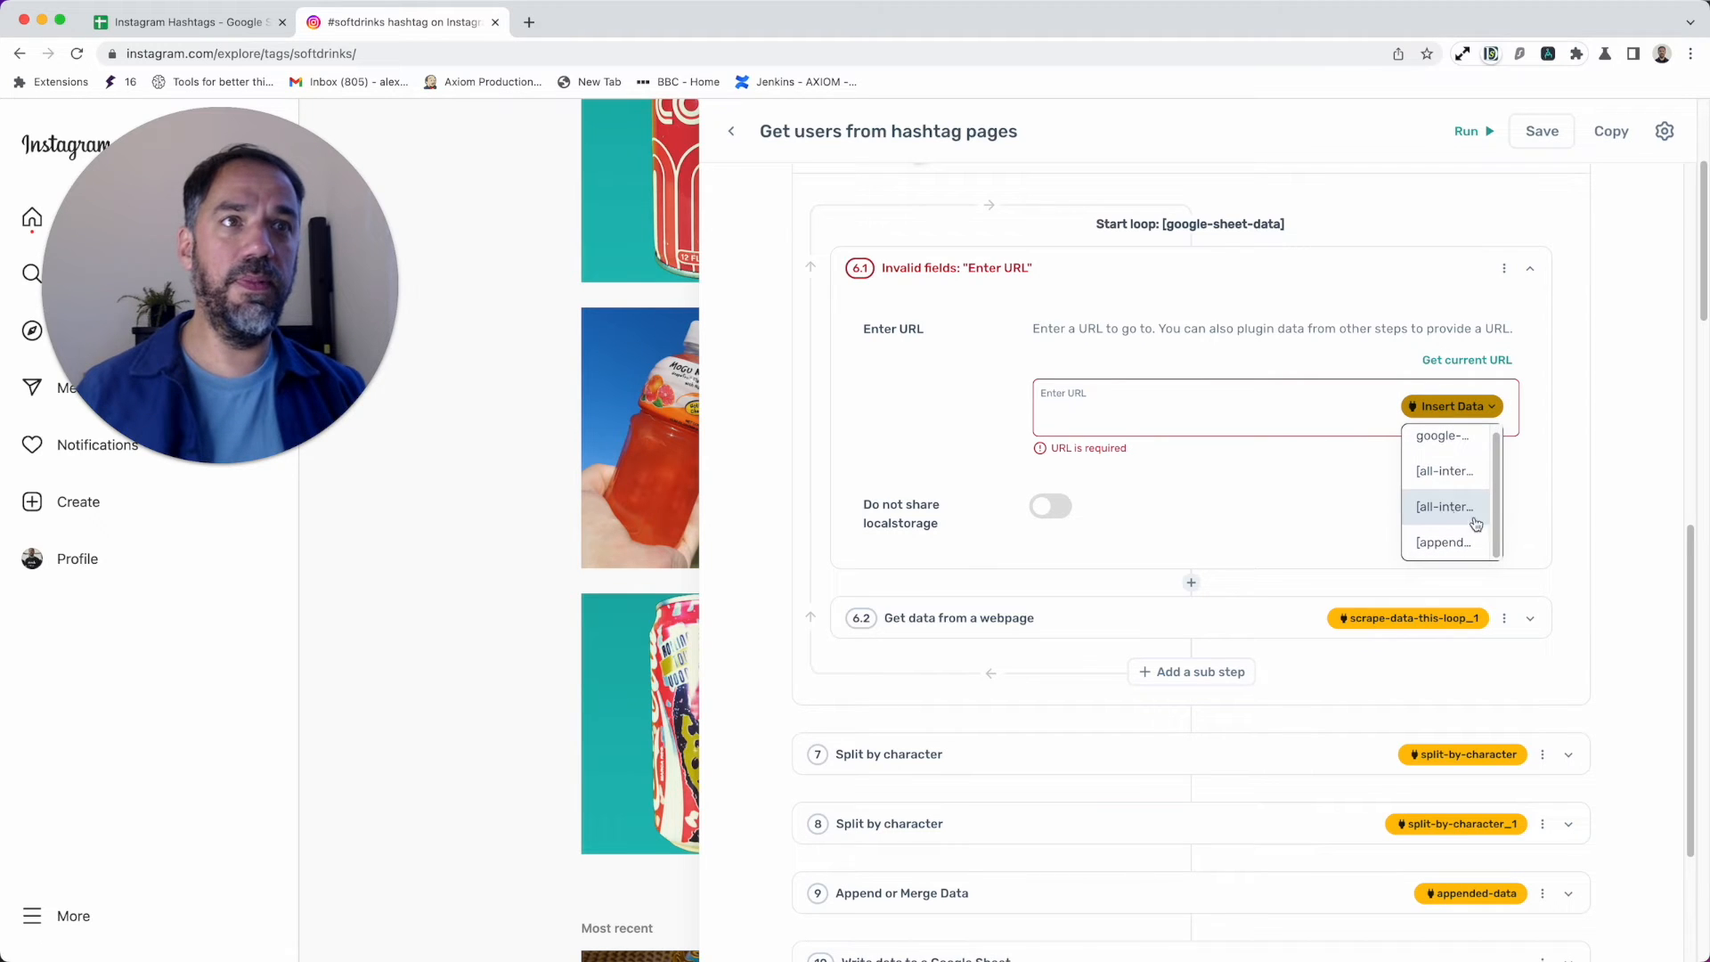
mouse_move(1458, 445)
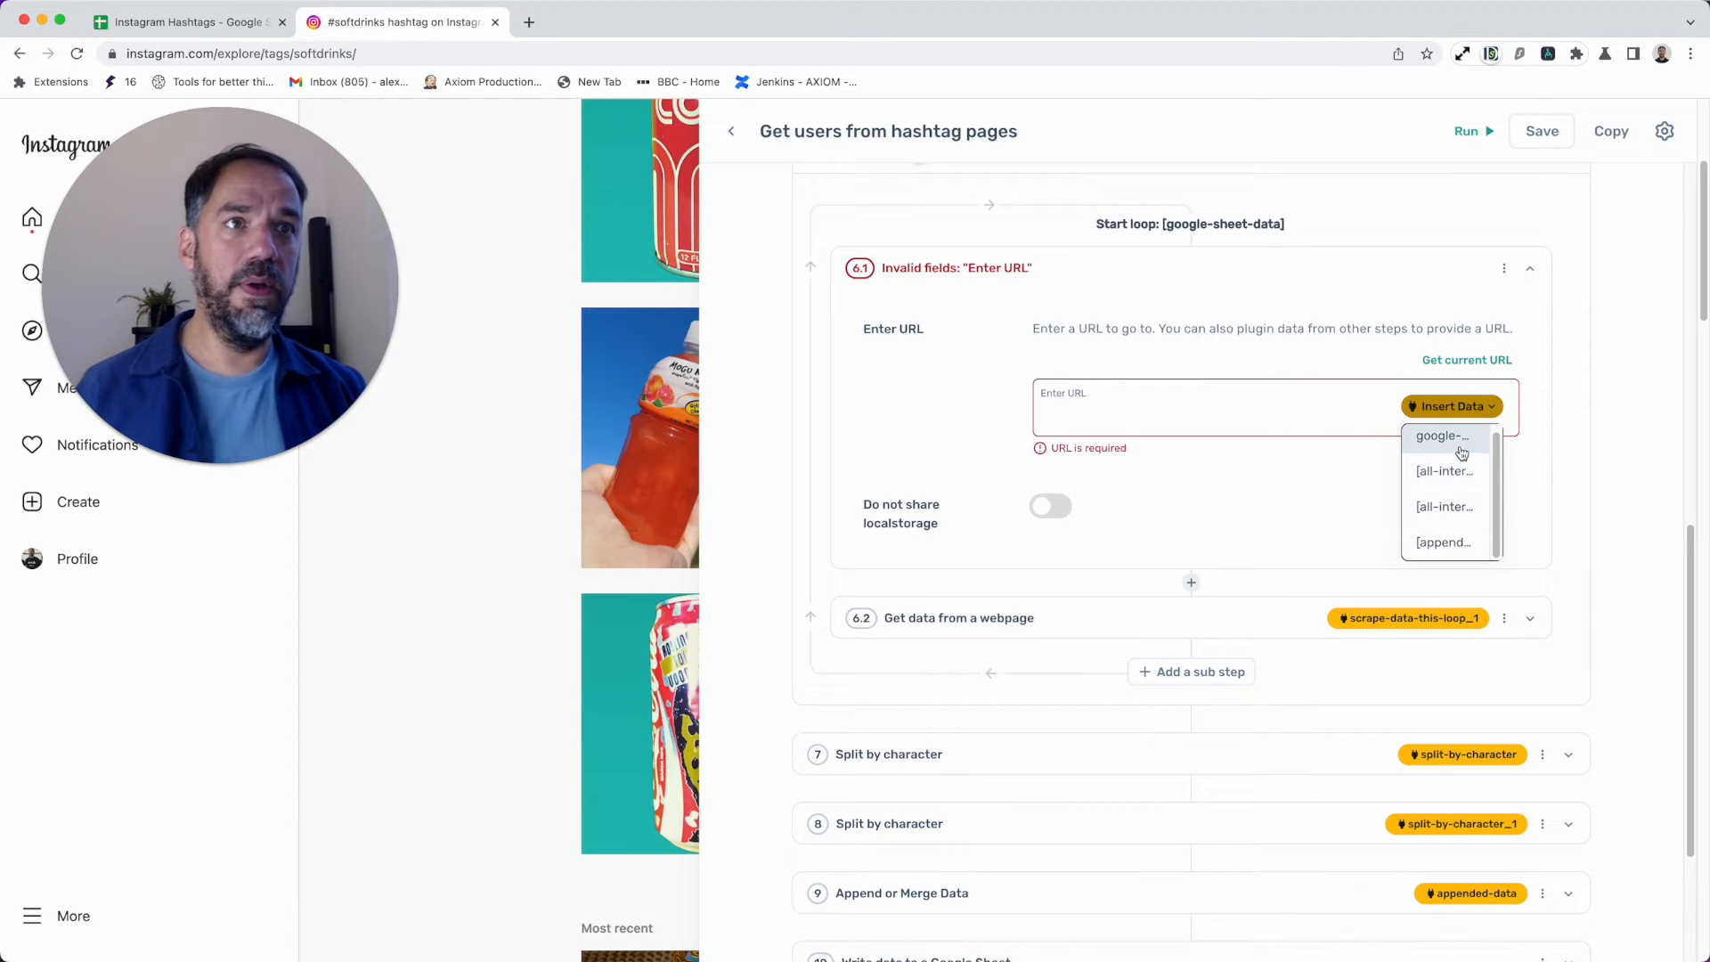
left_click(1440, 435)
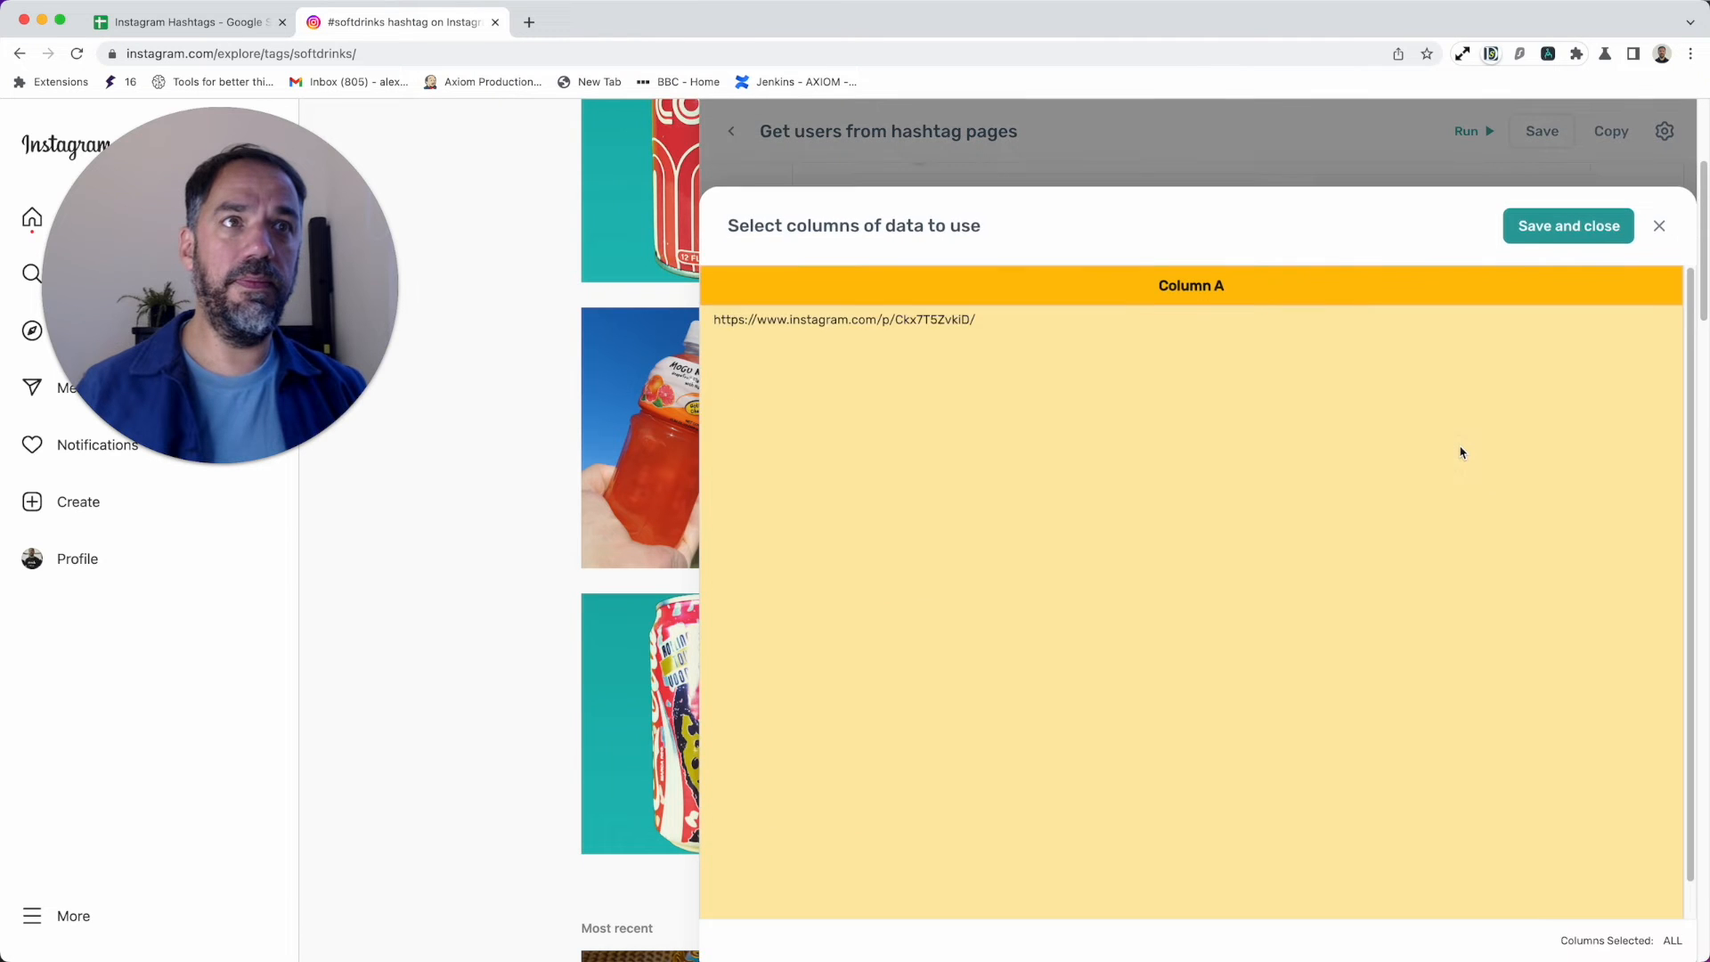
left_click(1657, 226)
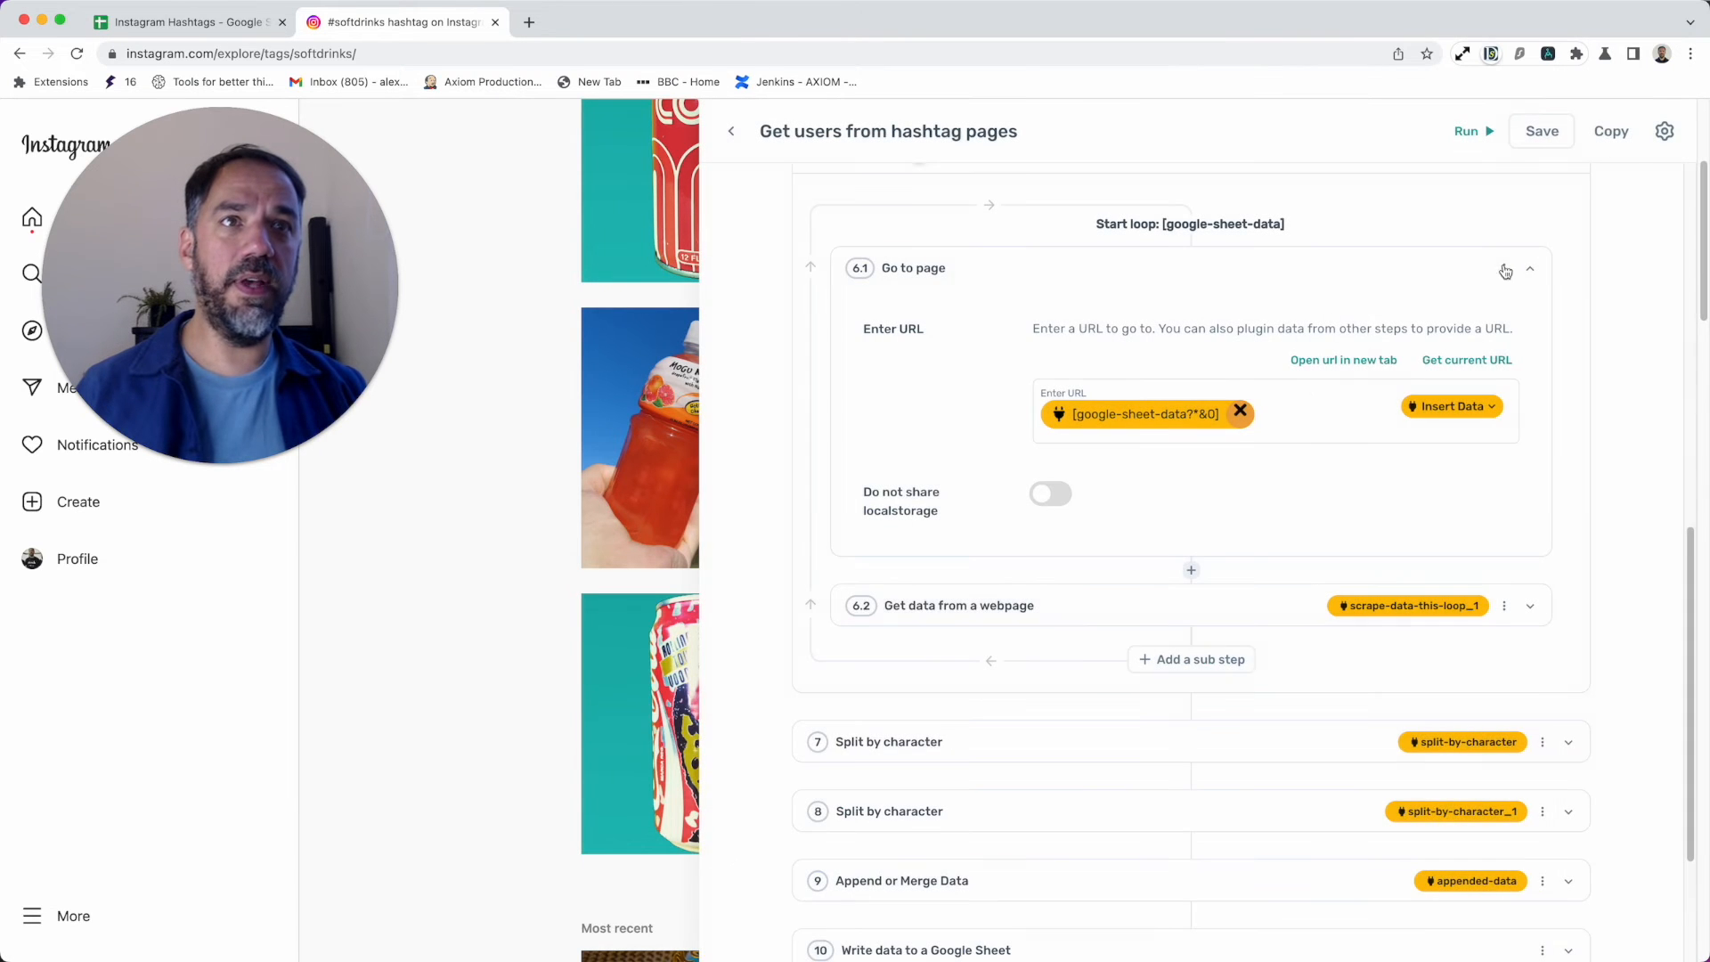
scroll("up", 3)
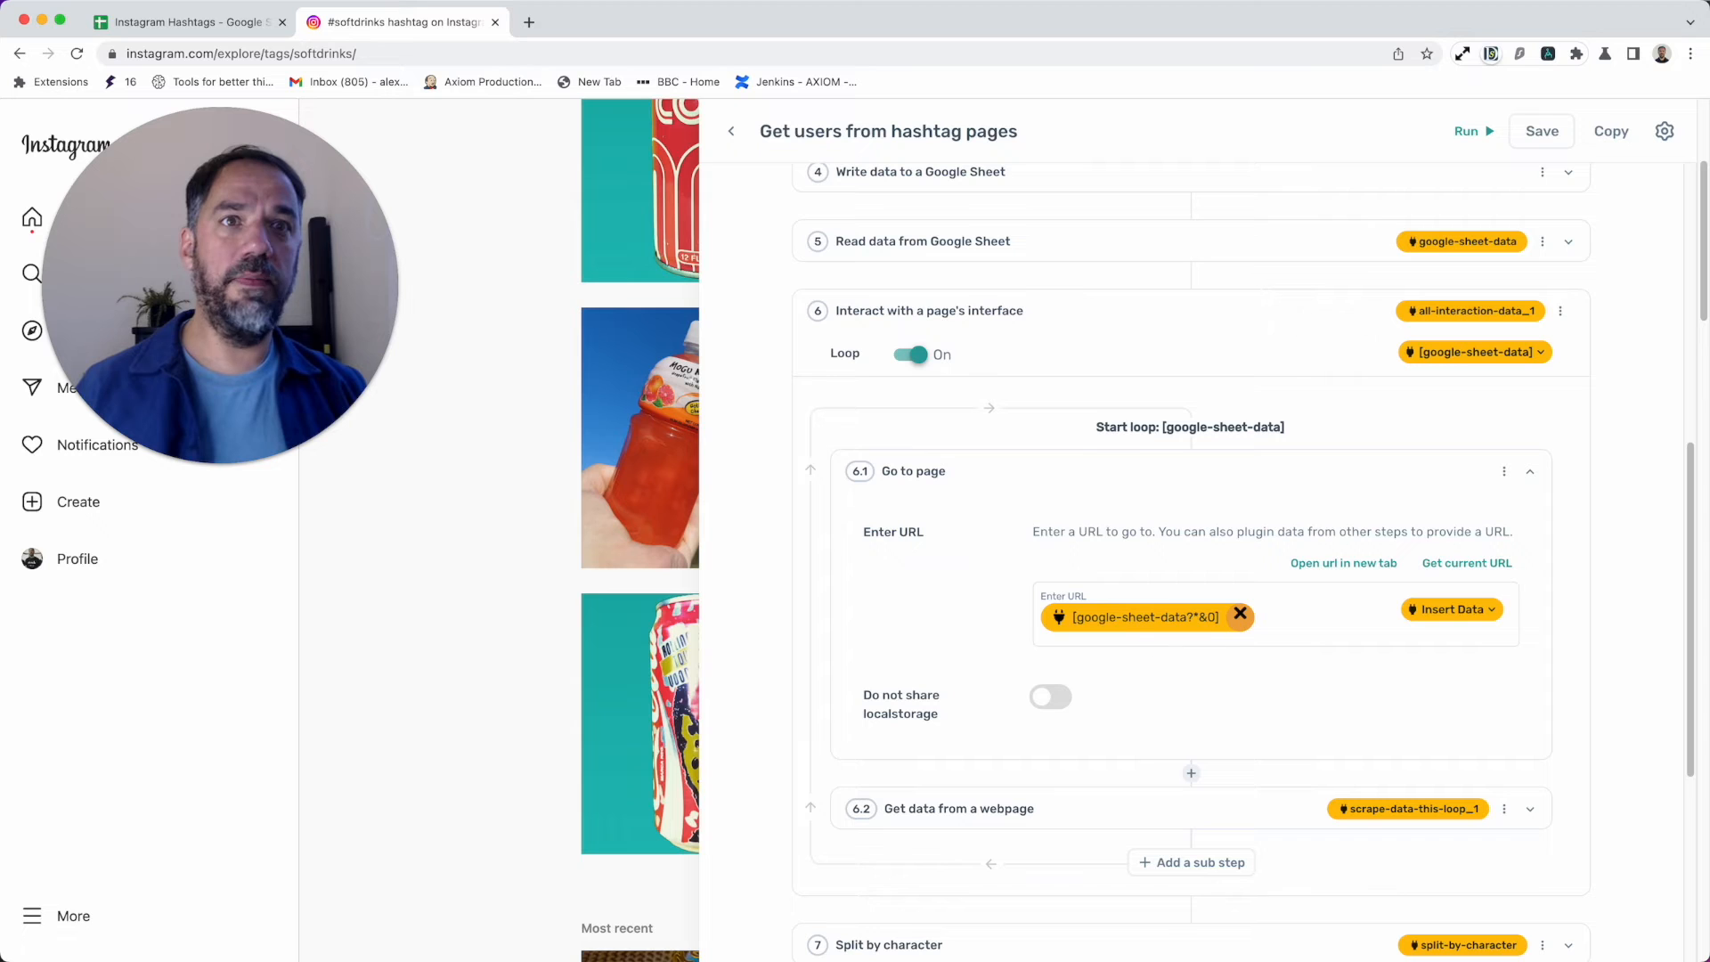
scroll("down", 3)
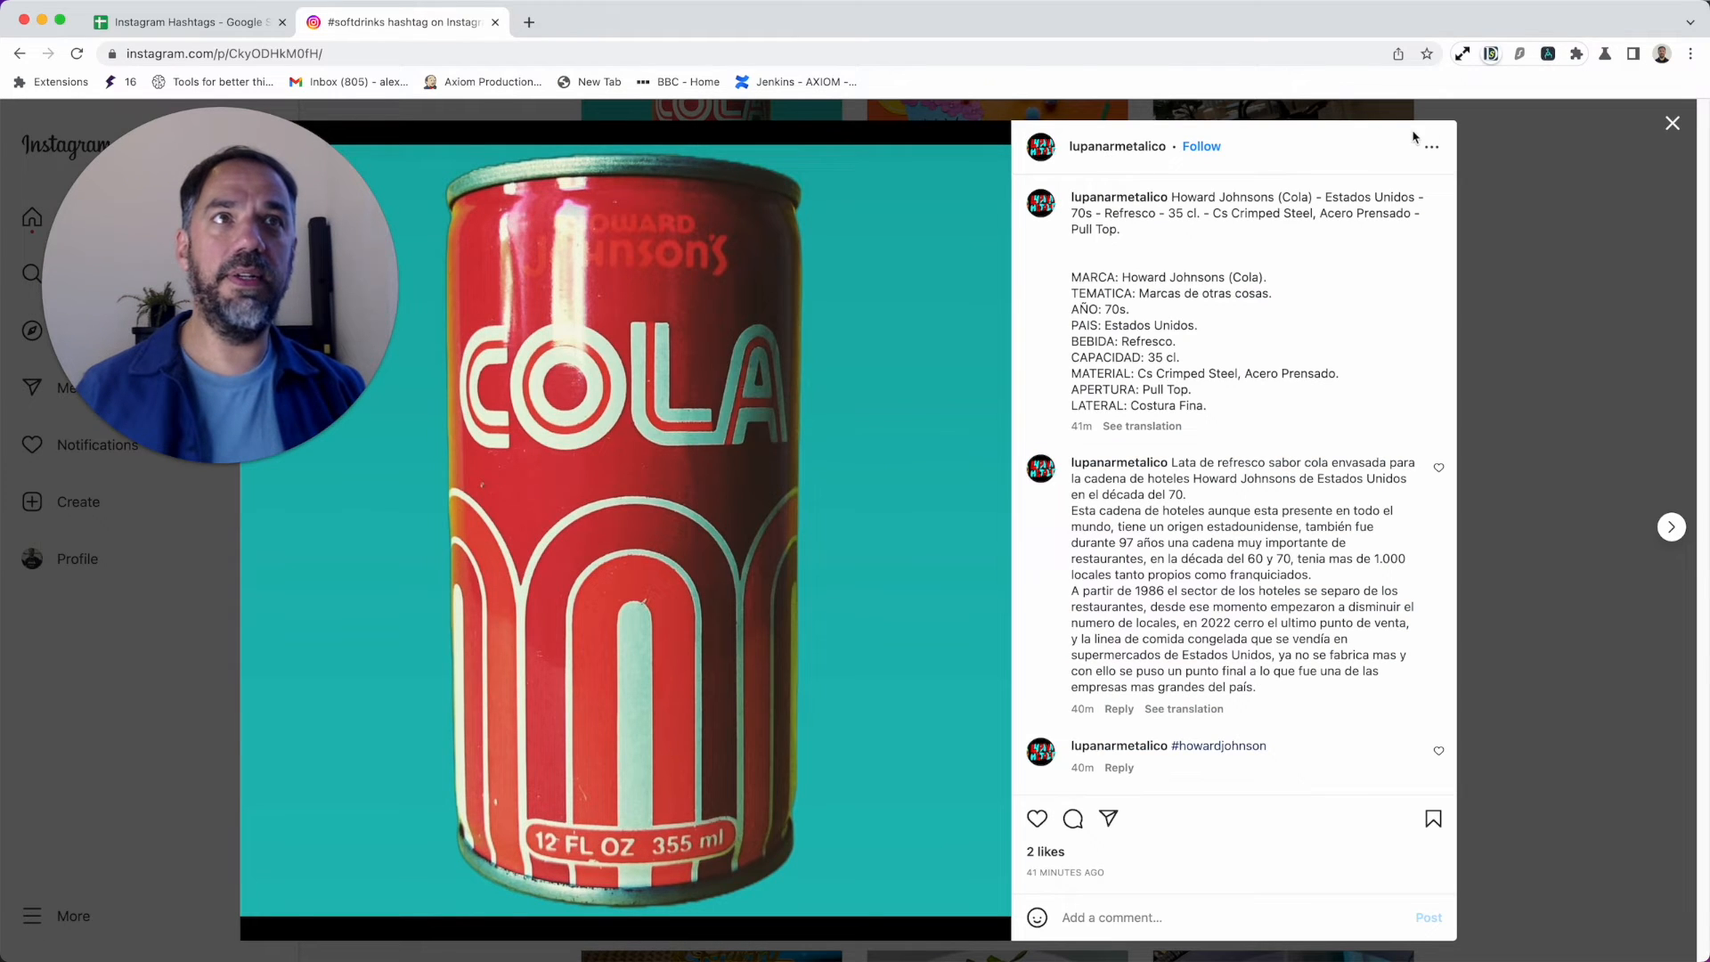
right_click(711, 188)
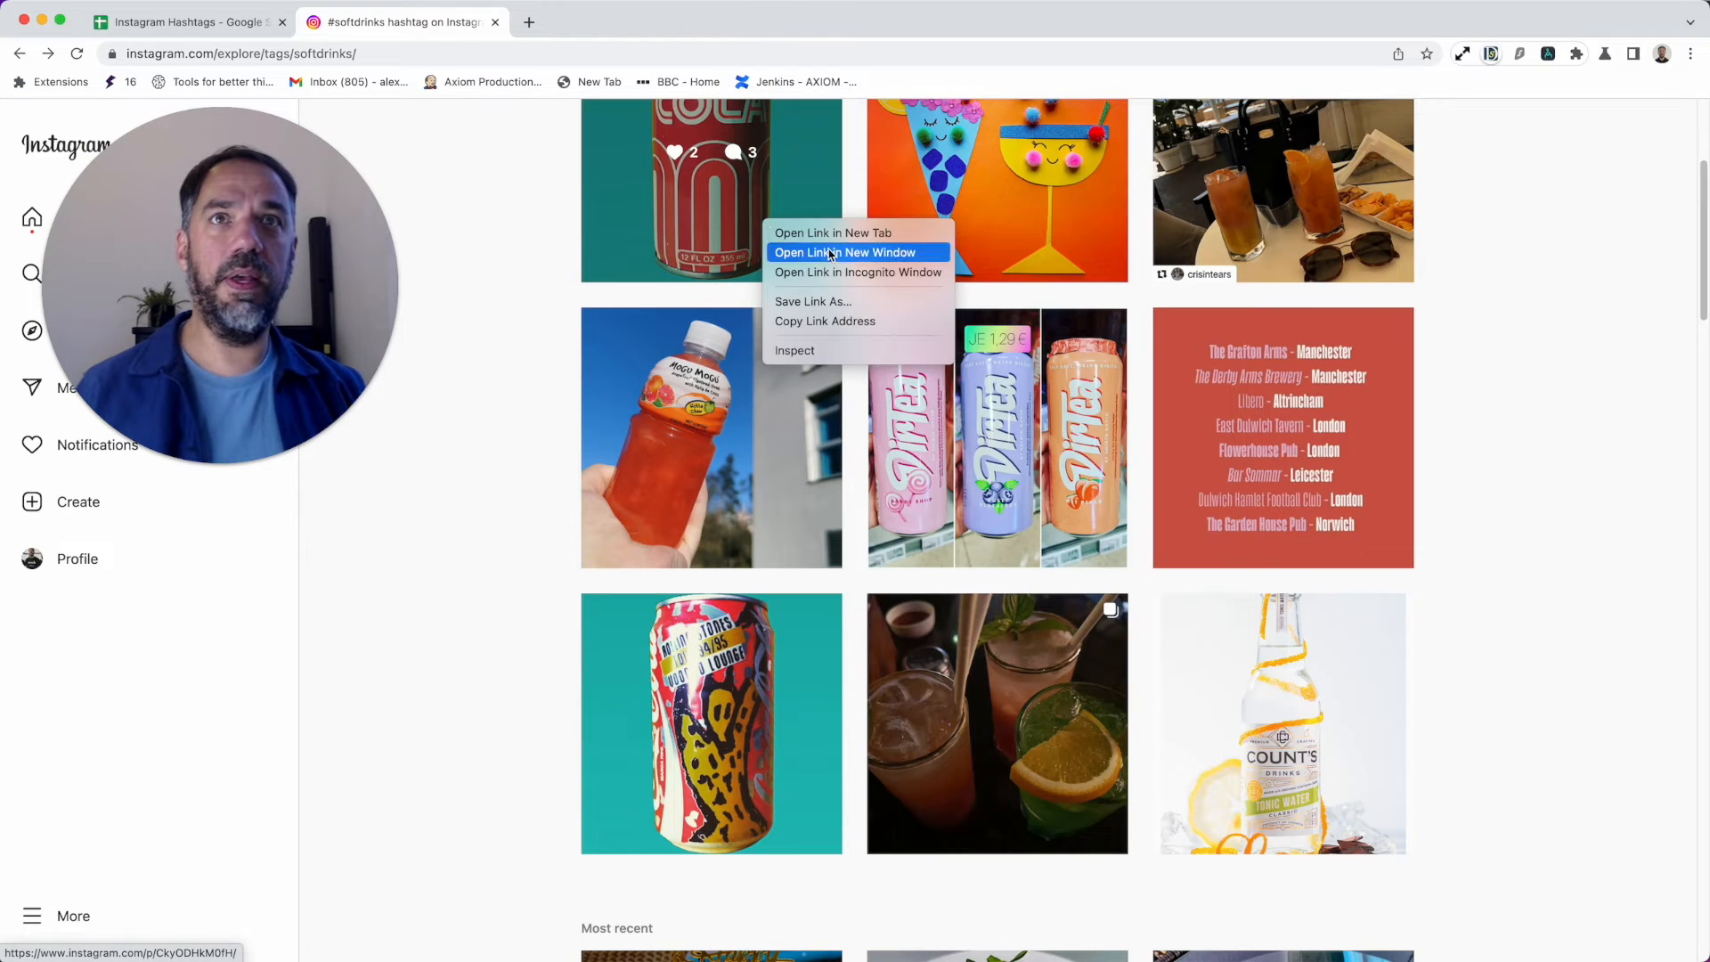
left_click(844, 251)
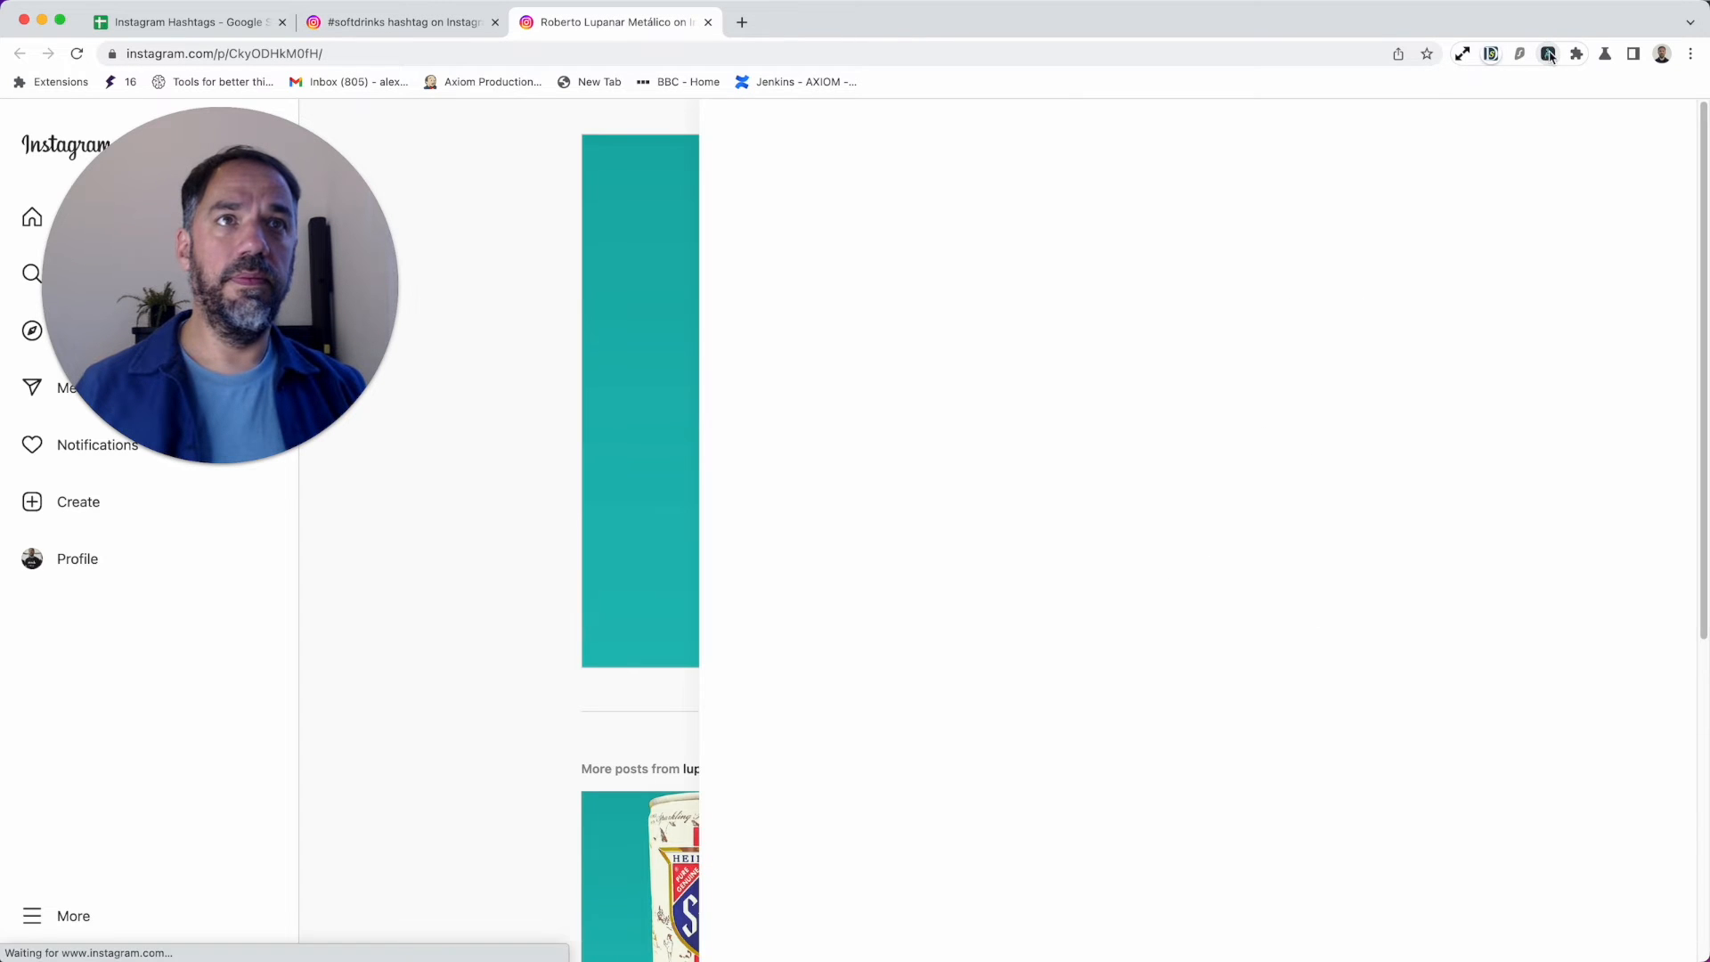
left_click(1546, 53)
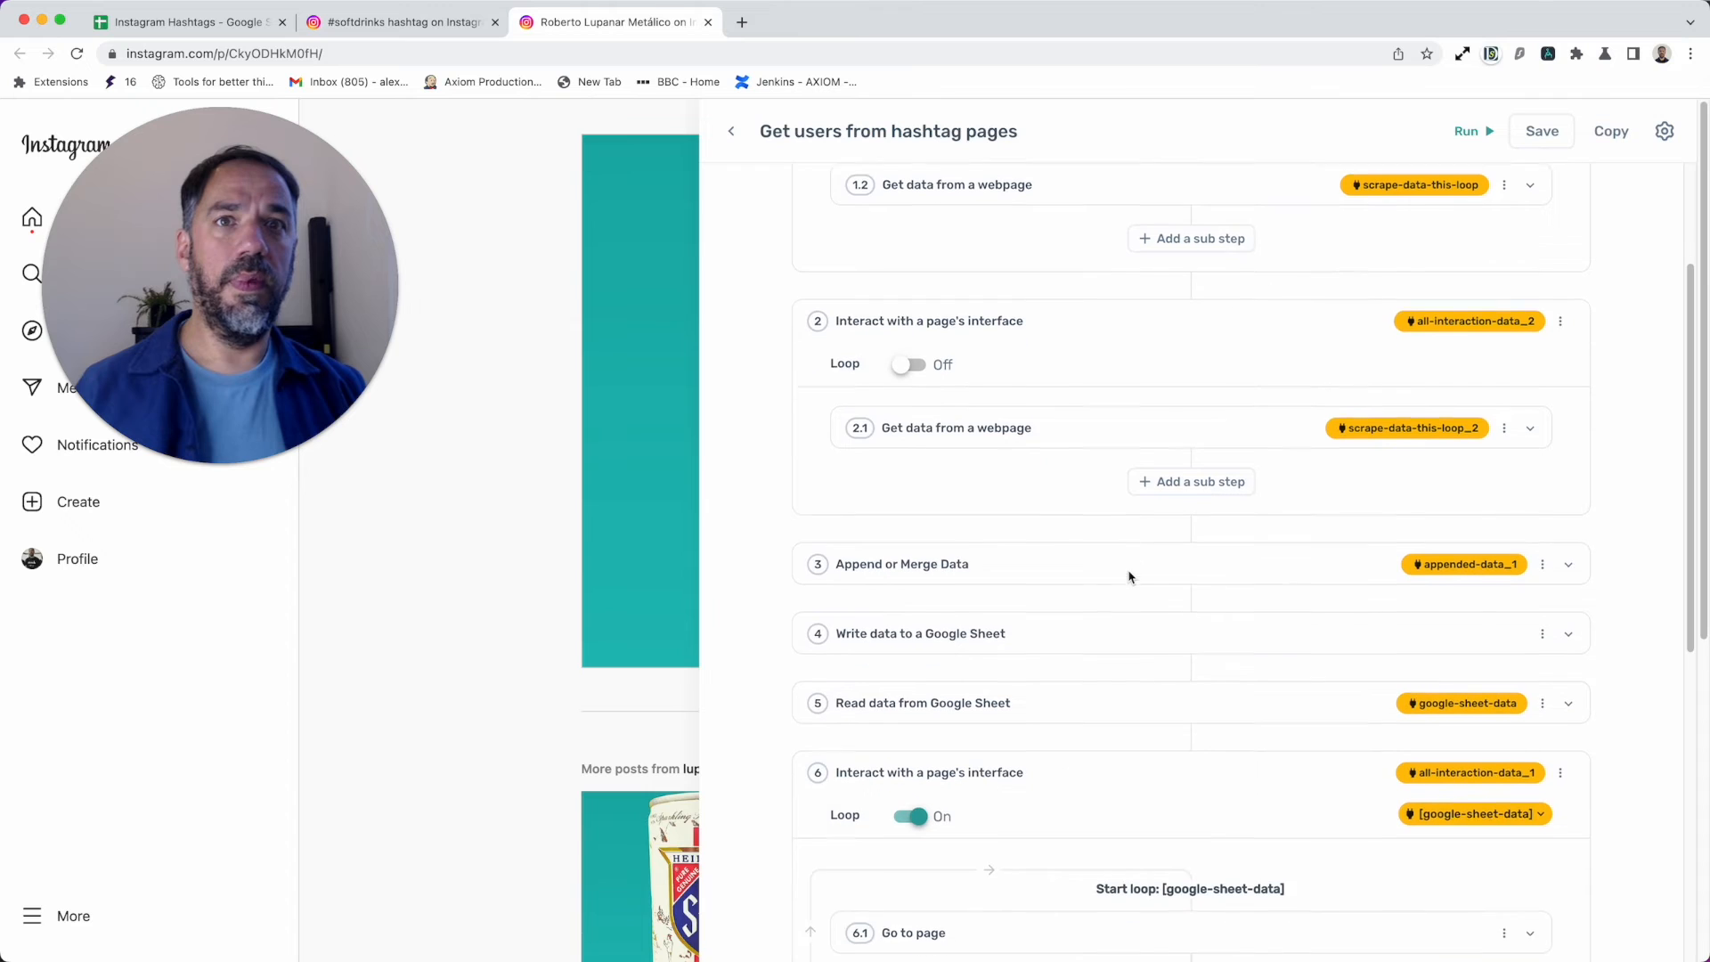
scroll("down", 3)
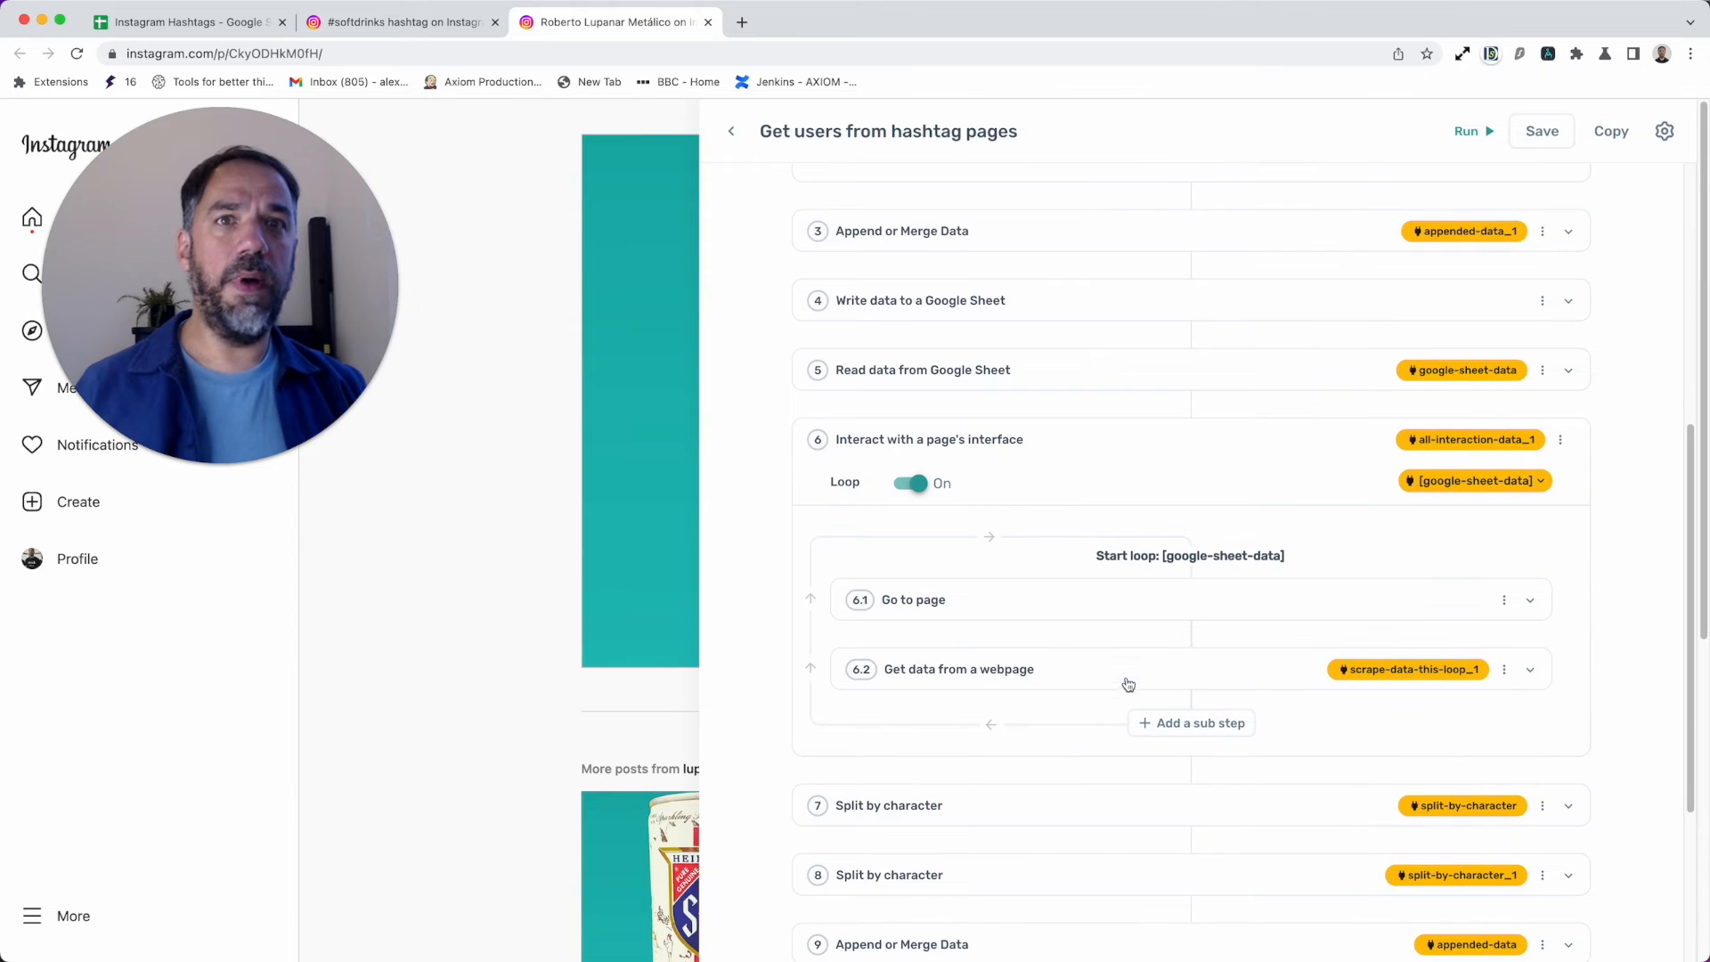
left_click(1528, 668)
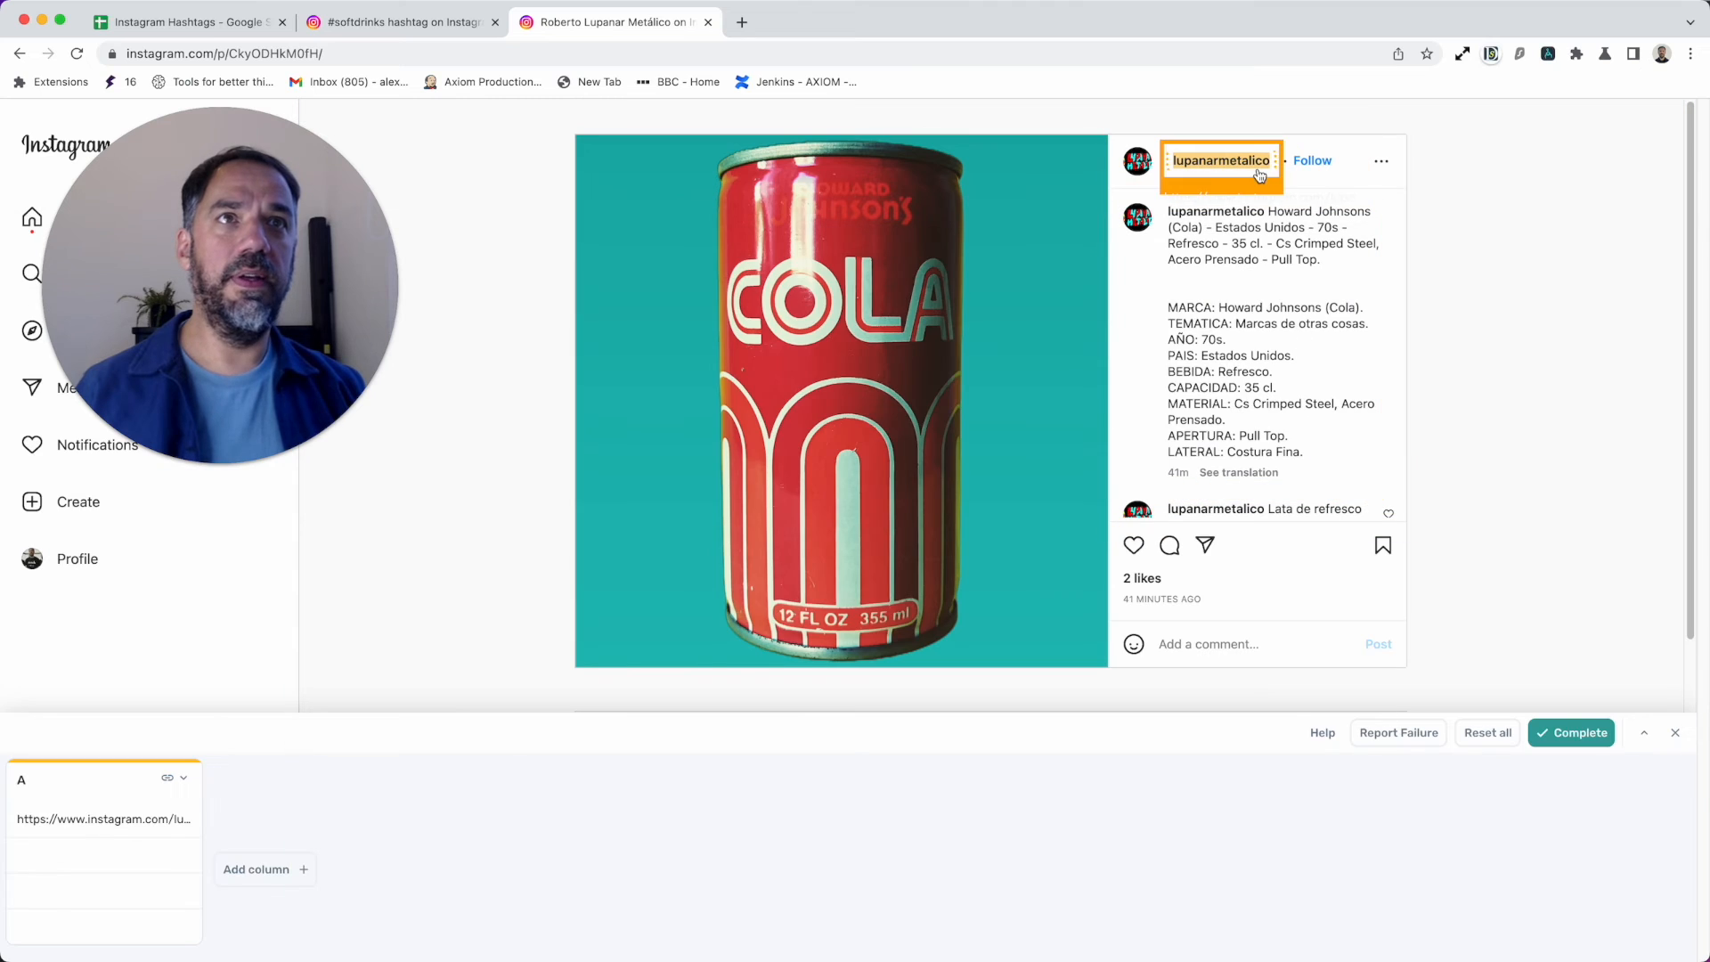
mouse_move(1221, 160)
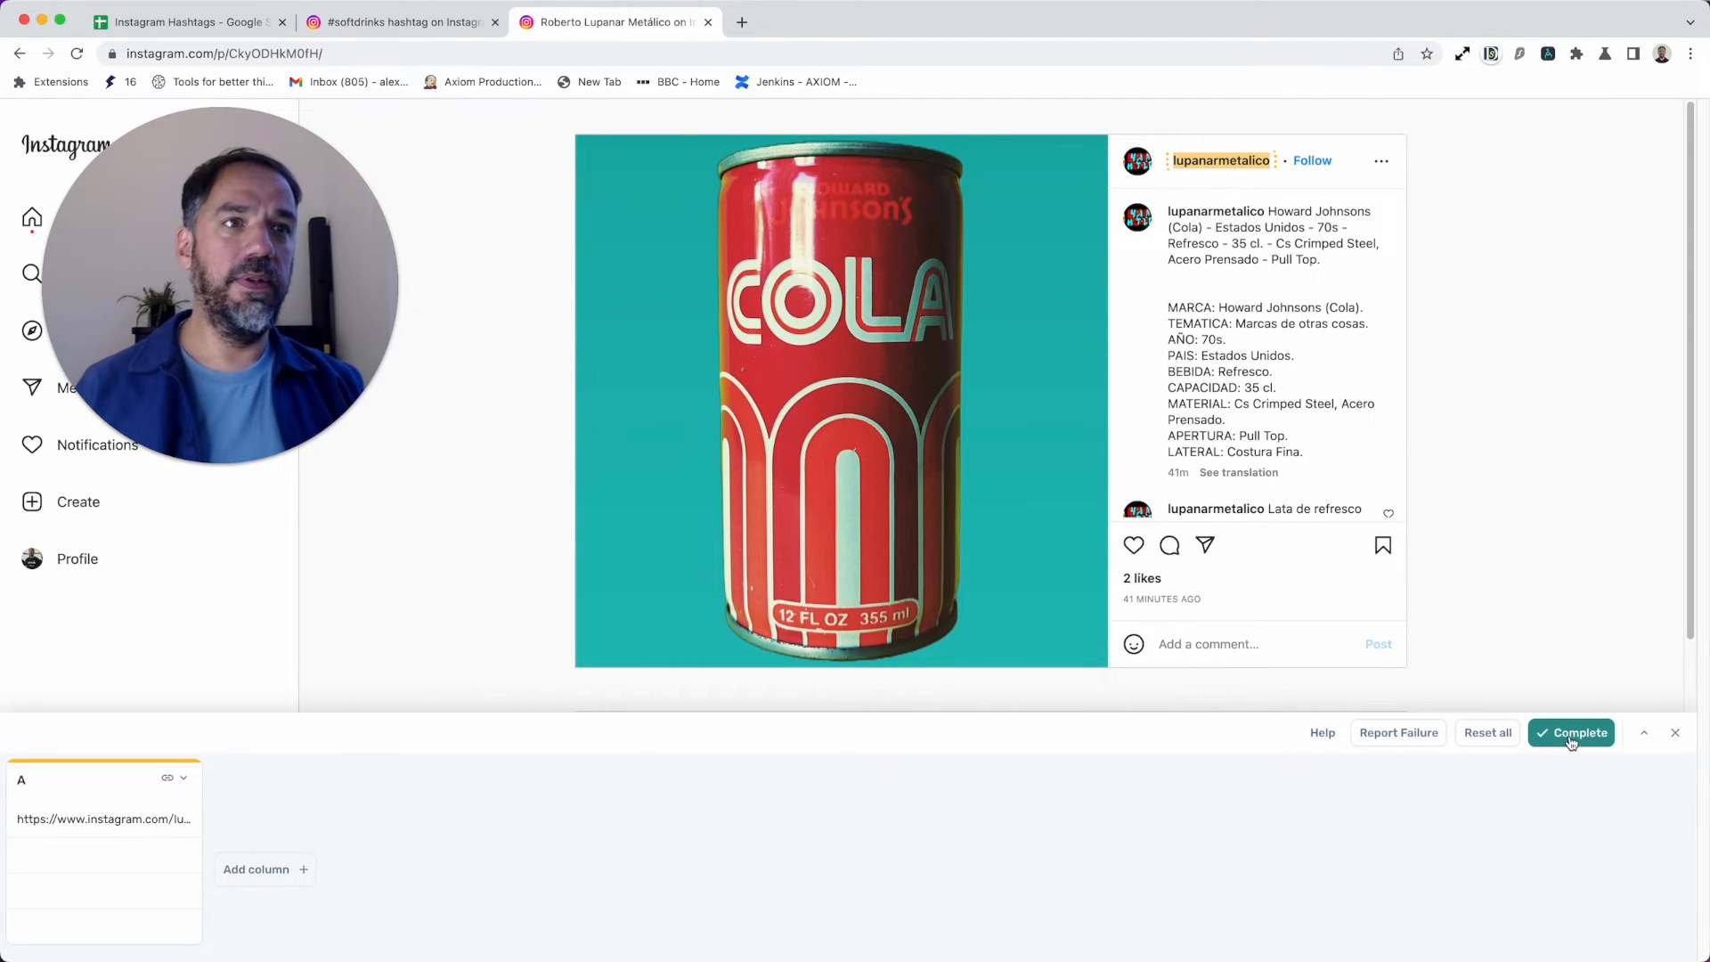
left_click(1571, 731)
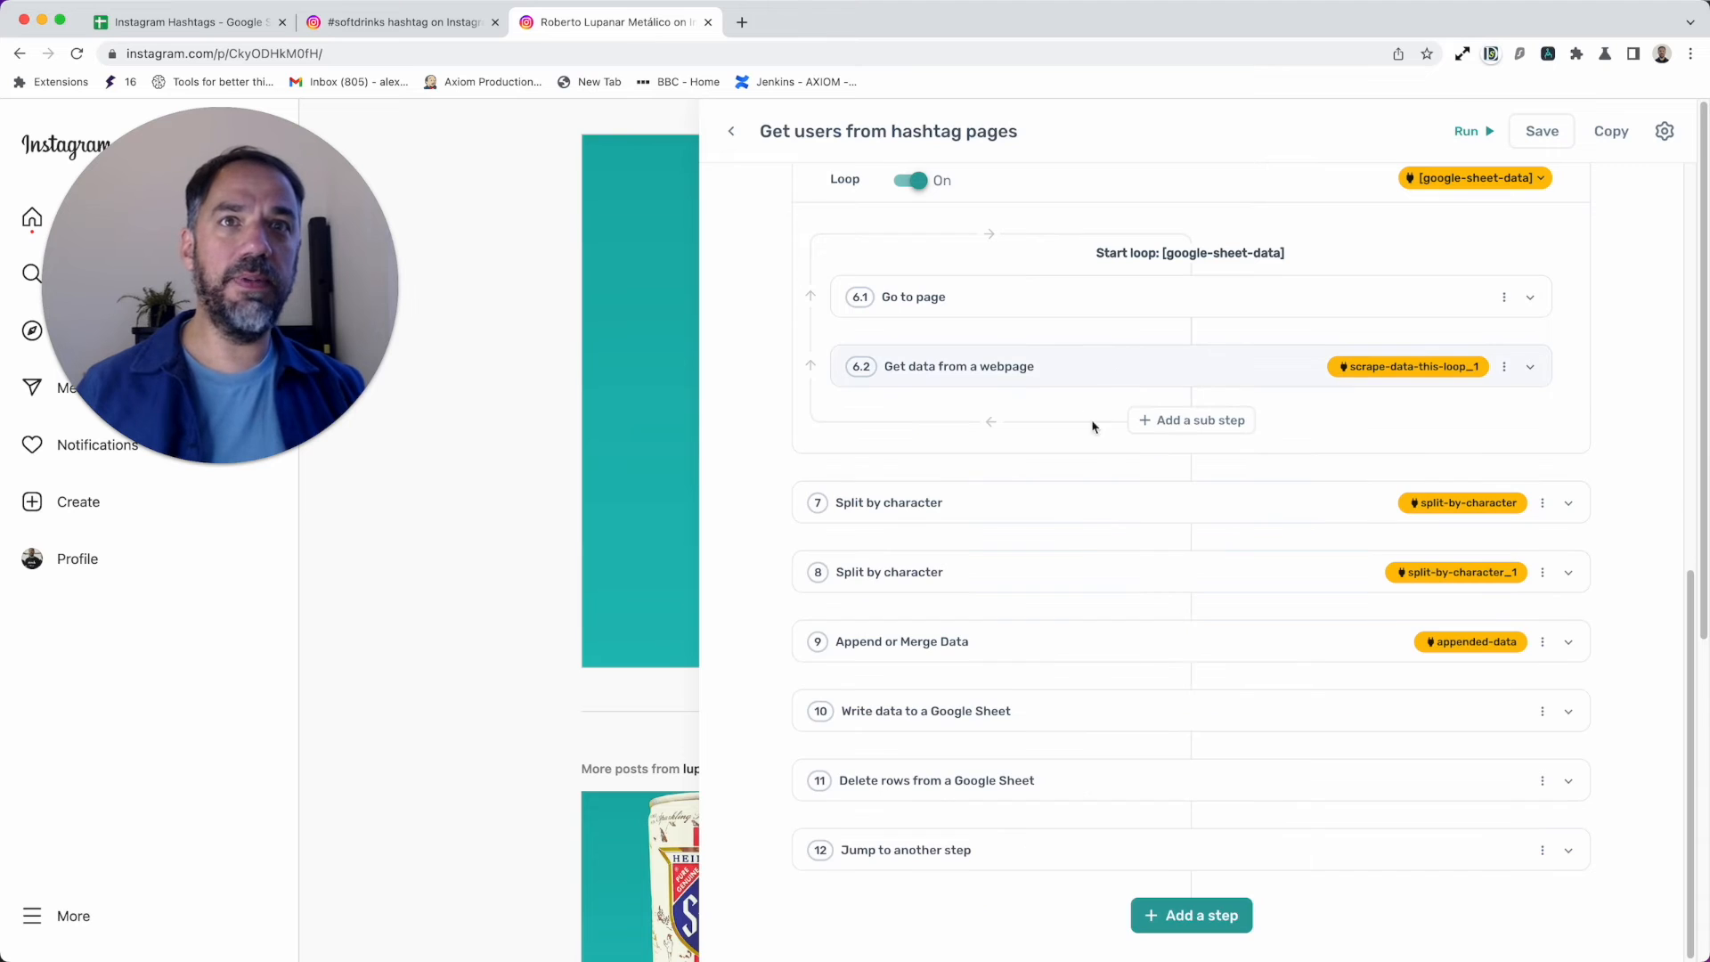
Step: Review split steps 7 ('.com/') and 8 ('/') and show step 9 'Append or Merge Data' settings
scroll("up", 3)
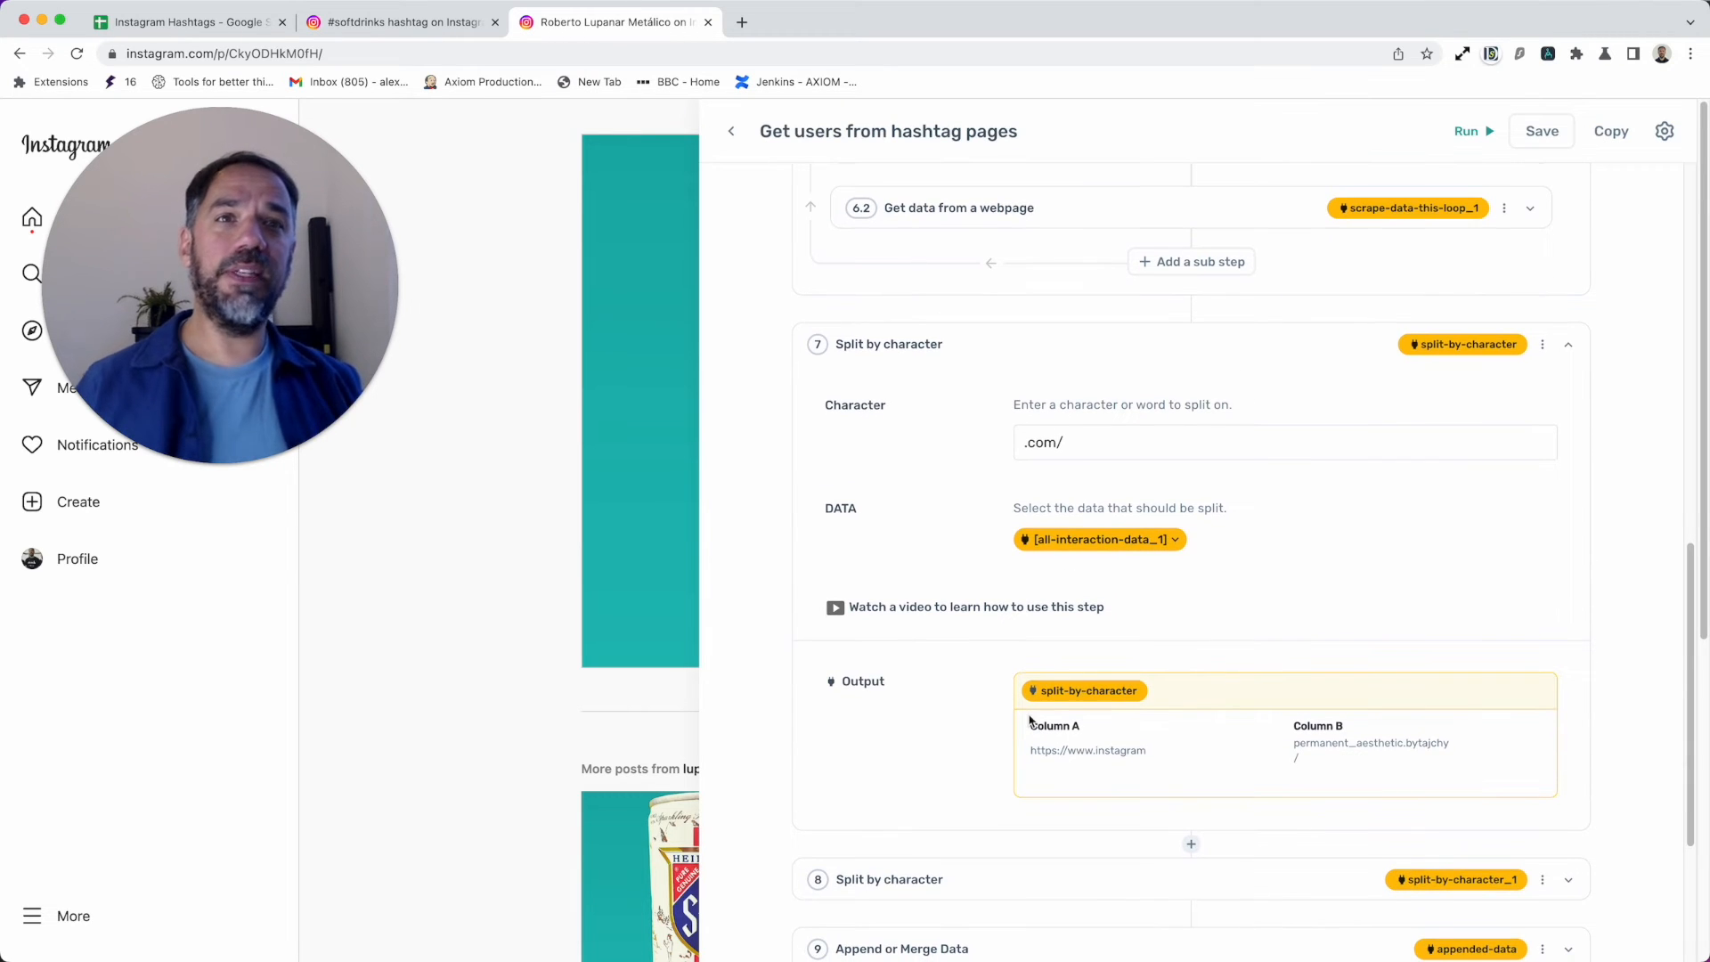
mouse_move(1186, 757)
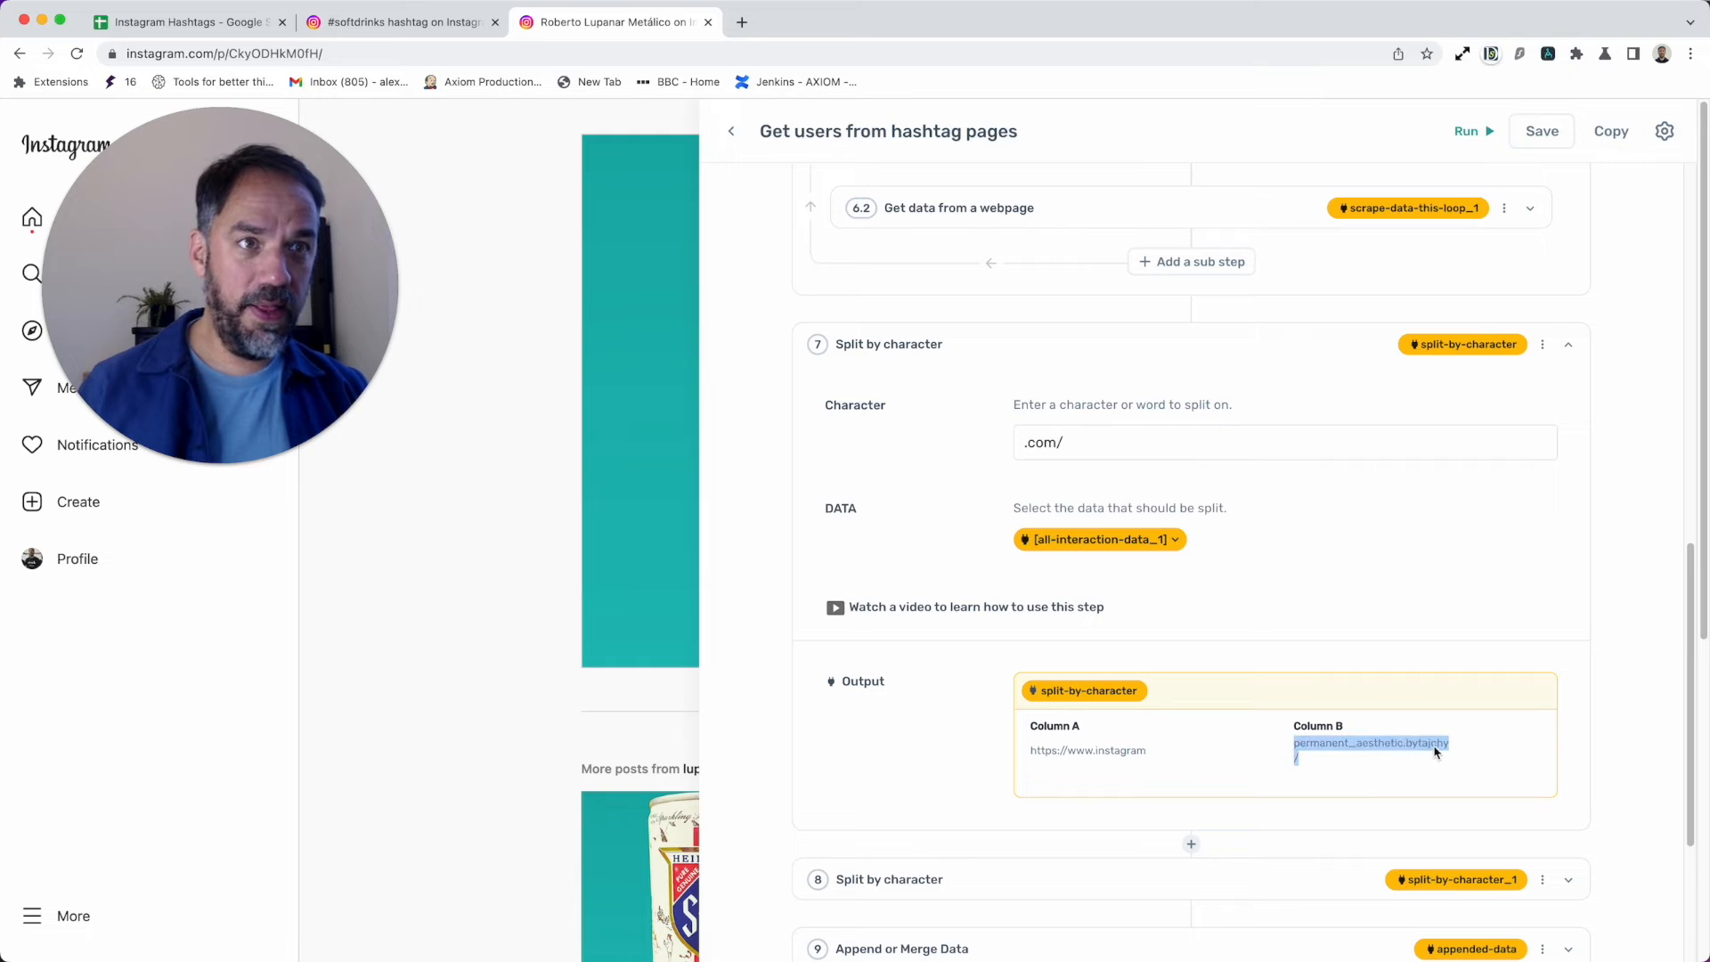
scroll("down", 3)
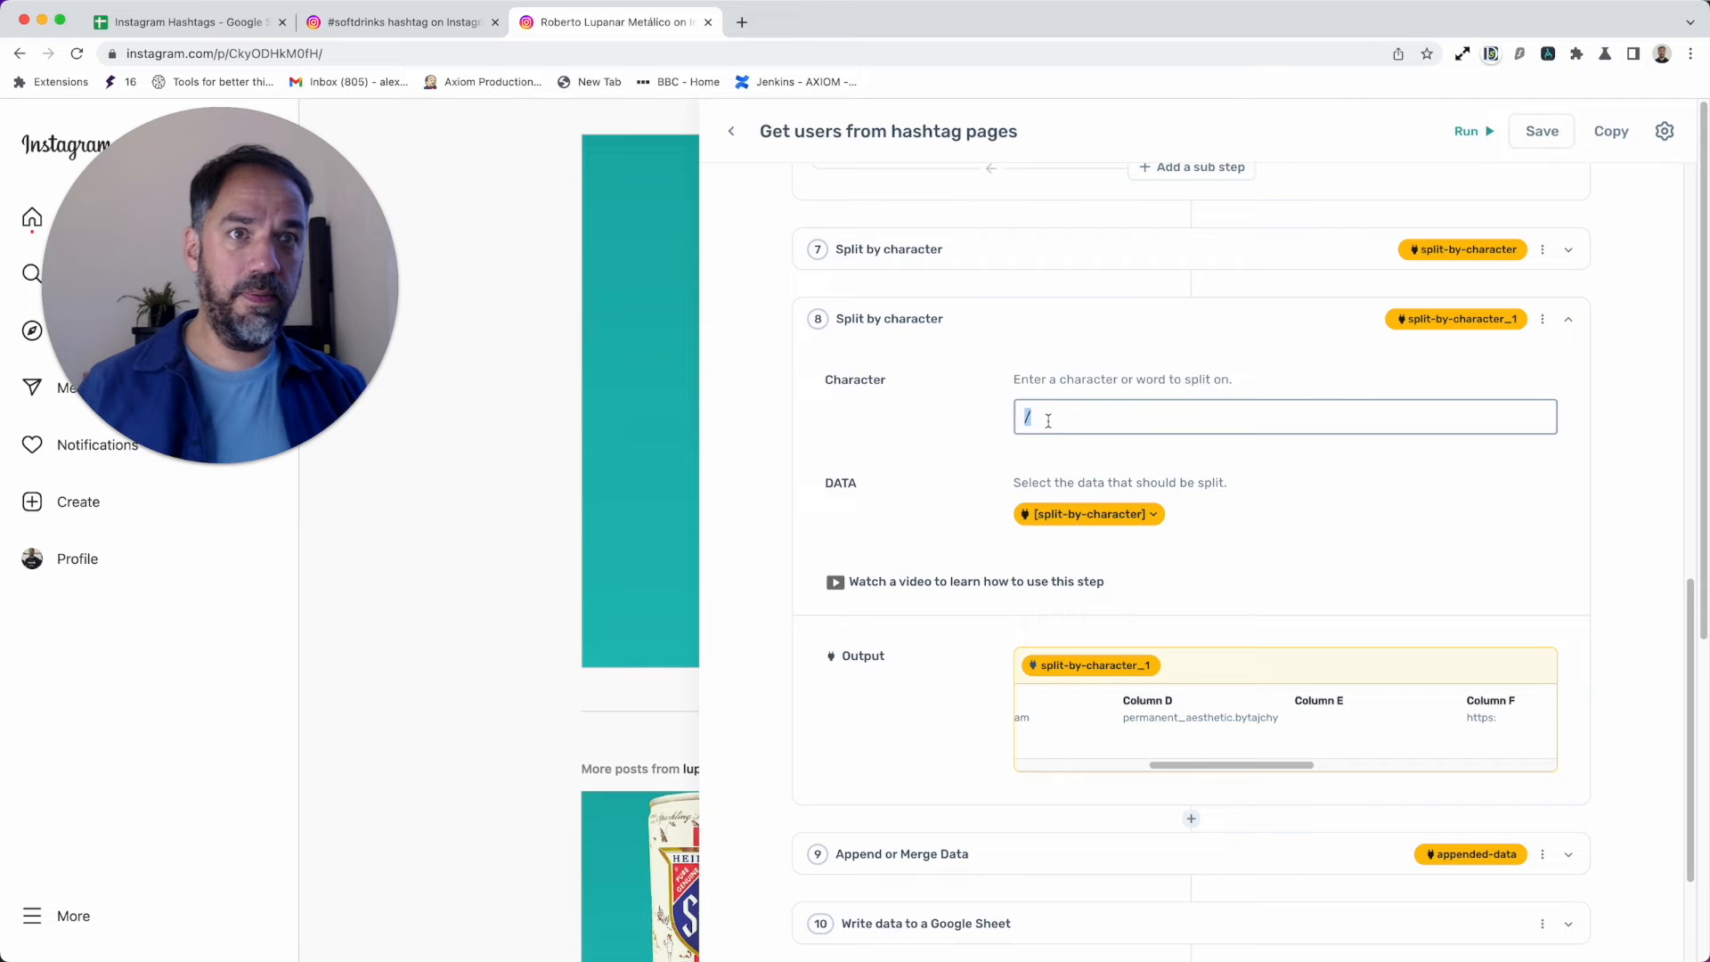
mouse_move(1268, 723)
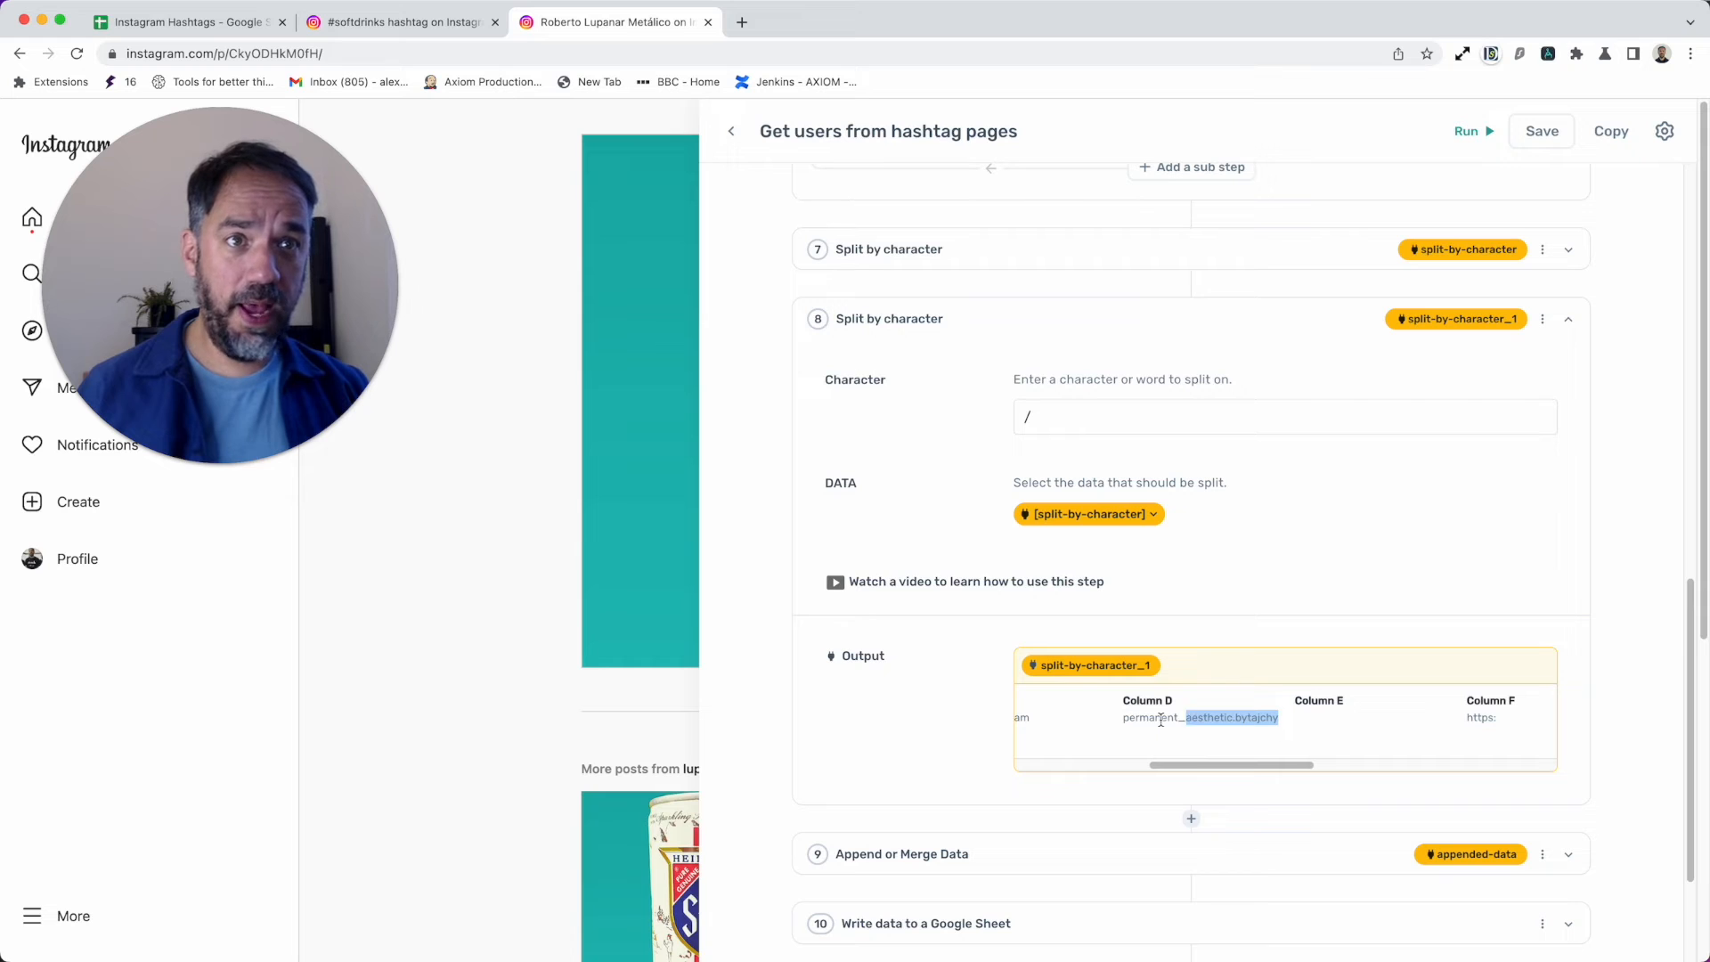
left_click(1567, 319)
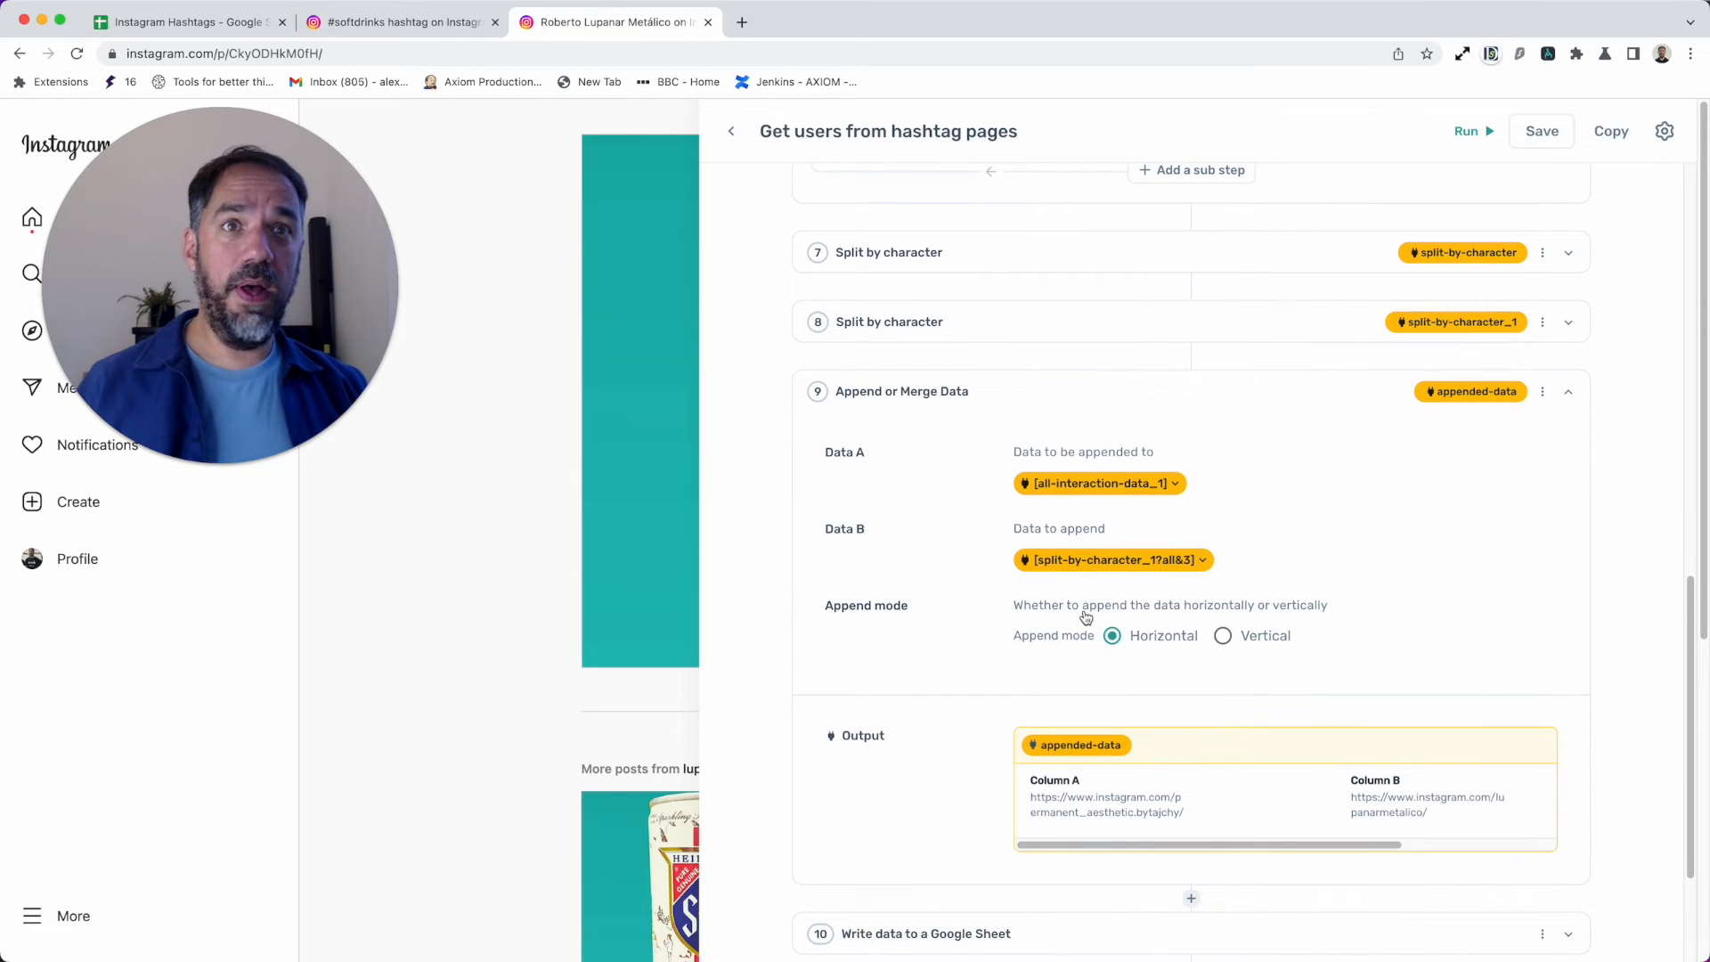
Step: Set step 9's Data A to all-interaction-data_1 column 0 and keep Data B unchanged
left_click(1099, 482)
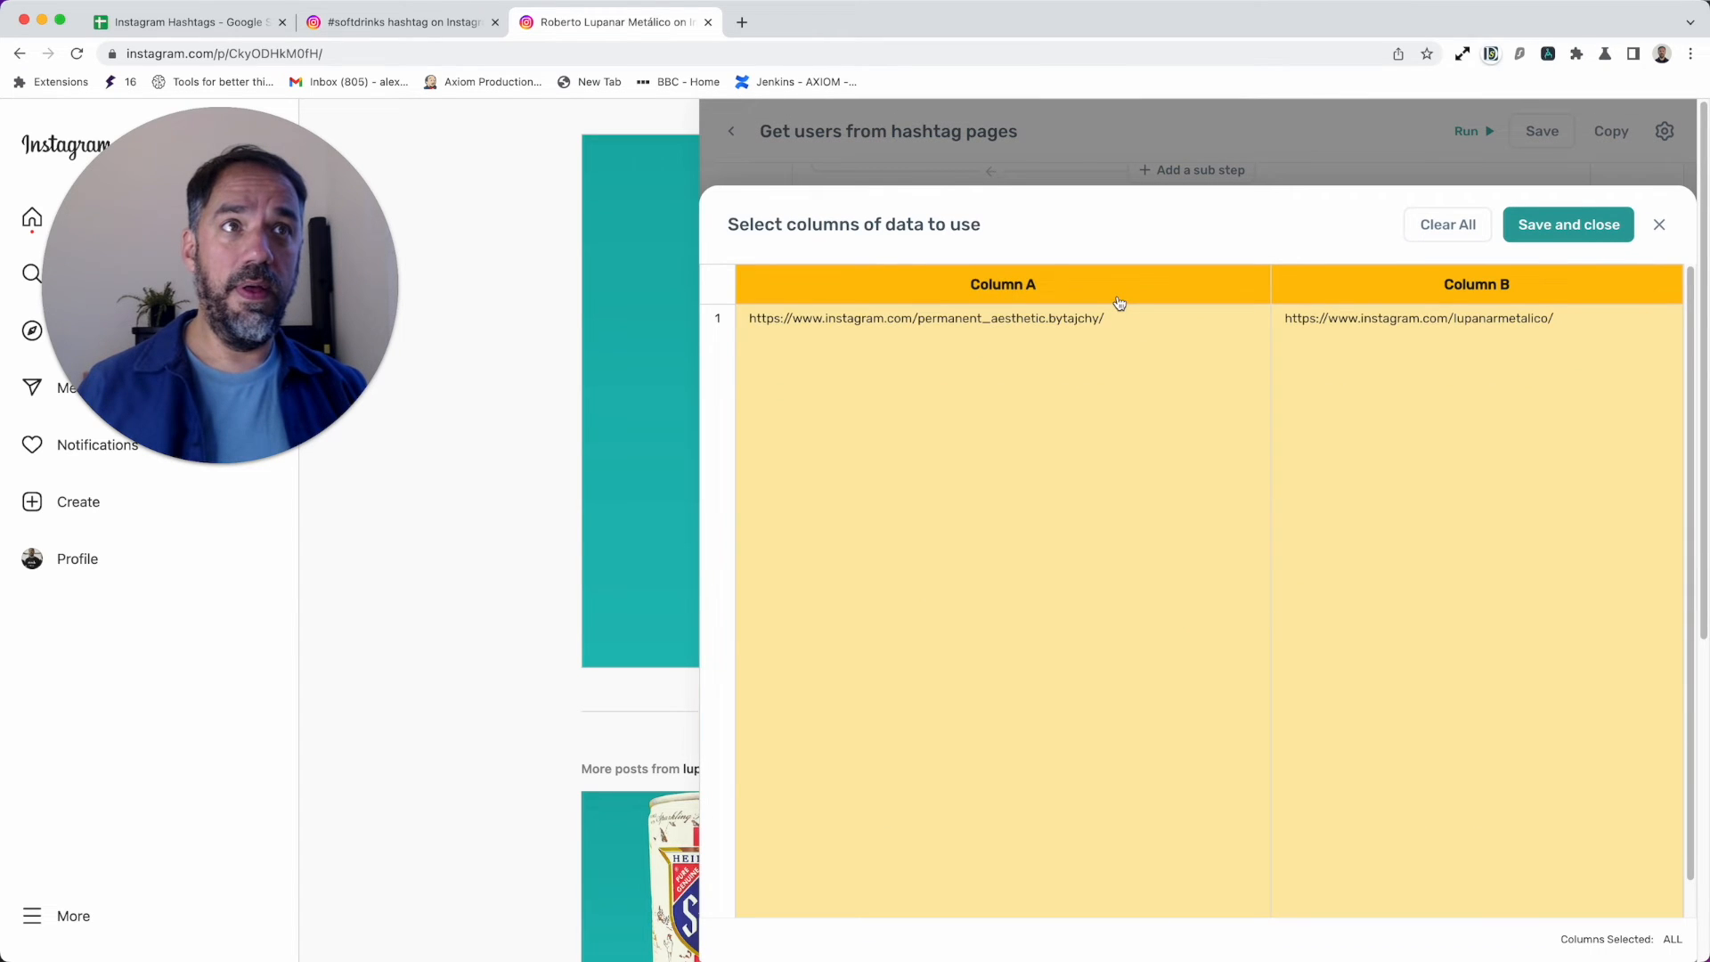
left_click(1446, 224)
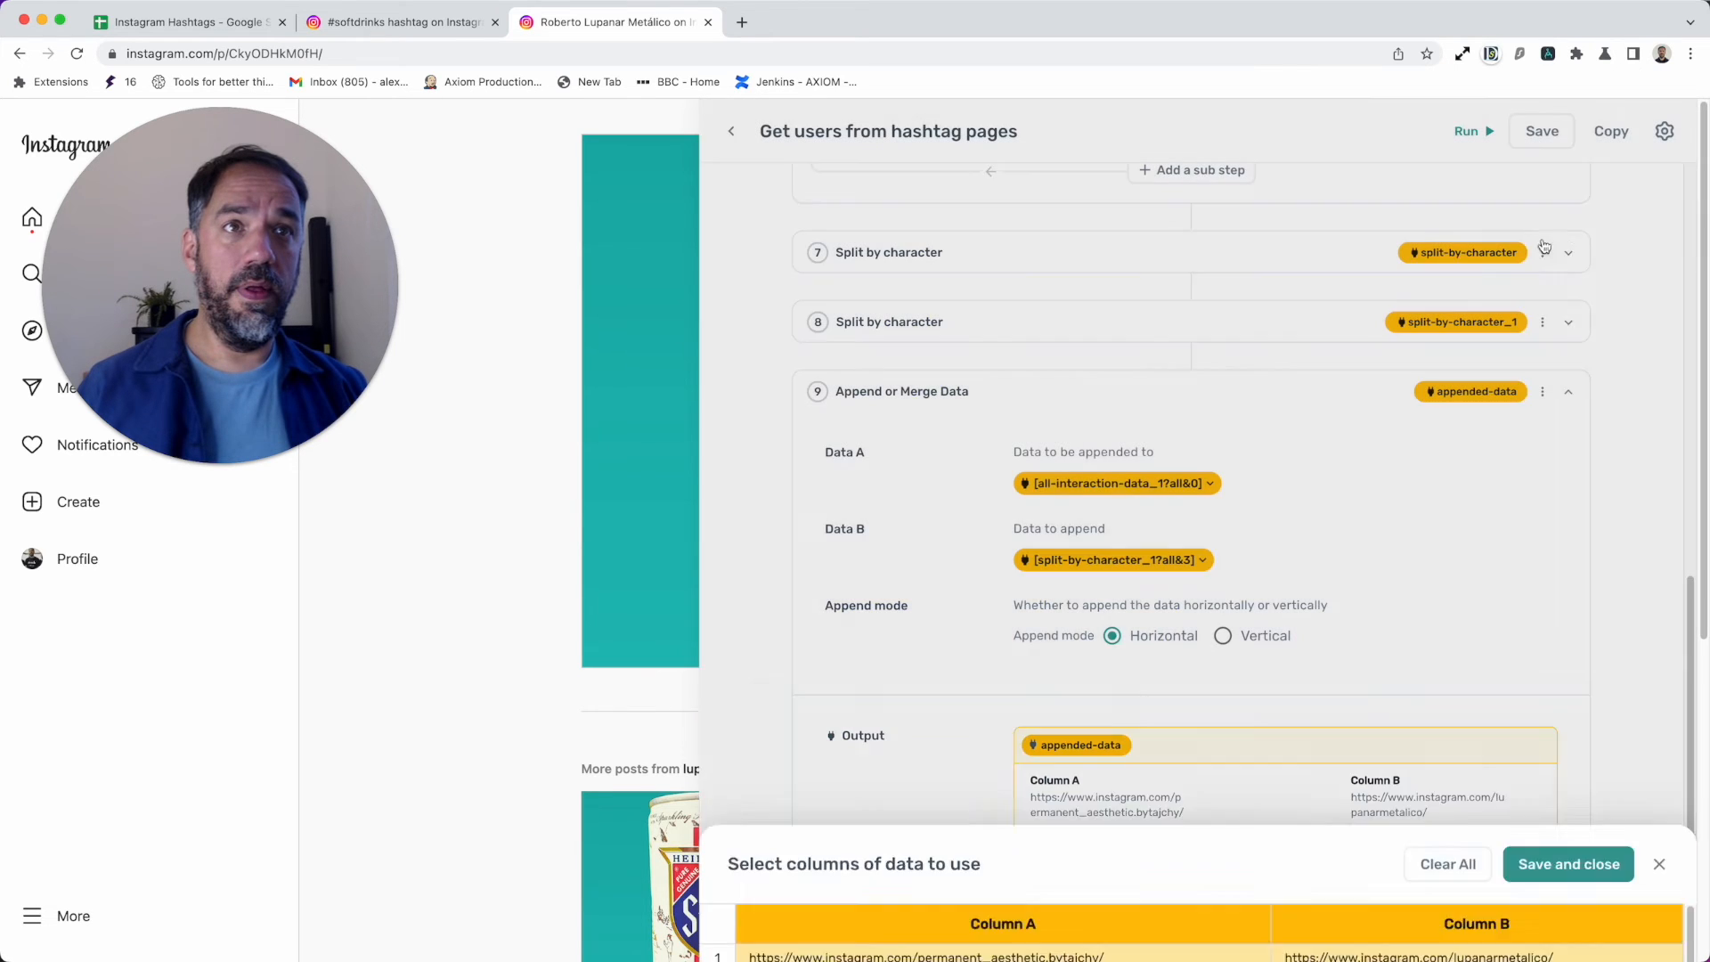
left_click(1567, 864)
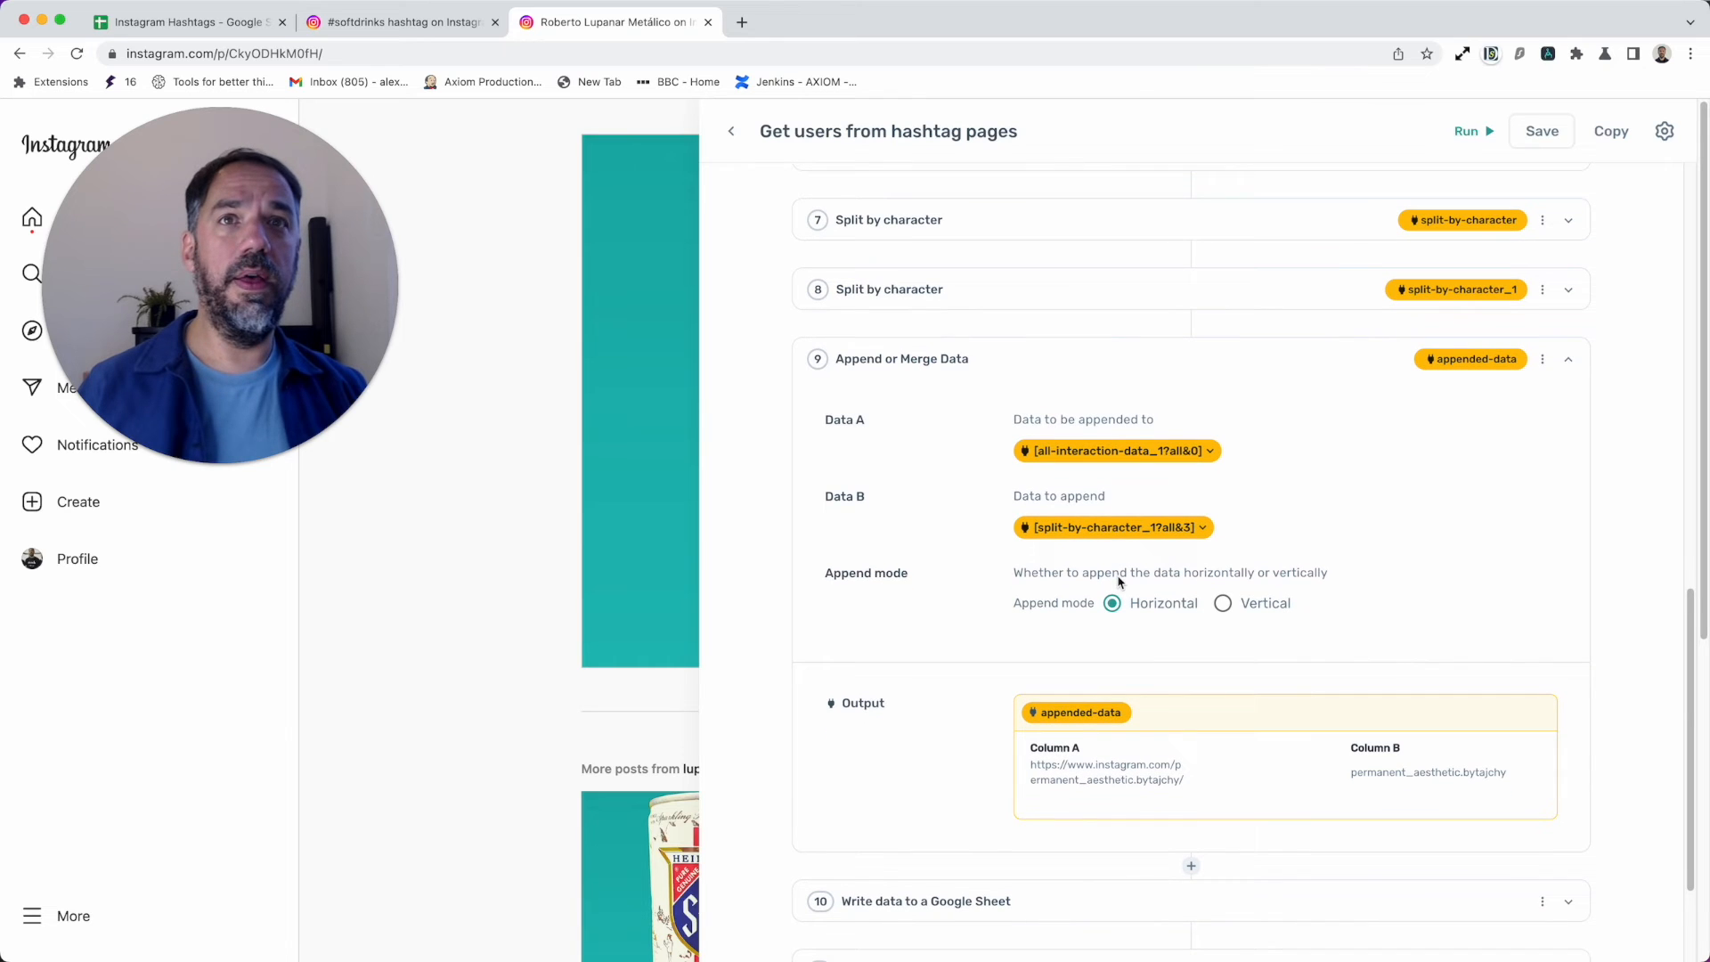
left_click(1111, 527)
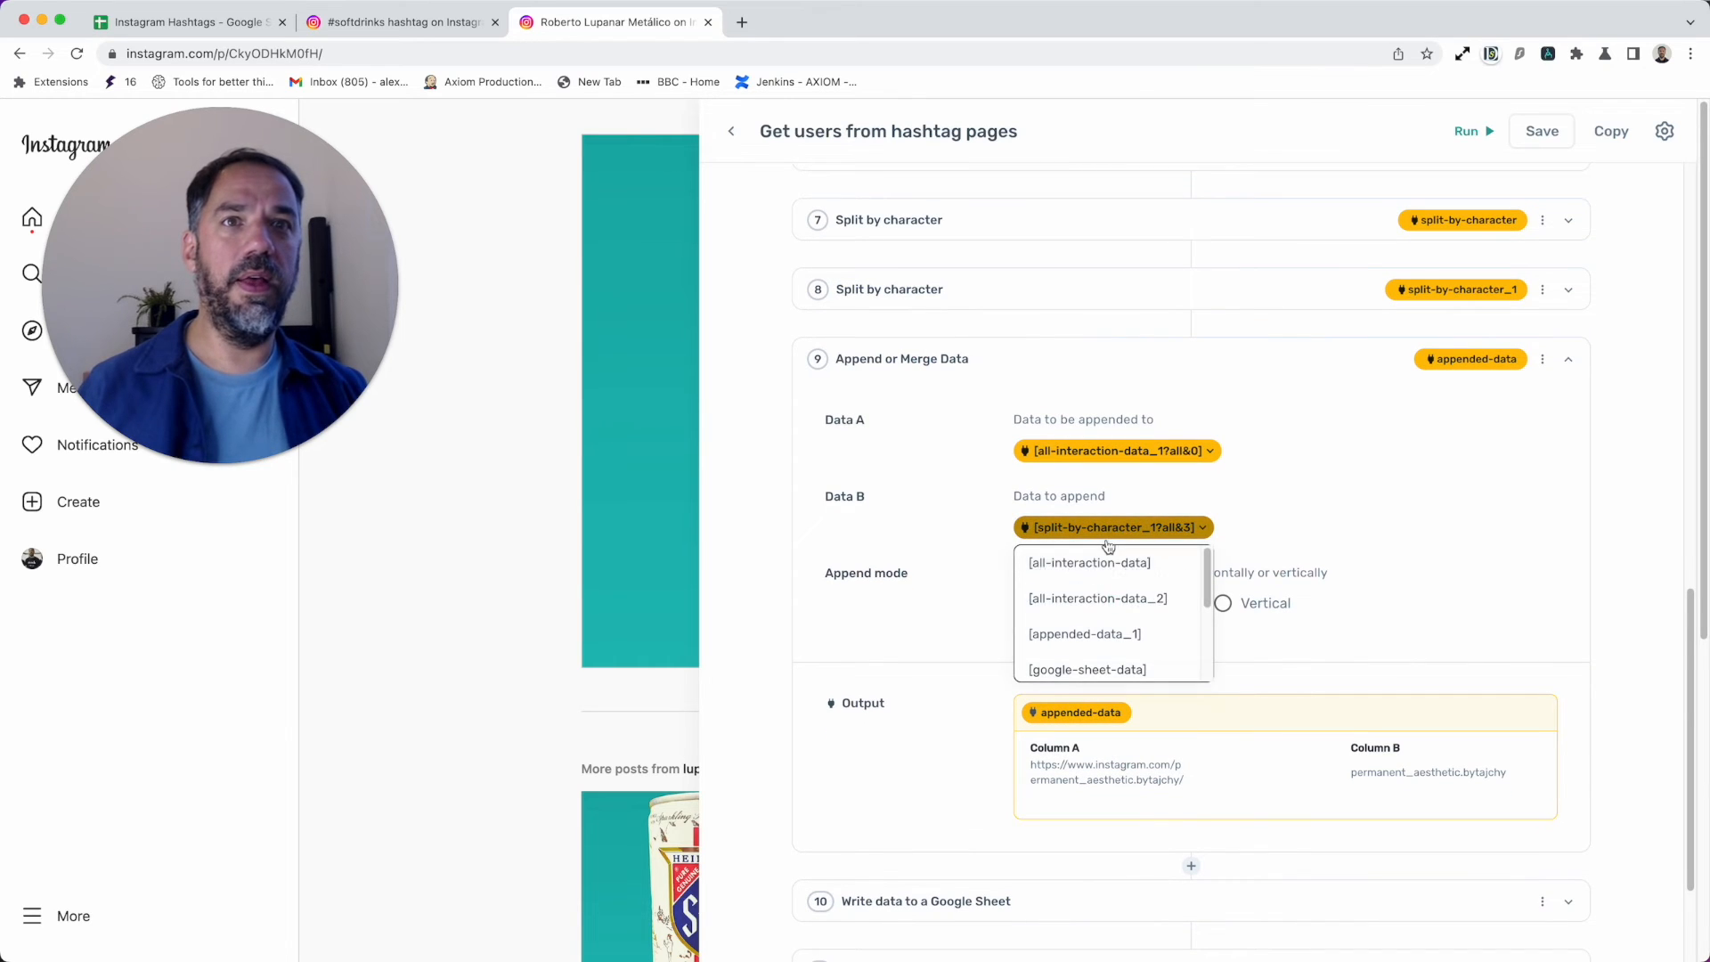
mouse_move(1129, 606)
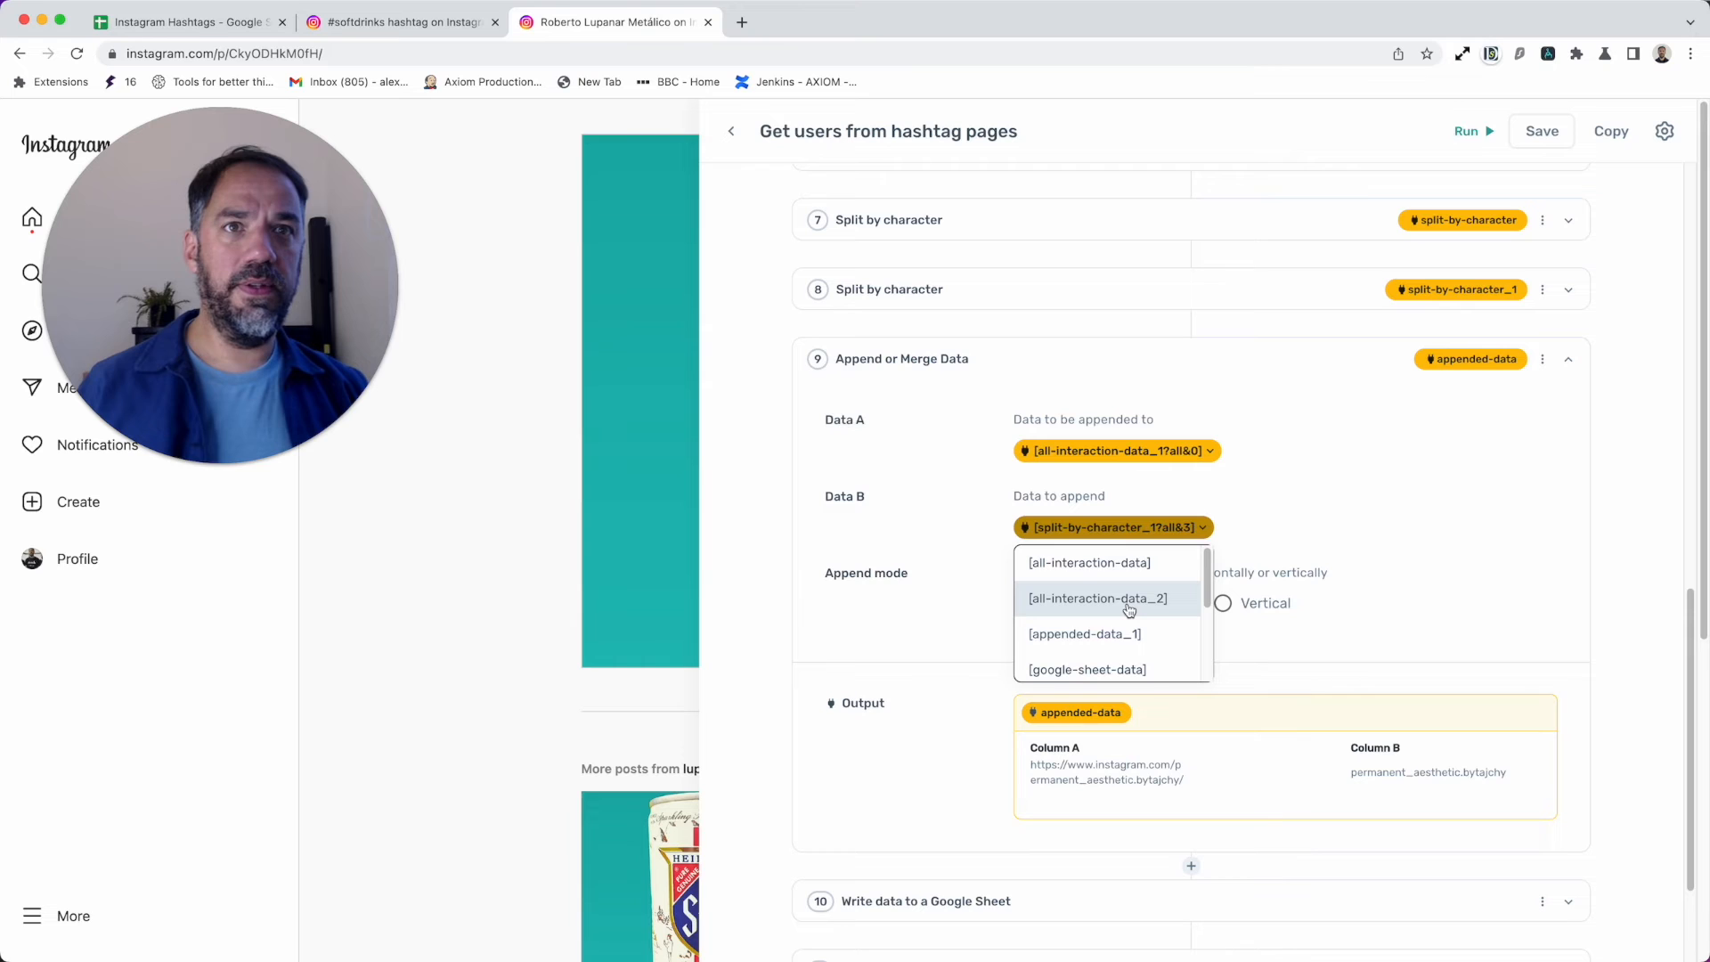
left_click(1111, 527)
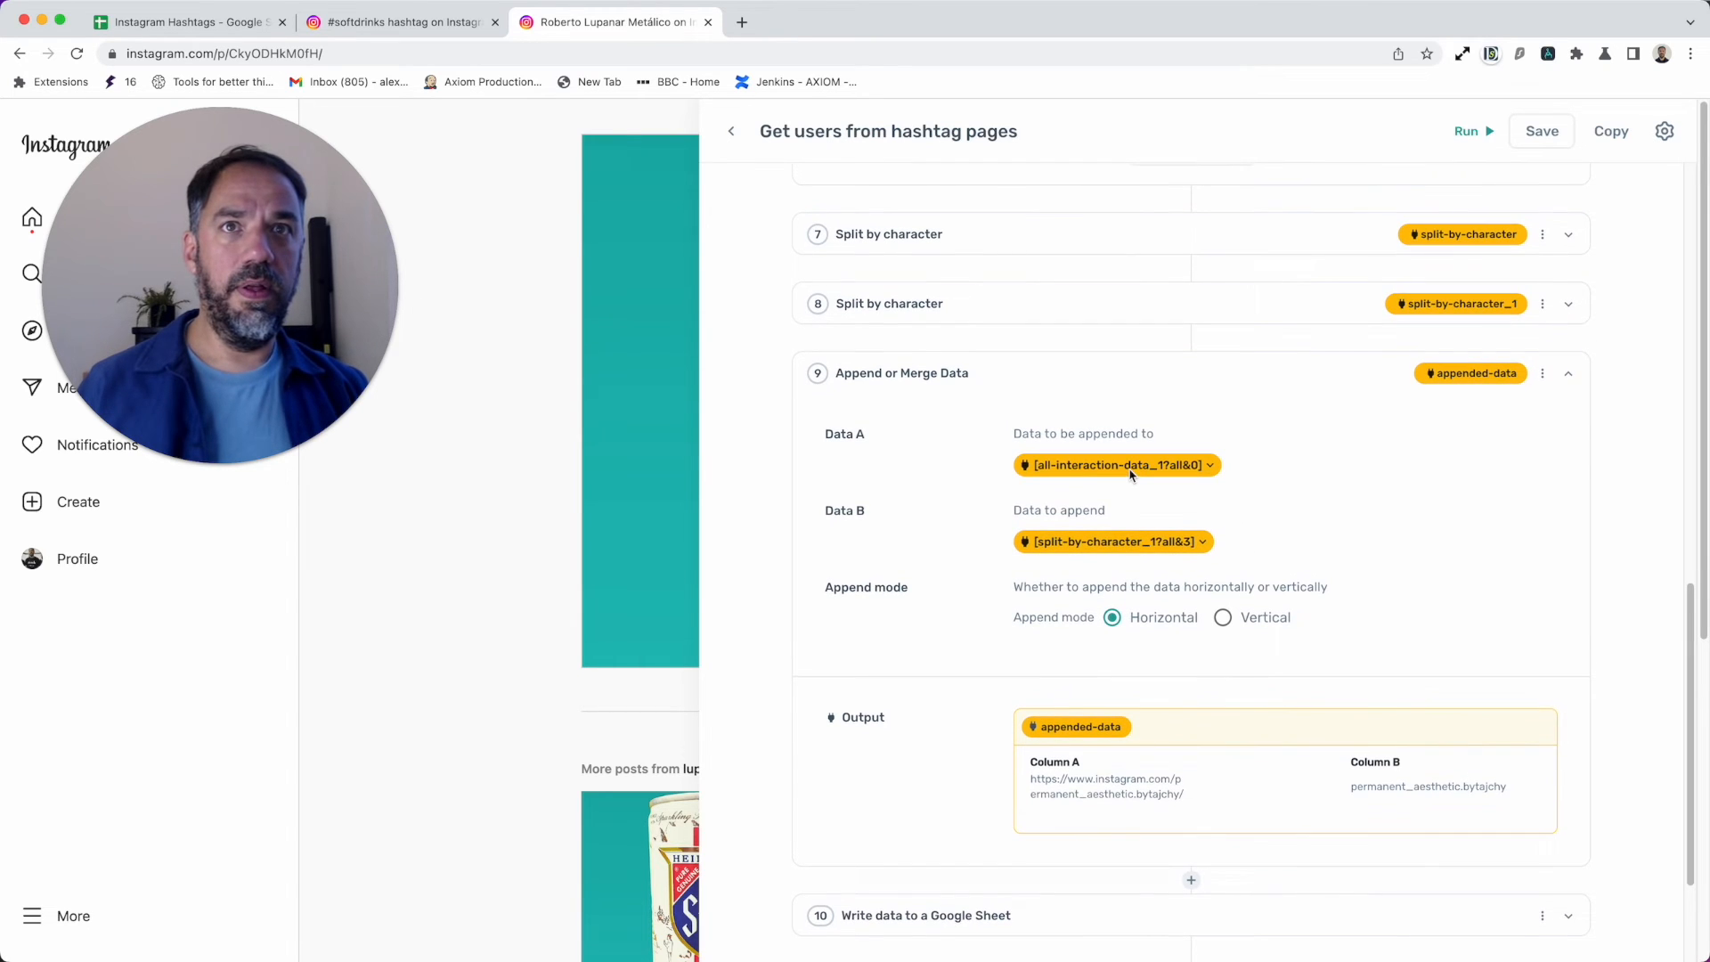
Step: Recheck the Data A column choice without saving and keep Horizontal append mode
left_click(1114, 465)
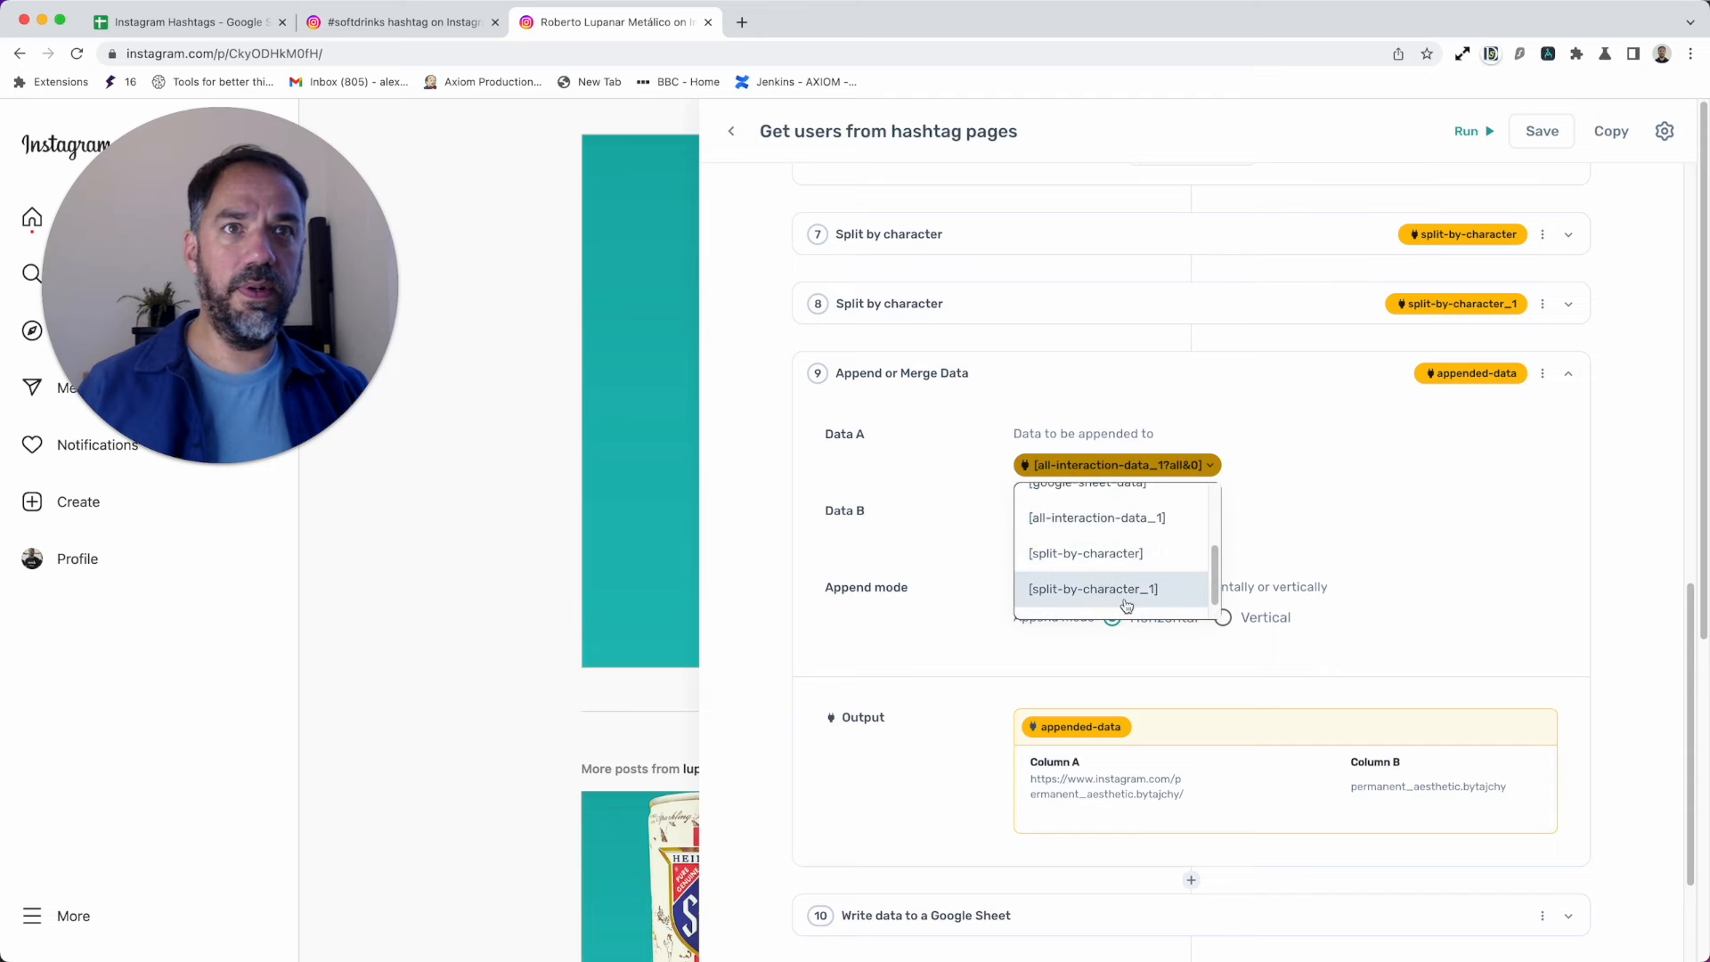
scroll("up", 3)
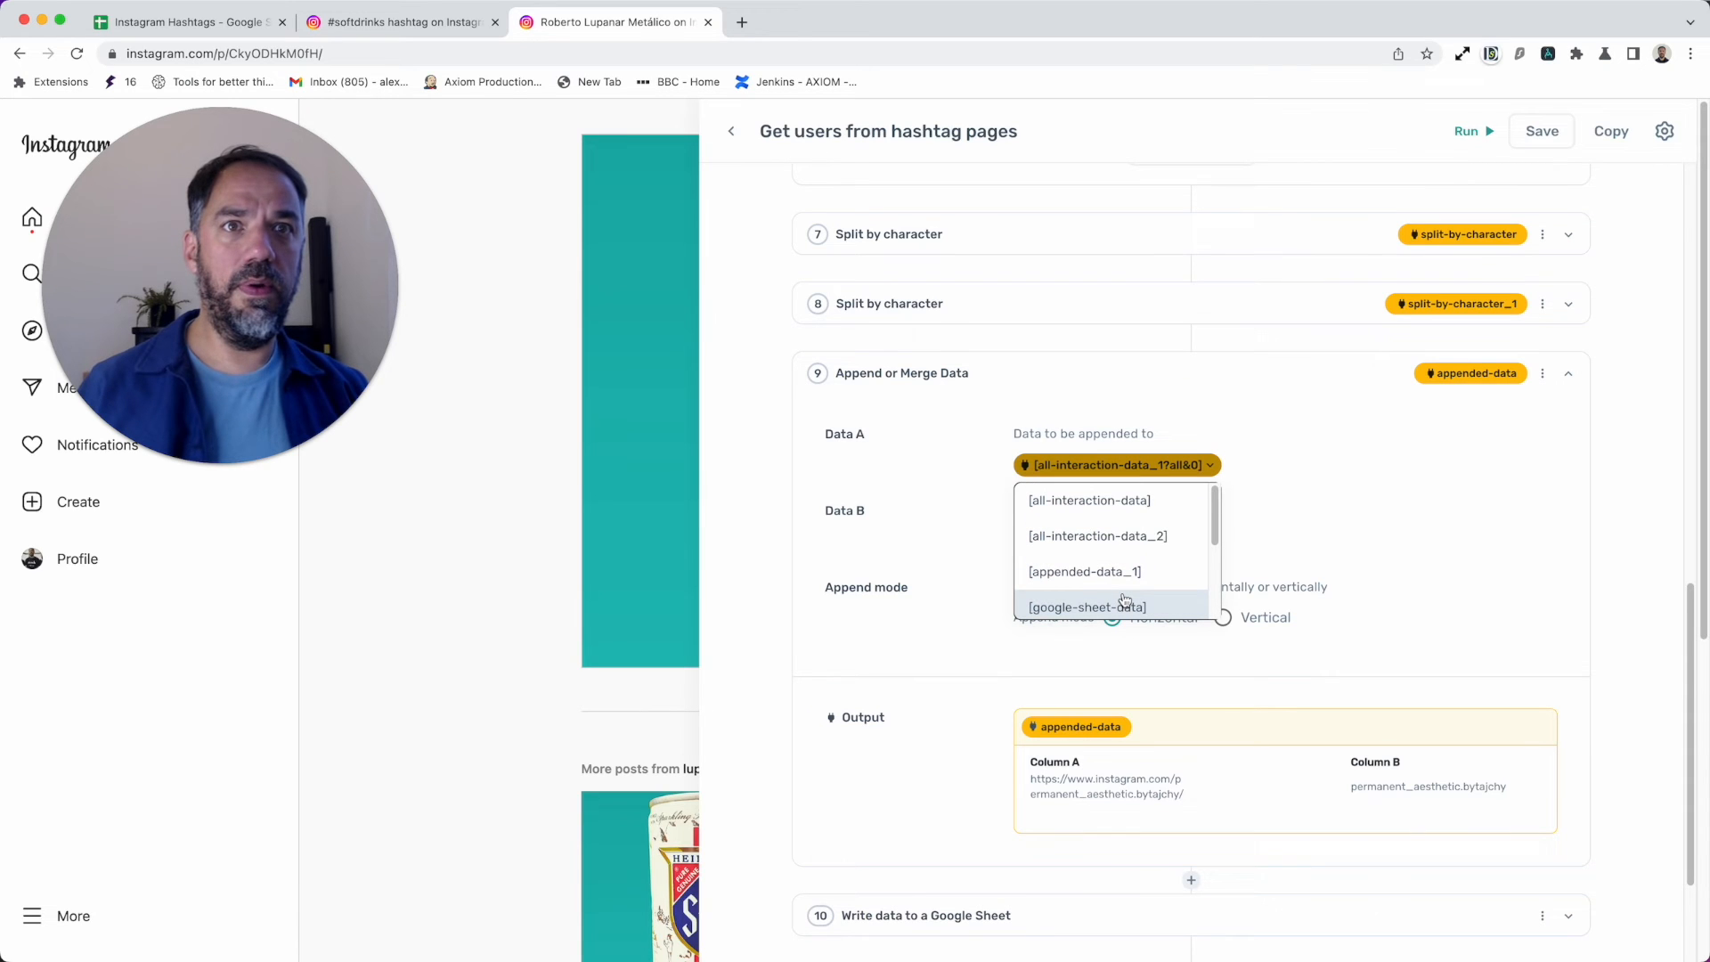
scroll("down", 3)
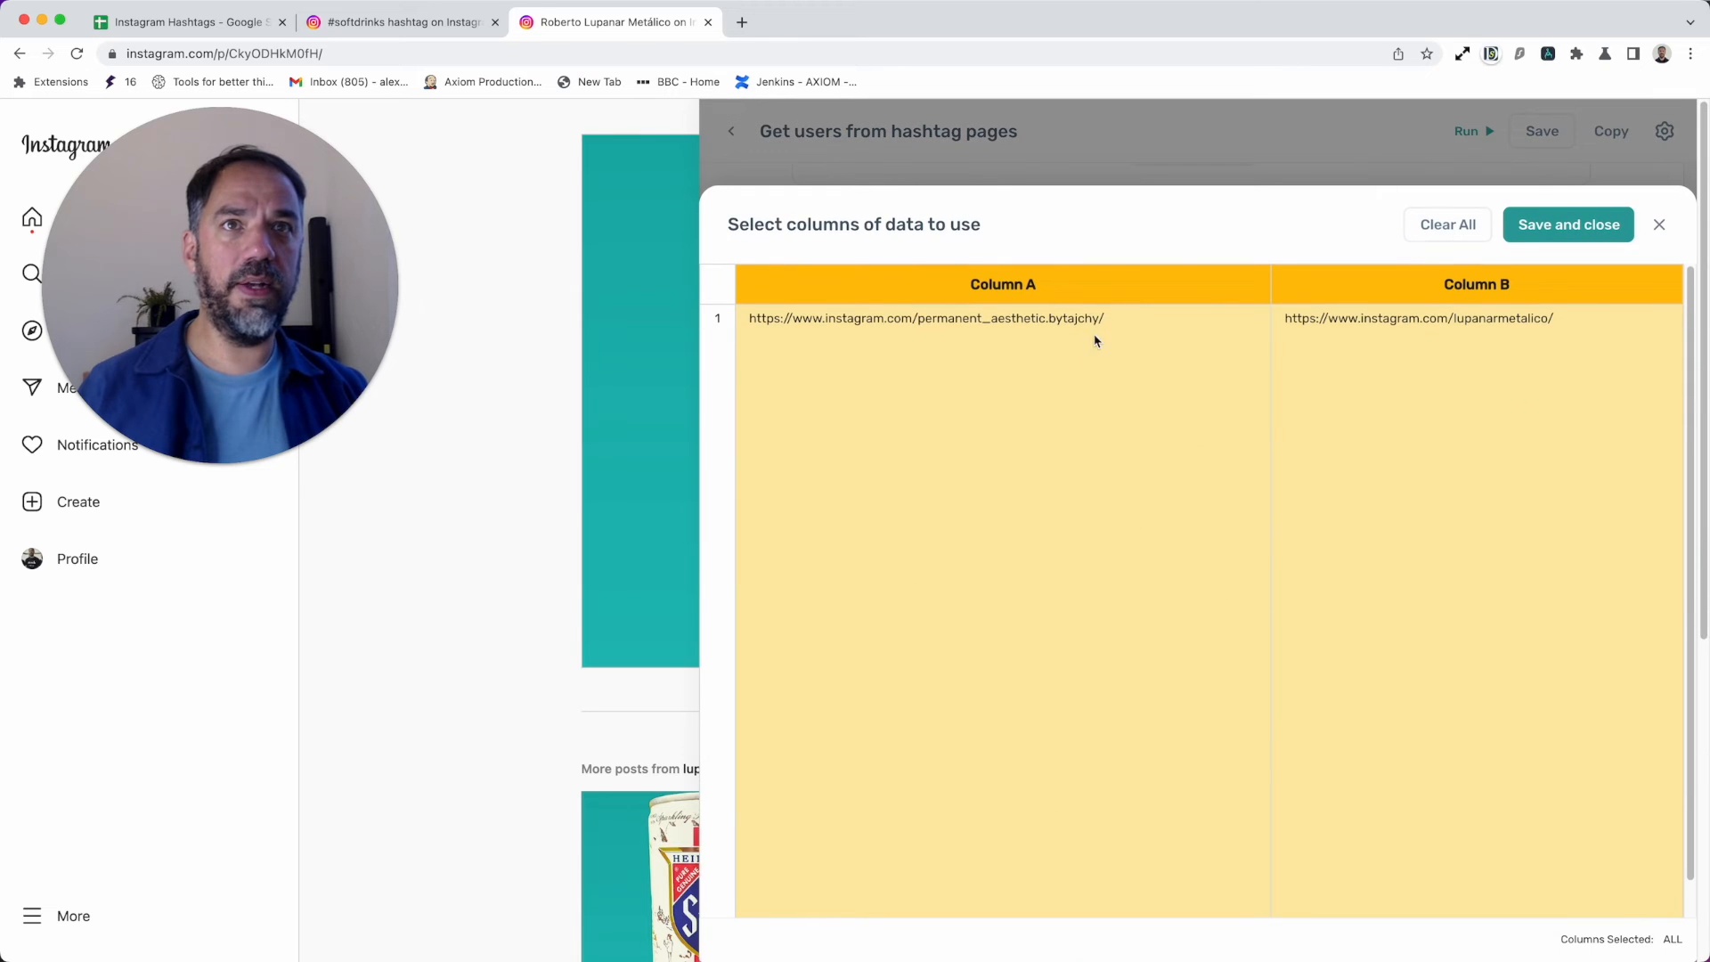
left_click(1446, 225)
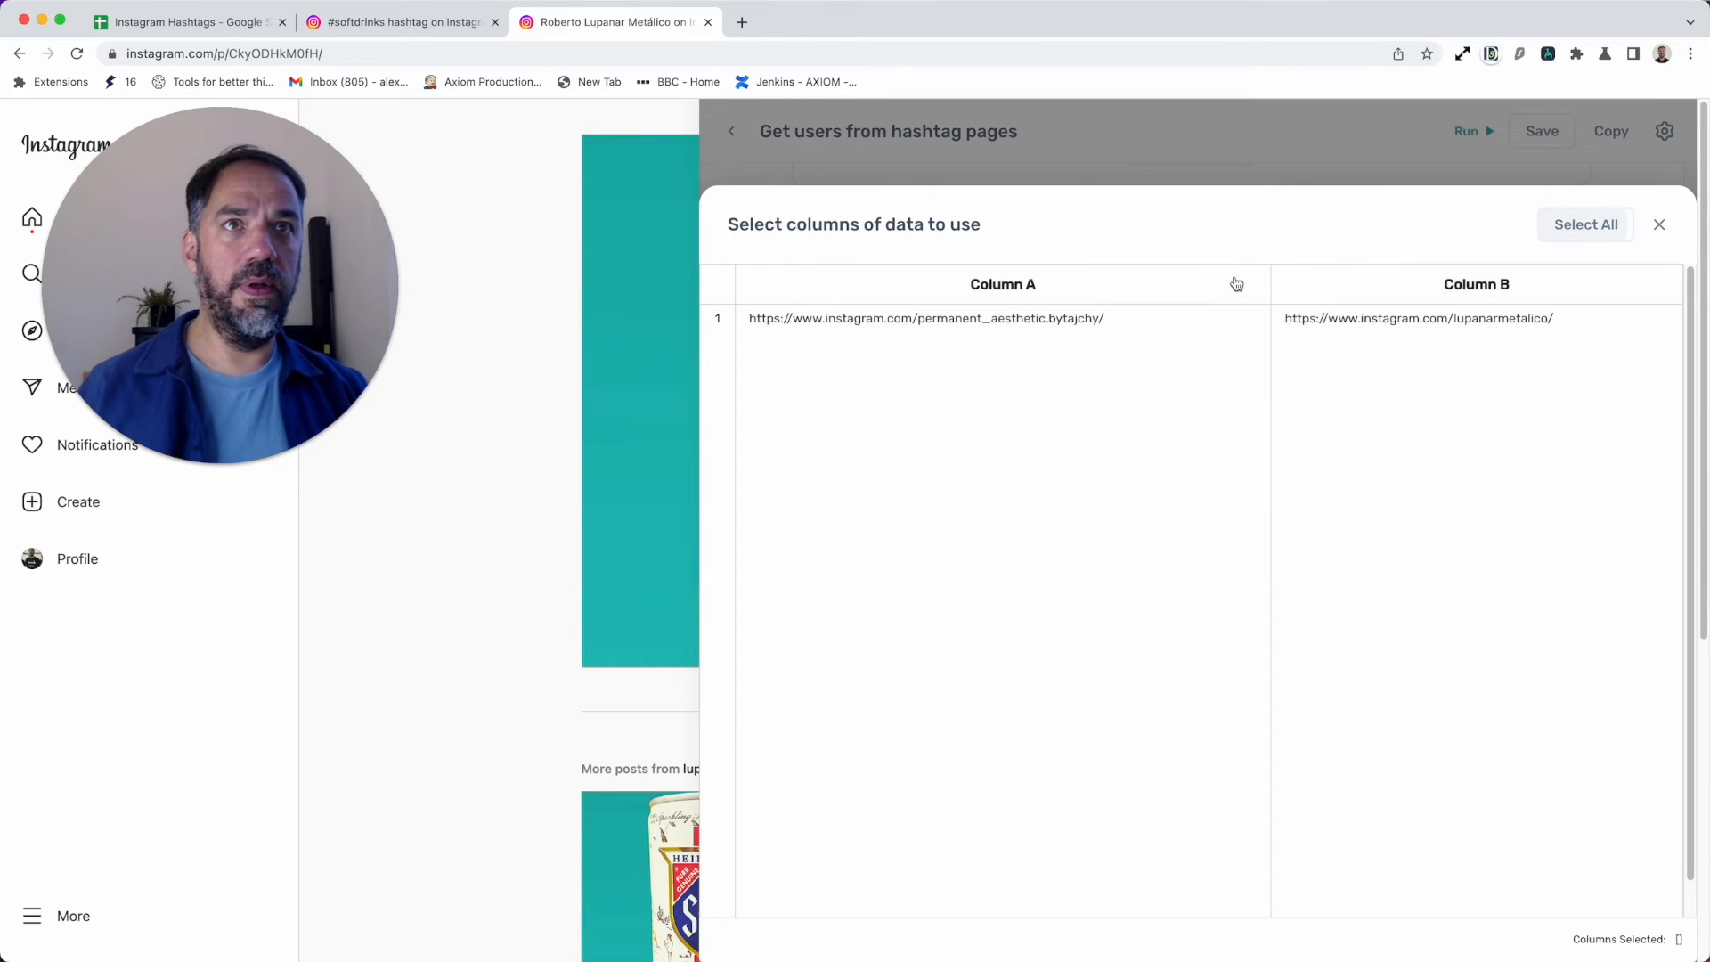
left_click(1658, 225)
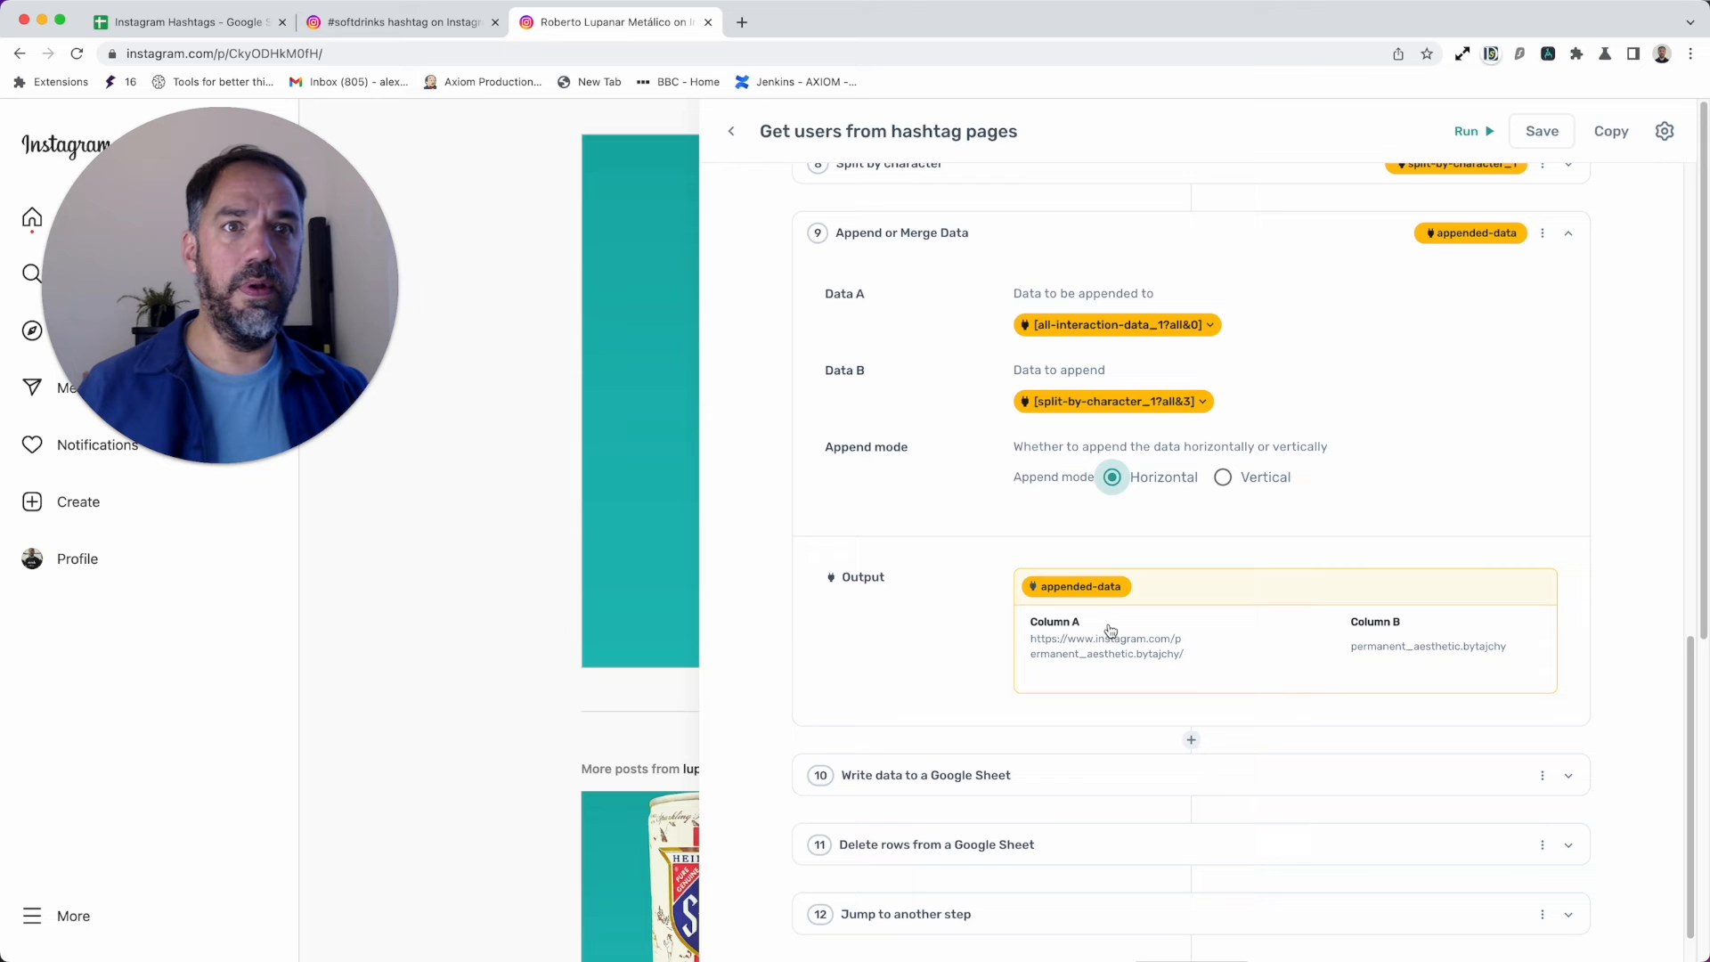
left_click(1111, 401)
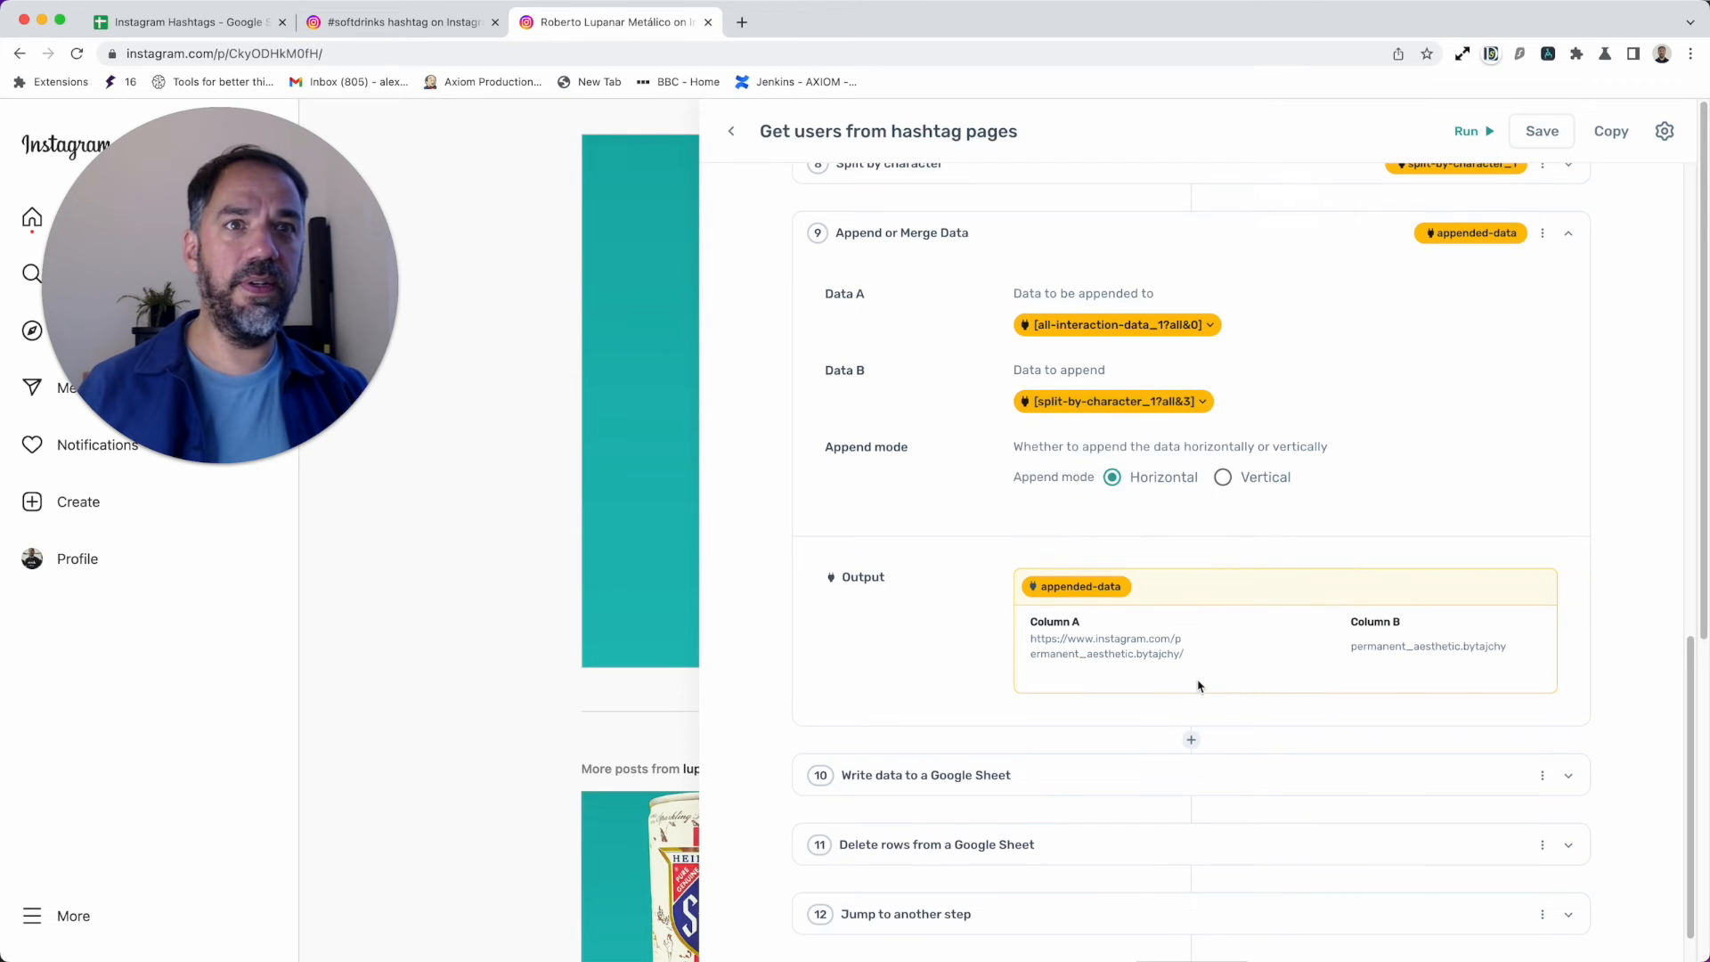
mouse_move(1348, 652)
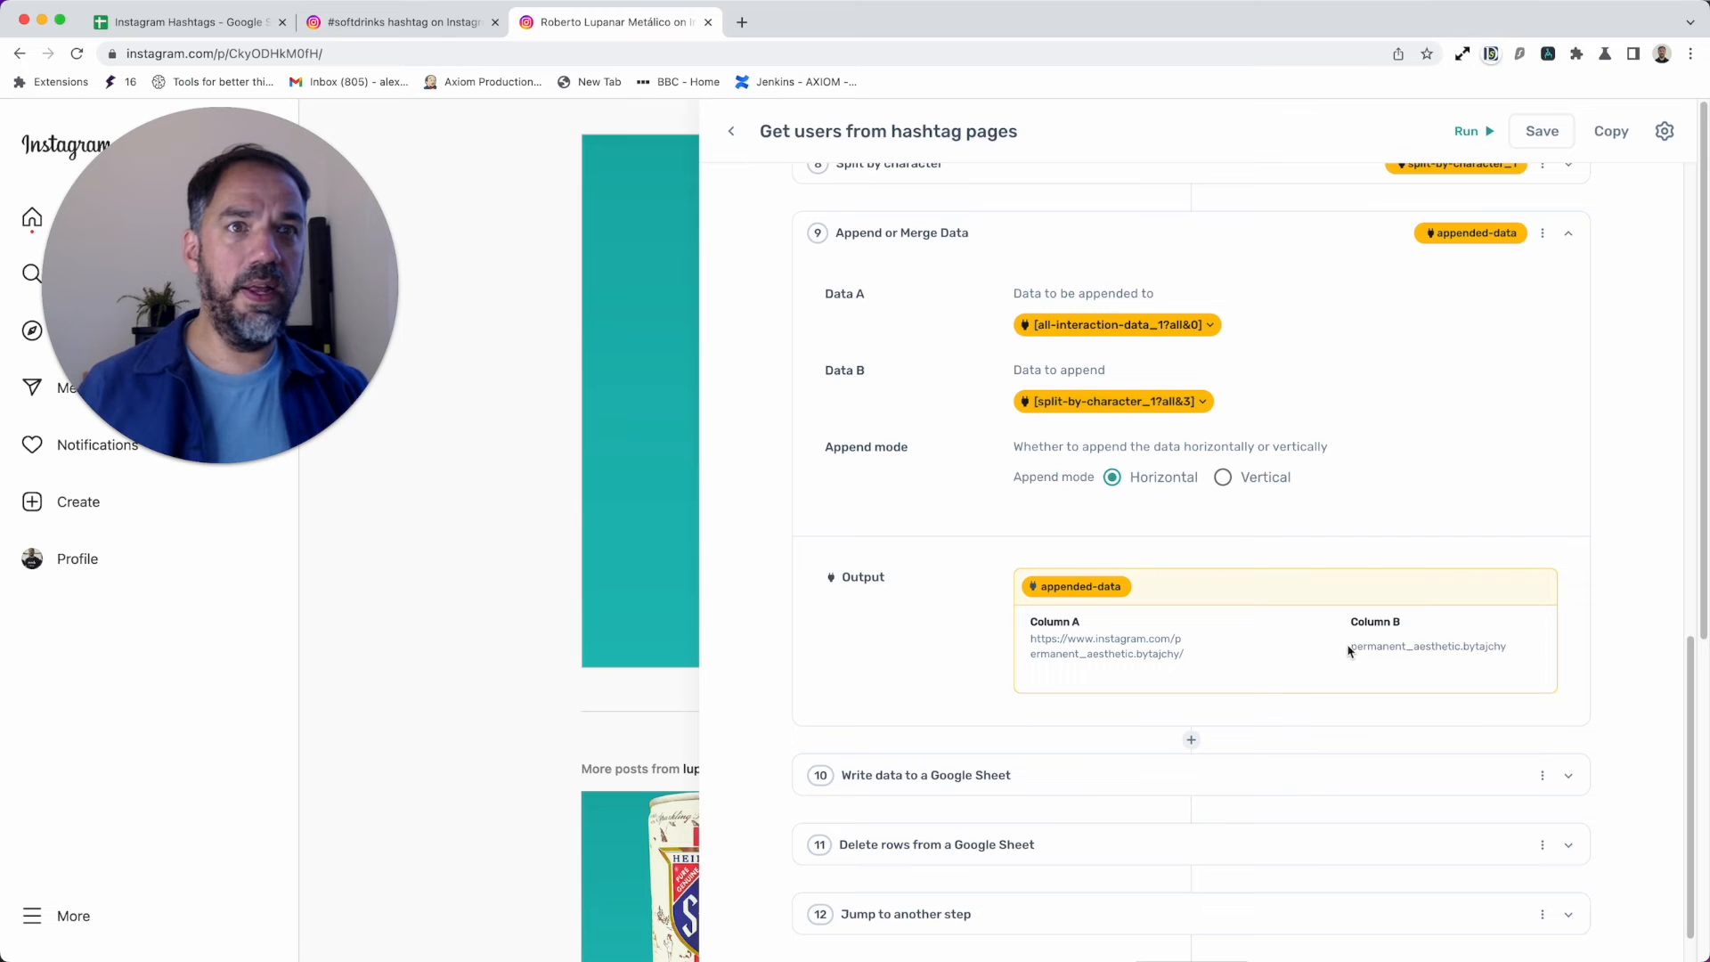
Step: Confirm the merged output pairs each profile link with its username, then collapse step 9
double_click(1426, 645)
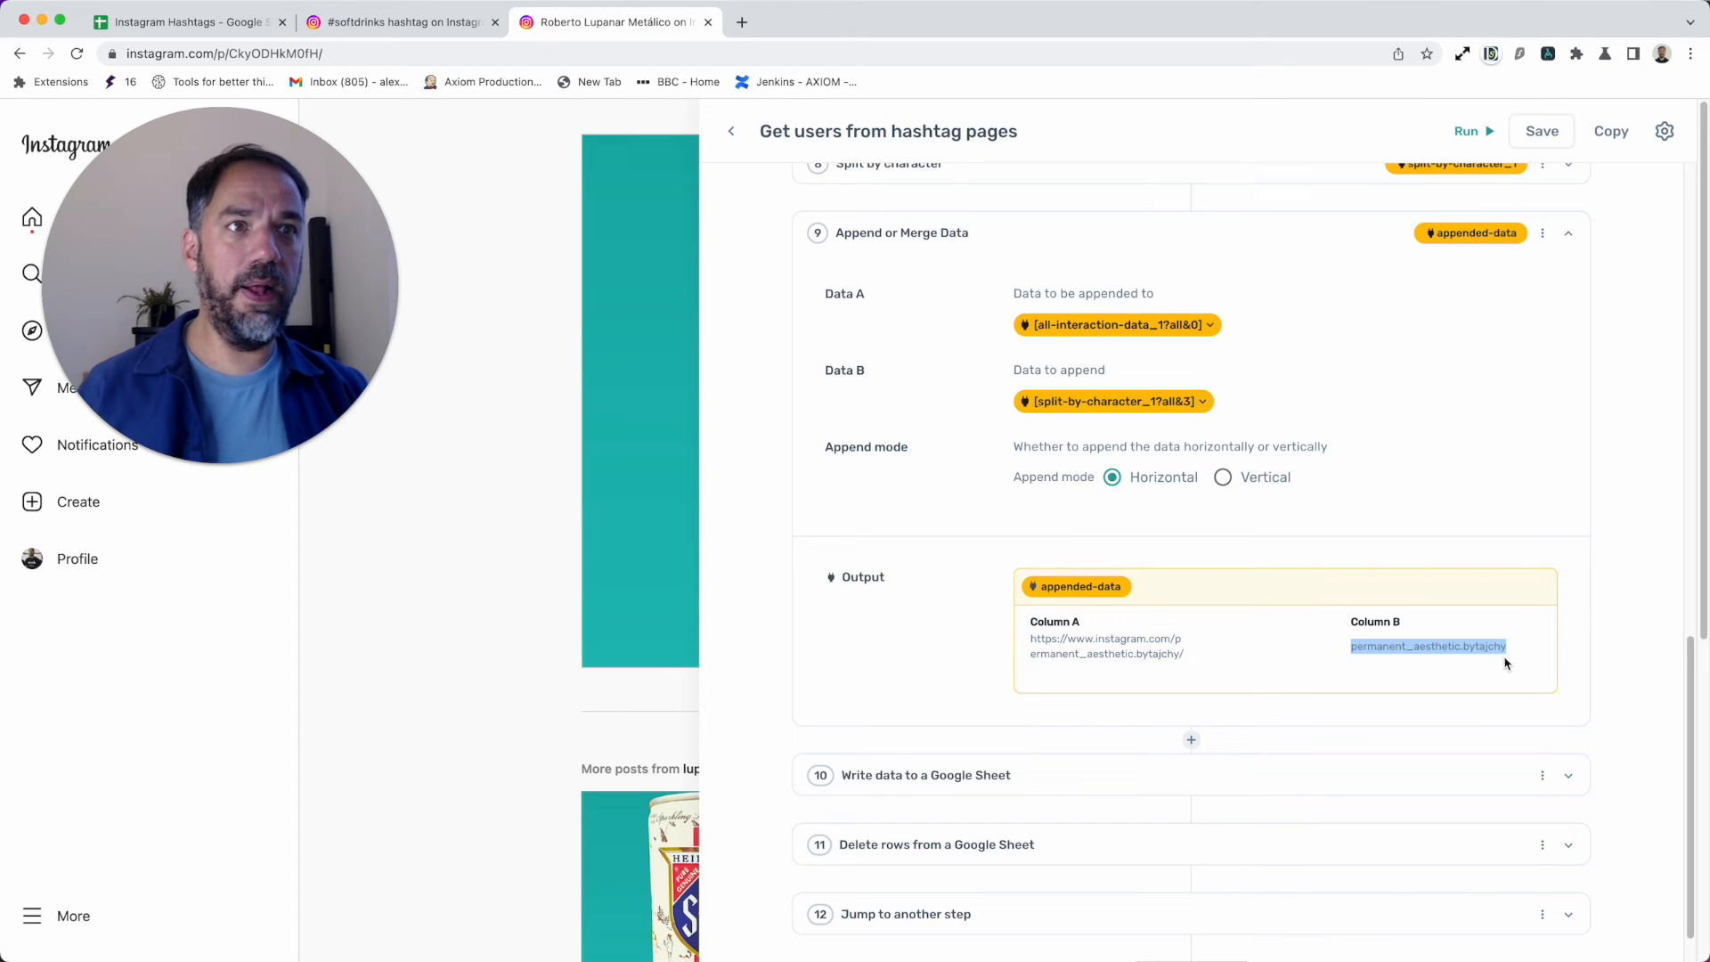
scroll("up", 3)
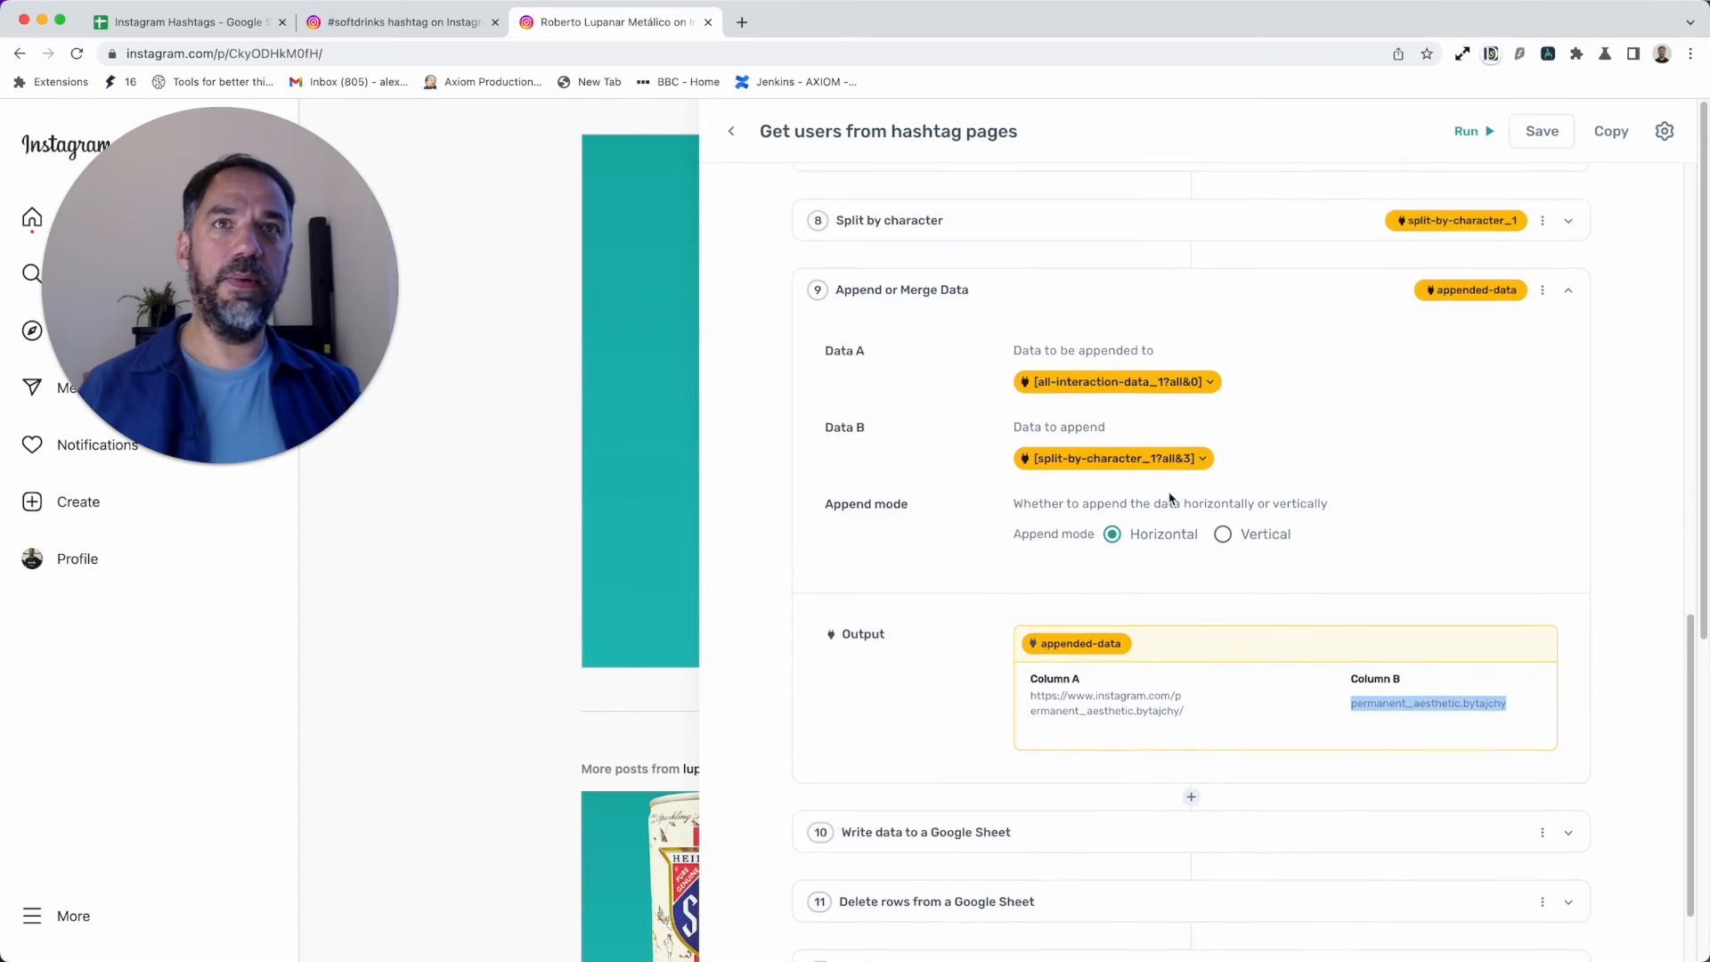
left_click(1567, 288)
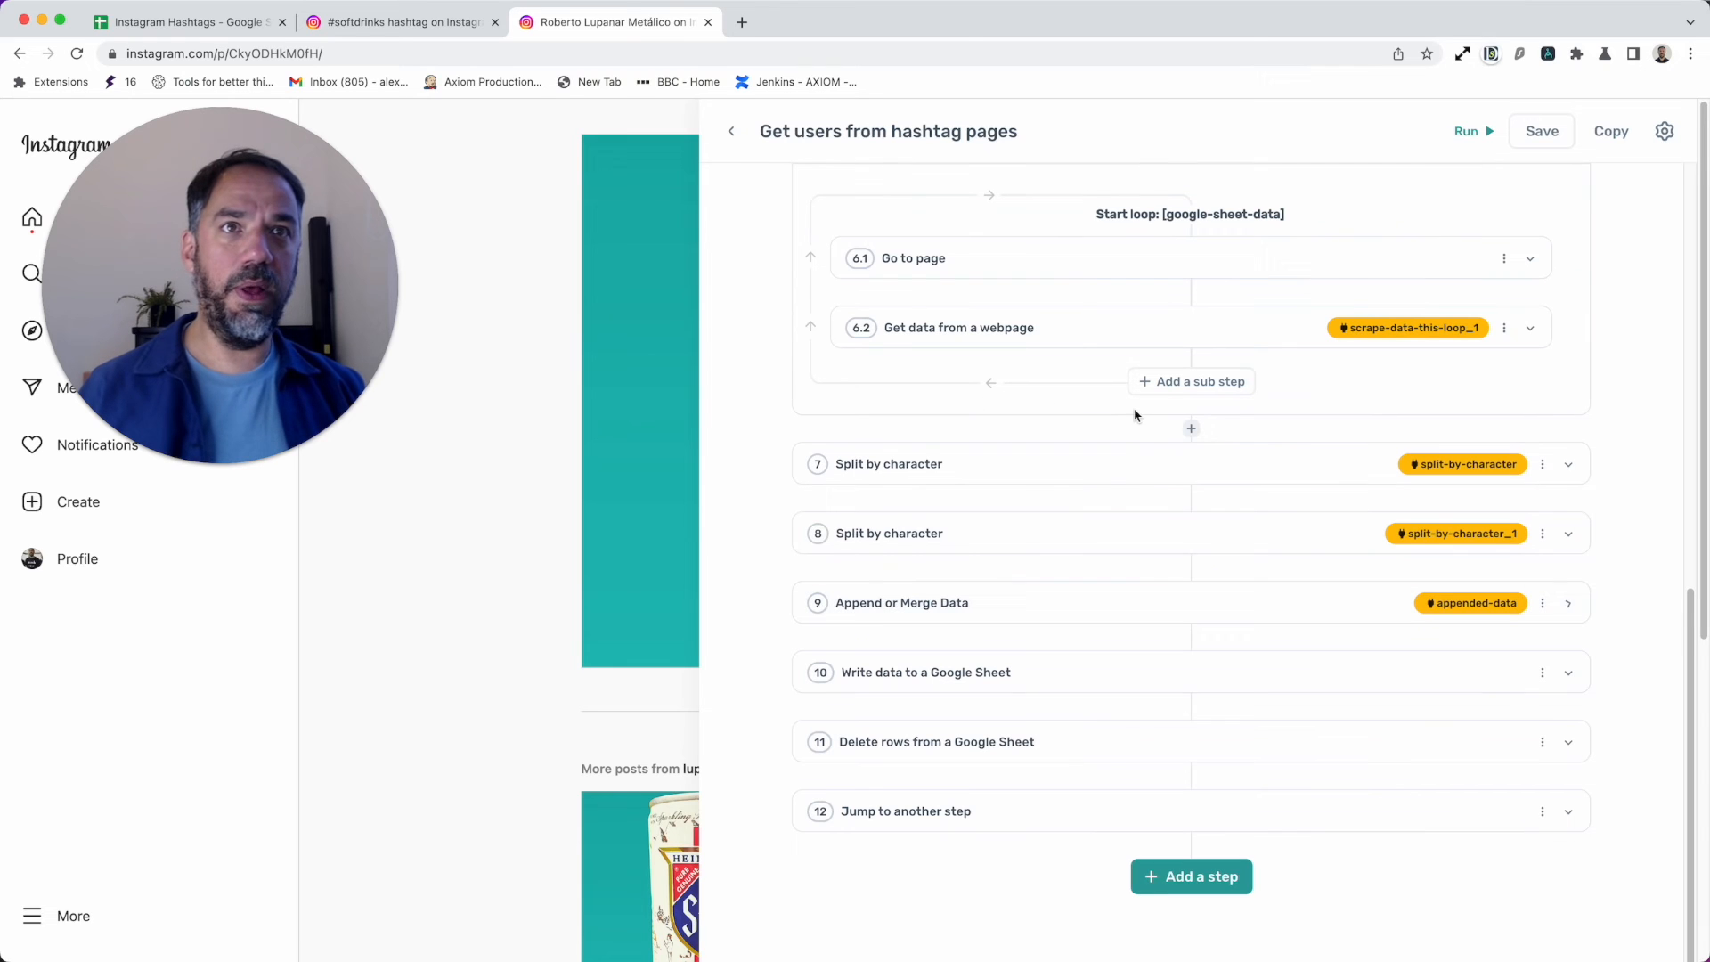
mouse_move(1091, 673)
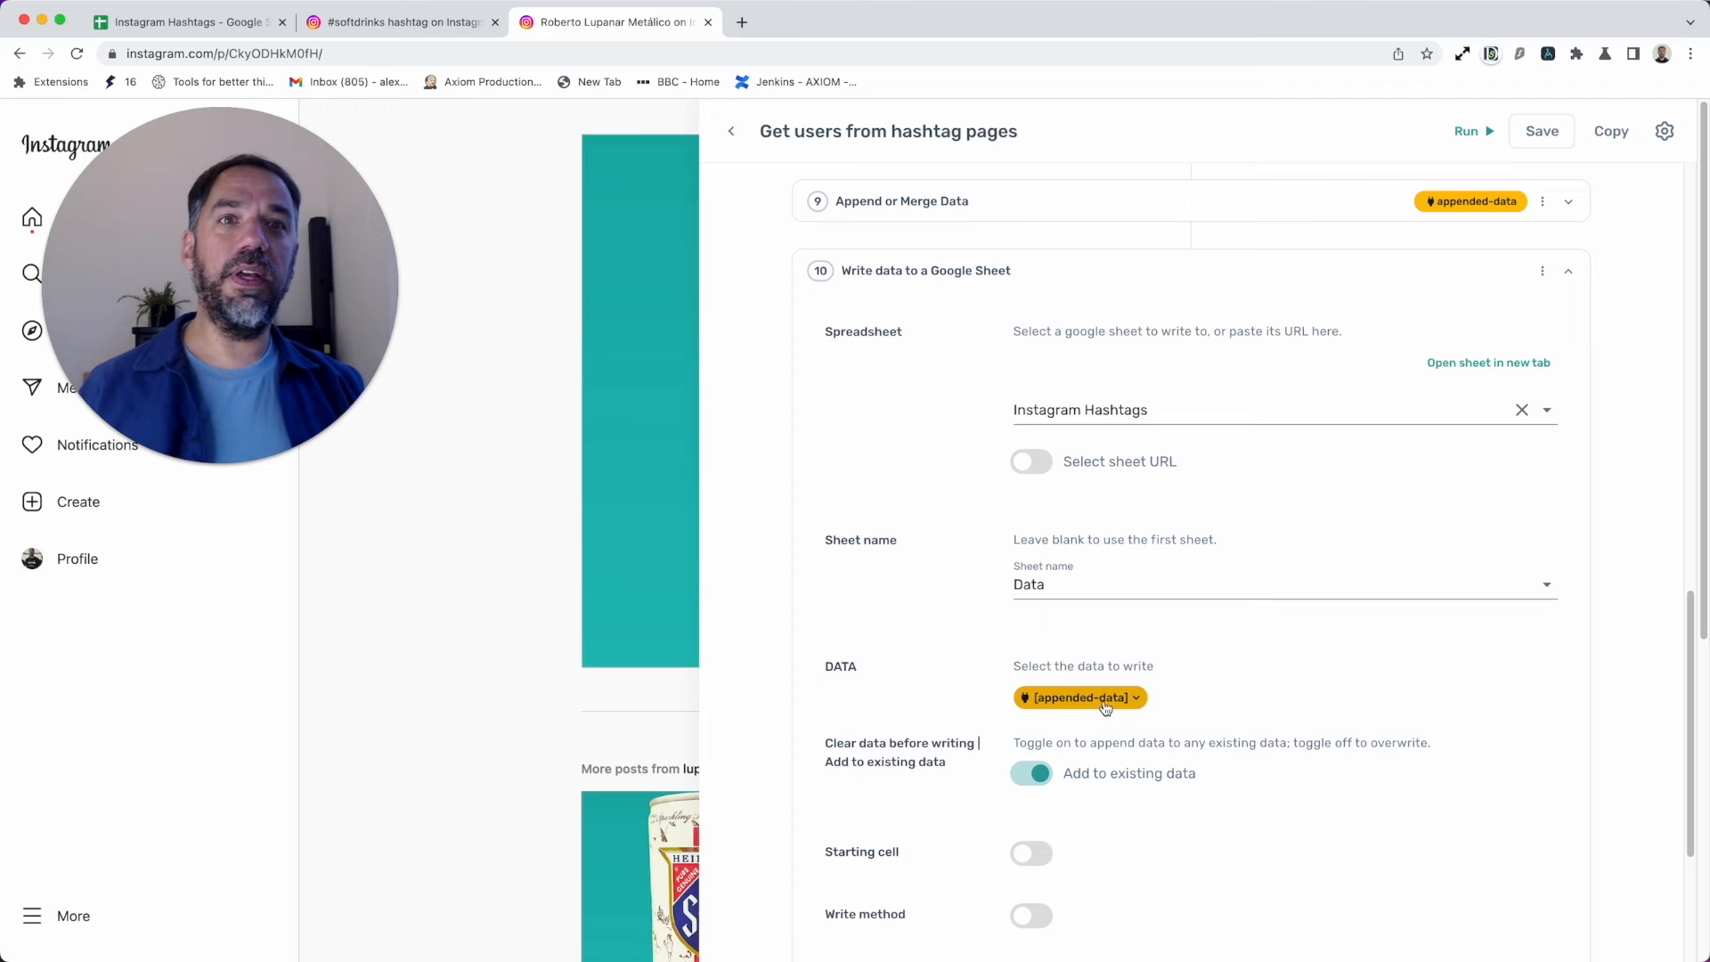
mouse_move(1108, 527)
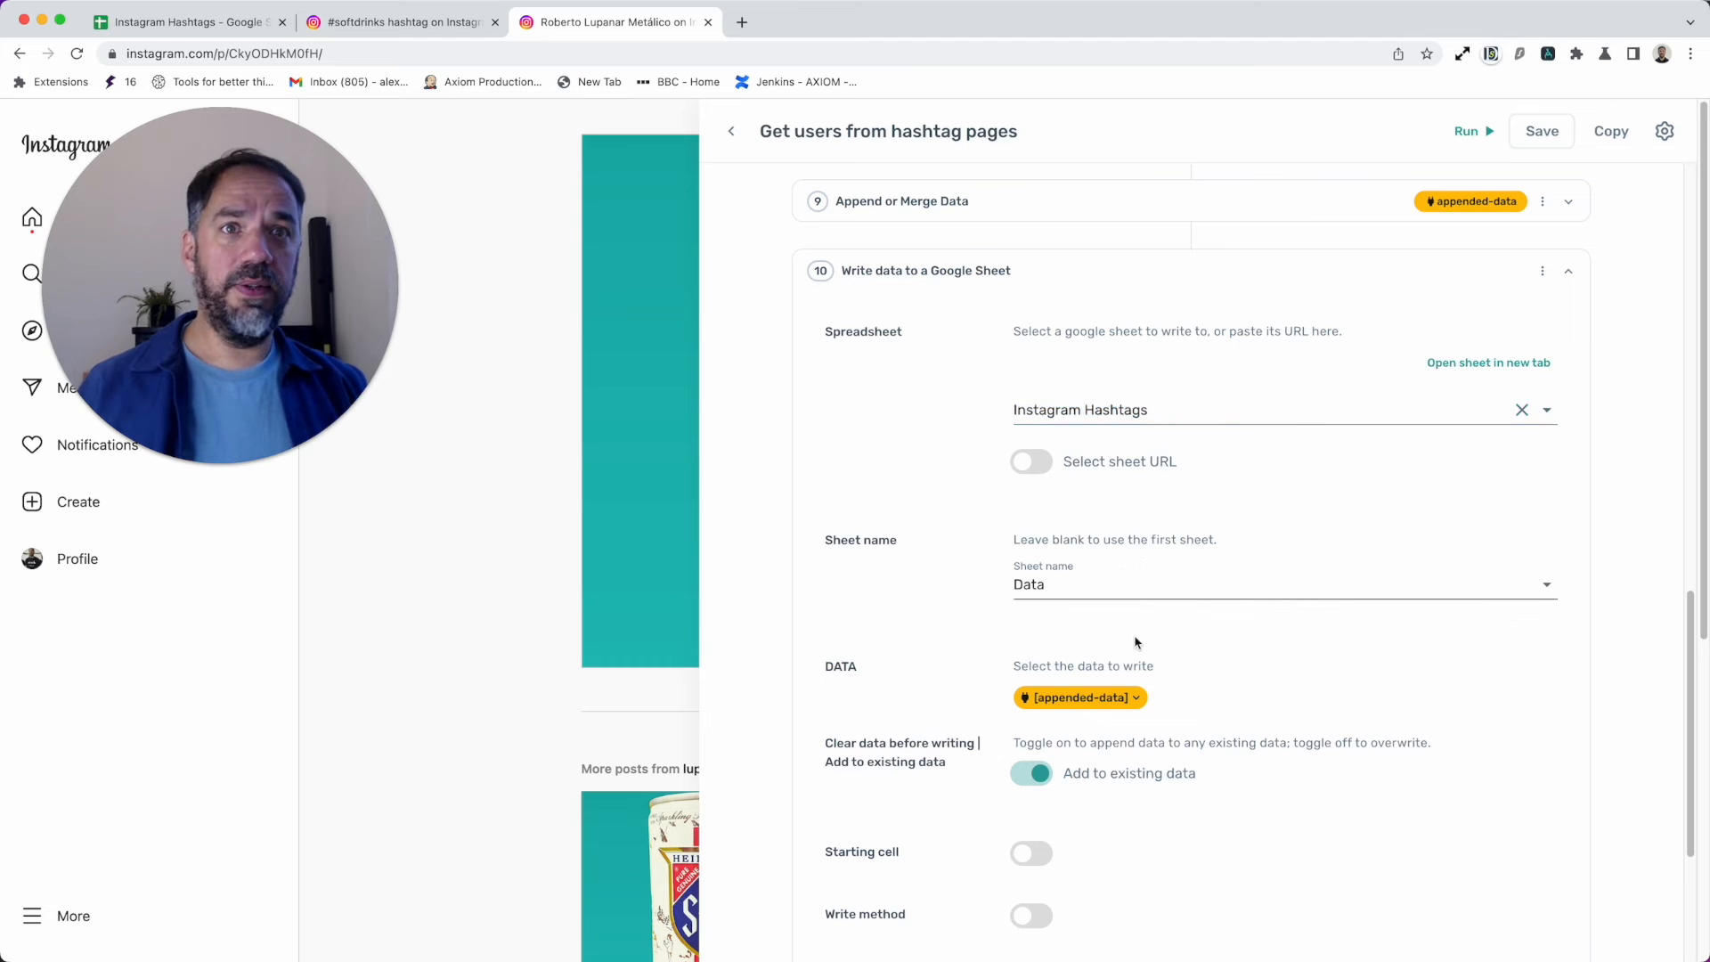
Step: Set the sheet write step to send both merged data columns to the Data sheet
left_click(1079, 696)
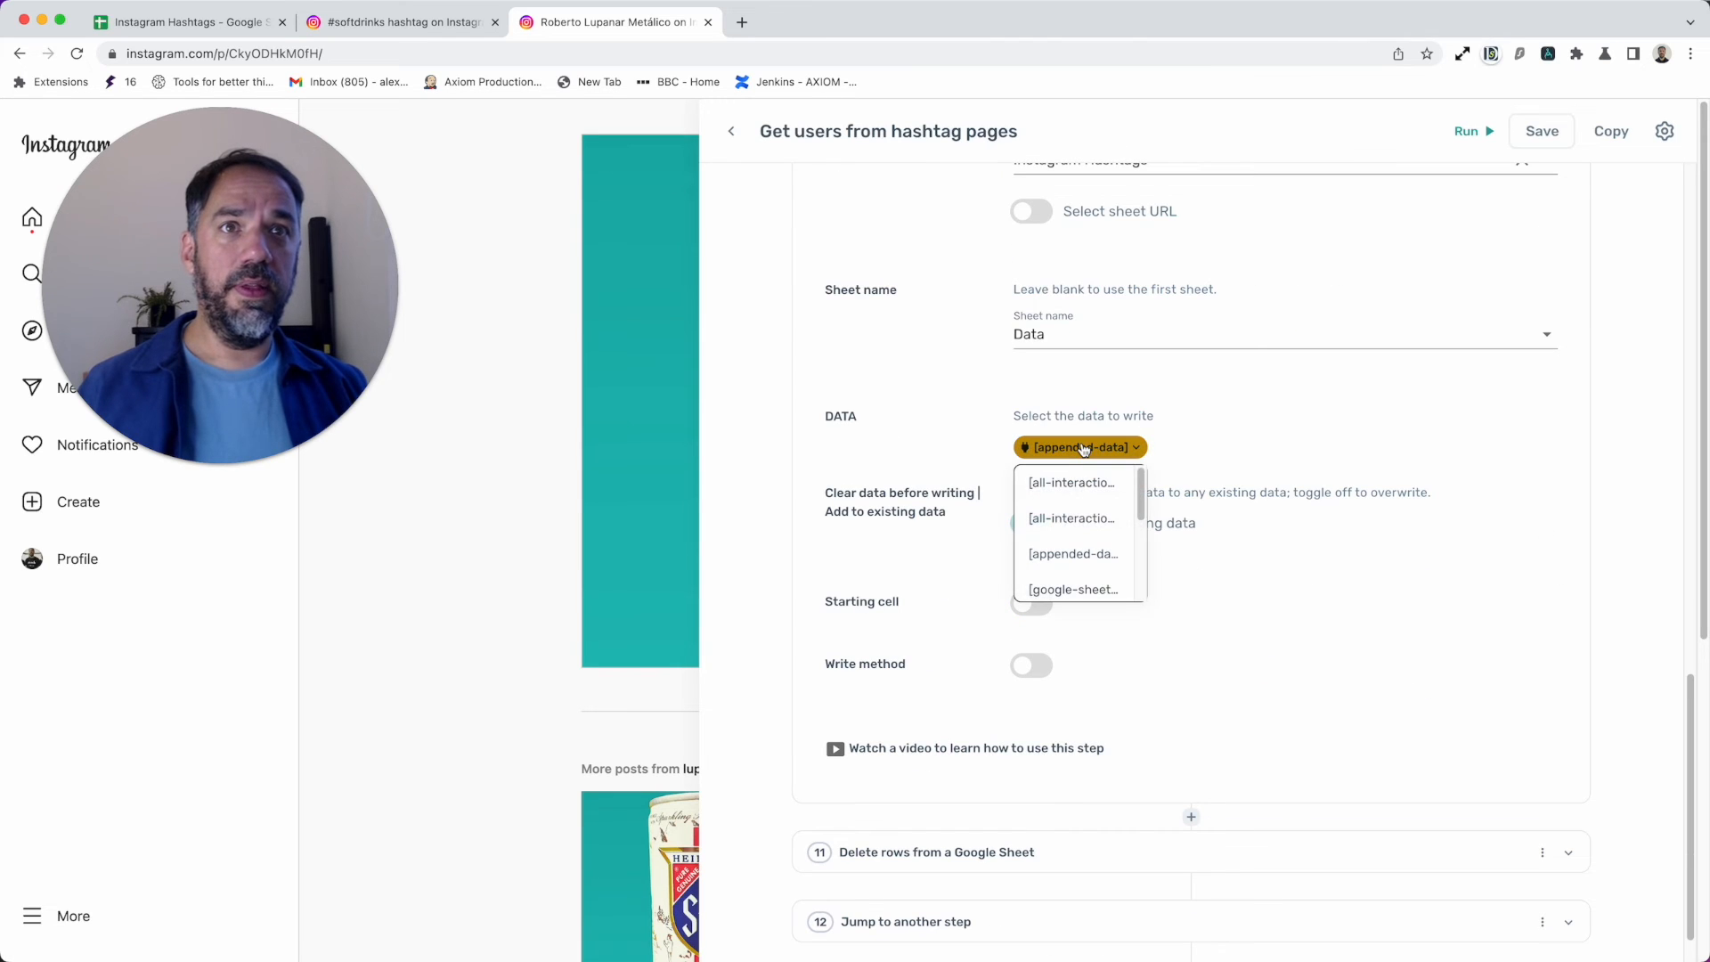
scroll("down", 3)
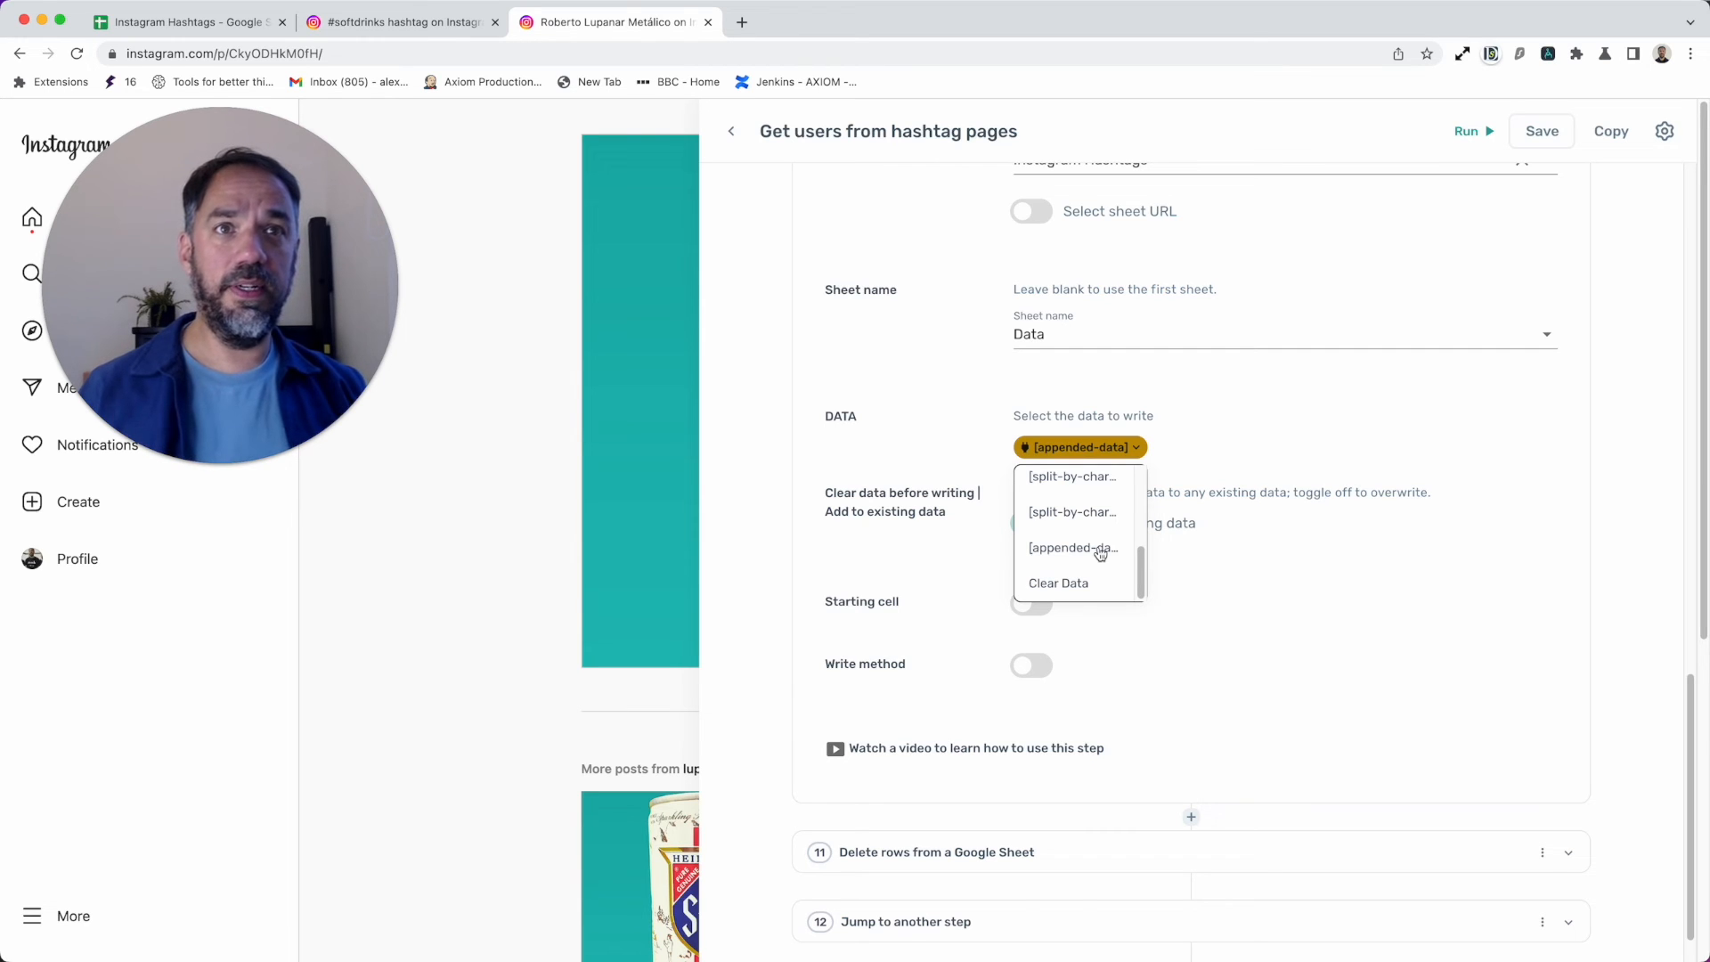
left_click(1072, 547)
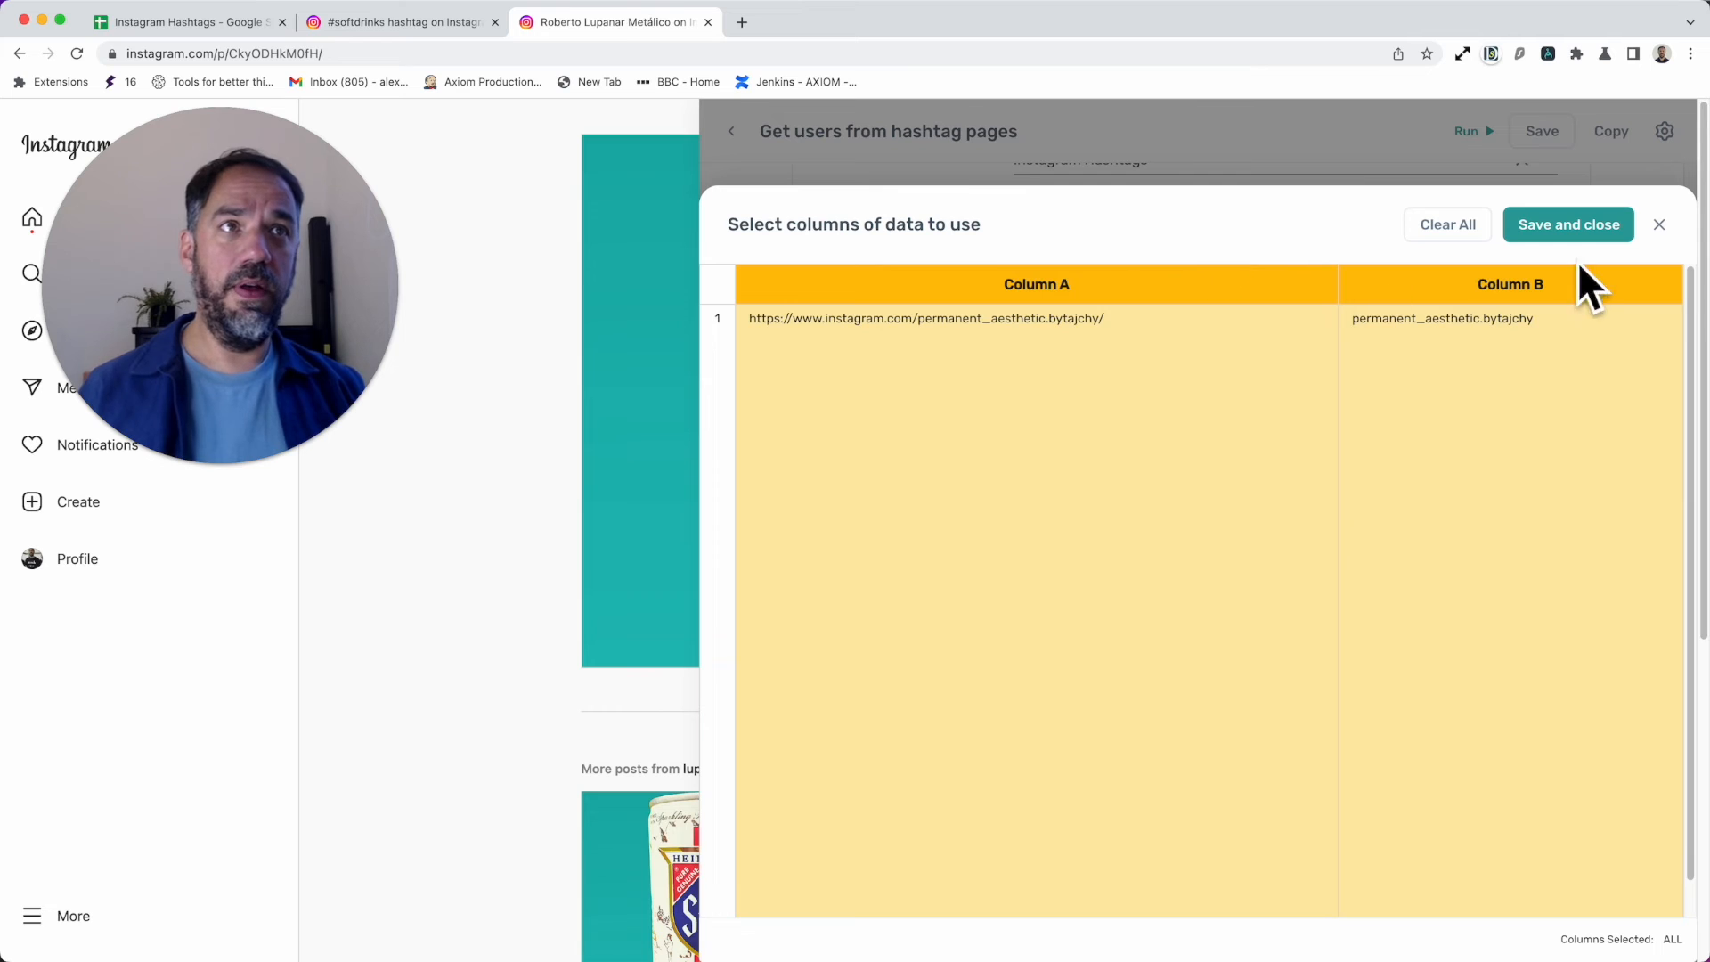
mouse_move(1565, 250)
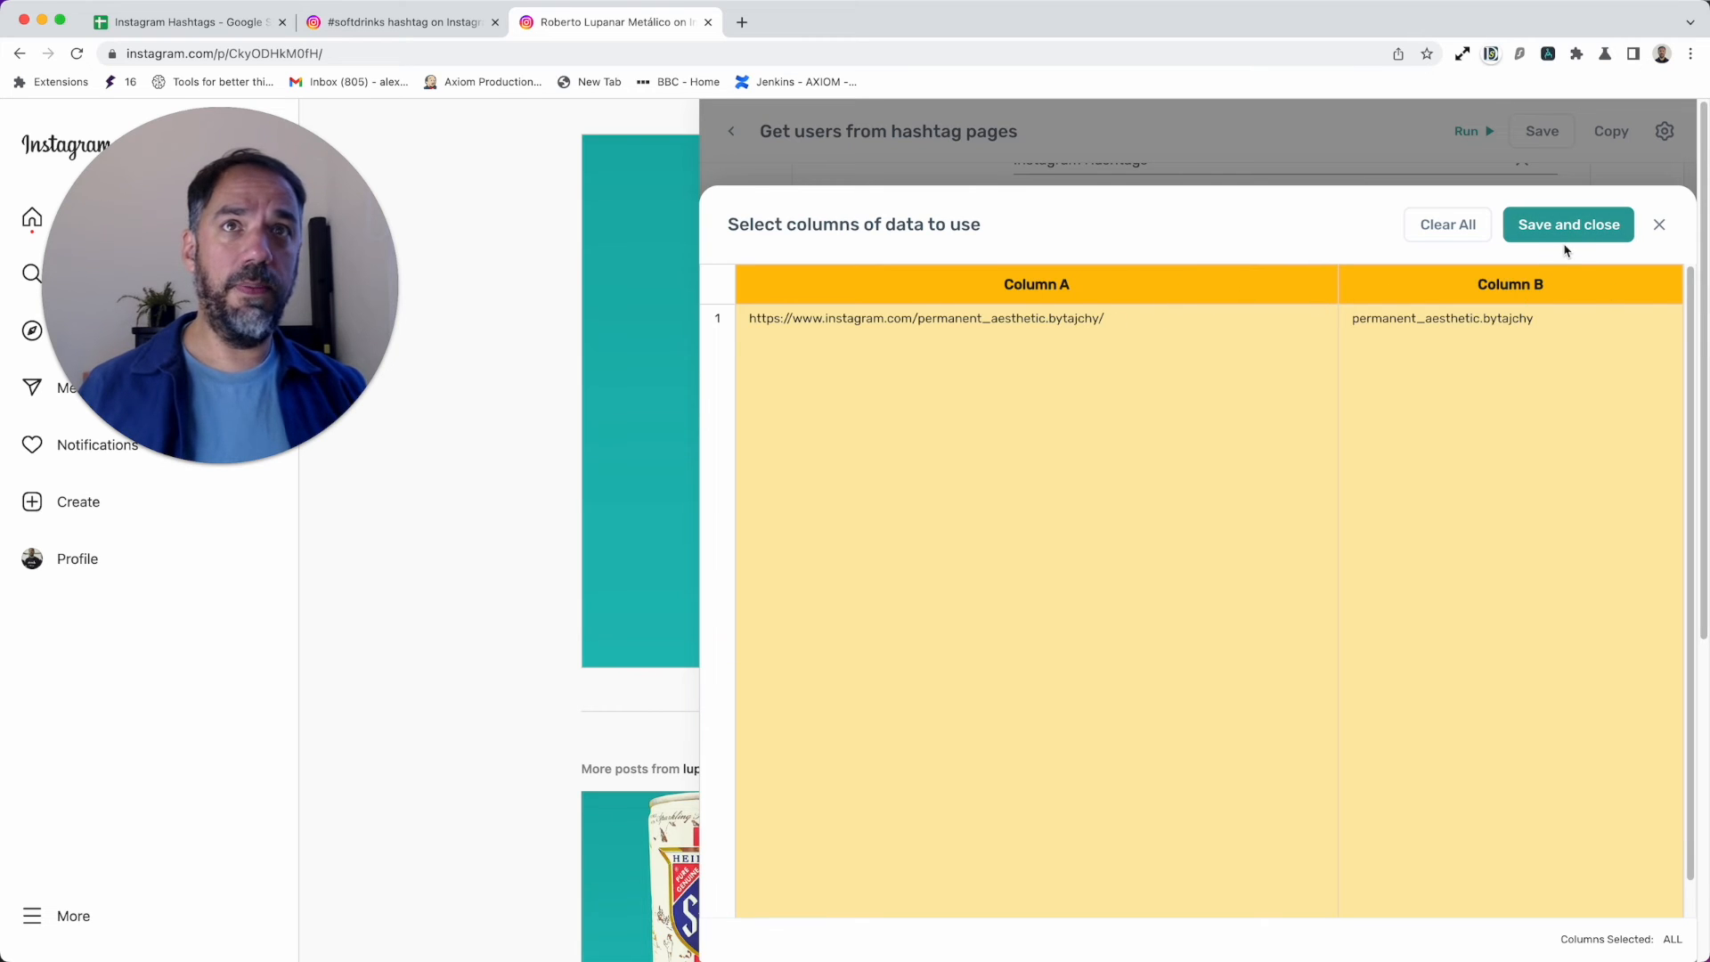
left_click(1567, 224)
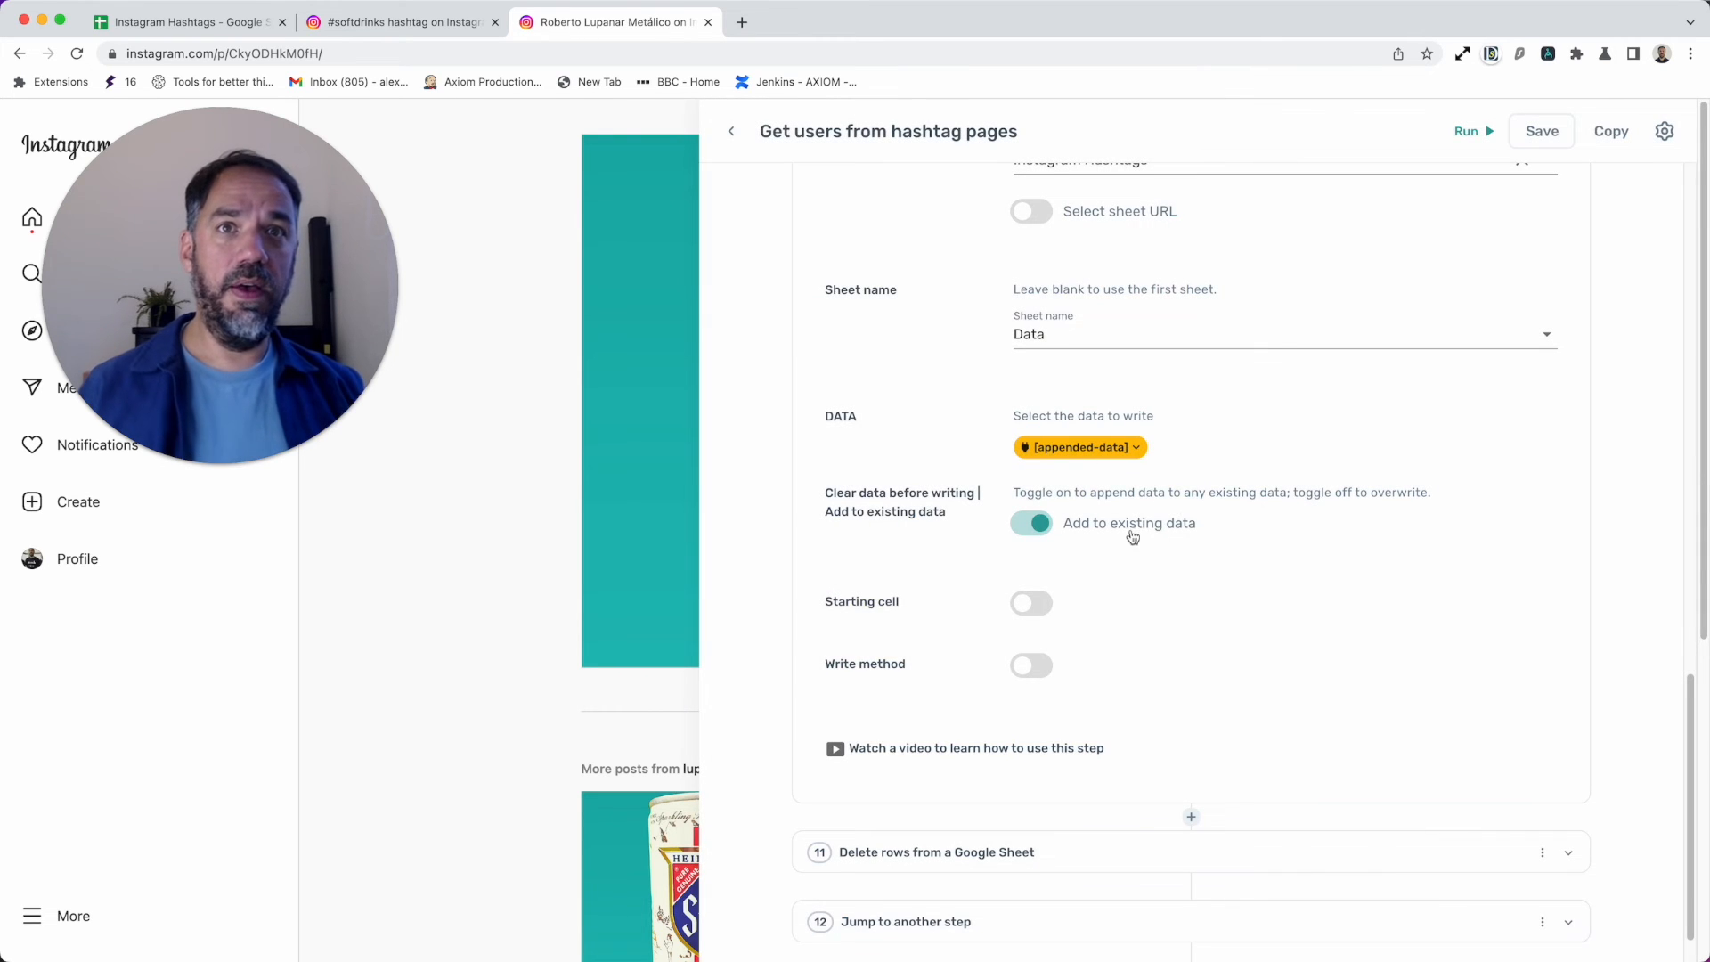
Step: Toggle between Clear data and Add to existing data, leaving it appending to existing rows
left_click(1030, 522)
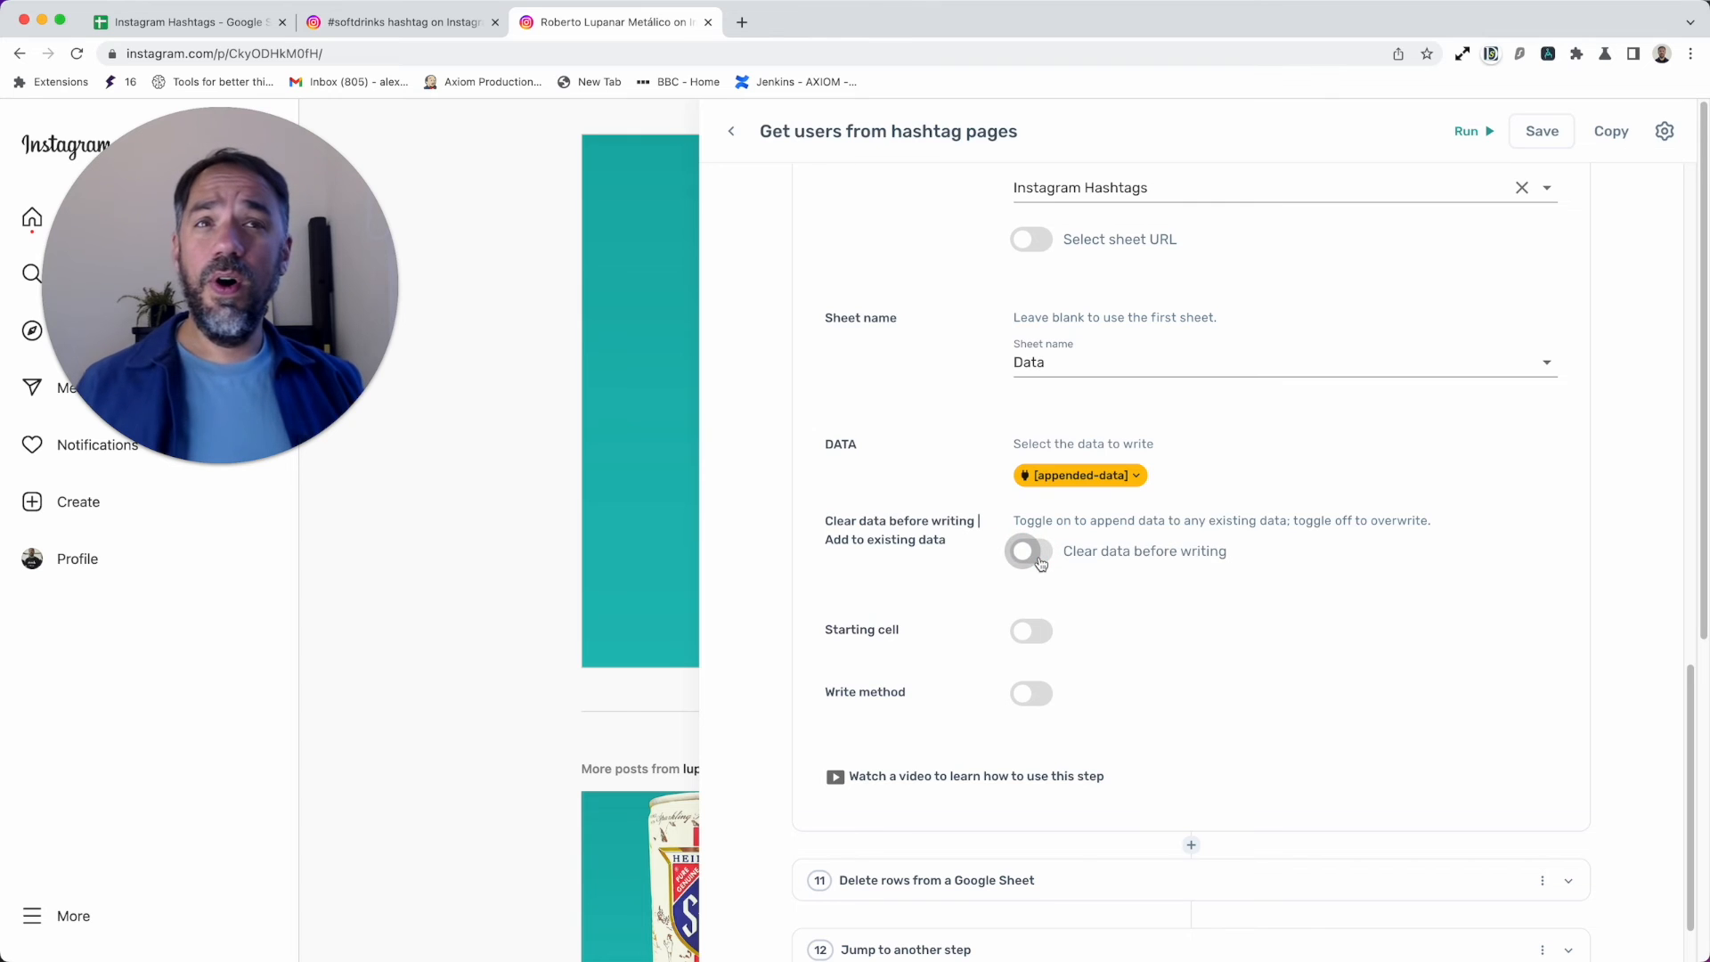
left_click(1029, 550)
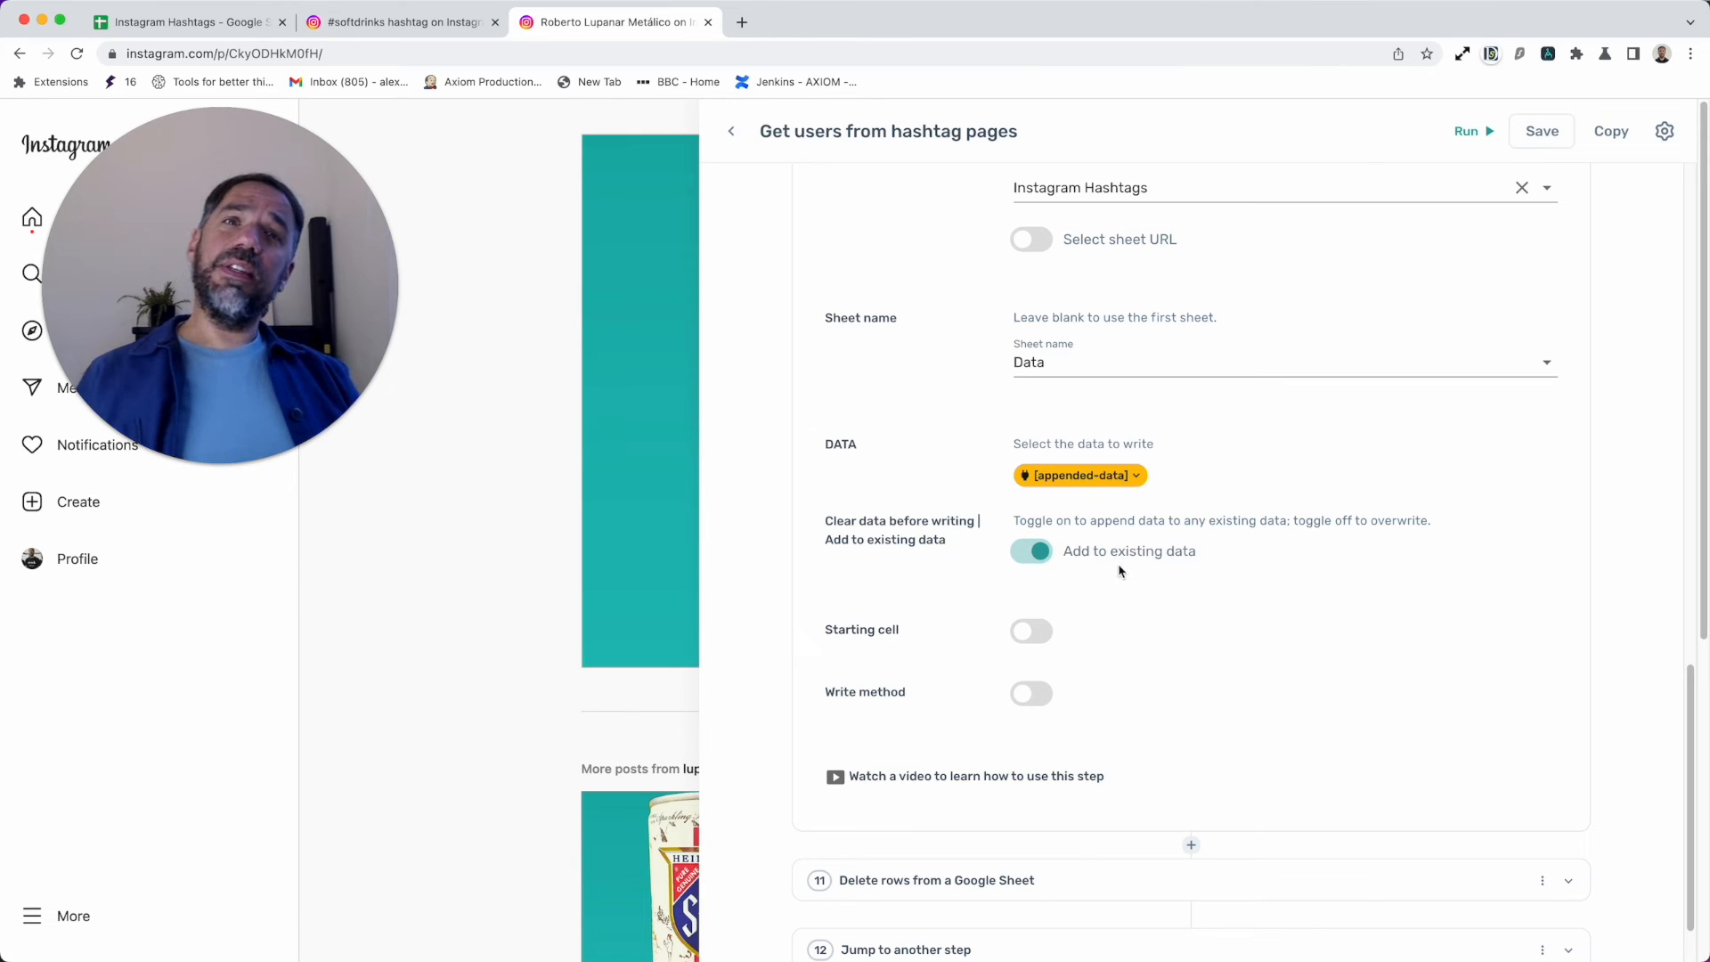
mouse_move(1101, 575)
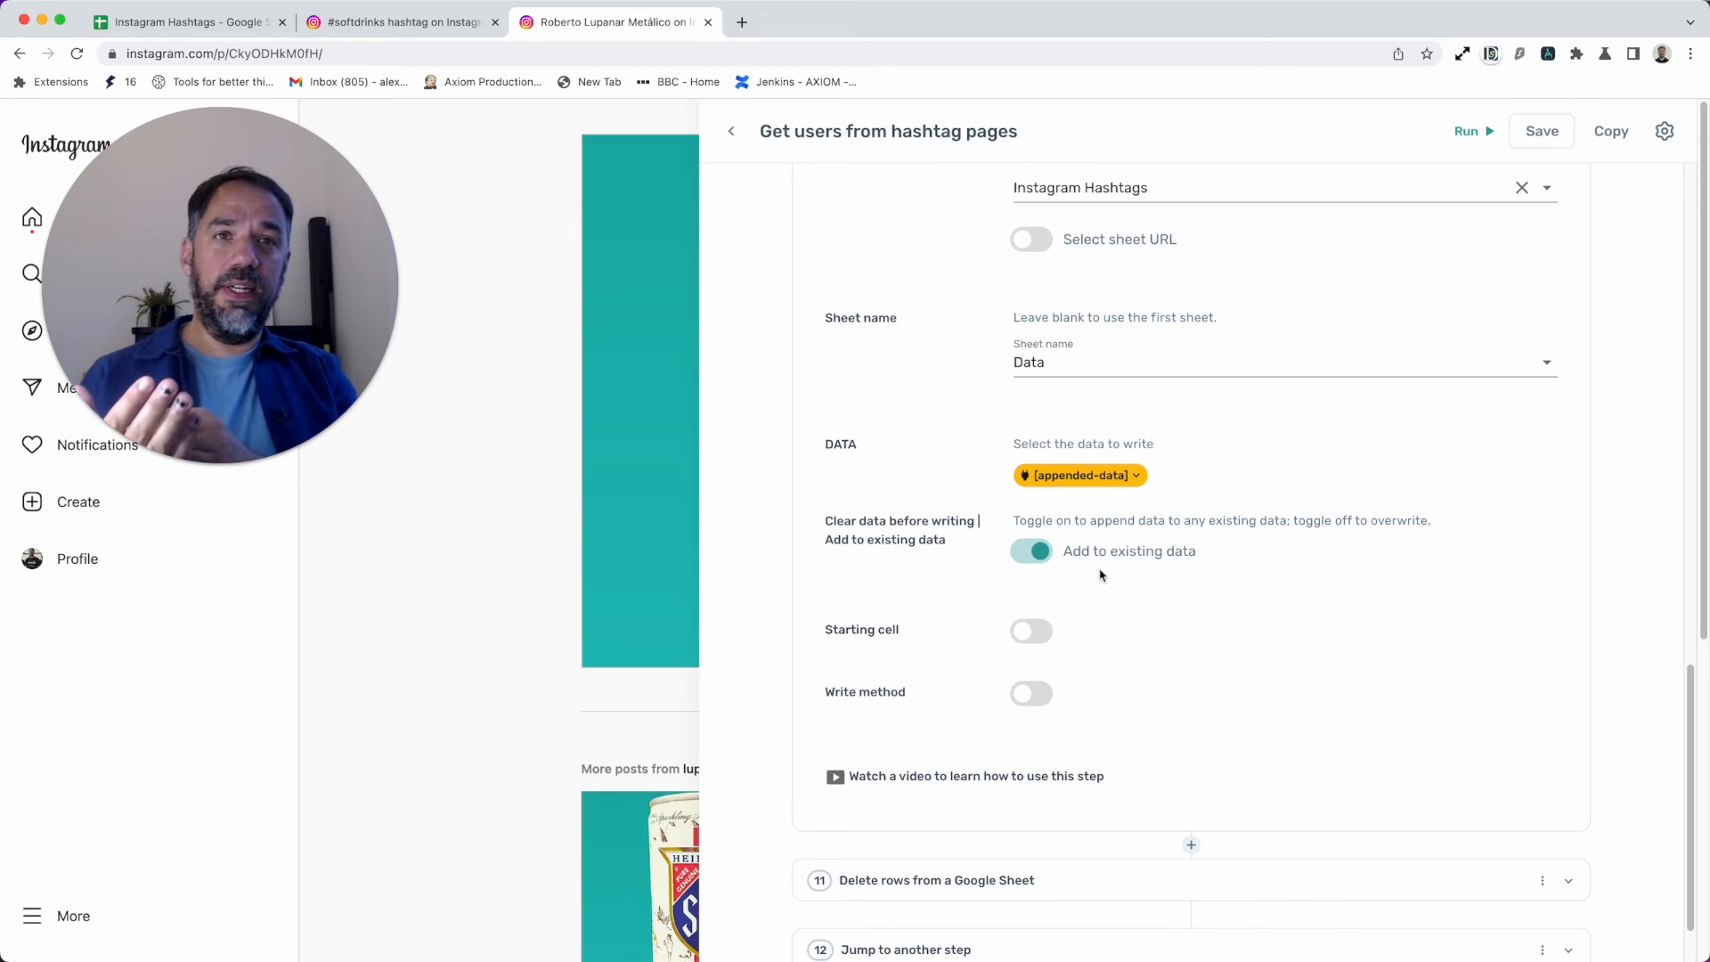
left_click(1032, 551)
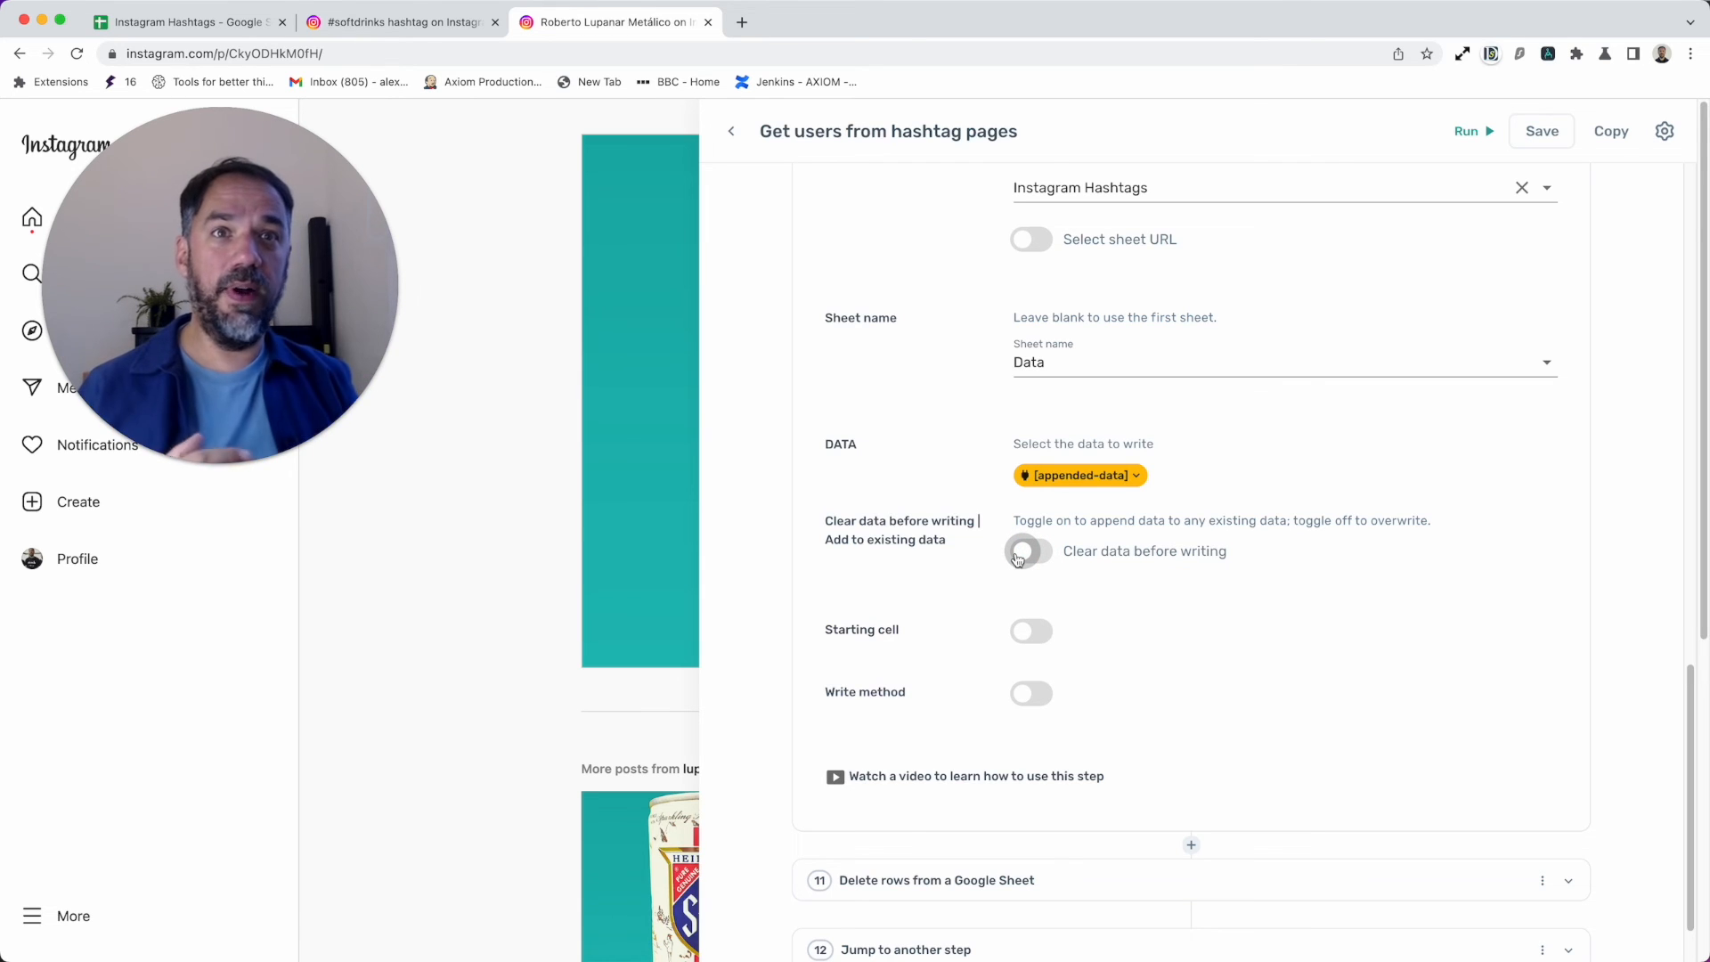
left_click(1029, 550)
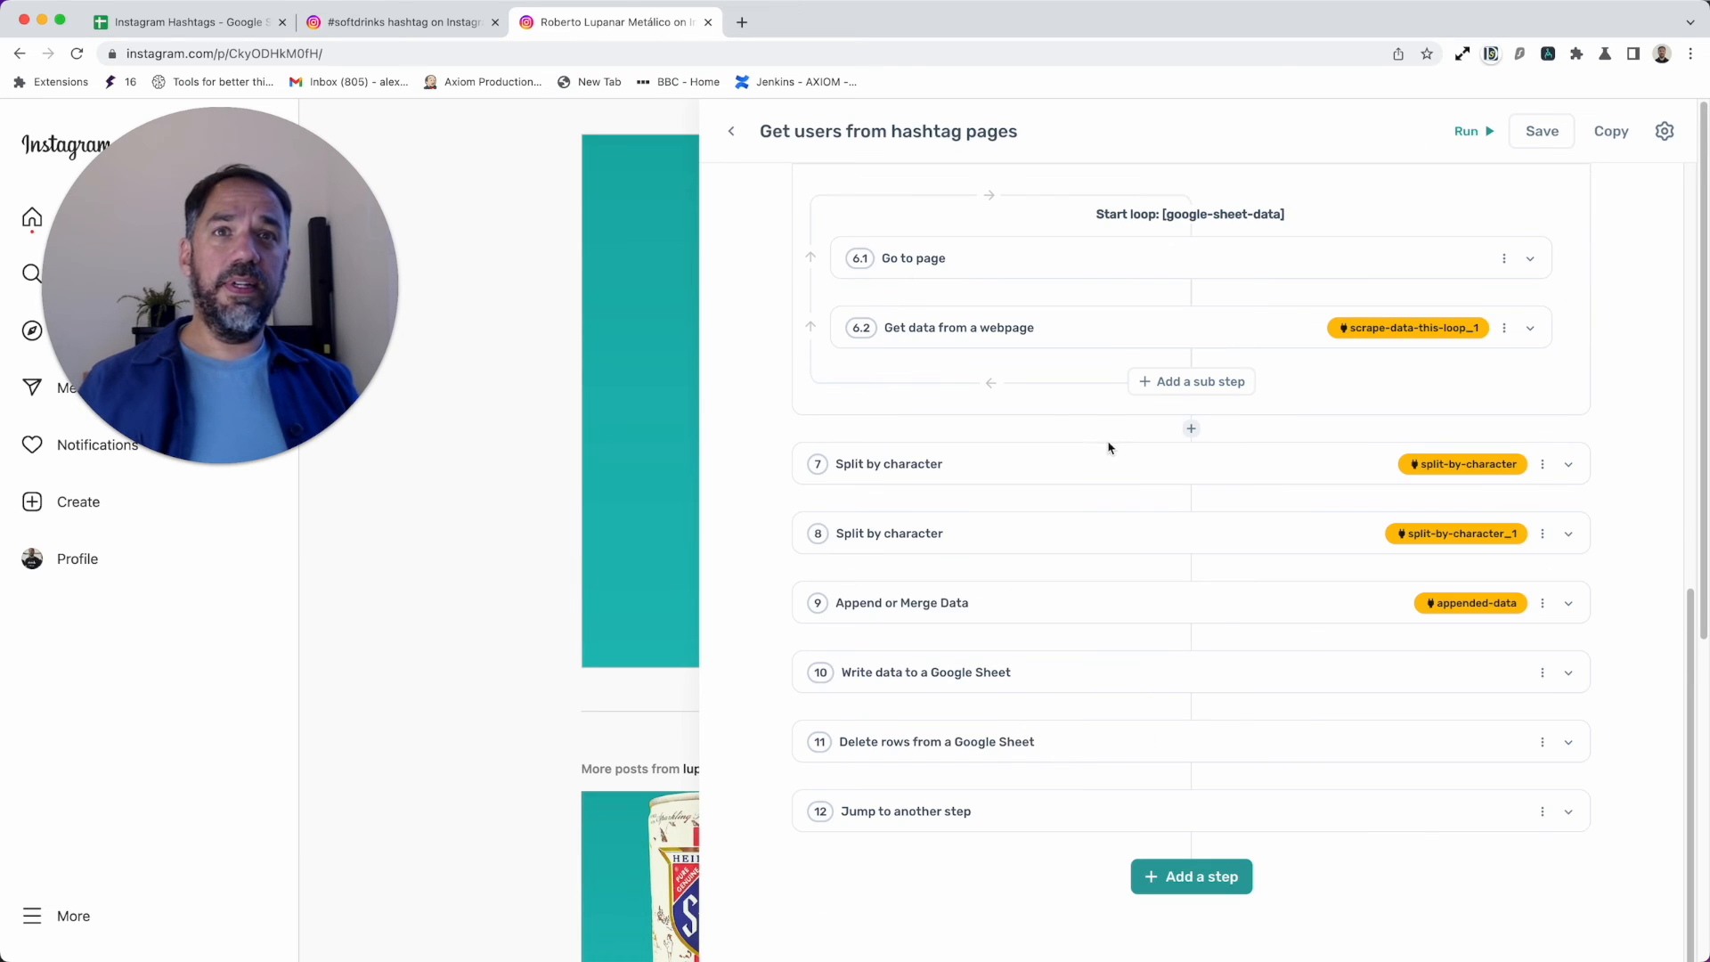
Step: Check the Data sheet and the #softdrinks hashtag page, then return to the bot editor
left_click(185, 21)
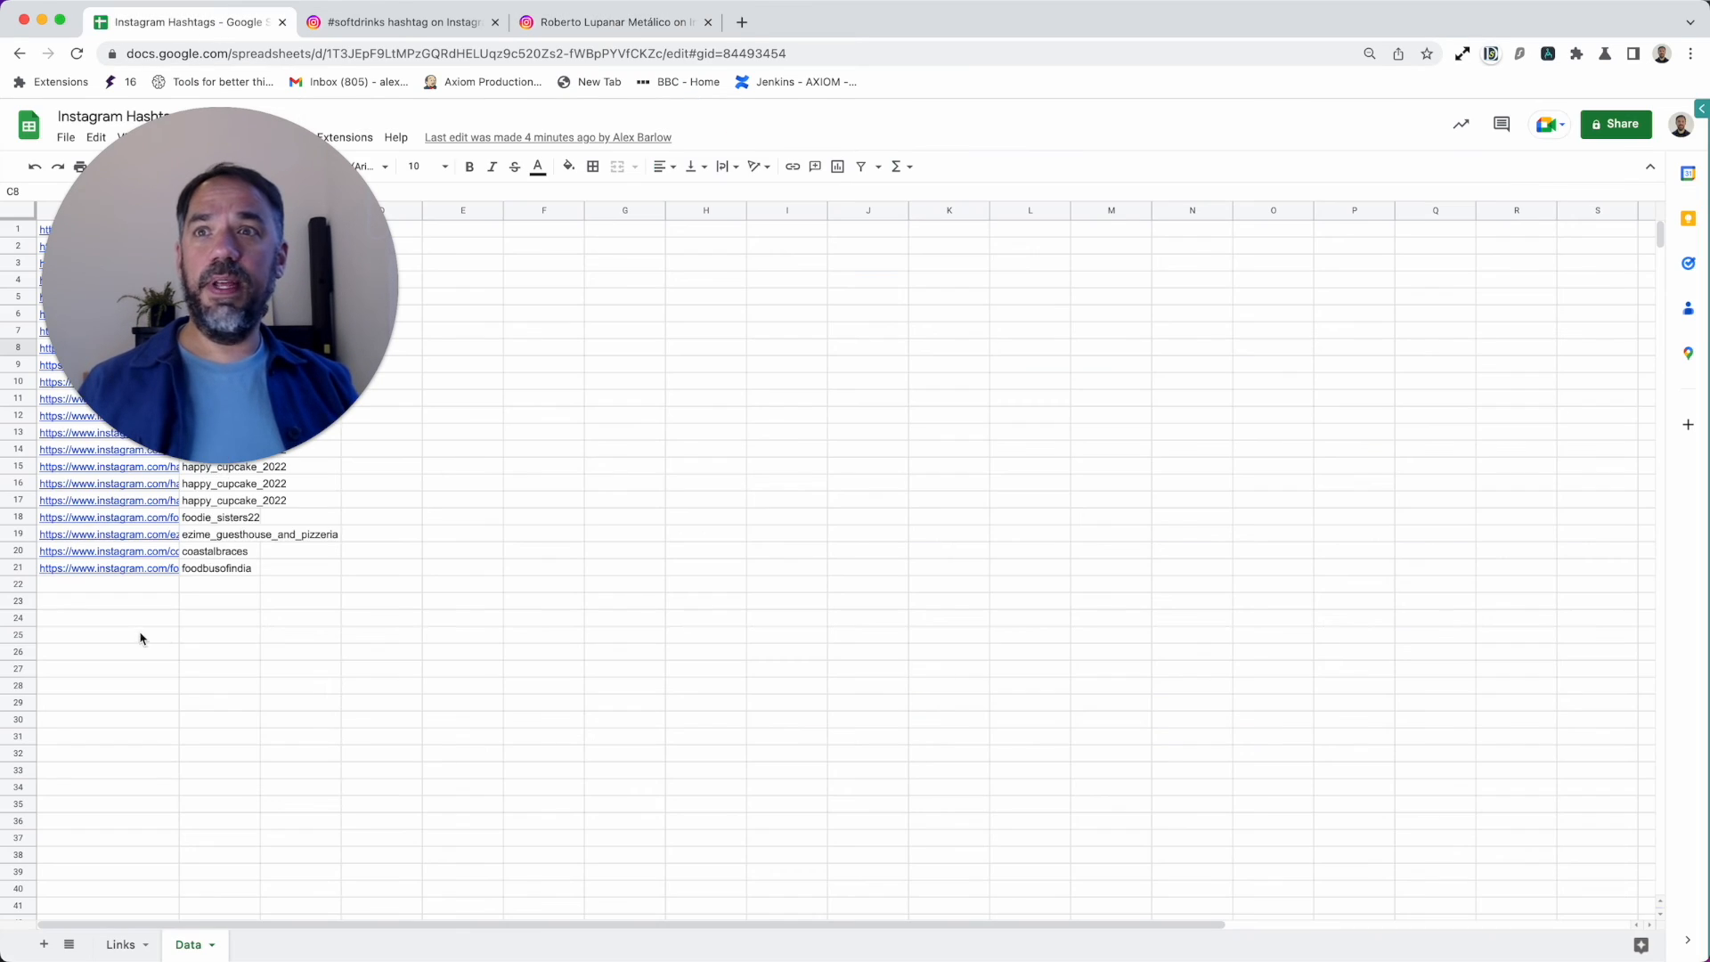
left_click(401, 22)
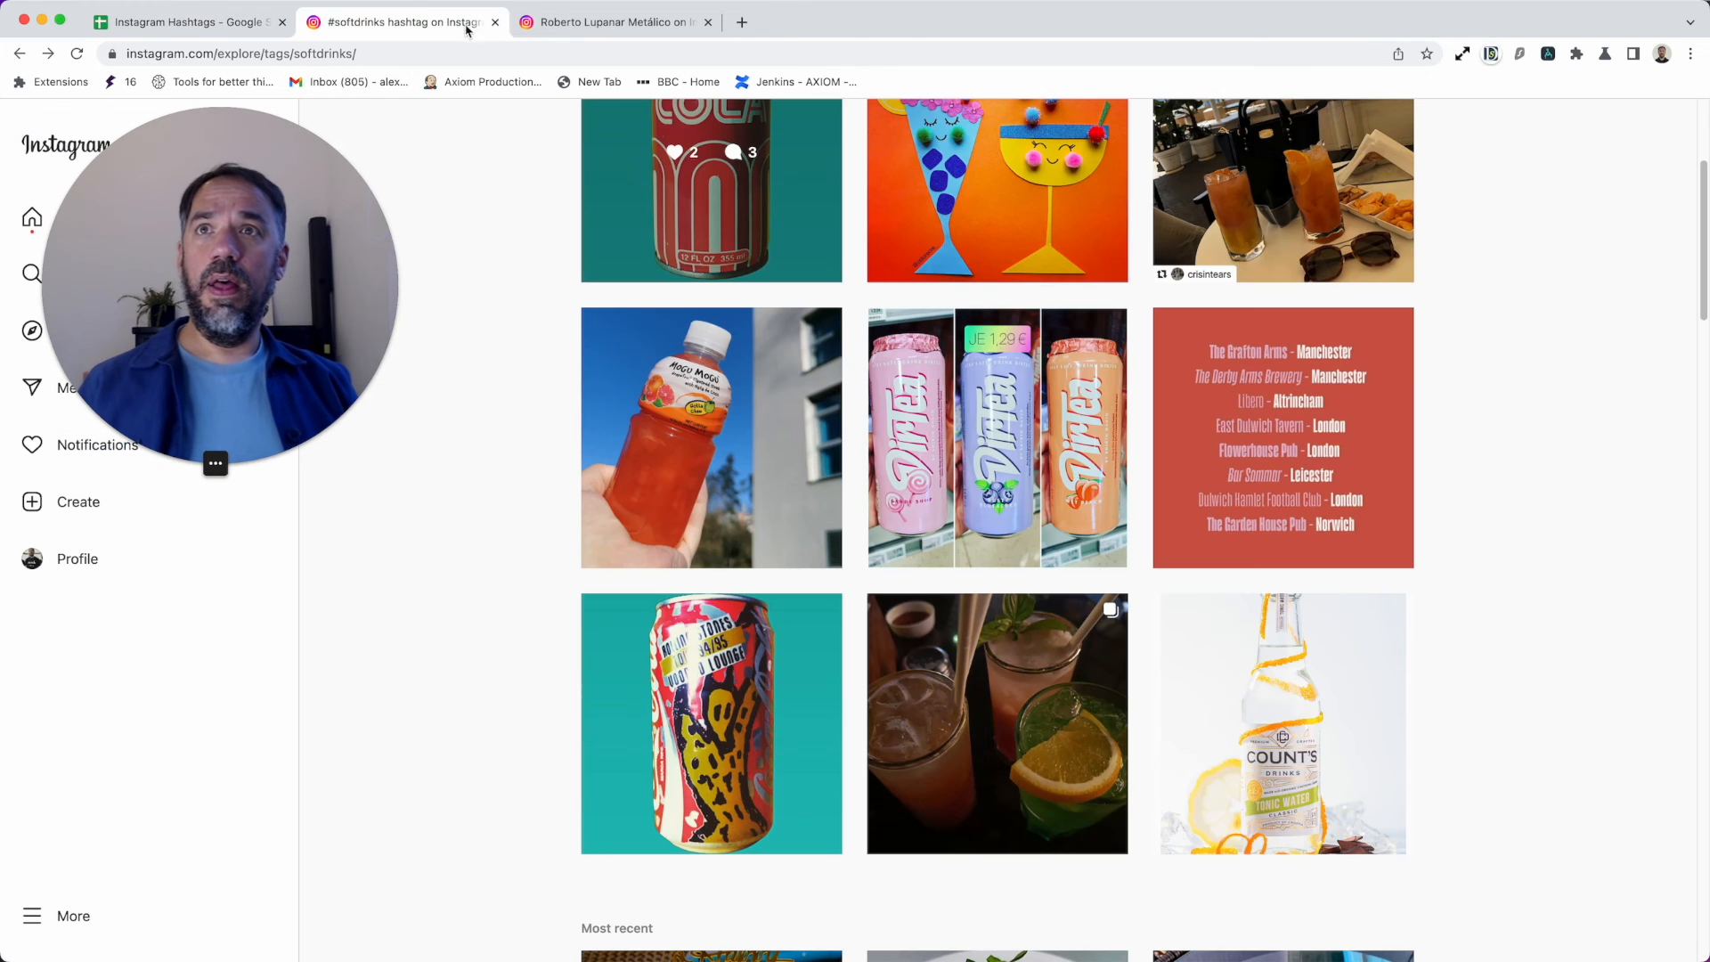
left_click(611, 21)
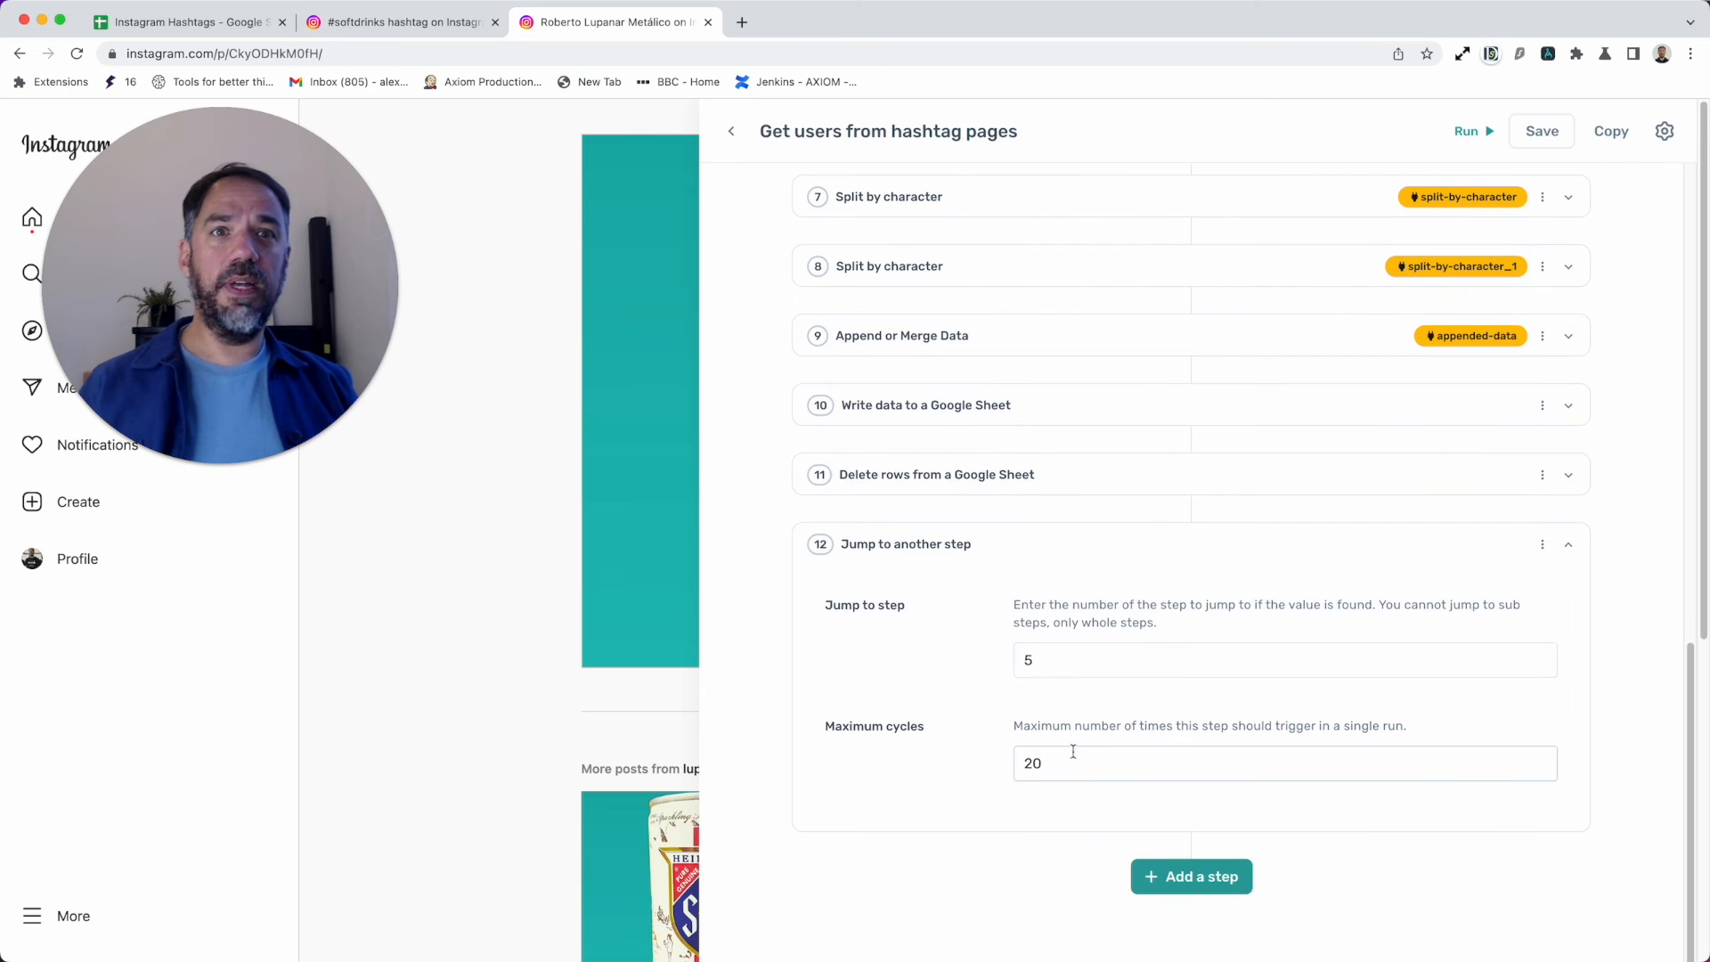
scroll("up", 3)
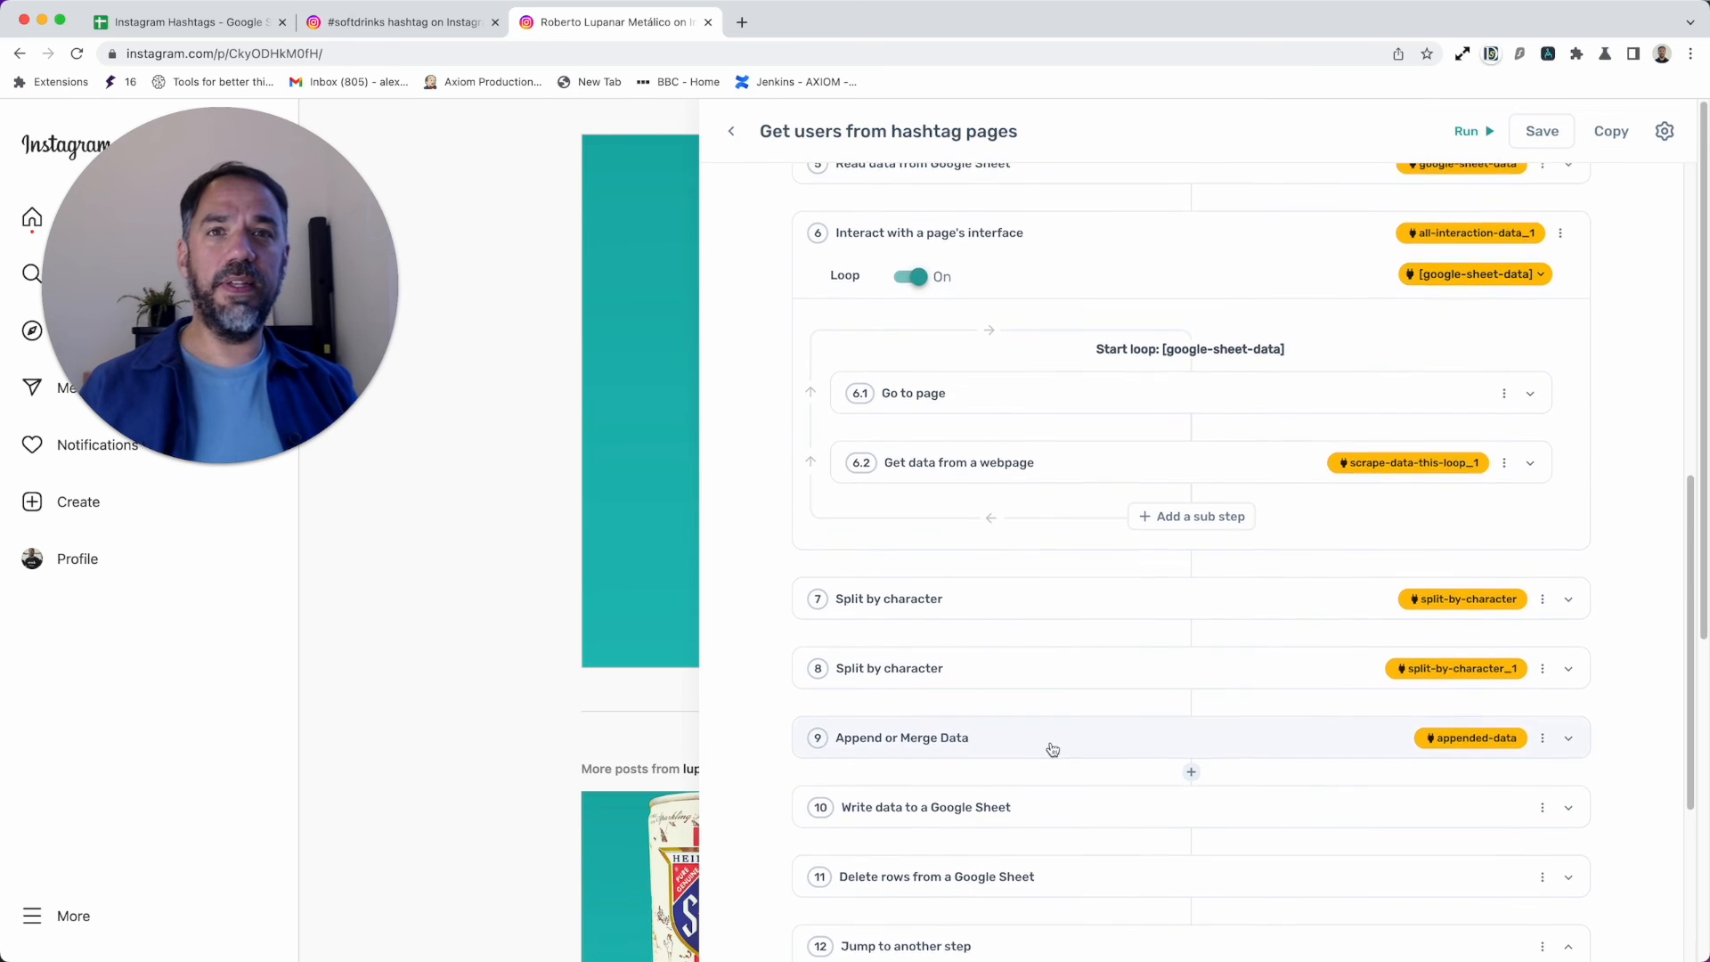
scroll("down", 3)
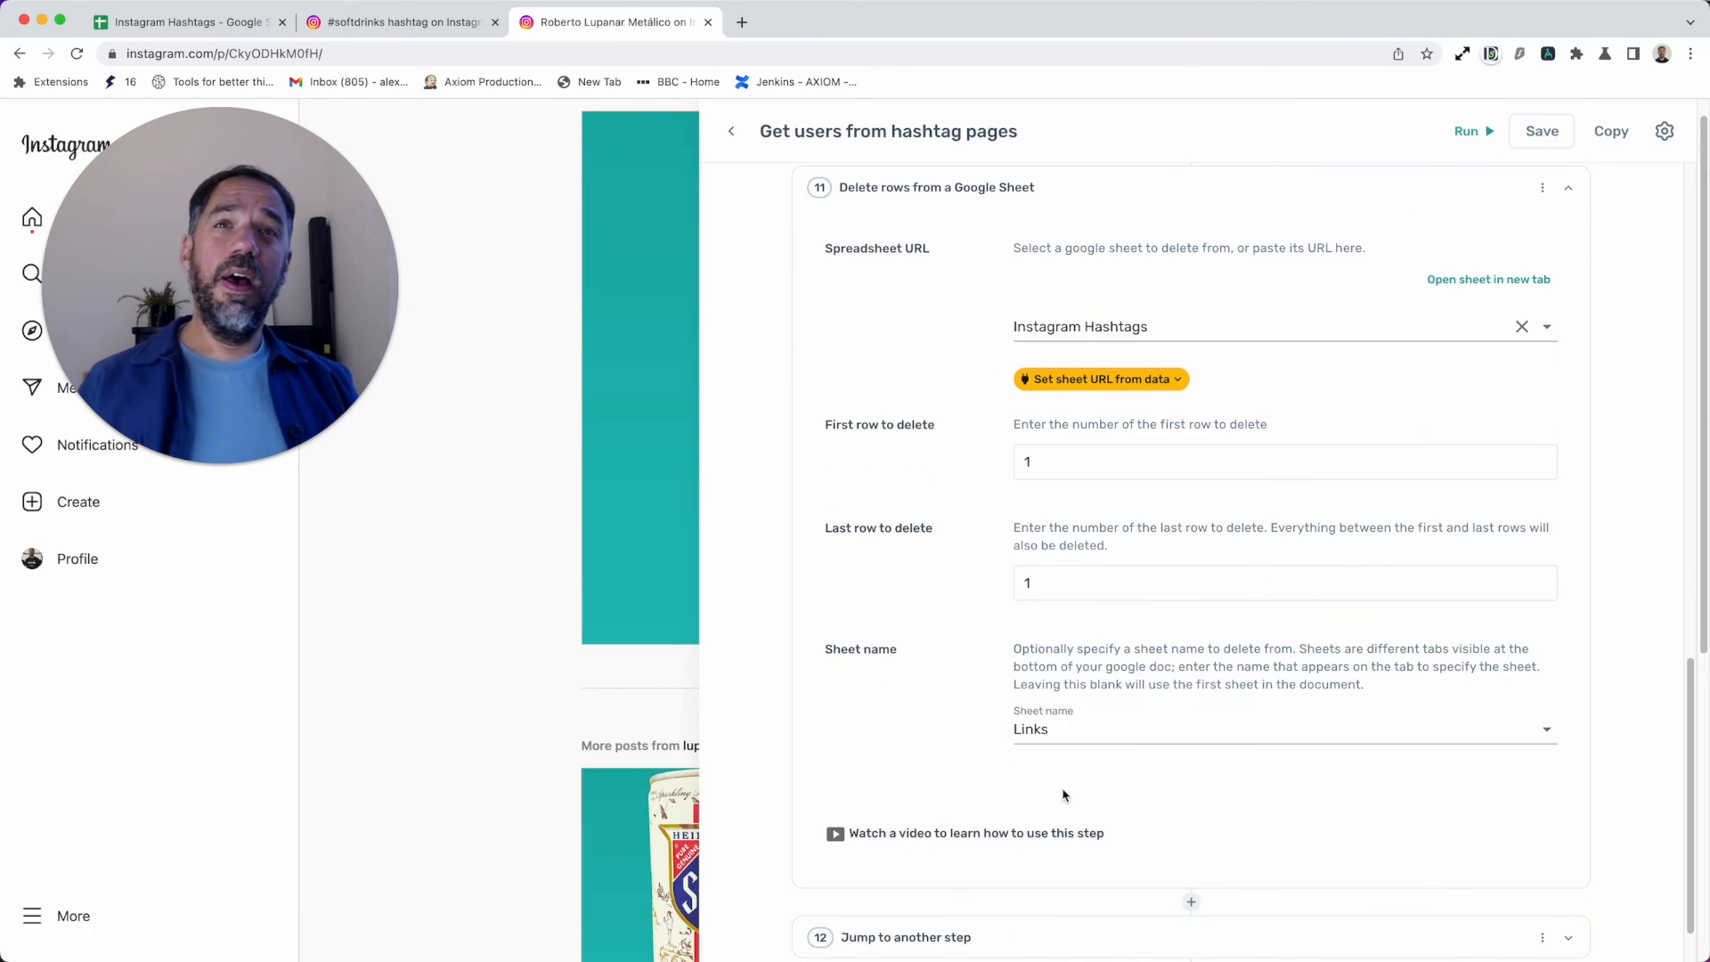
scroll("up", 3)
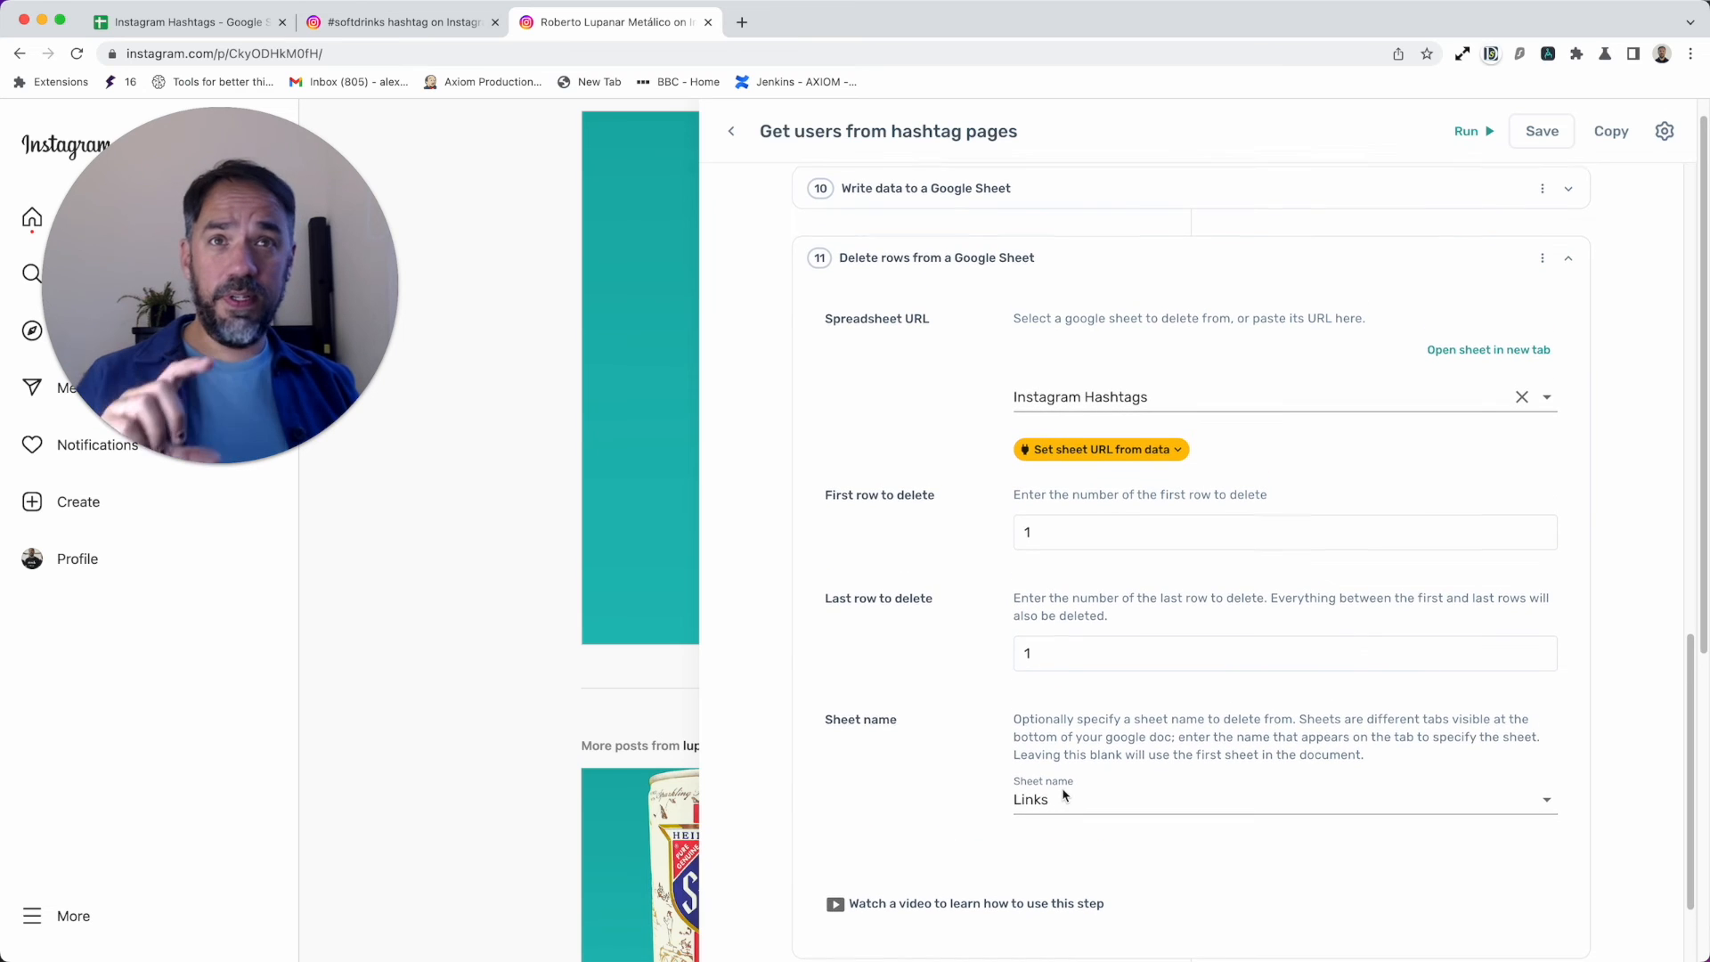
scroll("up", 3)
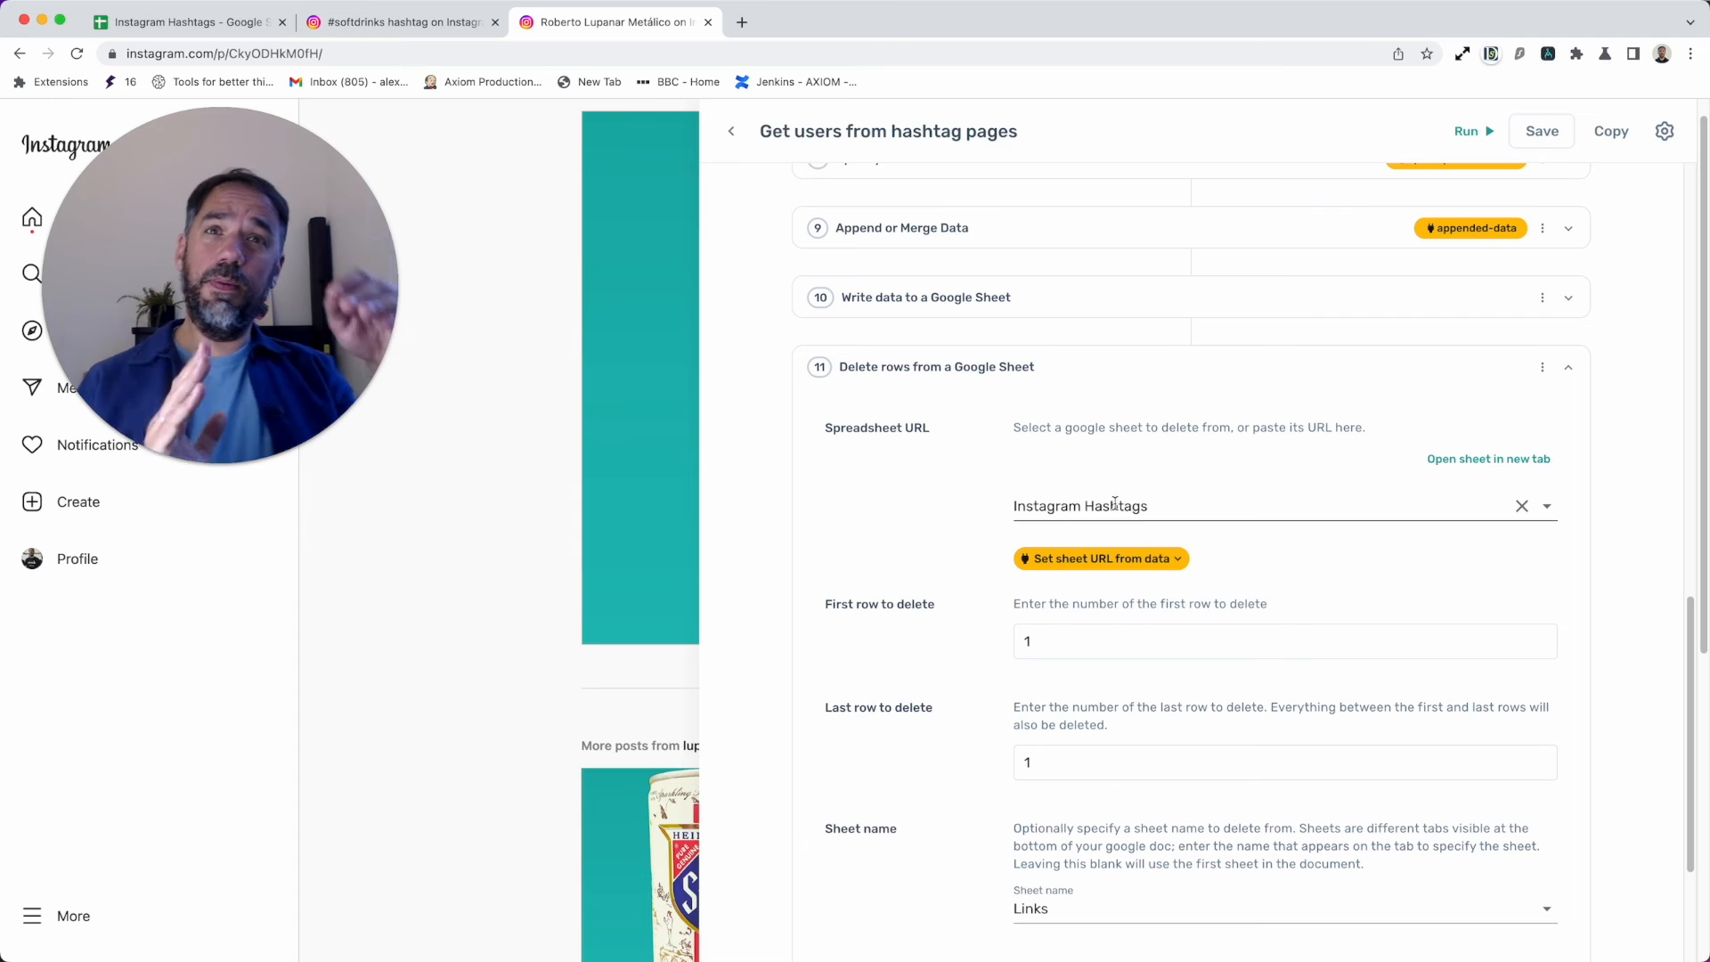
scroll("up", 3)
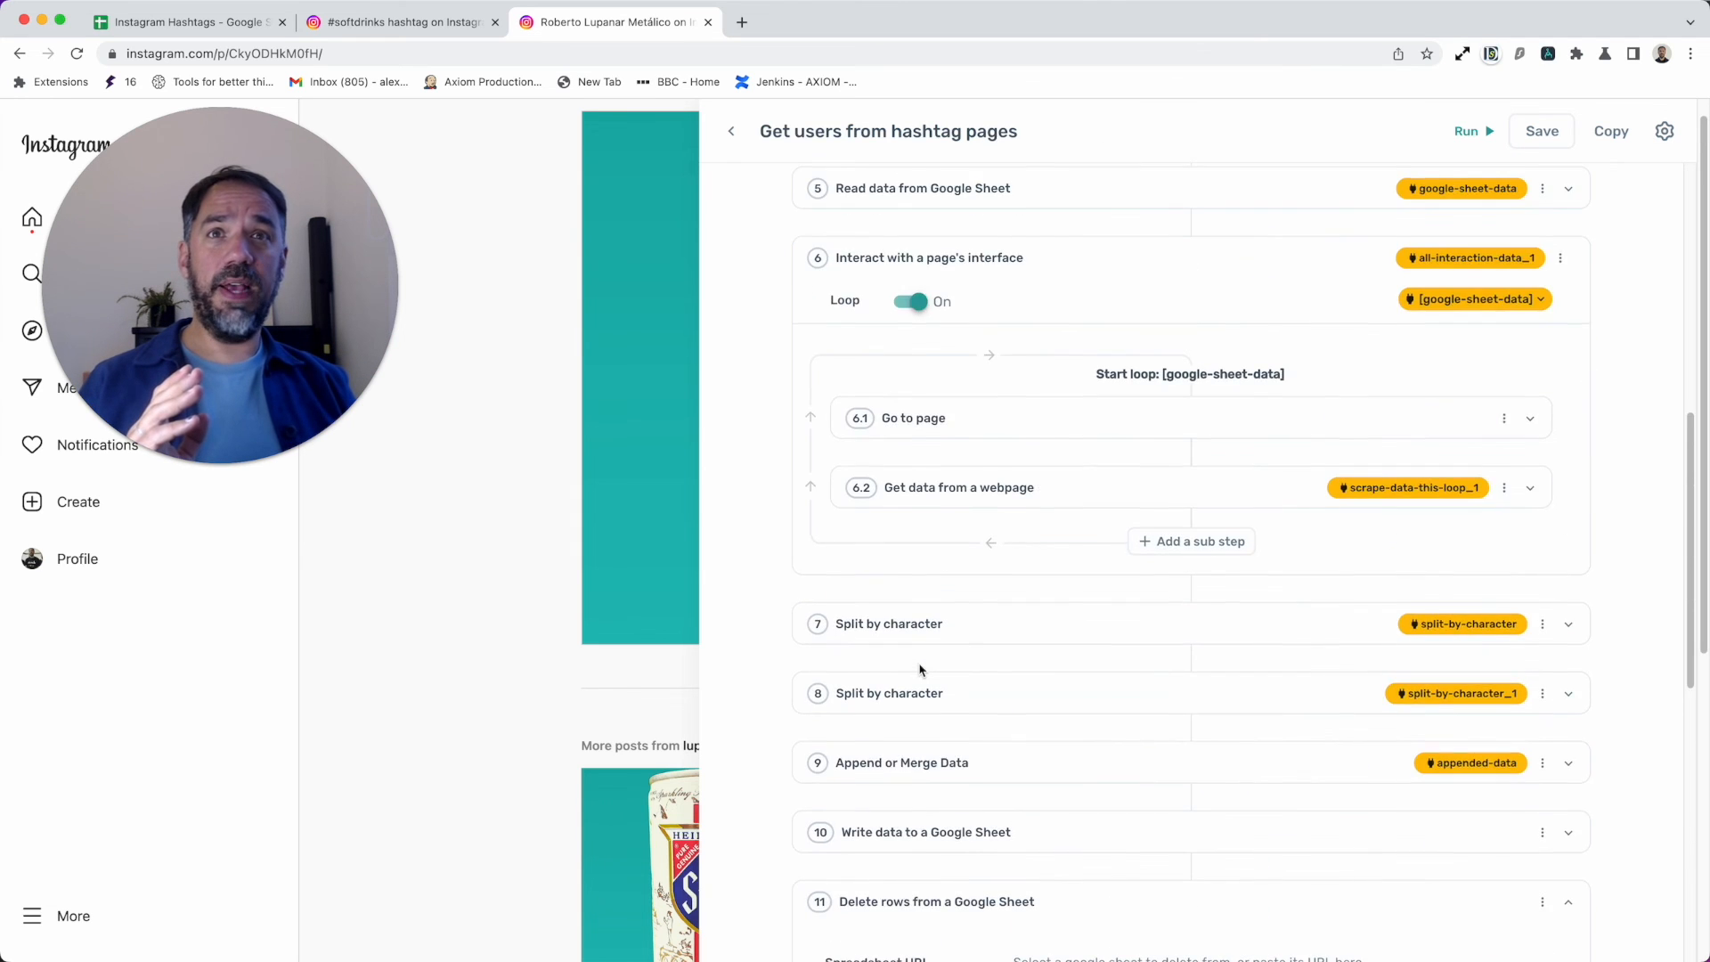
scroll("up", 3)
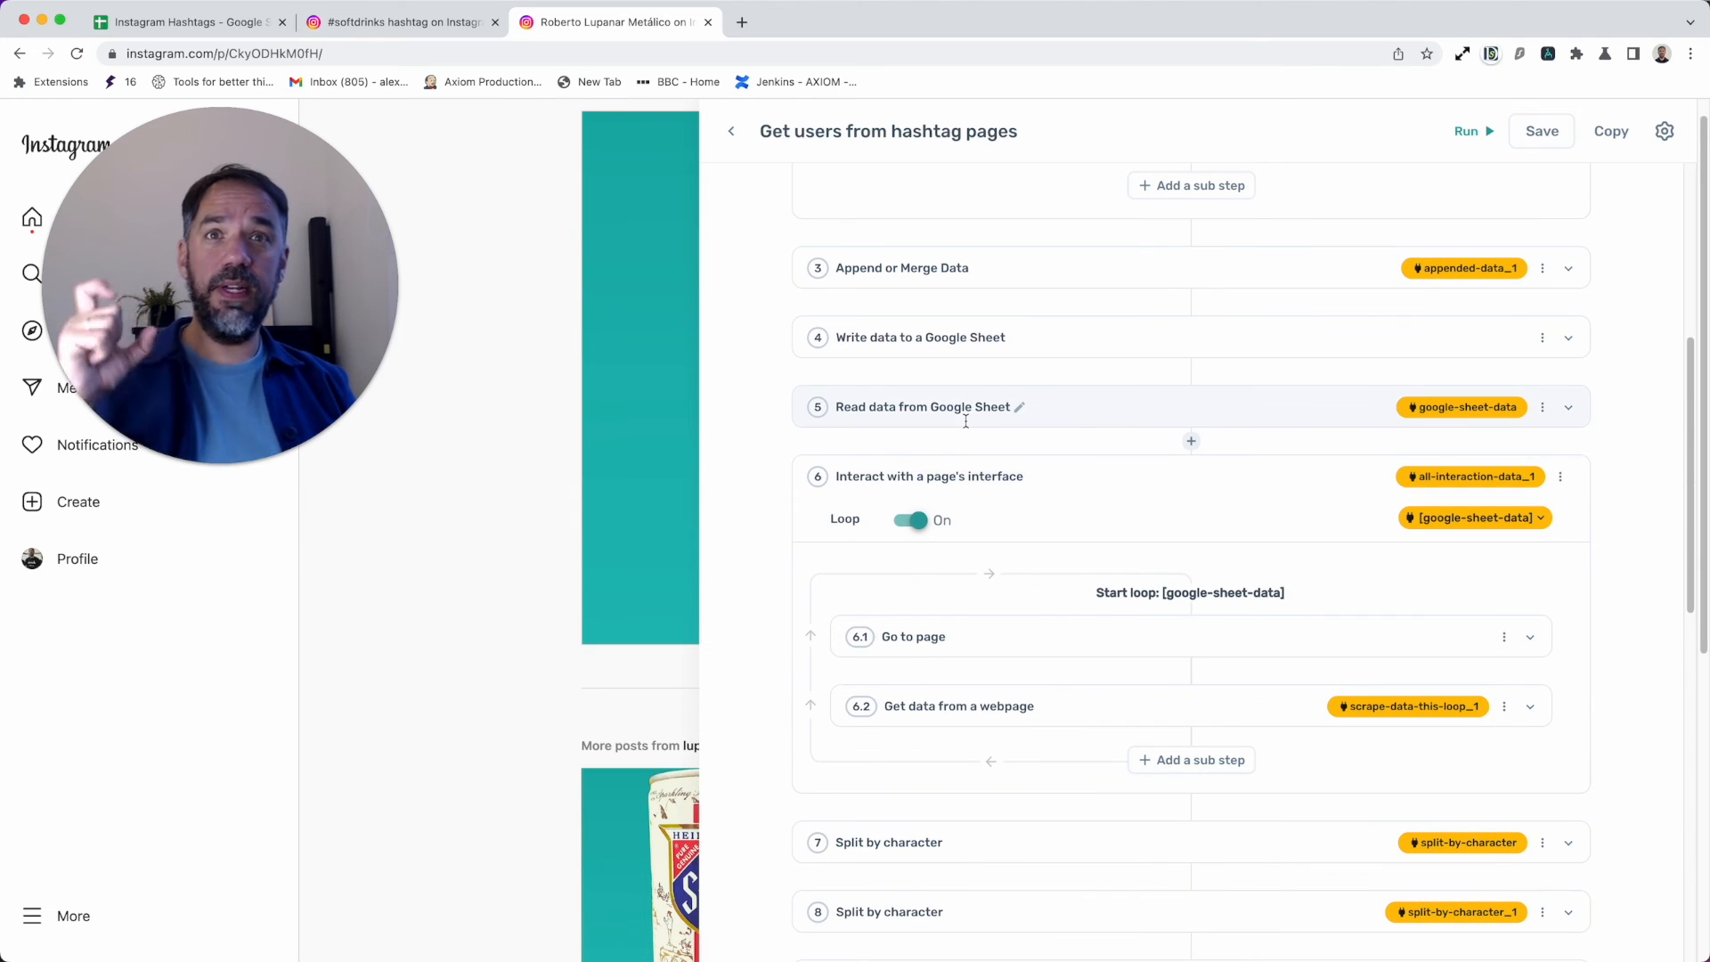
scroll("down", 3)
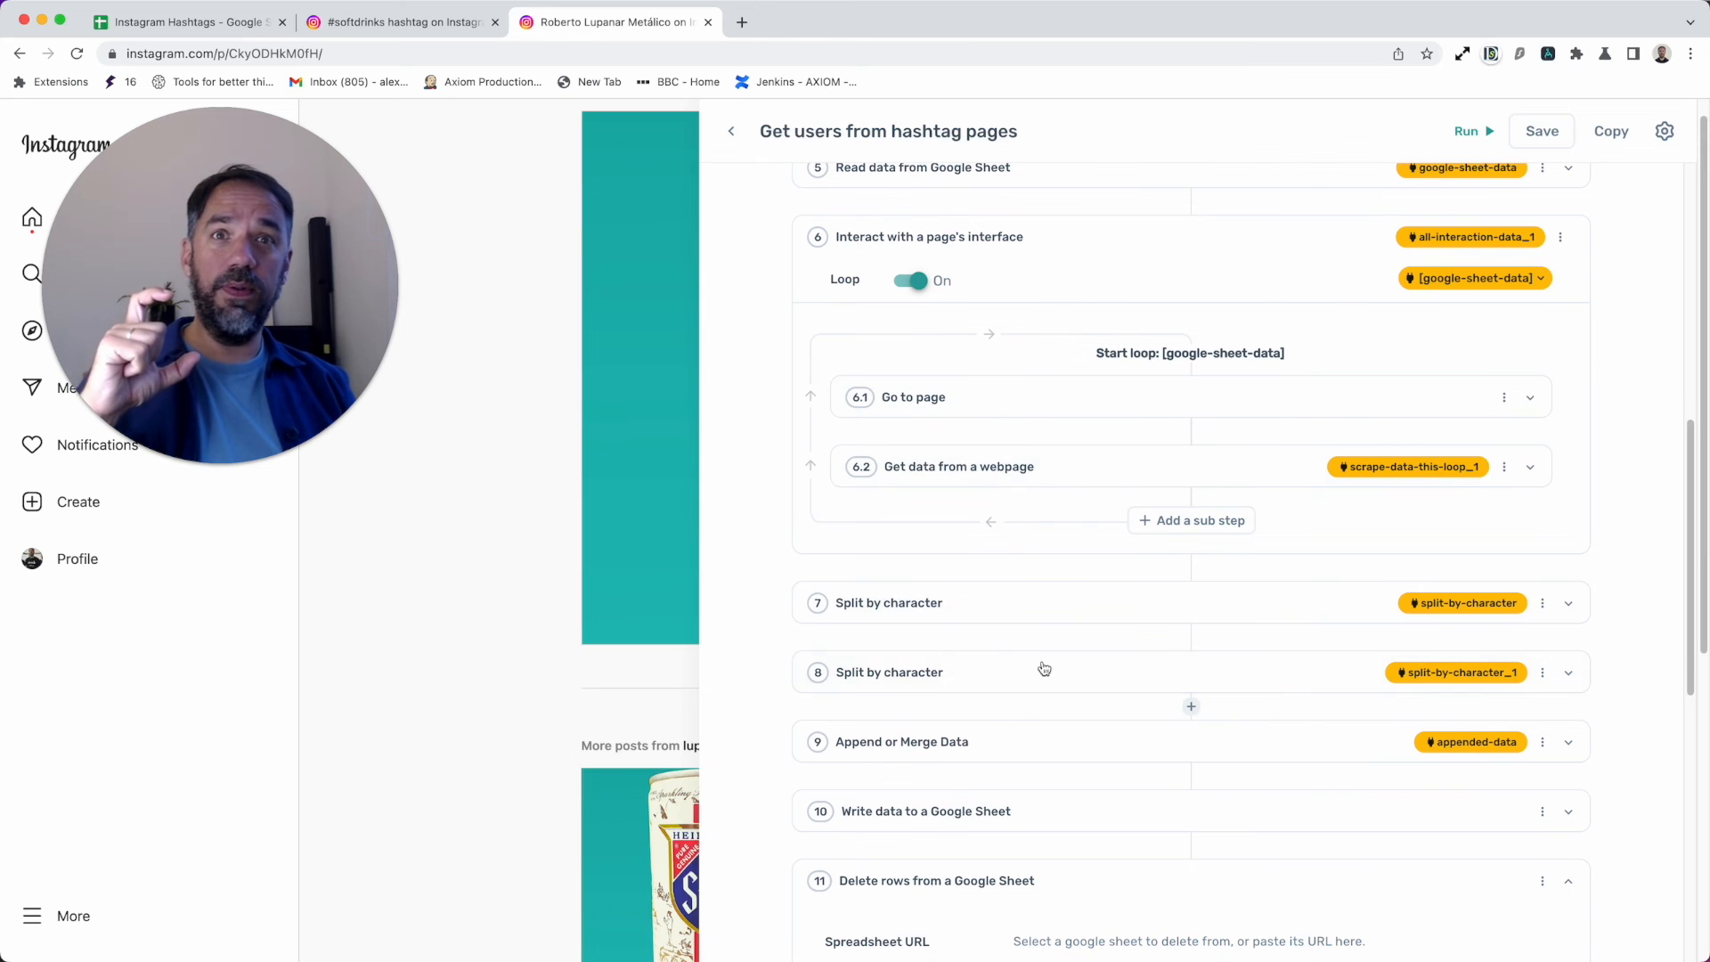
scroll("down", 3)
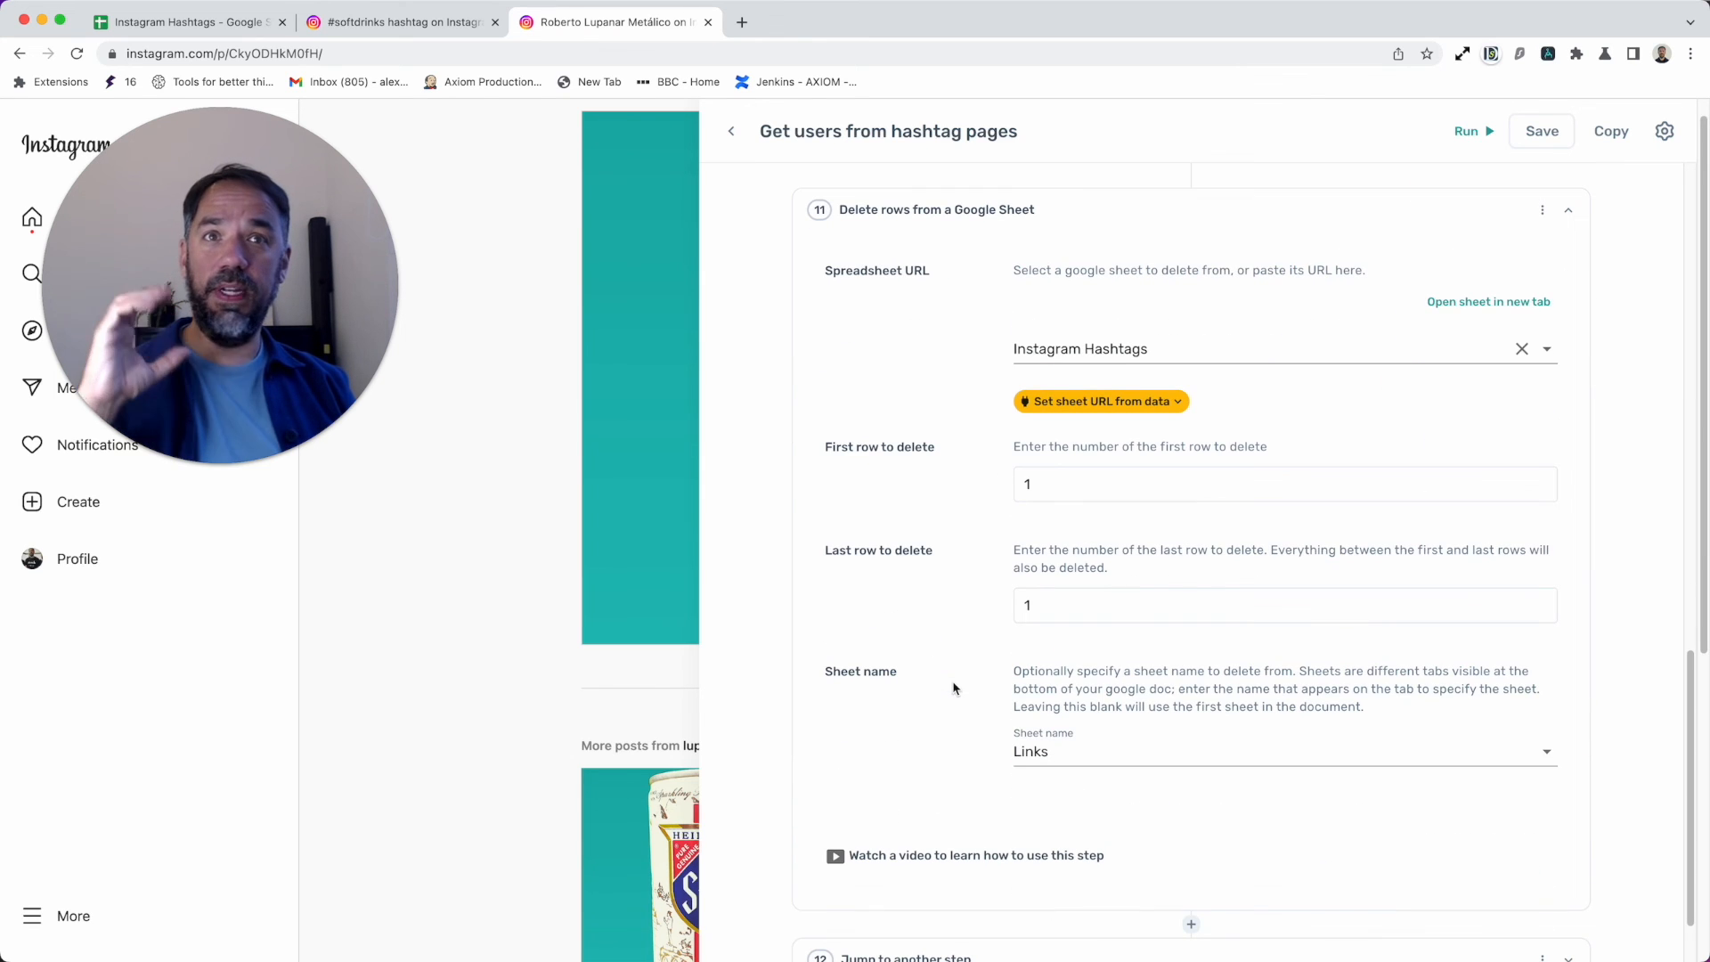
mouse_move(1040, 591)
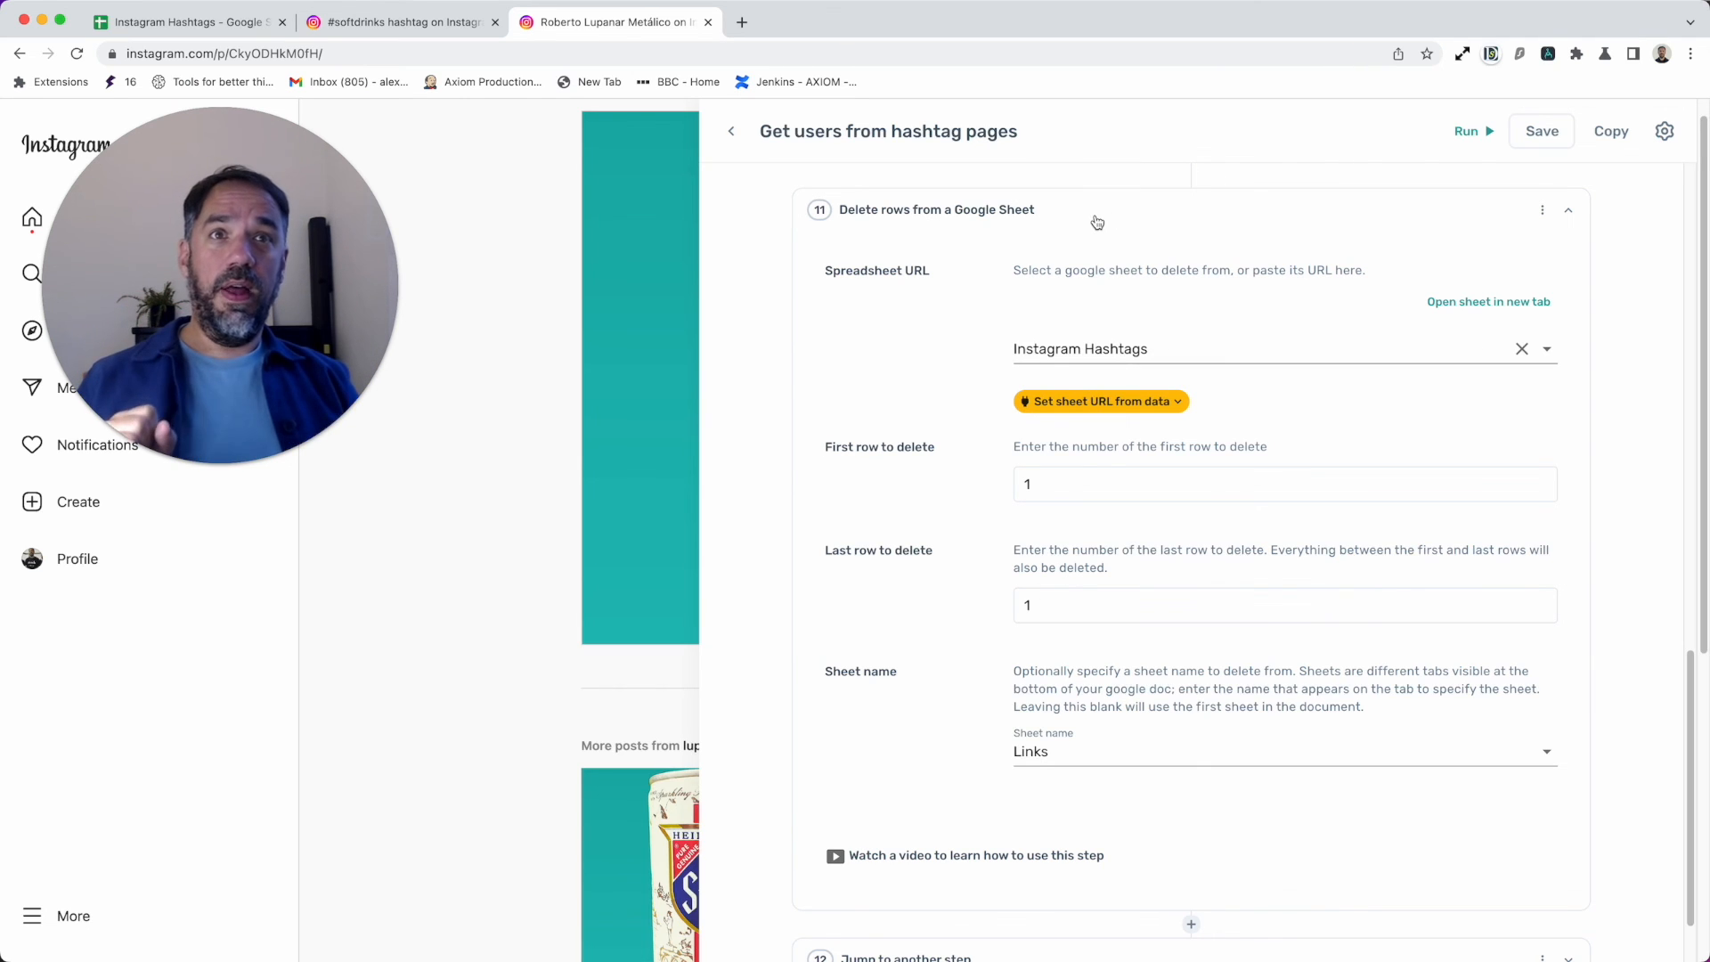
mouse_move(1042, 318)
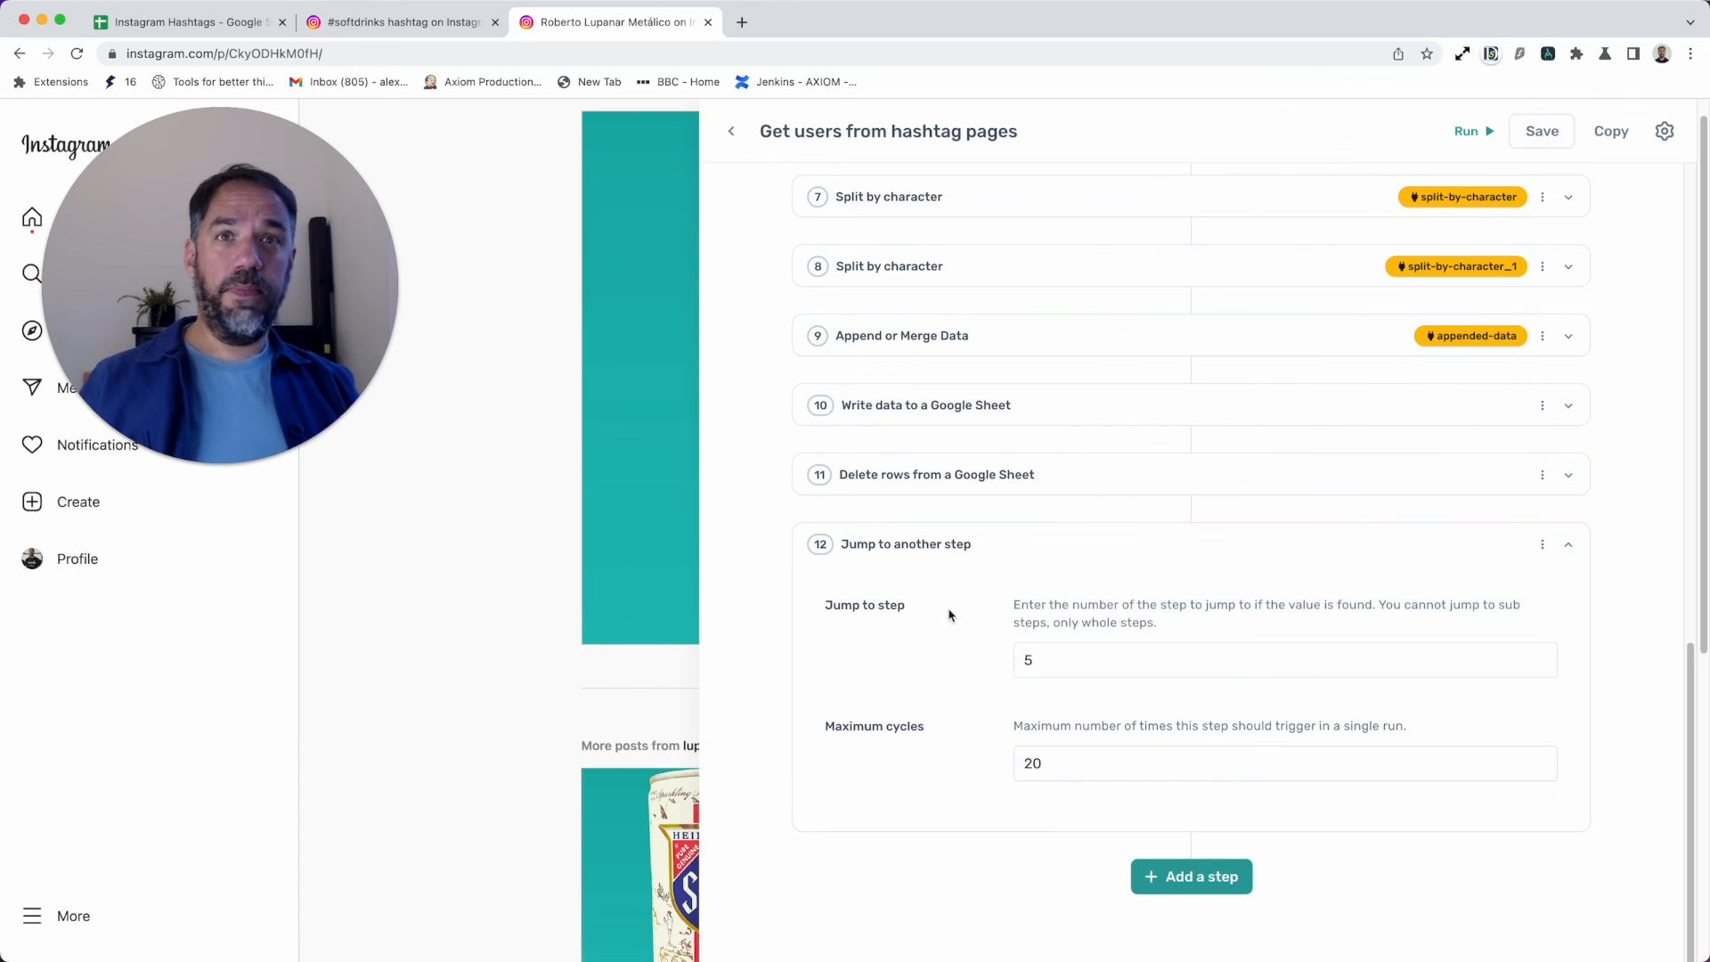
Step: Change step 12's Maximum cycles from 20 to 100 so the jump loops up to 100 times
scroll("up", 3)
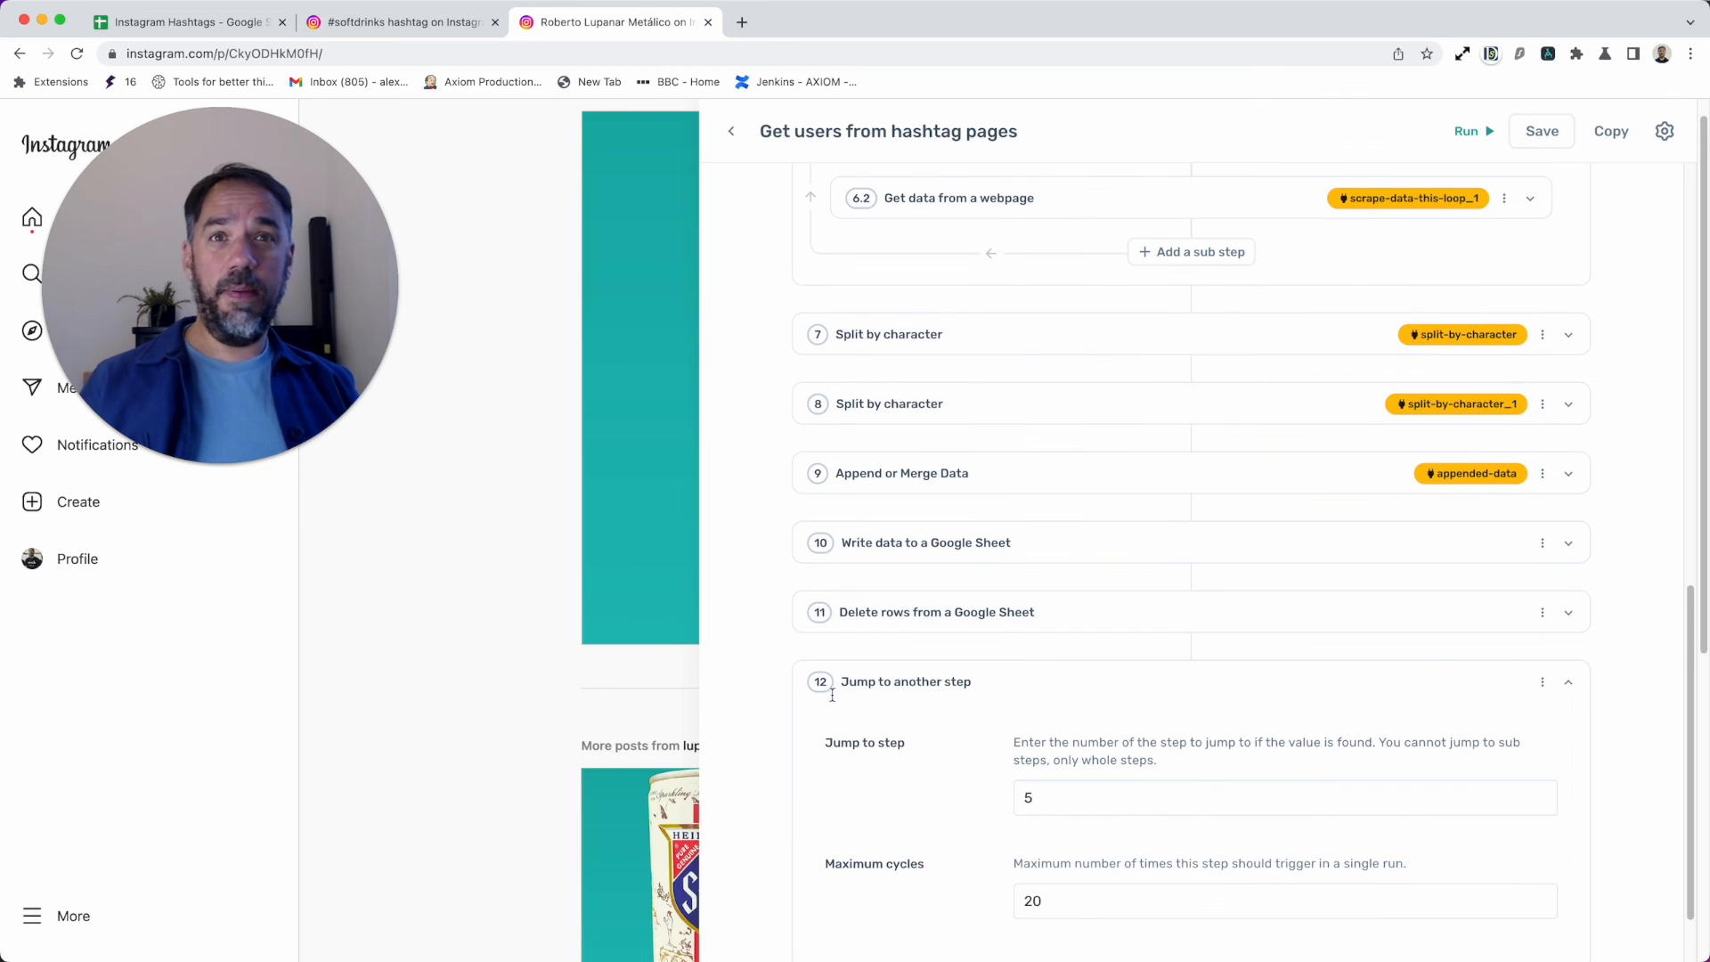
scroll("up", 3)
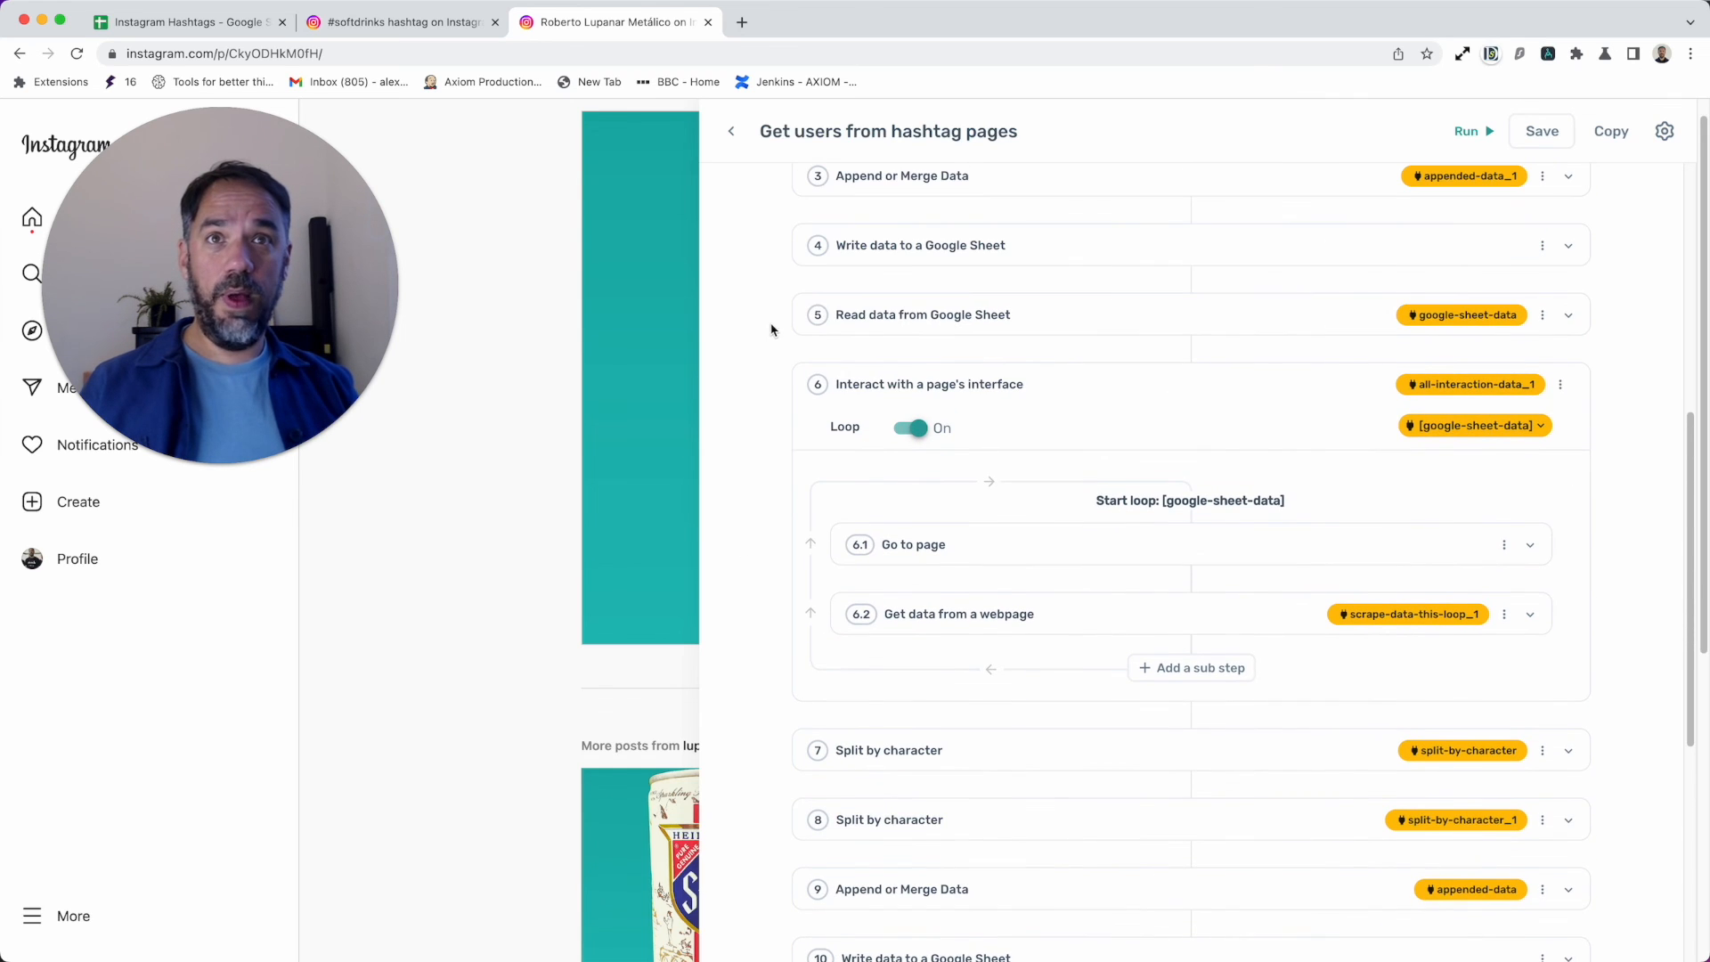
scroll("down", 3)
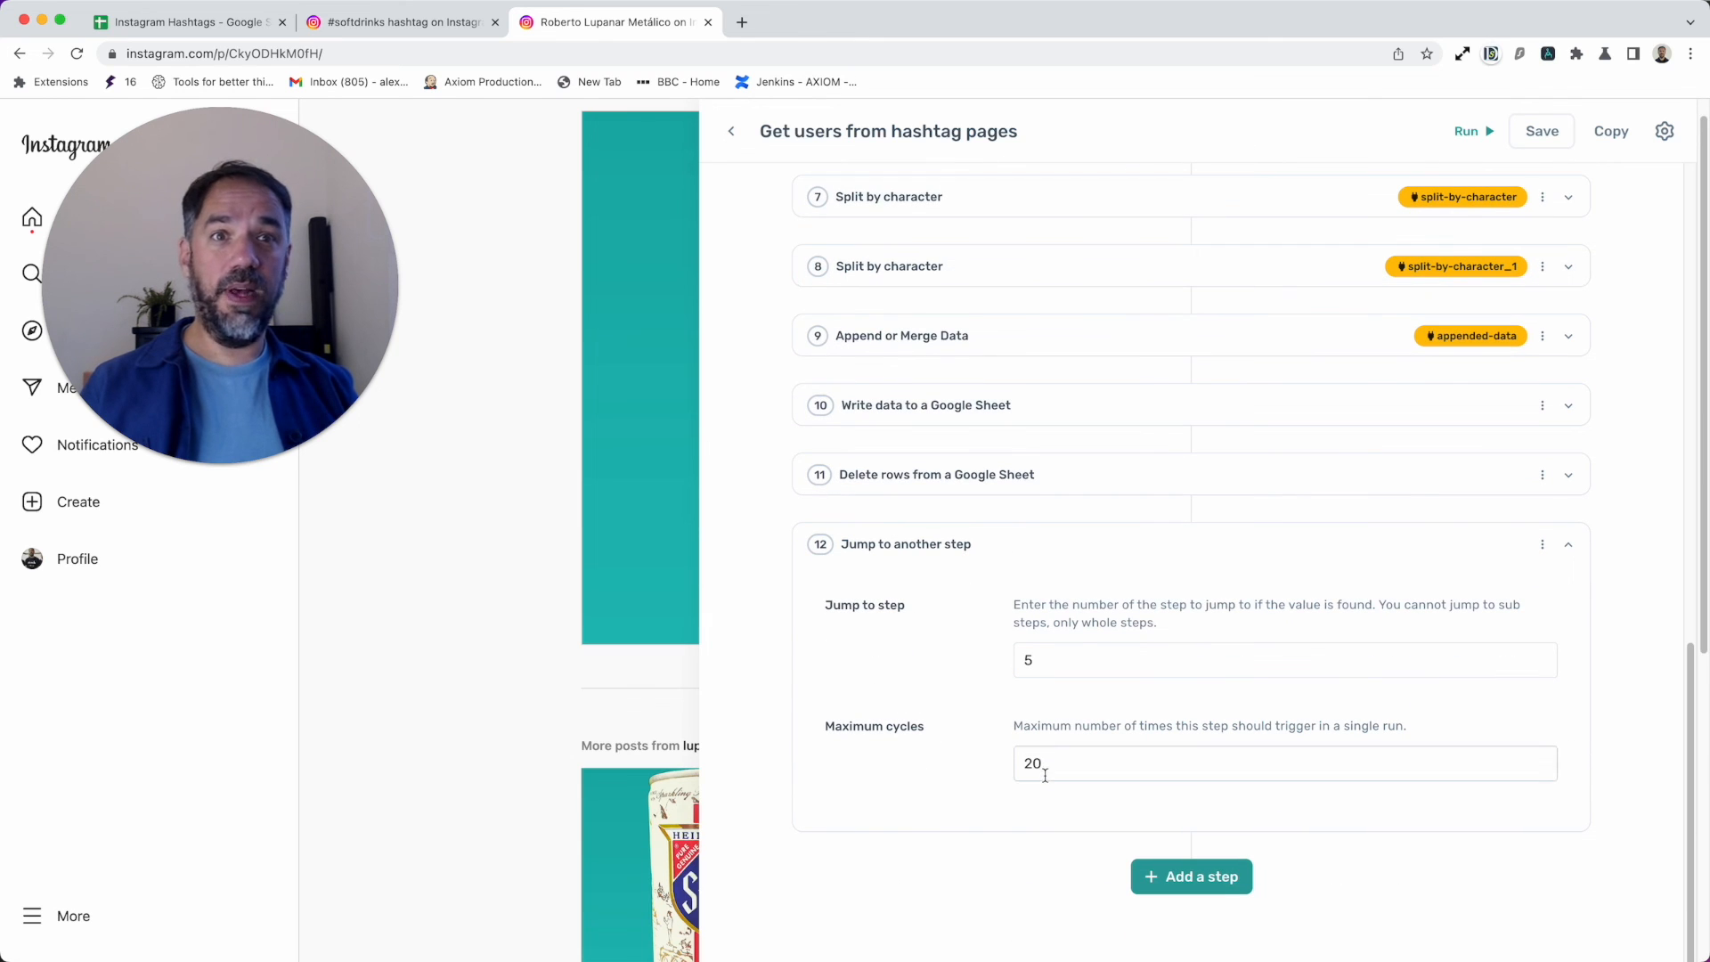
type("100")
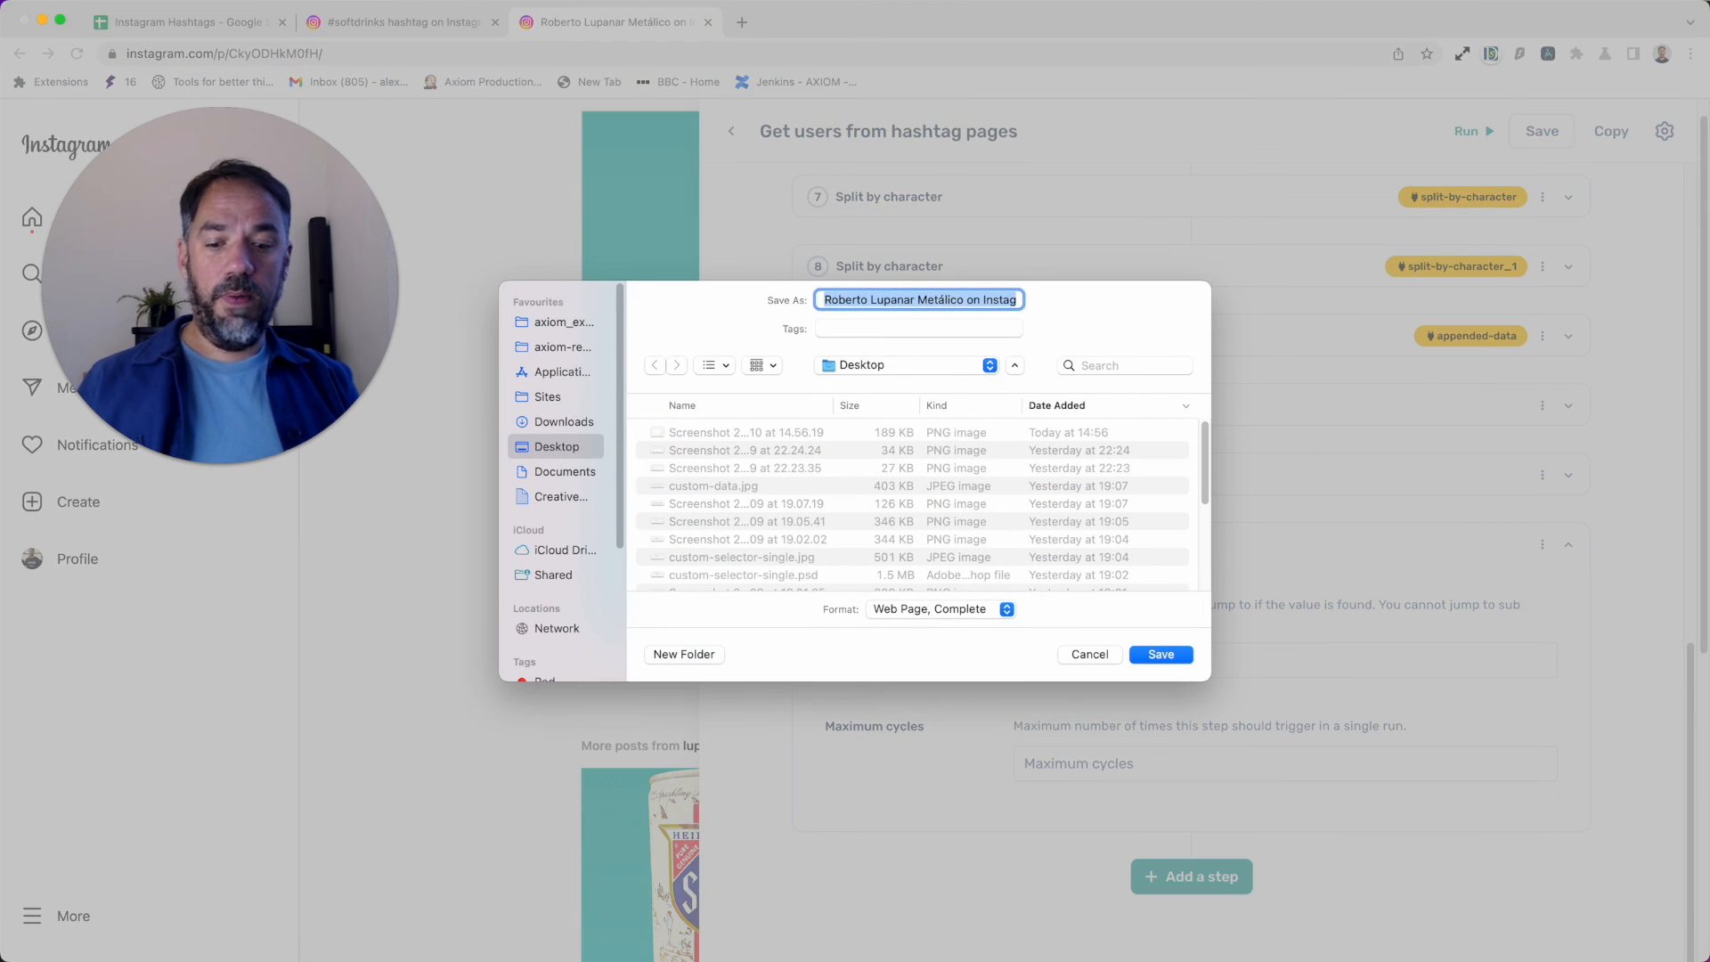
type("20")
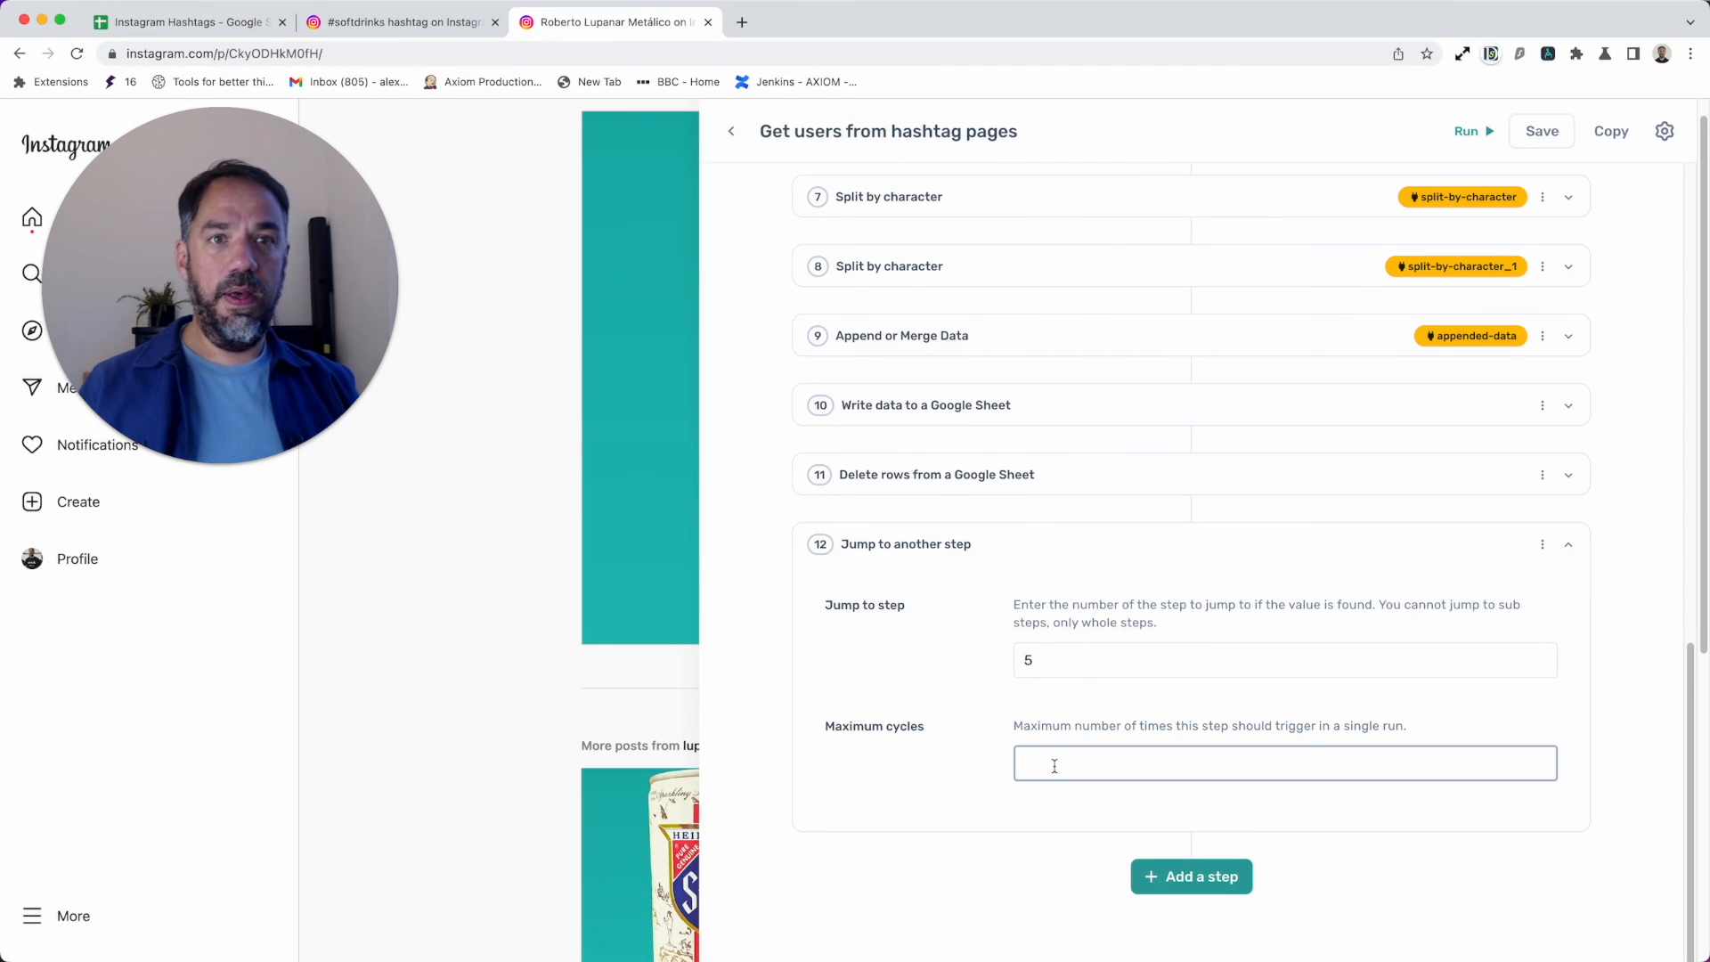
type("20")
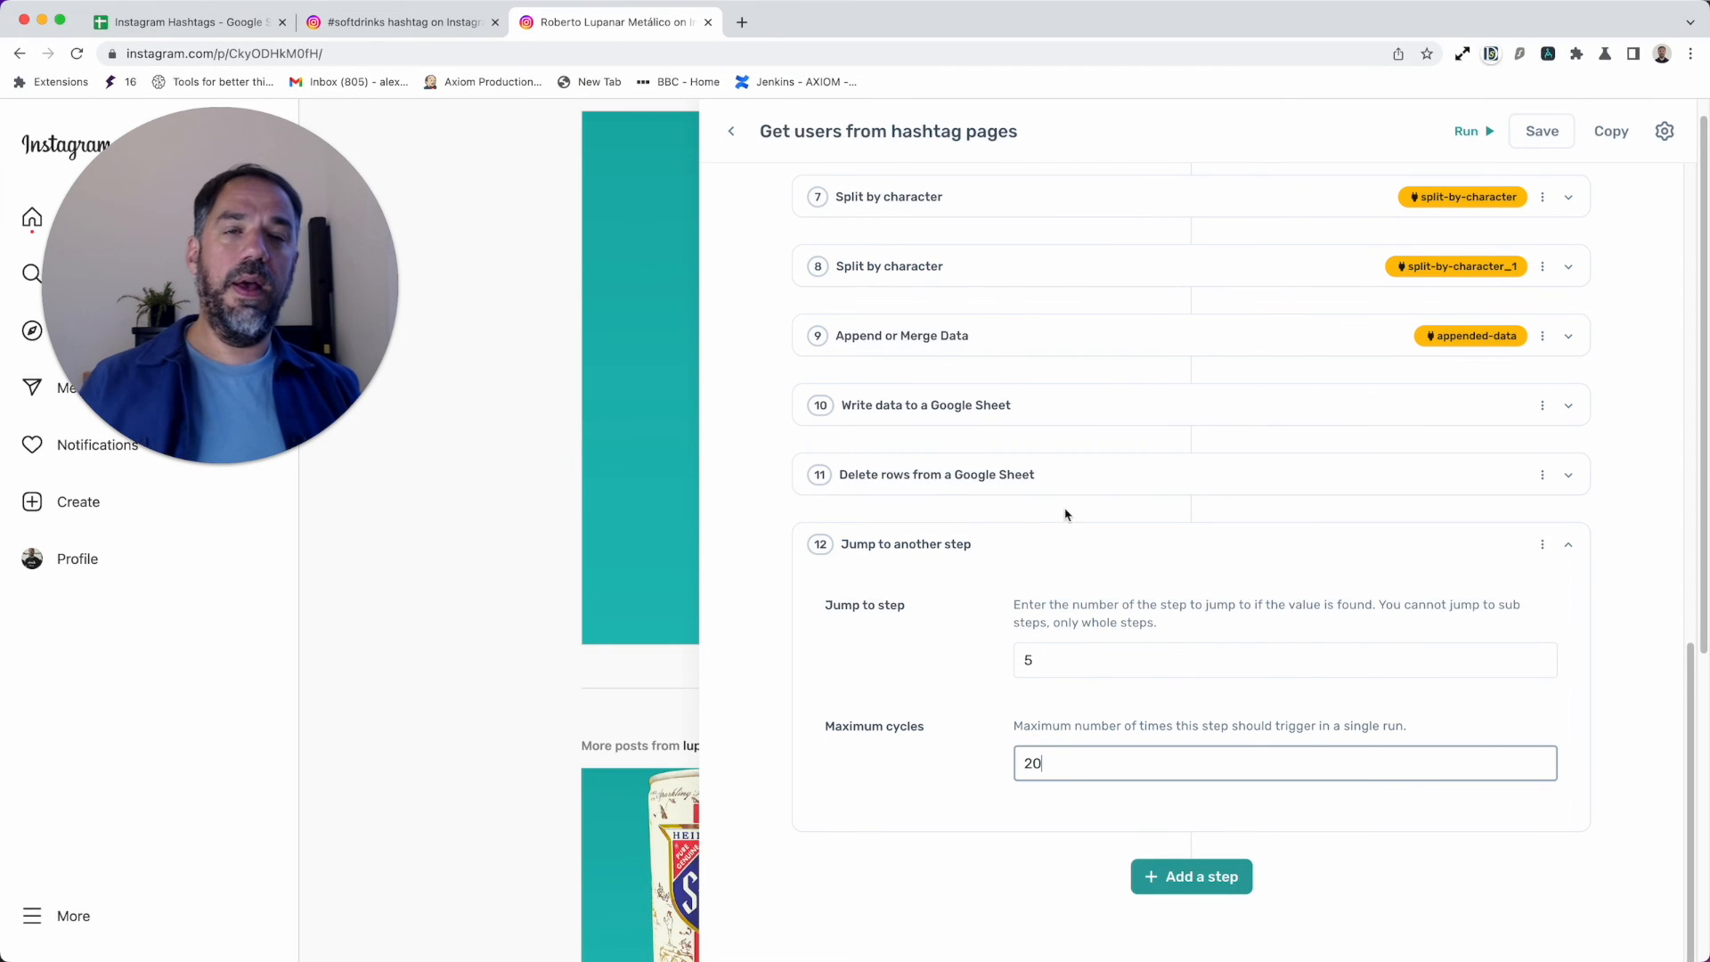
type("100")
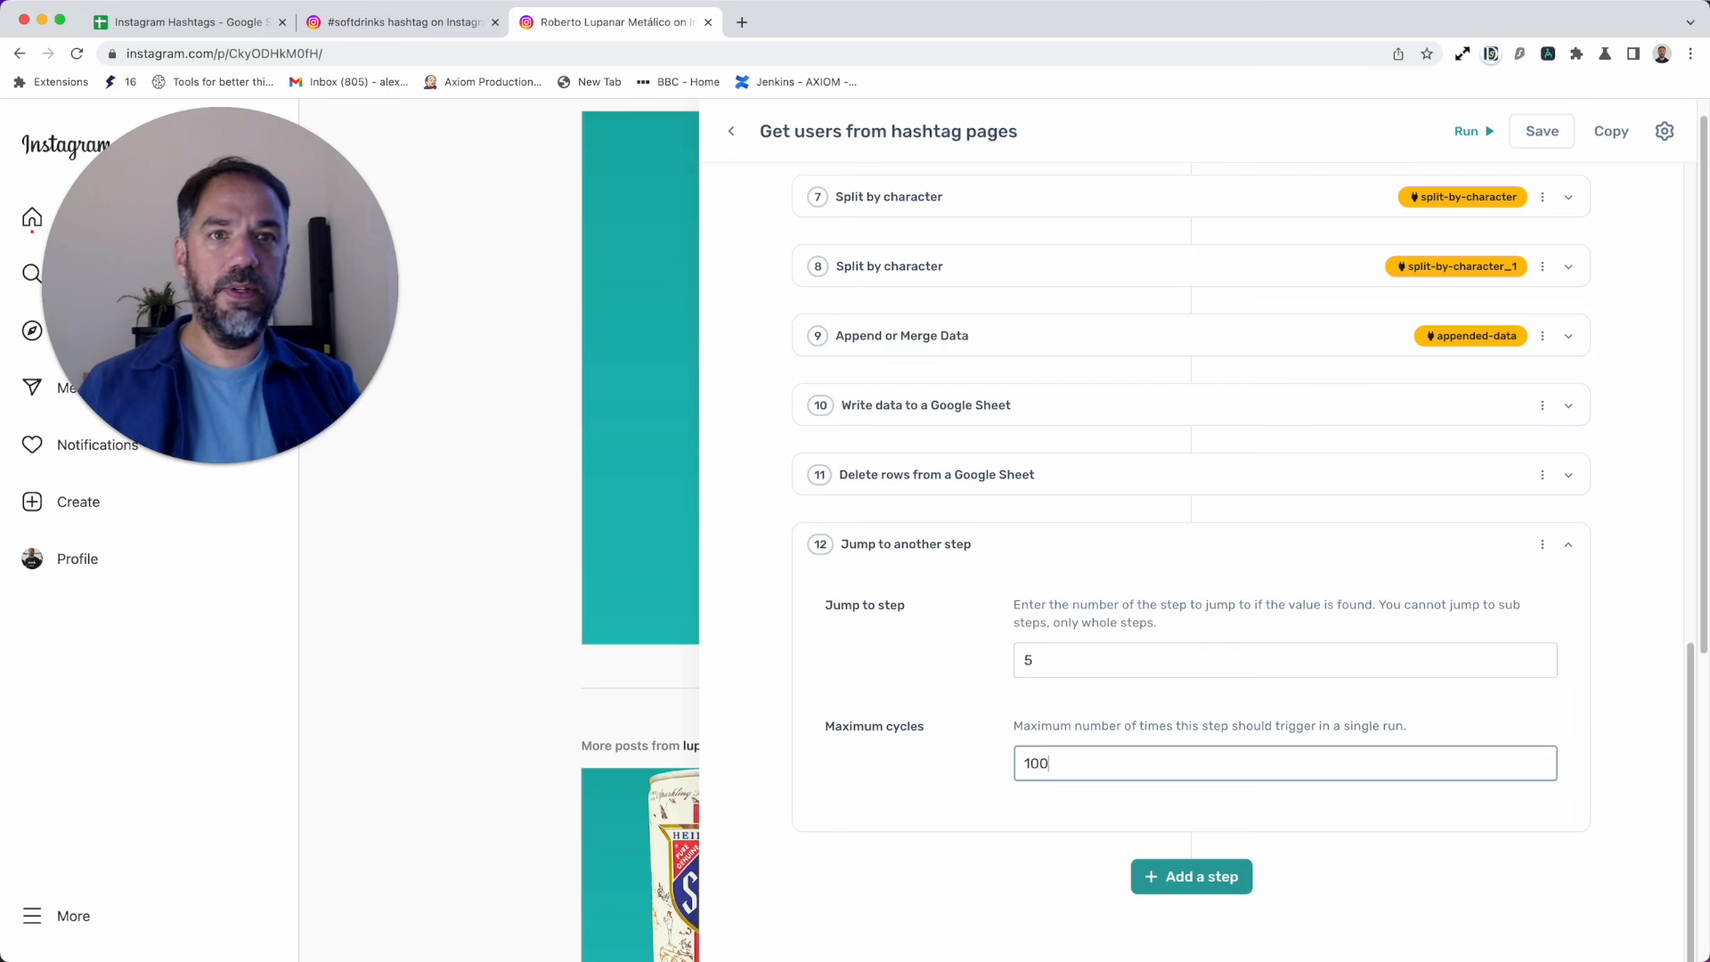
scroll("up", 3)
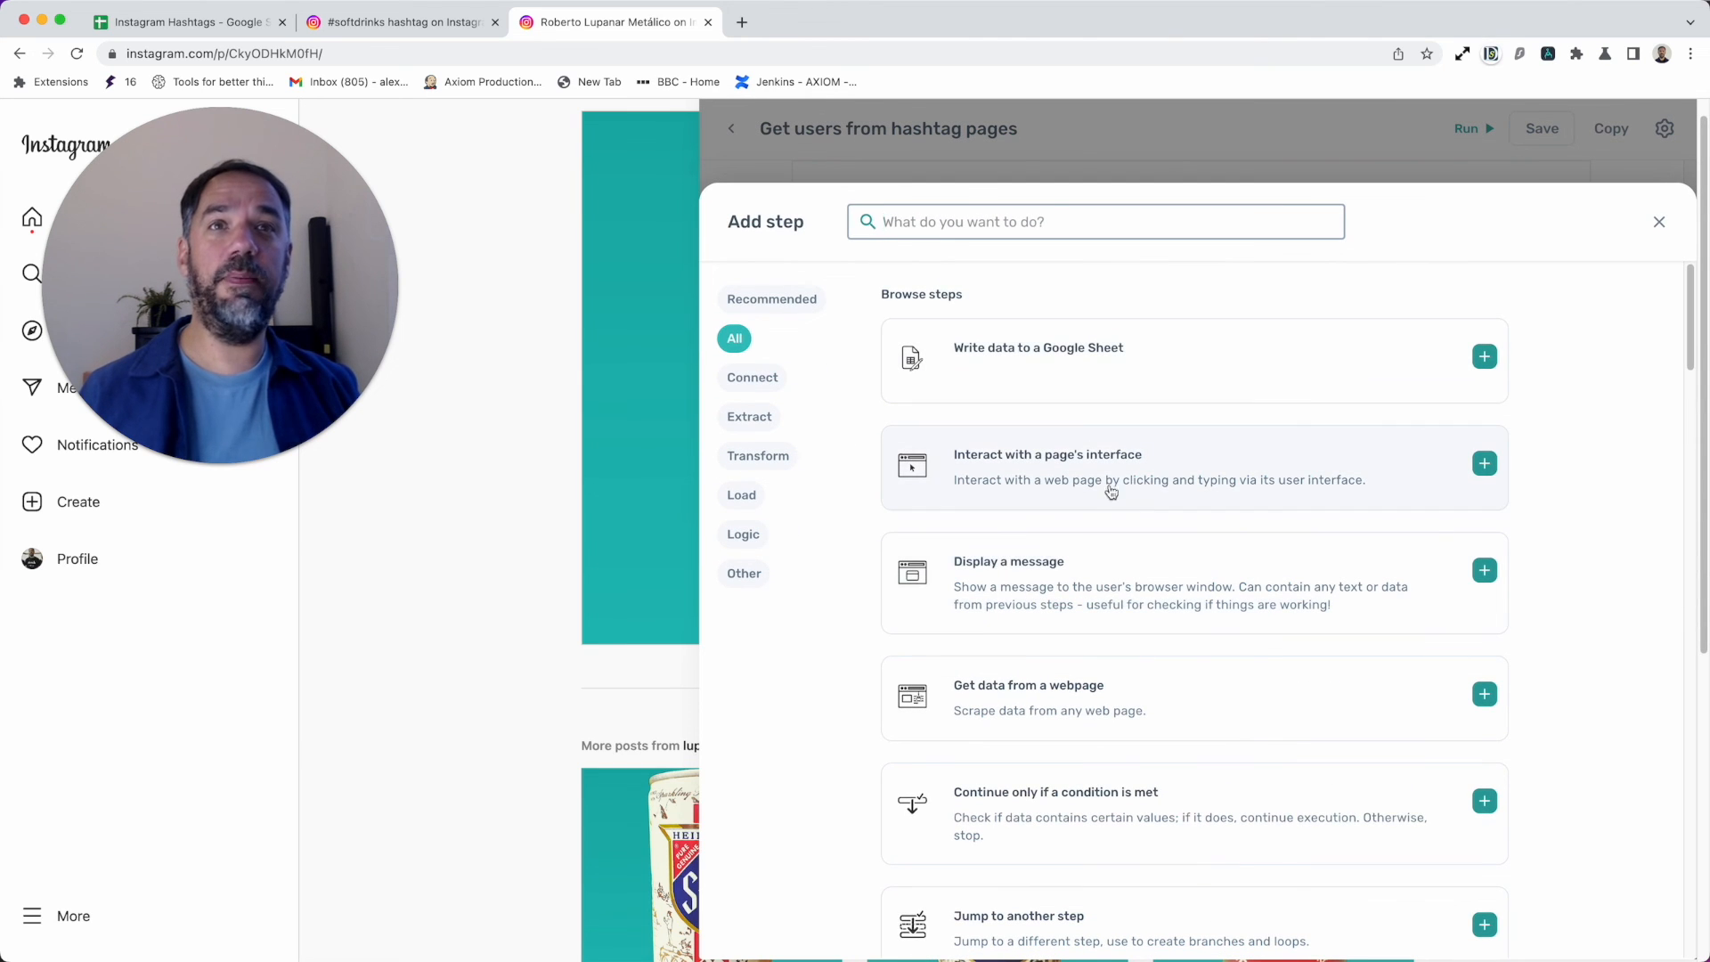
mouse_move(1033, 320)
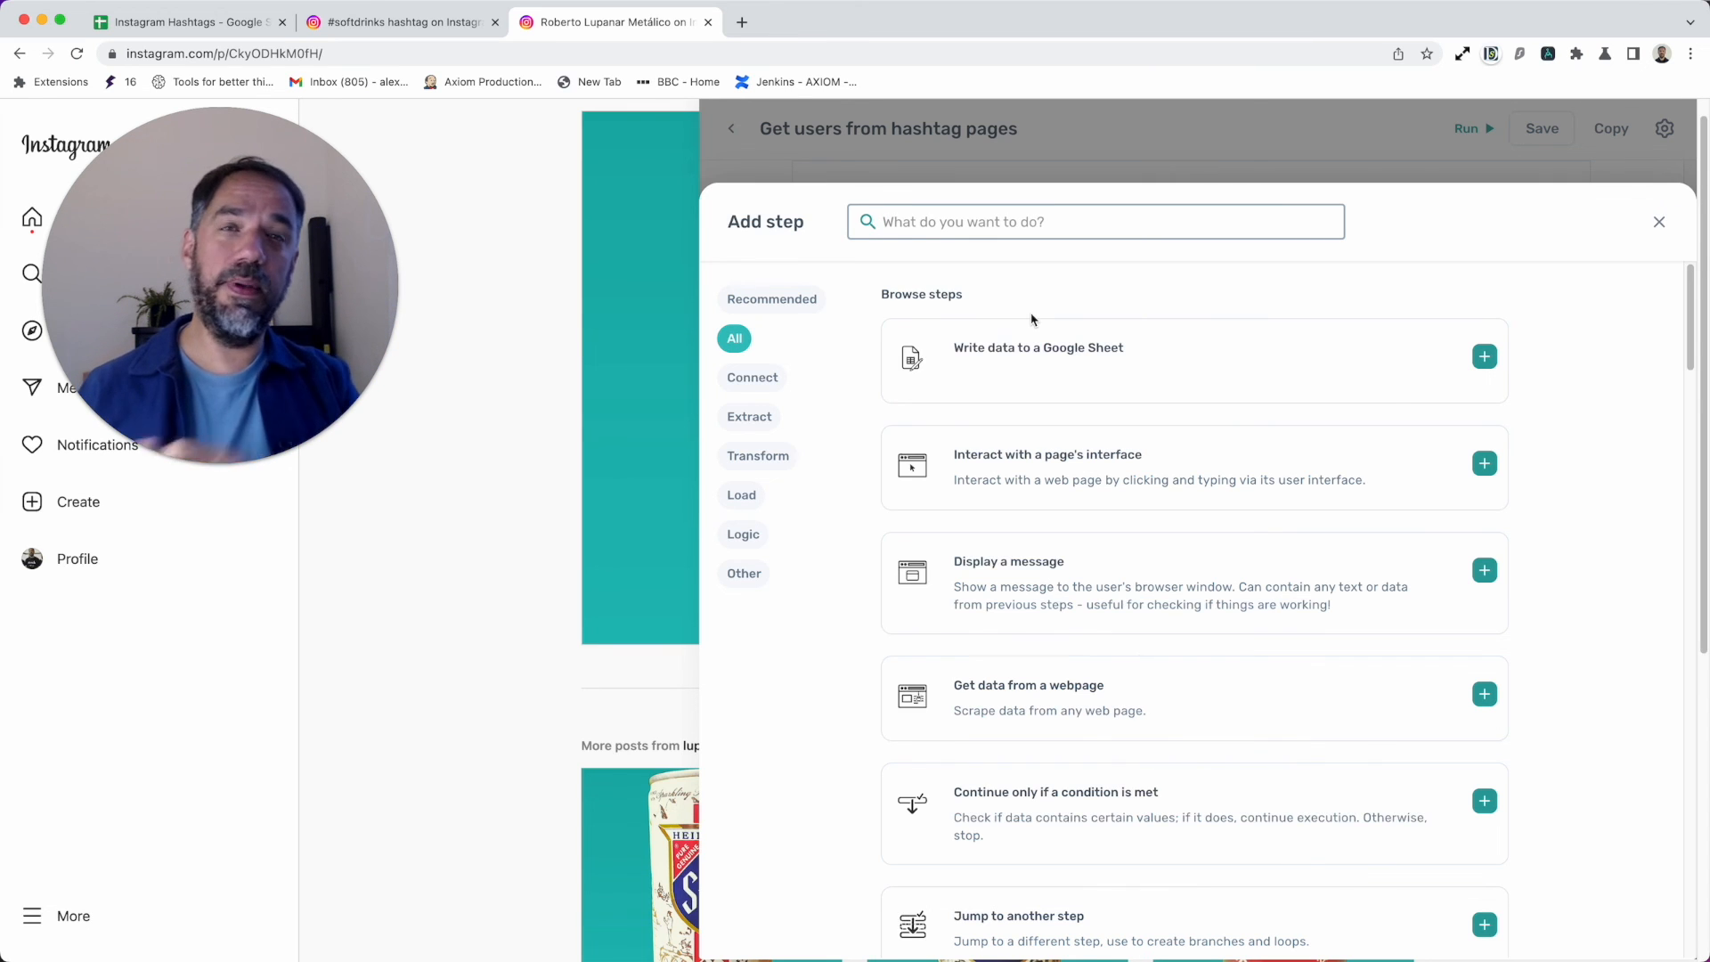
left_click(1658, 221)
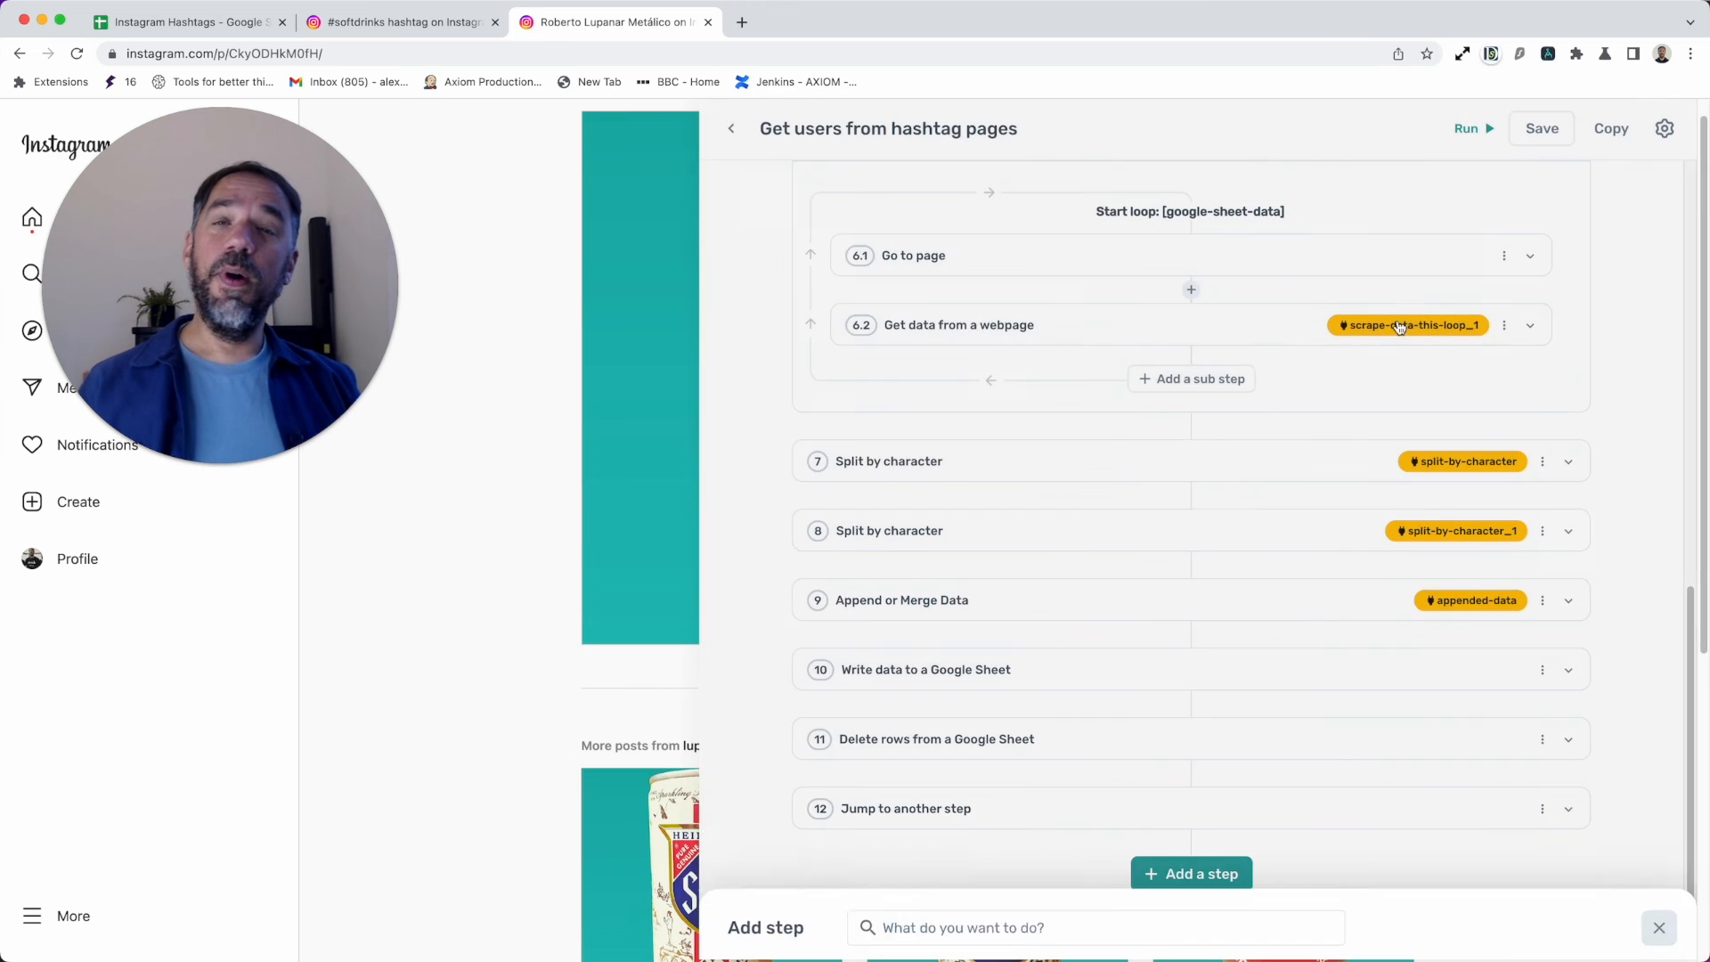
left_click(1658, 927)
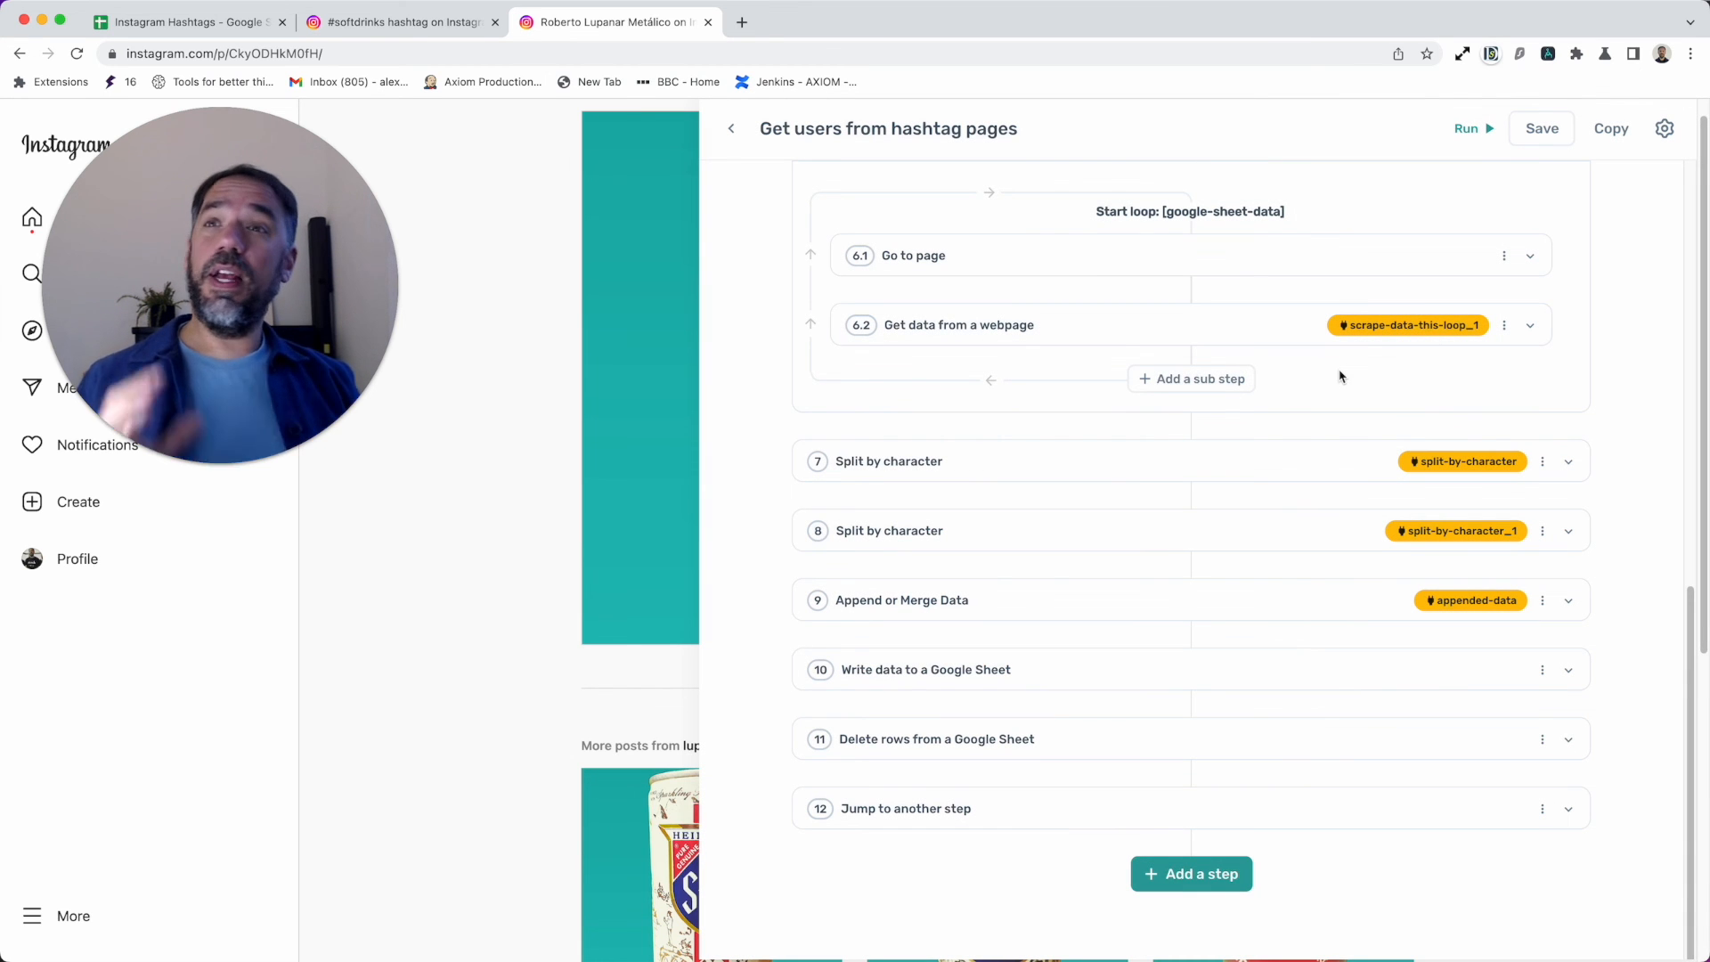